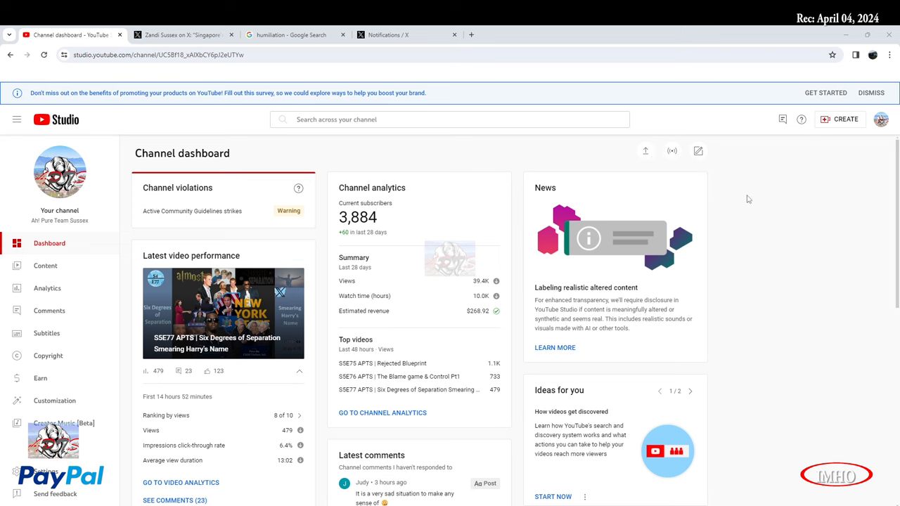
mouse_move(717, 243)
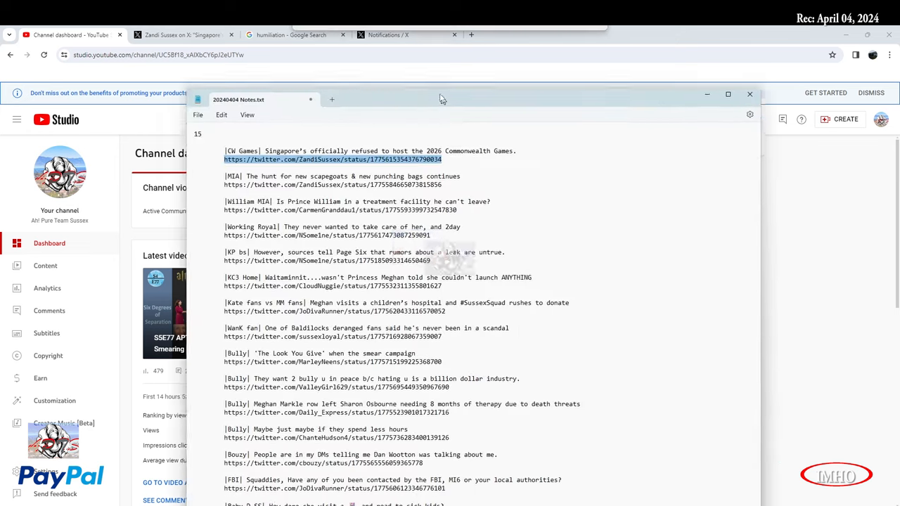
Step: Scroll through 20240404 Notes.txt to the hospital story-time link lines, then back to the top
scroll("down", 3)
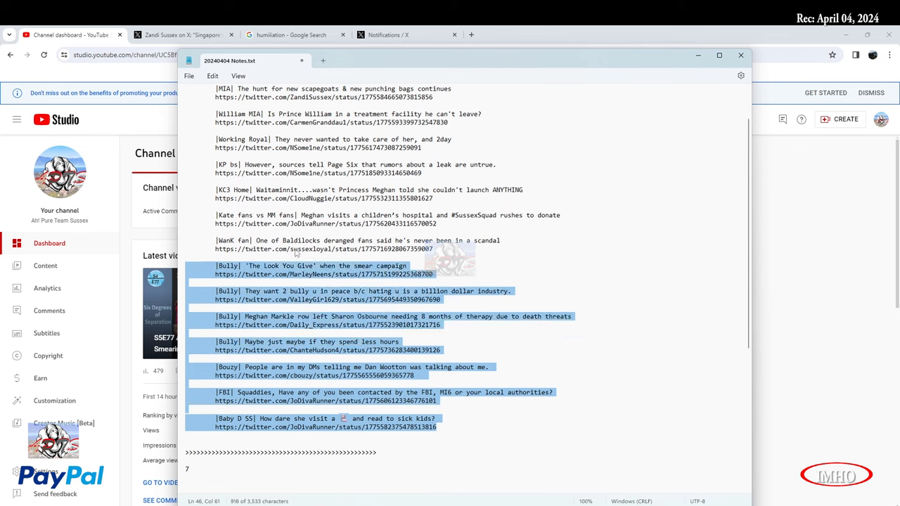
scroll("up", 3)
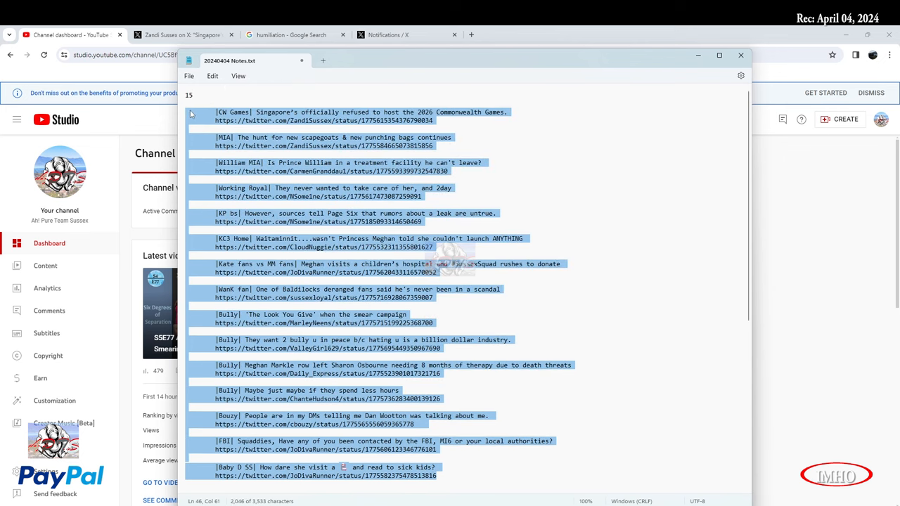
scroll("down", 3)
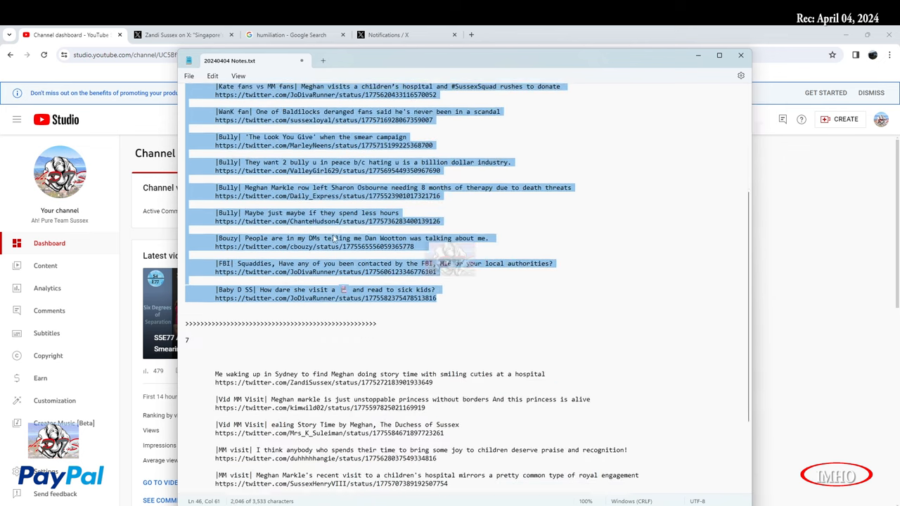
scroll("down", 3)
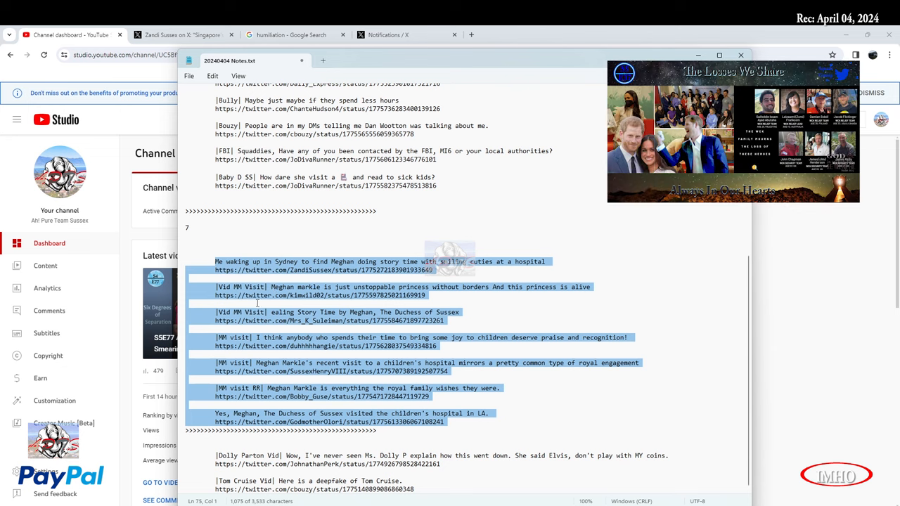
mouse_move(361, 244)
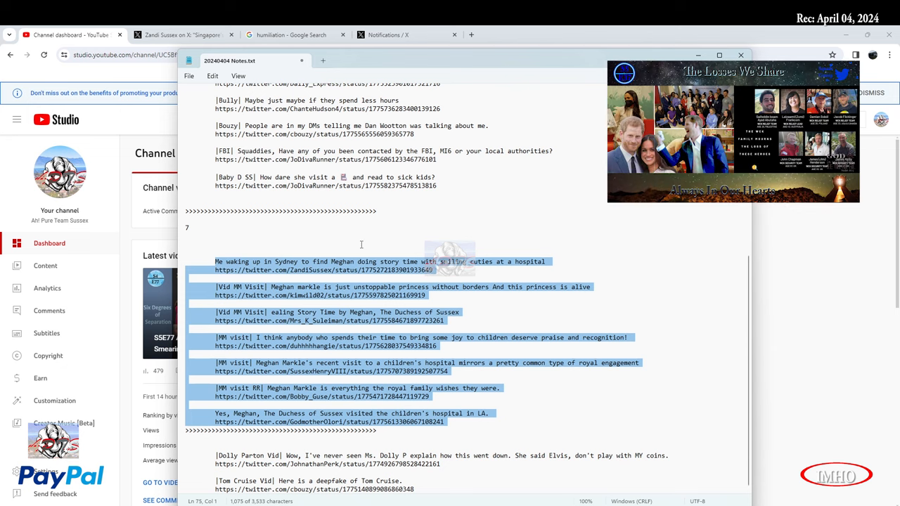
scroll("up", 3)
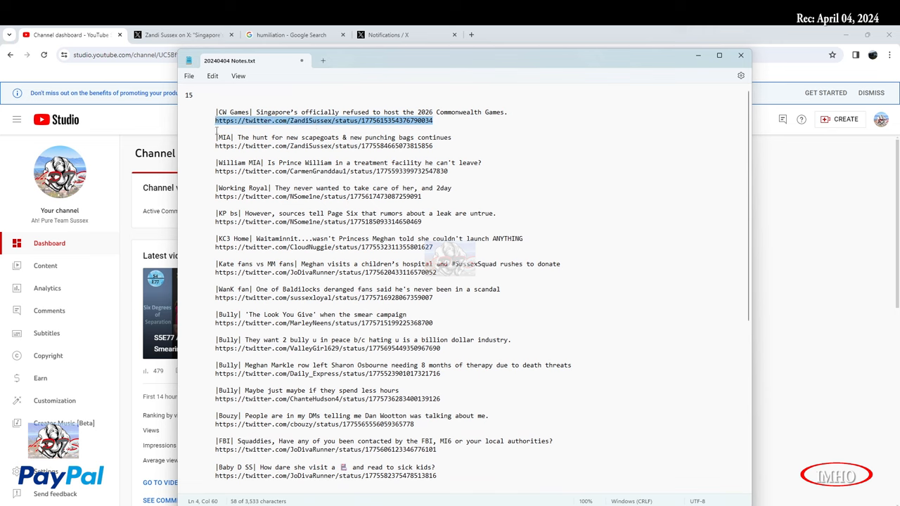
mouse_move(399, 86)
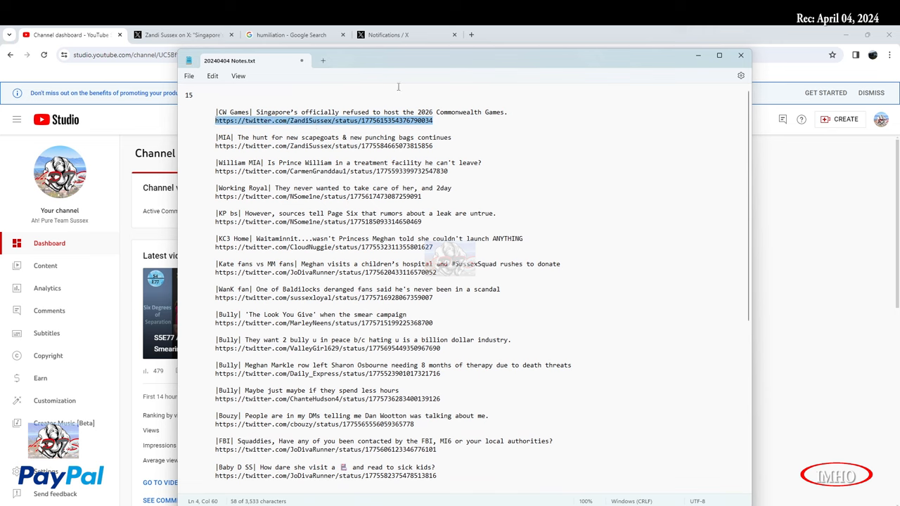
mouse_move(369, 67)
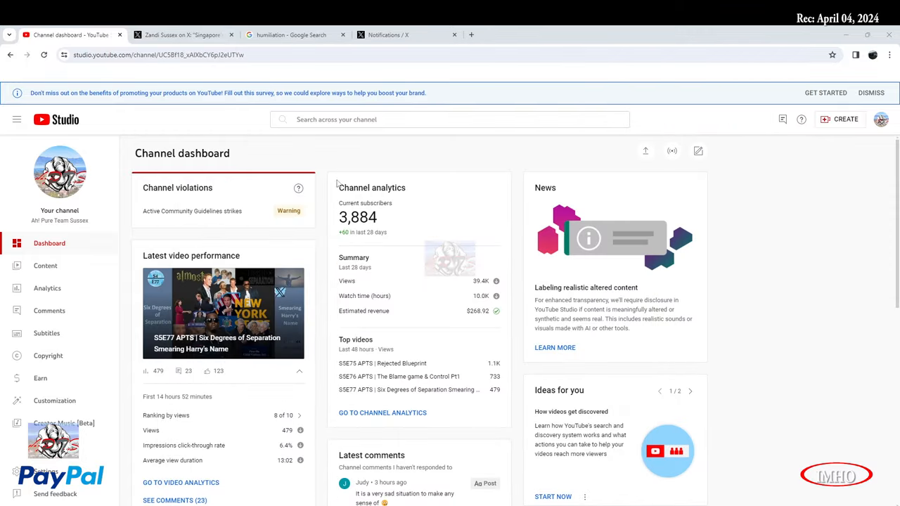
mouse_move(362, 348)
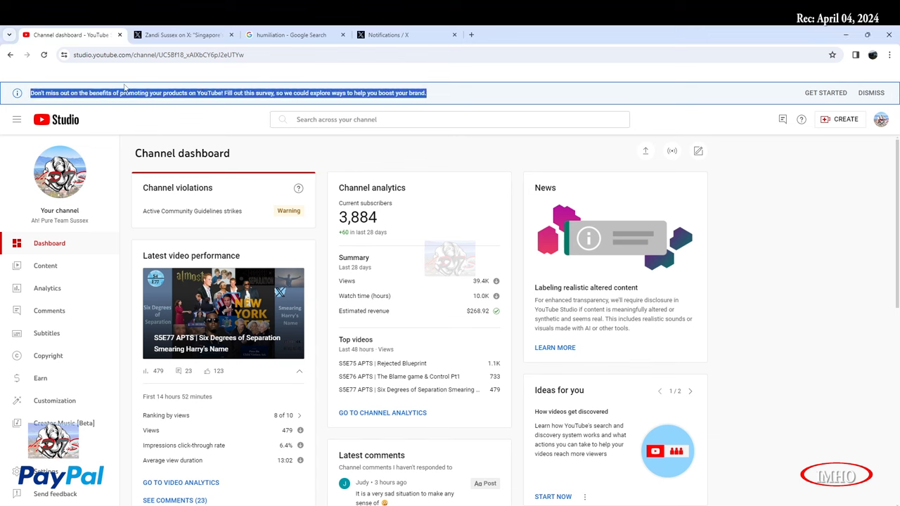
mouse_move(158, 103)
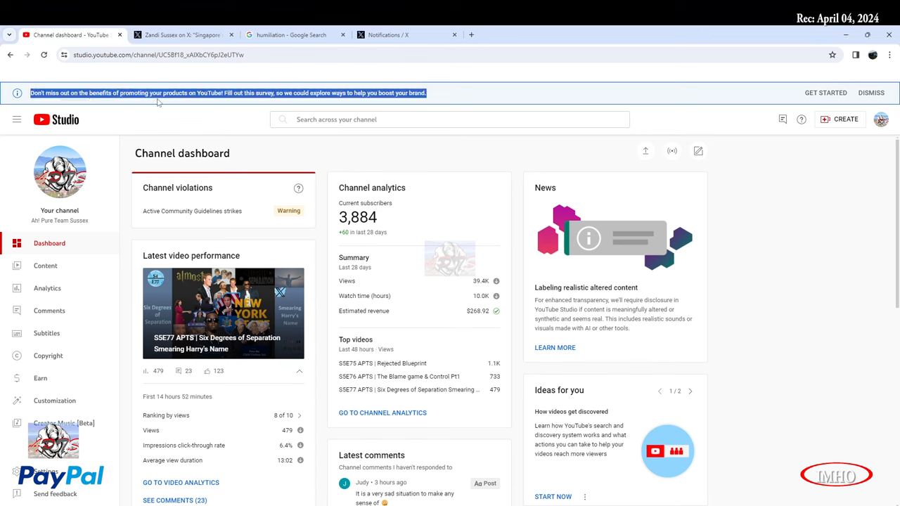
mouse_move(232, 104)
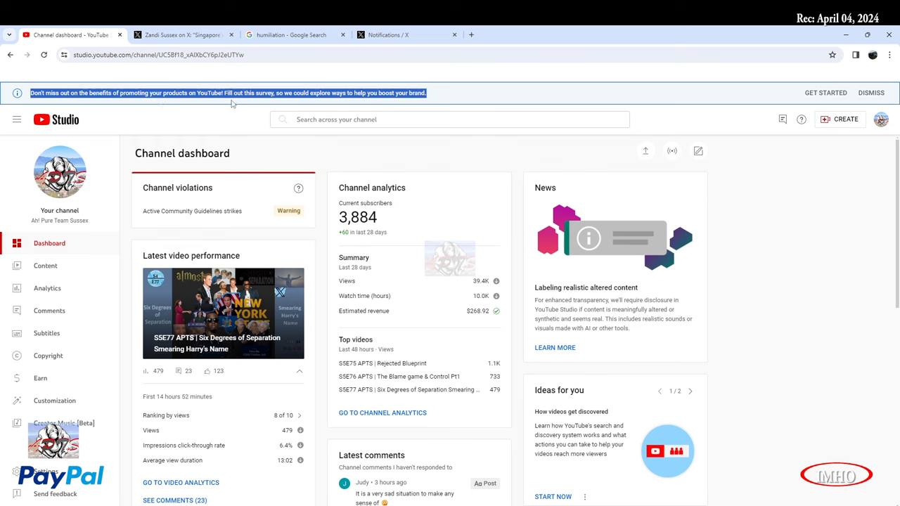
mouse_move(317, 102)
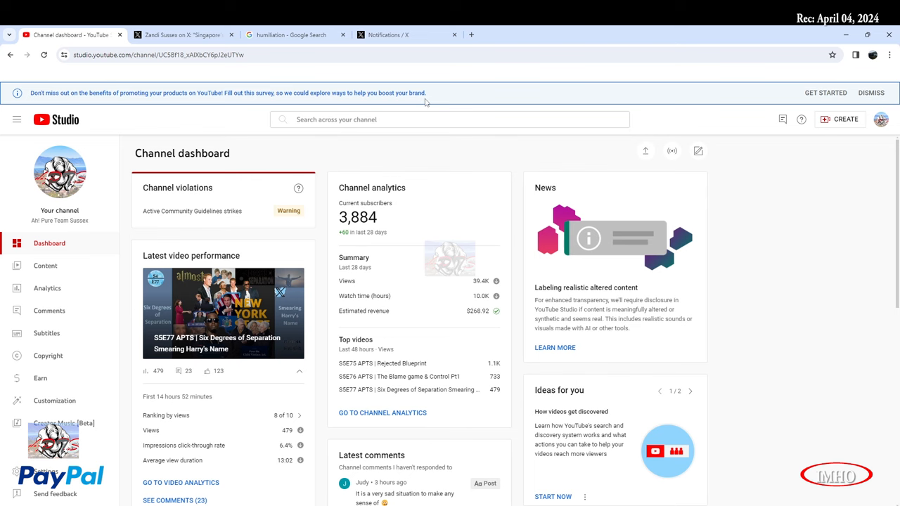
mouse_move(439, 153)
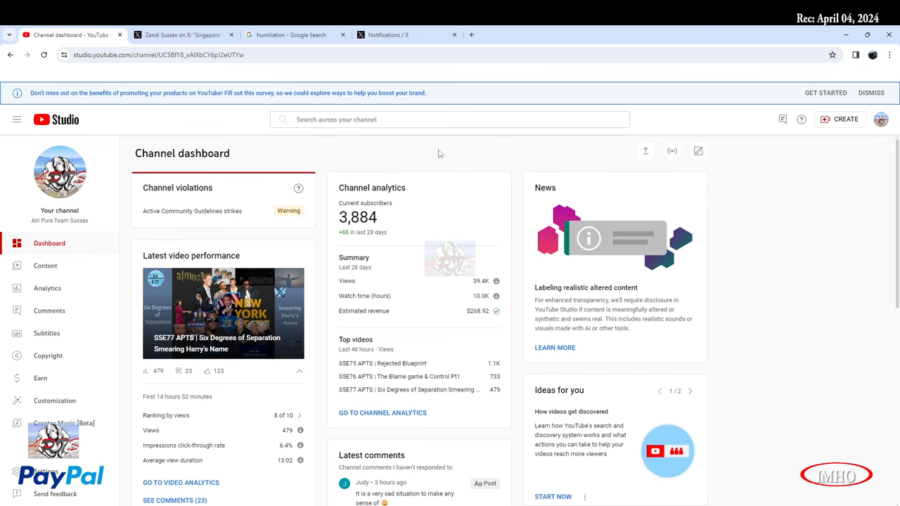
mouse_move(422, 147)
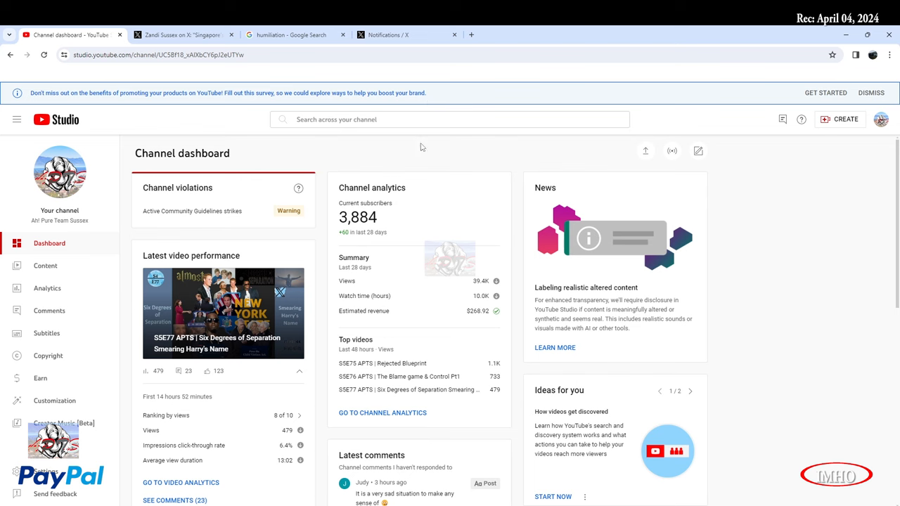
mouse_move(587, 375)
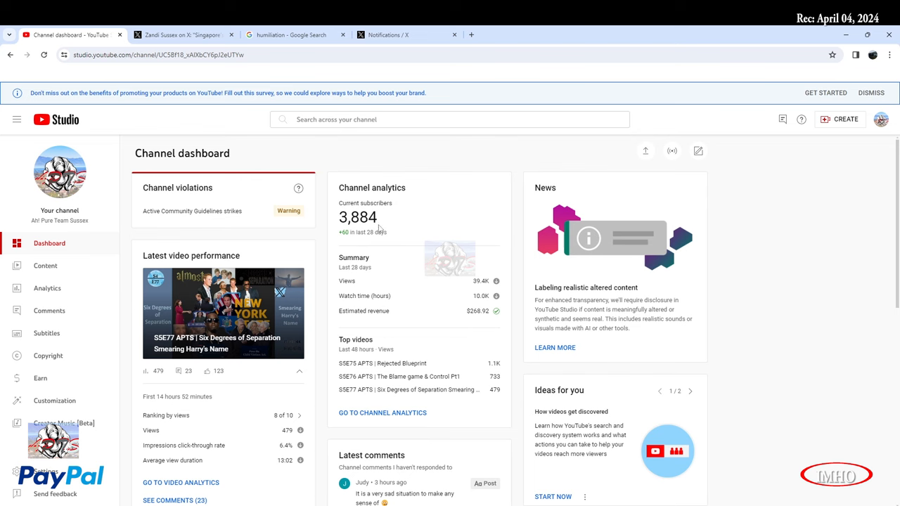
mouse_move(468, 311)
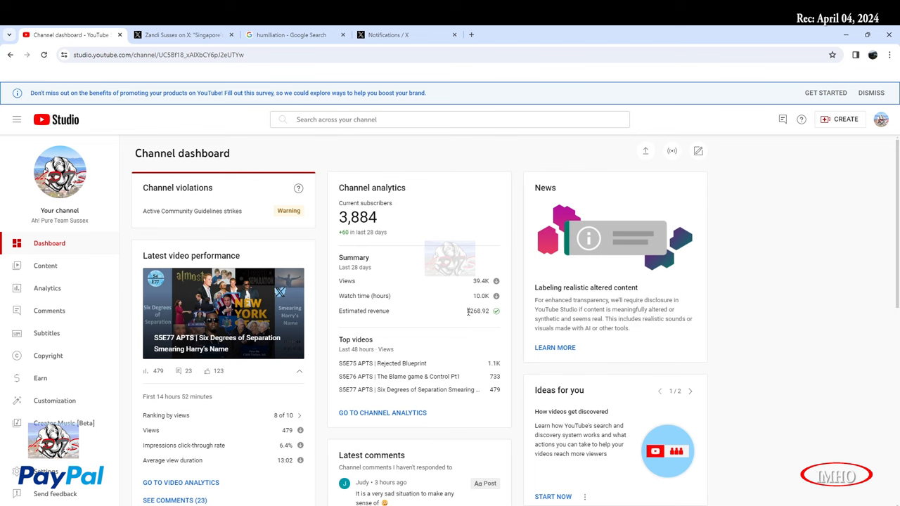
Step: Highlight the $268.92 estimated revenue figure and view the 28-day Analytics overview
double_click(477, 311)
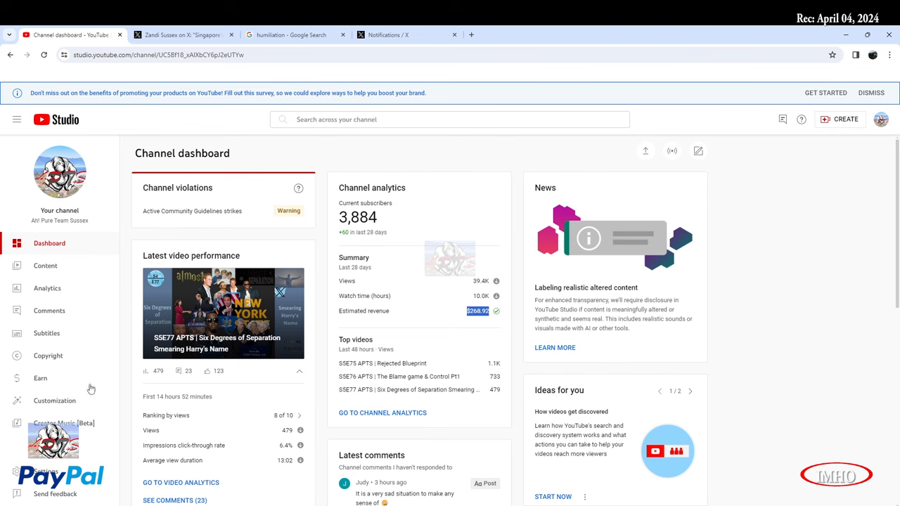
left_click(47, 287)
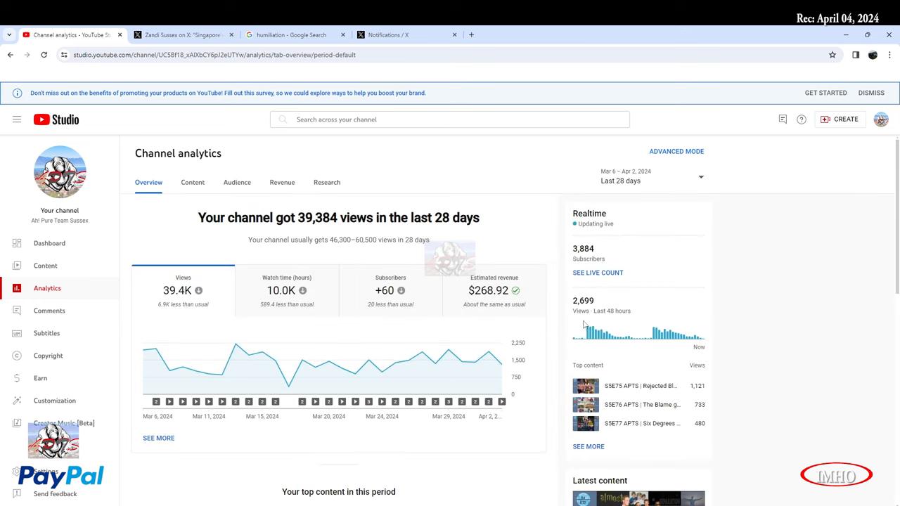
mouse_move(607, 318)
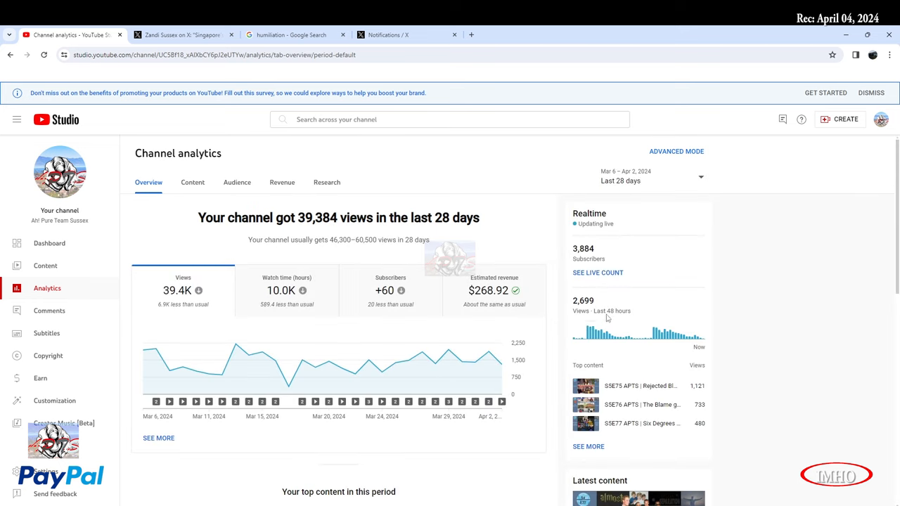
mouse_move(581, 318)
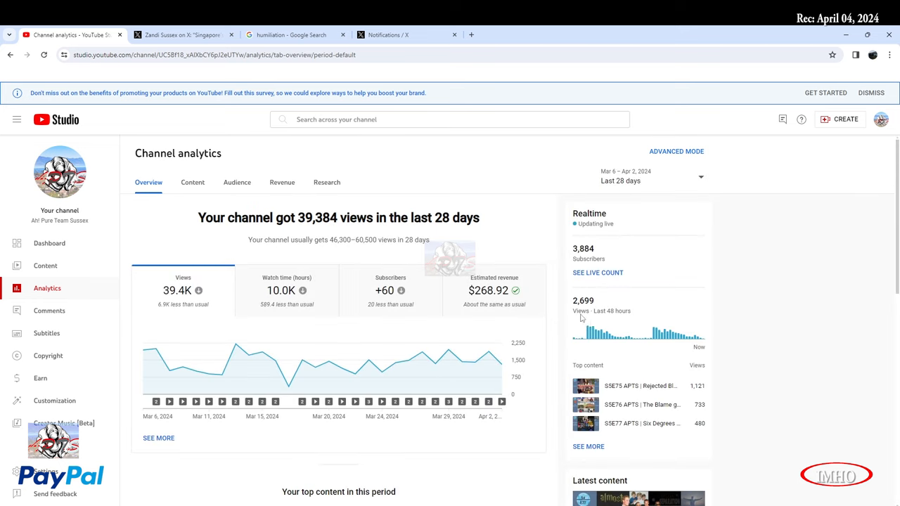
mouse_move(591, 323)
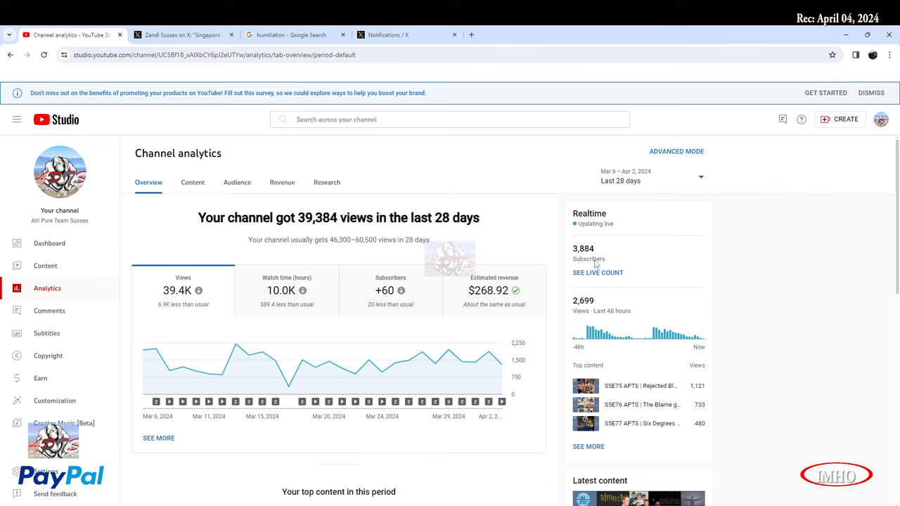
mouse_move(555, 207)
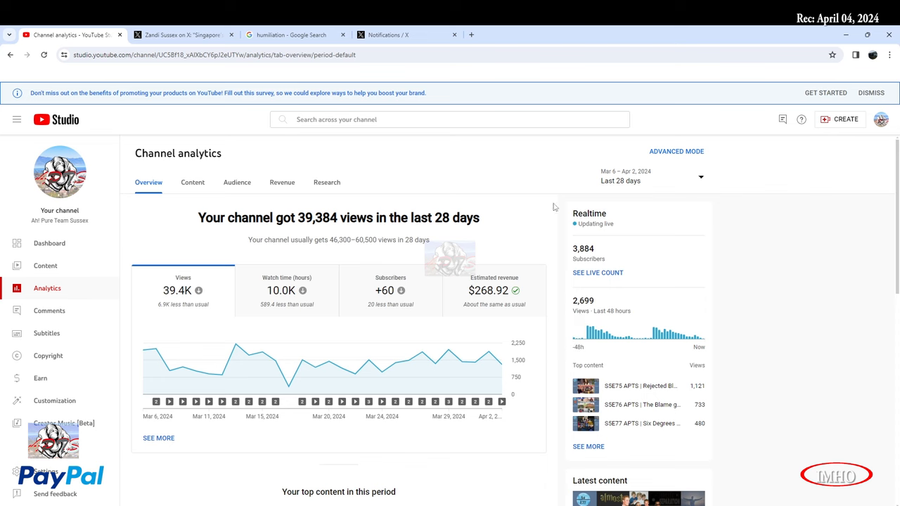
left_click(184, 35)
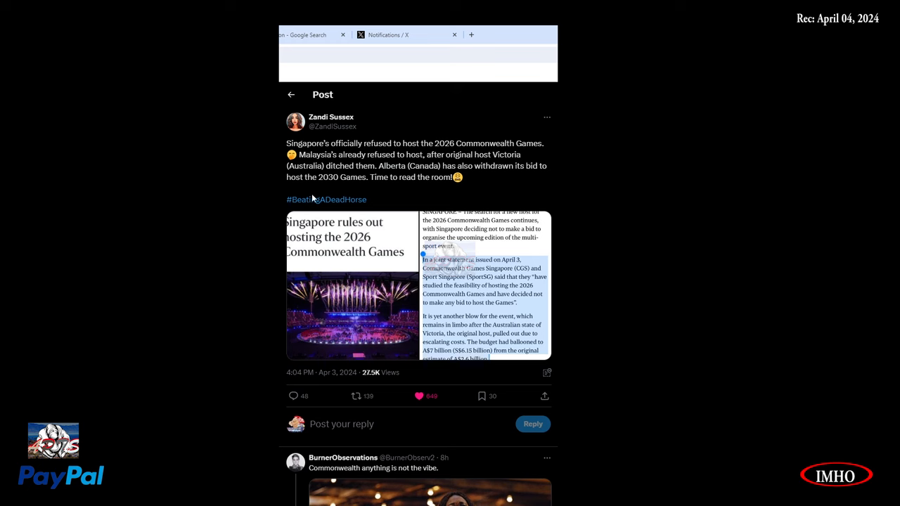
mouse_move(379, 192)
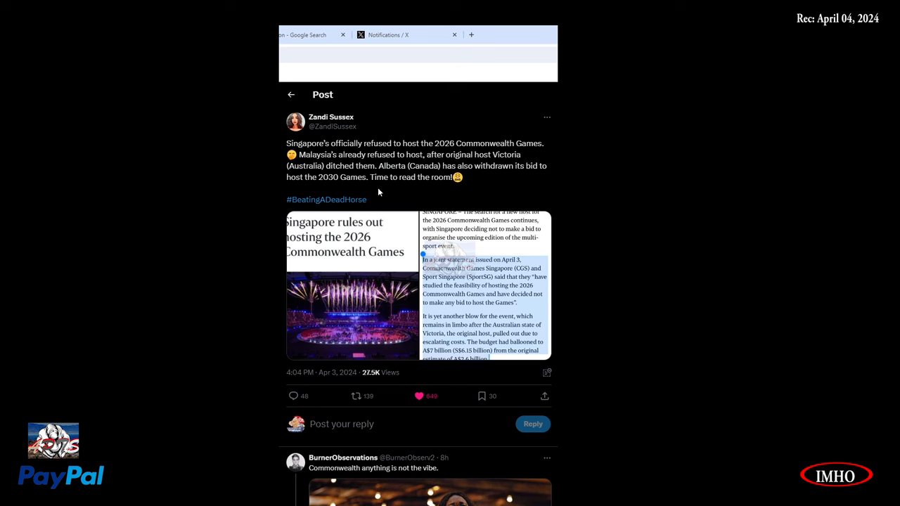
mouse_move(324, 222)
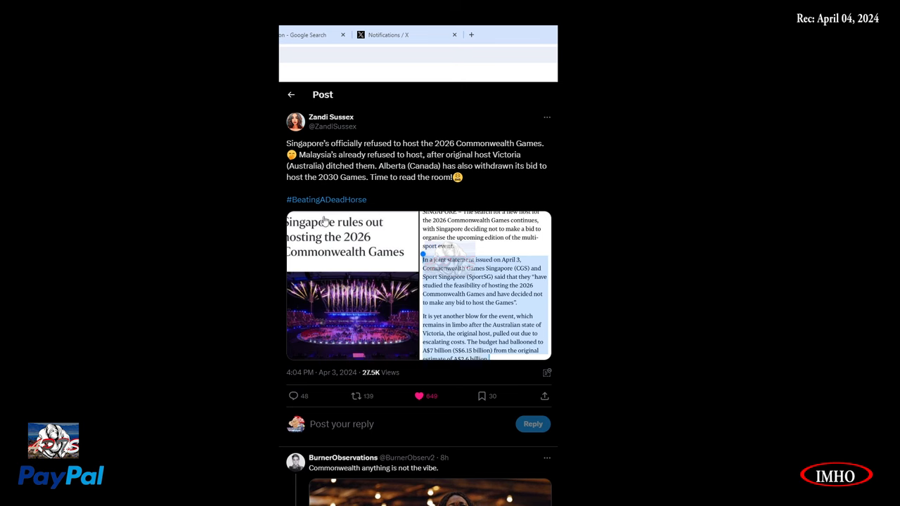
mouse_move(346, 273)
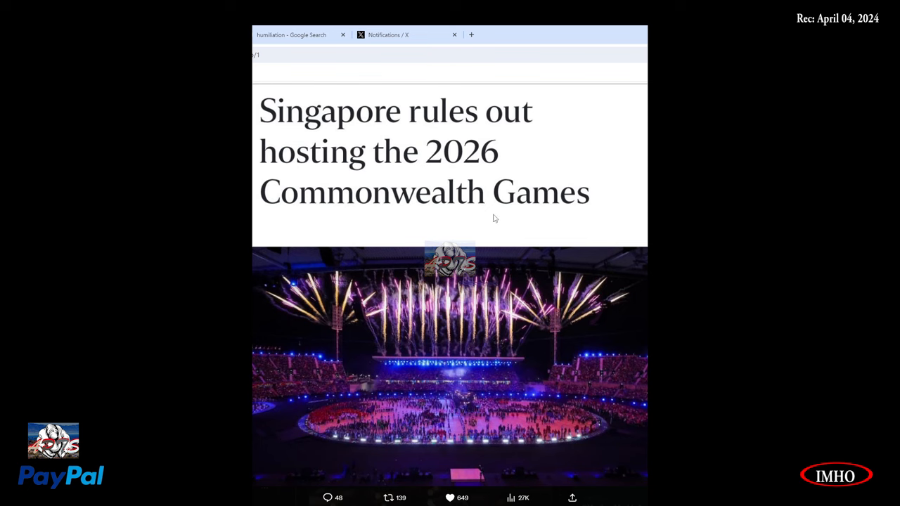
mouse_move(350, 259)
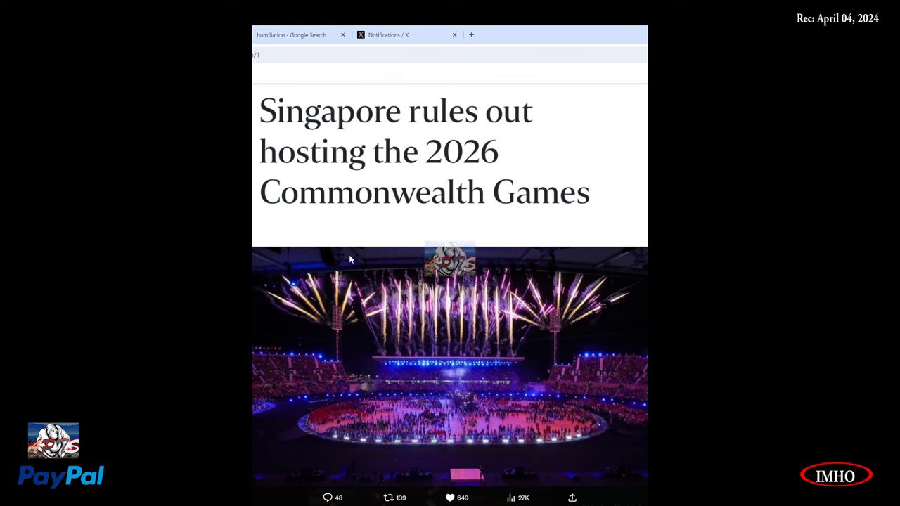
mouse_move(327, 142)
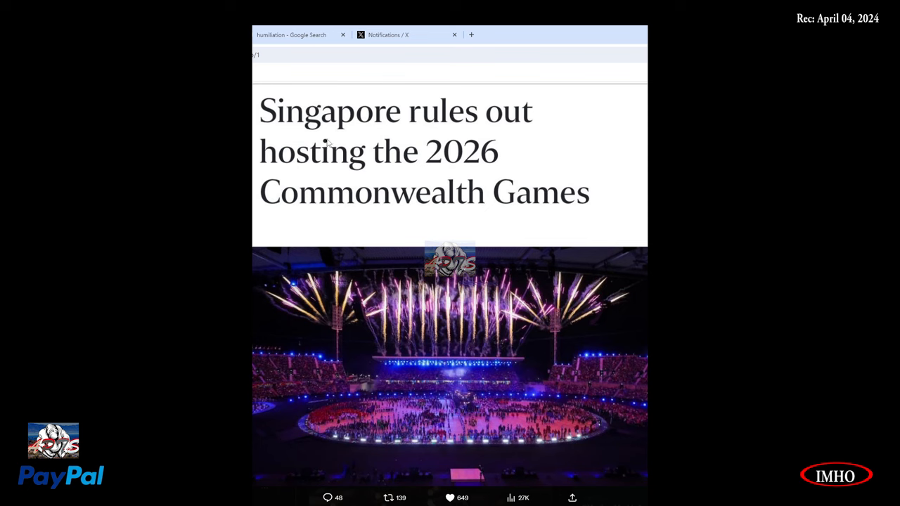
mouse_move(450, 206)
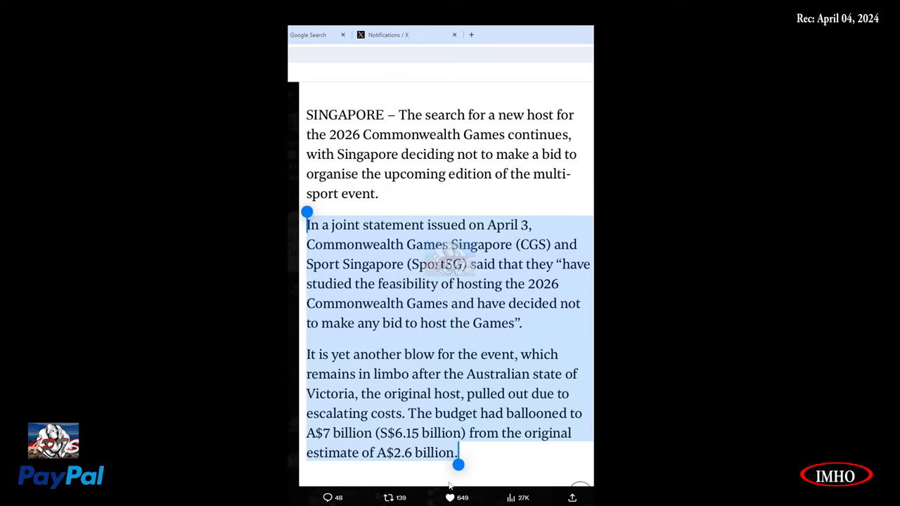
mouse_move(343, 157)
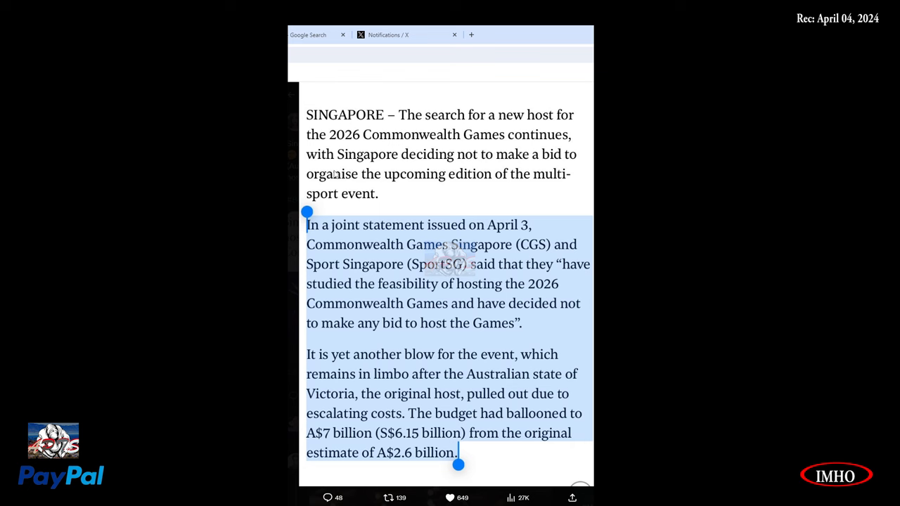
mouse_move(524, 359)
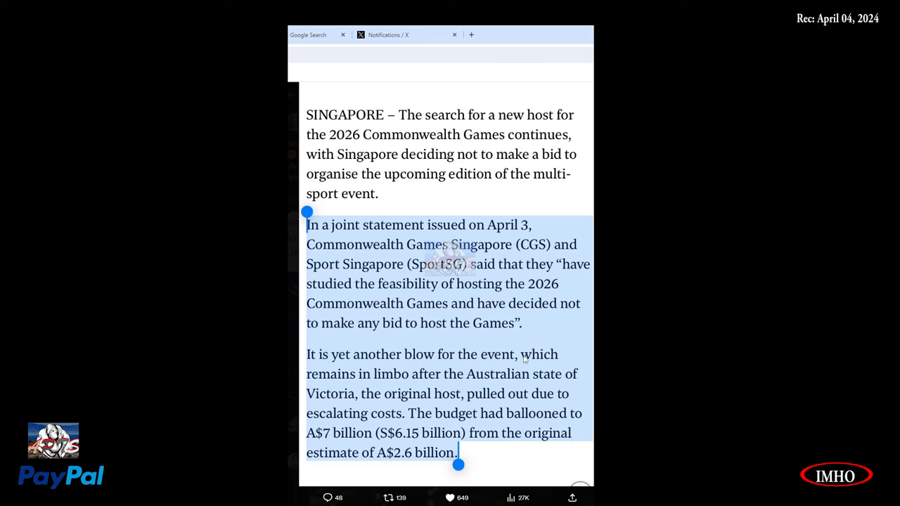
mouse_move(362, 173)
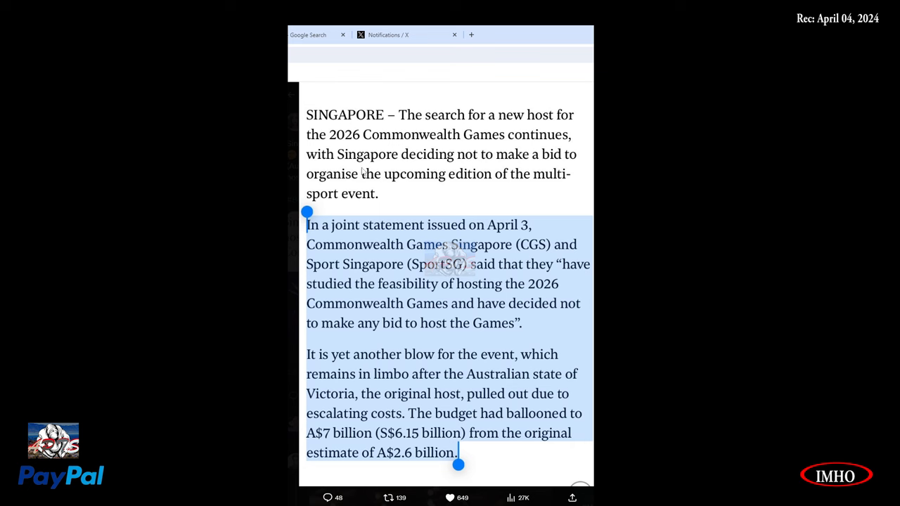
mouse_move(585, 130)
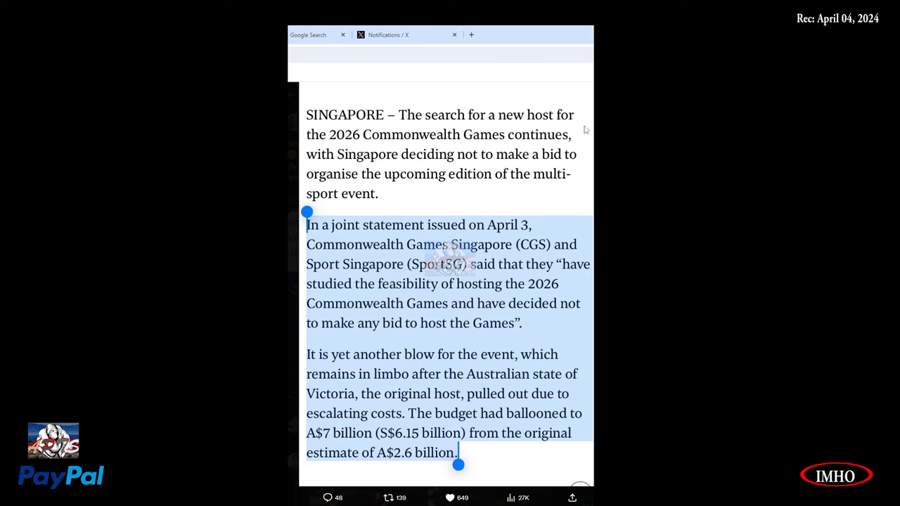
mouse_move(425, 147)
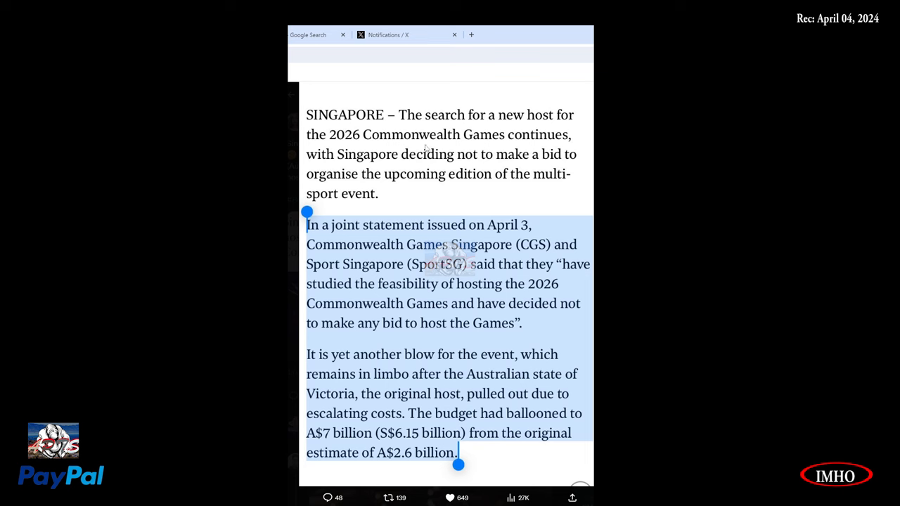
mouse_move(350, 165)
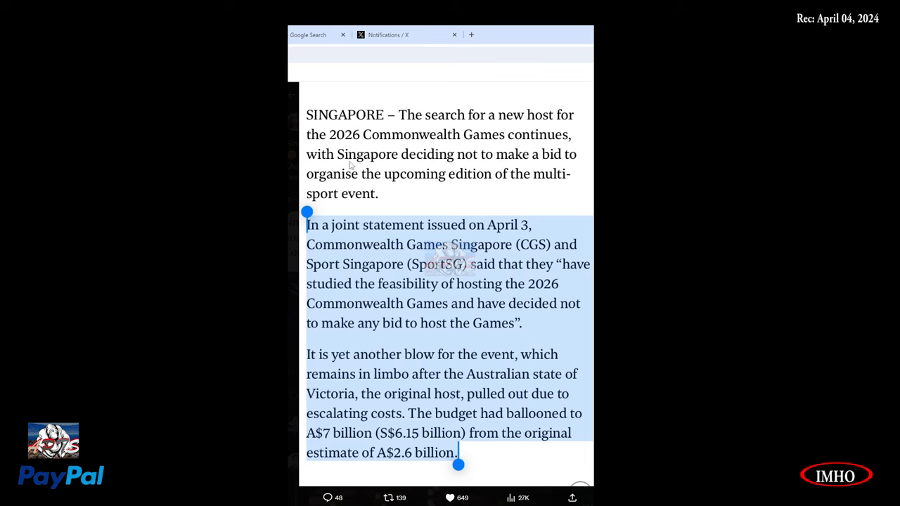
mouse_move(583, 169)
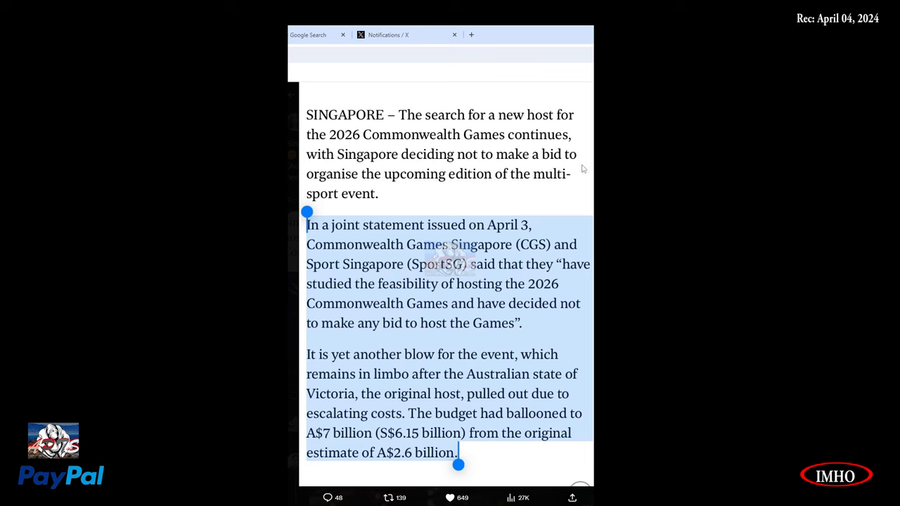
mouse_move(469, 200)
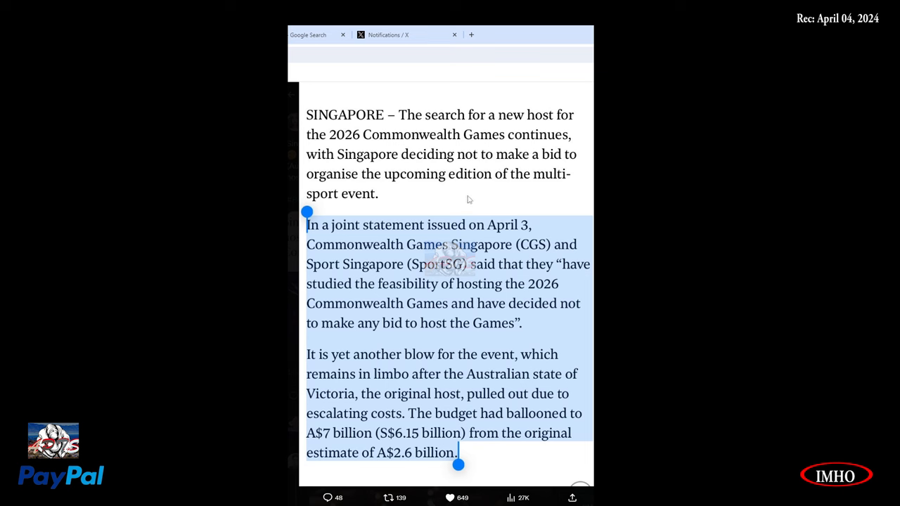
mouse_move(364, 211)
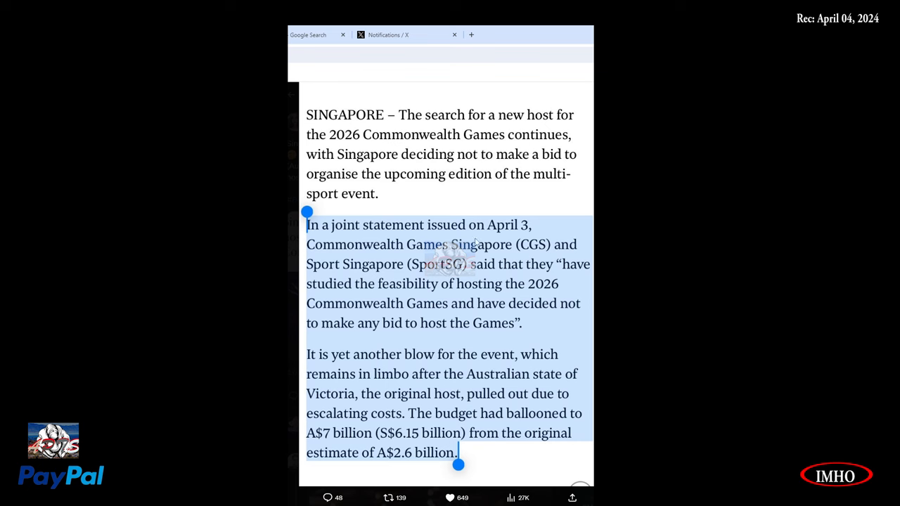
mouse_move(366, 258)
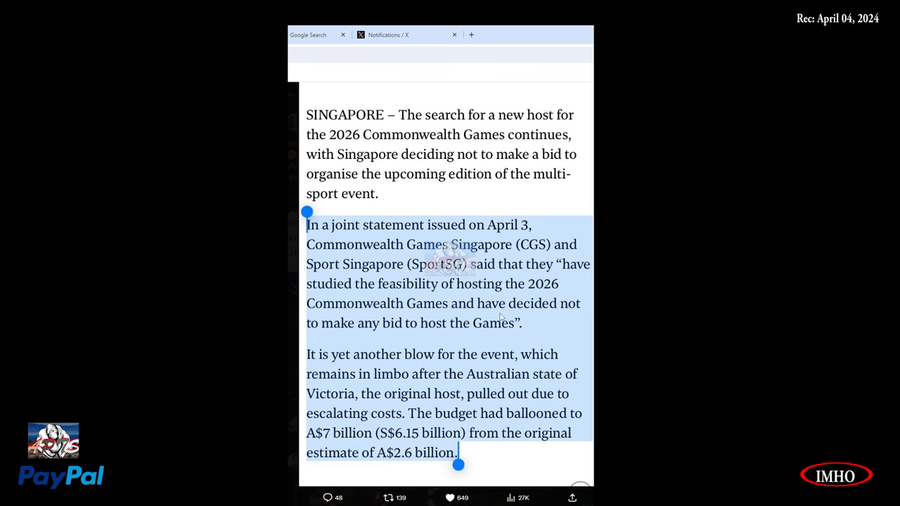
mouse_move(438, 344)
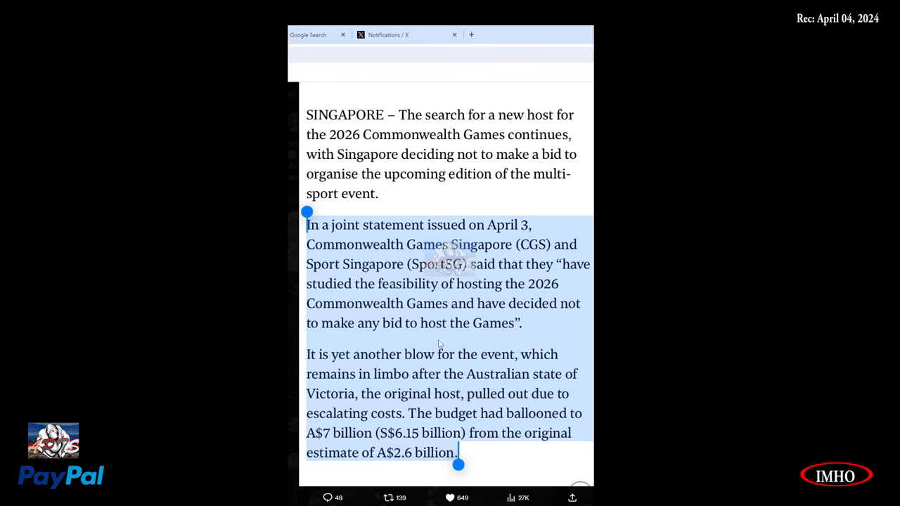
mouse_move(378, 368)
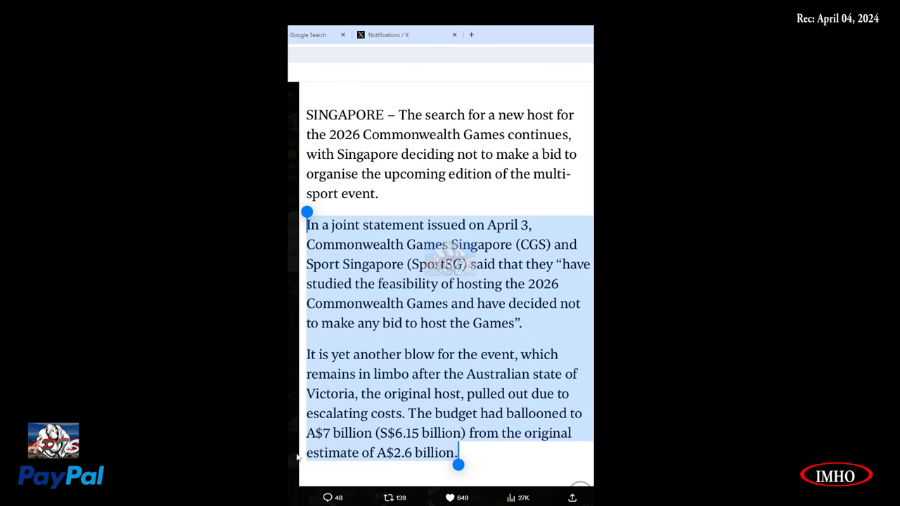
mouse_move(406, 465)
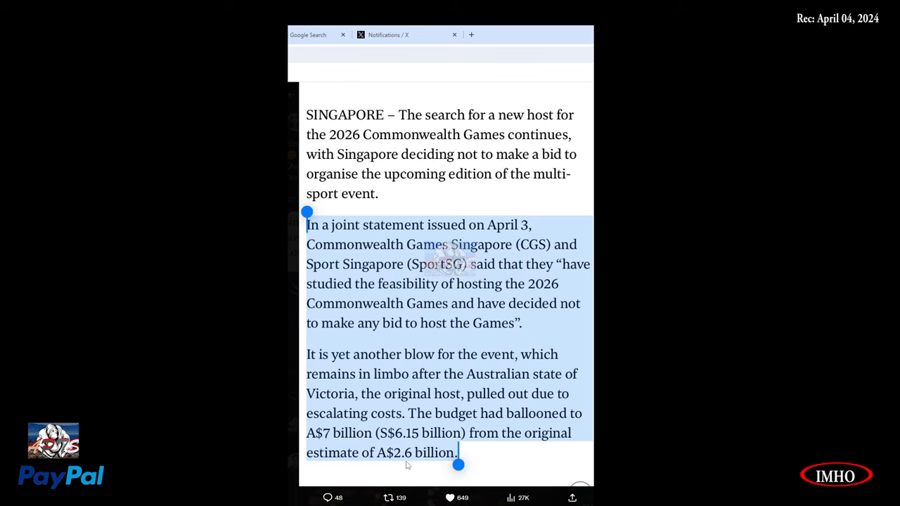
mouse_move(434, 458)
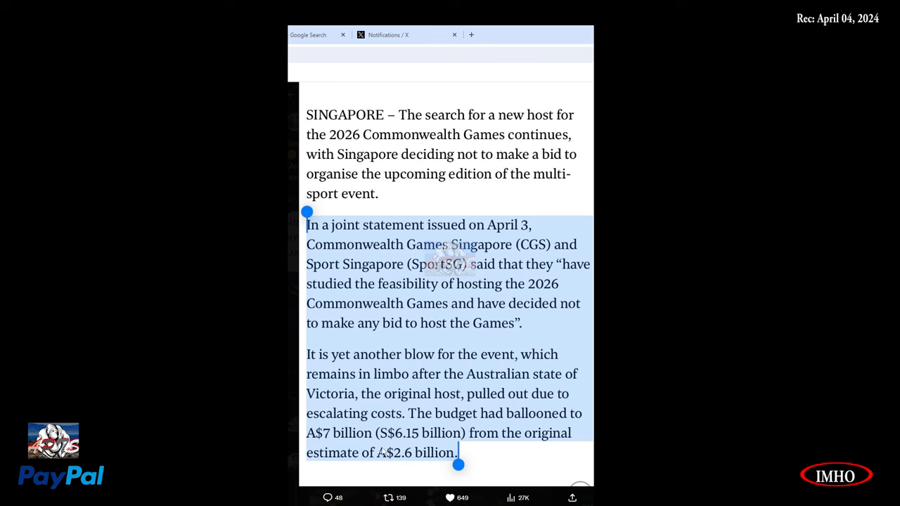
mouse_move(483, 385)
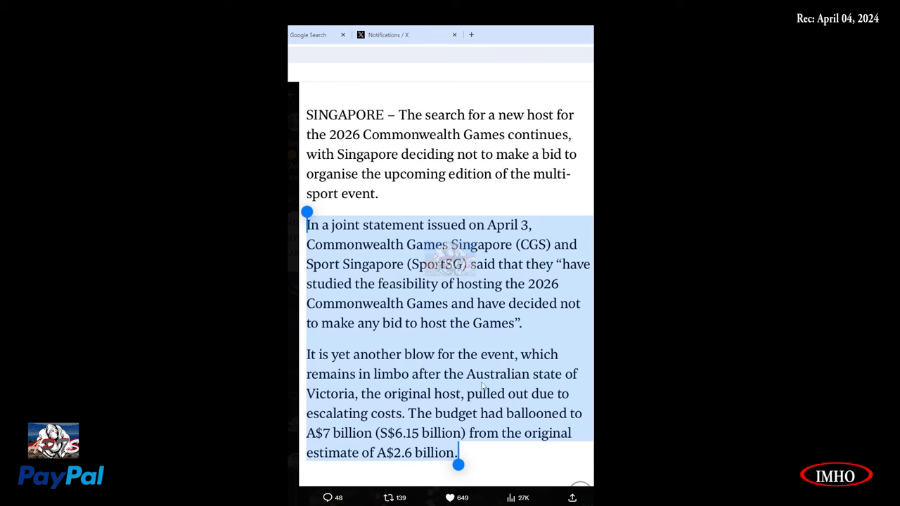
mouse_move(518, 206)
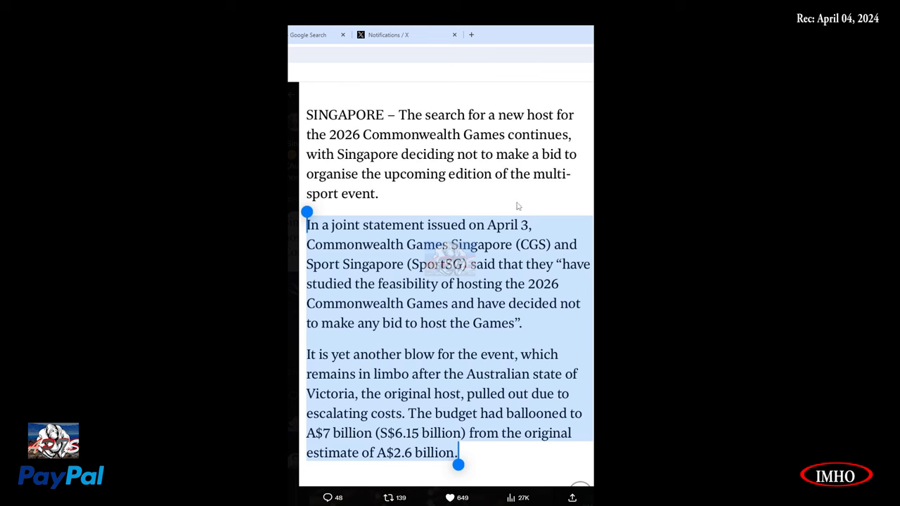
mouse_move(435, 336)
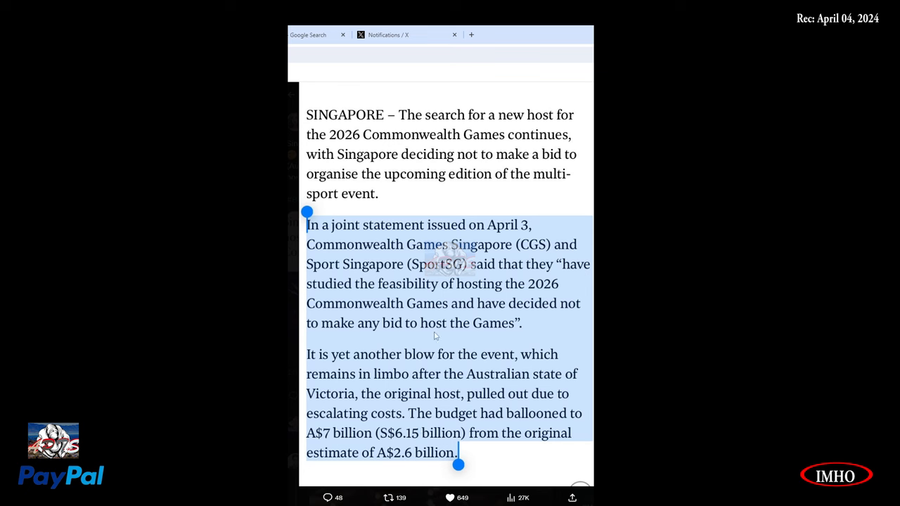
mouse_move(481, 395)
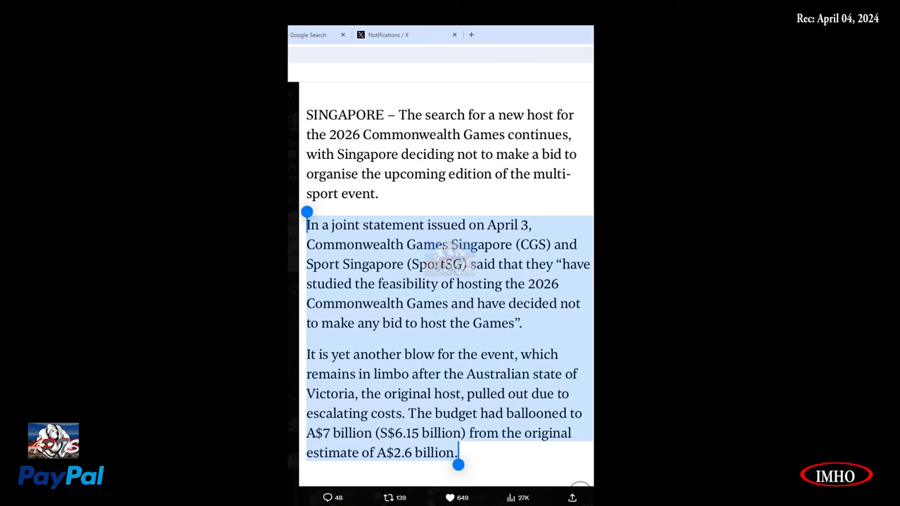
Step: Scroll past the Singapore replies down to the laughing reaction GIF reply
scroll("down", 3)
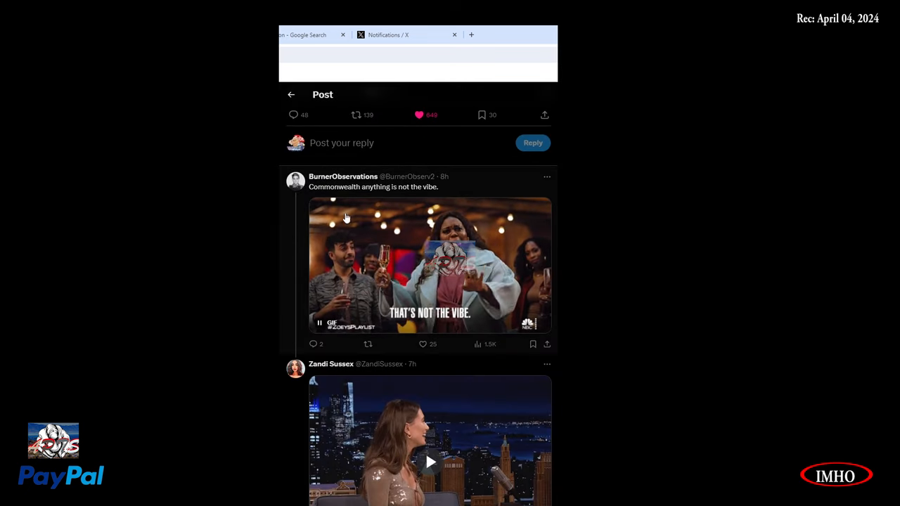
mouse_move(417, 399)
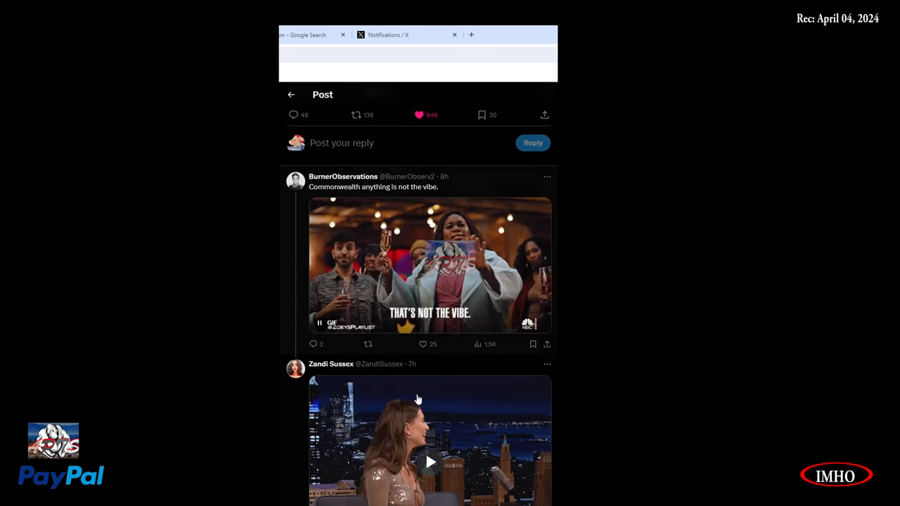
scroll("down", 3)
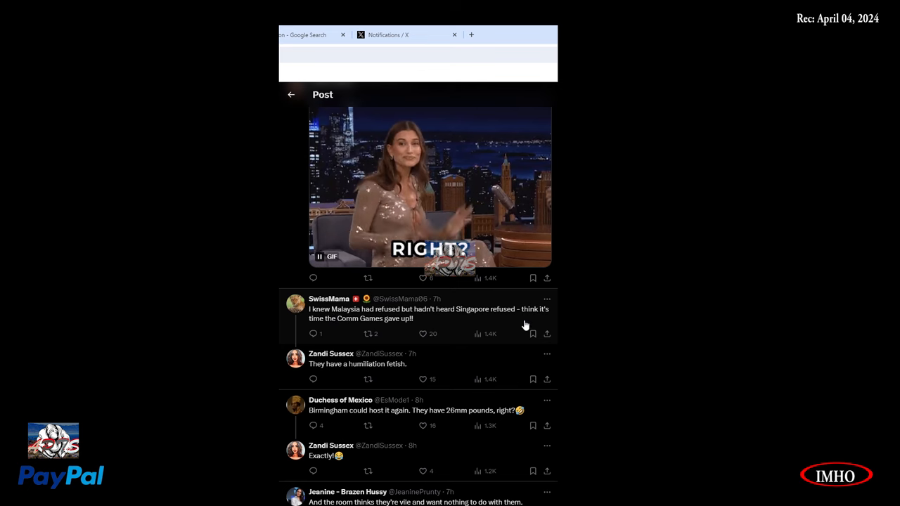
mouse_move(492, 321)
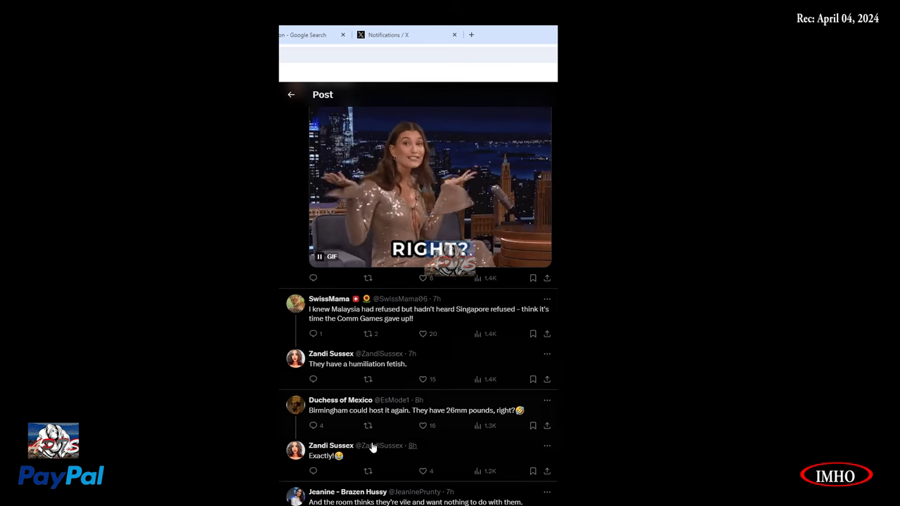
mouse_move(412, 441)
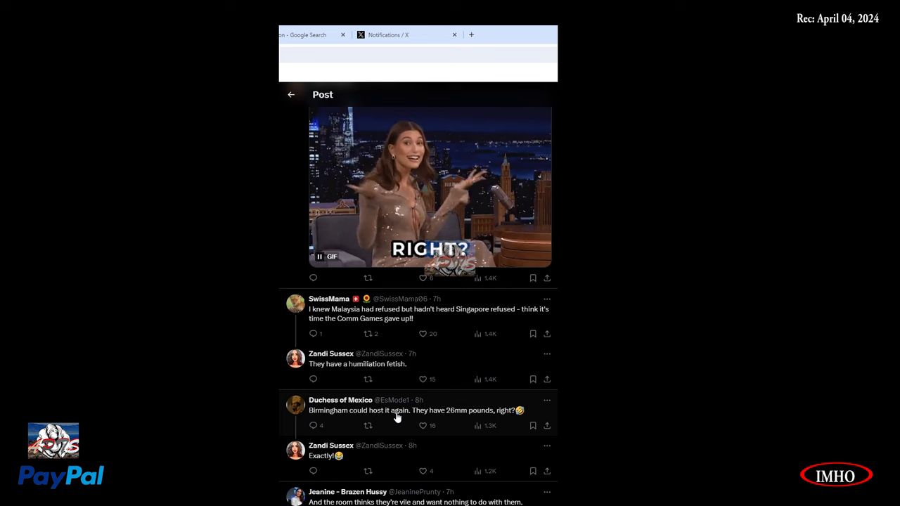
mouse_move(463, 424)
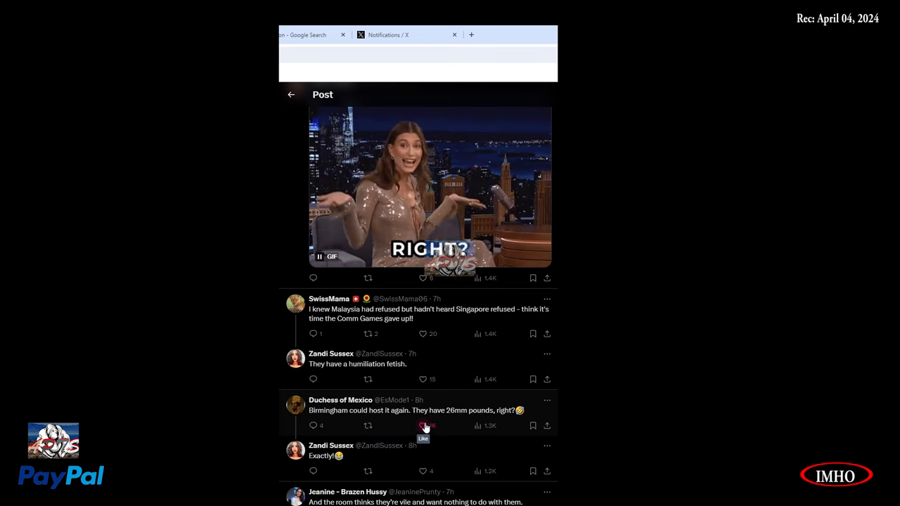
scroll("down", 3)
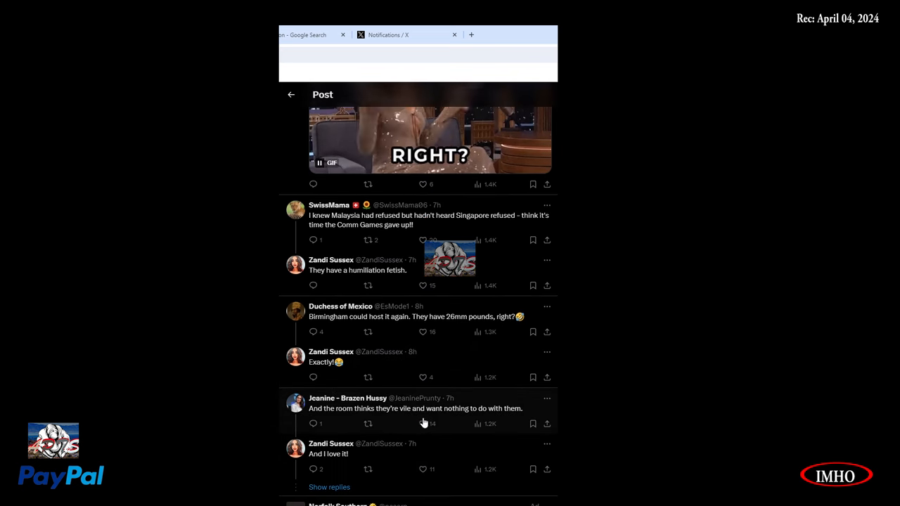
scroll("down", 3)
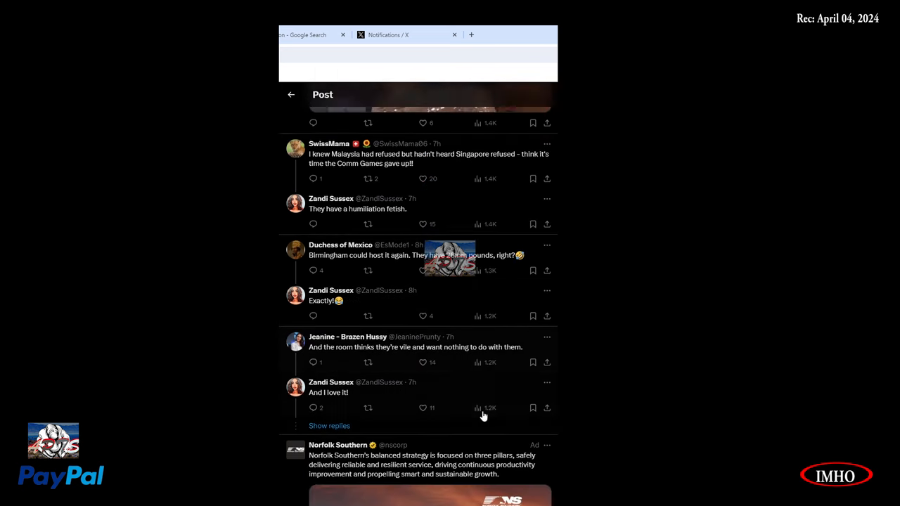
scroll("down", 3)
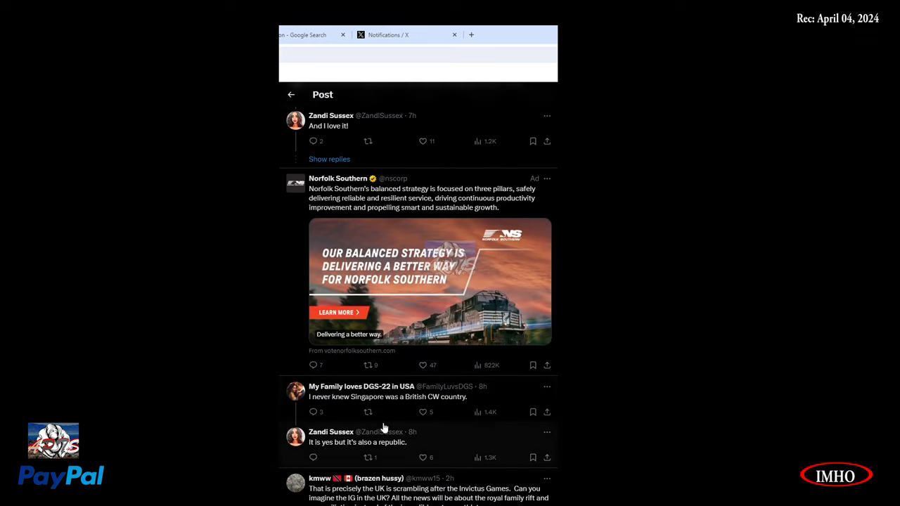
mouse_move(434, 410)
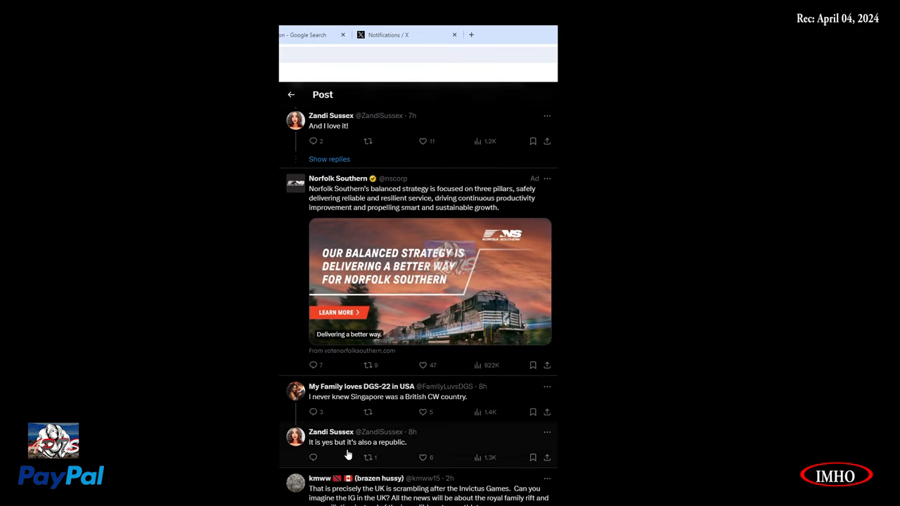
scroll("down", 3)
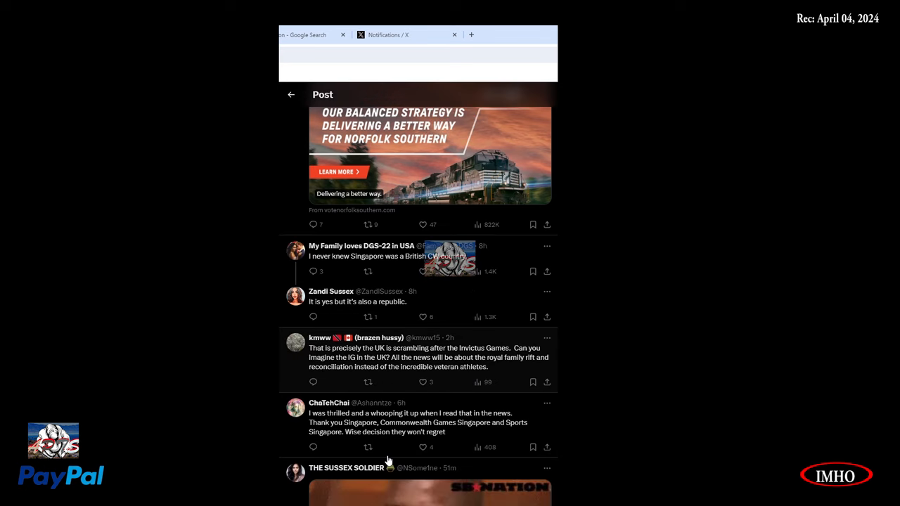
mouse_move(346, 372)
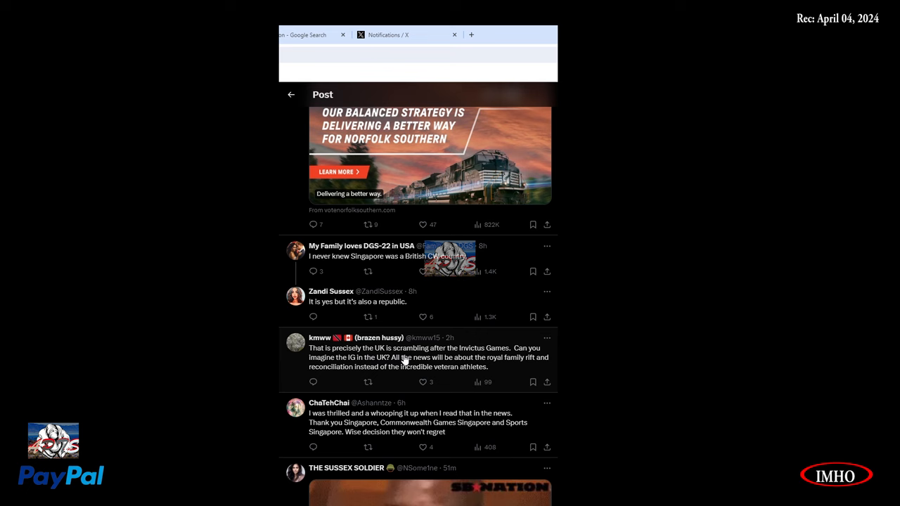
mouse_move(520, 363)
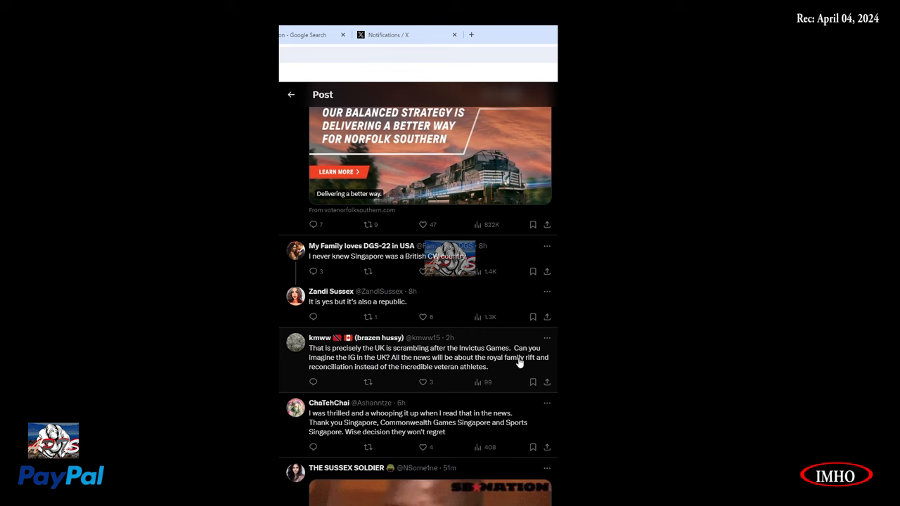
mouse_move(386, 368)
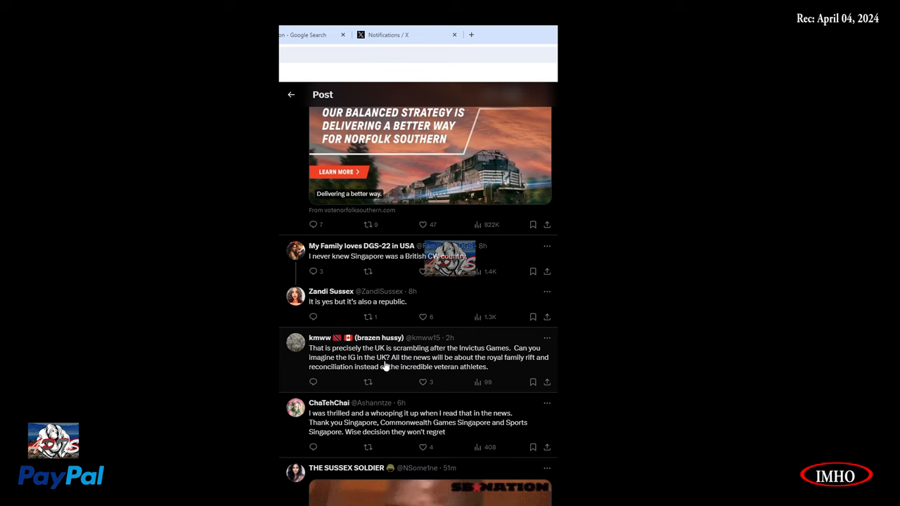
mouse_move(494, 371)
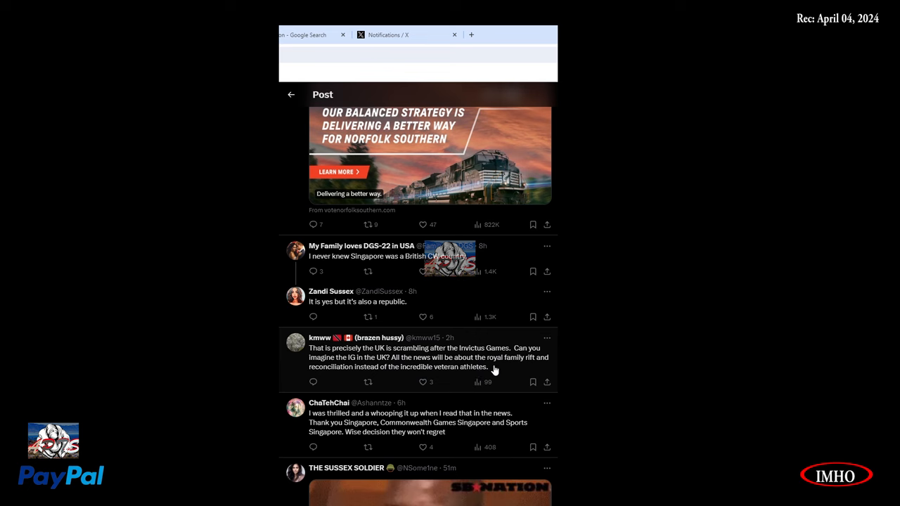
mouse_move(327, 378)
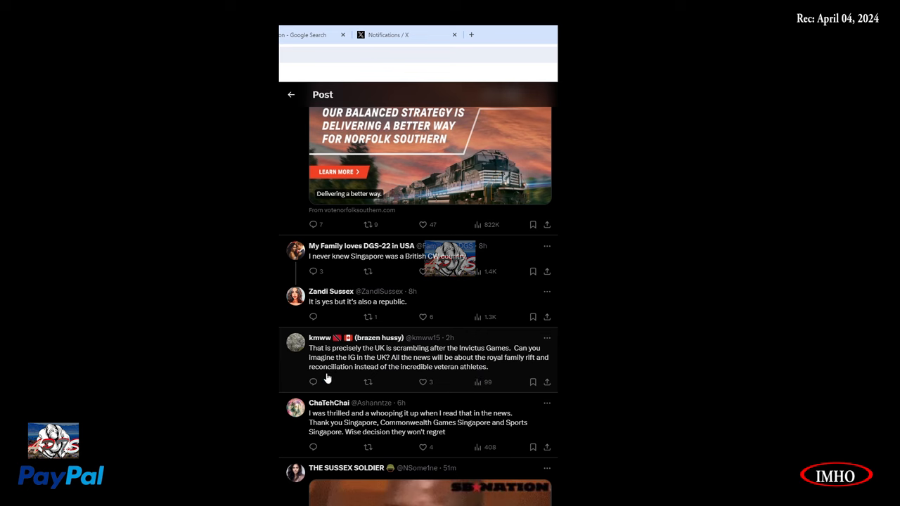
mouse_move(467, 386)
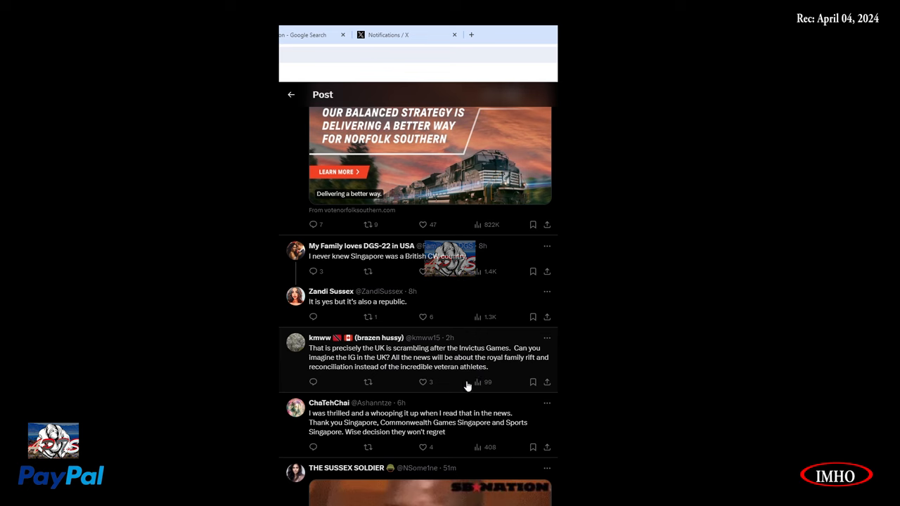
mouse_move(331, 423)
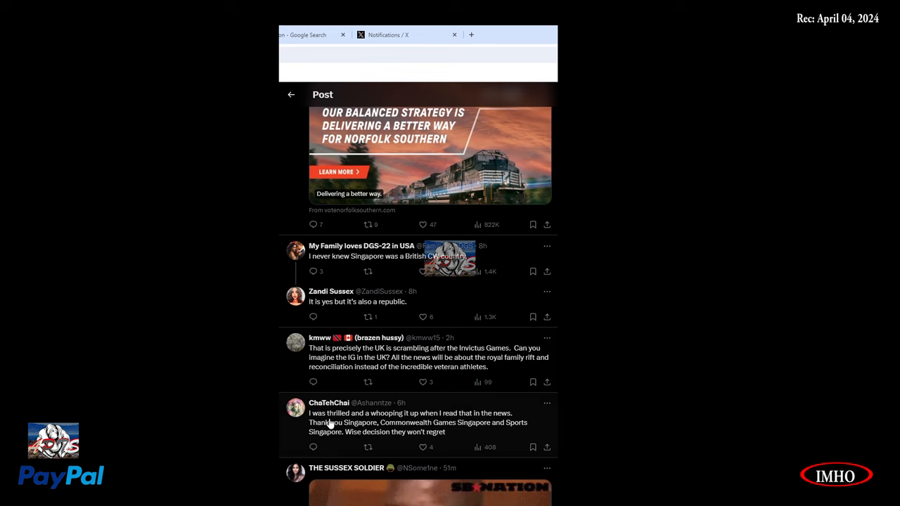
mouse_move(425, 427)
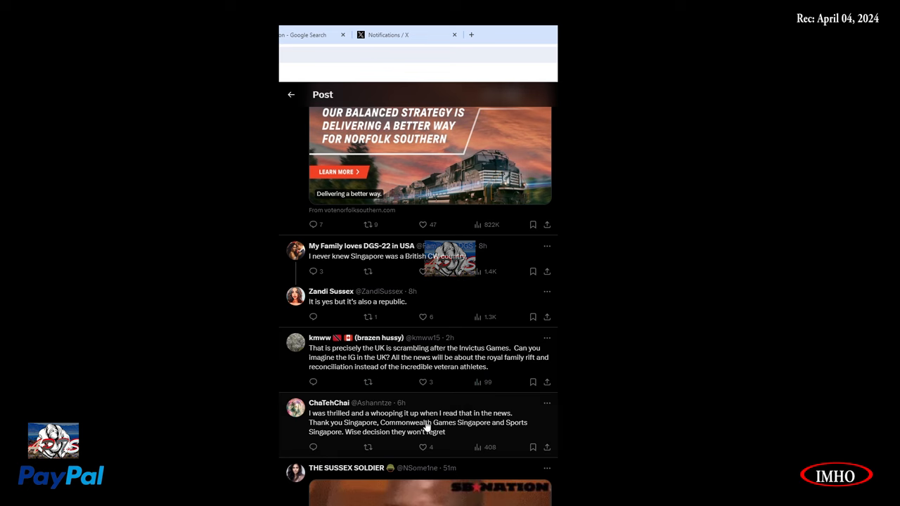
mouse_move(367, 436)
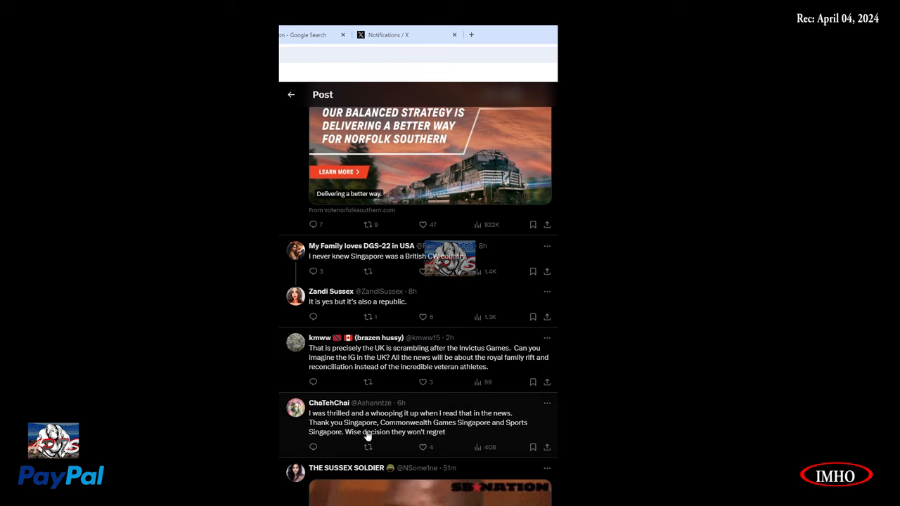
mouse_move(549, 441)
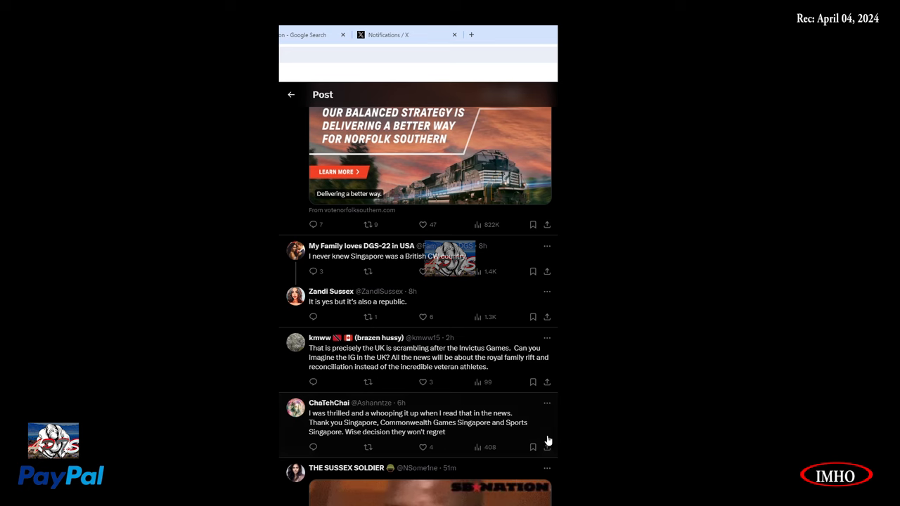
mouse_move(399, 444)
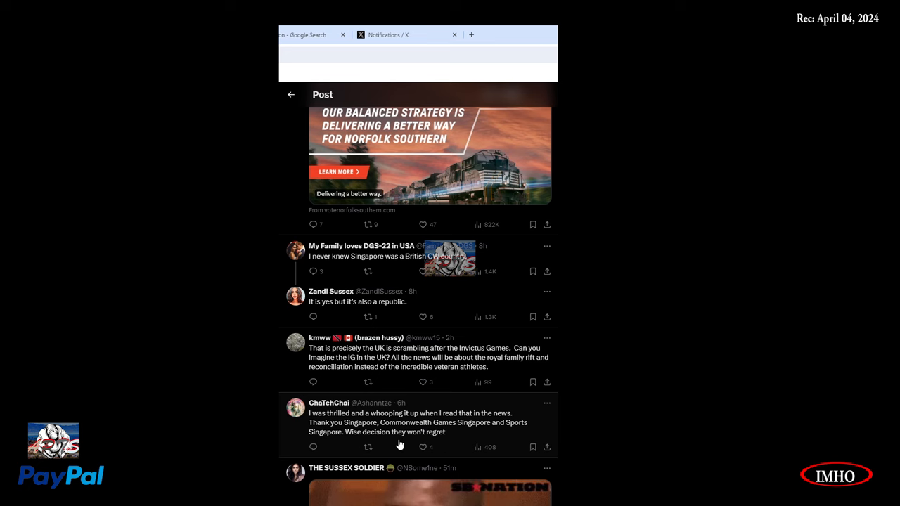
scroll("down", 3)
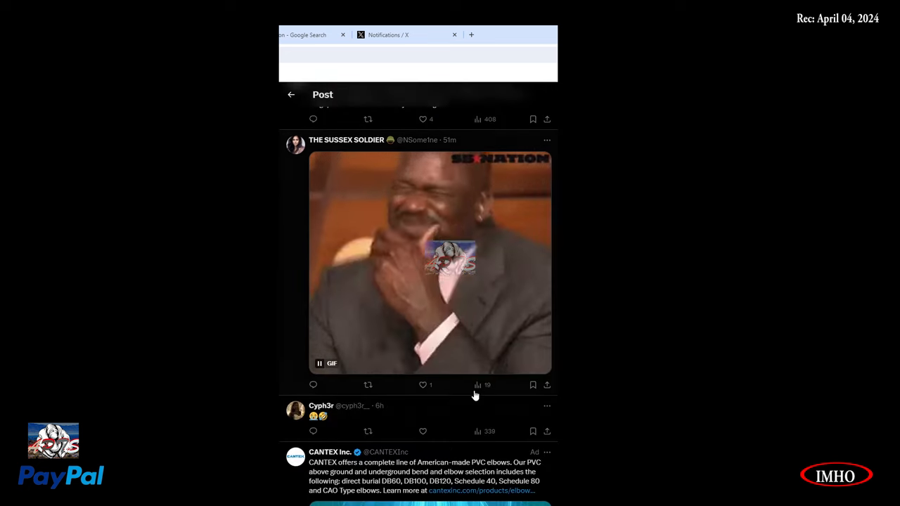
scroll("down", 3)
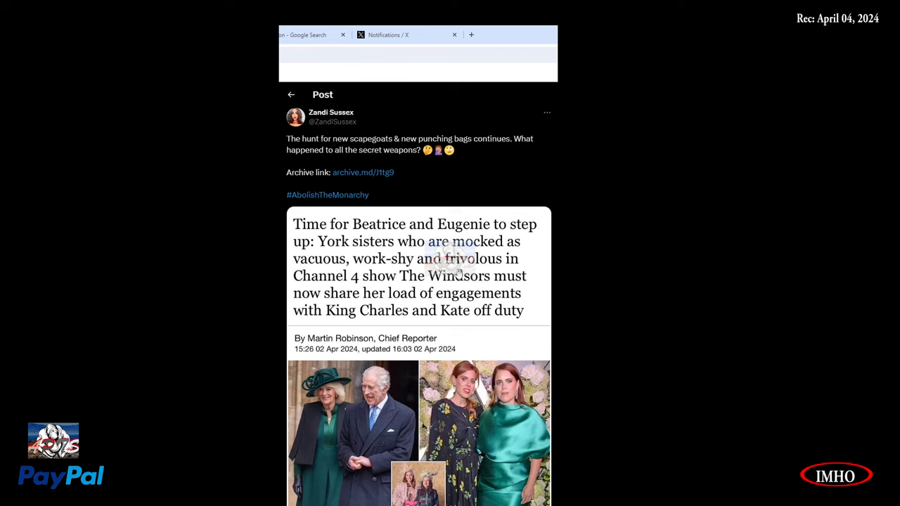
mouse_move(443, 297)
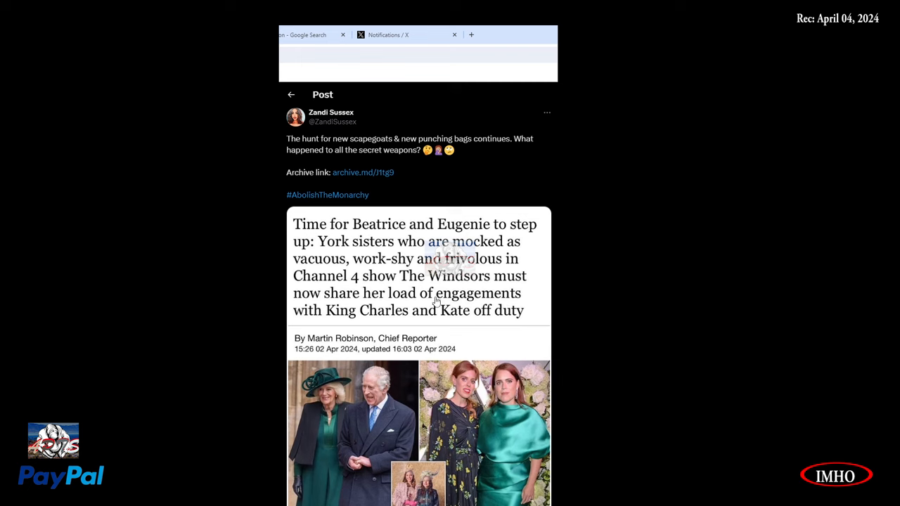
mouse_move(382, 286)
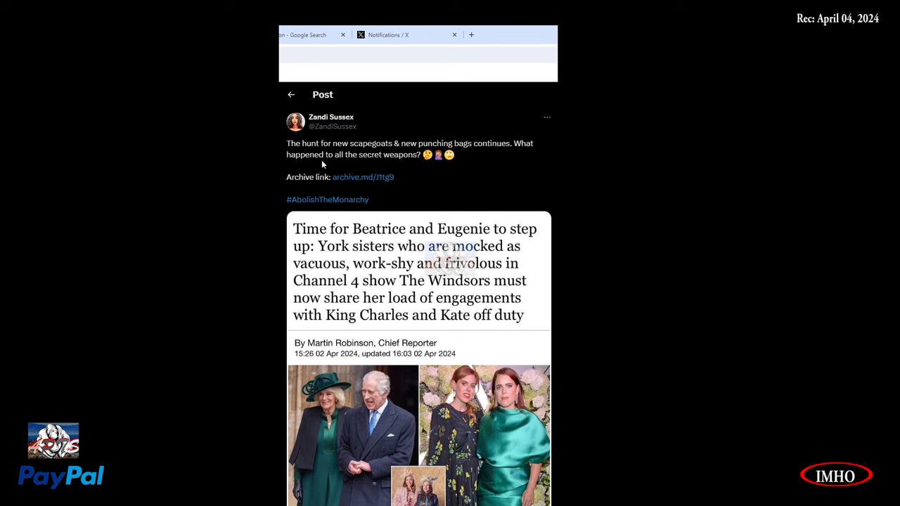
mouse_move(437, 157)
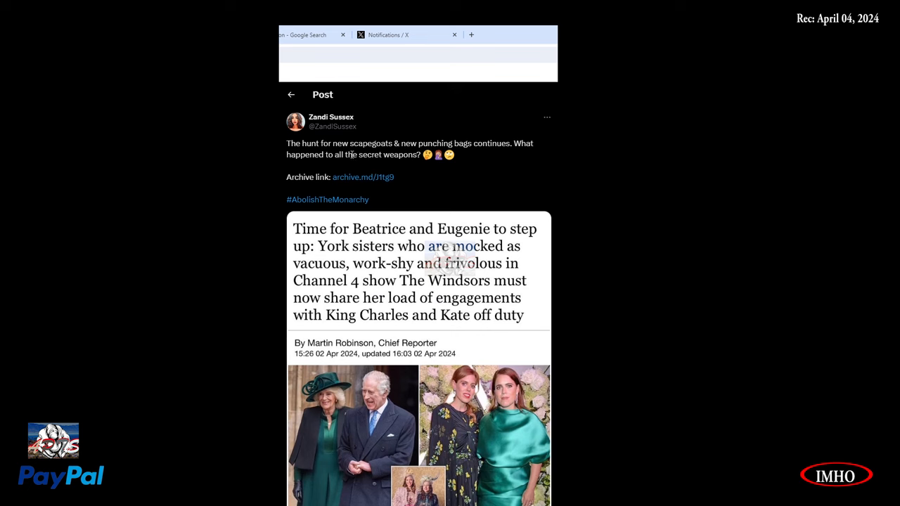
mouse_move(376, 225)
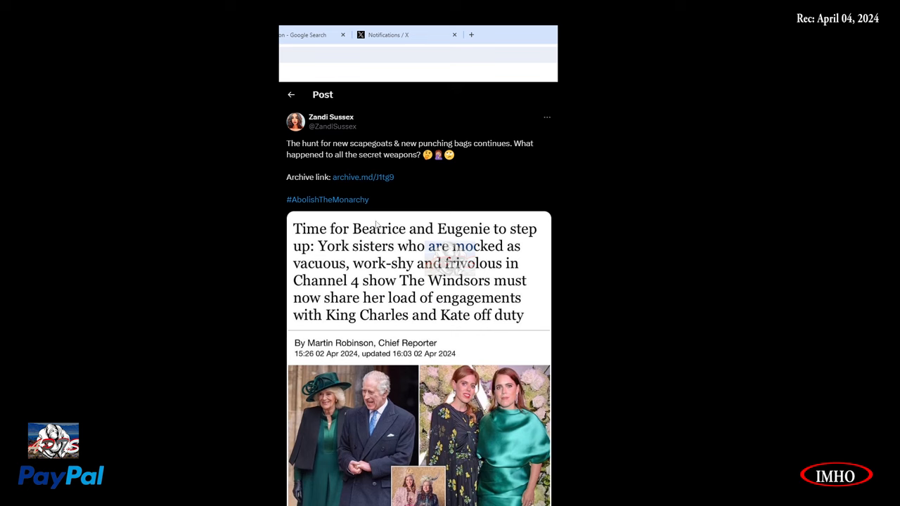
mouse_move(472, 317)
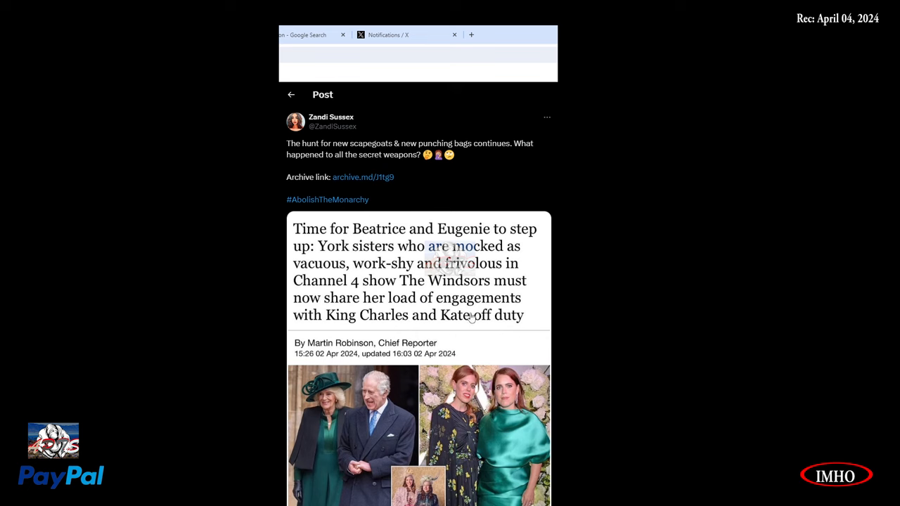
mouse_move(524, 246)
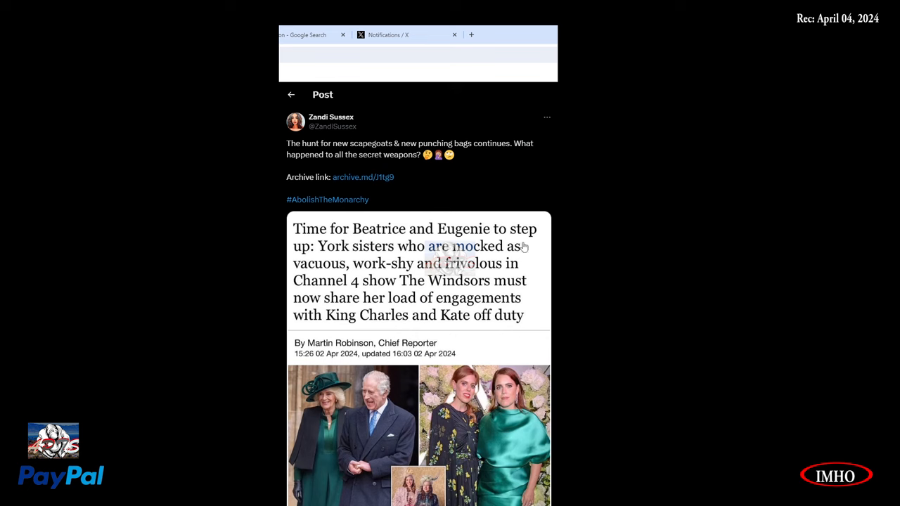
mouse_move(430, 264)
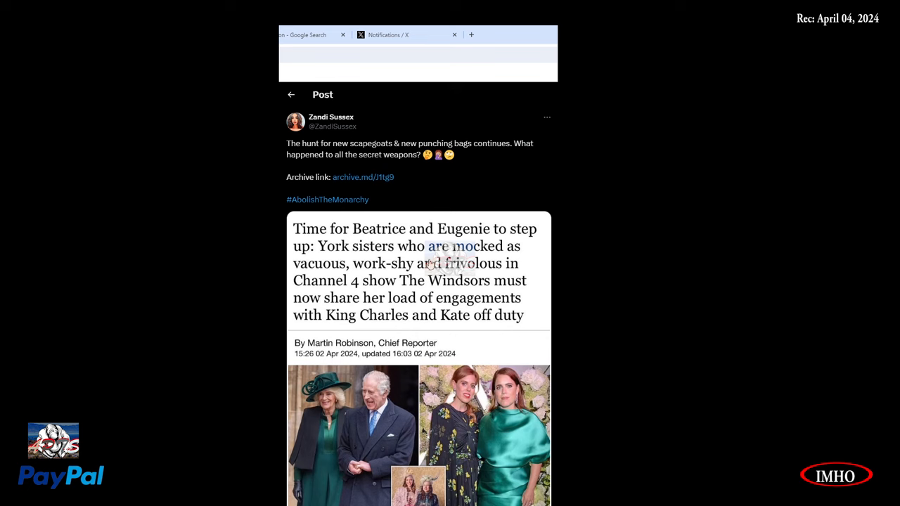
mouse_move(308, 276)
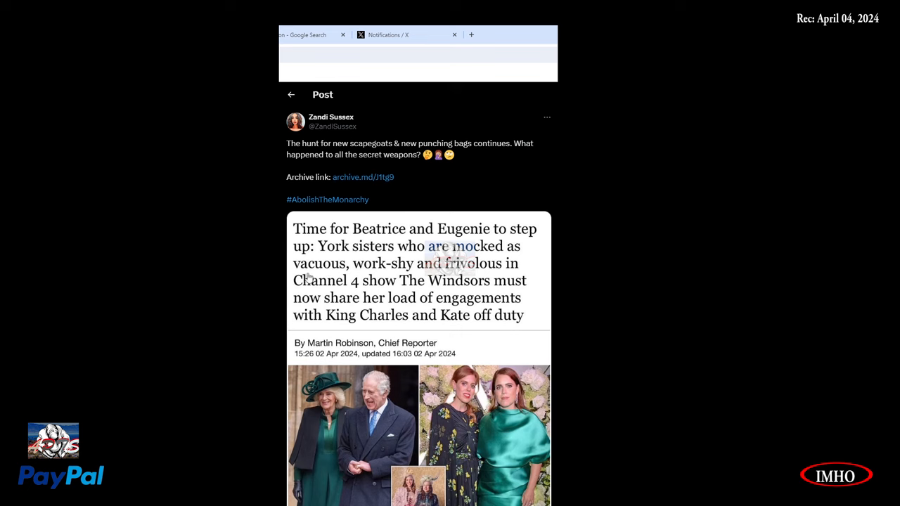
mouse_move(348, 298)
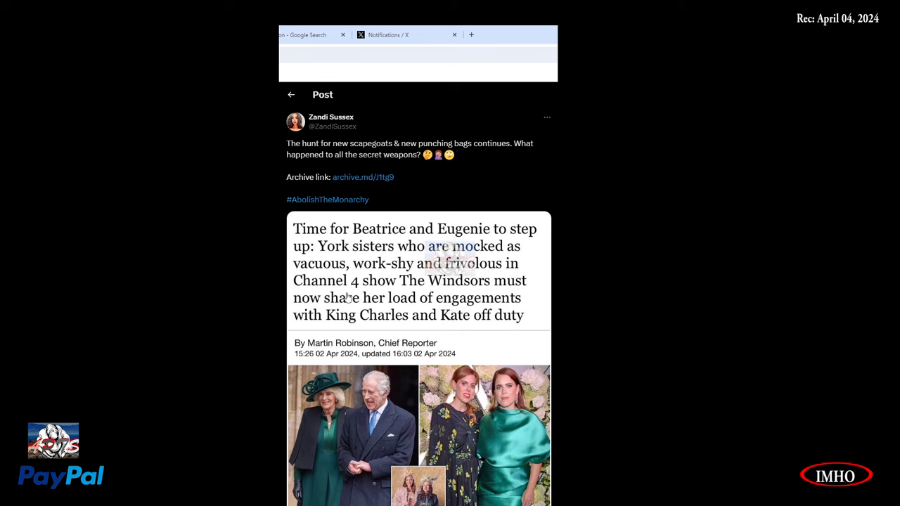
mouse_move(447, 303)
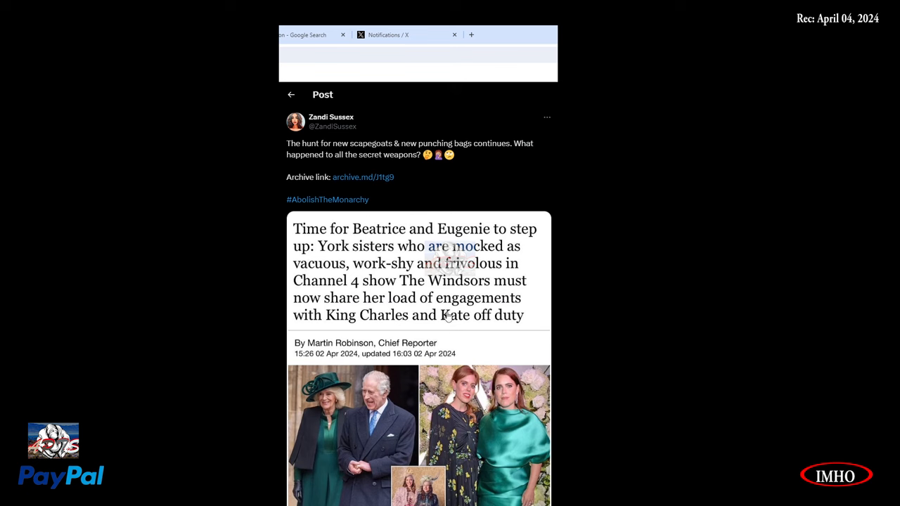
mouse_move(440, 335)
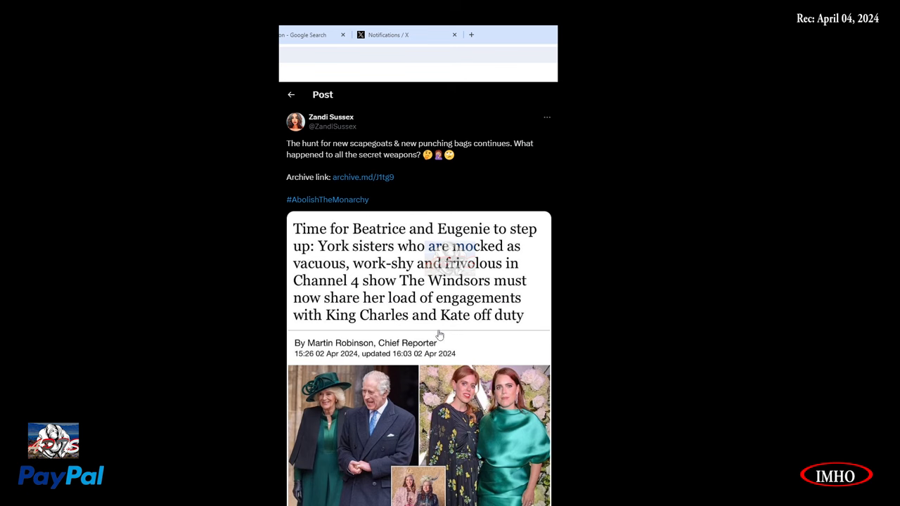
Step: Scroll down to the full Beatrice and Eugenie article image and view count
scroll("down", 3)
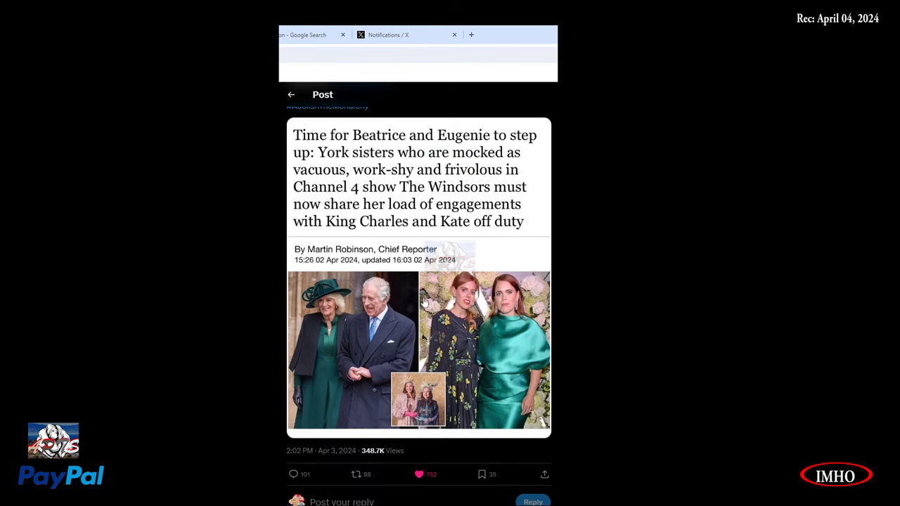
mouse_move(511, 327)
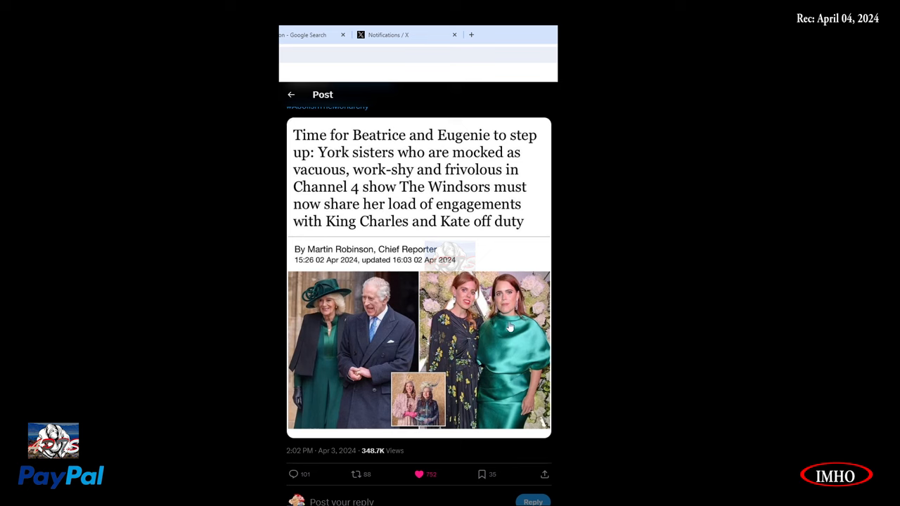
mouse_move(520, 361)
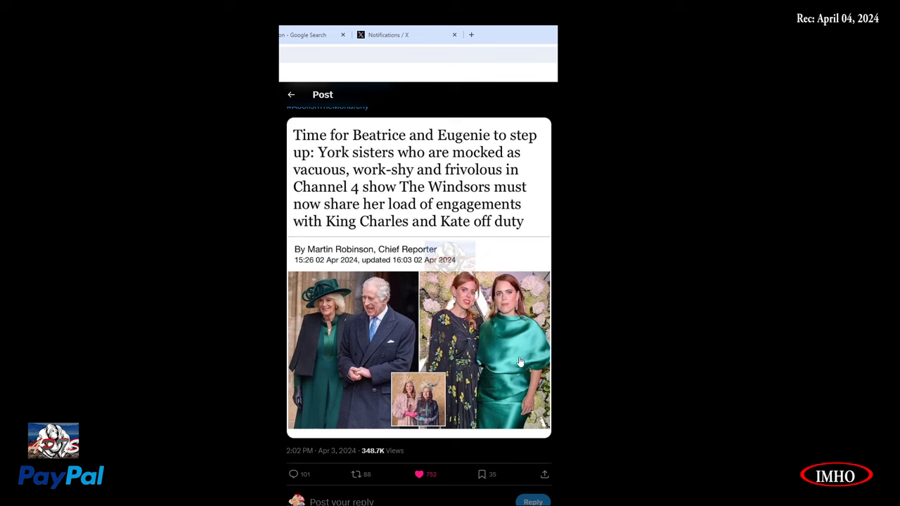
mouse_move(513, 378)
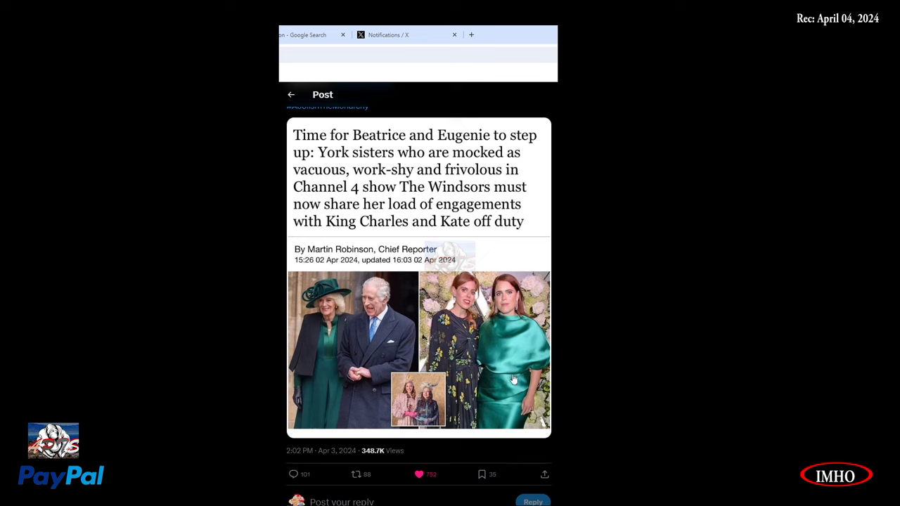
mouse_move(514, 334)
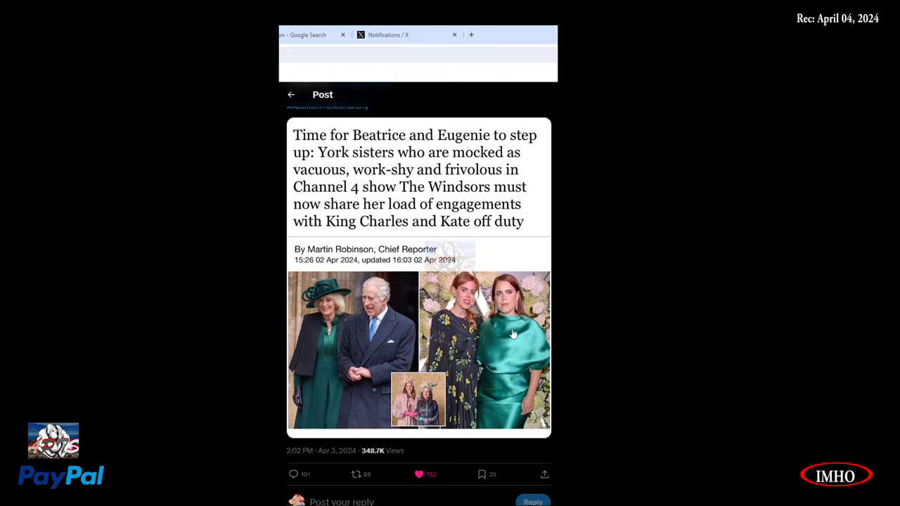
mouse_move(513, 363)
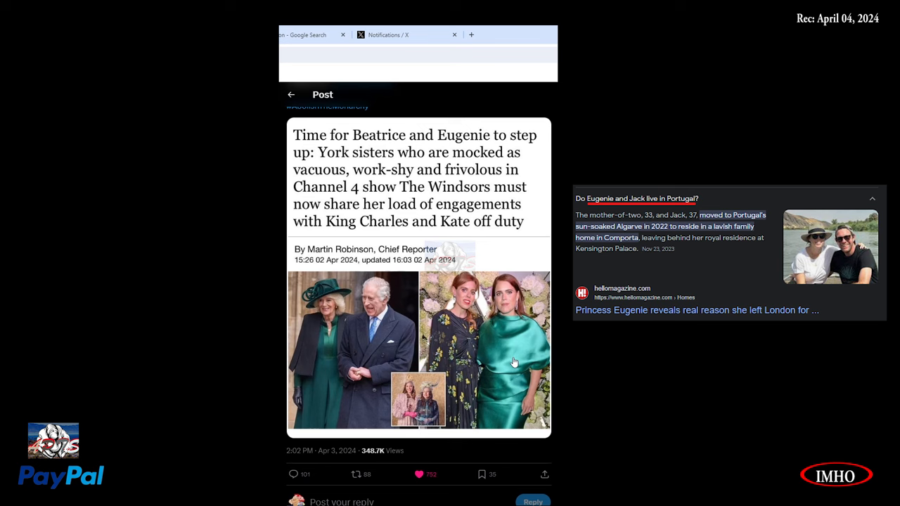
scroll("up", 3)
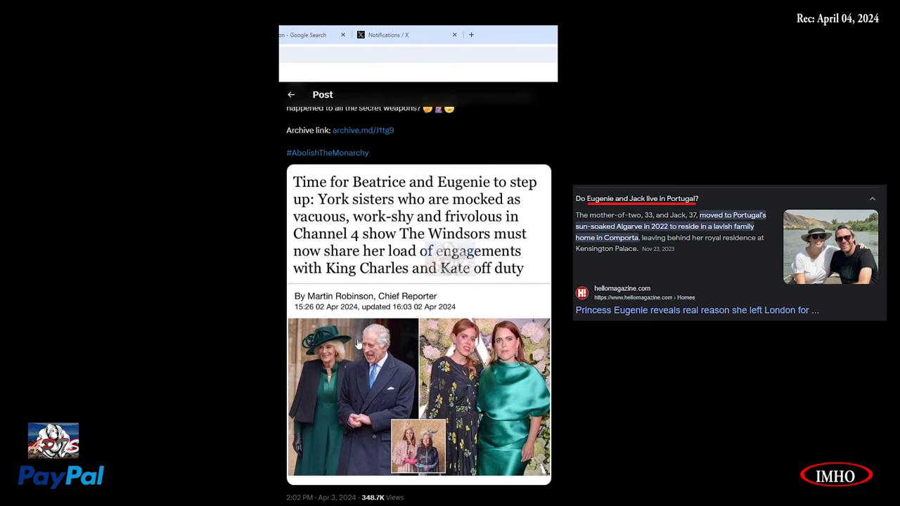
mouse_move(392, 393)
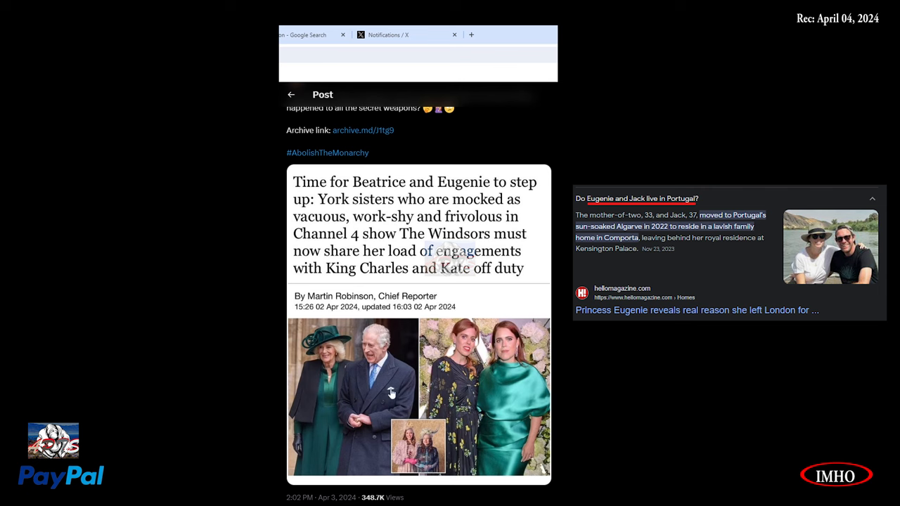
scroll("down", 3)
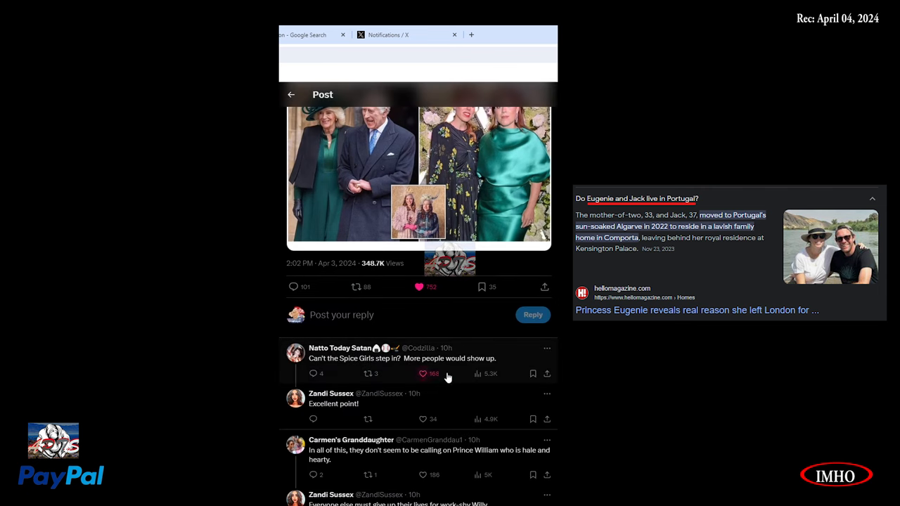
scroll("down", 3)
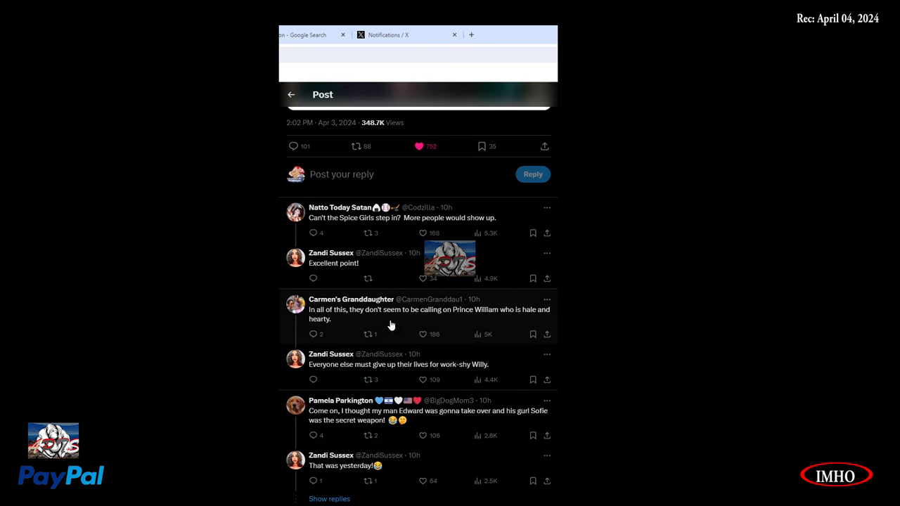
mouse_move(529, 325)
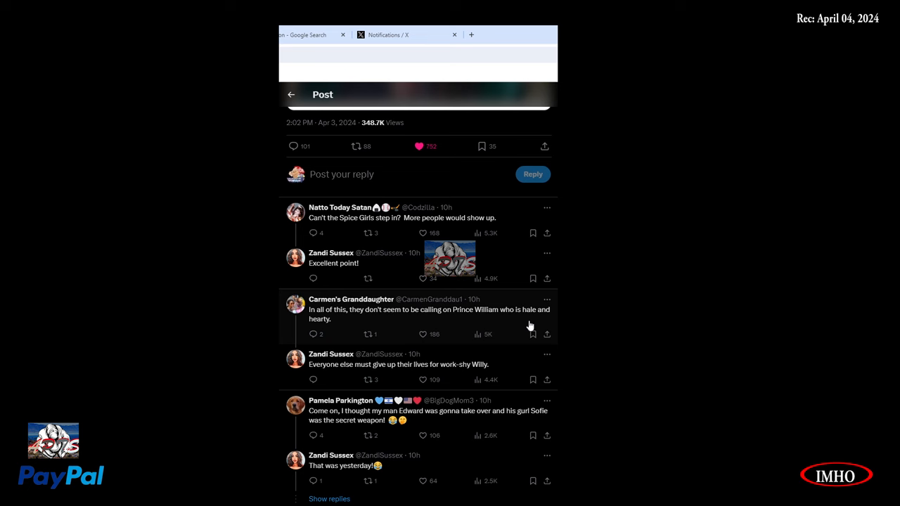
mouse_move(493, 319)
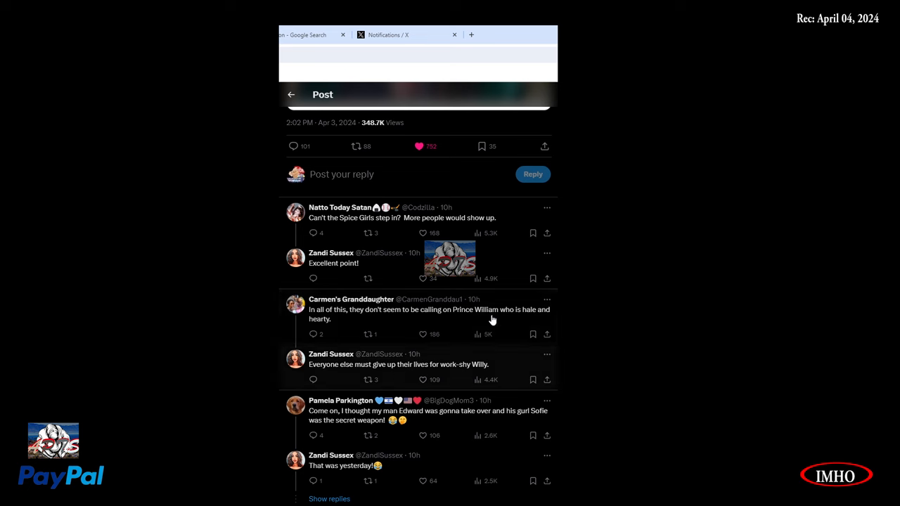
mouse_move(415, 387)
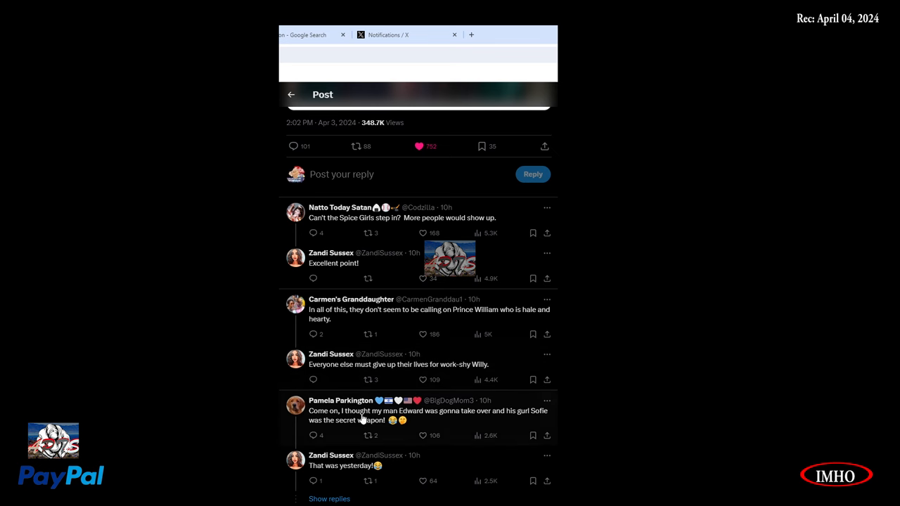
mouse_move(401, 429)
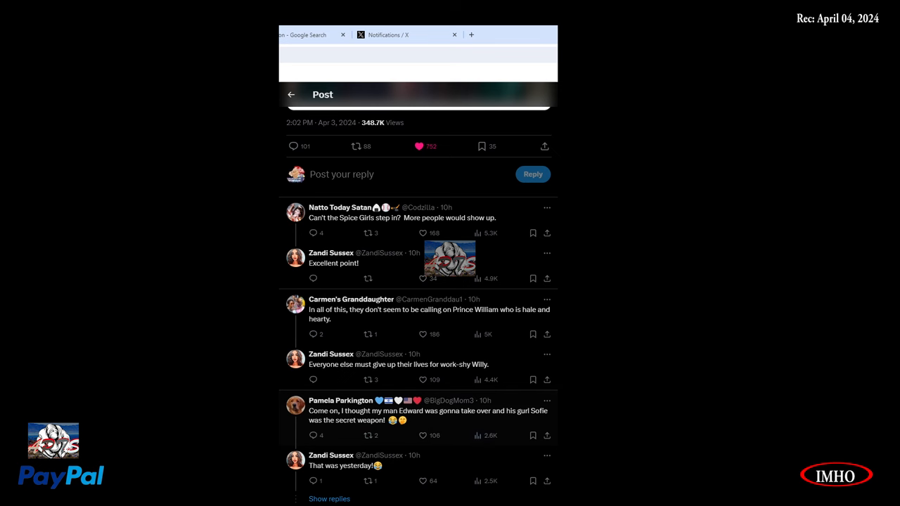
mouse_move(366, 435)
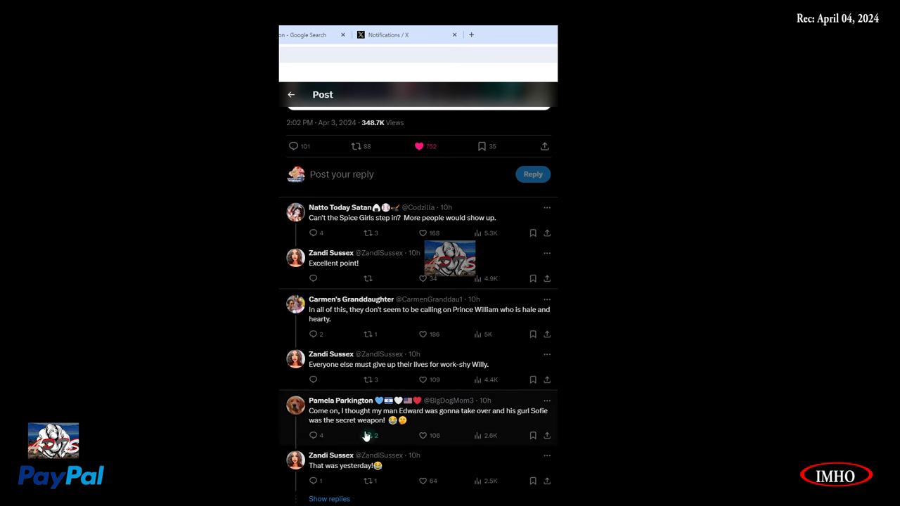
scroll("down", 3)
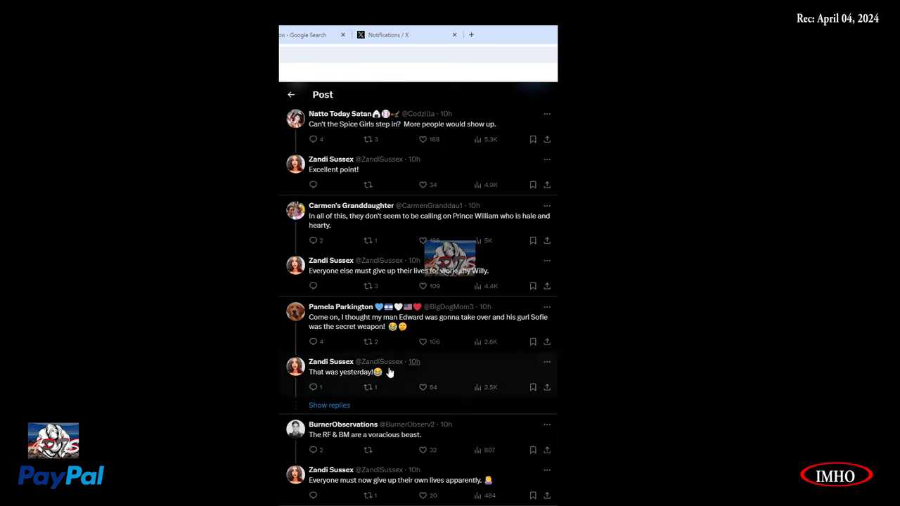
mouse_move(341, 440)
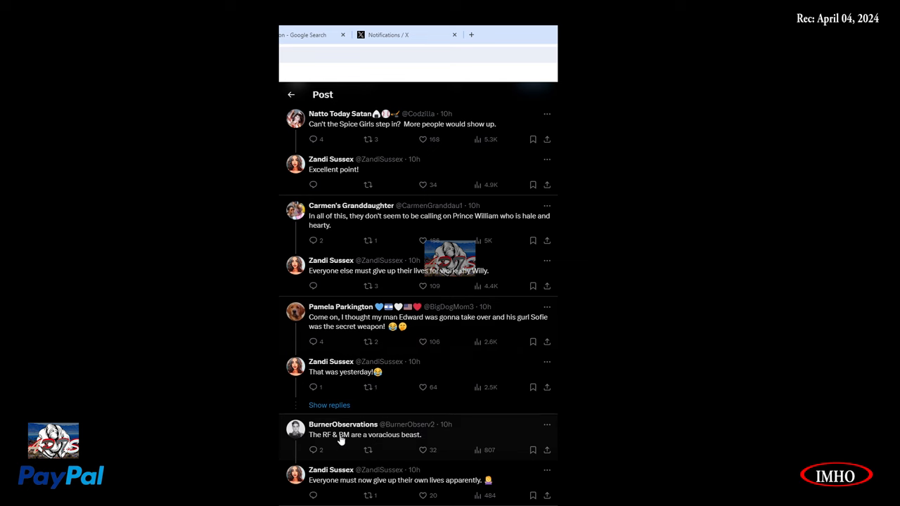
mouse_move(363, 449)
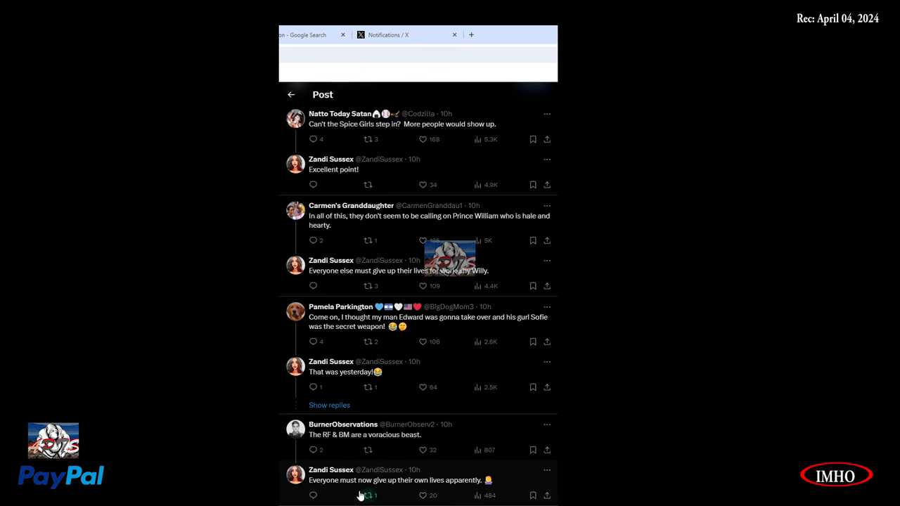
mouse_move(472, 493)
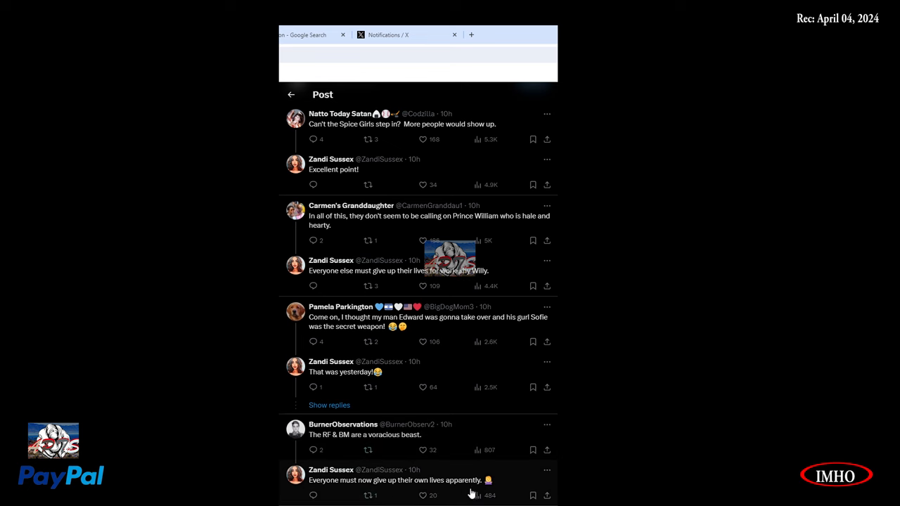
scroll("down", 3)
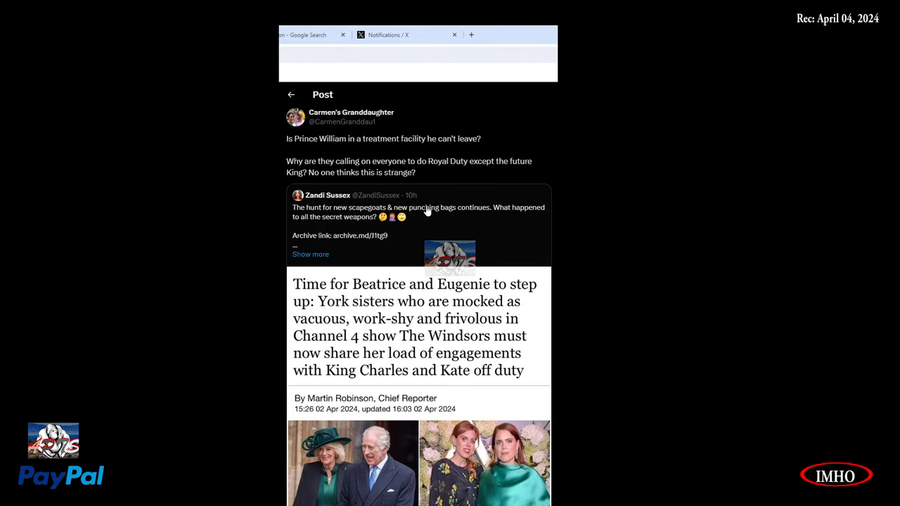
mouse_move(309, 169)
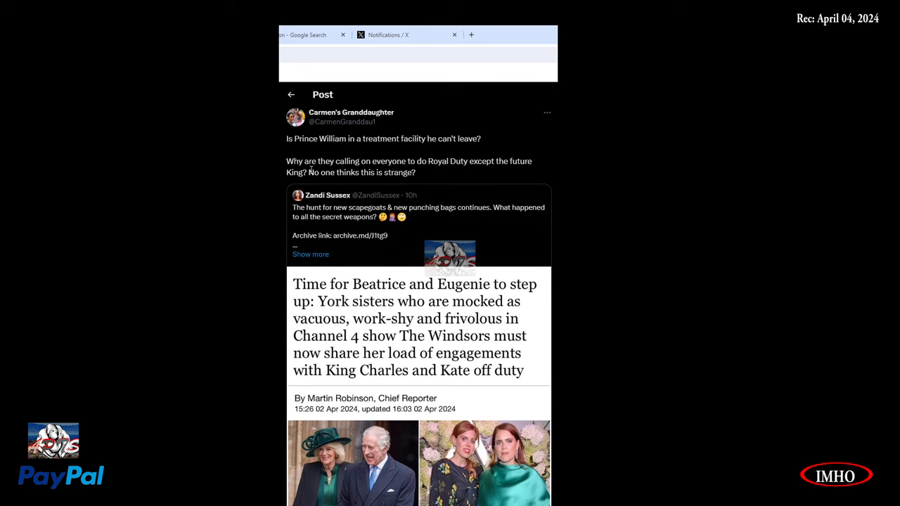
mouse_move(343, 147)
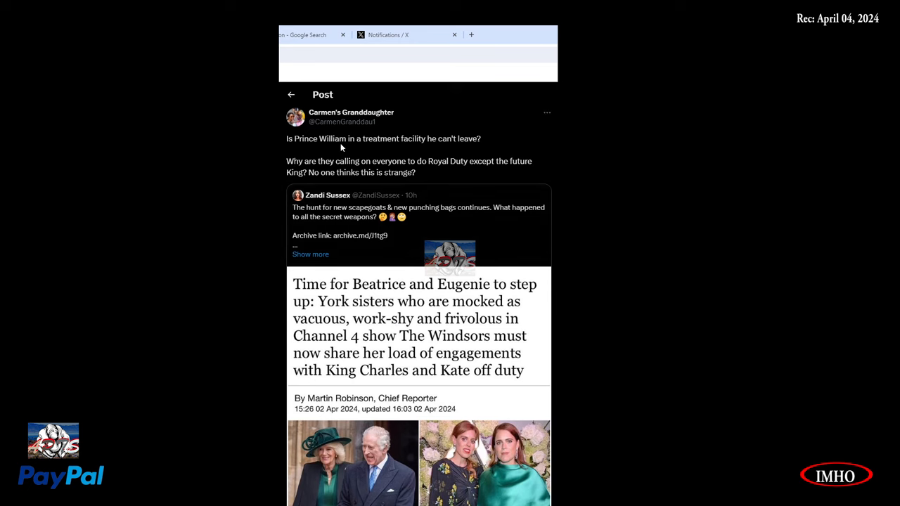
mouse_move(445, 149)
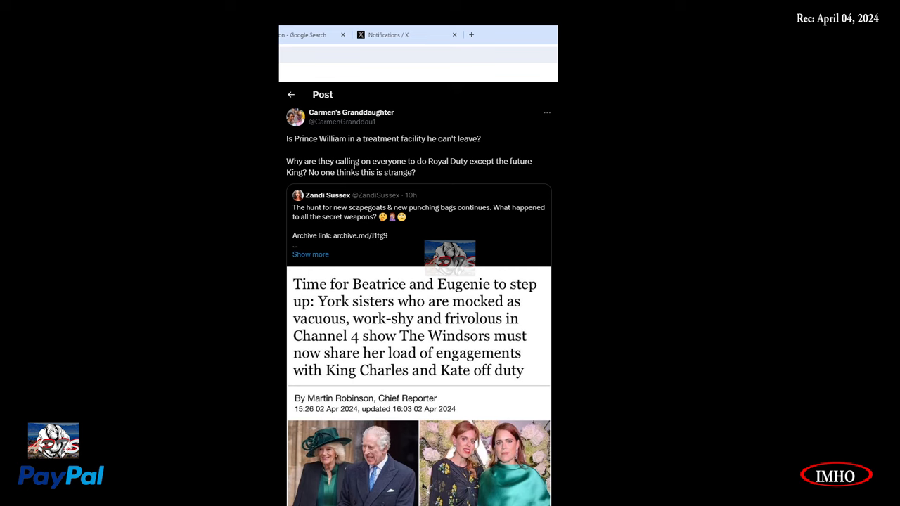
mouse_move(492, 175)
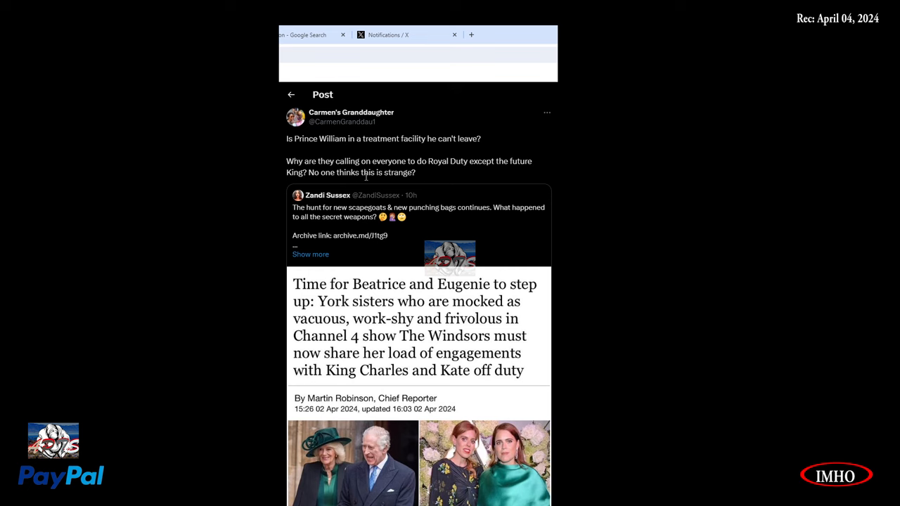
mouse_move(319, 296)
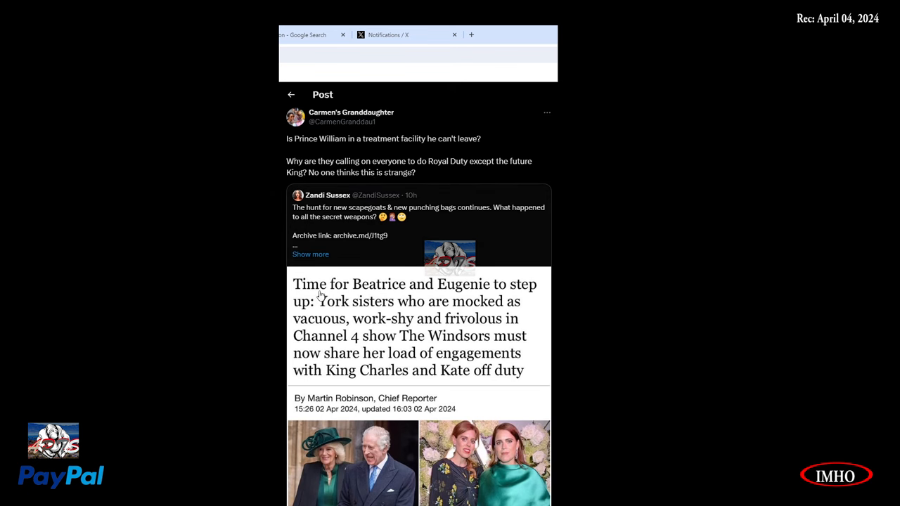
mouse_move(494, 260)
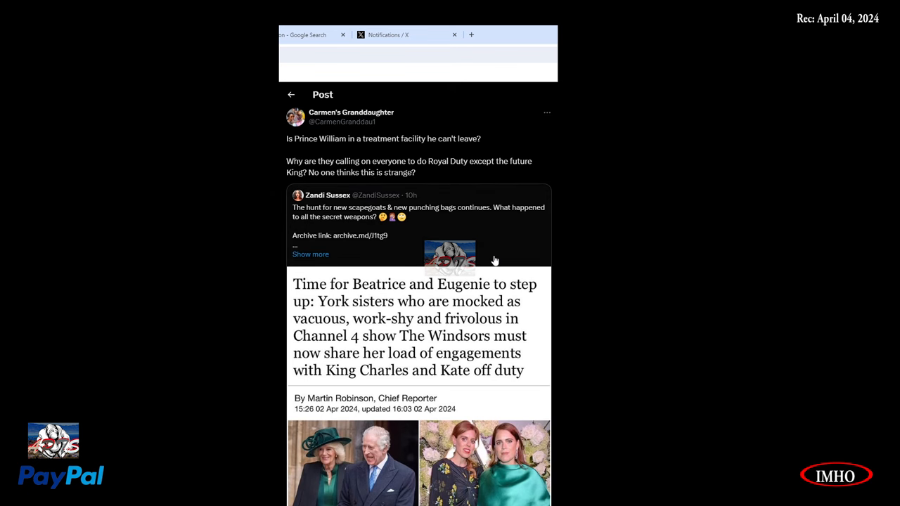
scroll("down", 3)
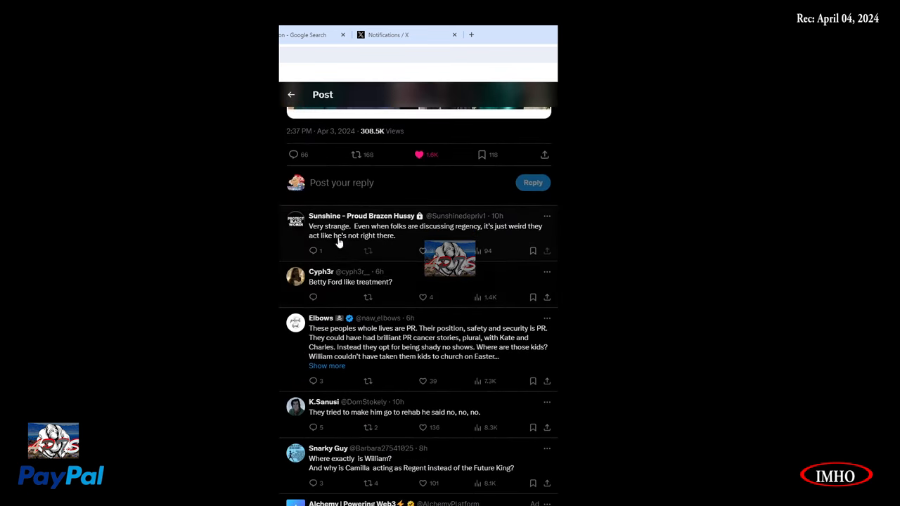
mouse_move(413, 237)
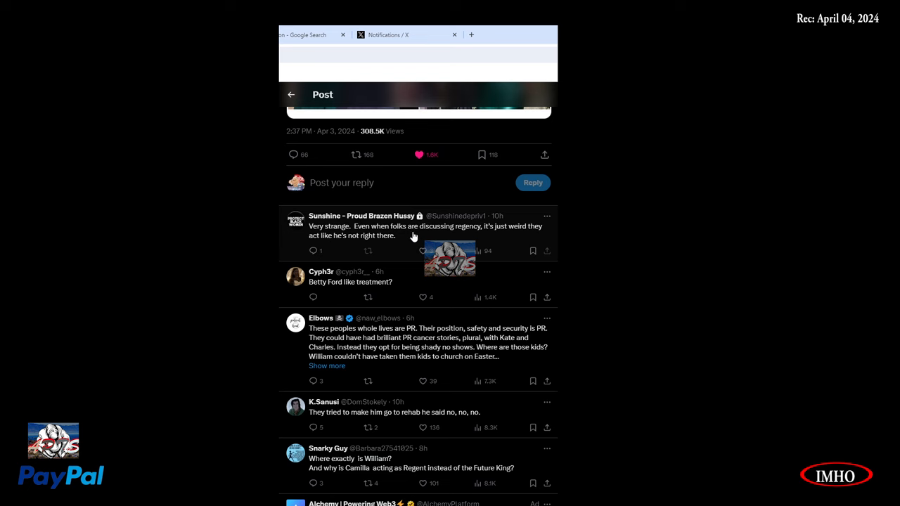
mouse_move(497, 243)
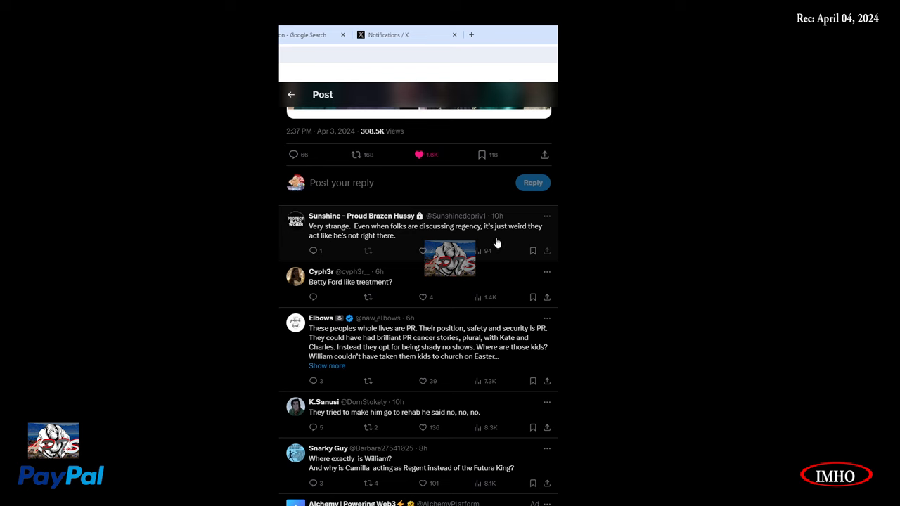
mouse_move(362, 250)
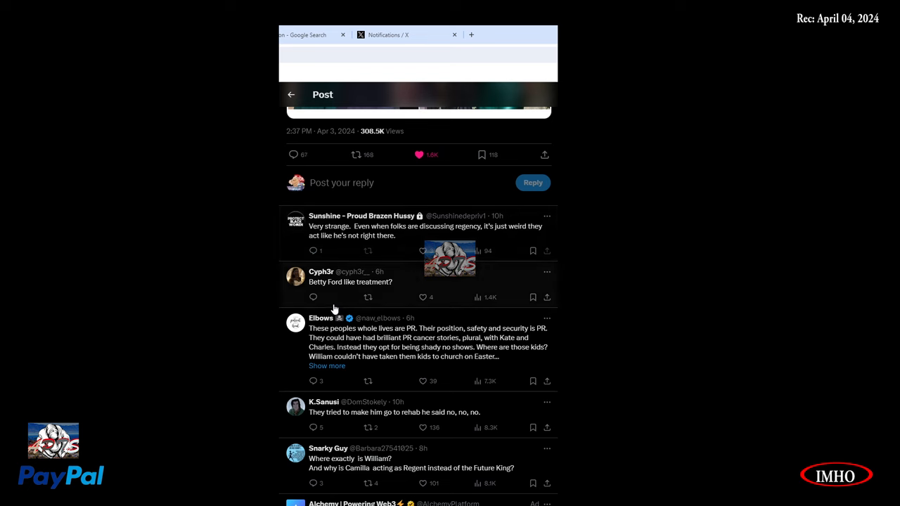
mouse_move(386, 304)
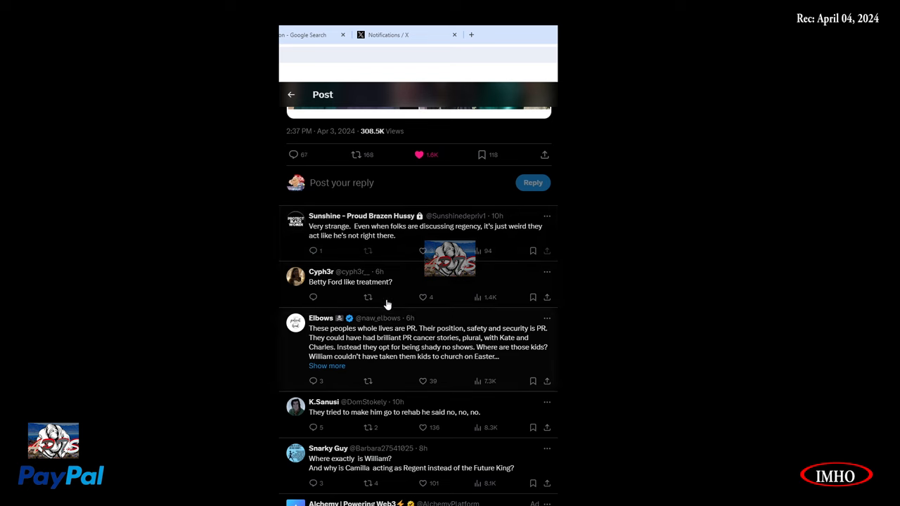
mouse_move(386, 345)
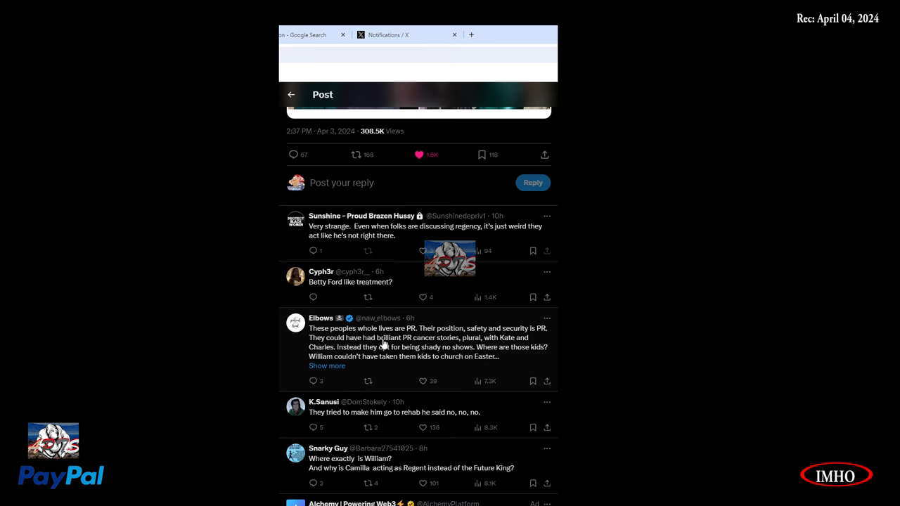
mouse_move(482, 345)
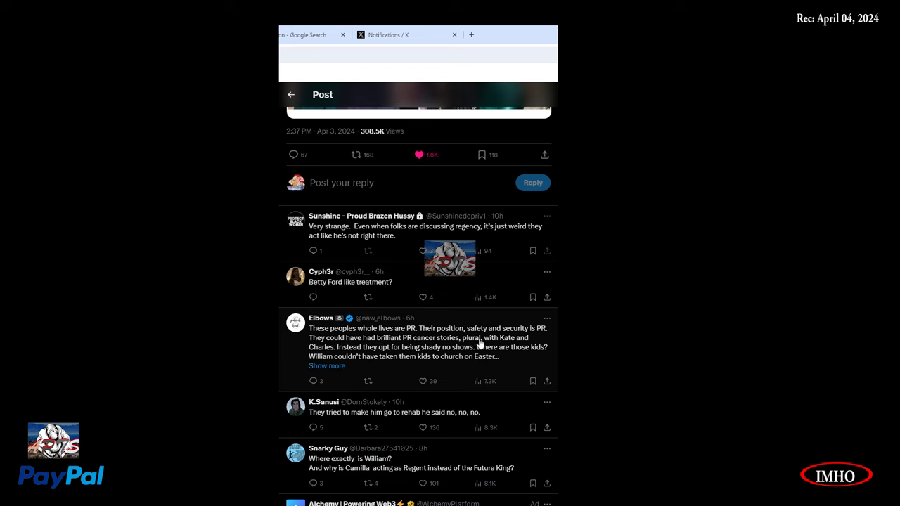
mouse_move(348, 357)
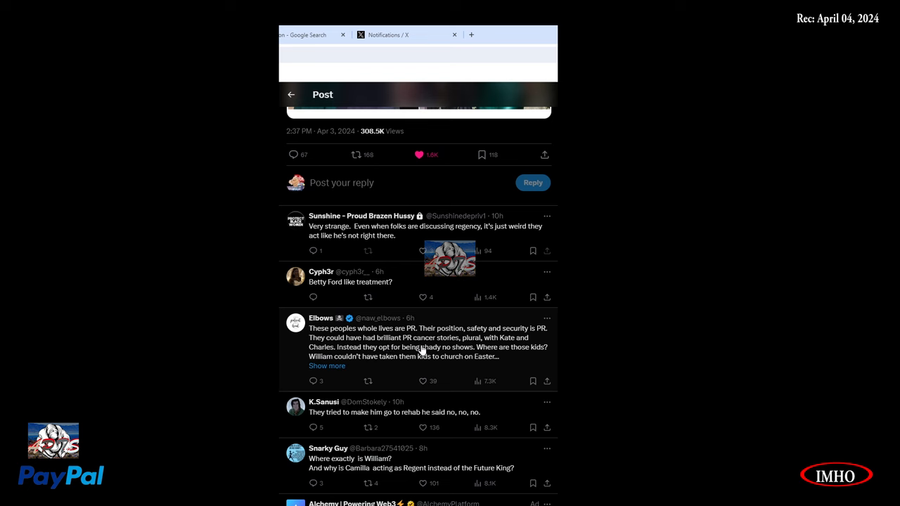
mouse_move(494, 352)
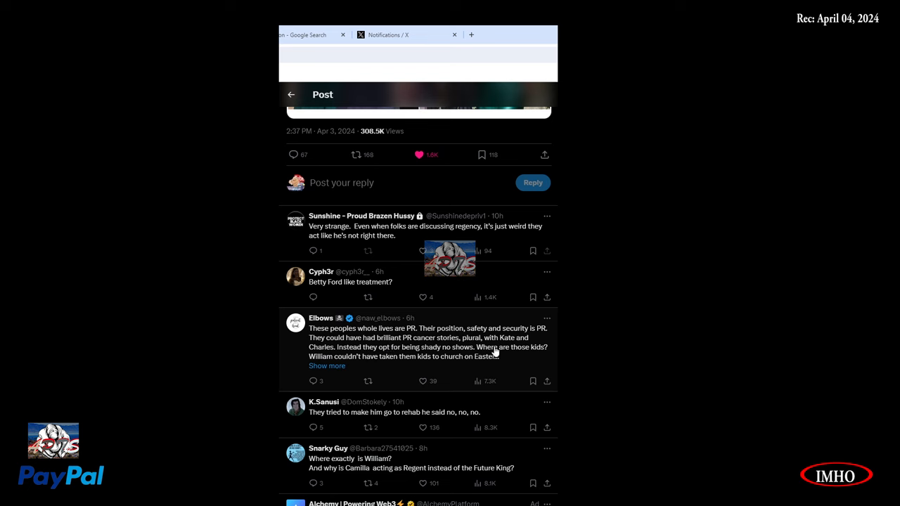
mouse_move(391, 360)
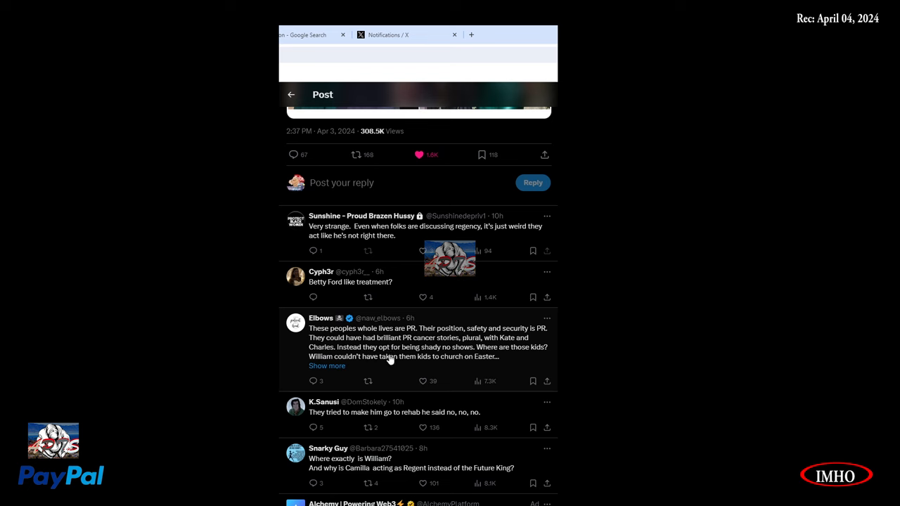
mouse_move(477, 360)
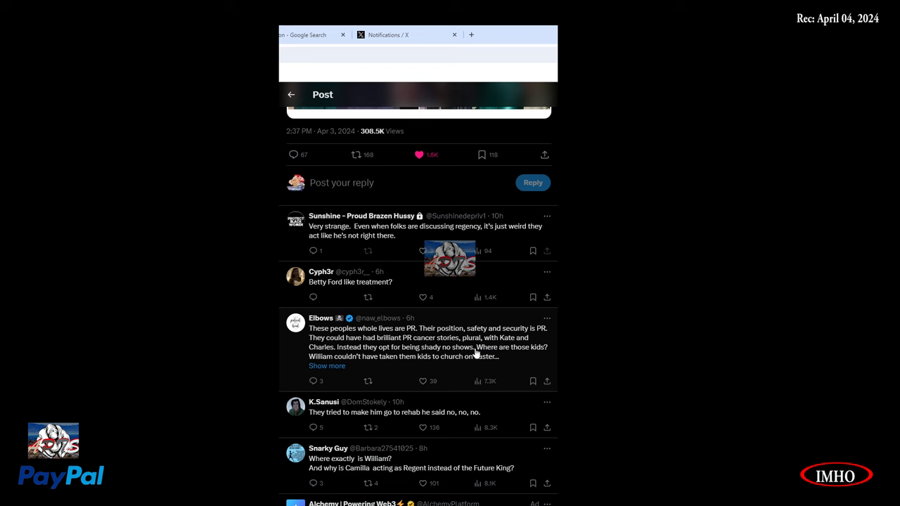
mouse_move(526, 360)
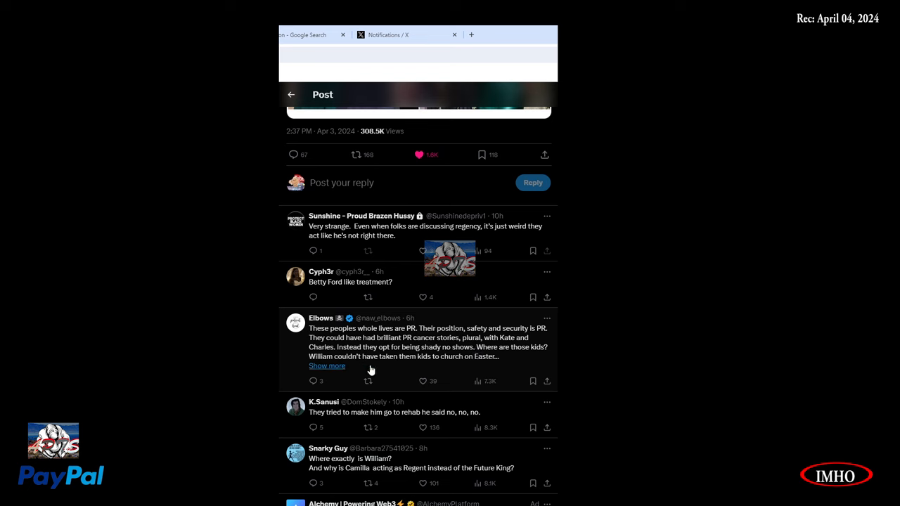
mouse_move(498, 369)
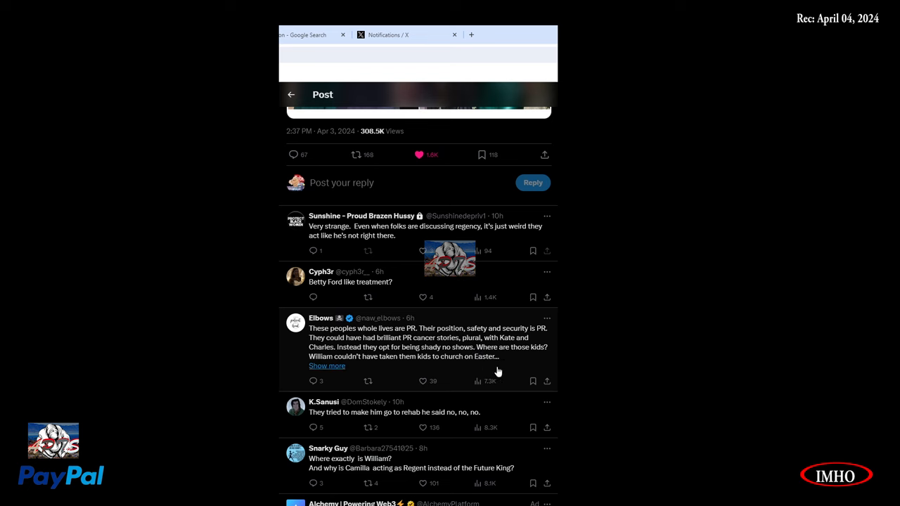
left_click(422, 347)
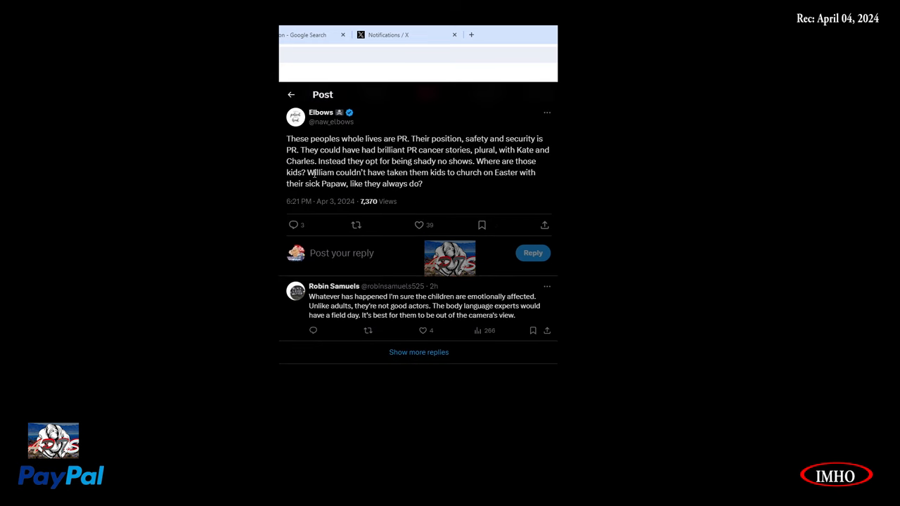
mouse_move(538, 184)
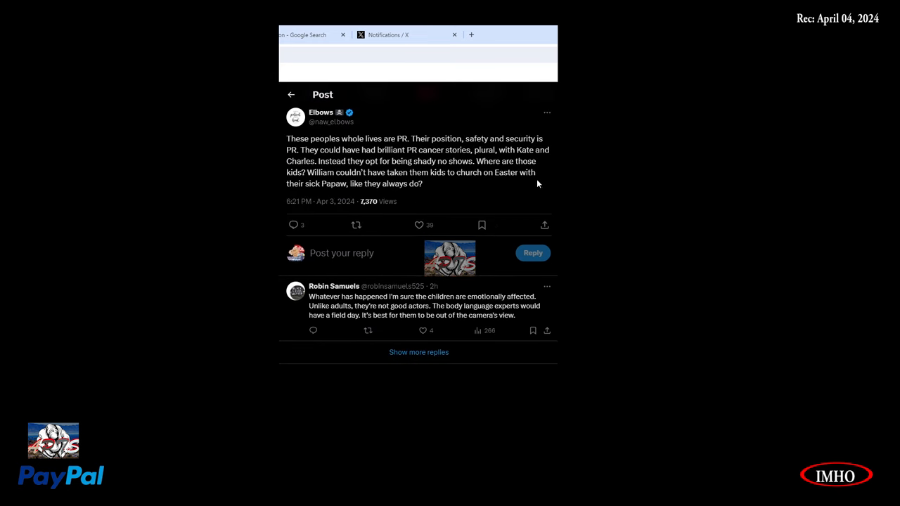
mouse_move(397, 211)
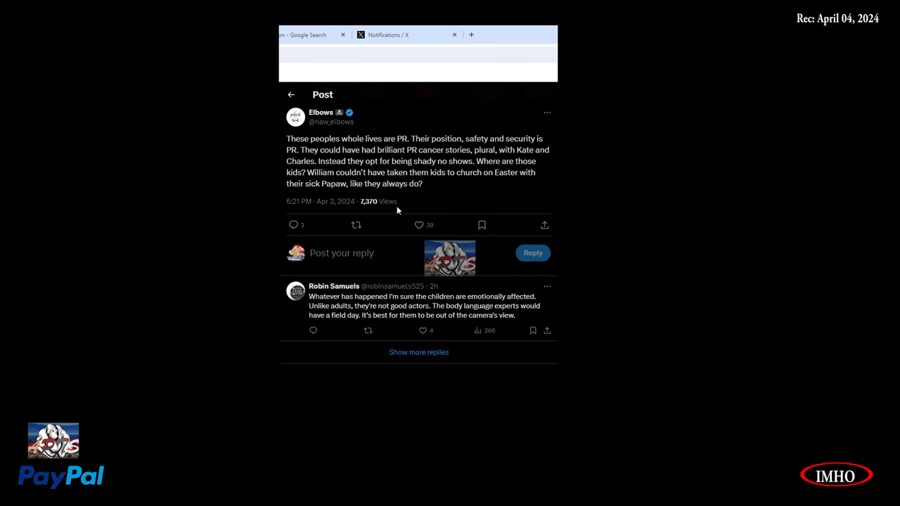
mouse_move(435, 324)
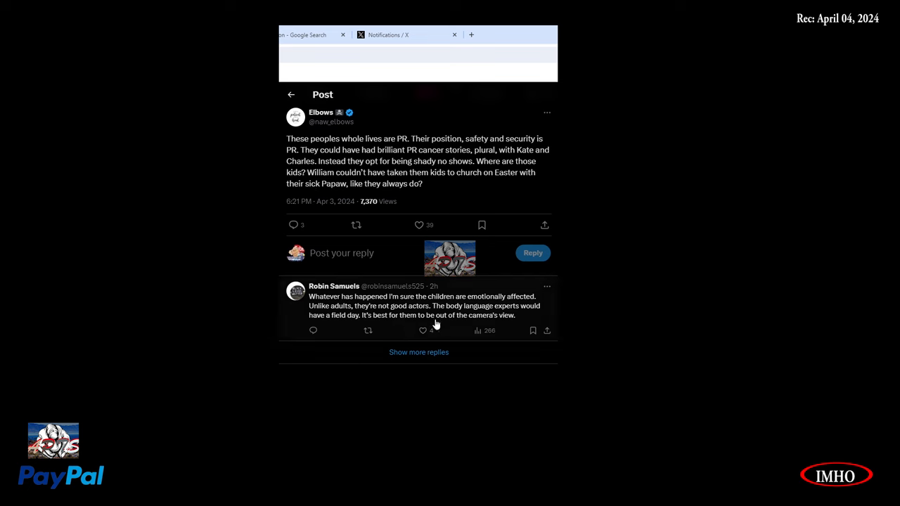
mouse_move(515, 308)
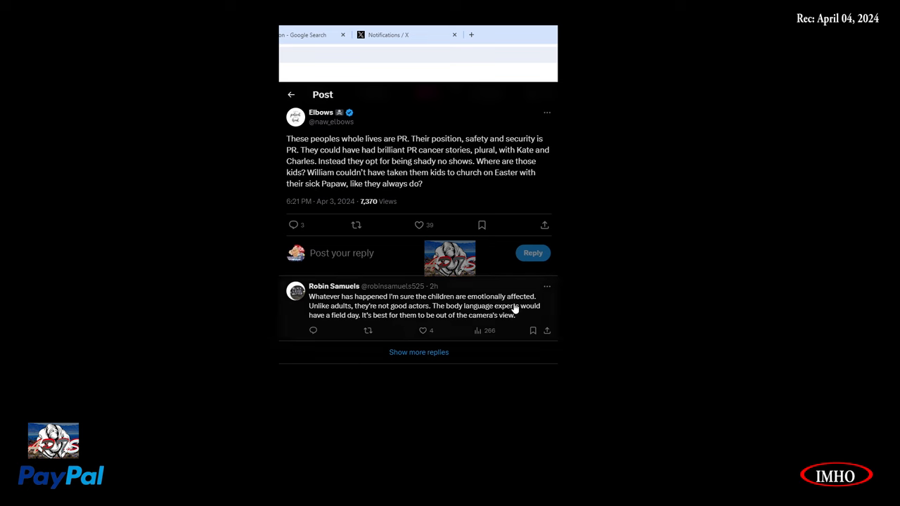
mouse_move(361, 320)
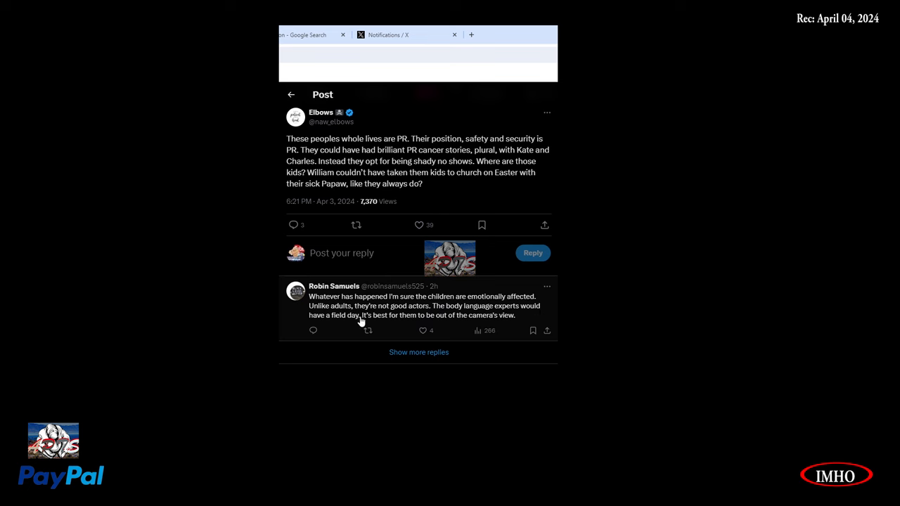
mouse_move(455, 314)
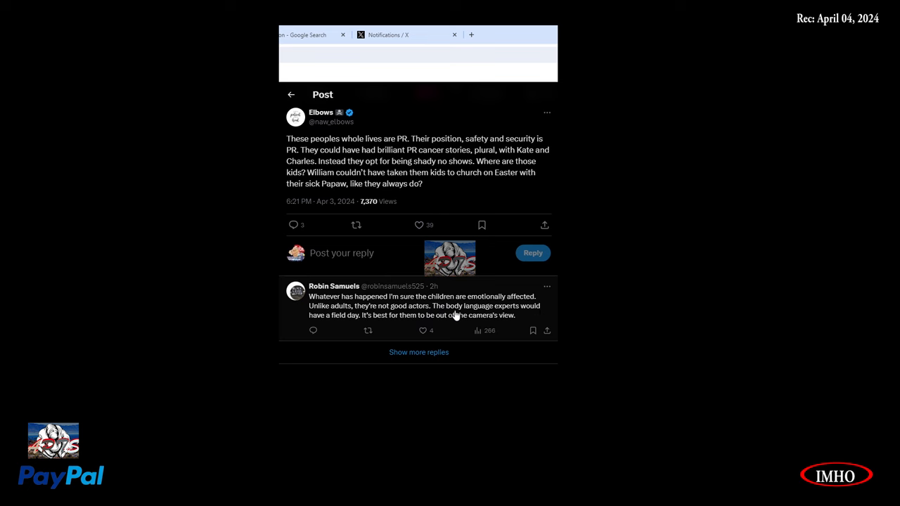
mouse_move(335, 328)
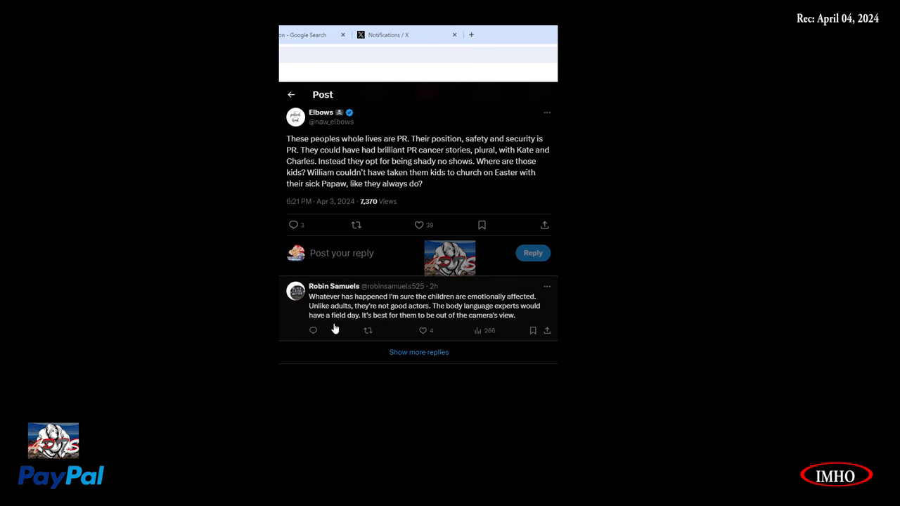
mouse_move(443, 325)
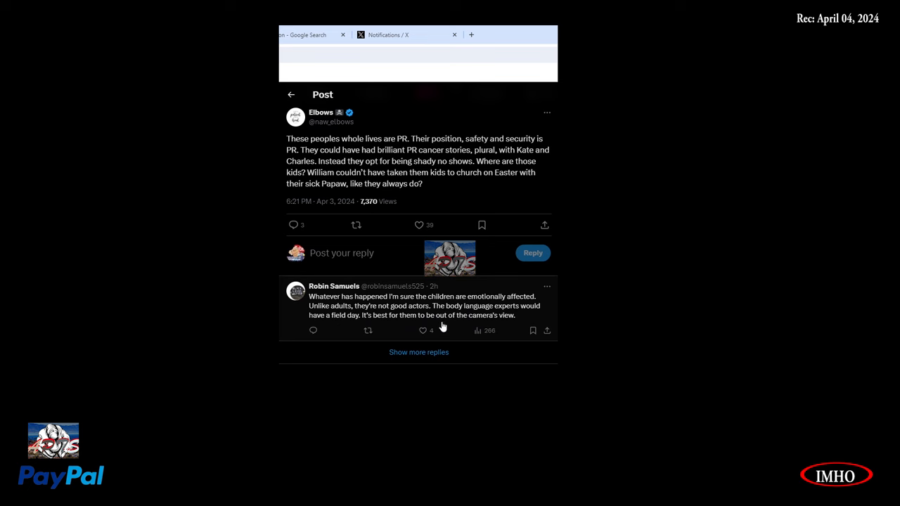
mouse_move(299, 334)
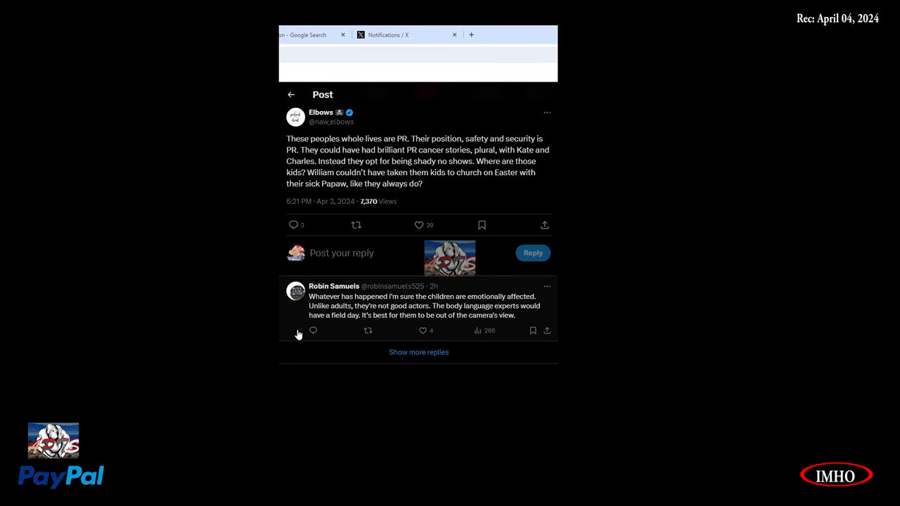
mouse_move(410, 315)
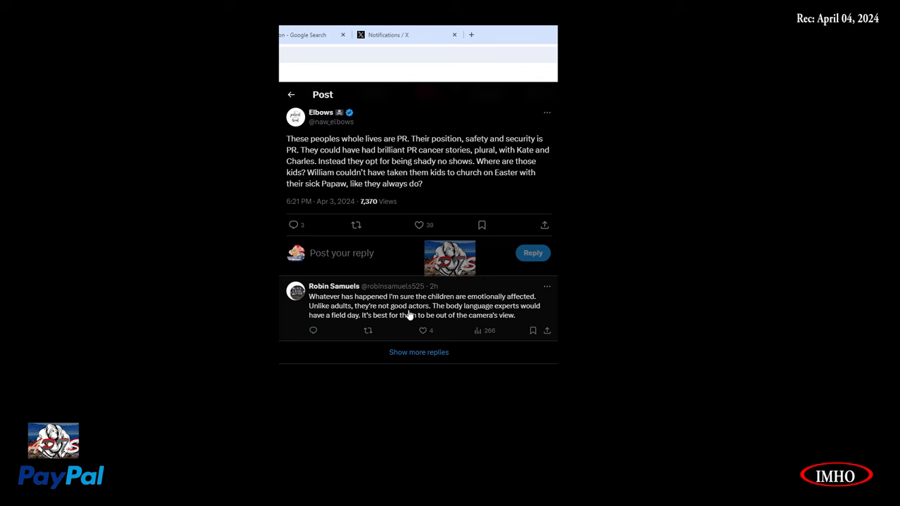
mouse_move(425, 342)
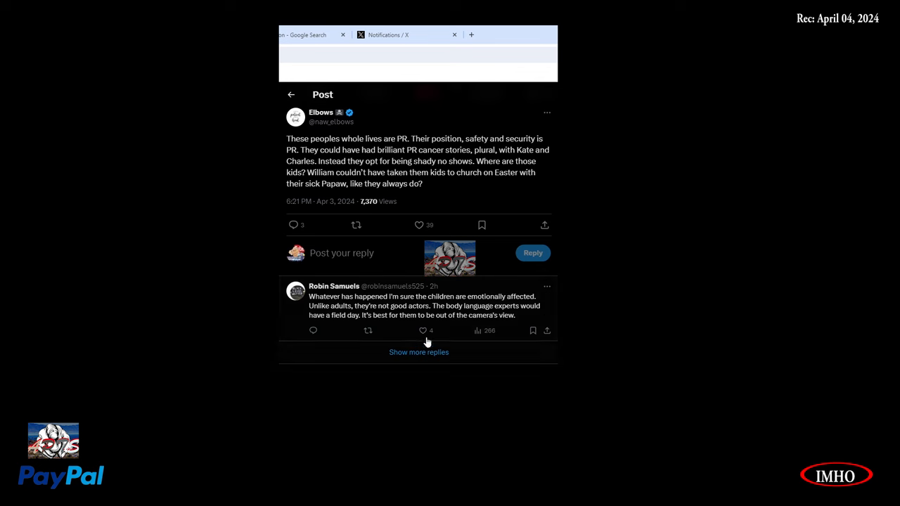
mouse_move(291, 95)
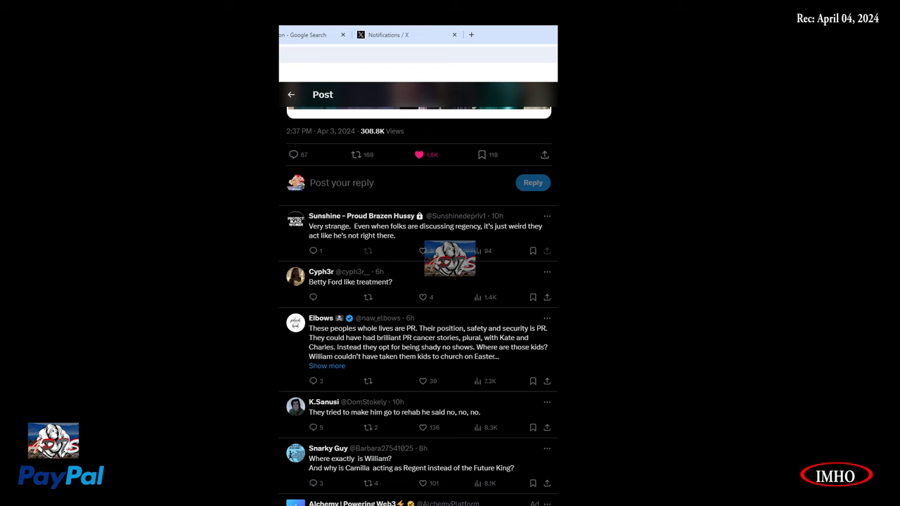
mouse_move(362, 216)
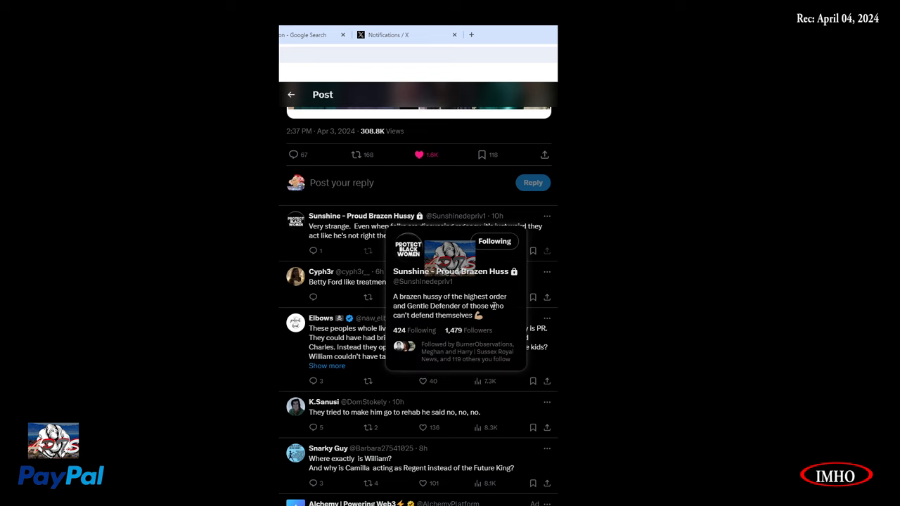
mouse_move(491, 358)
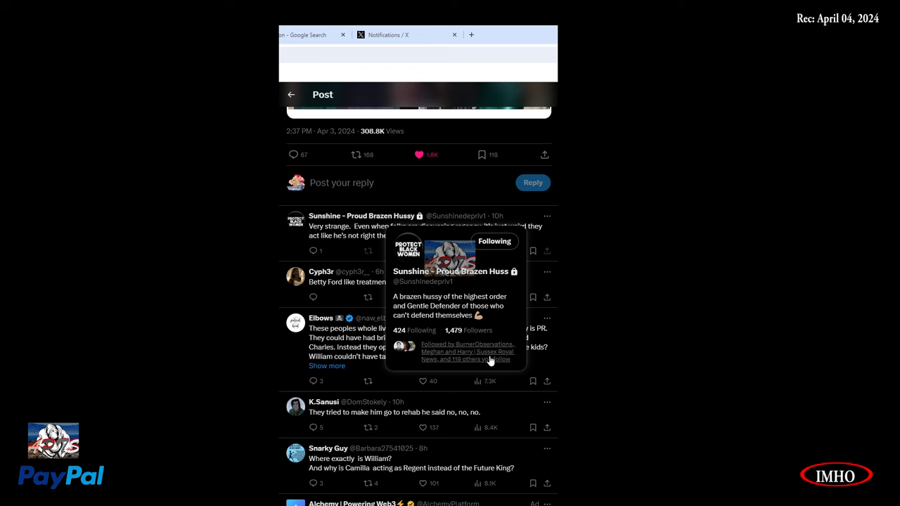
mouse_move(413, 445)
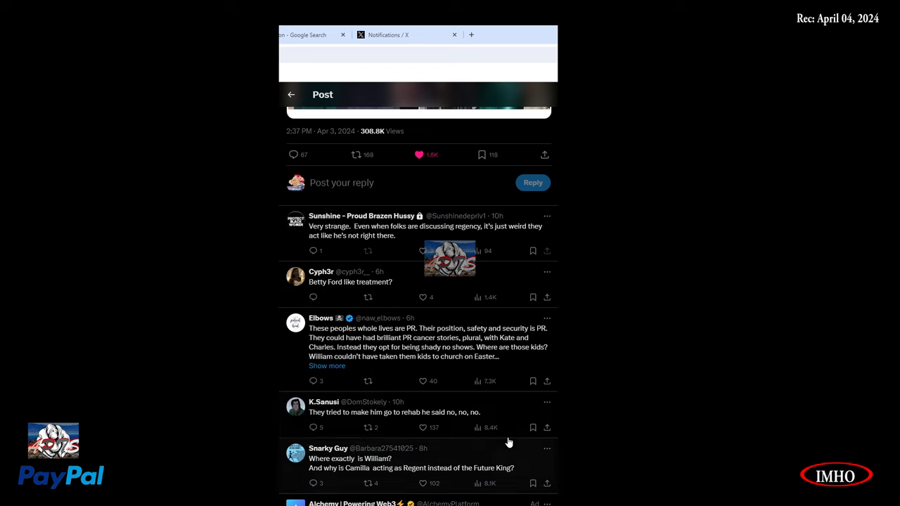
mouse_move(427, 467)
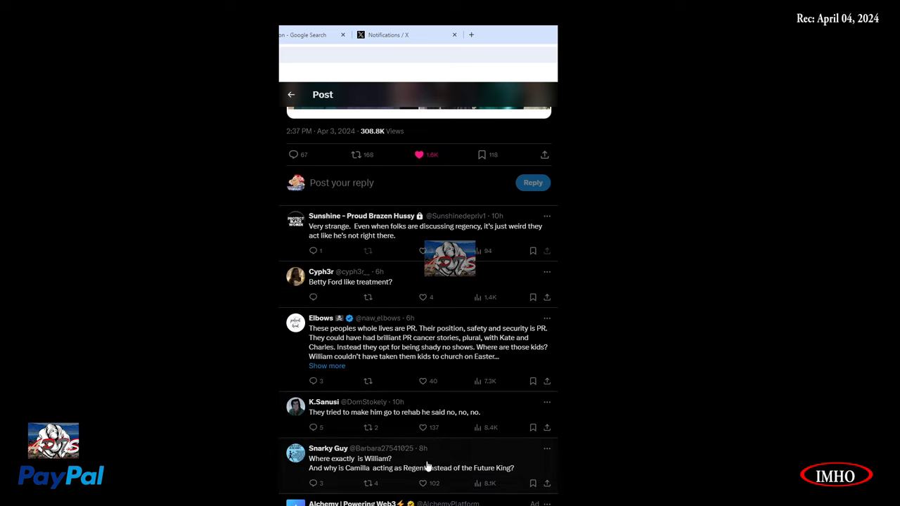
mouse_move(397, 423)
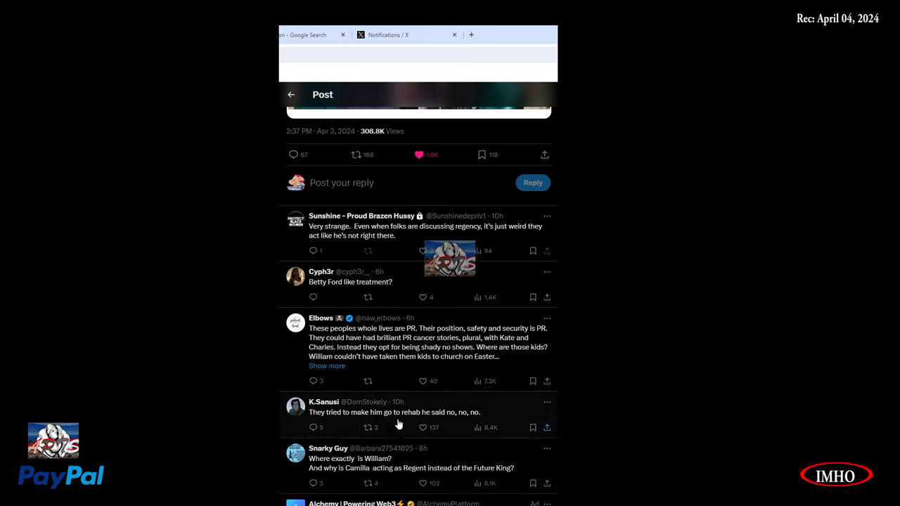
mouse_move(500, 429)
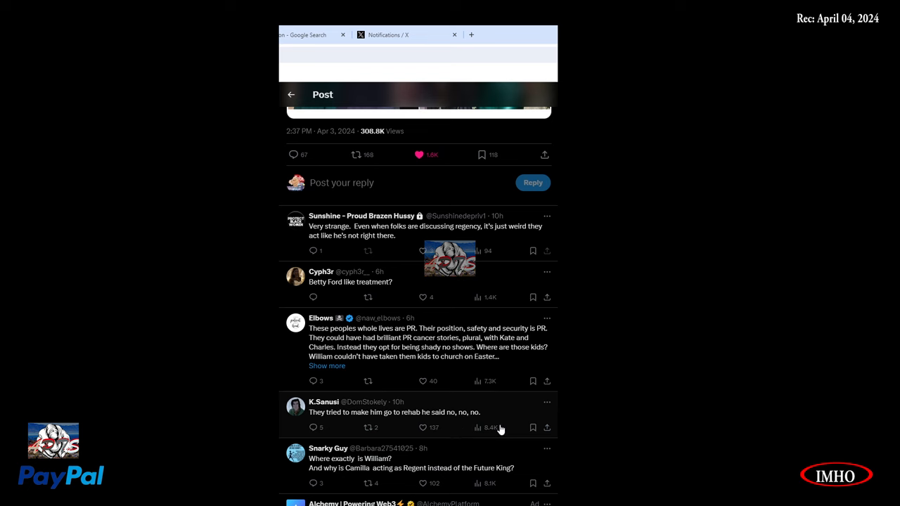
Step: Scroll the replies past Snarky Guy's regent question to the 'where is William' reply
scroll("down", 3)
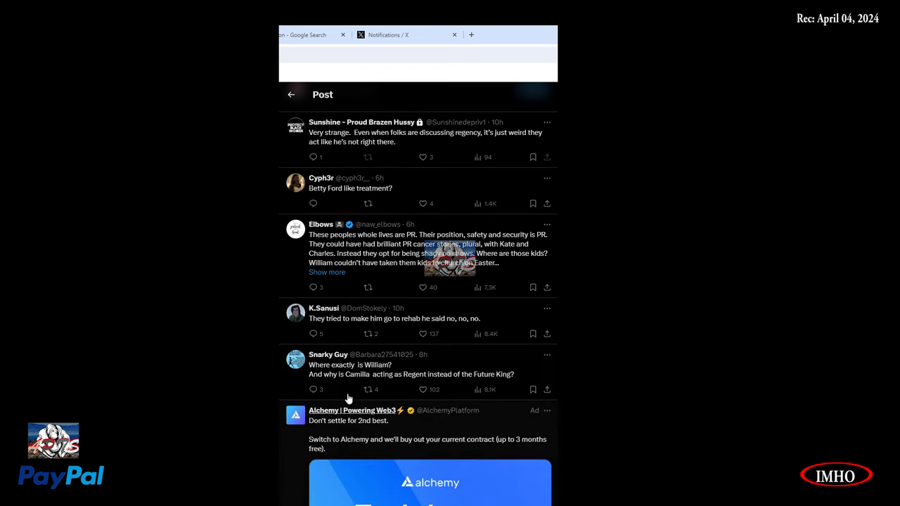
mouse_move(336, 375)
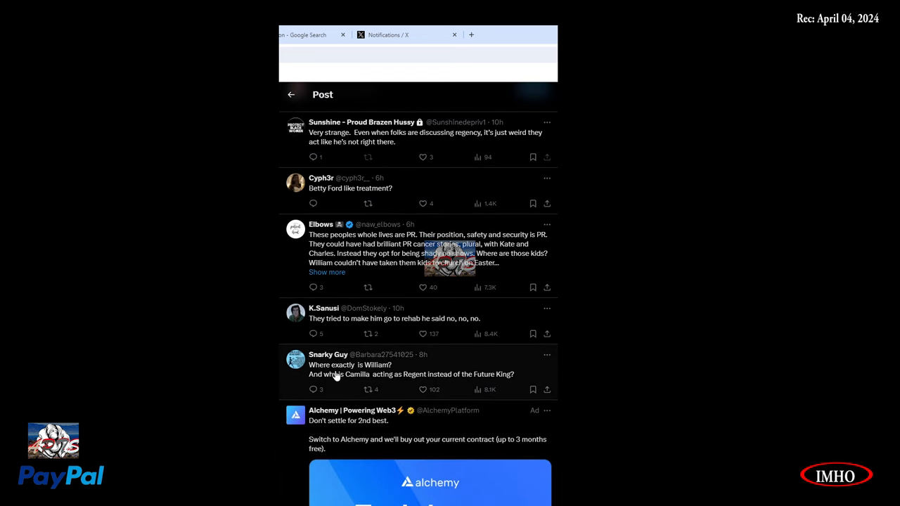
mouse_move(387, 386)
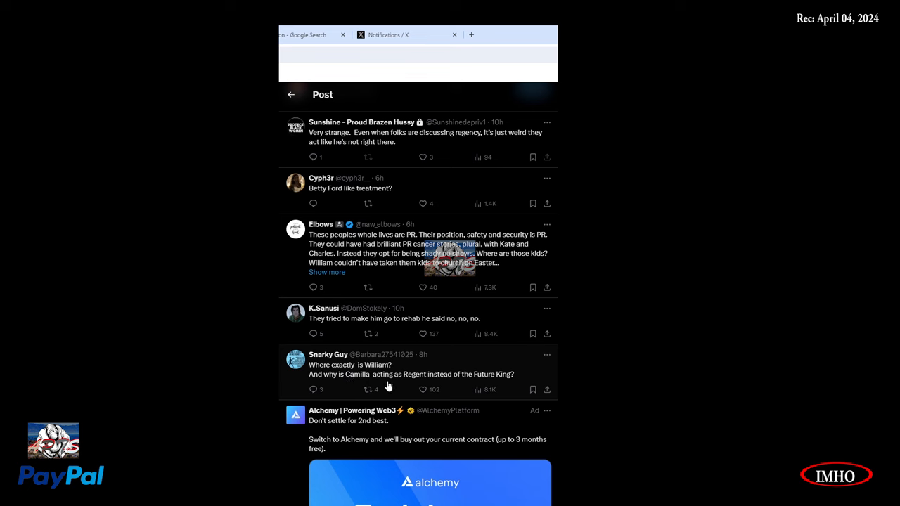
mouse_move(498, 389)
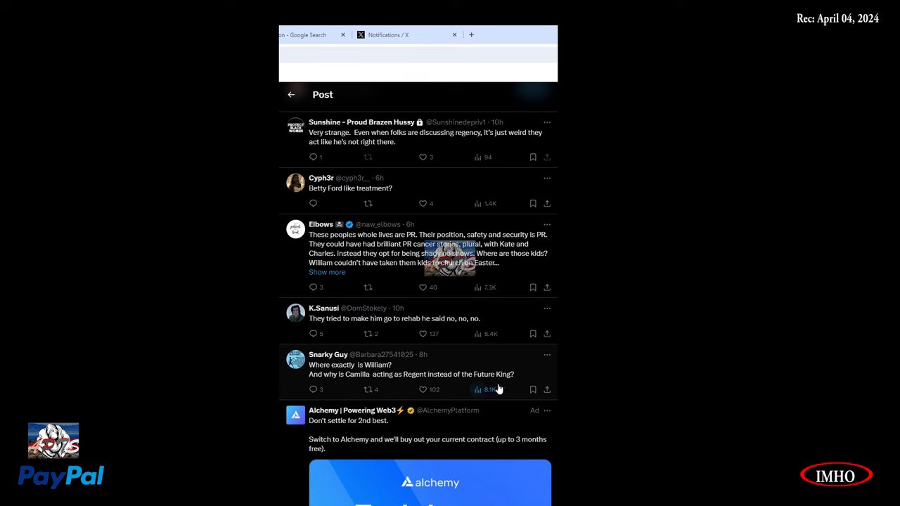
mouse_move(343, 394)
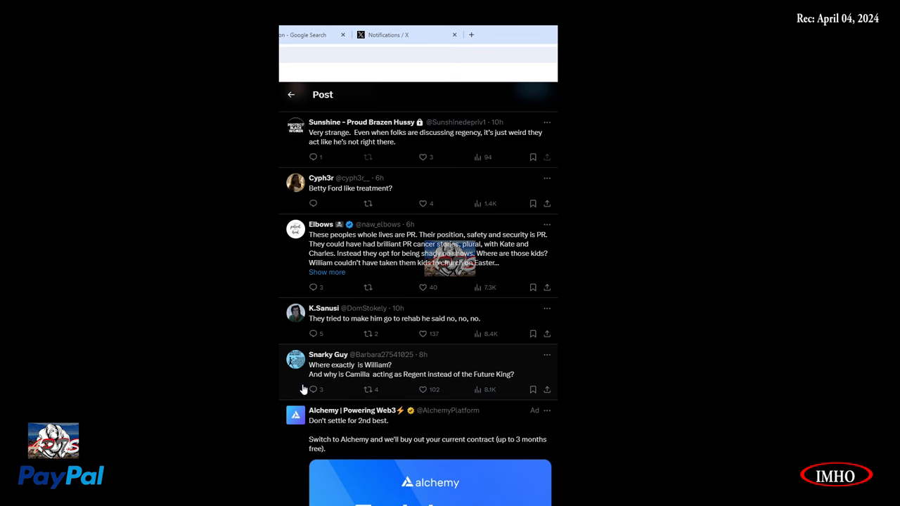
Step: Open the 'Where exactly is William?' reply and scroll through its responses and back up
left_click(412, 364)
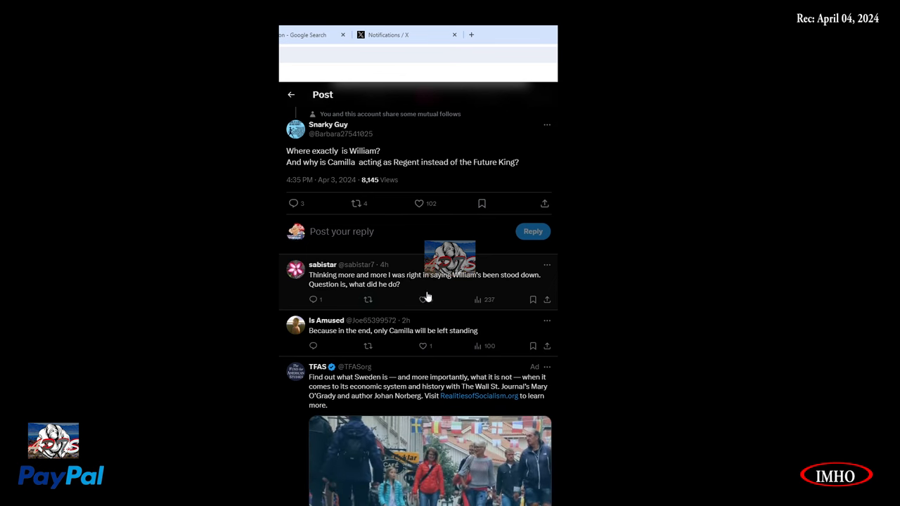
left_click(422, 299)
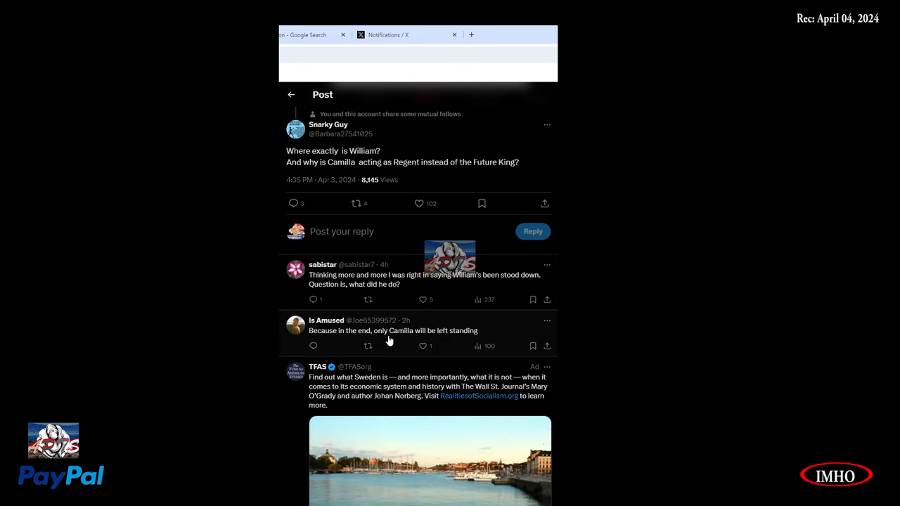
scroll("down", 3)
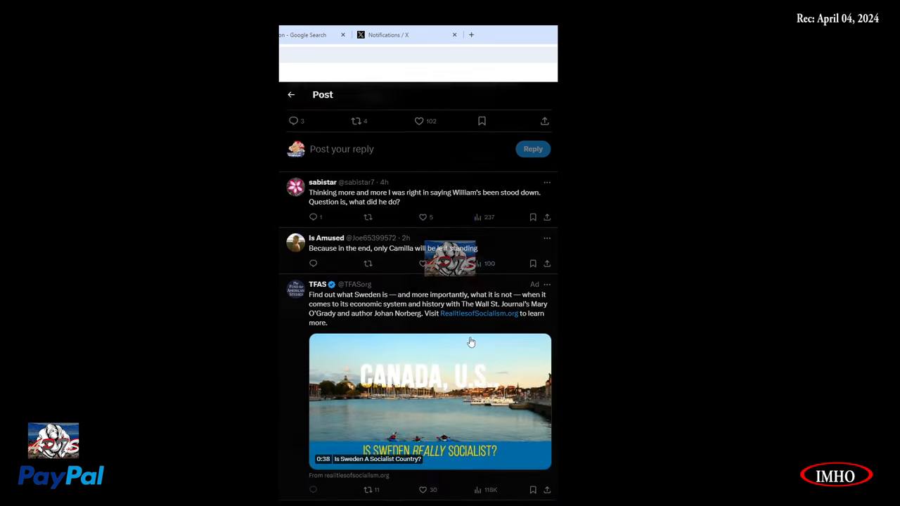
scroll("down", 3)
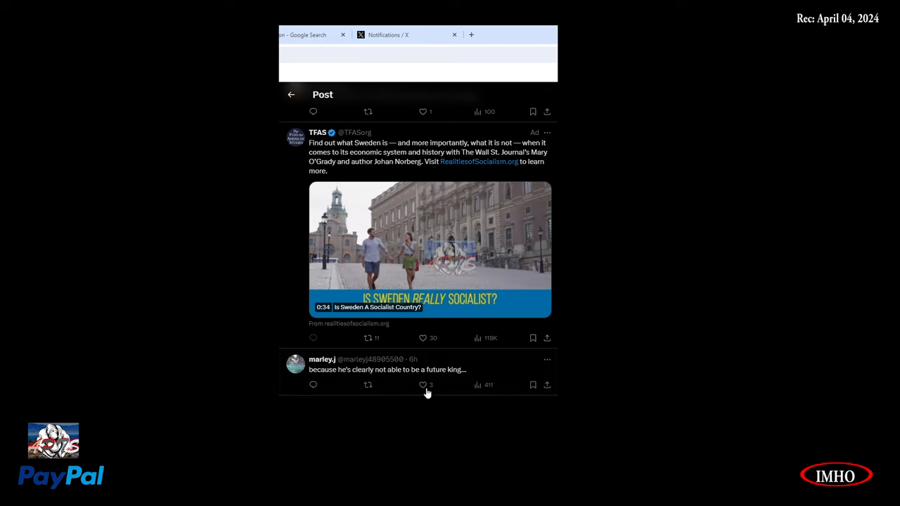
scroll("up", 3)
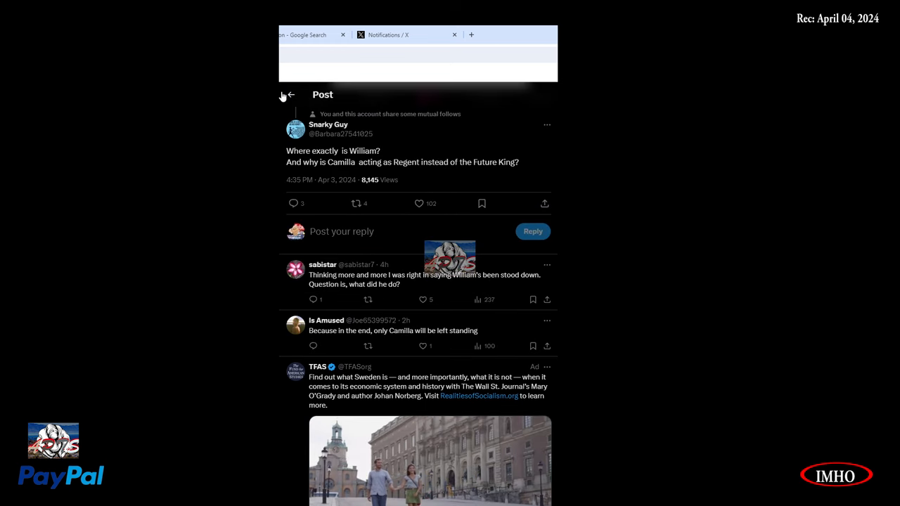
mouse_move(312, 176)
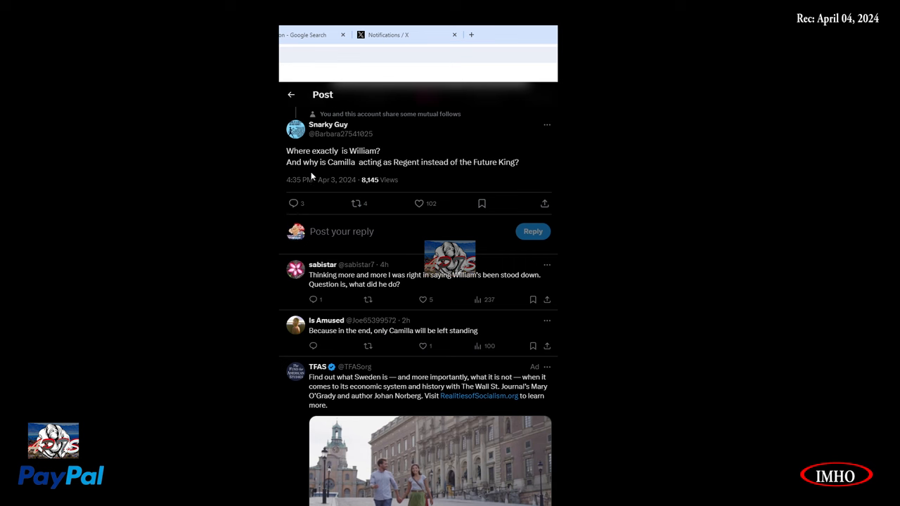
scroll("up", 3)
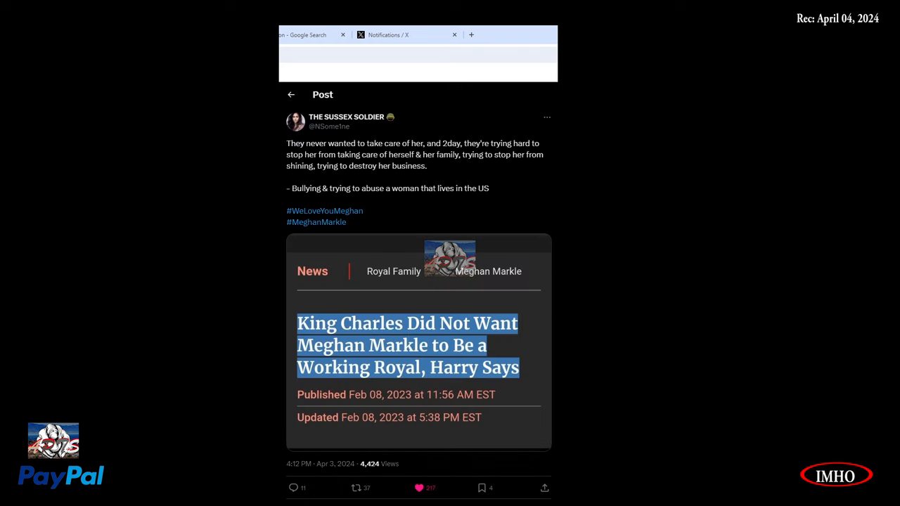
mouse_move(326, 475)
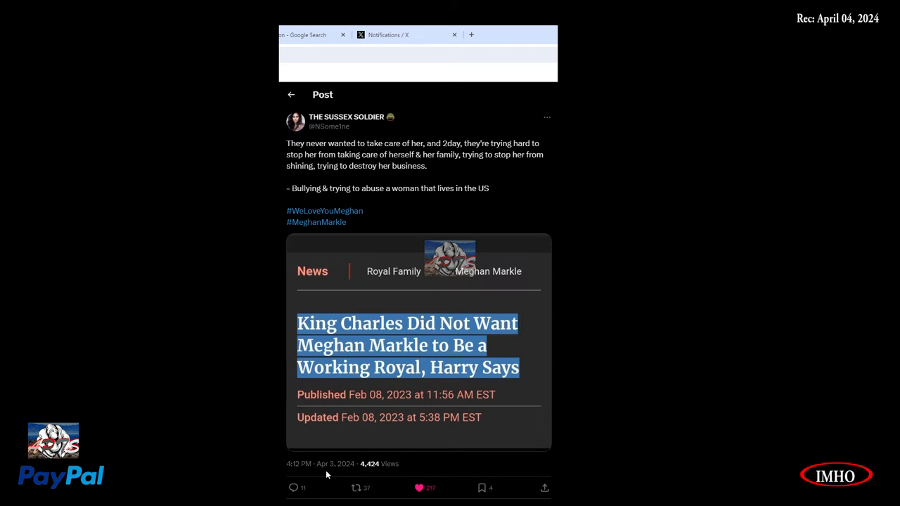
mouse_move(312, 462)
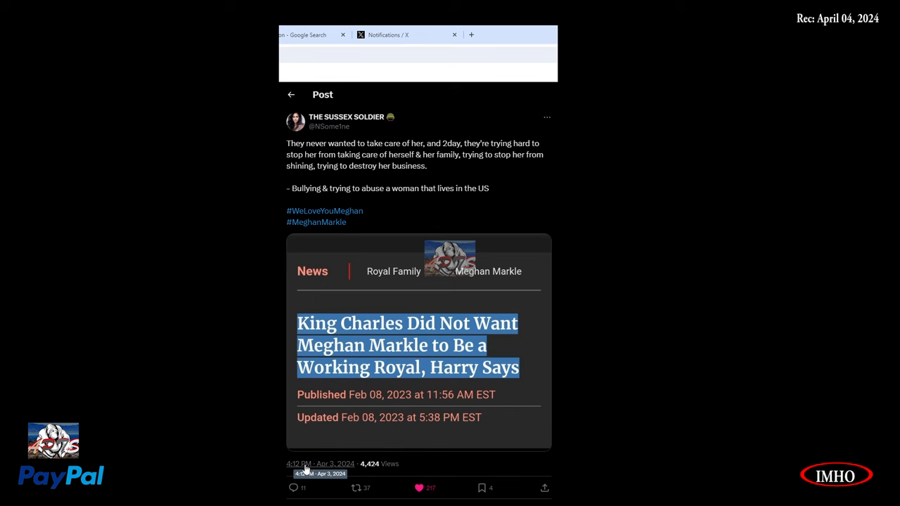
mouse_move(374, 443)
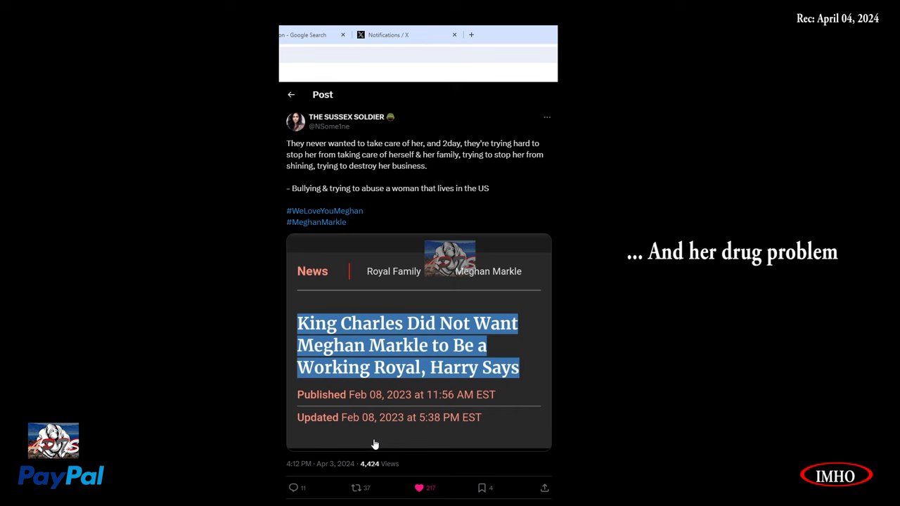
mouse_move(375, 444)
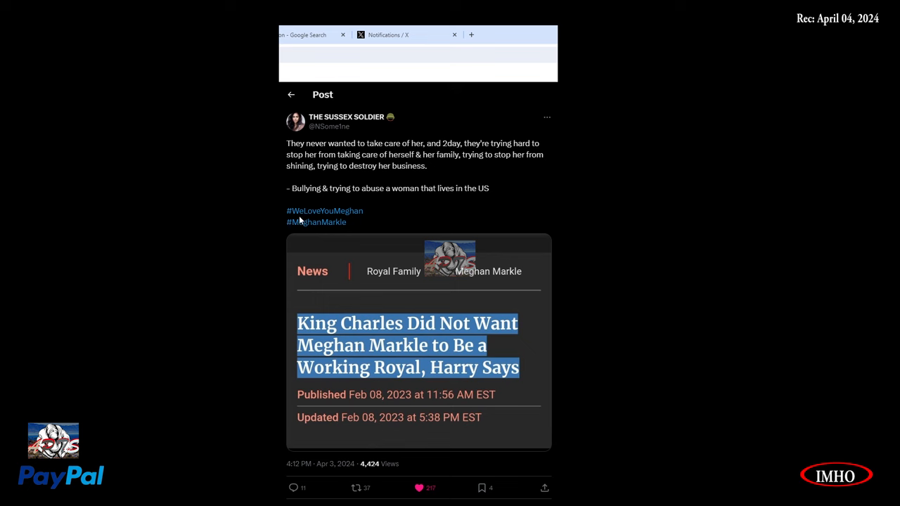
mouse_move(323, 270)
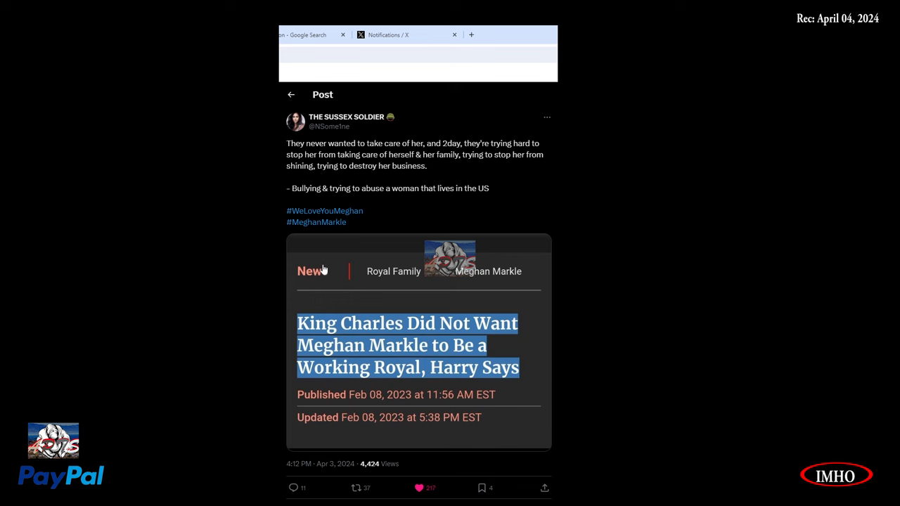
mouse_move(333, 188)
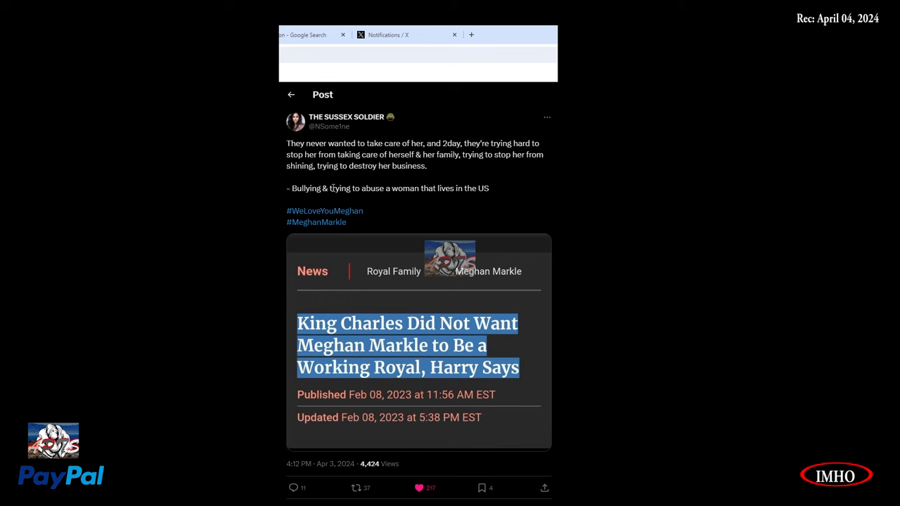
mouse_move(445, 152)
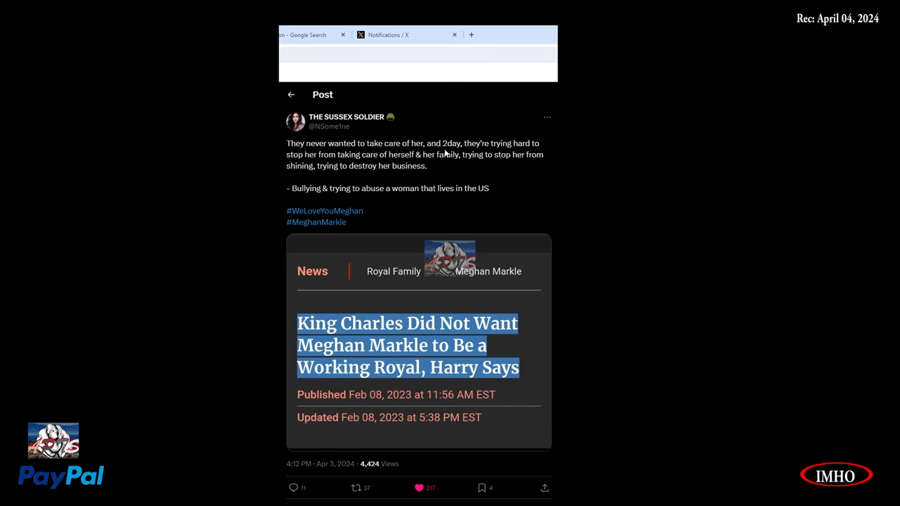
mouse_move(327, 165)
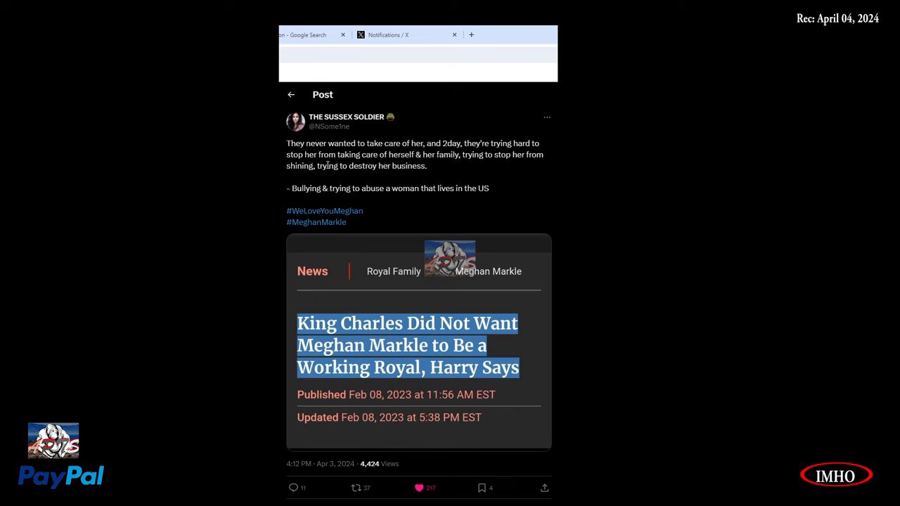
mouse_move(438, 170)
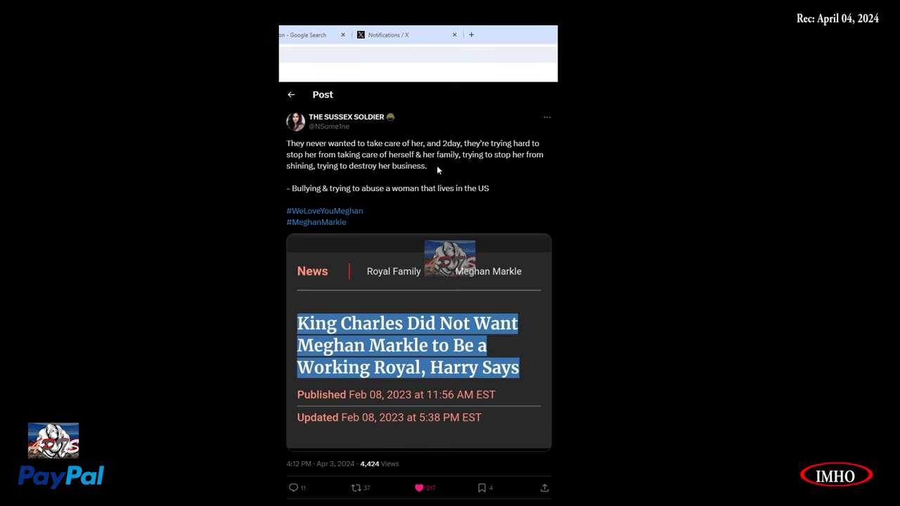
mouse_move(344, 180)
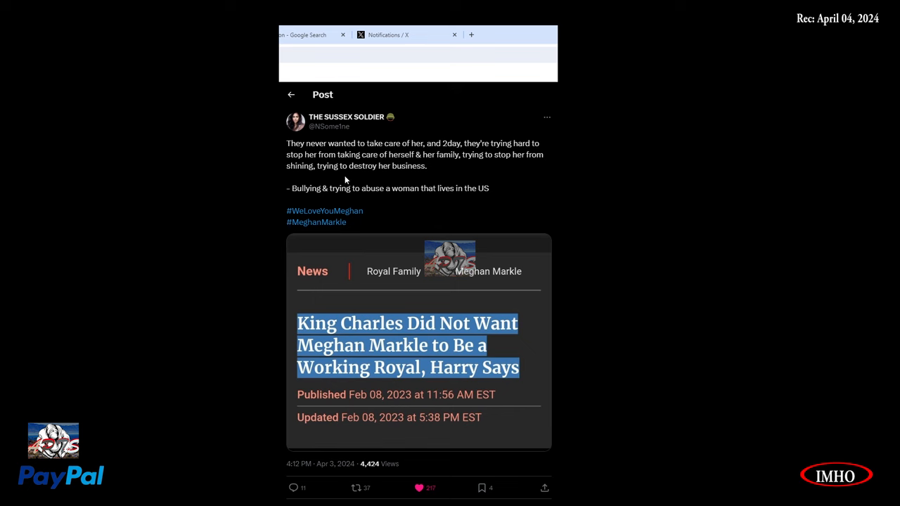
mouse_move(450, 182)
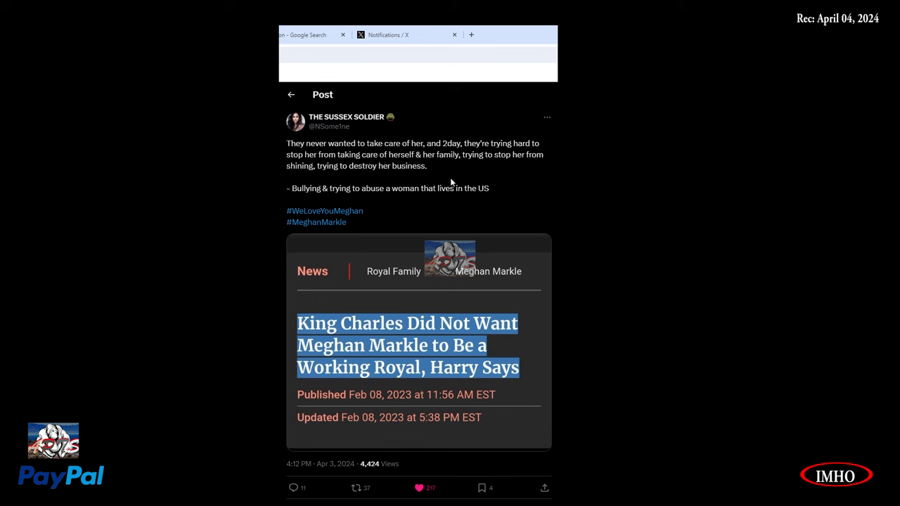
mouse_move(405, 198)
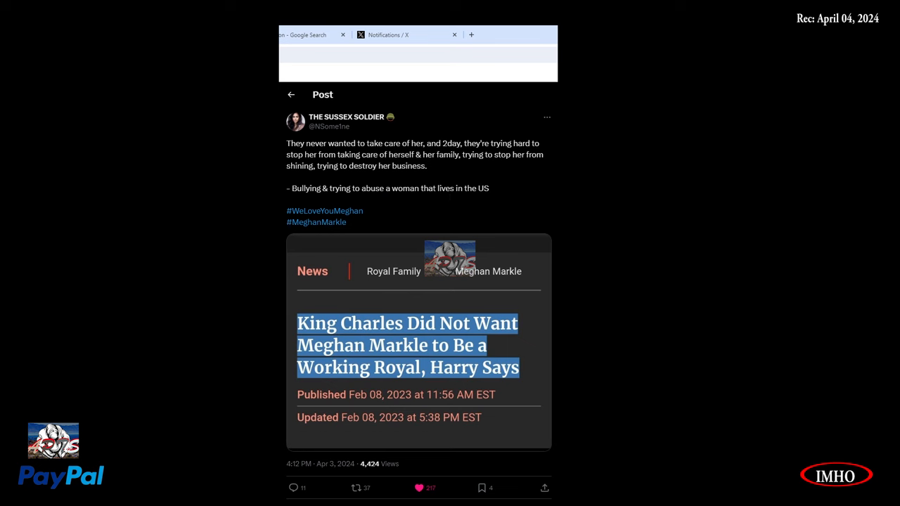
scroll("down", 3)
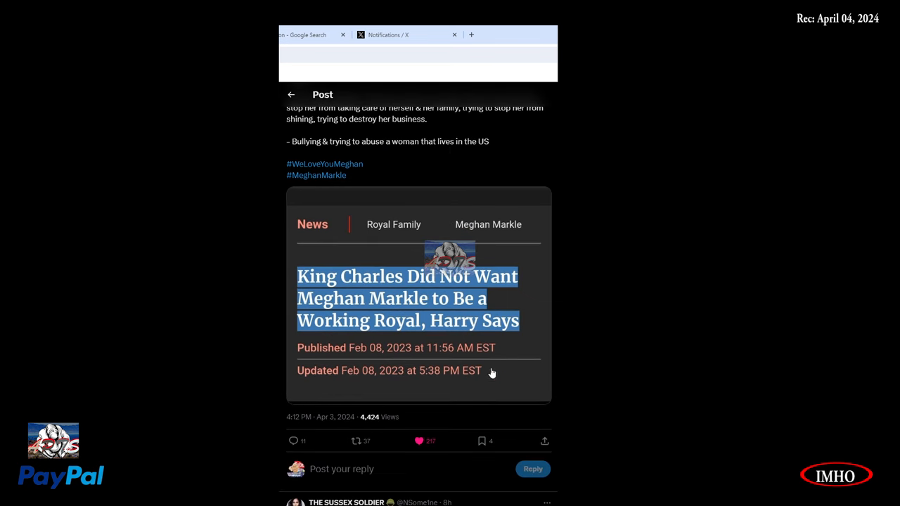
mouse_move(431, 330)
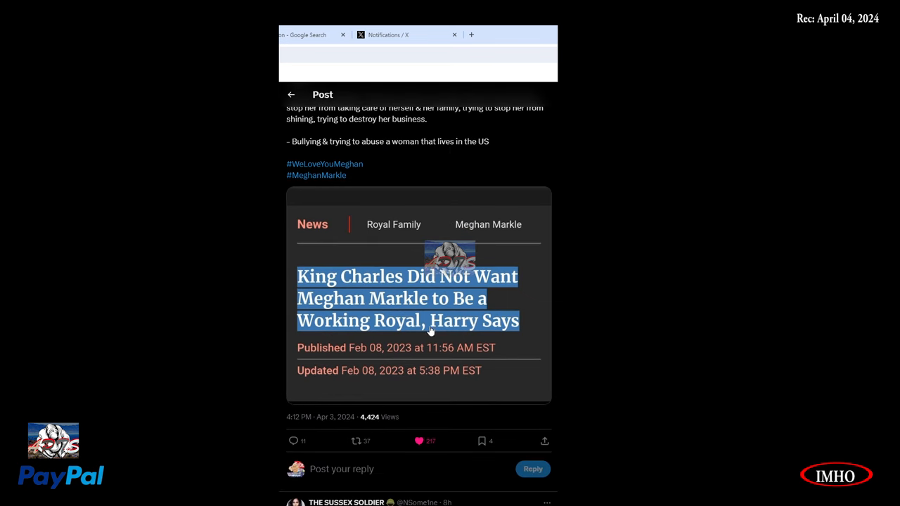
mouse_move(431, 332)
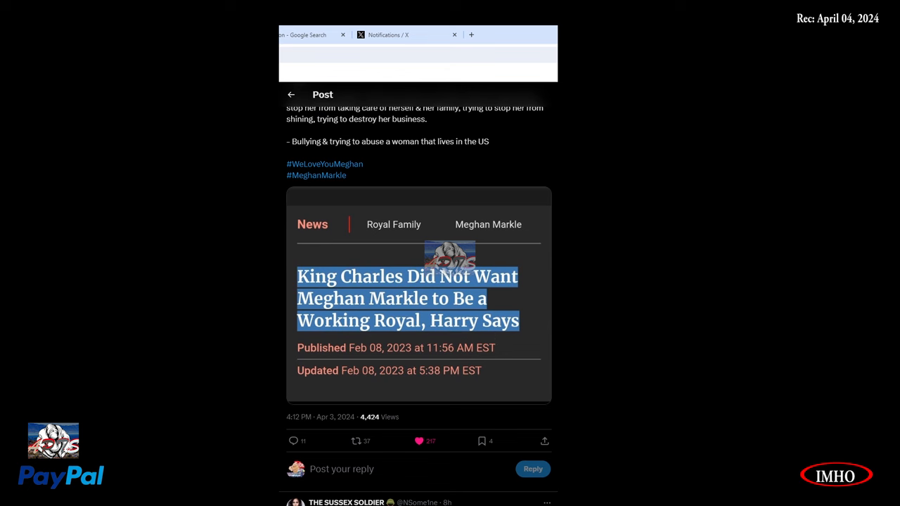
scroll("down", 3)
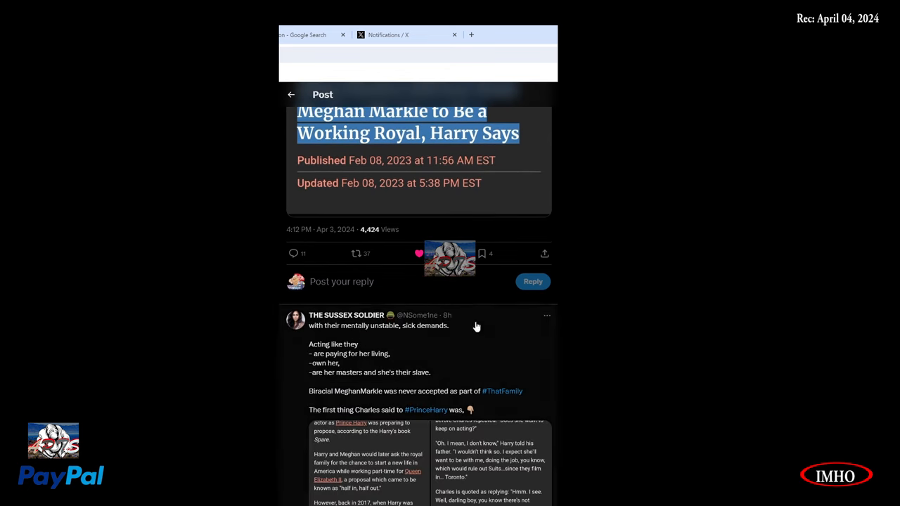
scroll("down", 3)
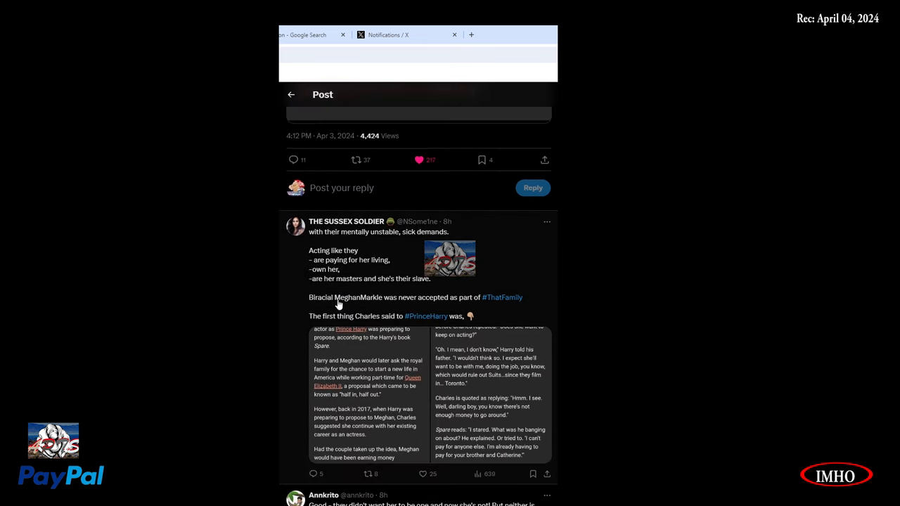
mouse_move(430, 415)
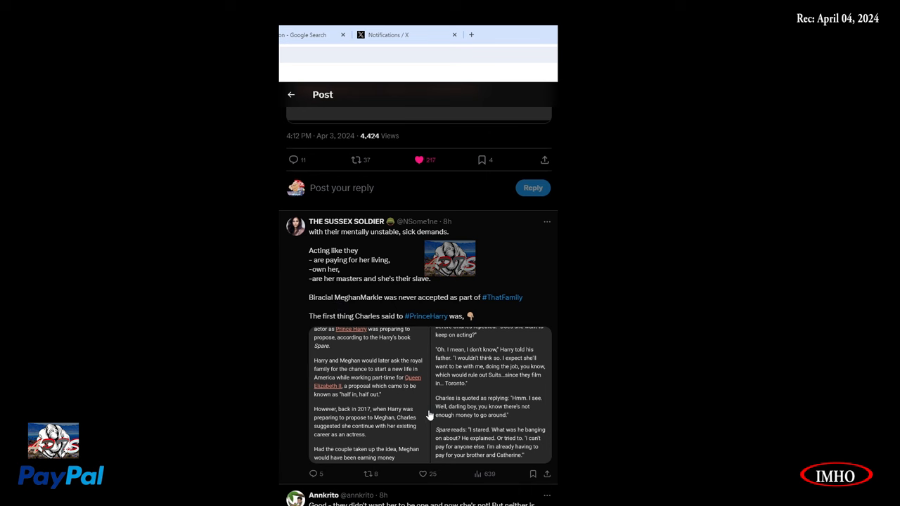
mouse_move(406, 243)
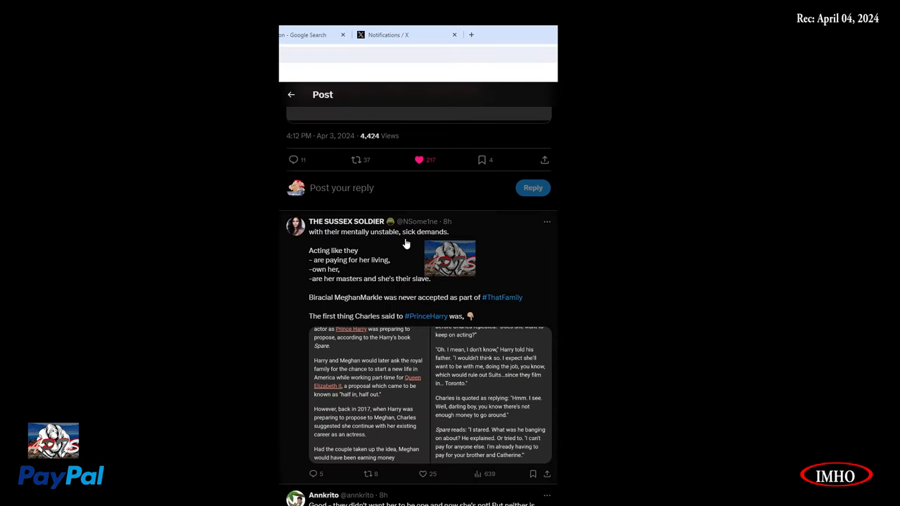
mouse_move(343, 262)
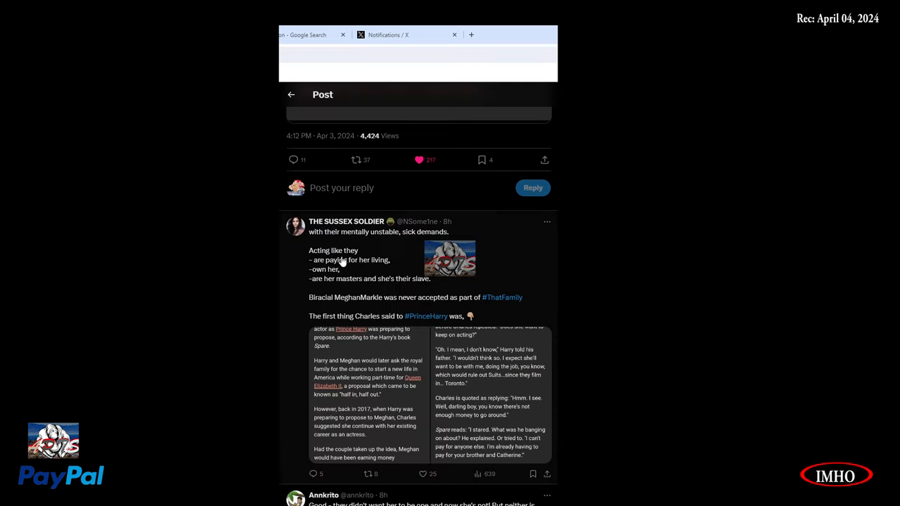
mouse_move(364, 272)
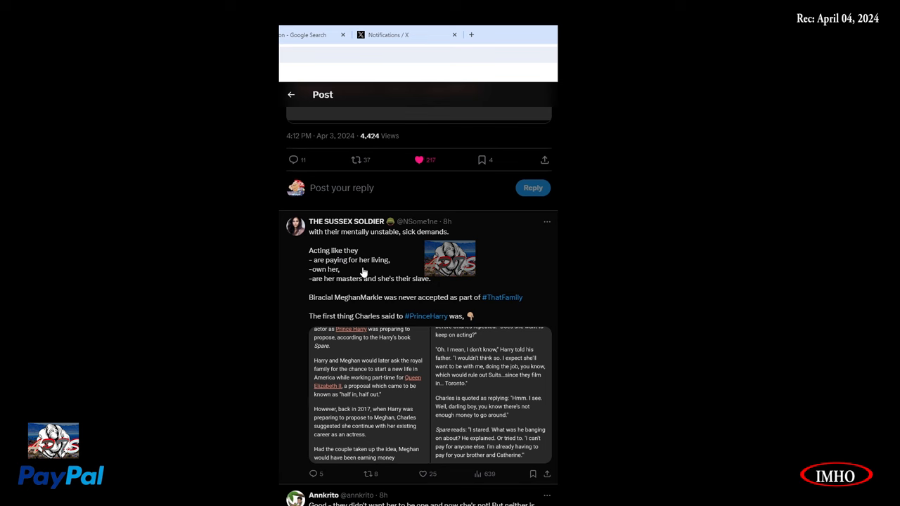
mouse_move(327, 288)
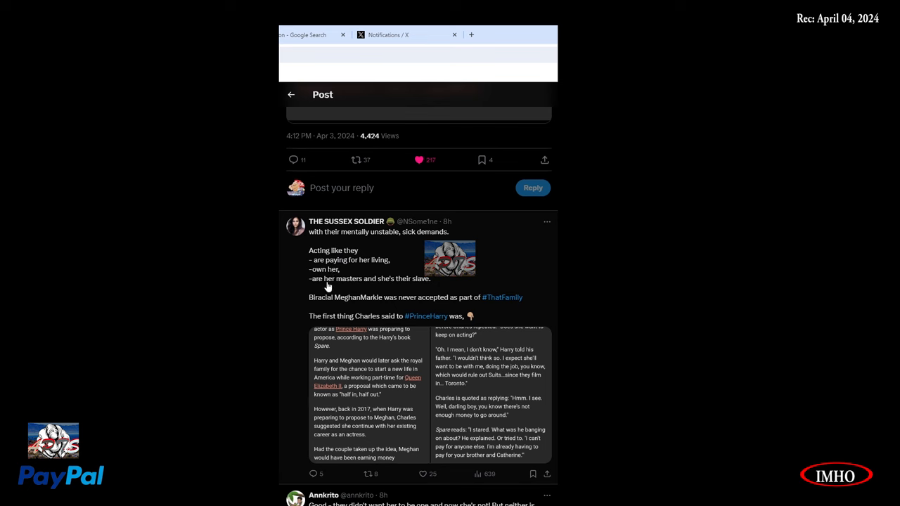
mouse_move(422, 292)
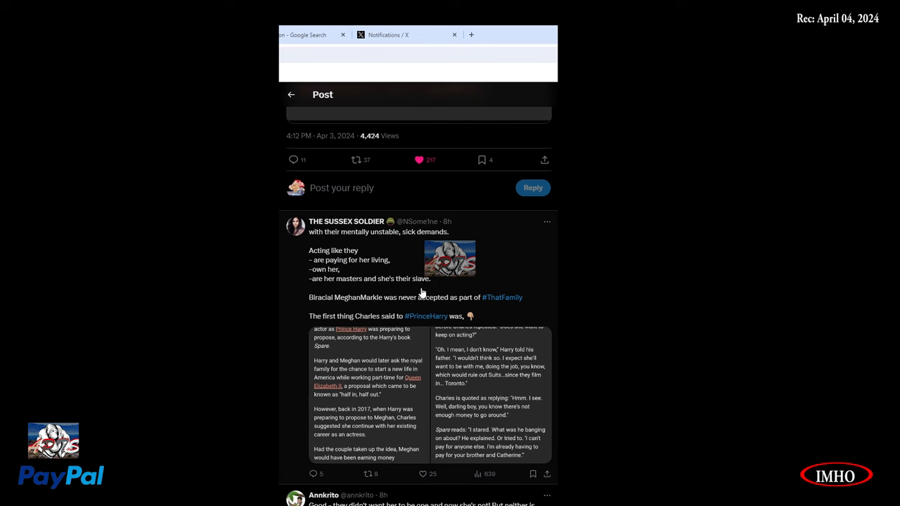
mouse_move(400, 312)
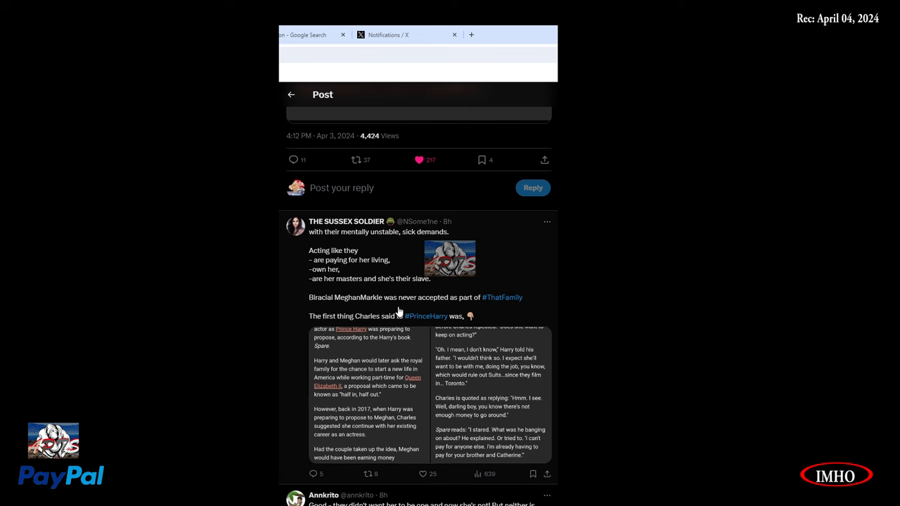
mouse_move(551, 314)
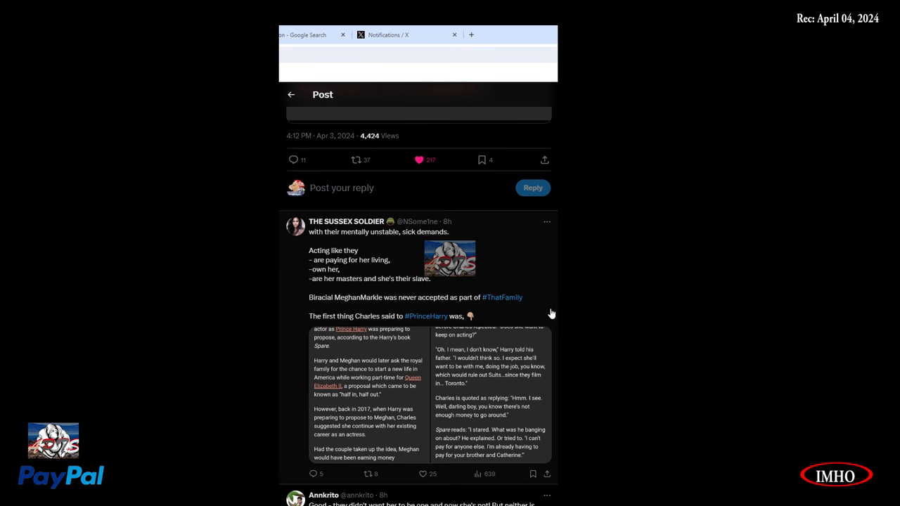
mouse_move(421, 329)
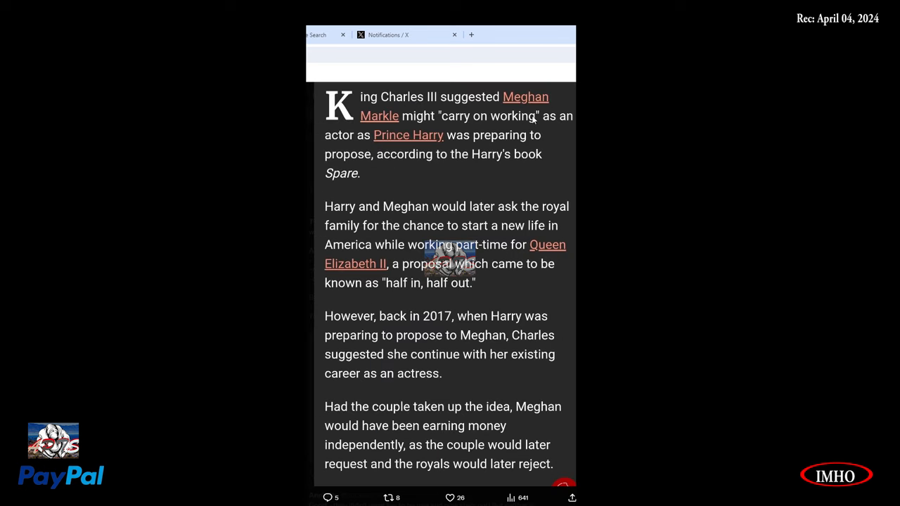
mouse_move(573, 129)
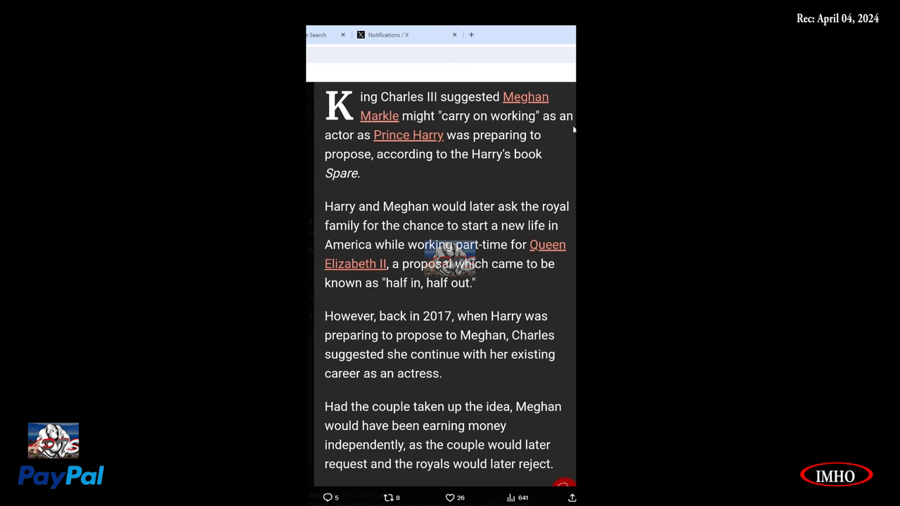
mouse_move(462, 178)
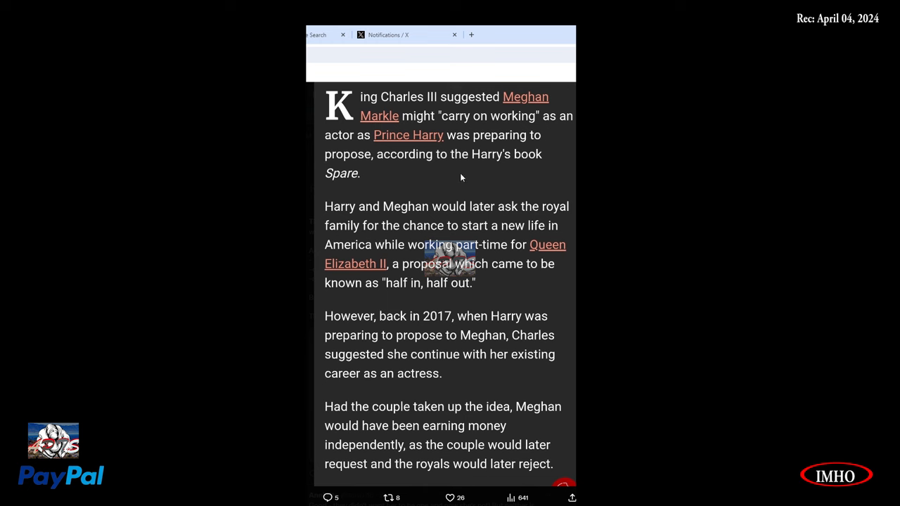
mouse_move(429, 170)
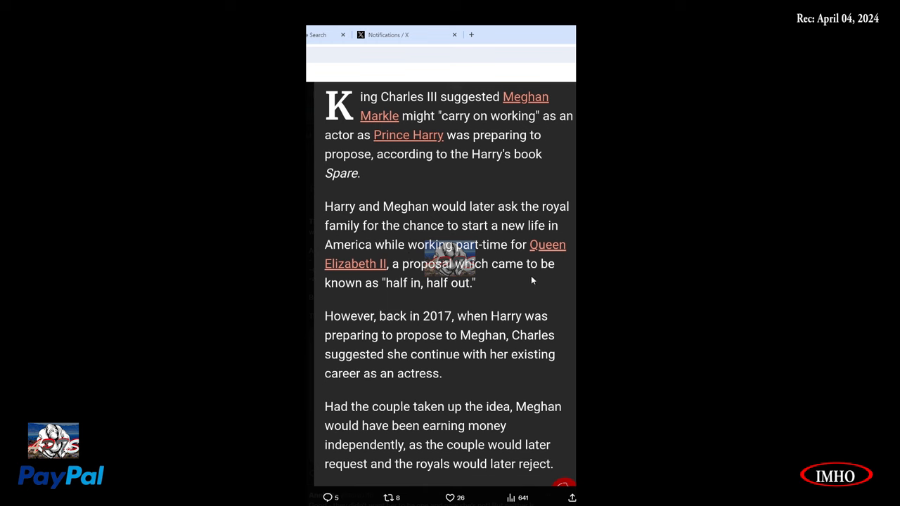
mouse_move(475, 304)
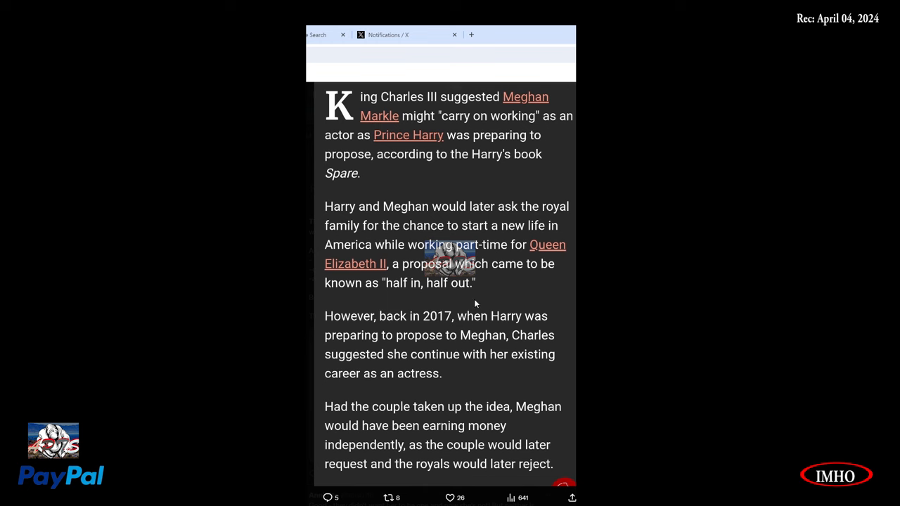
mouse_move(427, 336)
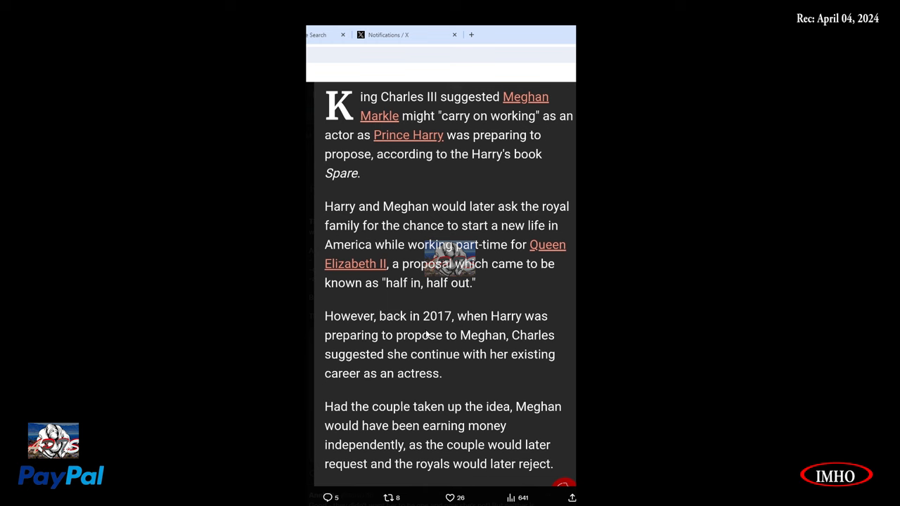
mouse_move(391, 352)
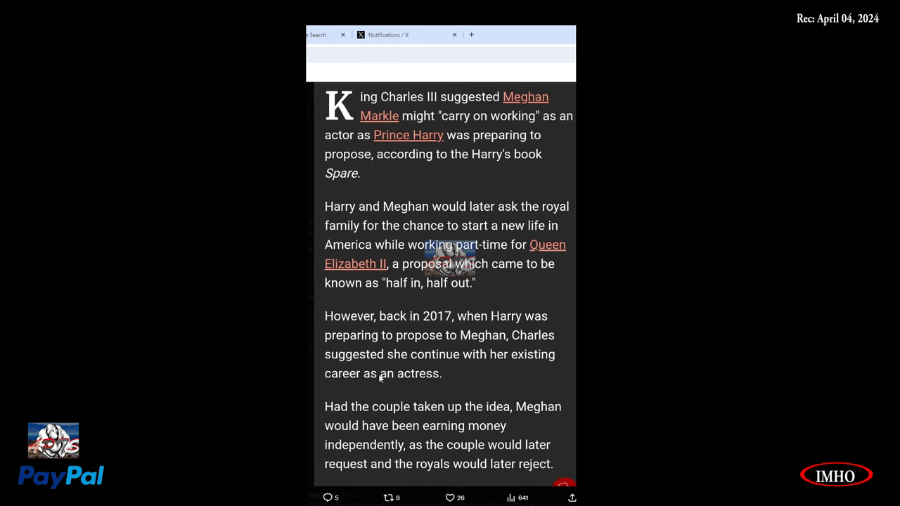
mouse_move(361, 395)
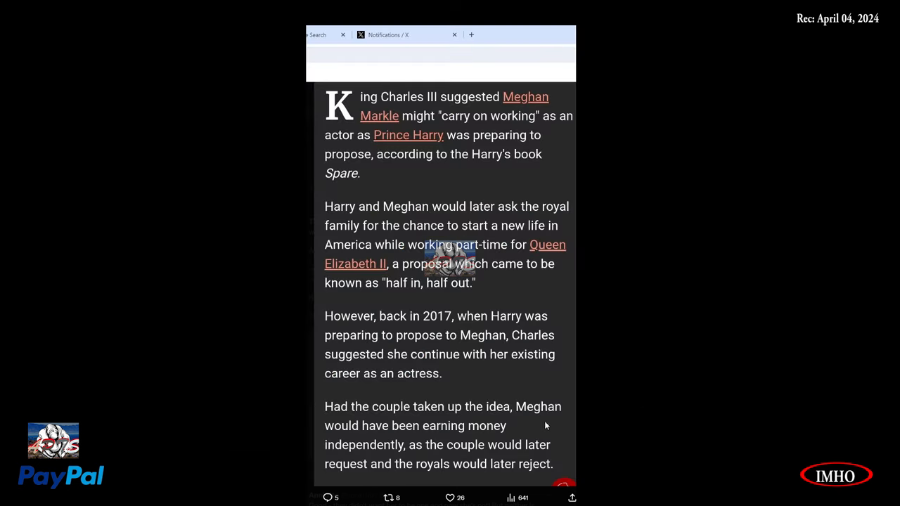
mouse_move(503, 459)
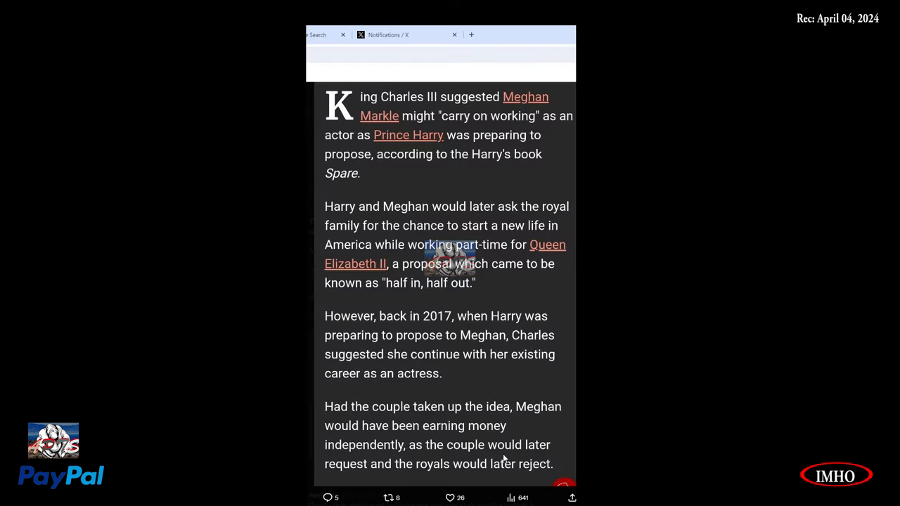
mouse_move(570, 465)
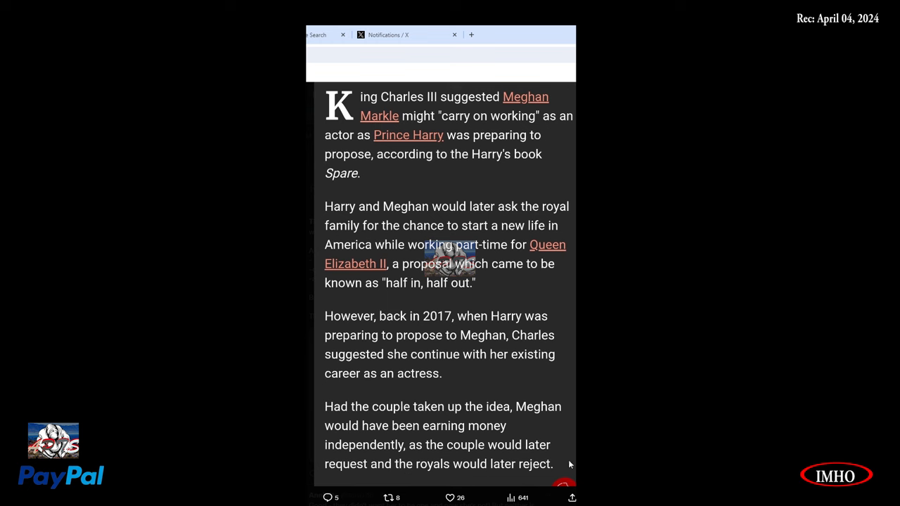
mouse_move(529, 481)
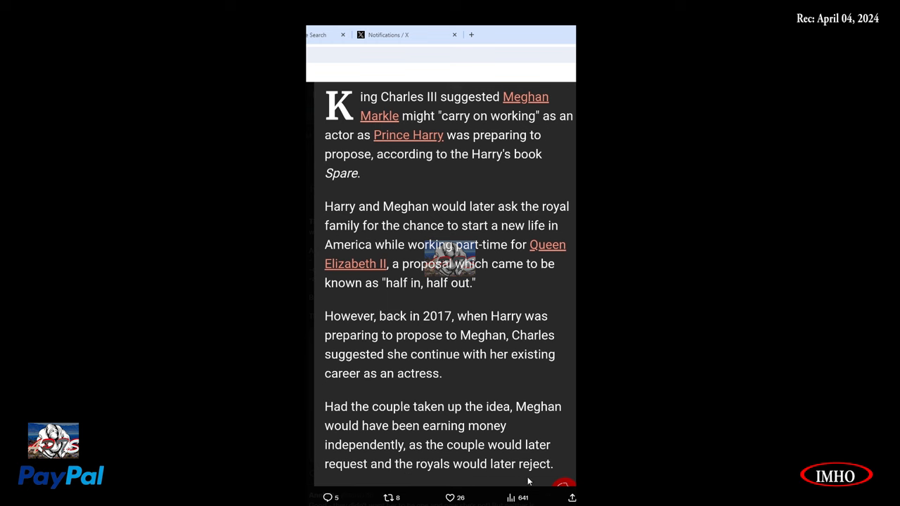
mouse_move(542, 478)
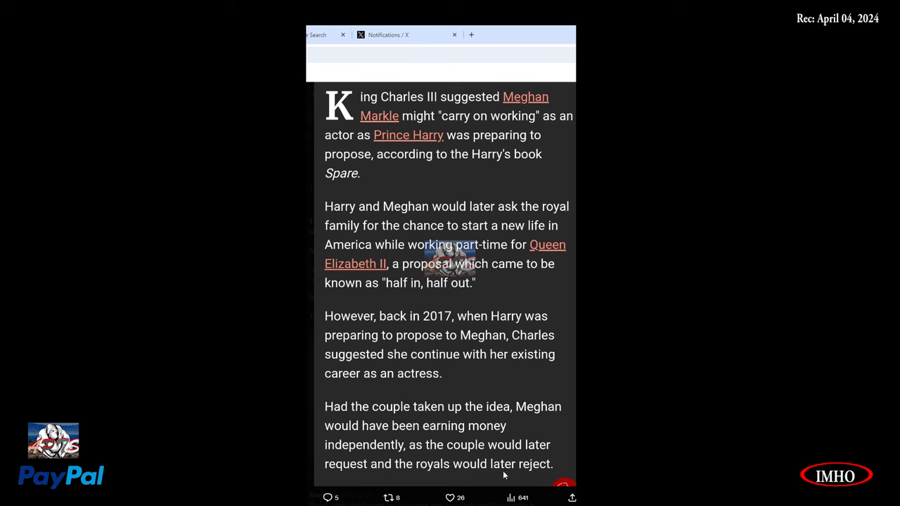
mouse_move(511, 498)
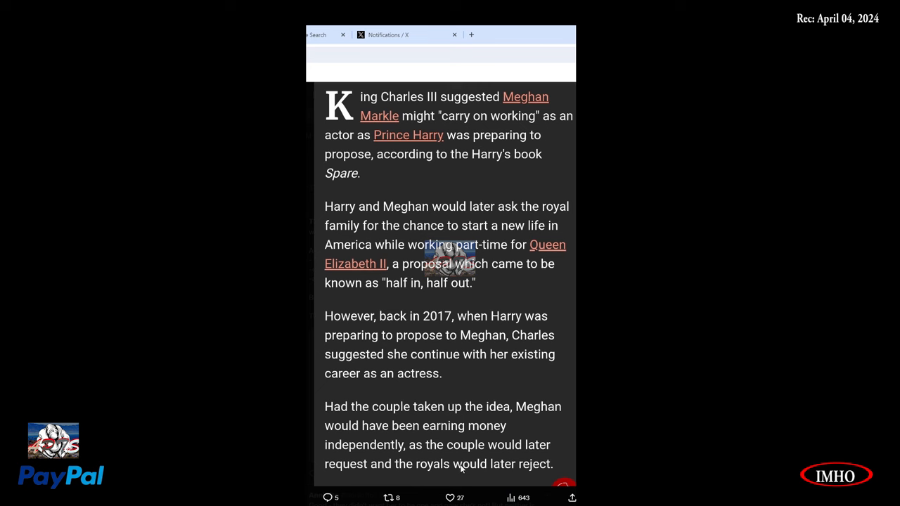
mouse_move(514, 176)
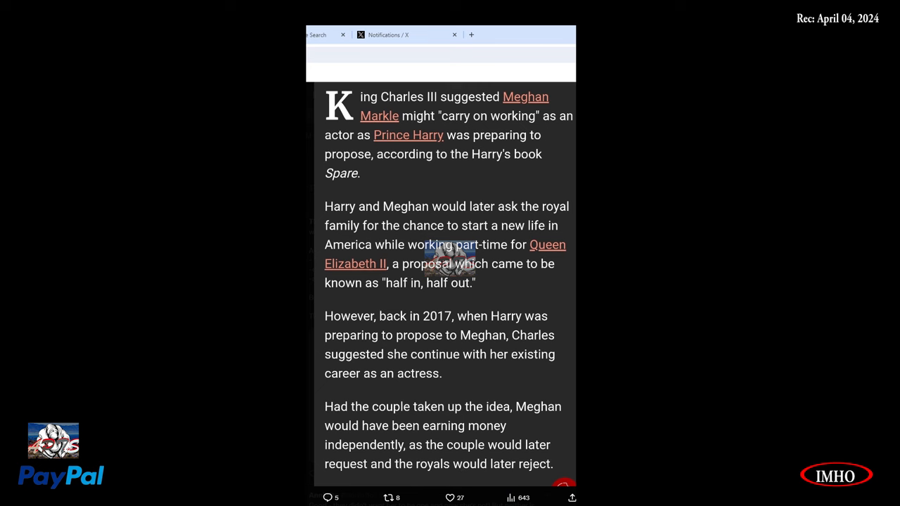
Step: Scroll to the second article image, where Charles says he already pays for Harry's brother and Catherine
scroll("down", 3)
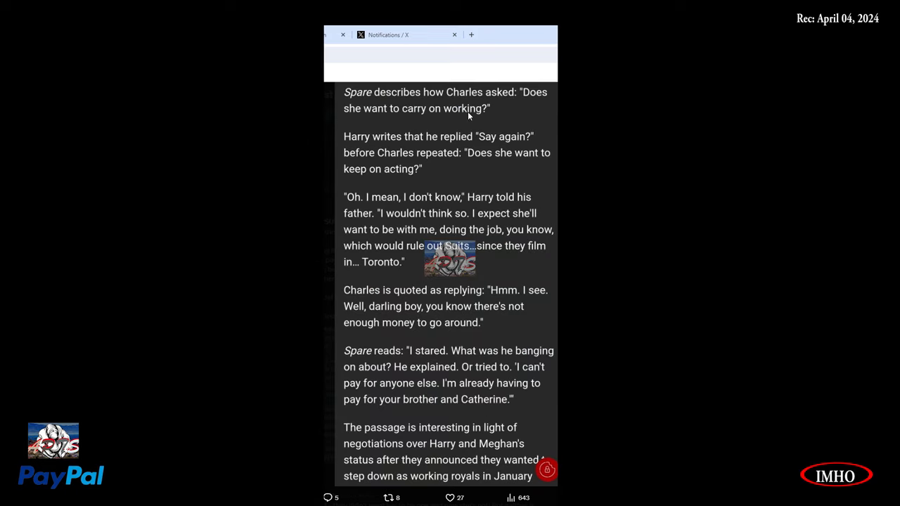
mouse_move(473, 132)
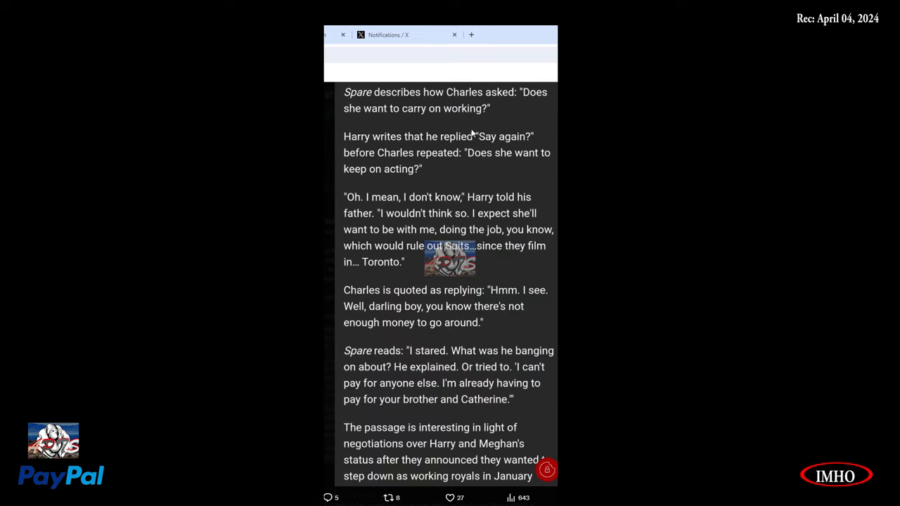
mouse_move(457, 154)
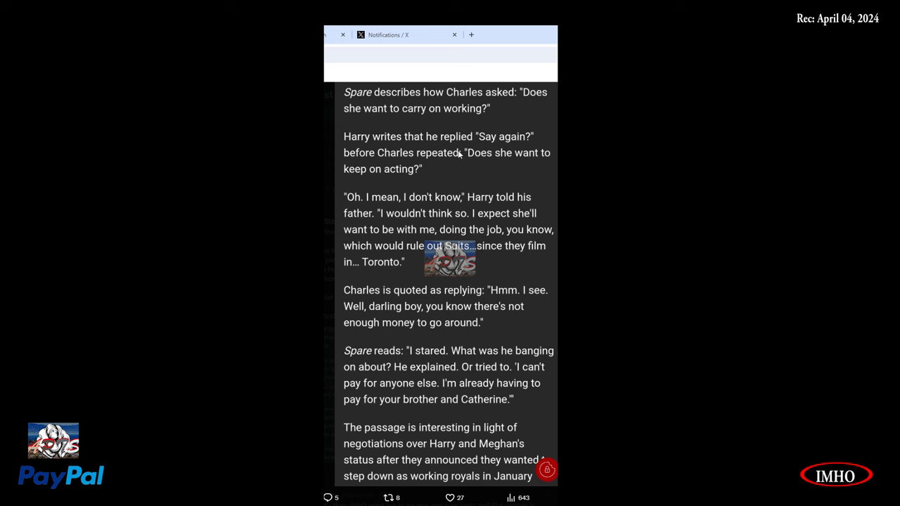
mouse_move(436, 166)
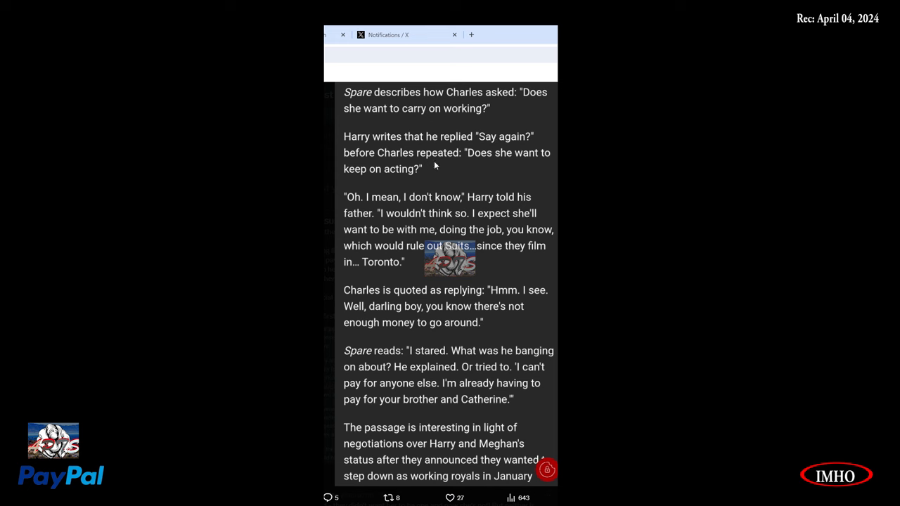
mouse_move(396, 181)
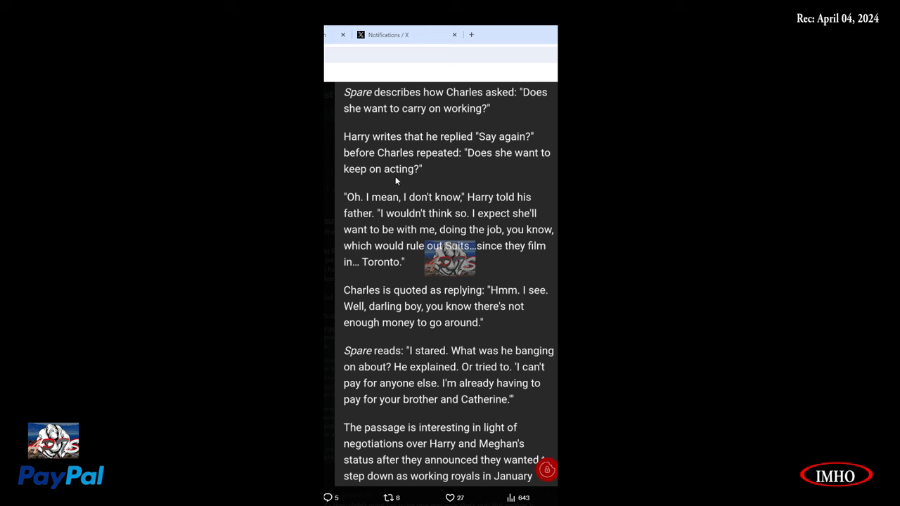
mouse_move(464, 217)
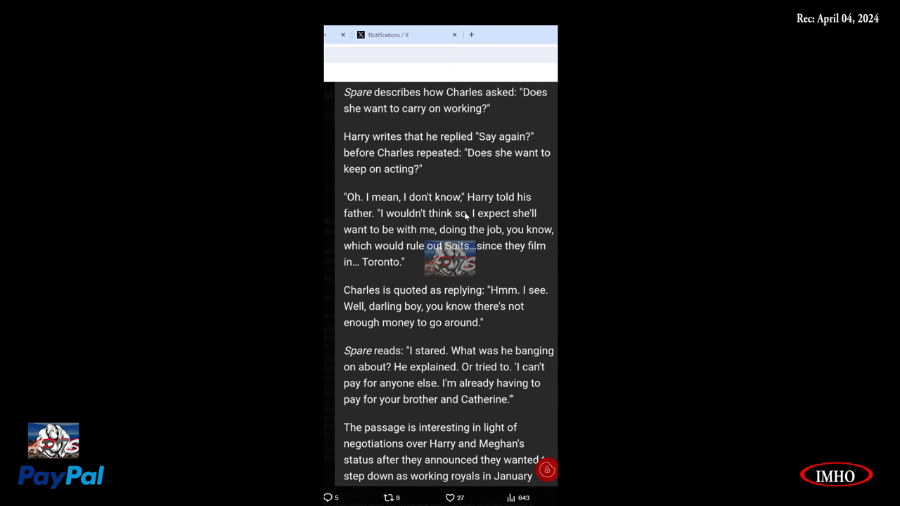
mouse_move(428, 229)
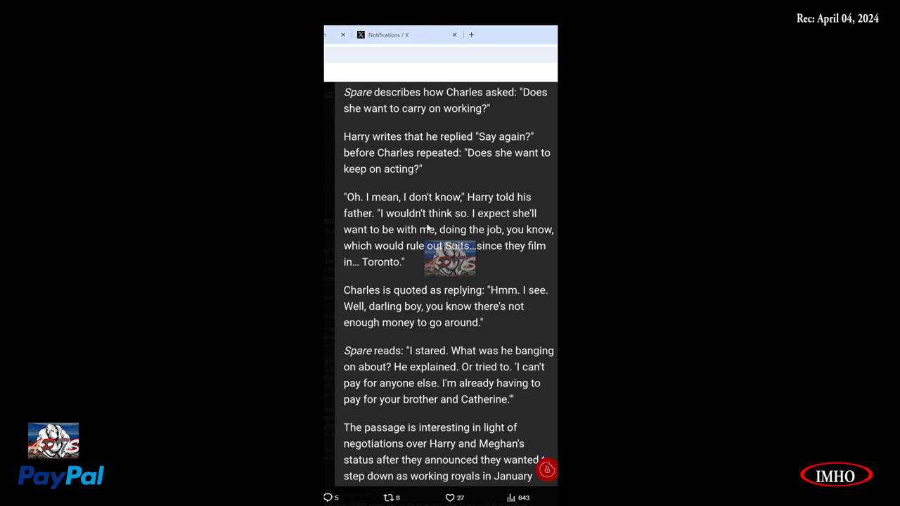
mouse_move(395, 250)
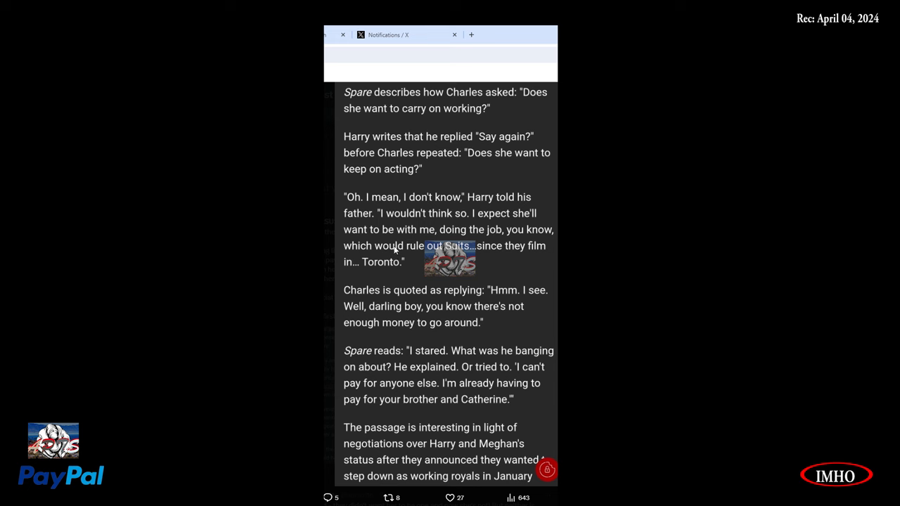
mouse_move(484, 268)
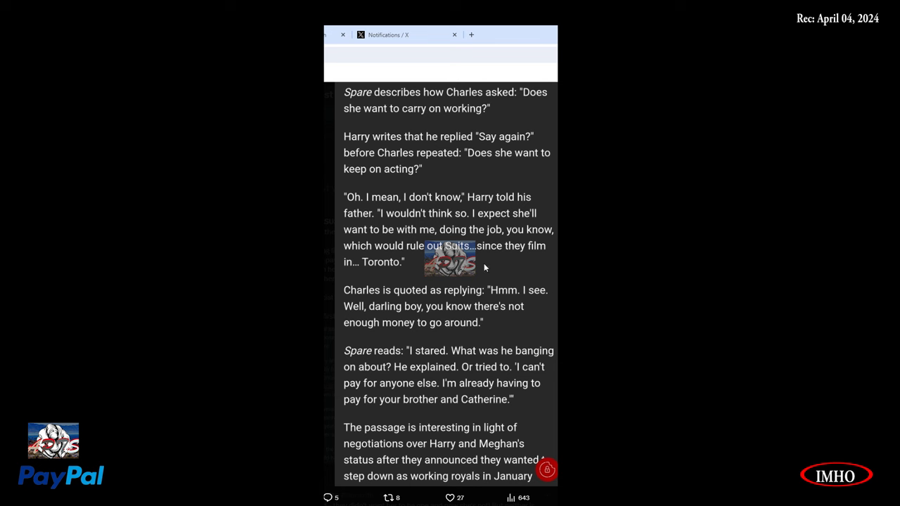
mouse_move(506, 268)
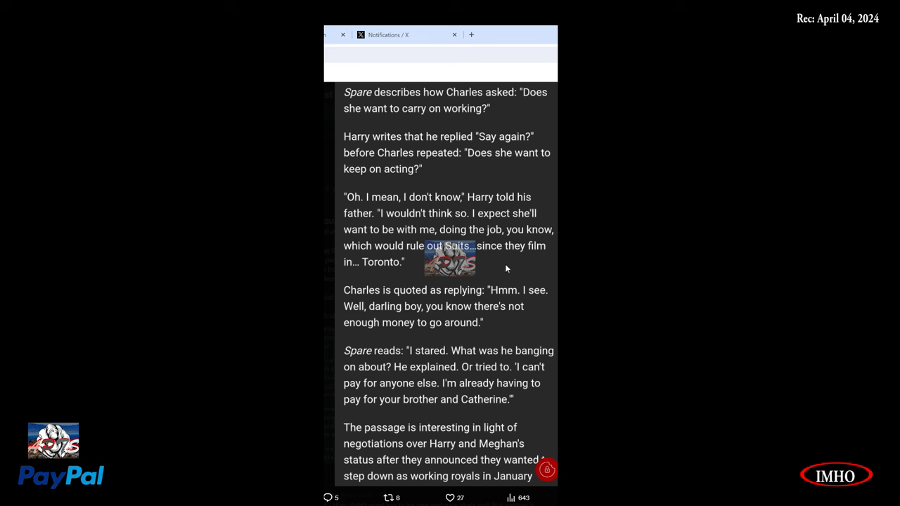
mouse_move(455, 291)
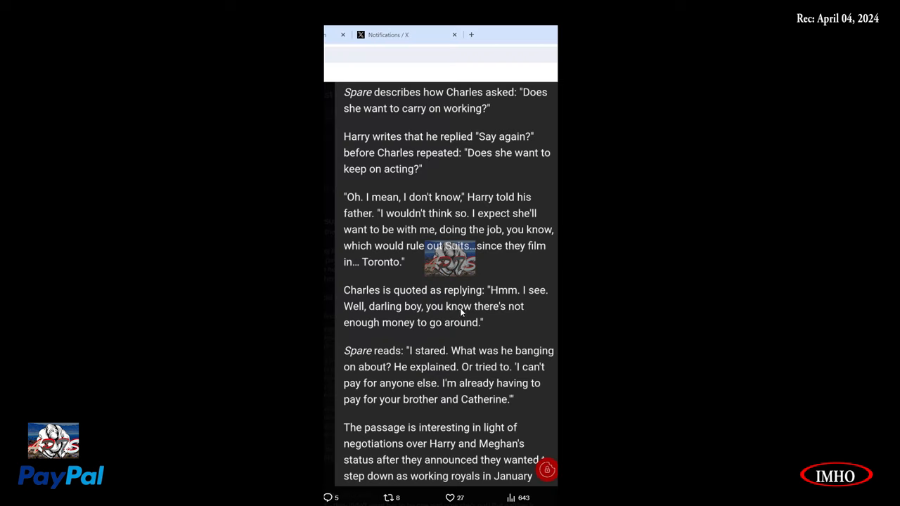
mouse_move(375, 287)
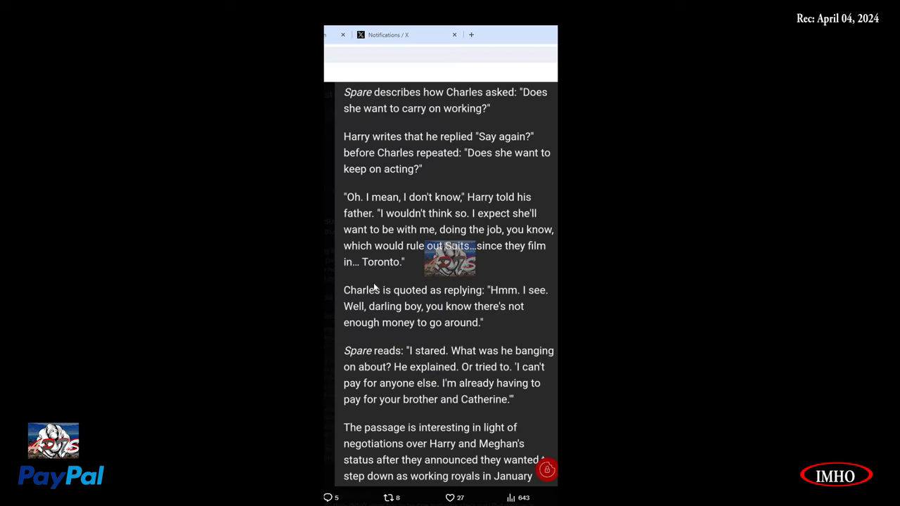
mouse_move(362, 299)
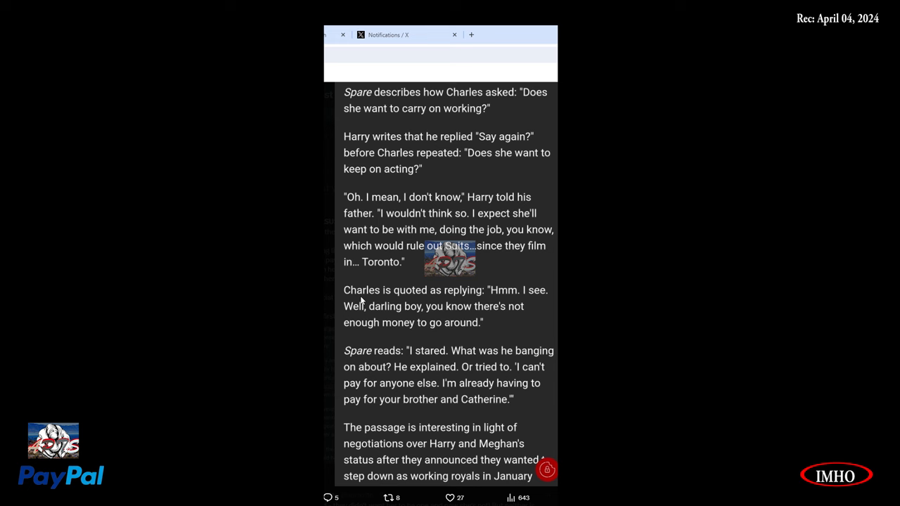
mouse_move(408, 258)
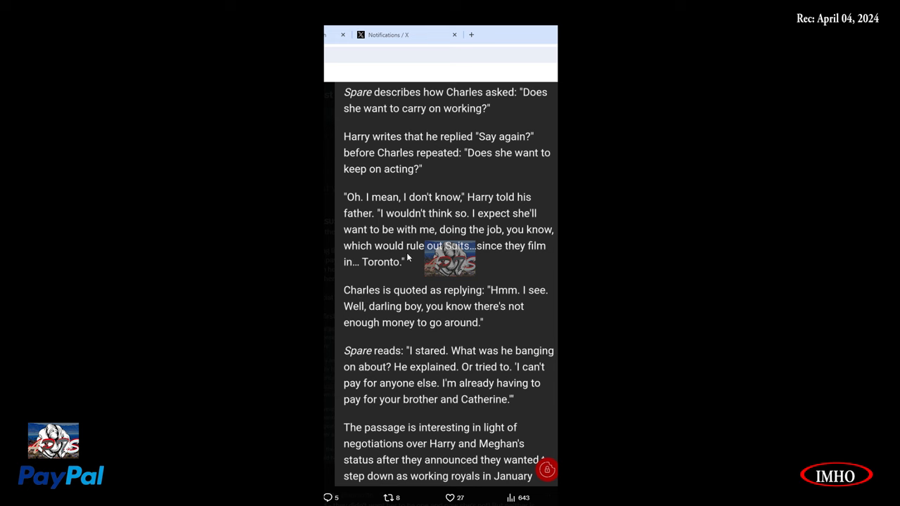
mouse_move(384, 261)
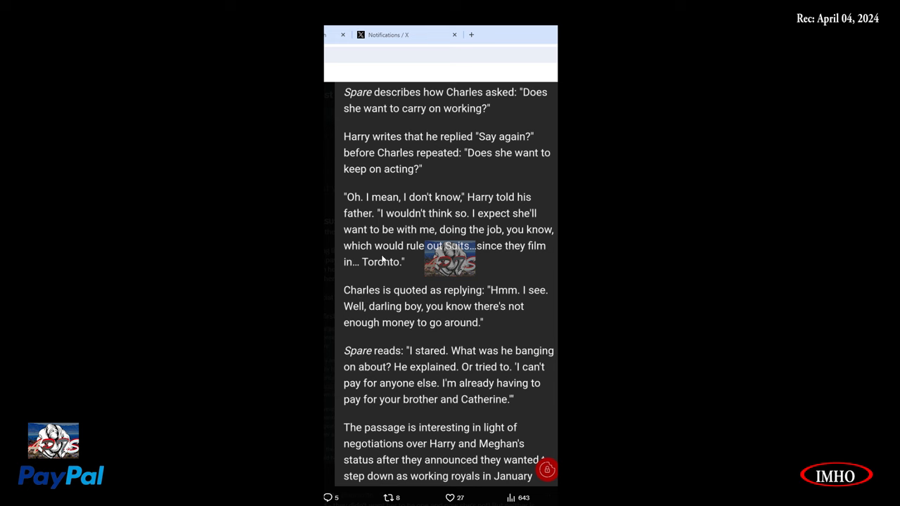
mouse_move(357, 305)
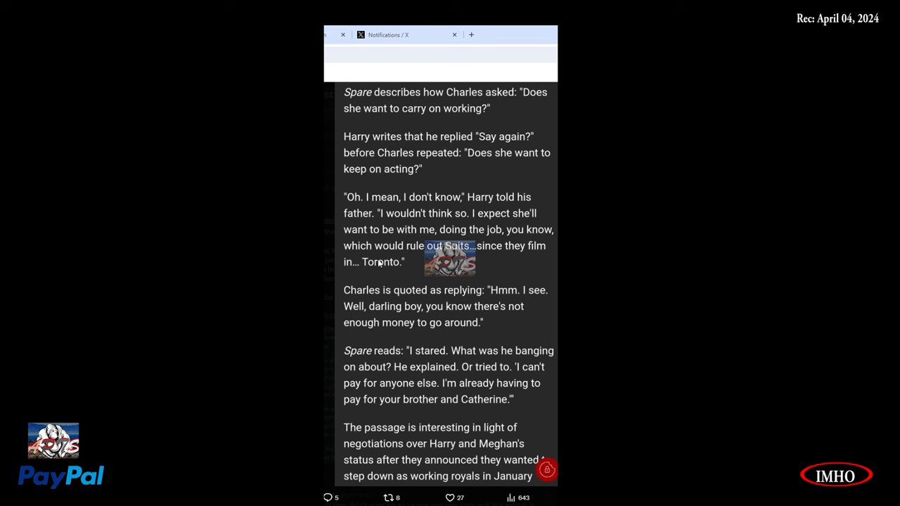
mouse_move(365, 282)
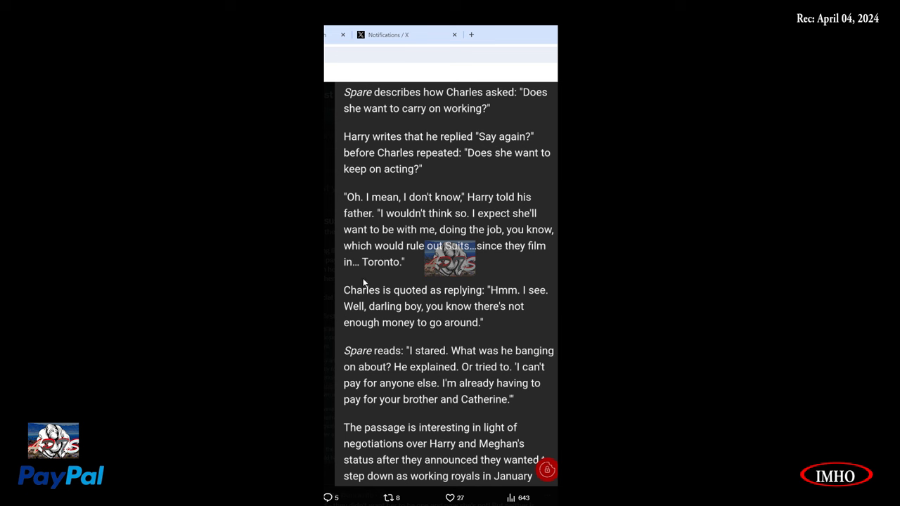
mouse_move(475, 306)
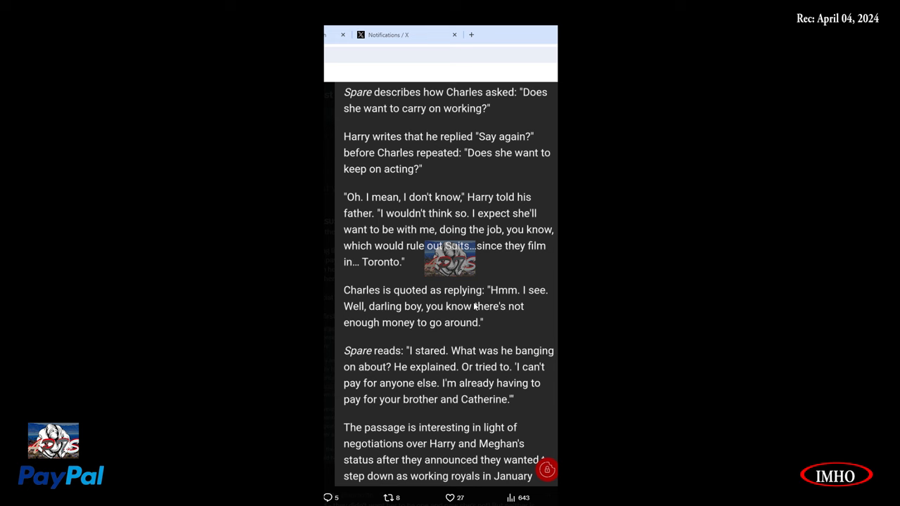
mouse_move(533, 309)
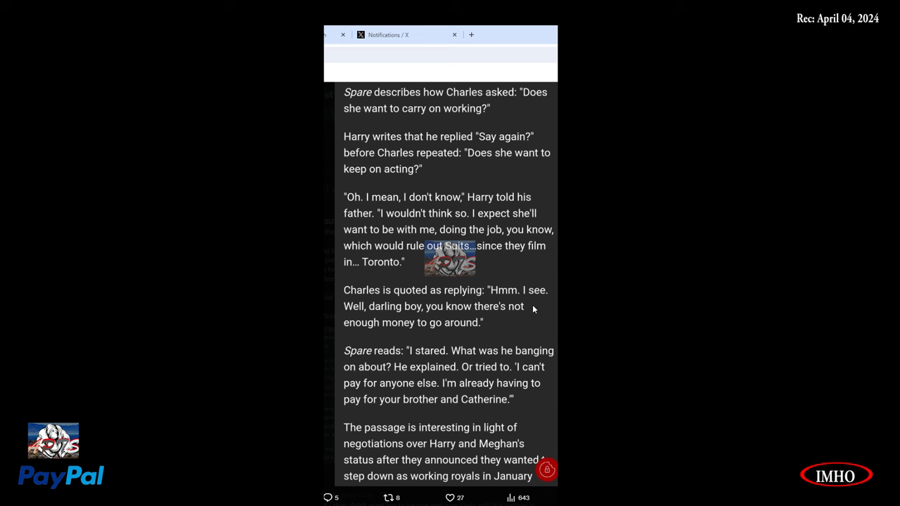
mouse_move(471, 326)
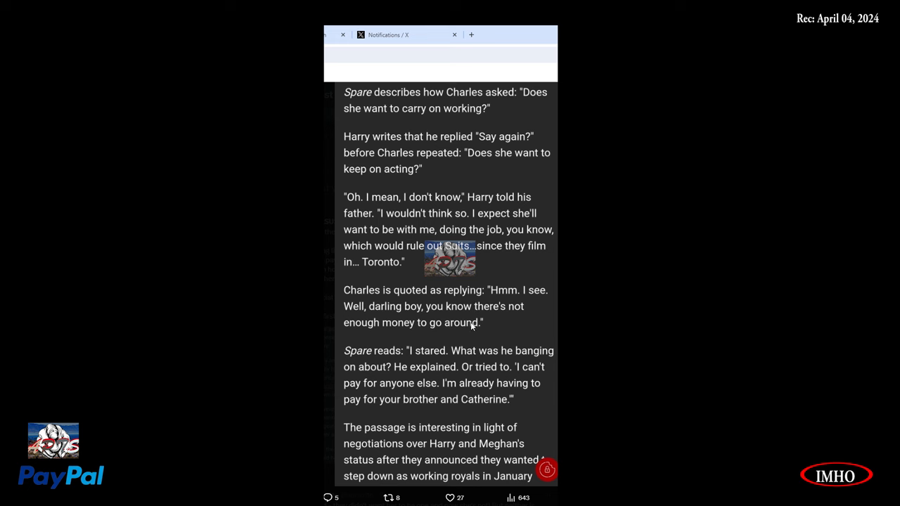
mouse_move(487, 349)
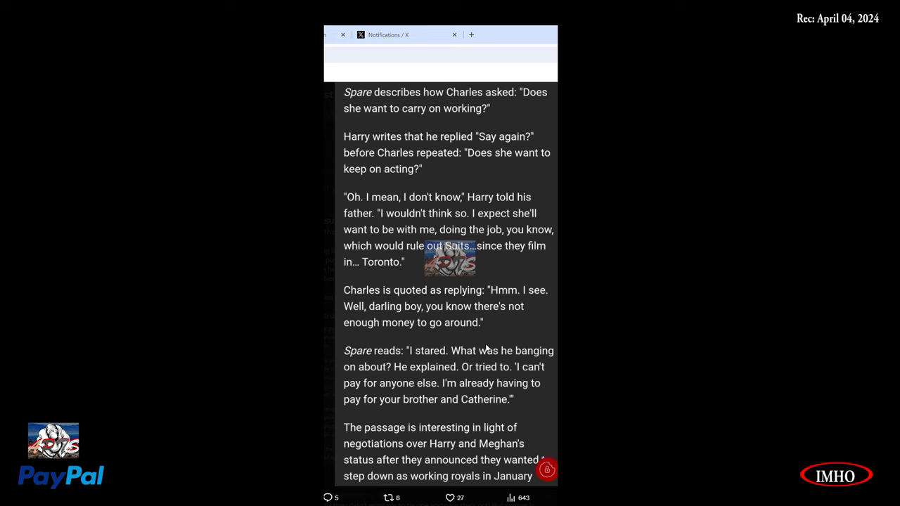
mouse_move(443, 371)
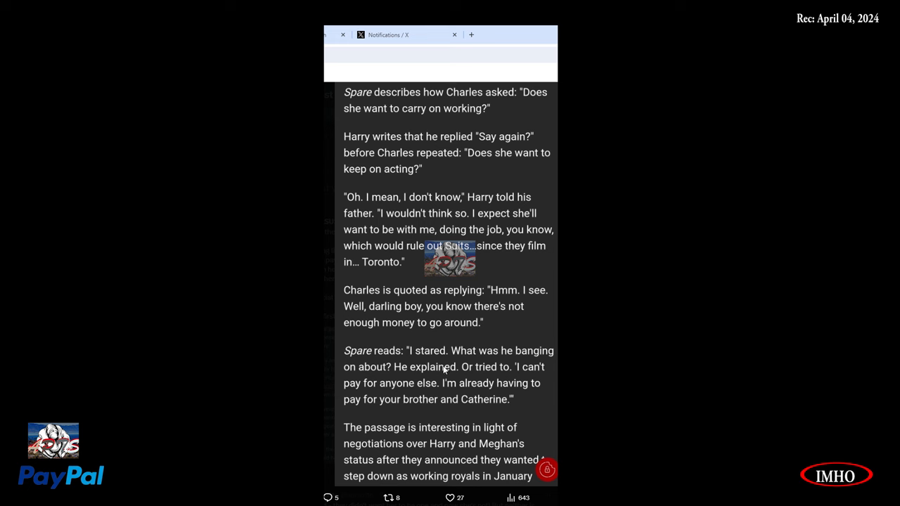
mouse_move(364, 380)
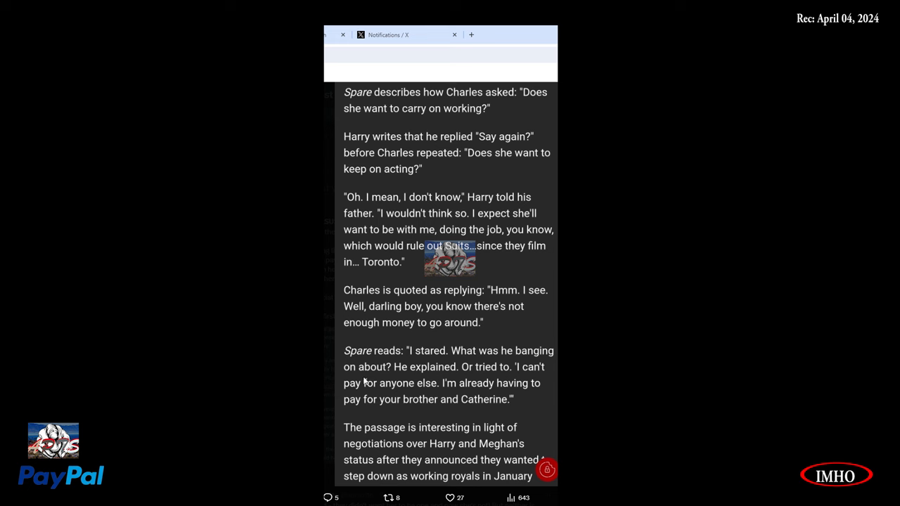
mouse_move(474, 389)
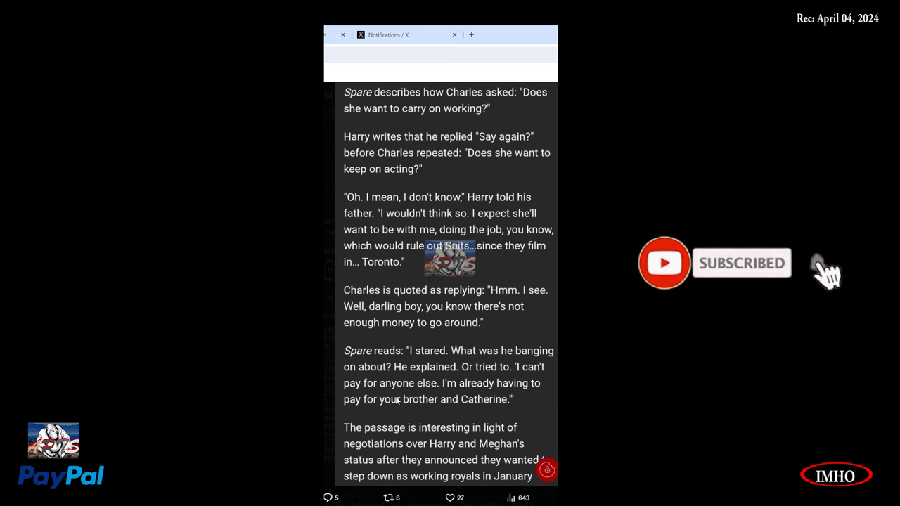
mouse_move(817, 263)
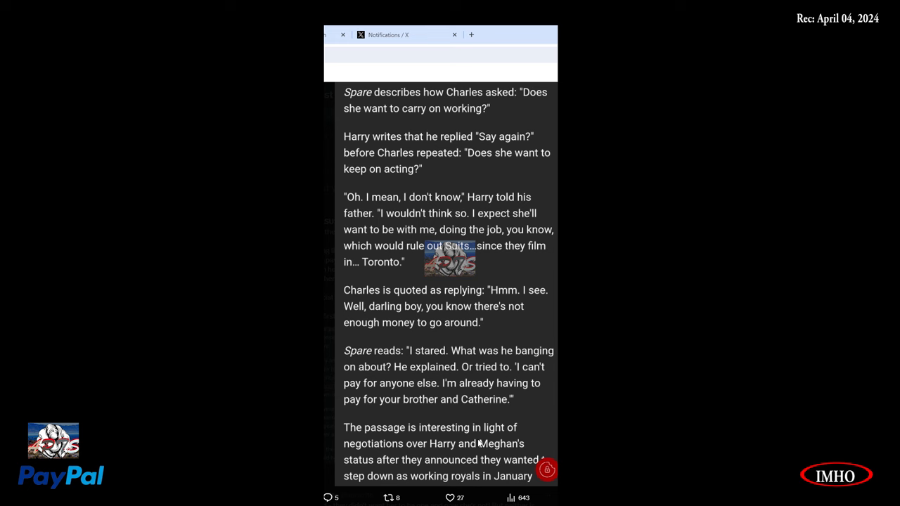
mouse_move(460, 475)
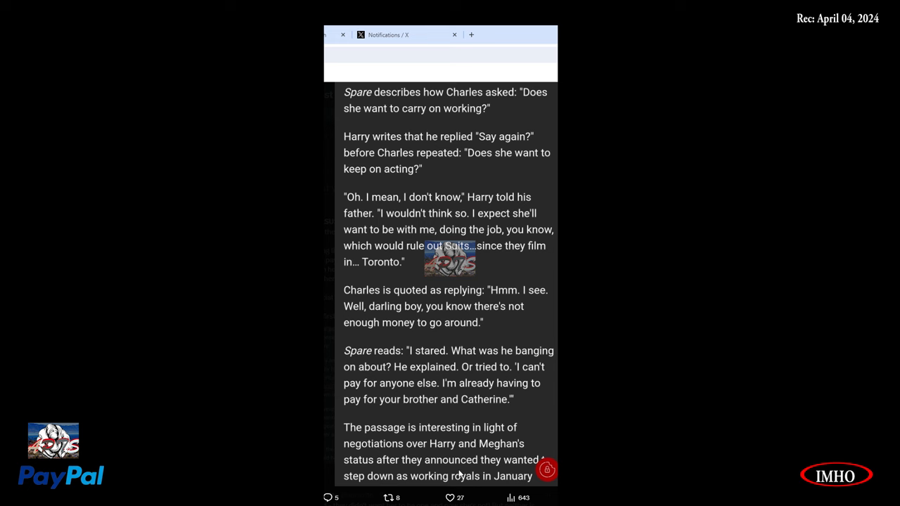
mouse_move(550, 437)
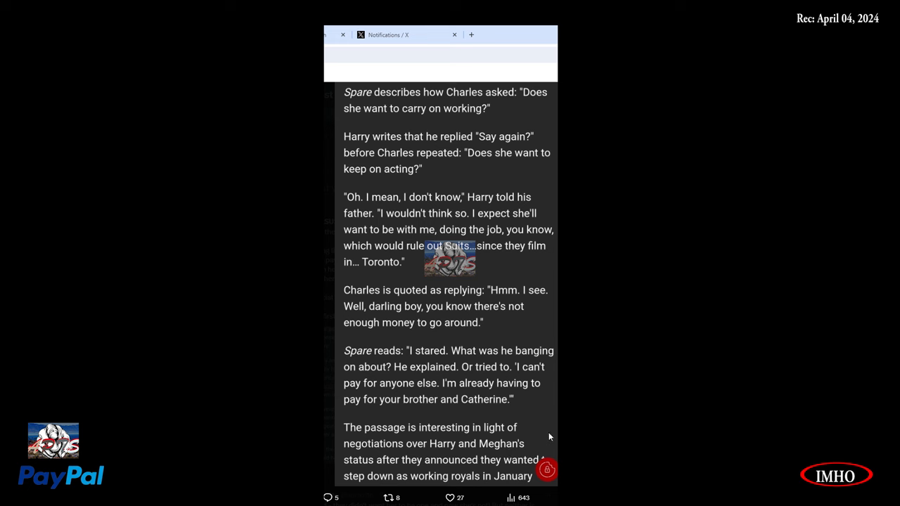
mouse_move(538, 470)
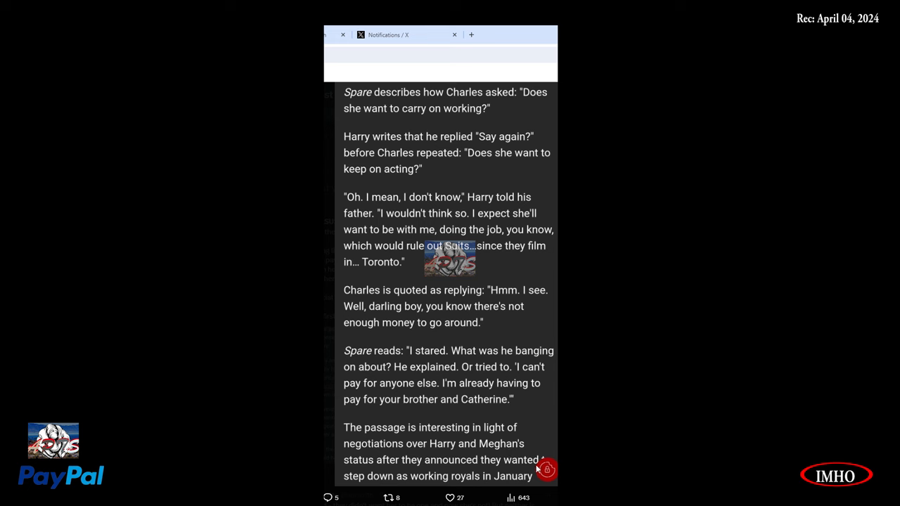
mouse_move(502, 480)
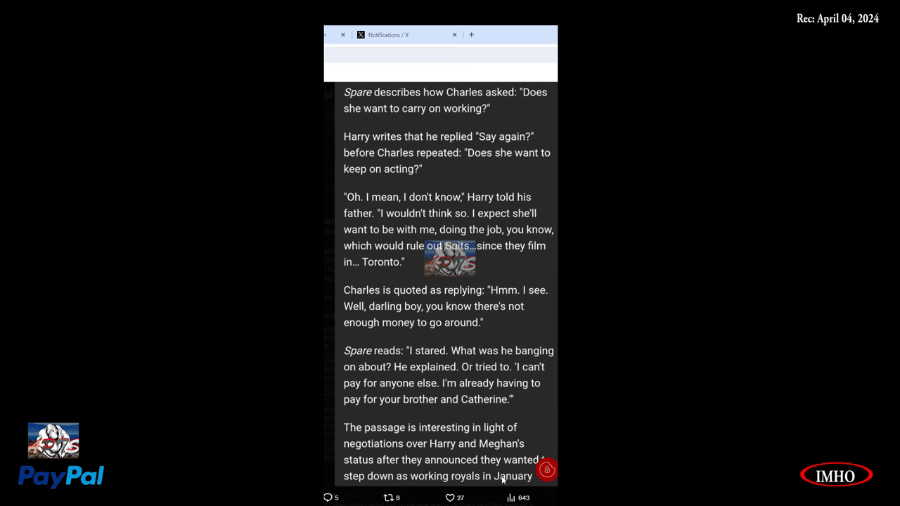
mouse_move(484, 493)
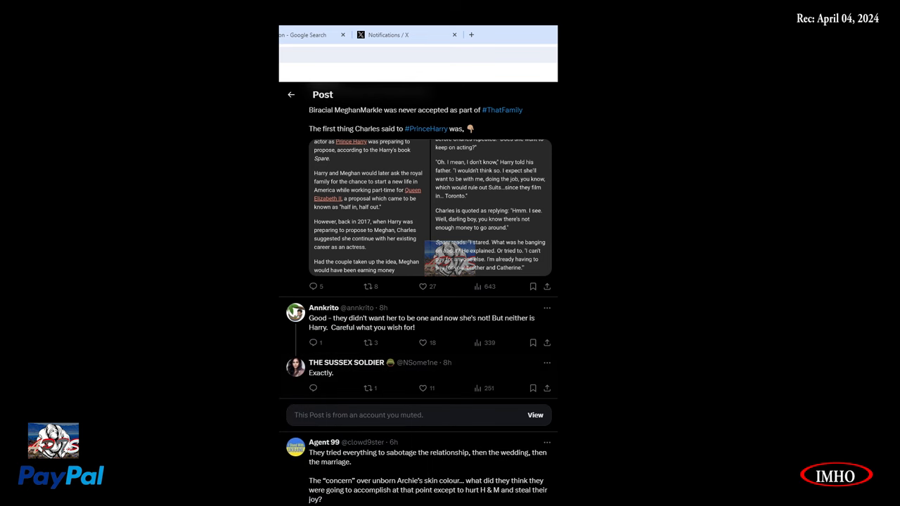
scroll("down", 3)
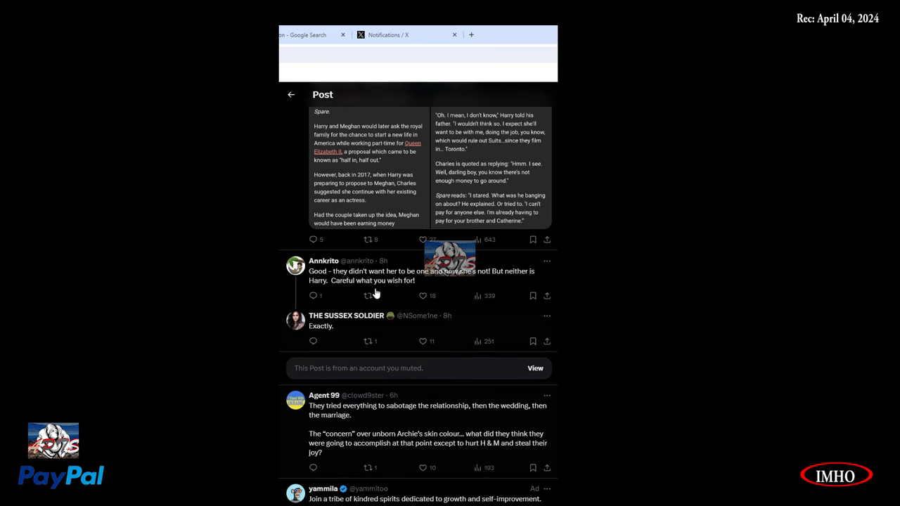
left_click(367, 295)
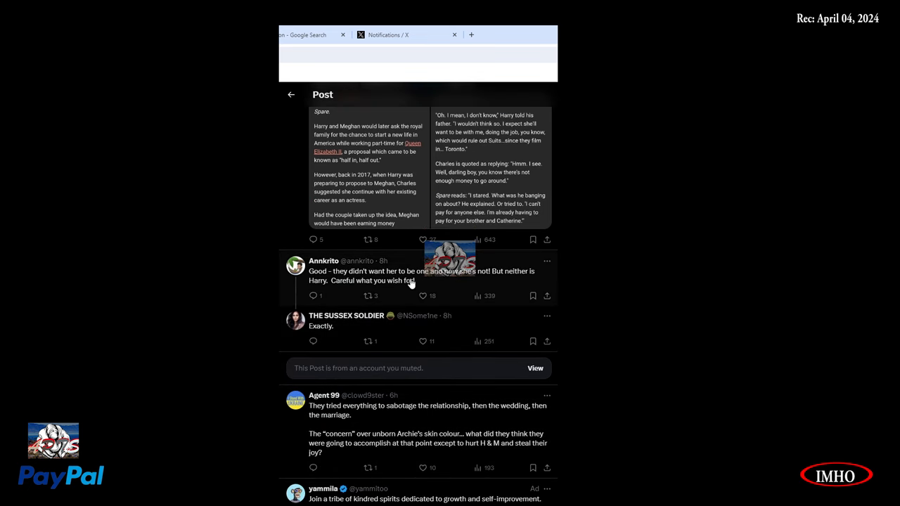
mouse_move(496, 280)
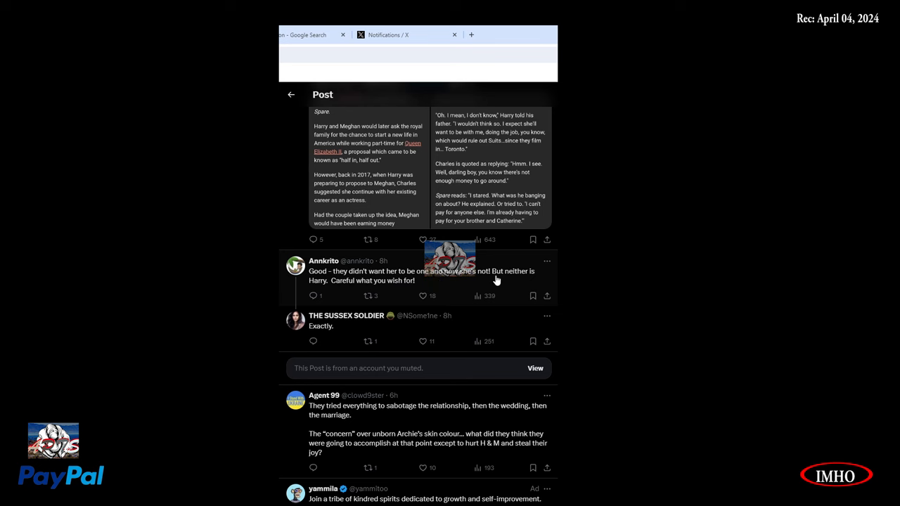
mouse_move(372, 290)
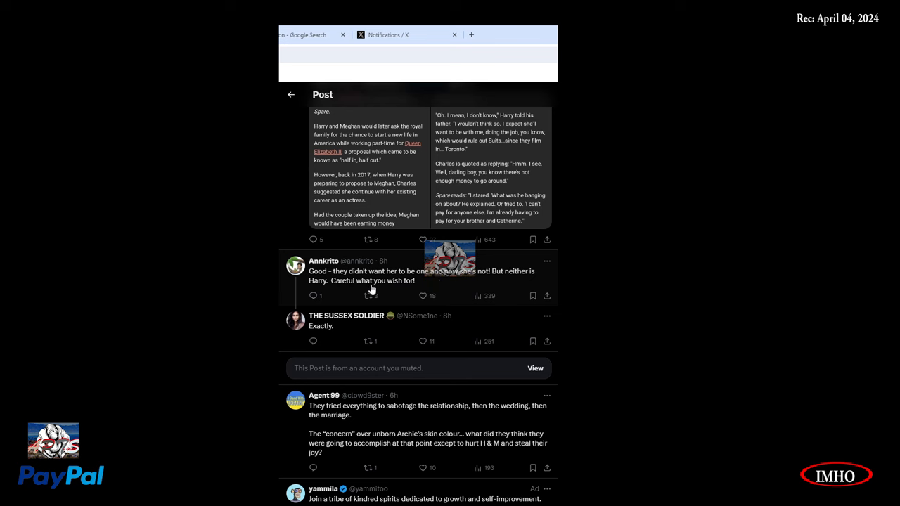
scroll("down", 3)
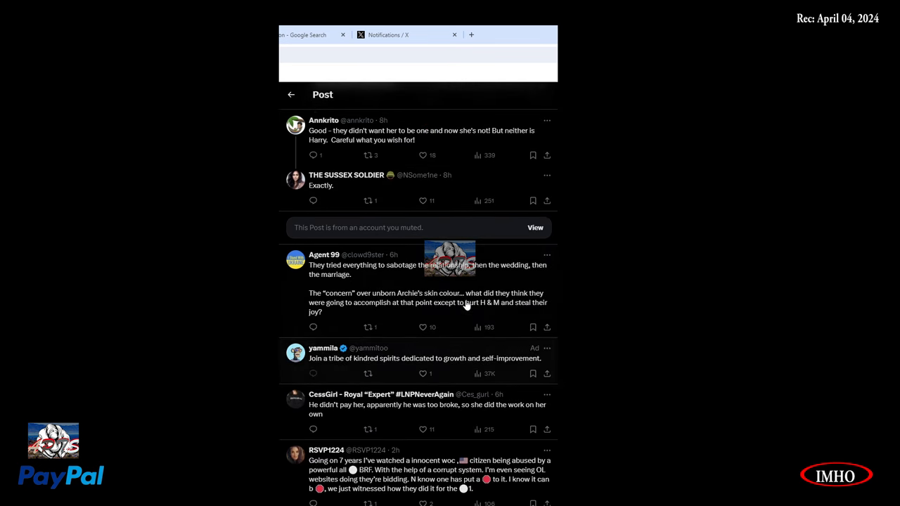
mouse_move(405, 274)
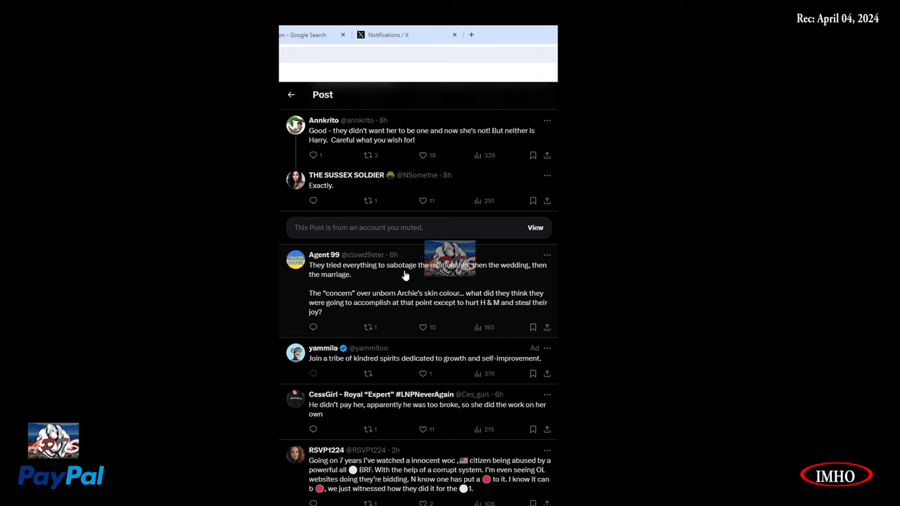
mouse_move(493, 278)
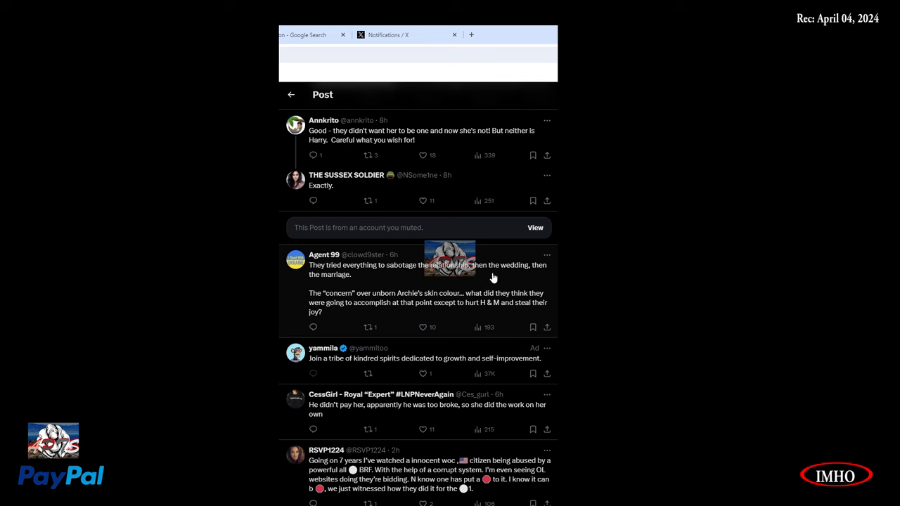
mouse_move(386, 290)
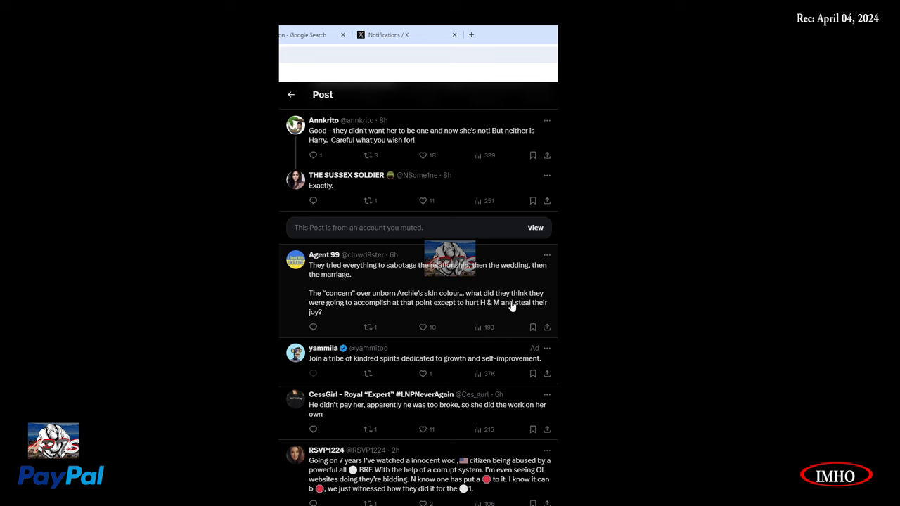
mouse_move(465, 318)
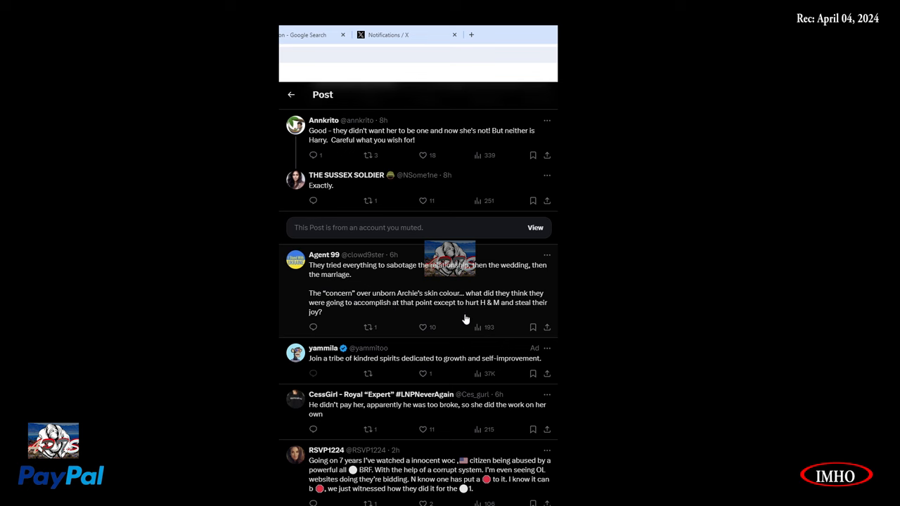
mouse_move(535, 318)
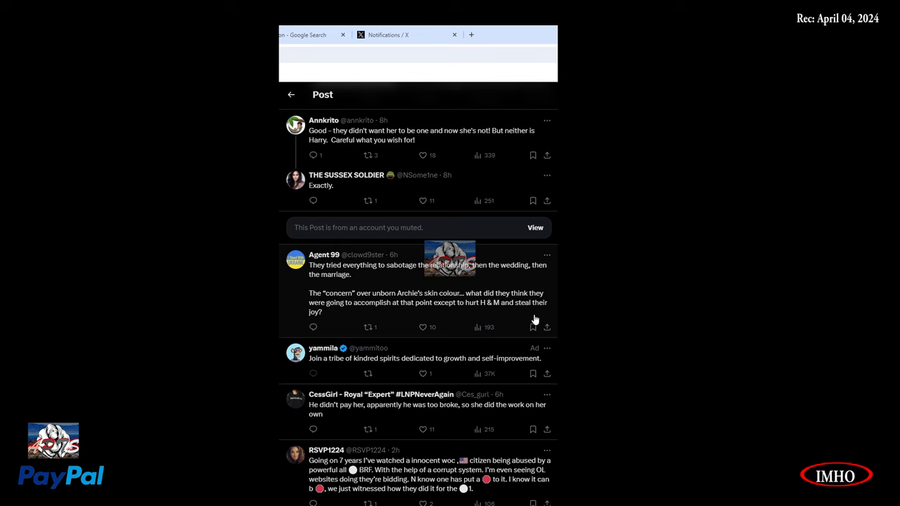
mouse_move(364, 362)
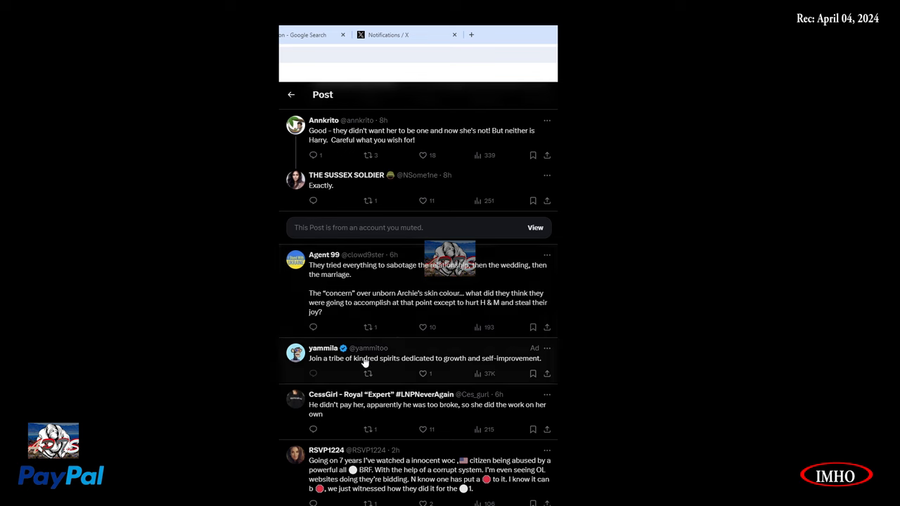
mouse_move(351, 366)
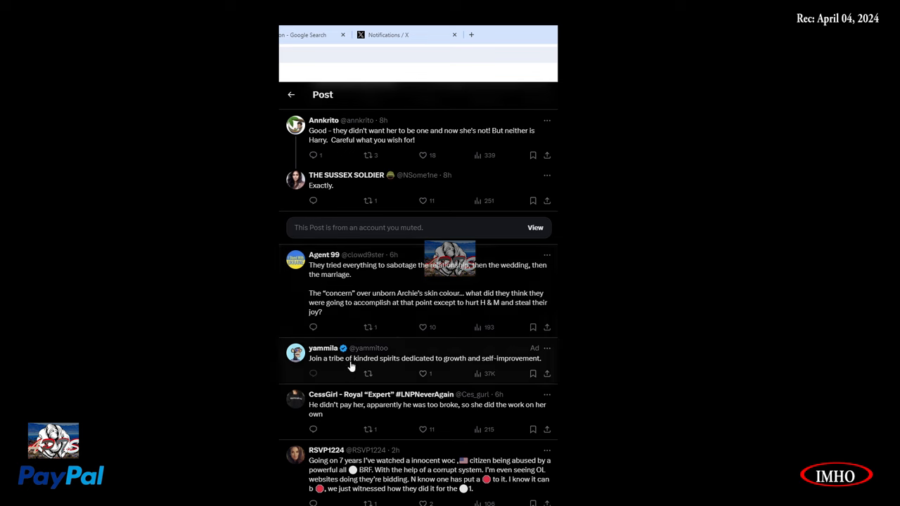
mouse_move(380, 373)
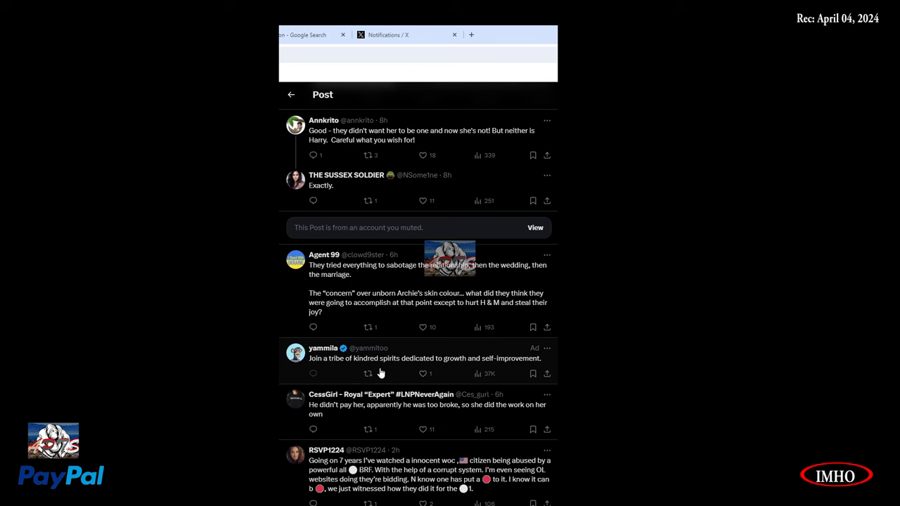
mouse_move(334, 341)
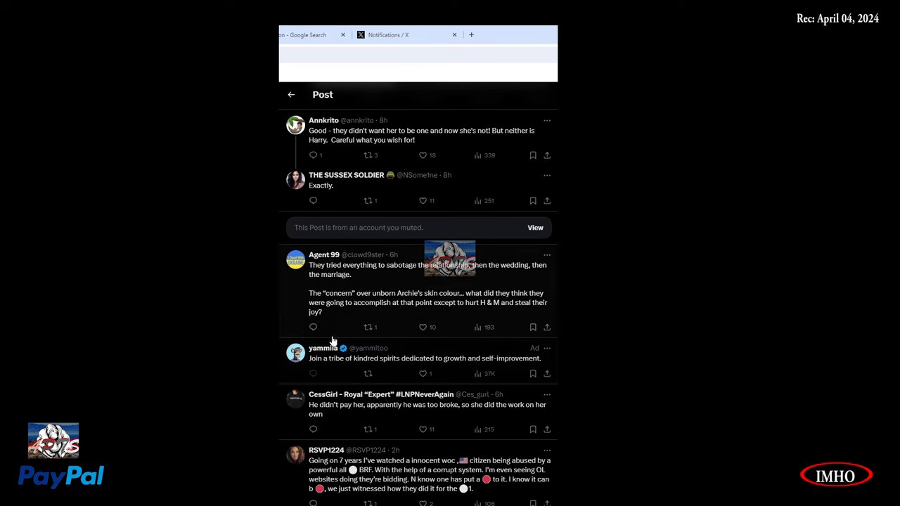
scroll("down", 3)
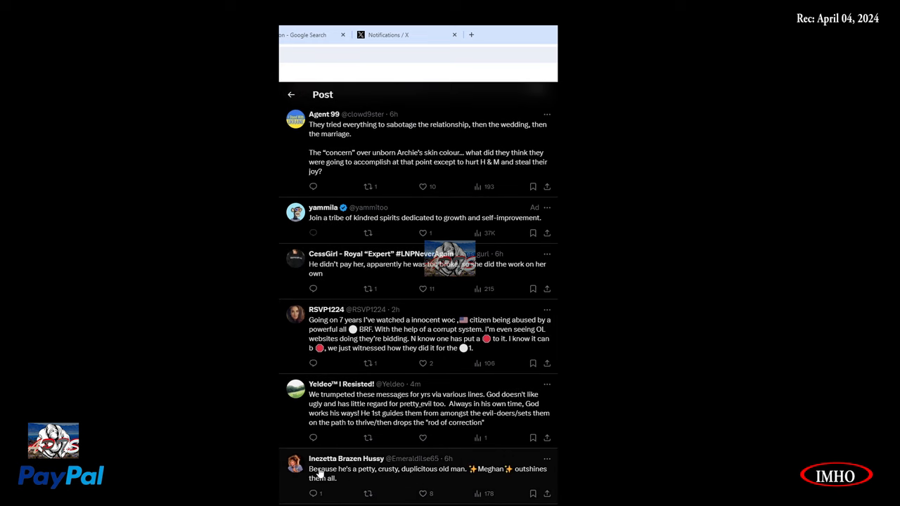
mouse_move(357, 278)
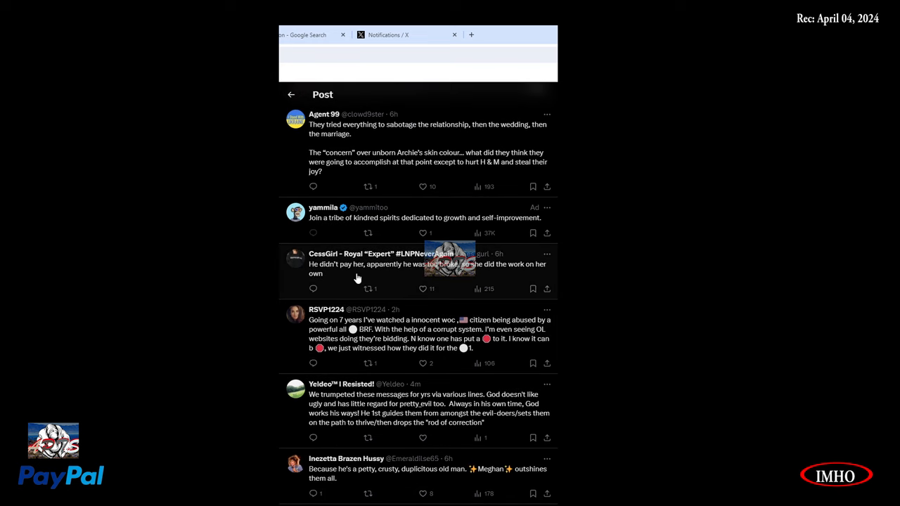
mouse_move(473, 280)
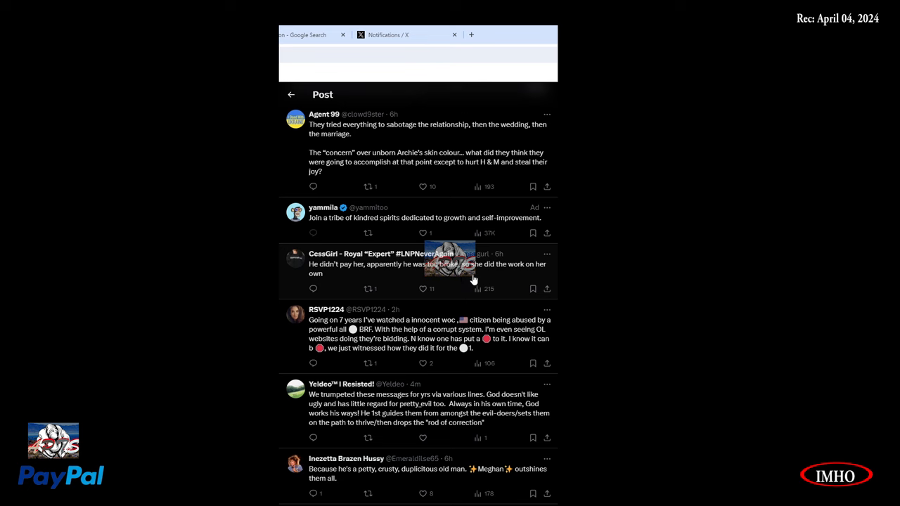
mouse_move(324, 291)
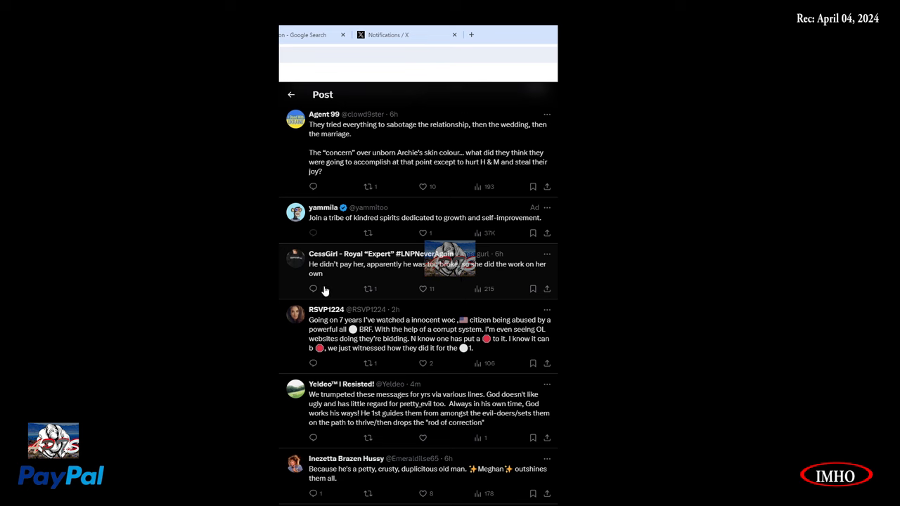
mouse_move(378, 332)
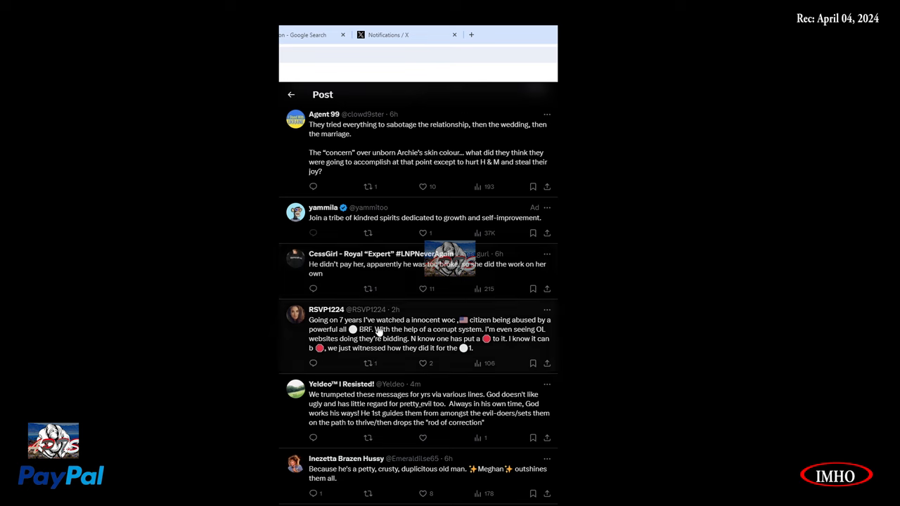
mouse_move(460, 330)
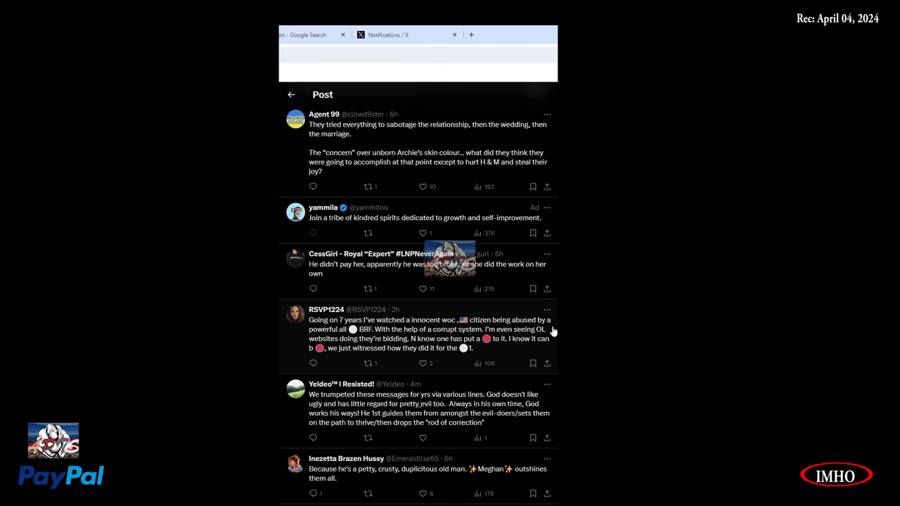
mouse_move(358, 339)
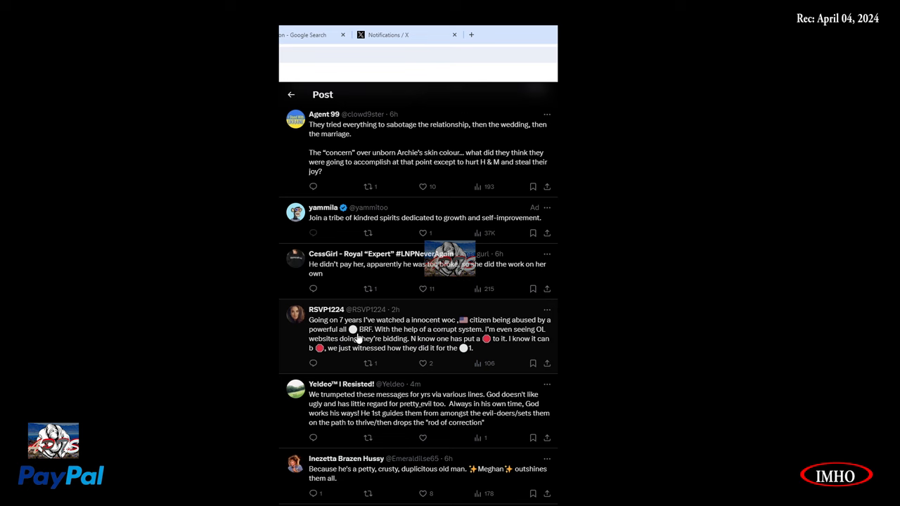
mouse_move(424, 340)
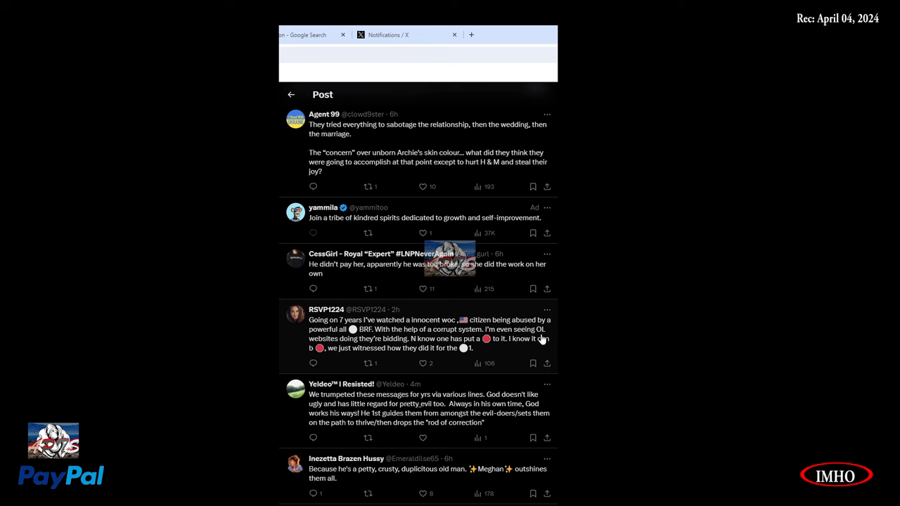
mouse_move(369, 348)
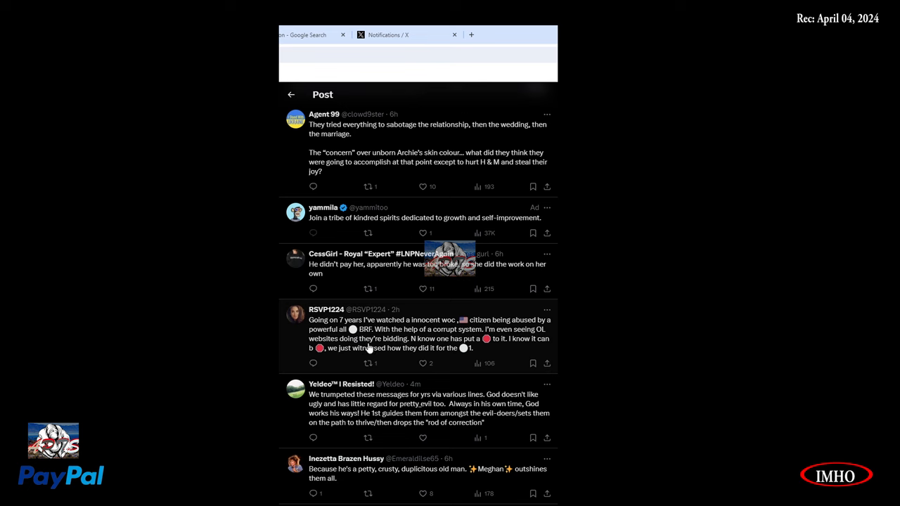
mouse_move(486, 350)
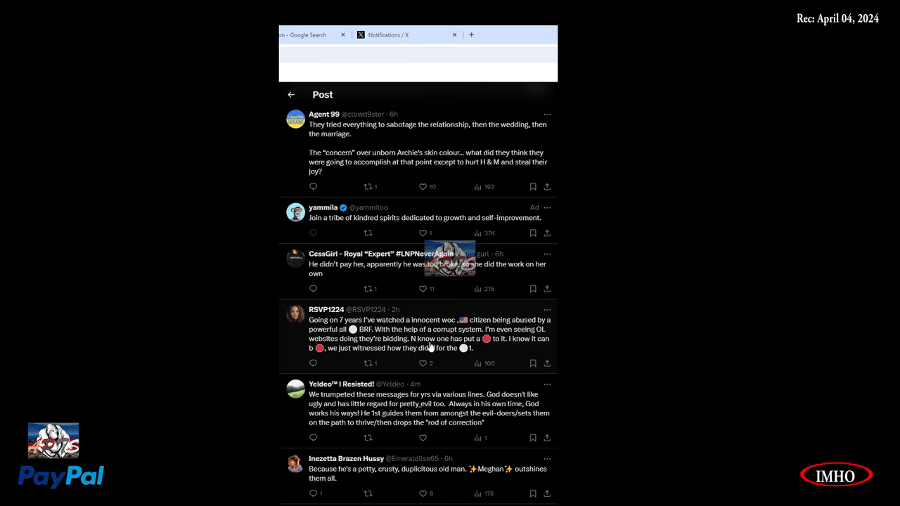
mouse_move(334, 364)
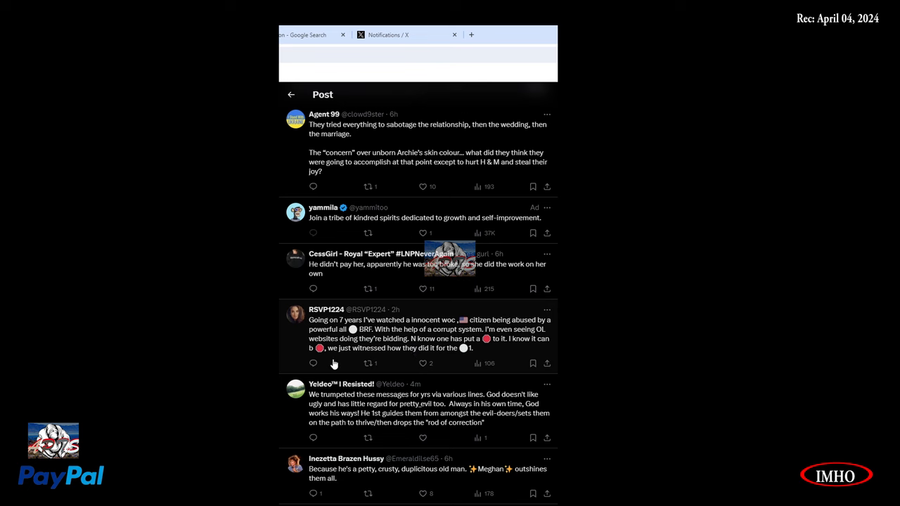
mouse_move(415, 360)
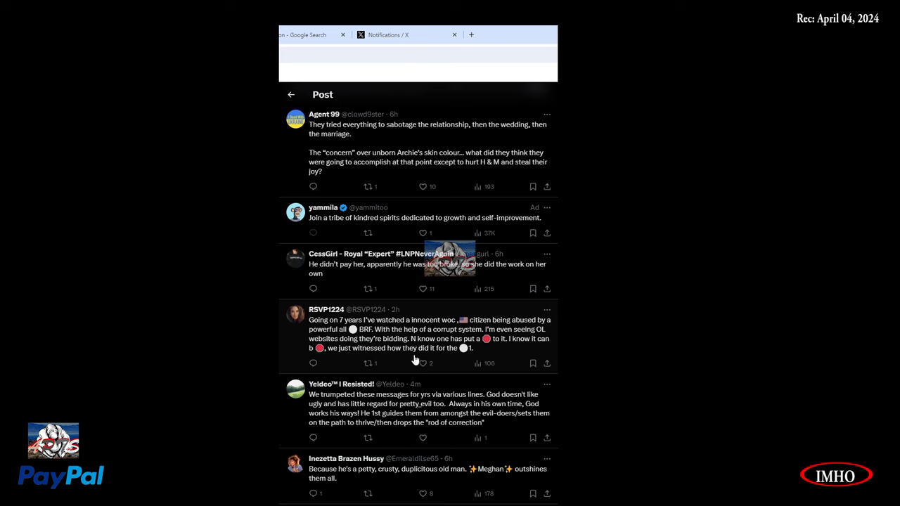
mouse_move(369, 421)
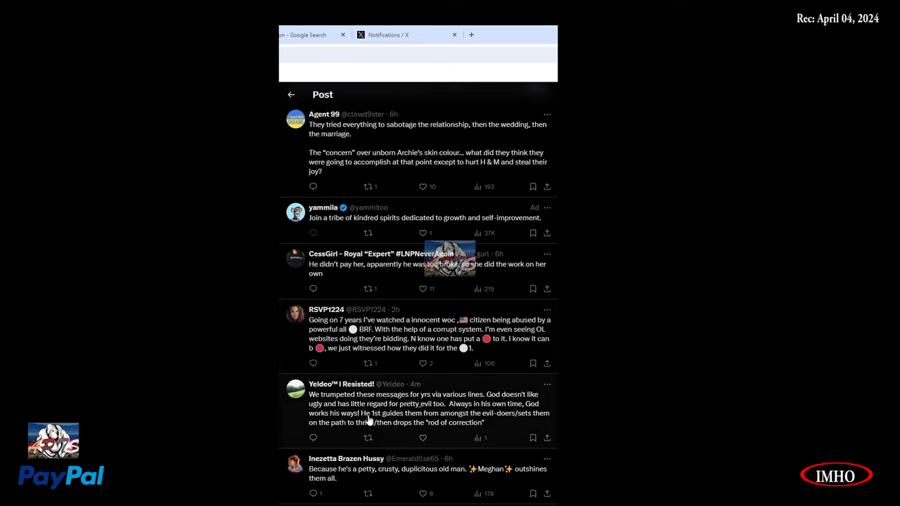
mouse_move(452, 407)
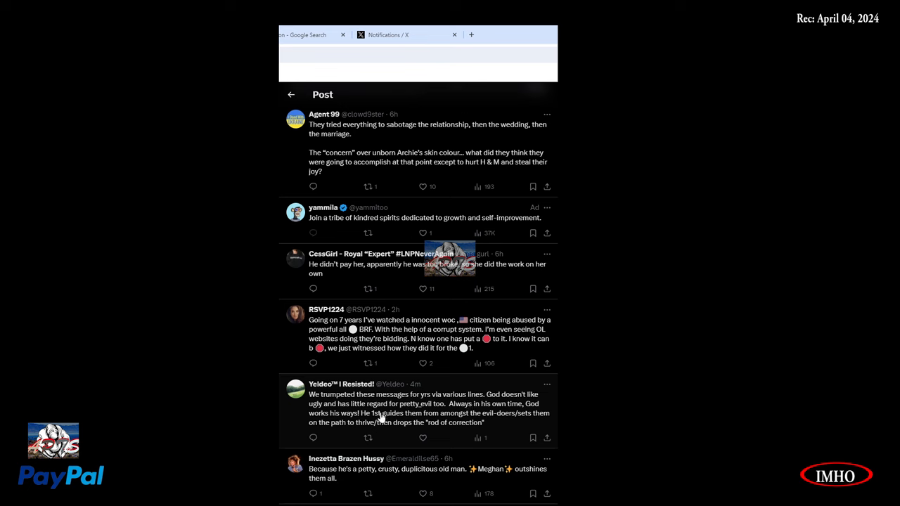
mouse_move(470, 416)
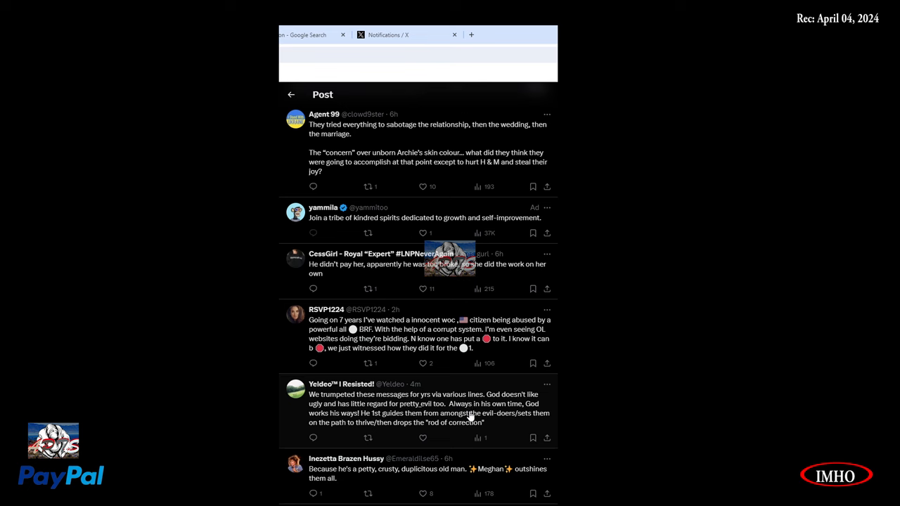
mouse_move(334, 424)
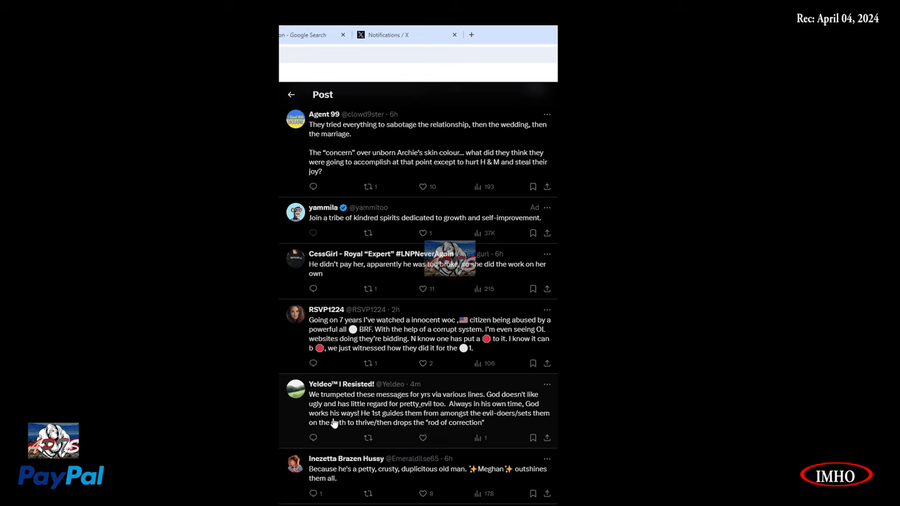
mouse_move(422, 423)
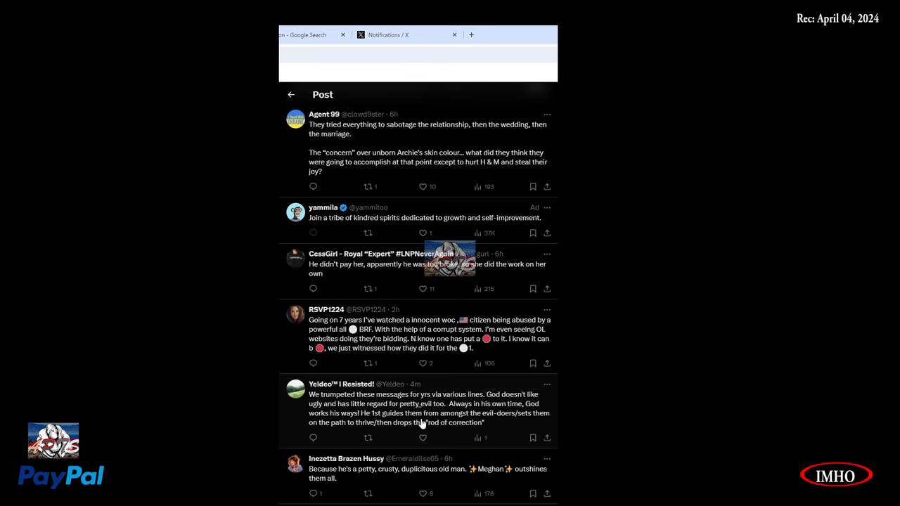
mouse_move(555, 429)
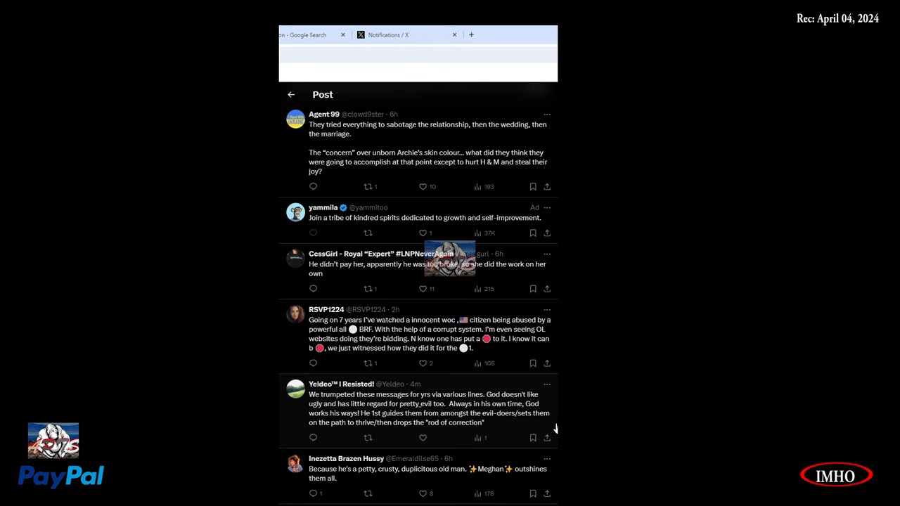
mouse_move(378, 434)
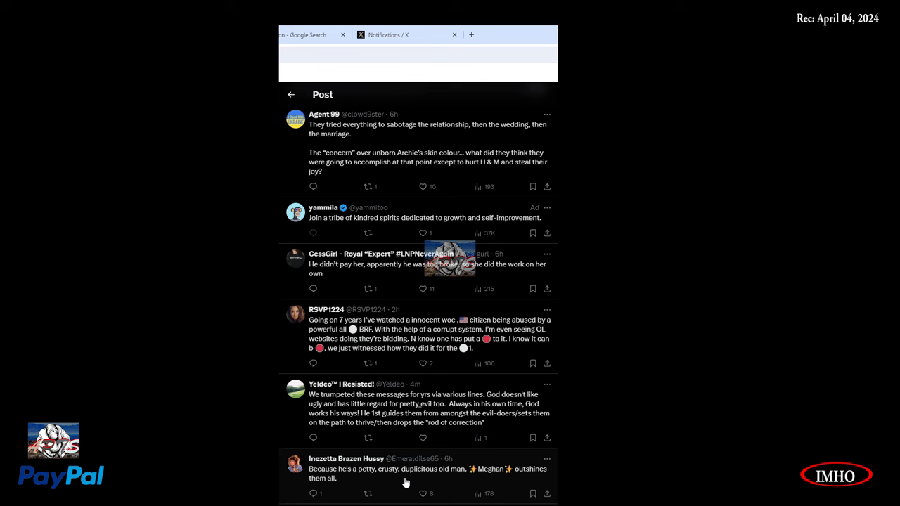
mouse_move(483, 480)
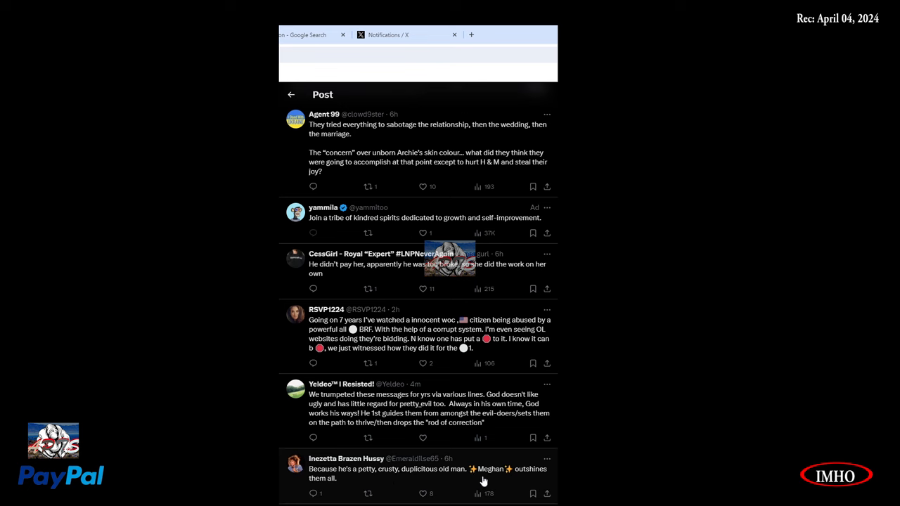
mouse_move(399, 483)
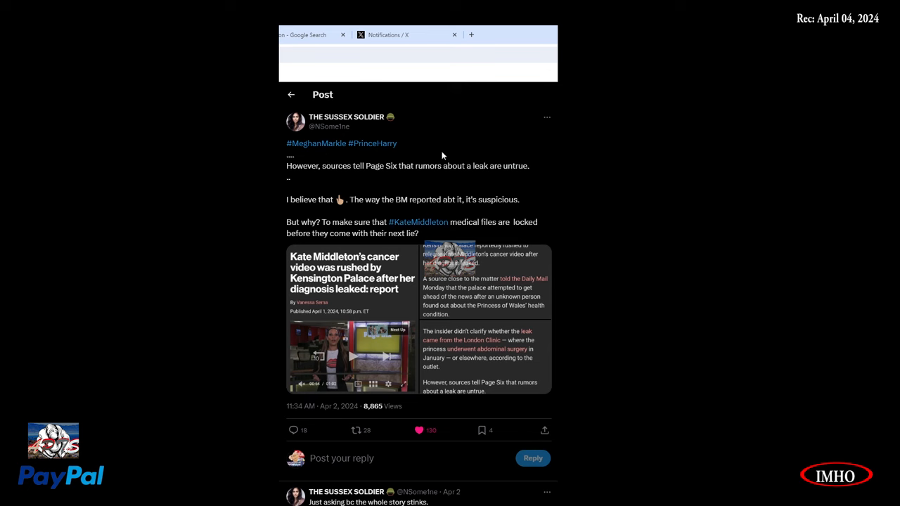
mouse_move(378, 177)
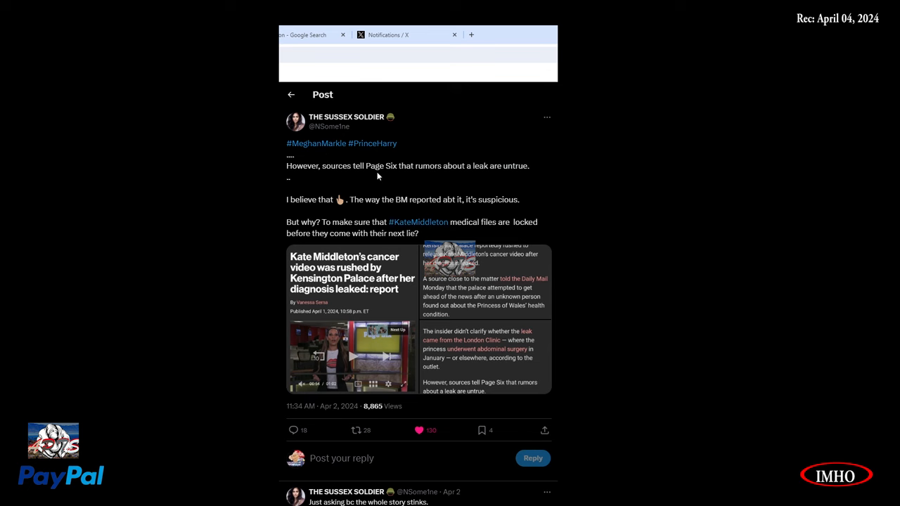
mouse_move(448, 176)
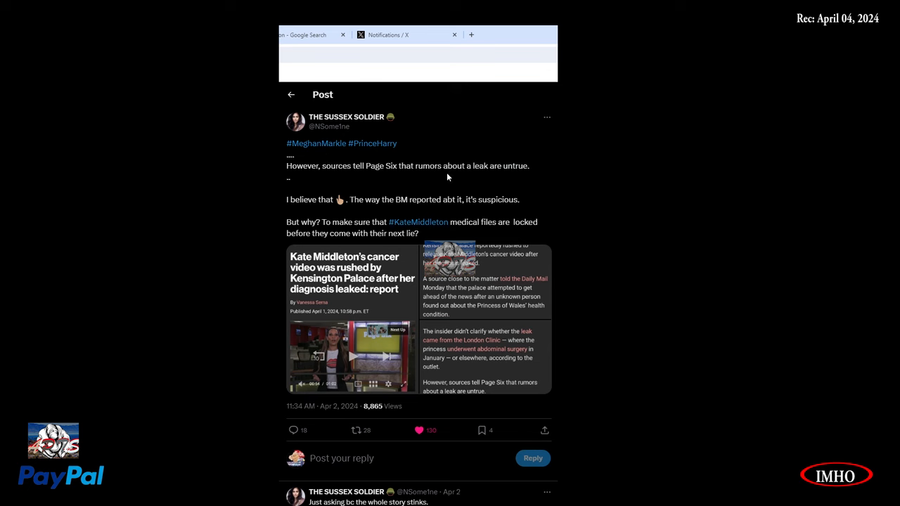
mouse_move(537, 180)
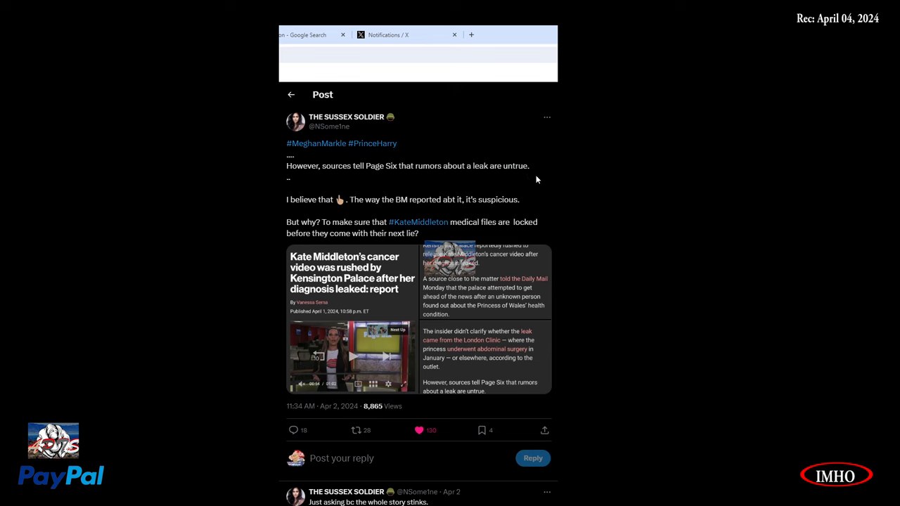
mouse_move(358, 223)
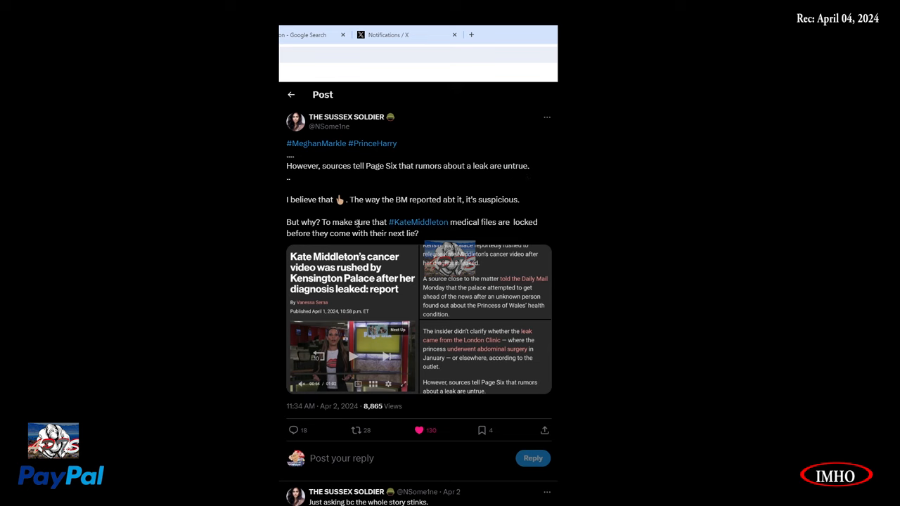
mouse_move(406, 211)
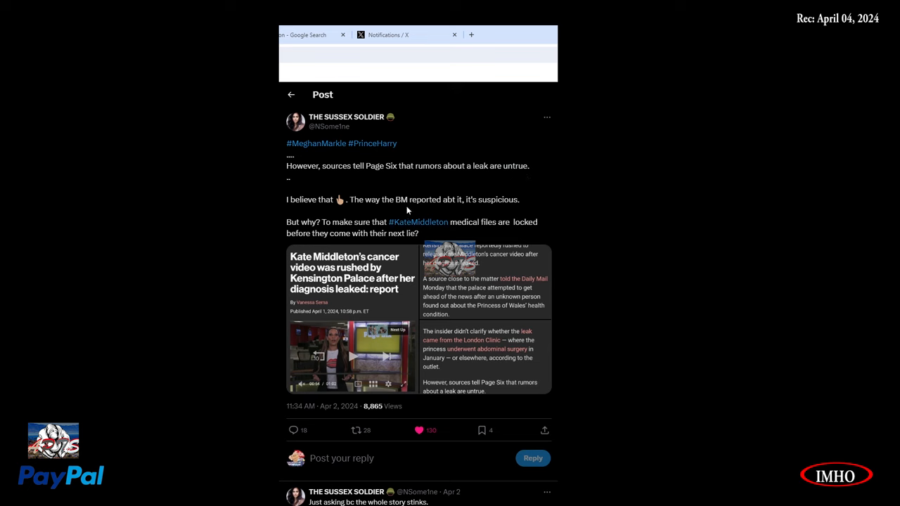
mouse_move(476, 211)
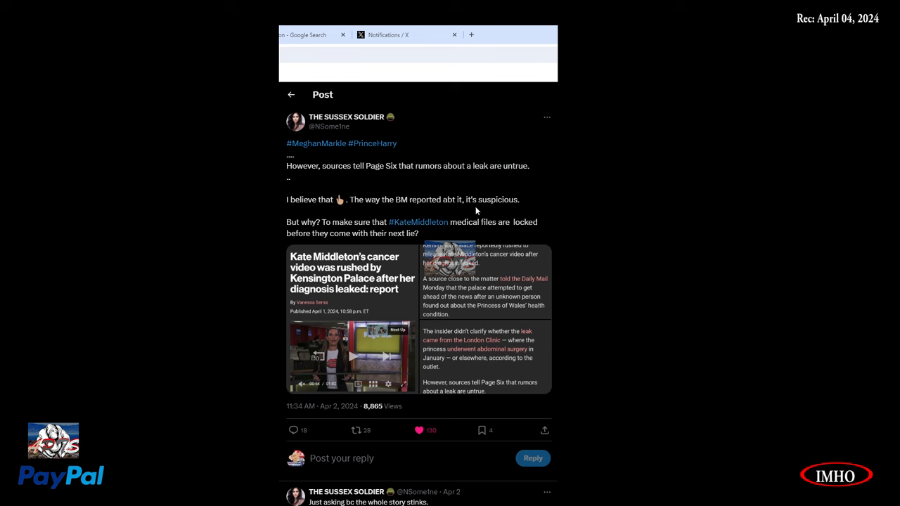
mouse_move(378, 229)
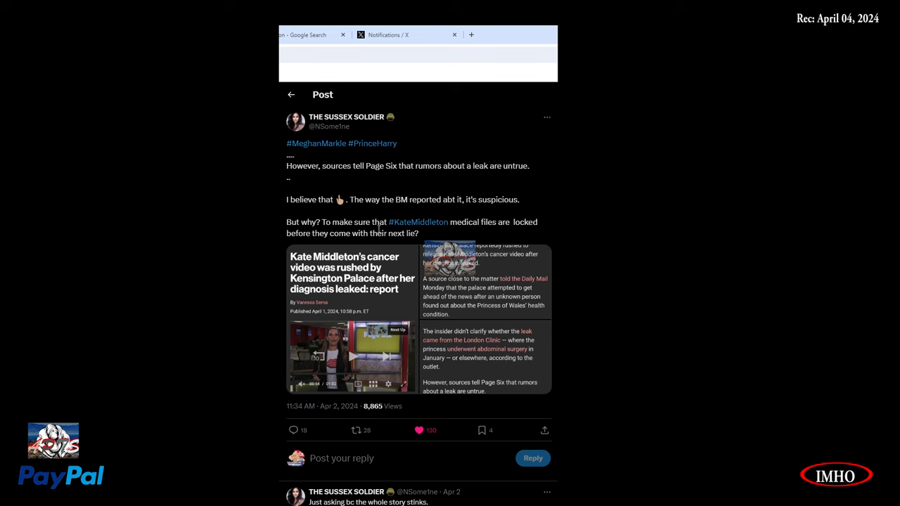
mouse_move(503, 232)
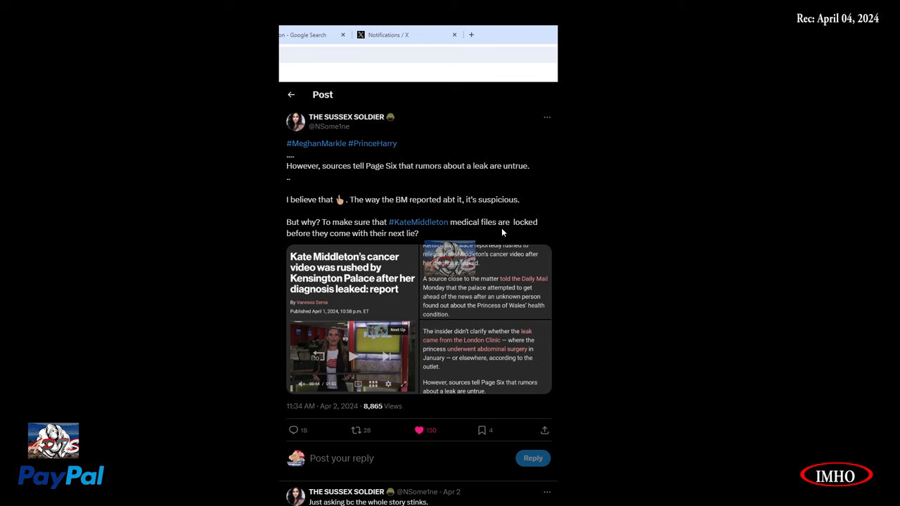
mouse_move(380, 243)
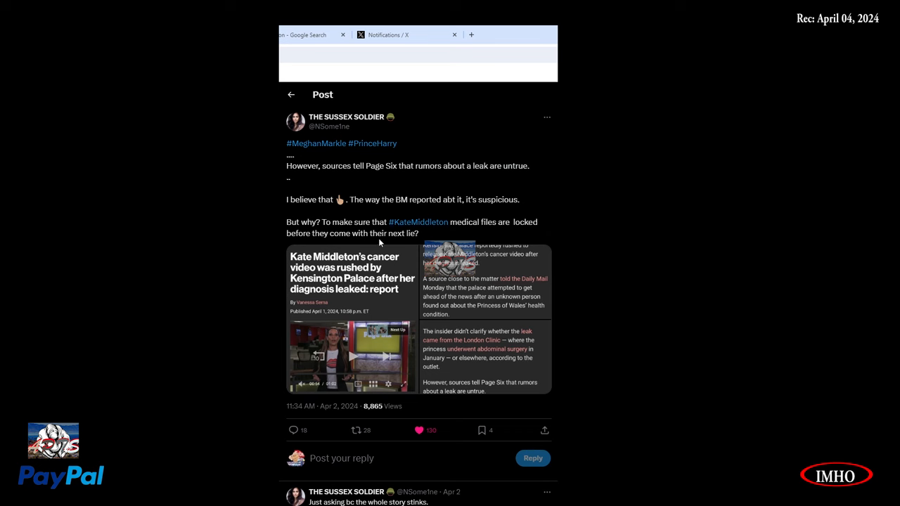
mouse_move(388, 311)
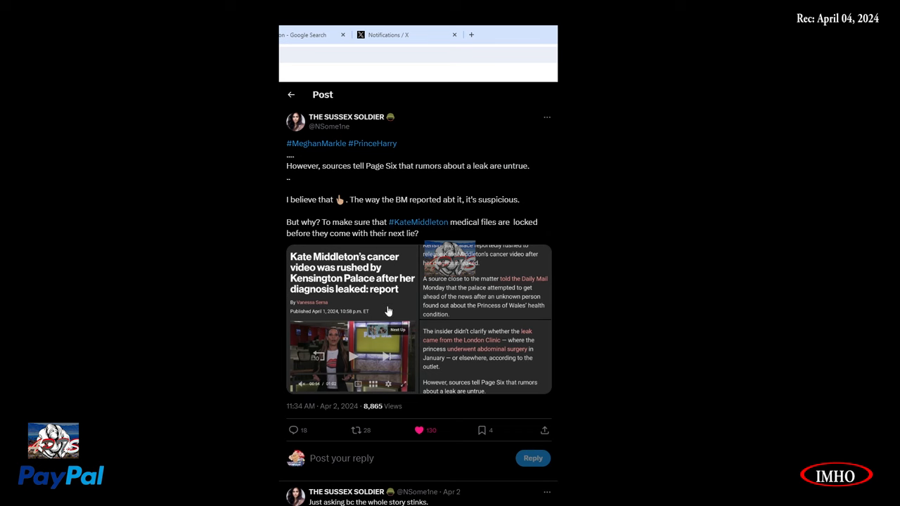
Step: Enlarge the Page Six image about Kensington Palace rushing Kate Middleton's cancer video
left_click(351, 275)
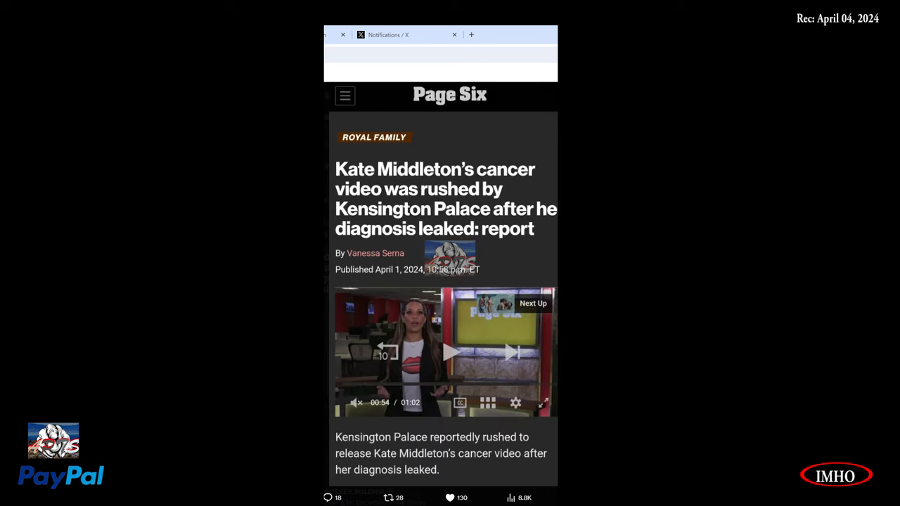
mouse_move(432, 280)
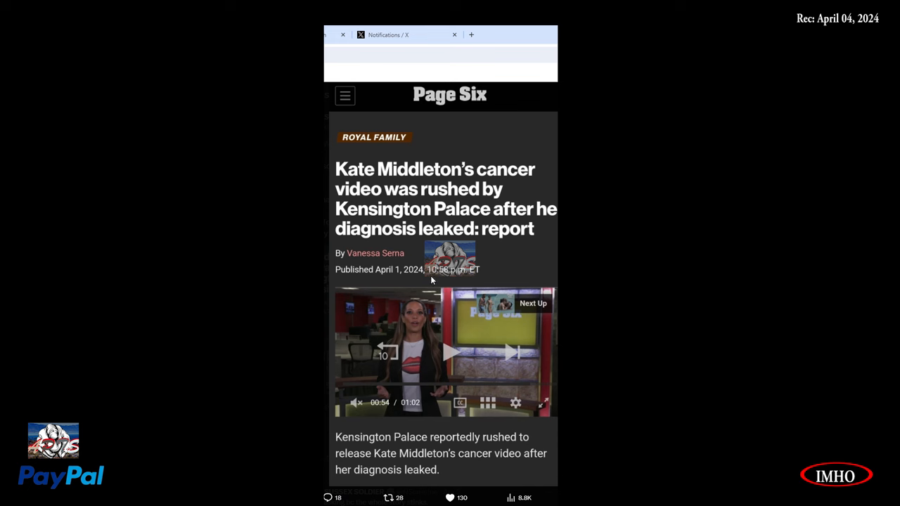
mouse_move(392, 180)
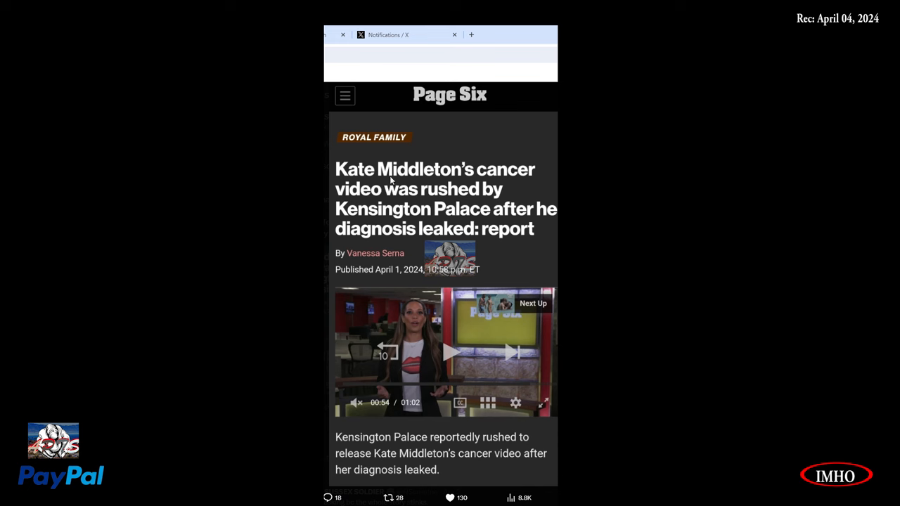
mouse_move(524, 206)
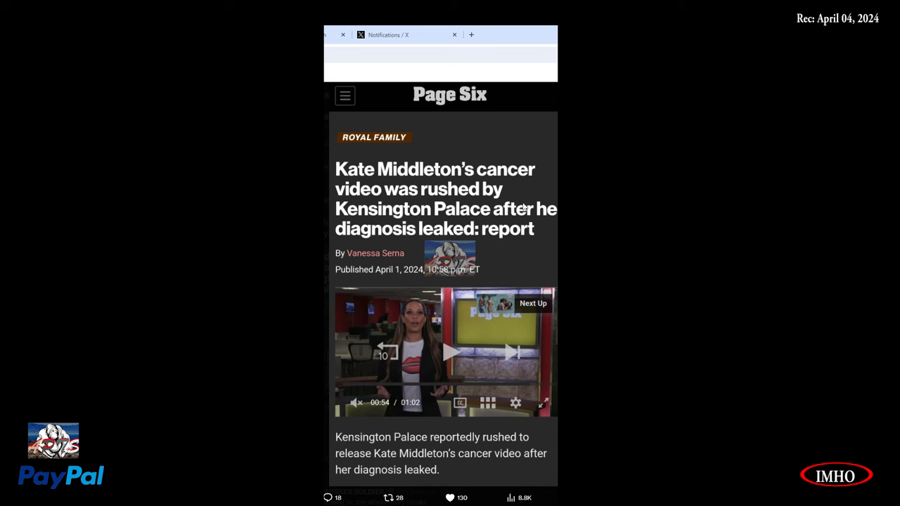
mouse_move(405, 255)
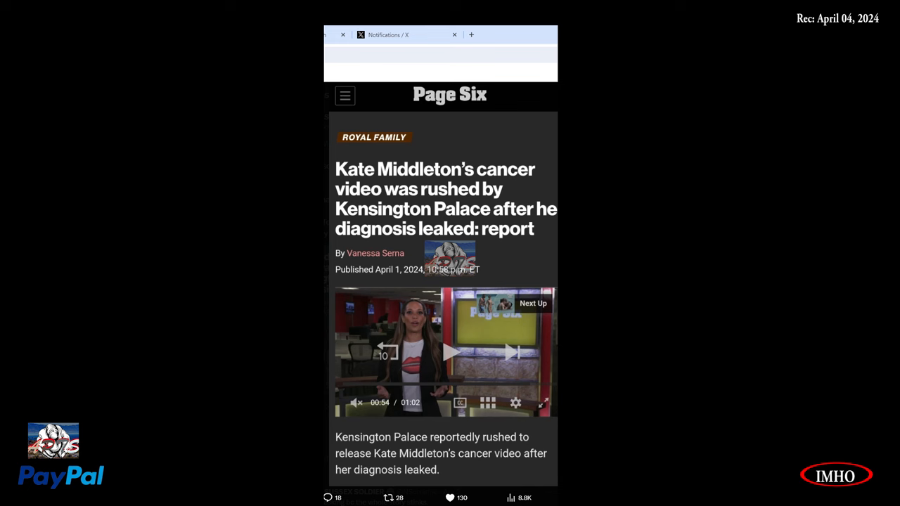
mouse_move(393, 478)
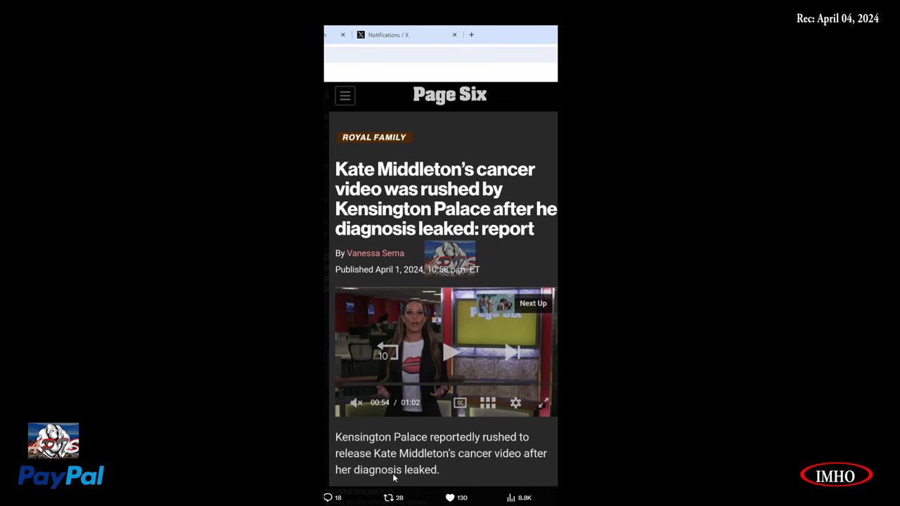
mouse_move(377, 462)
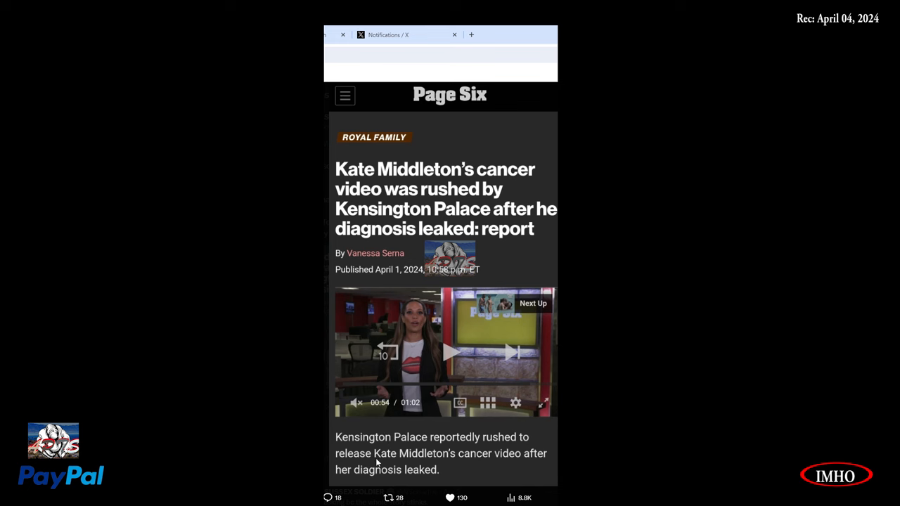
mouse_move(538, 472)
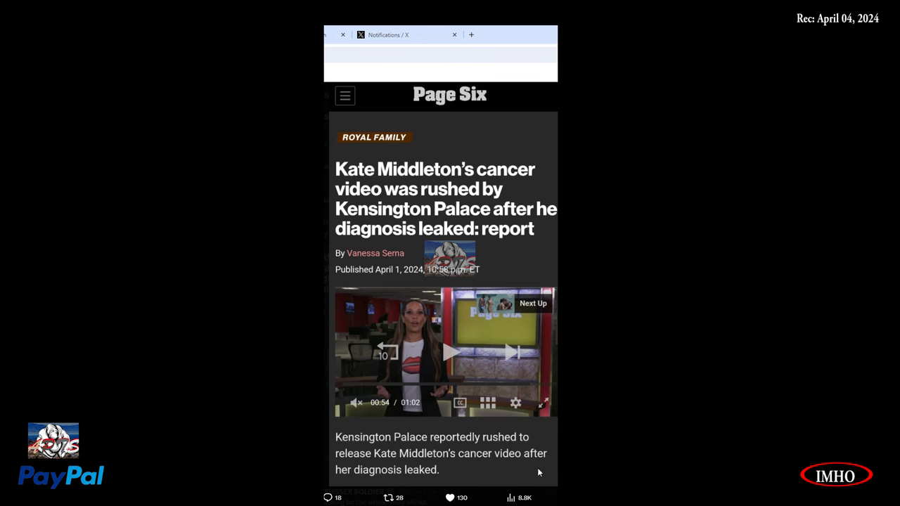
mouse_move(421, 486)
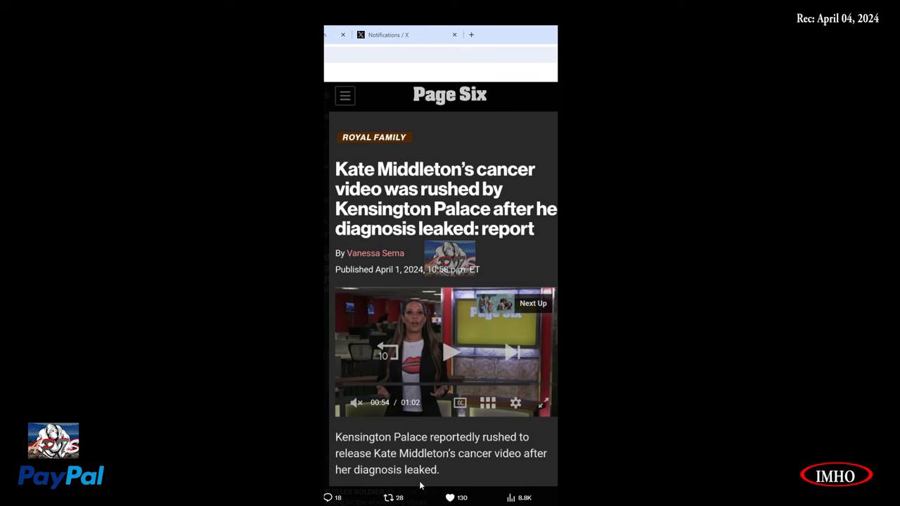
mouse_move(448, 484)
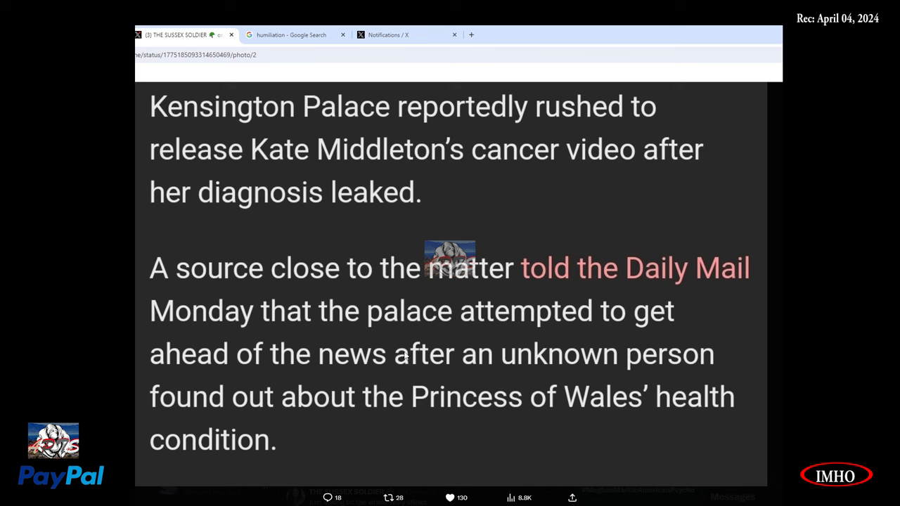
mouse_move(344, 164)
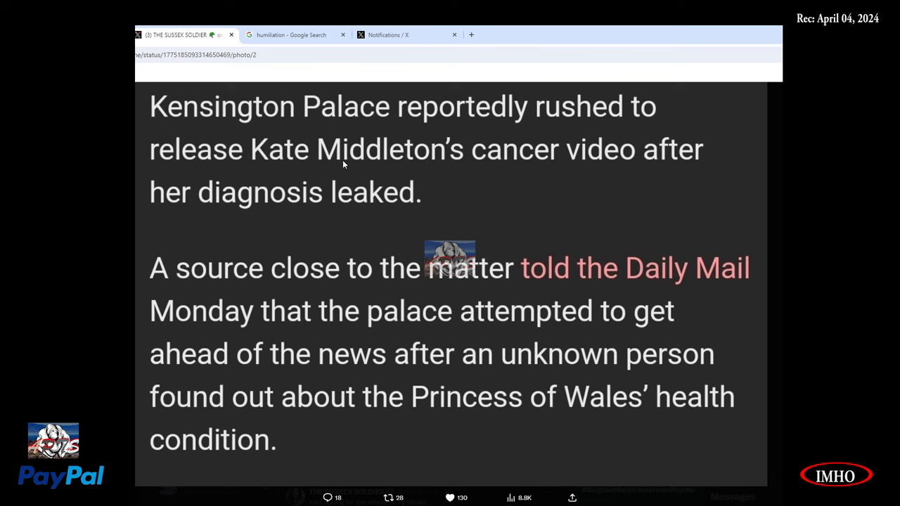
mouse_move(400, 198)
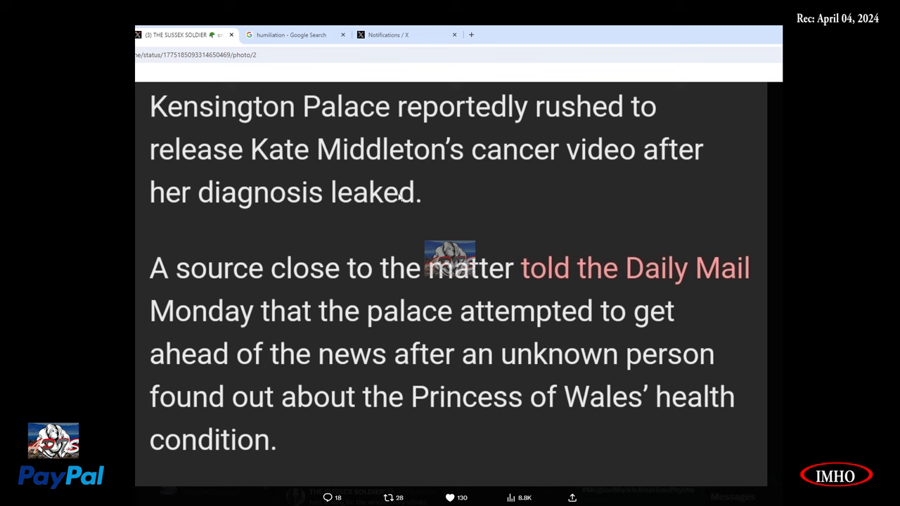
mouse_move(721, 198)
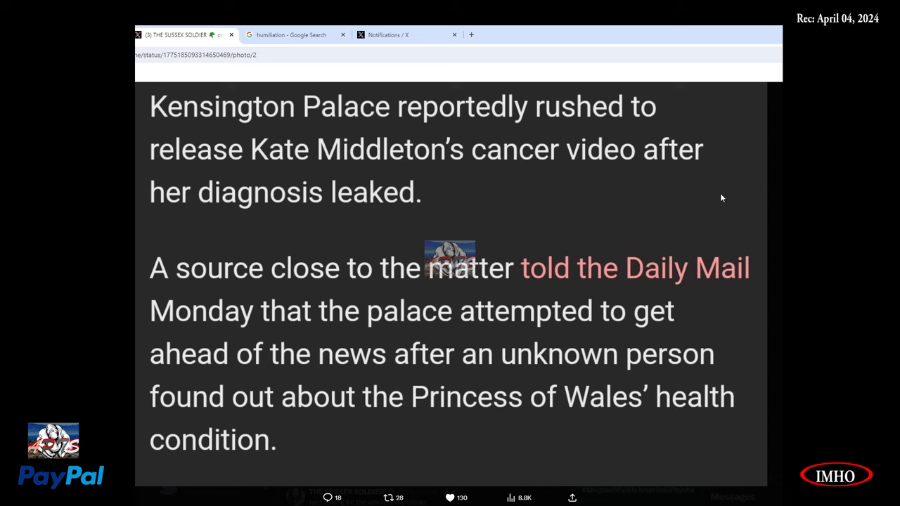
mouse_move(483, 282)
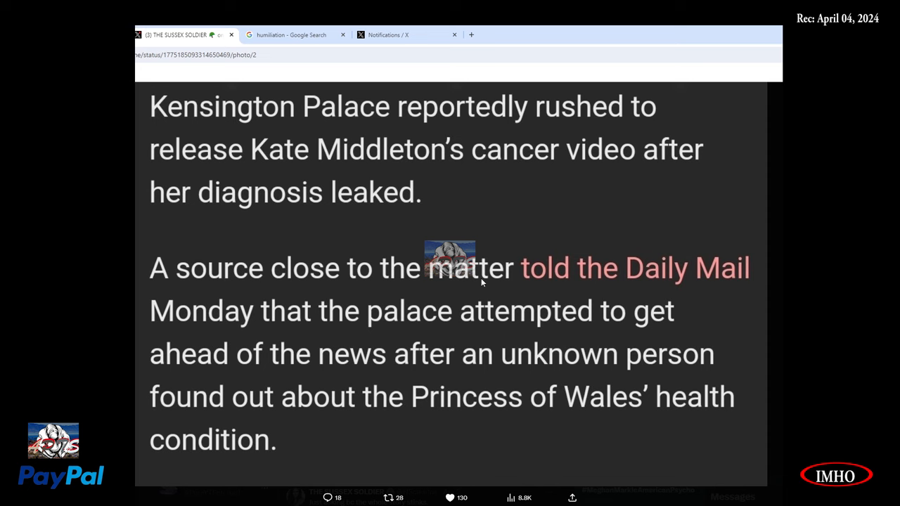
mouse_move(450, 338)
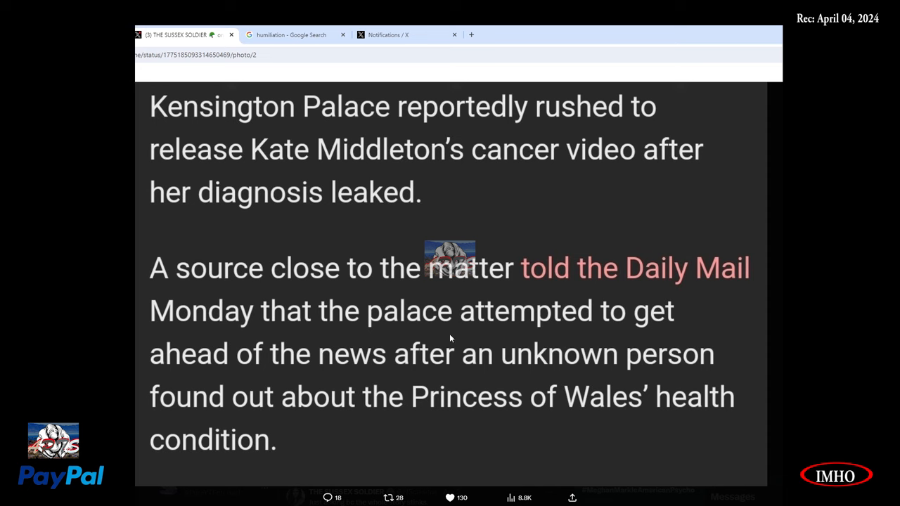
mouse_move(690, 365)
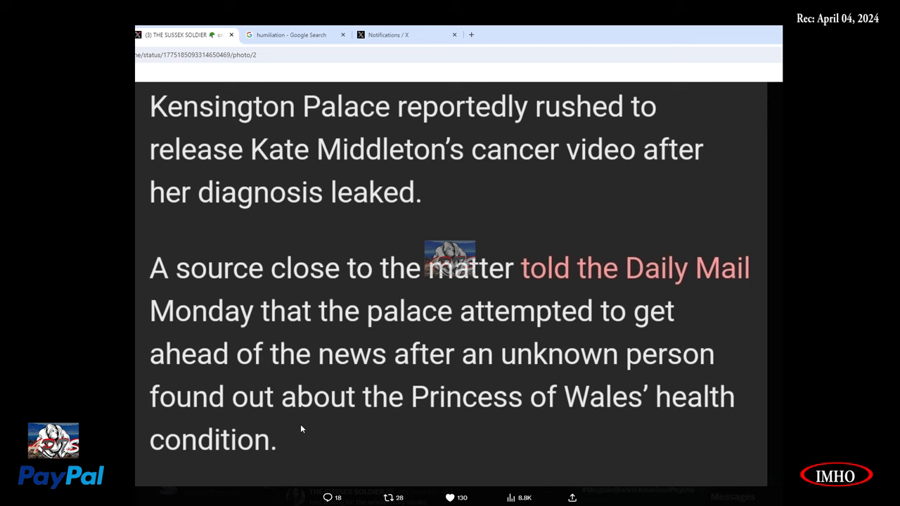
mouse_move(257, 452)
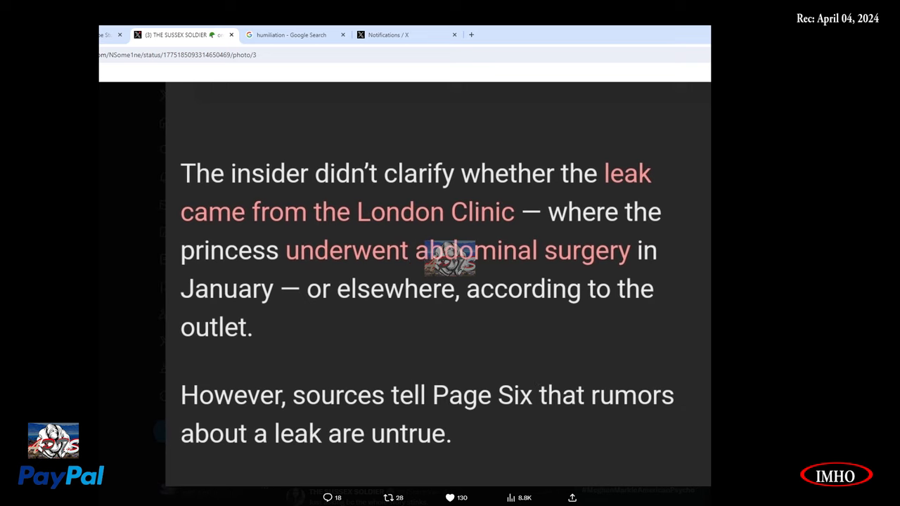
mouse_move(429, 208)
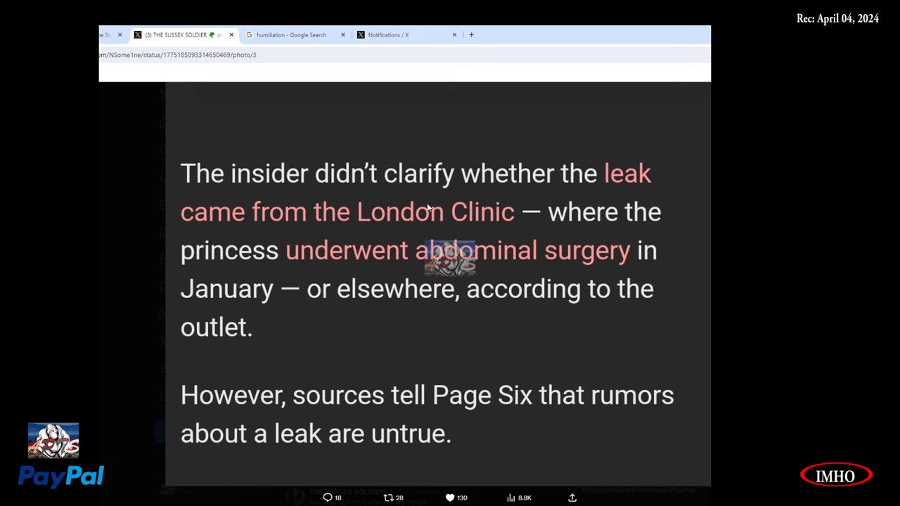
mouse_move(306, 235)
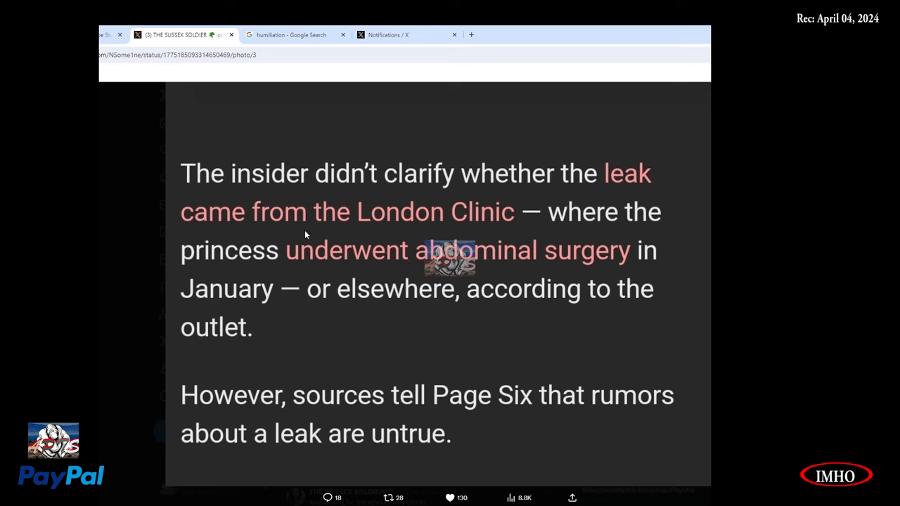
mouse_move(266, 290)
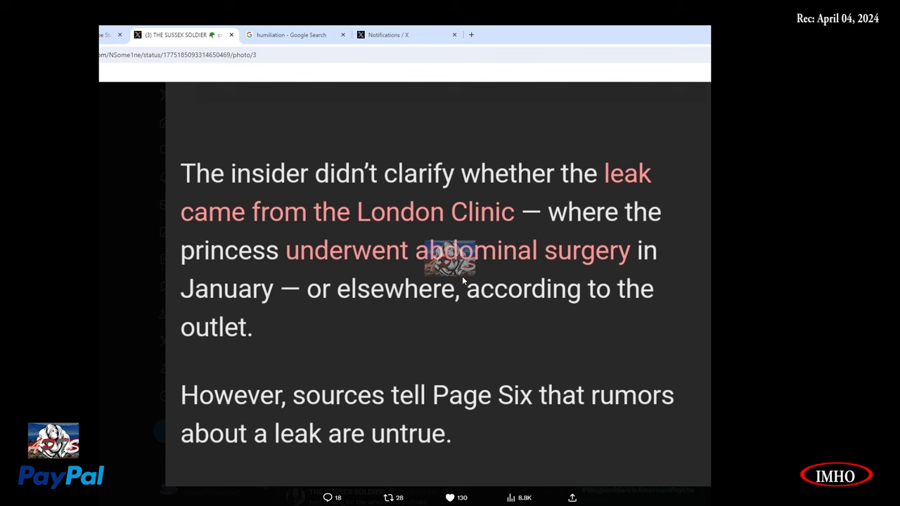
mouse_move(591, 321)
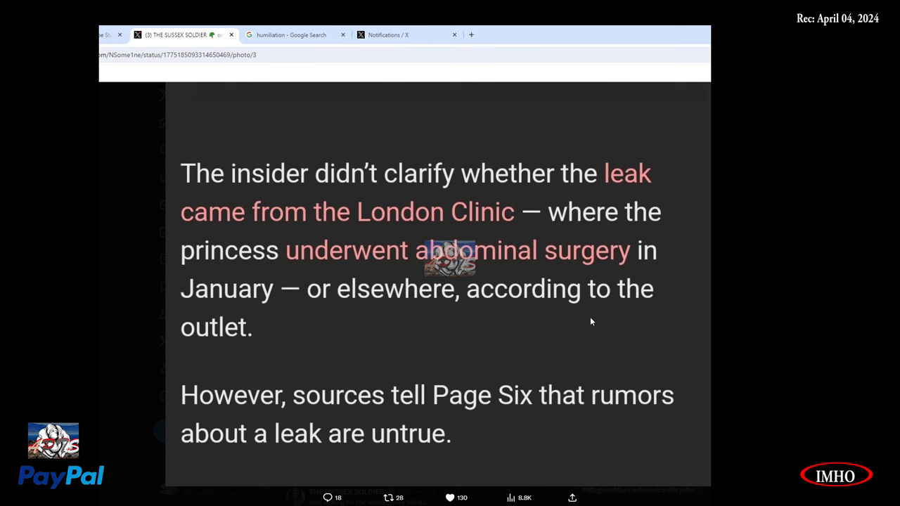
mouse_move(406, 413)
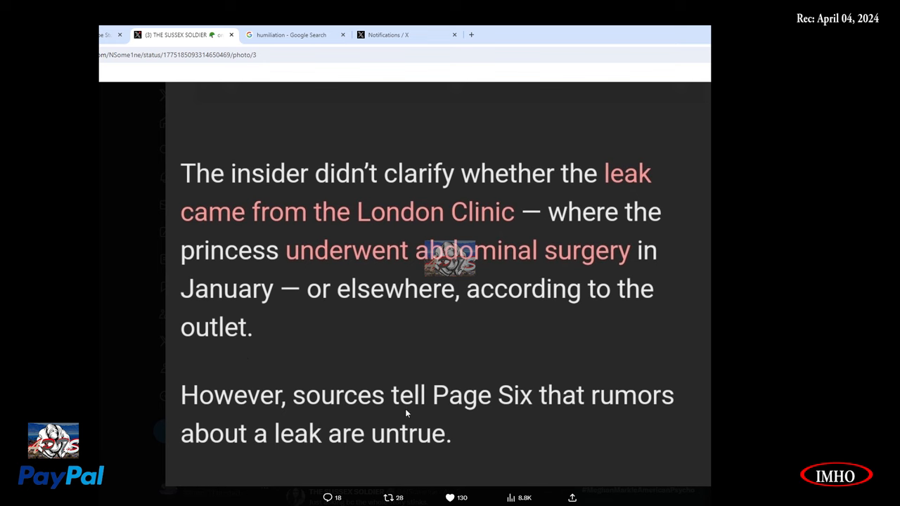
mouse_move(344, 463)
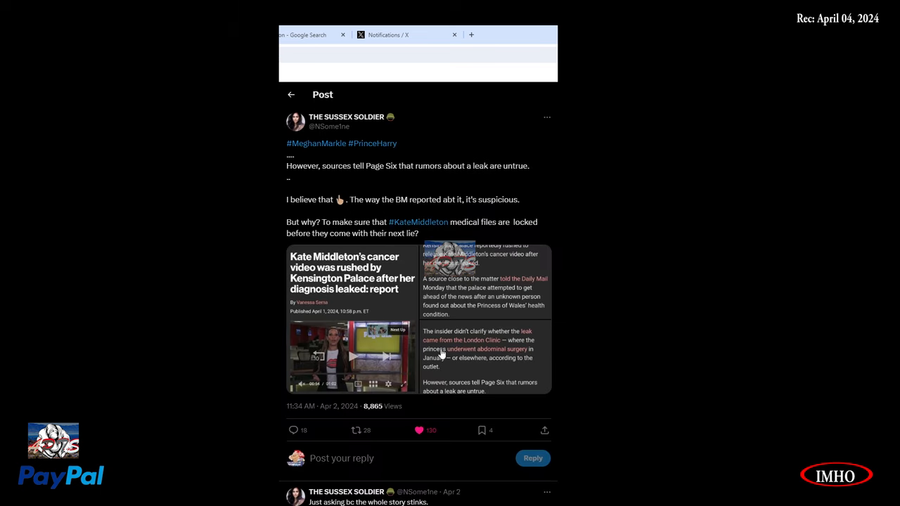
scroll("down", 3)
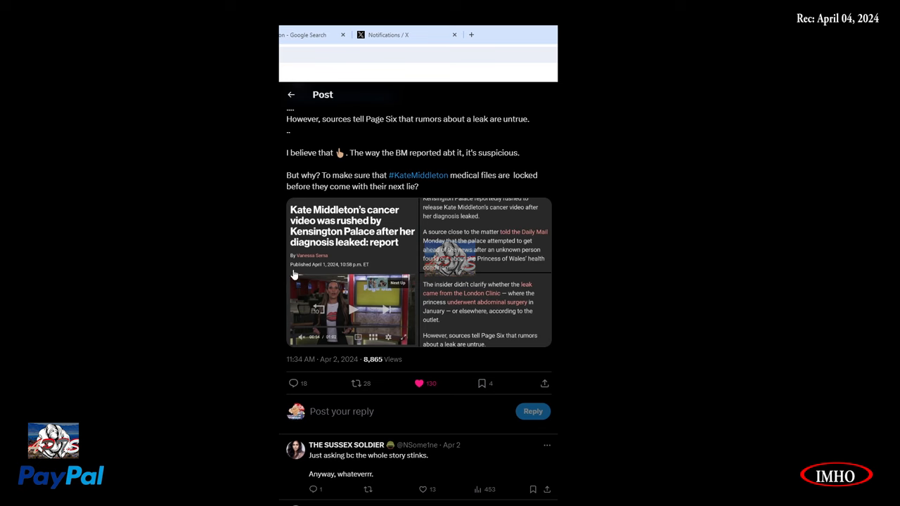
scroll("down", 3)
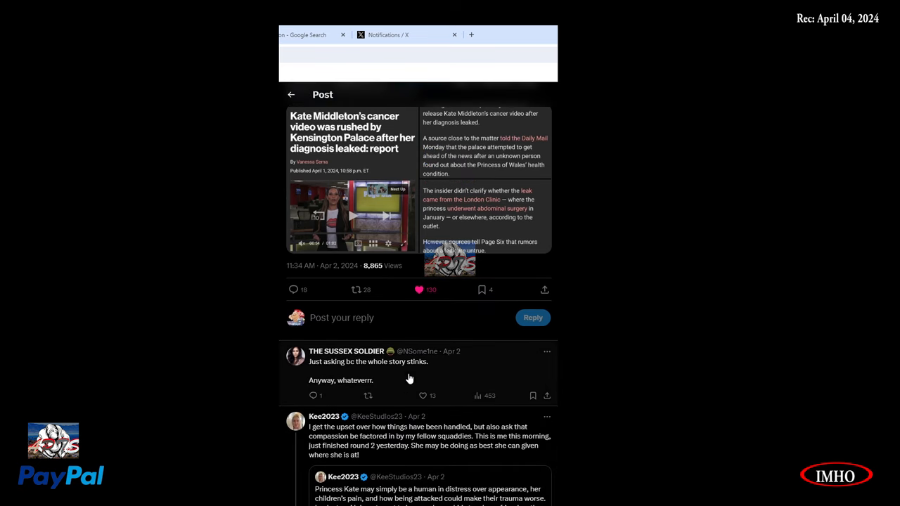
mouse_move(502, 404)
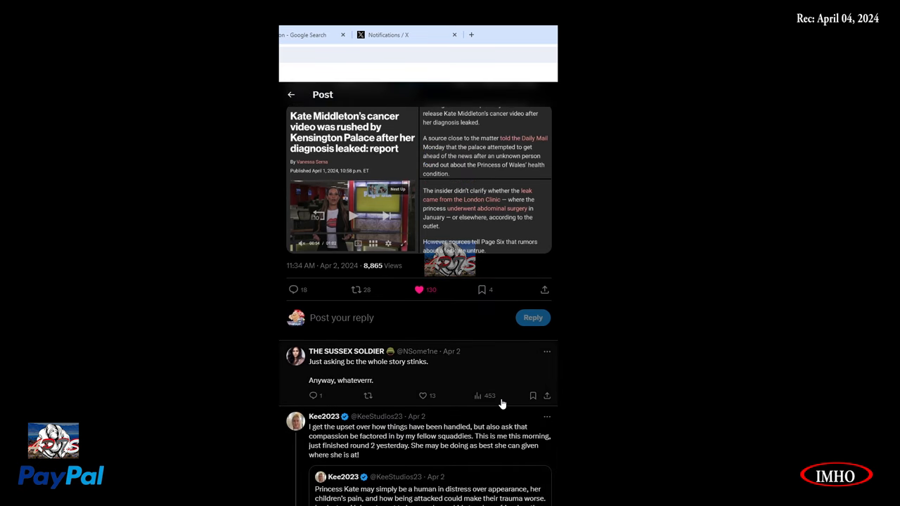
scroll("down", 3)
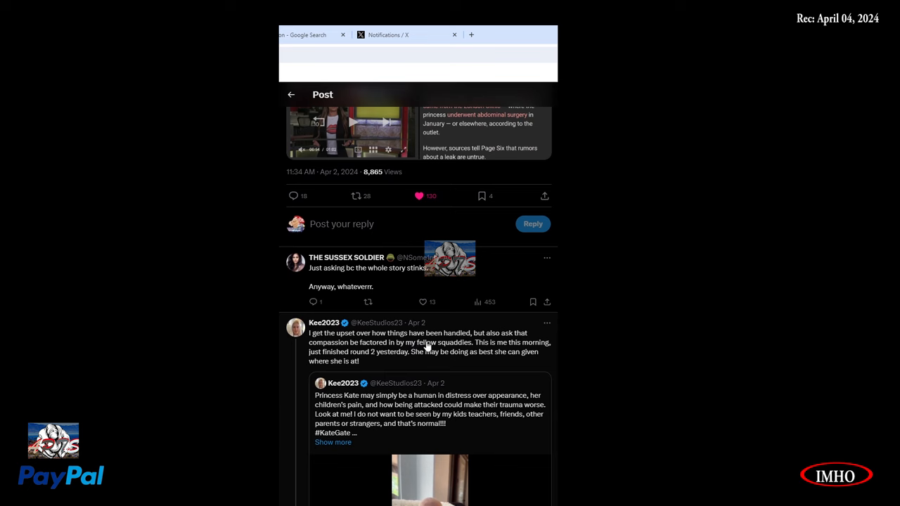
mouse_move(500, 347)
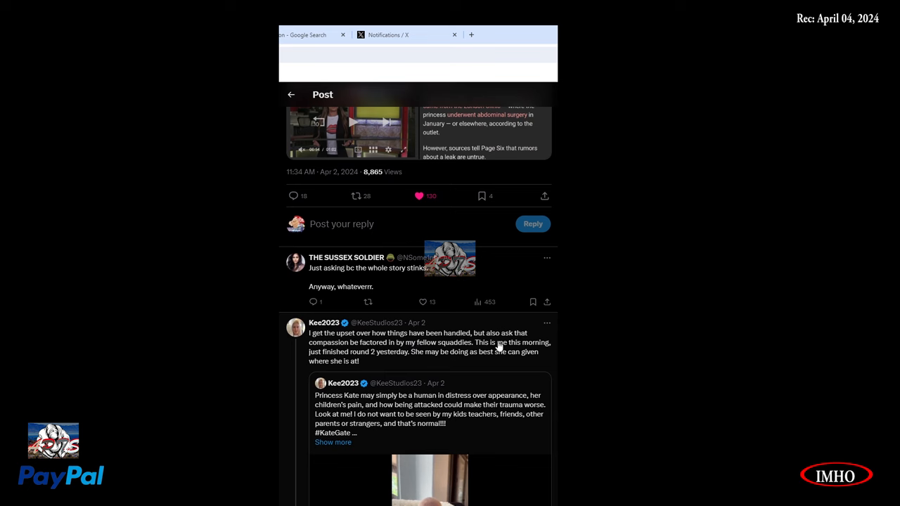
mouse_move(371, 352)
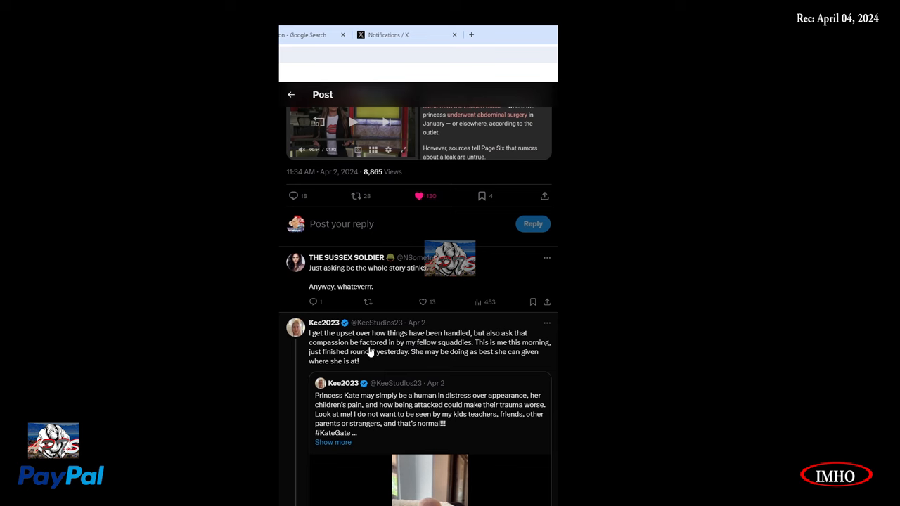
mouse_move(457, 356)
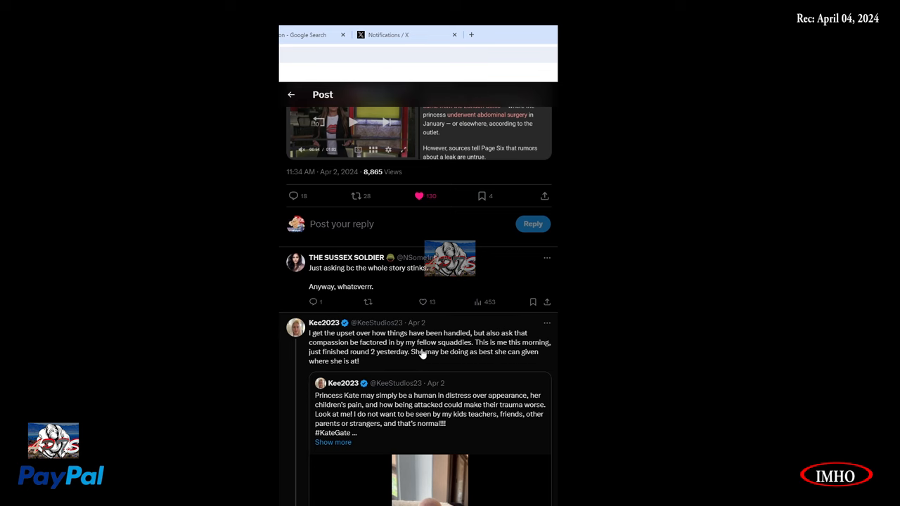
scroll("down", 3)
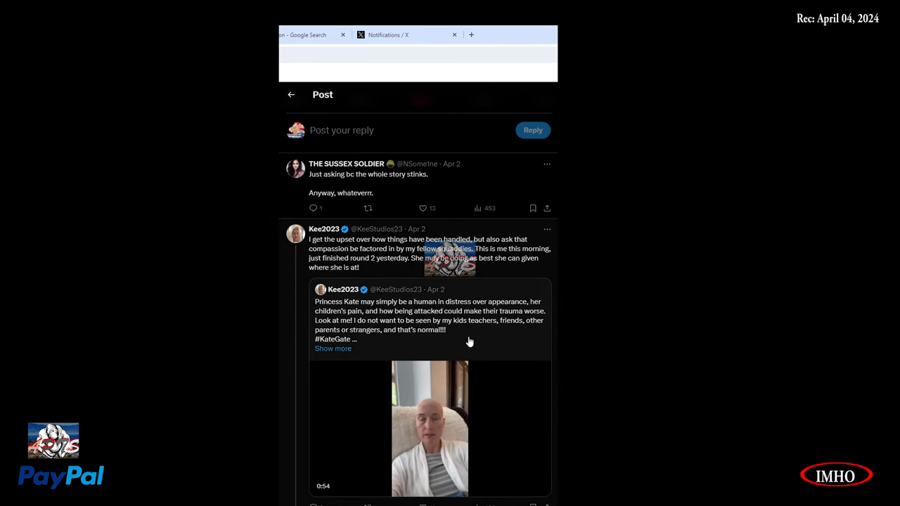
Step: Scroll past the quoted video to THE SUSSEX SOLDIER's reply and Jo Blogs' profile preview
scroll("down", 3)
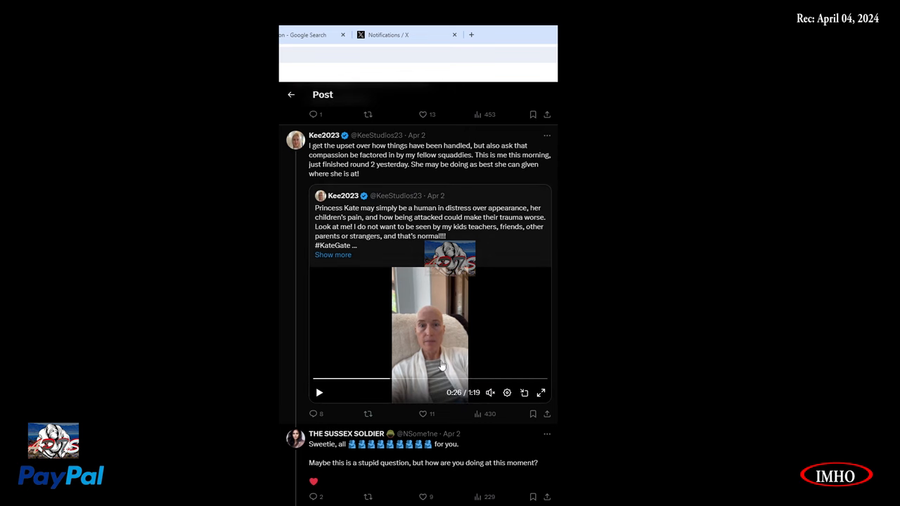
scroll("down", 3)
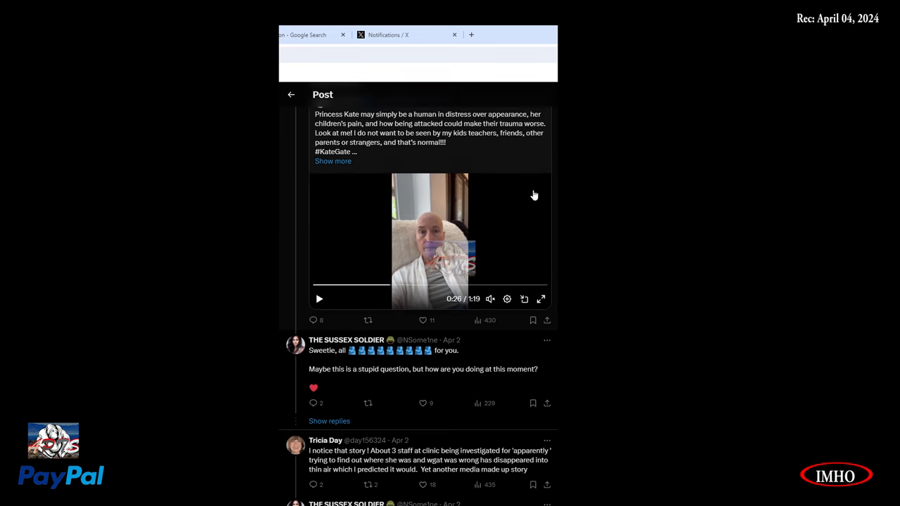
scroll("down", 3)
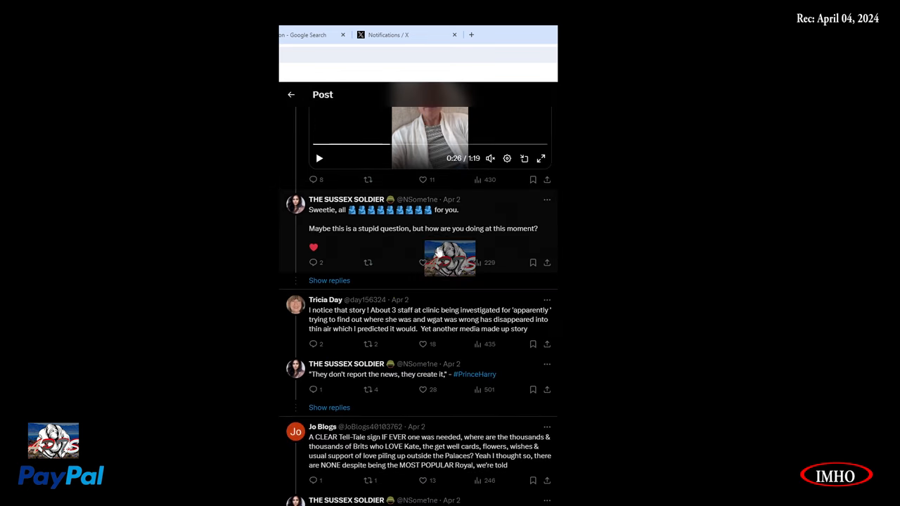
scroll("down", 3)
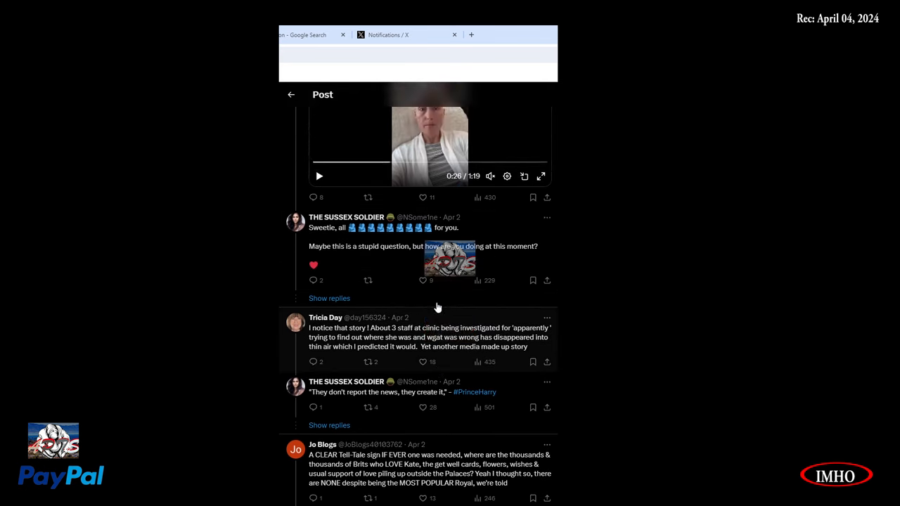
scroll("up", 3)
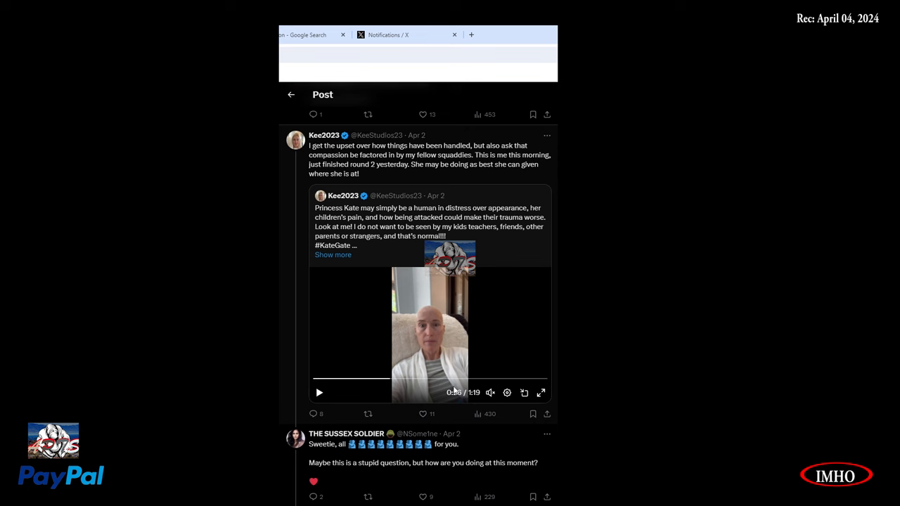
mouse_move(502, 361)
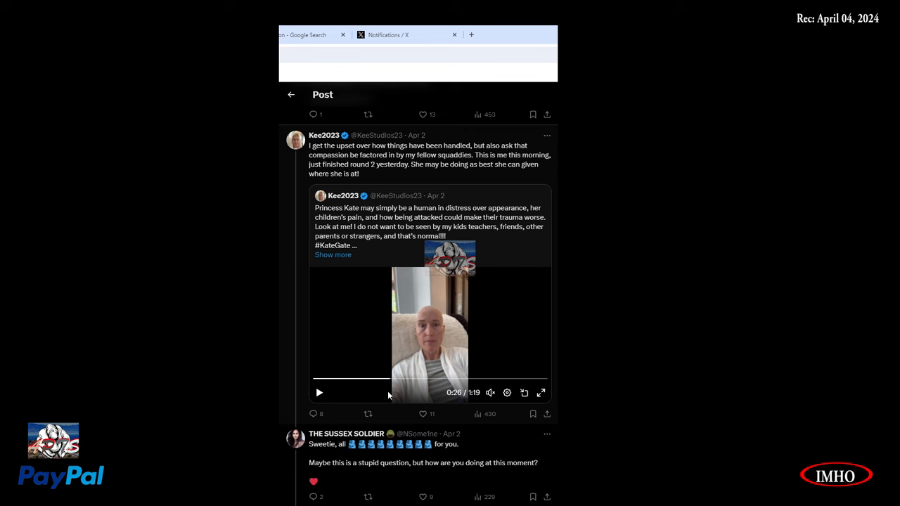
mouse_move(418, 406)
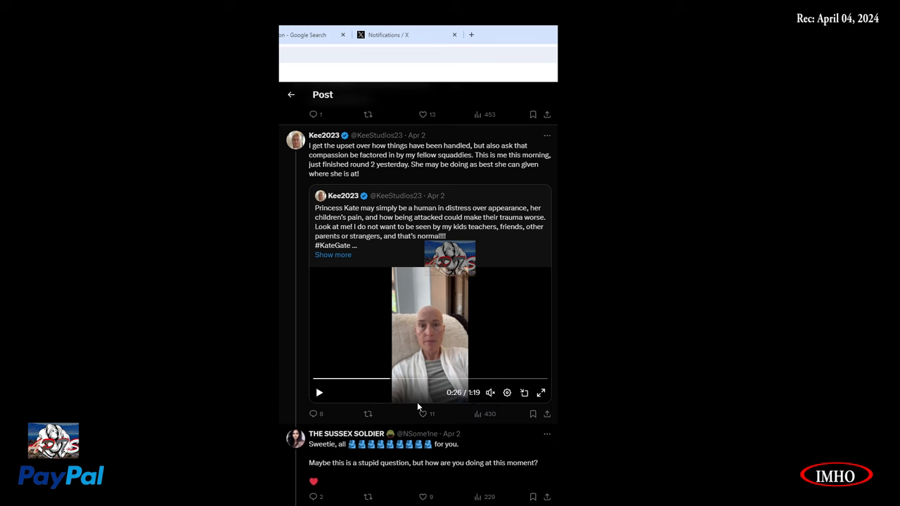
mouse_move(441, 353)
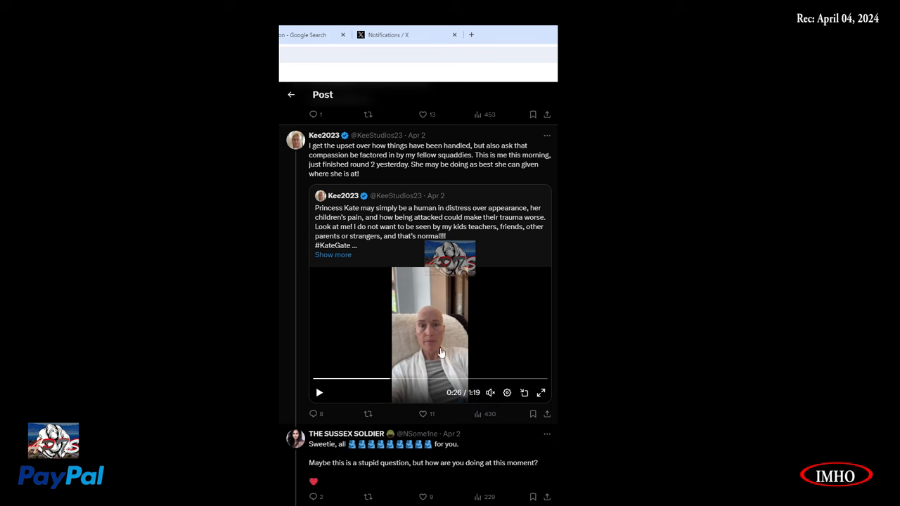
mouse_move(415, 383)
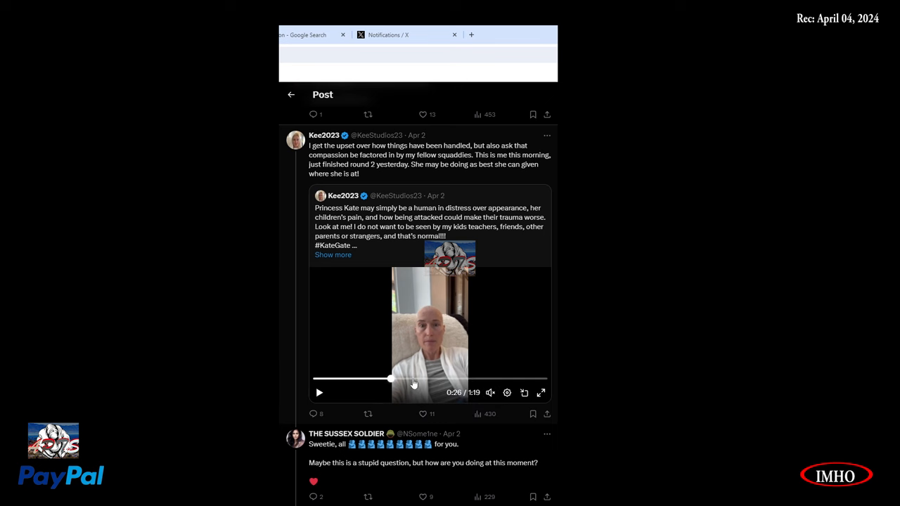
scroll("down", 3)
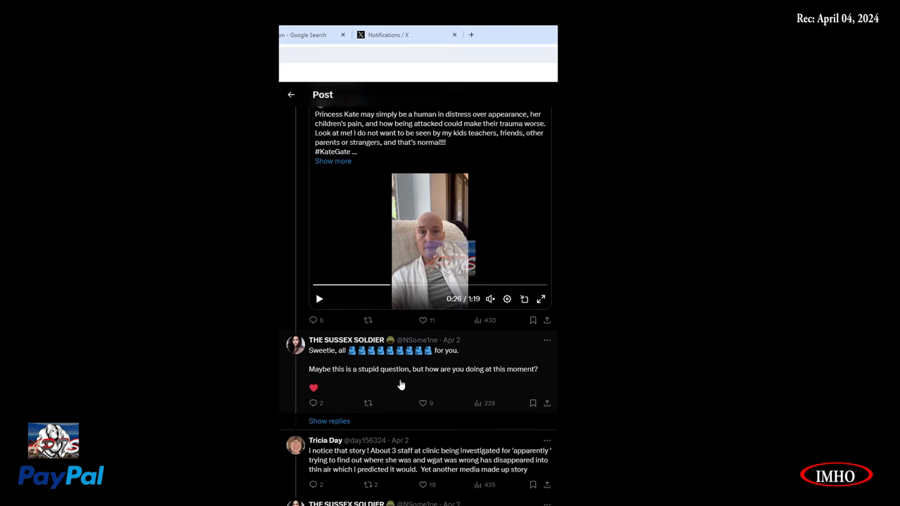
scroll("down", 3)
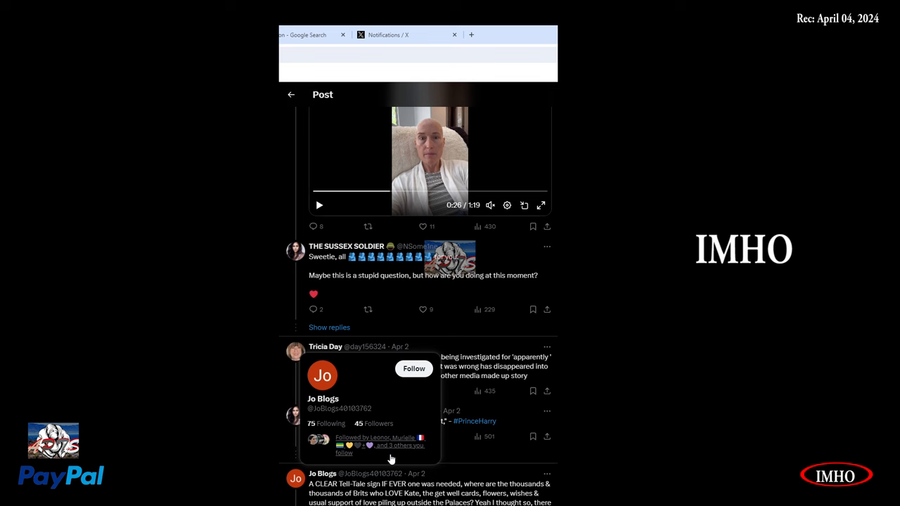
Step: Switch to the Google results on who took Kate Middleton's Mother's Day photo
left_click(309, 34)
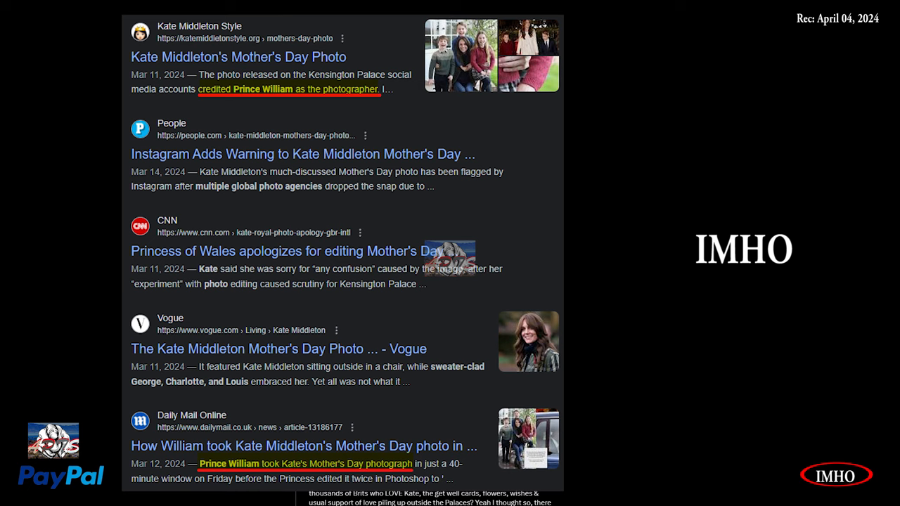
left_click(387, 34)
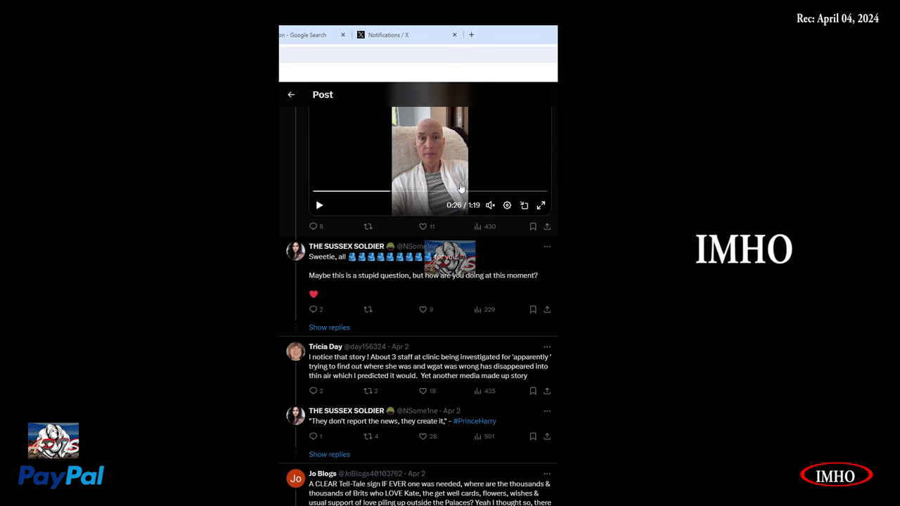
Step: Scroll to THE SUSSEX SOLDIER's reply about attacking Meghan instead of creating a cancer charity
scroll("down", 3)
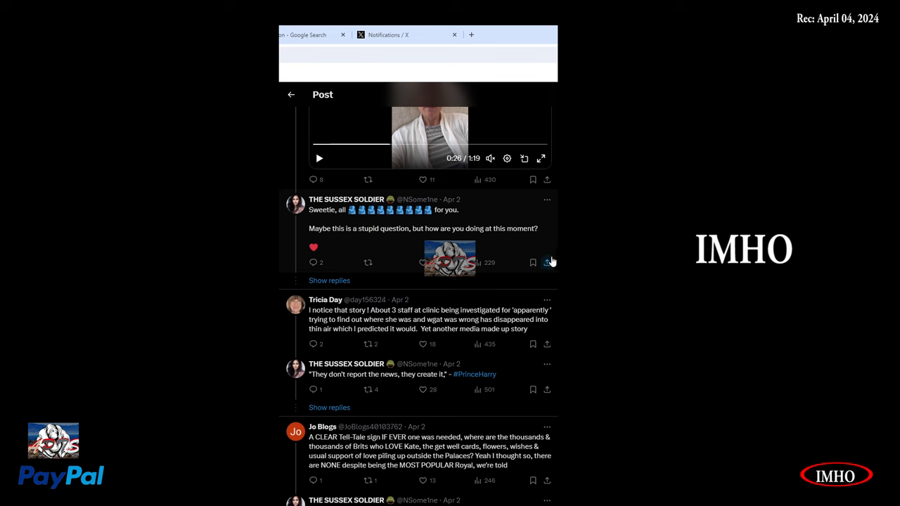
mouse_move(501, 255)
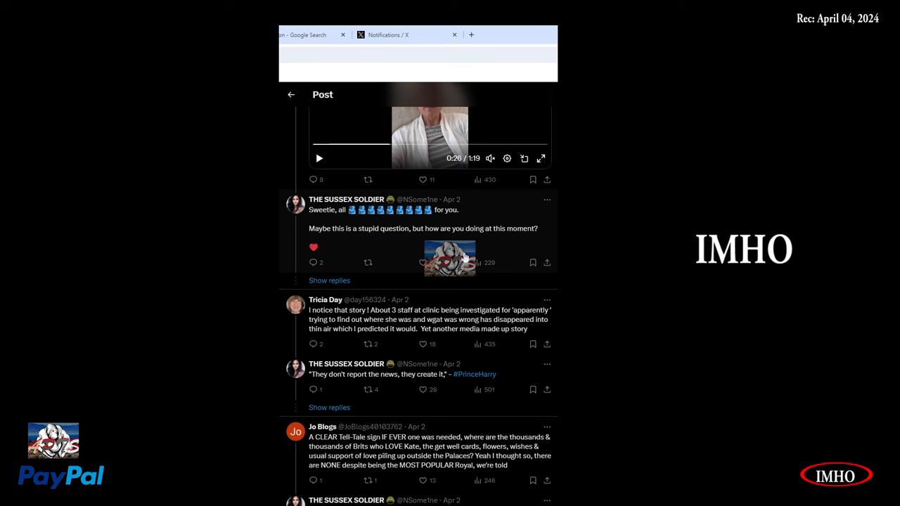
mouse_move(464, 257)
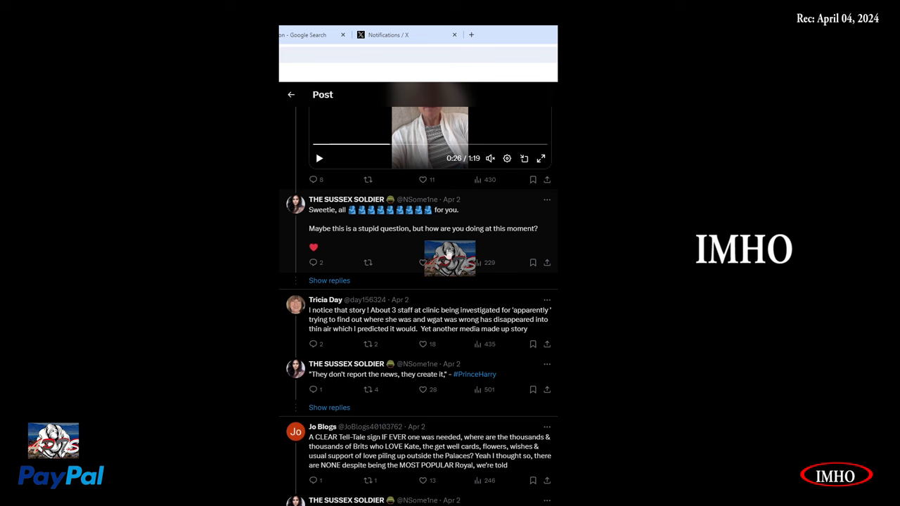
mouse_move(437, 260)
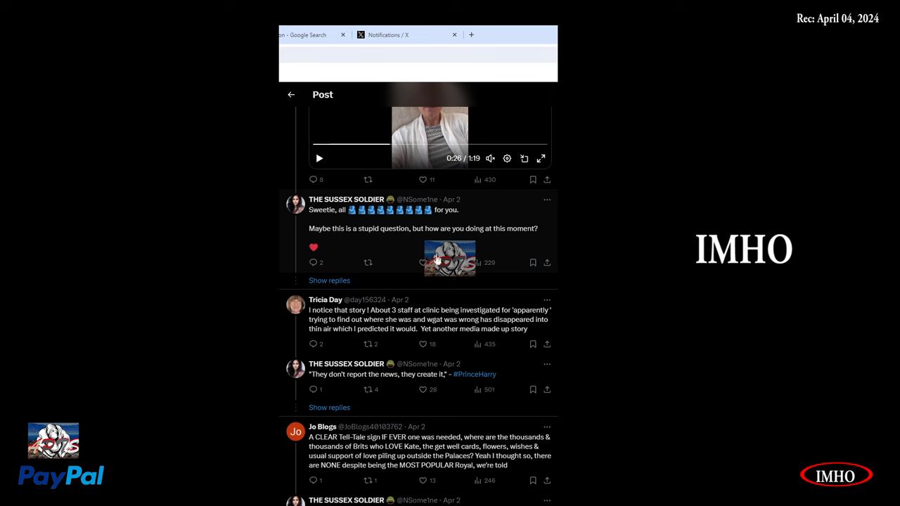
mouse_move(335, 403)
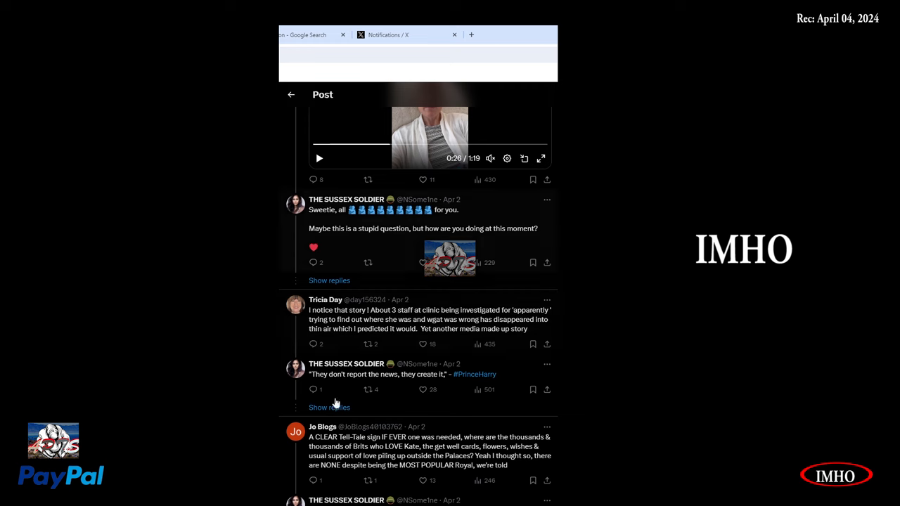
scroll("down", 3)
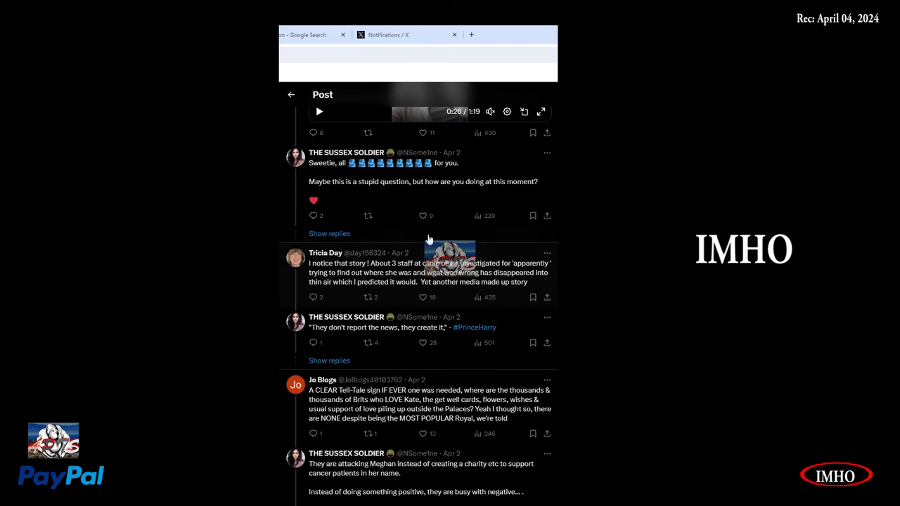
mouse_move(324, 256)
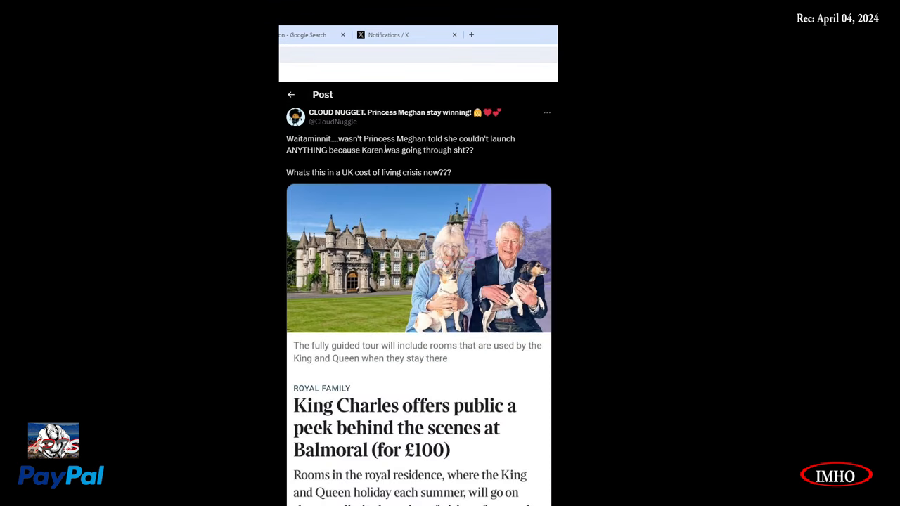
mouse_move(336, 165)
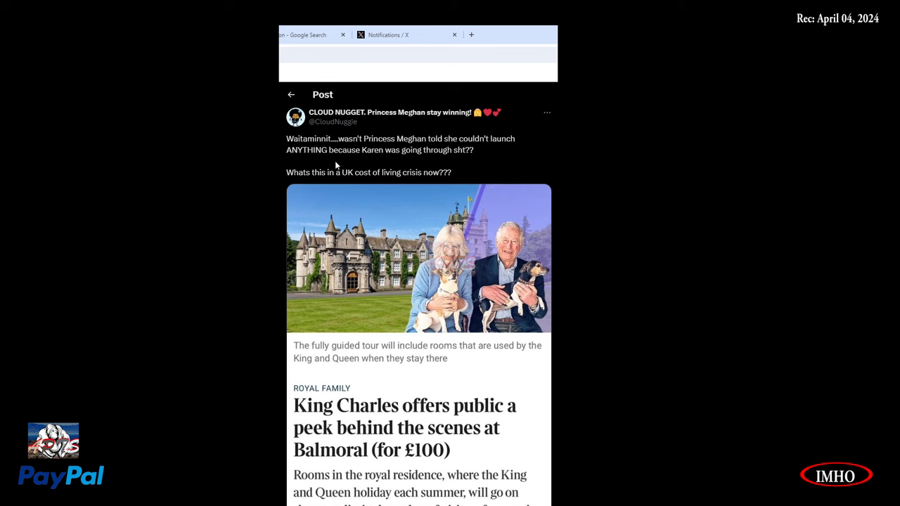
mouse_move(458, 162)
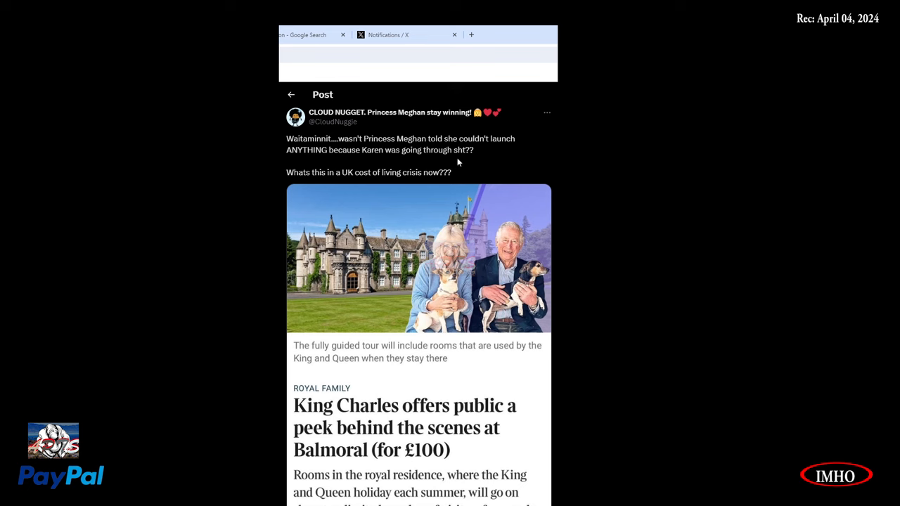
mouse_move(442, 171)
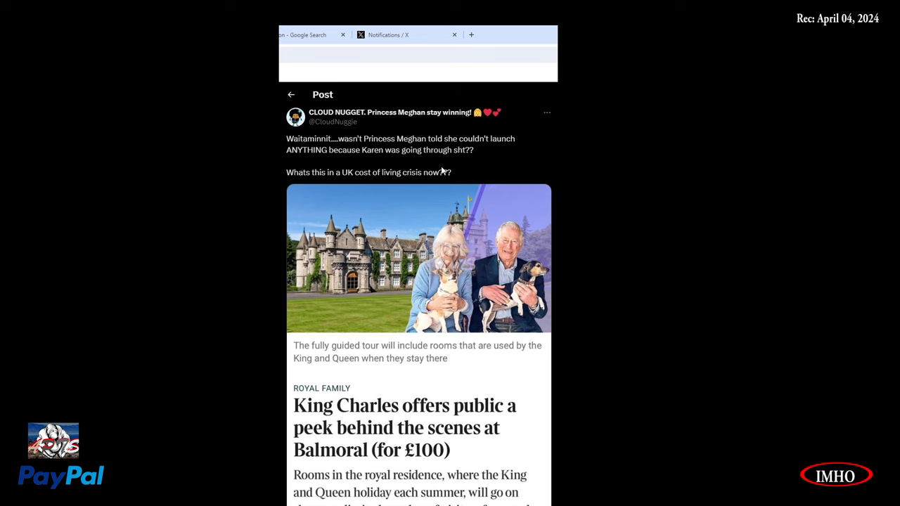
mouse_move(346, 181)
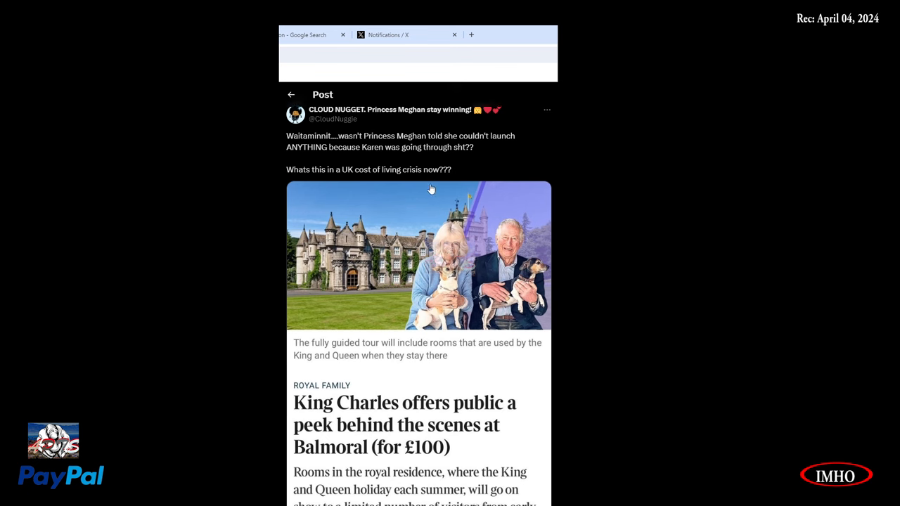
scroll("down", 3)
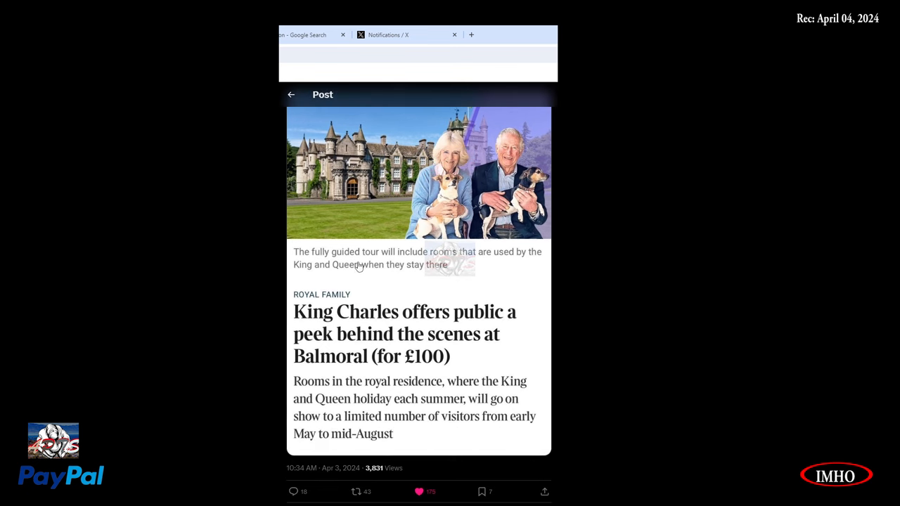
mouse_move(466, 268)
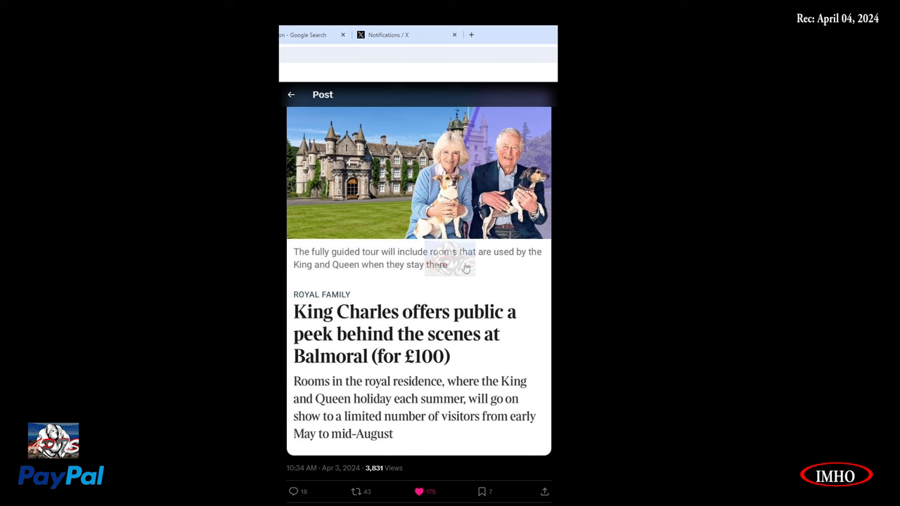
mouse_move(362, 278)
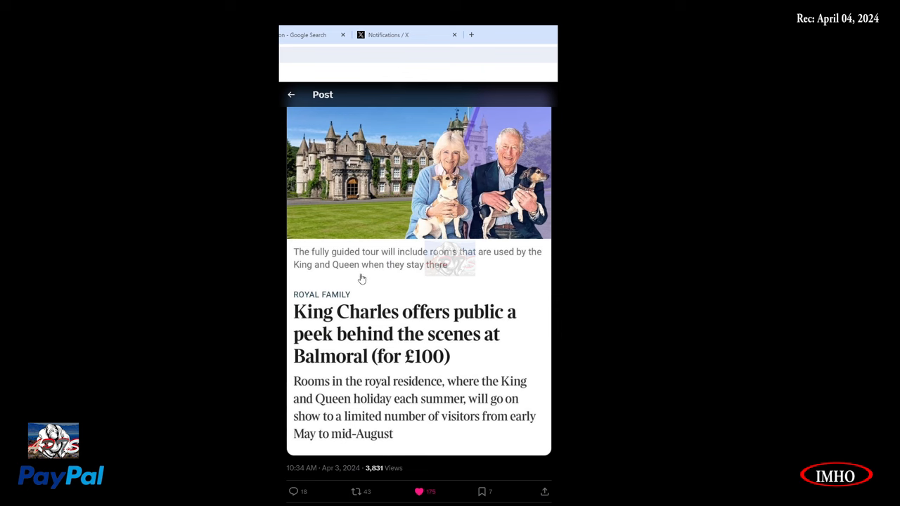
mouse_move(445, 280)
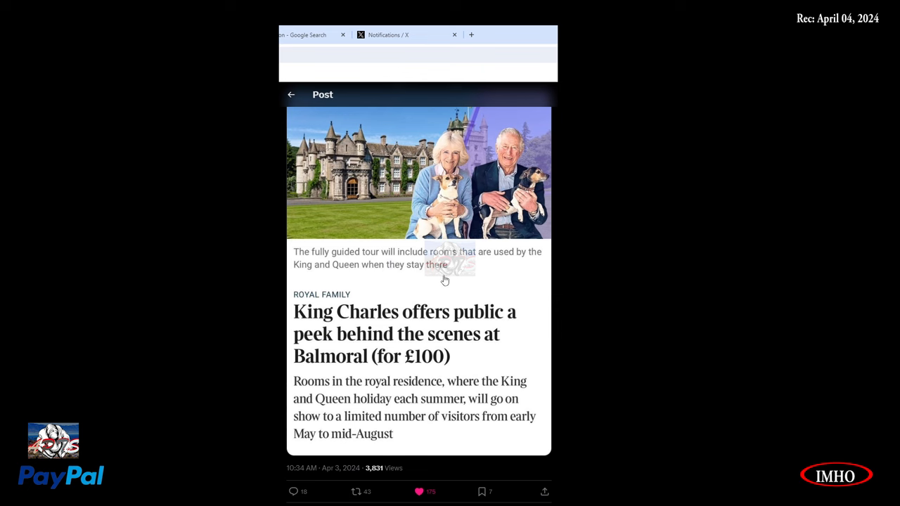
mouse_move(524, 334)
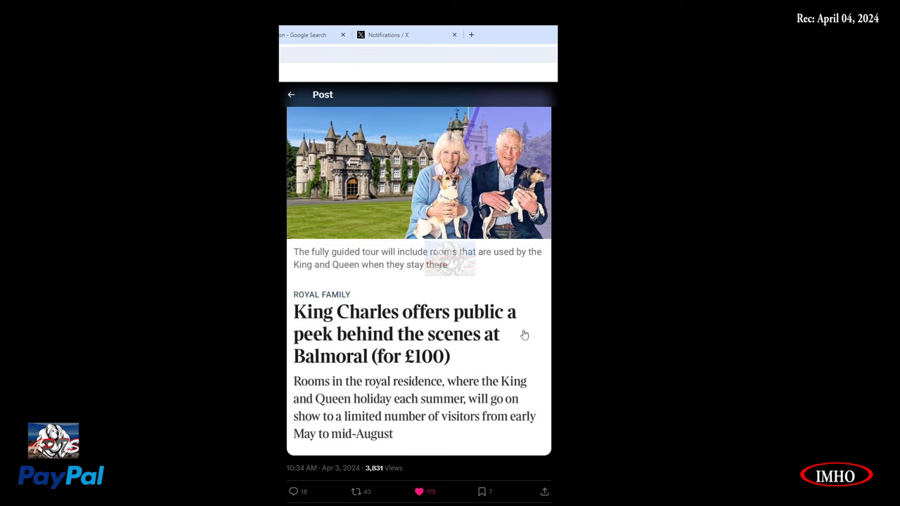
mouse_move(442, 351)
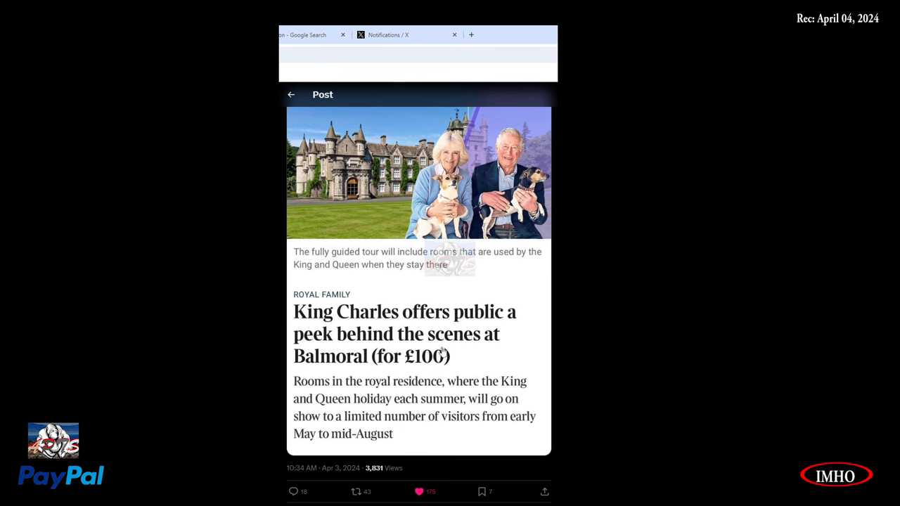
mouse_move(409, 377)
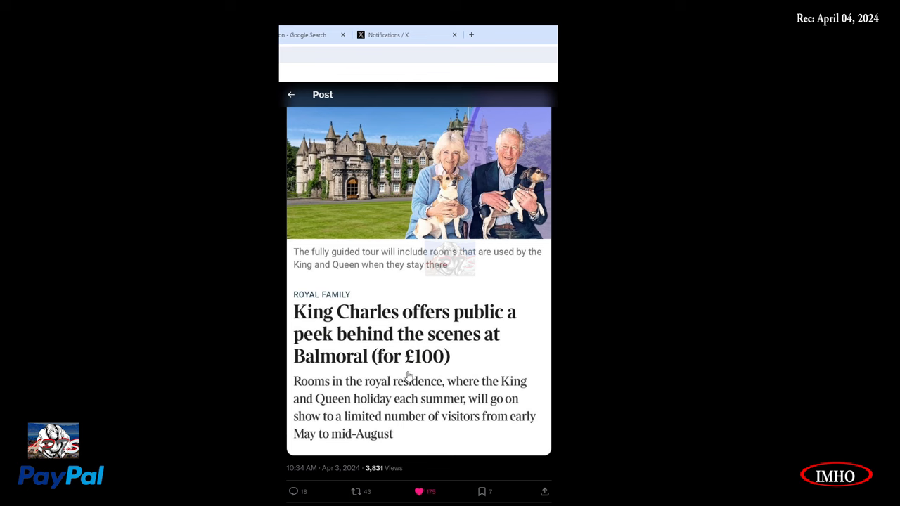
mouse_move(442, 363)
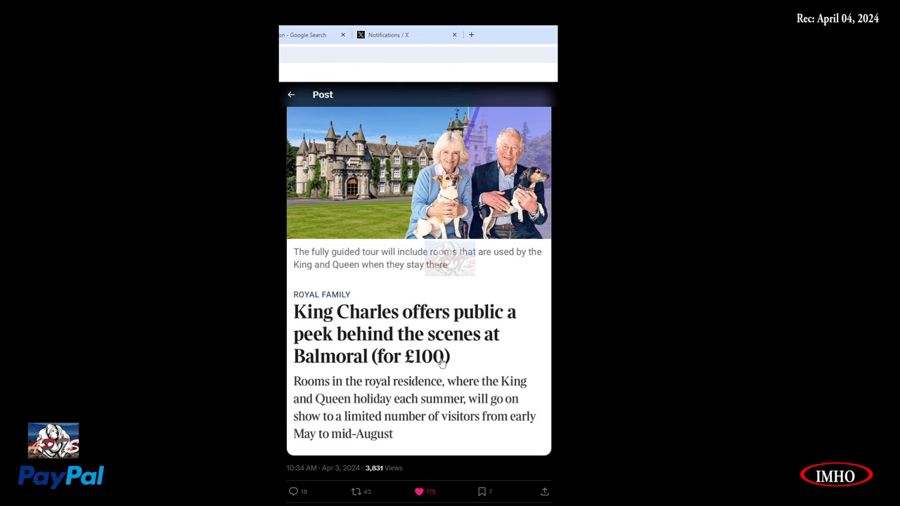
mouse_move(465, 401)
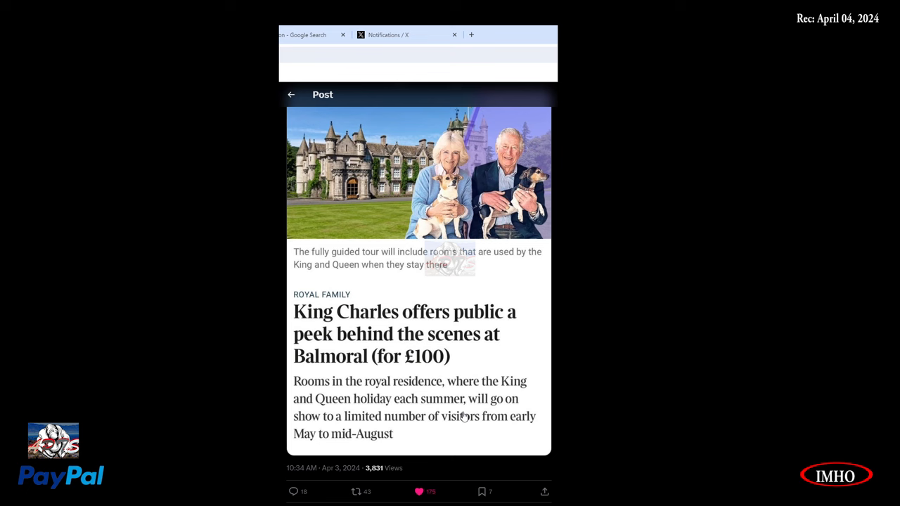
mouse_move(358, 433)
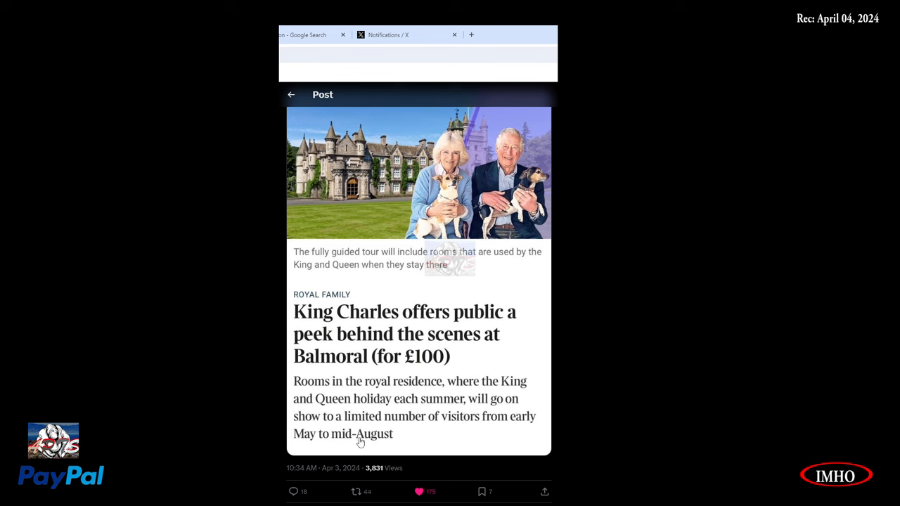
mouse_move(408, 450)
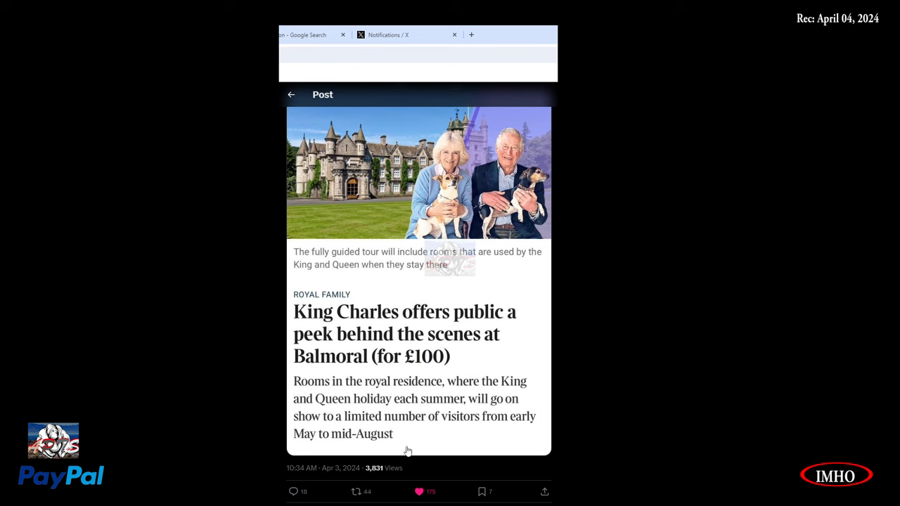
mouse_move(407, 298)
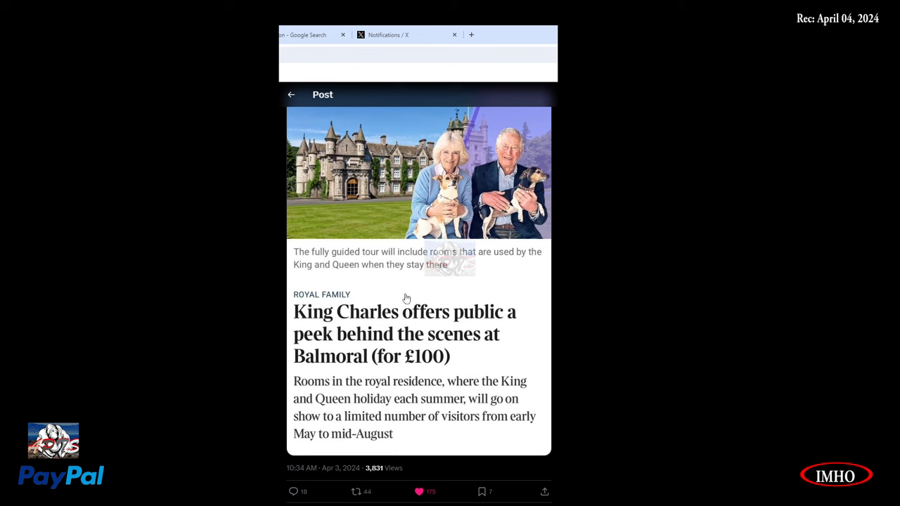
mouse_move(389, 319)
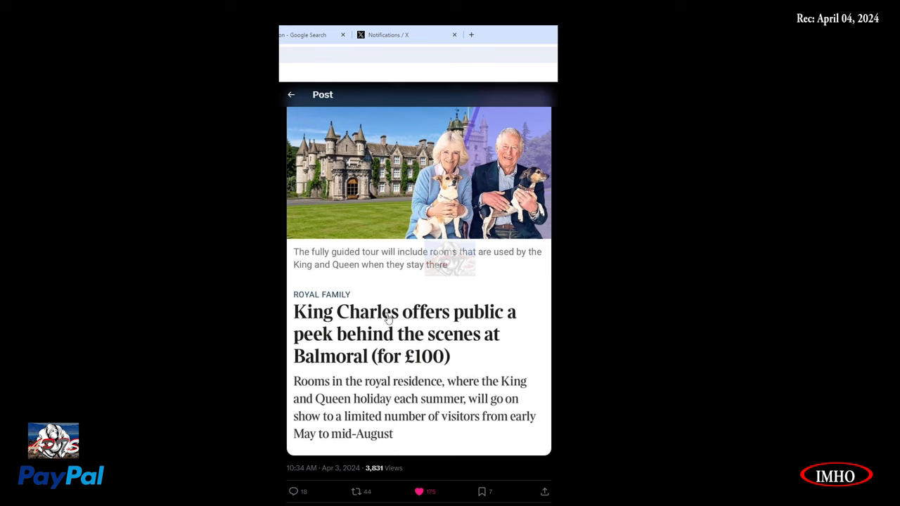
mouse_move(388, 318)
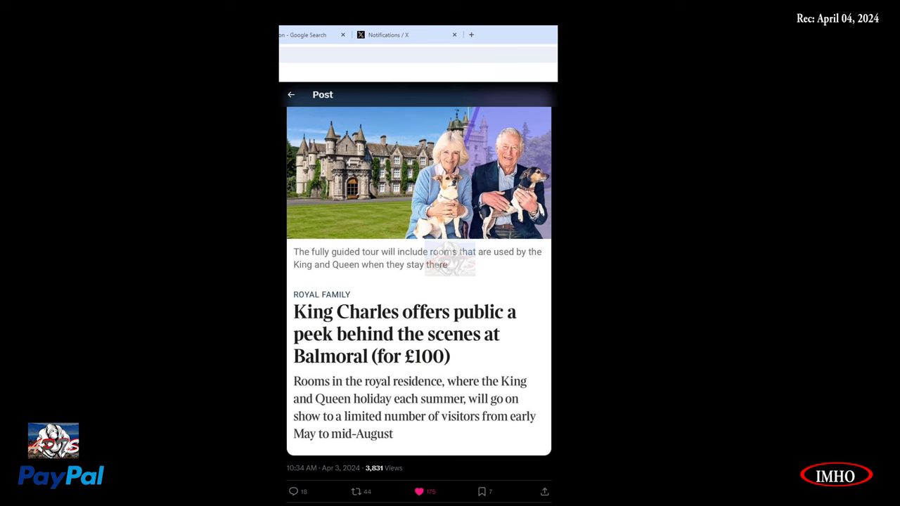
mouse_move(462, 117)
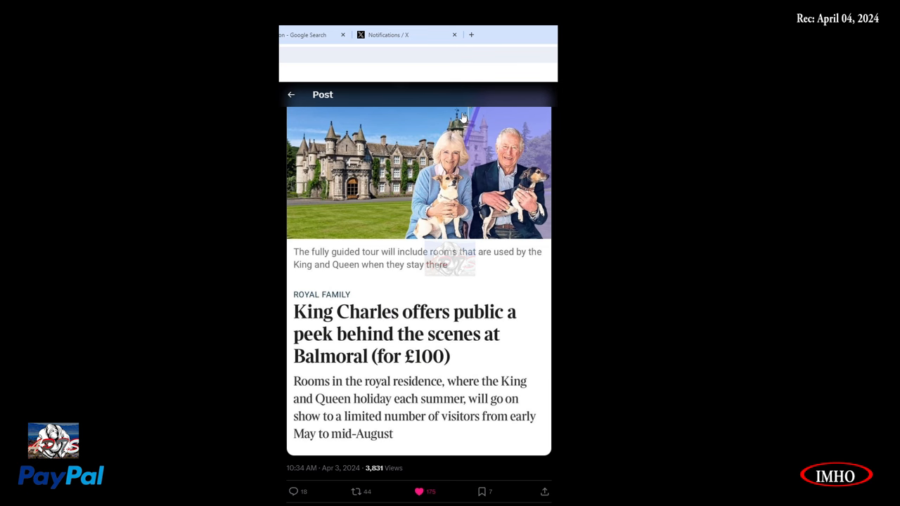
scroll("down", 3)
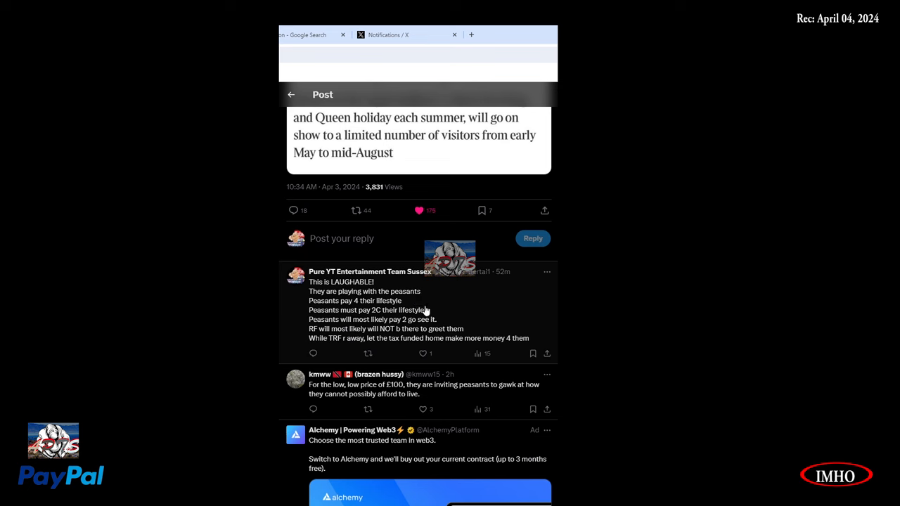
mouse_move(359, 311)
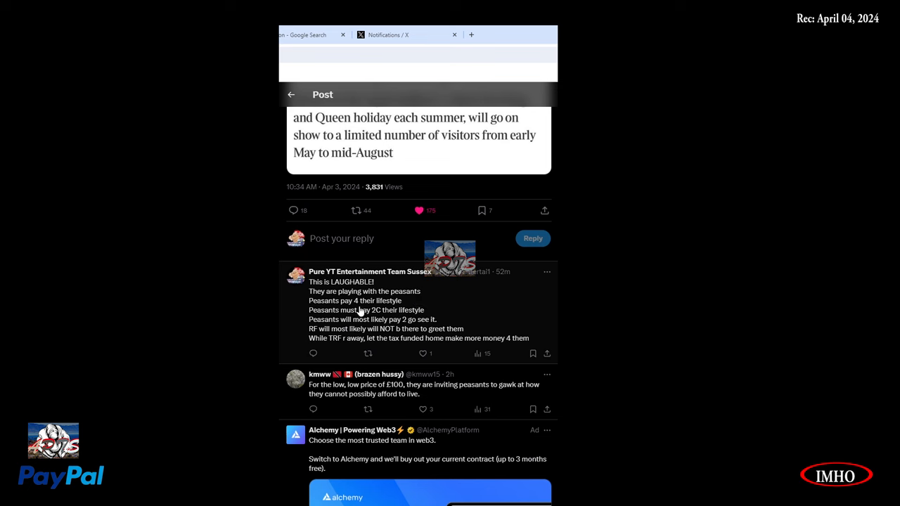
mouse_move(381, 320)
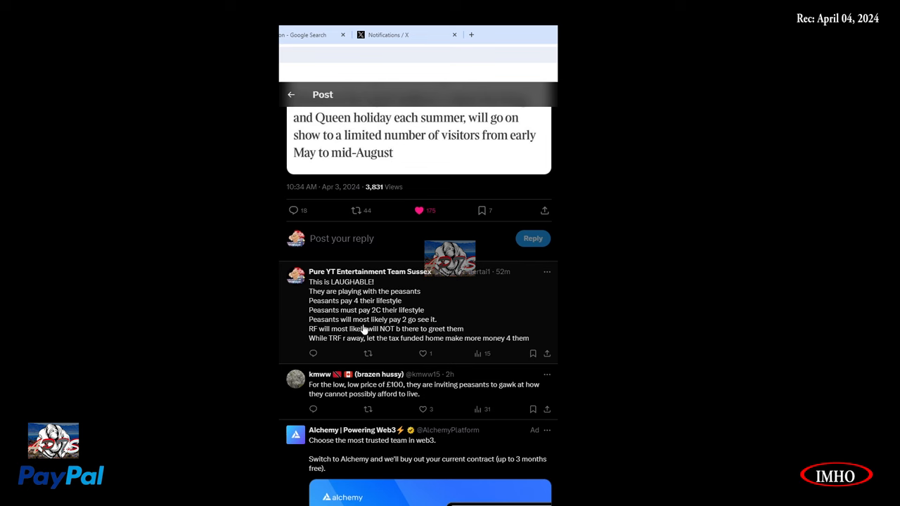
mouse_move(454, 334)
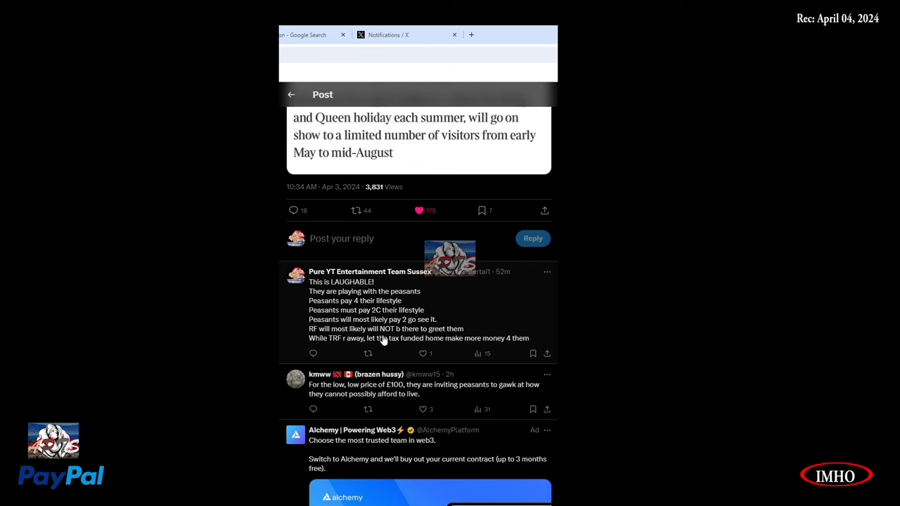
mouse_move(445, 346)
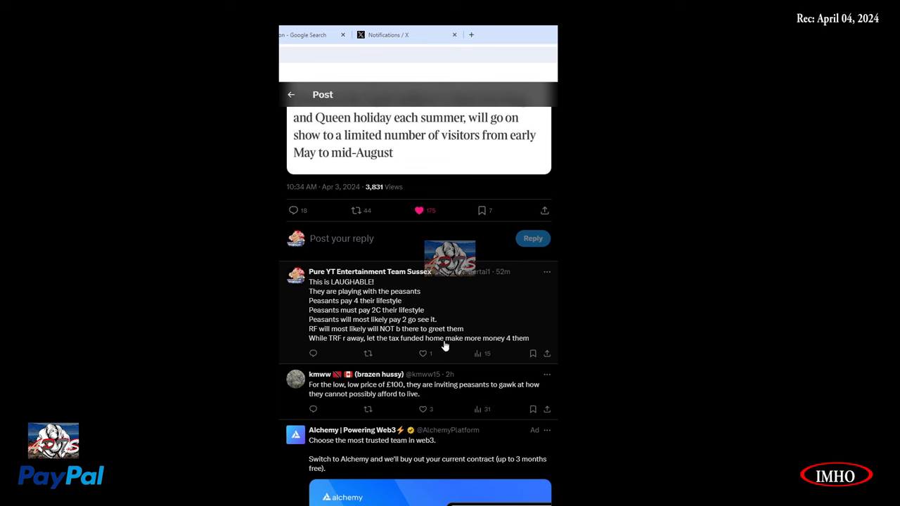
mouse_move(382, 352)
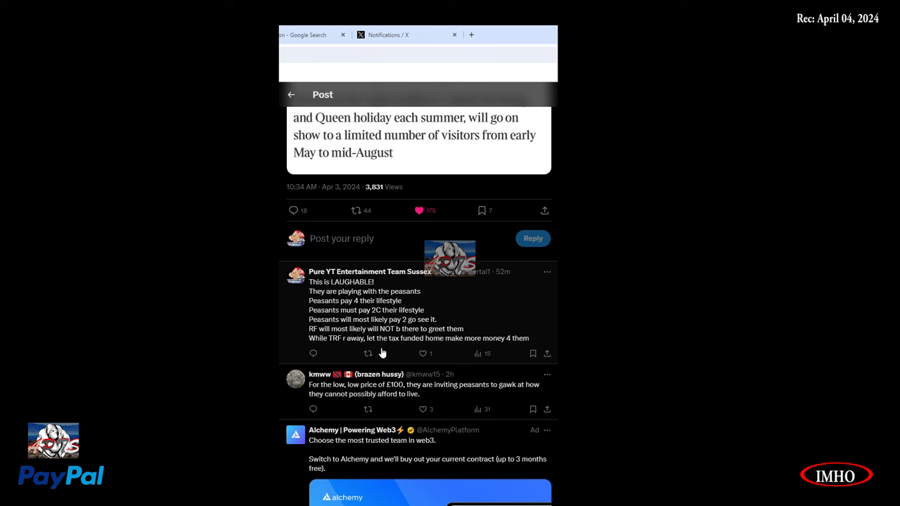
mouse_move(480, 351)
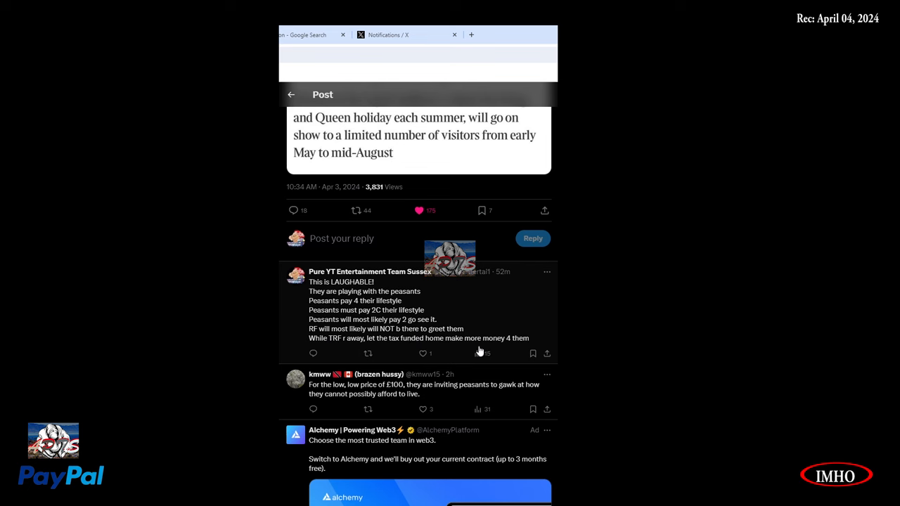
mouse_move(462, 376)
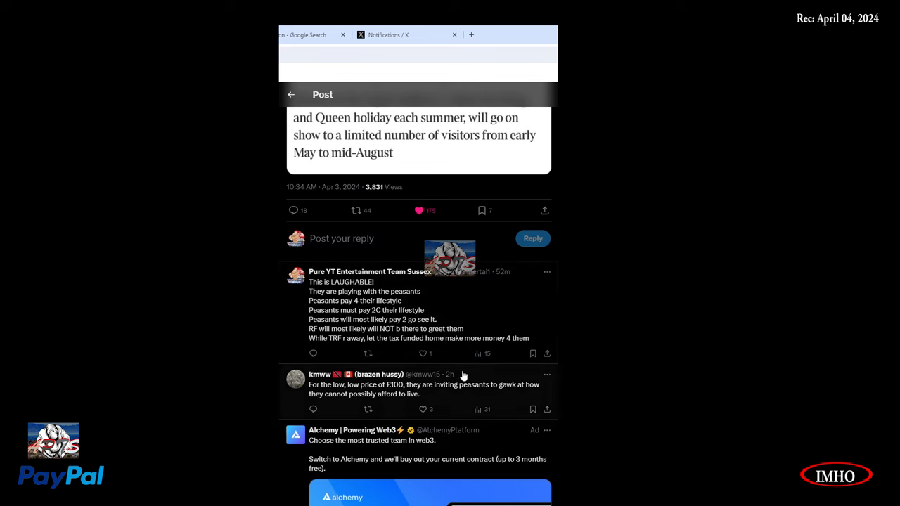
mouse_move(401, 399)
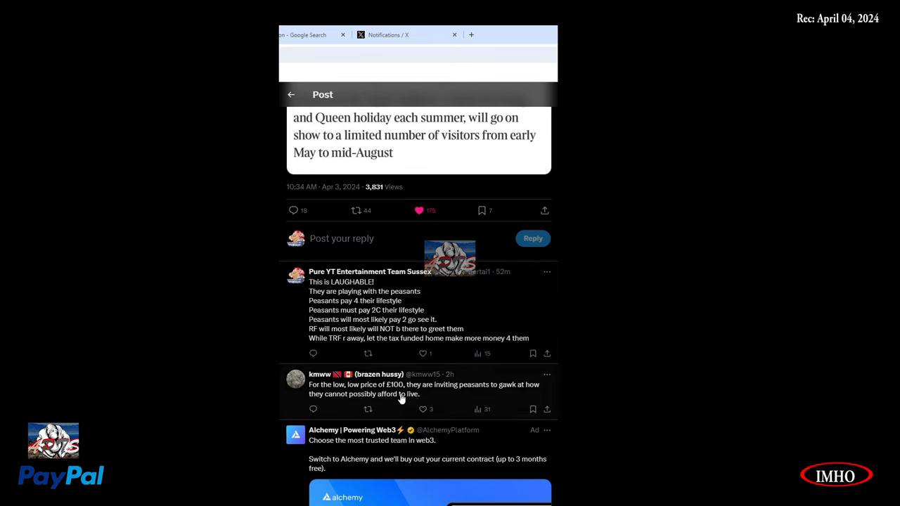
mouse_move(411, 409)
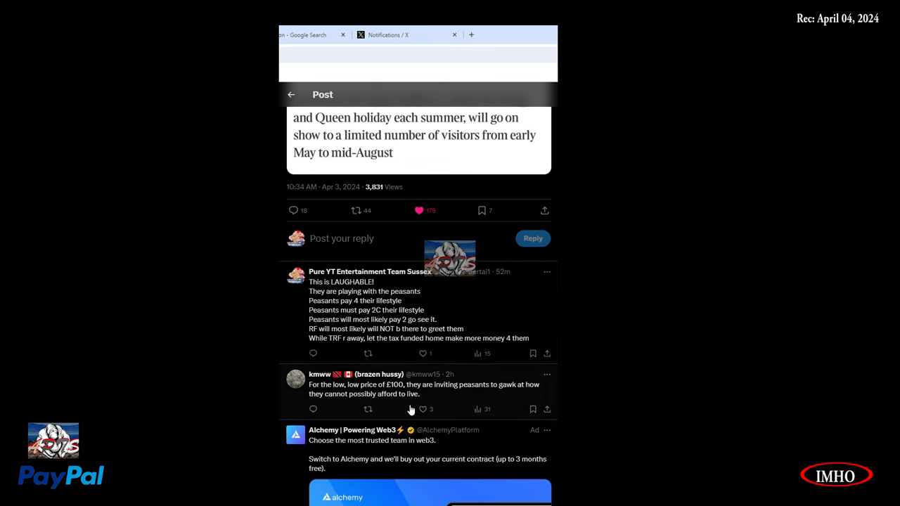
mouse_move(443, 399)
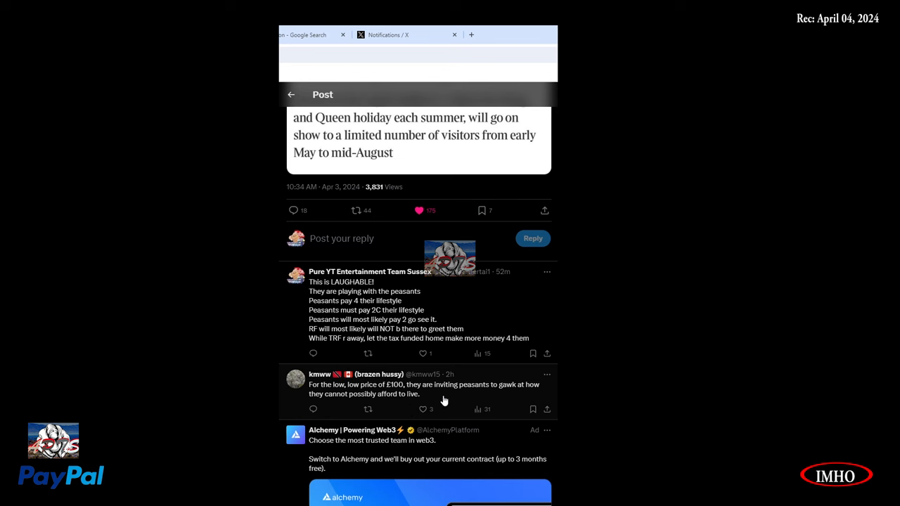
mouse_move(521, 399)
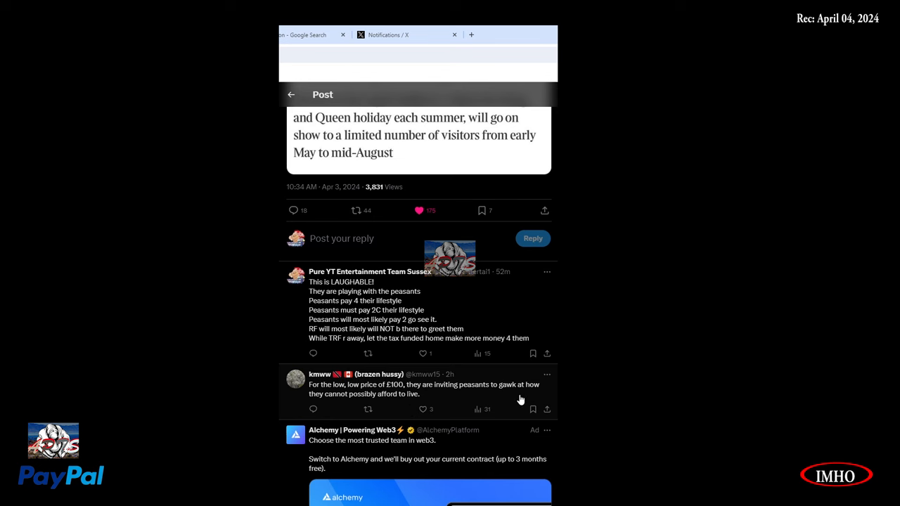
mouse_move(406, 408)
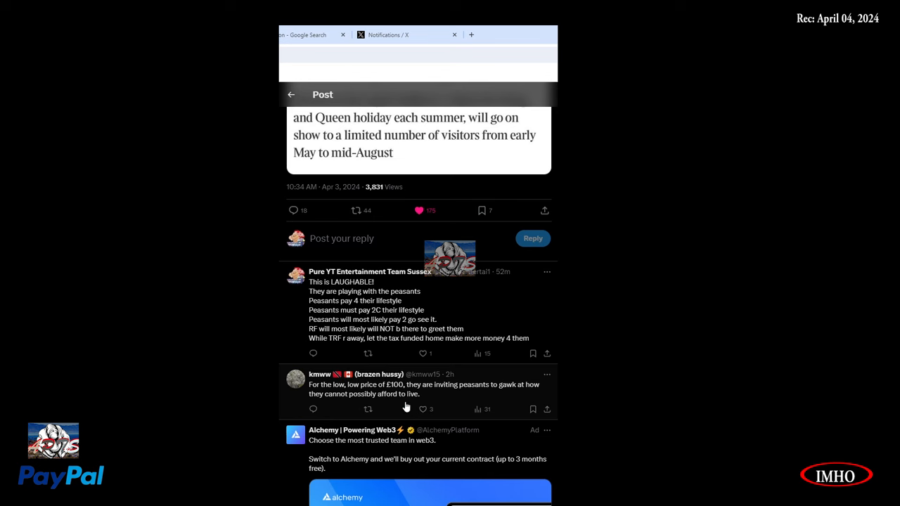
scroll("down", 3)
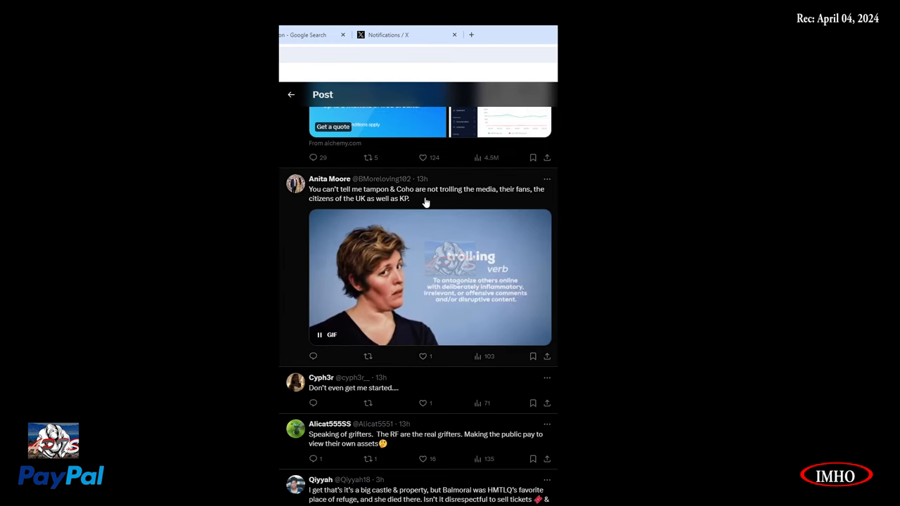
mouse_move(502, 201)
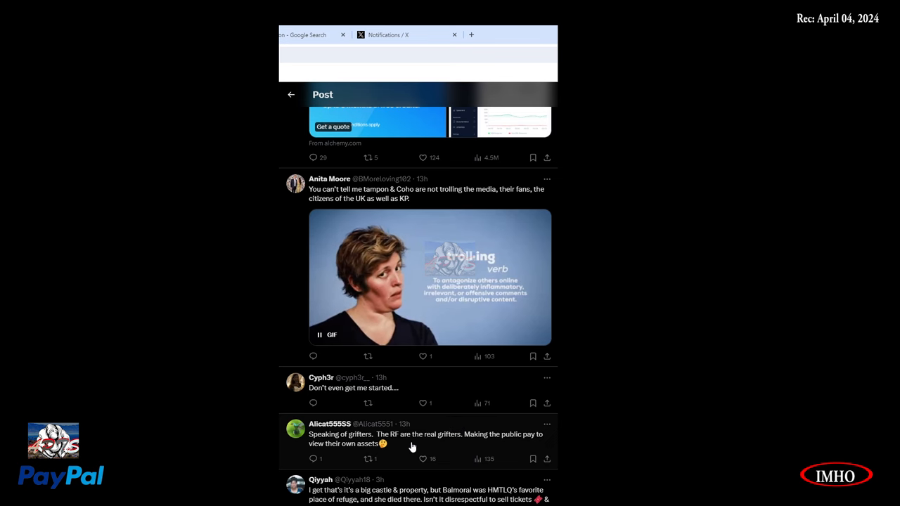
mouse_move(506, 450)
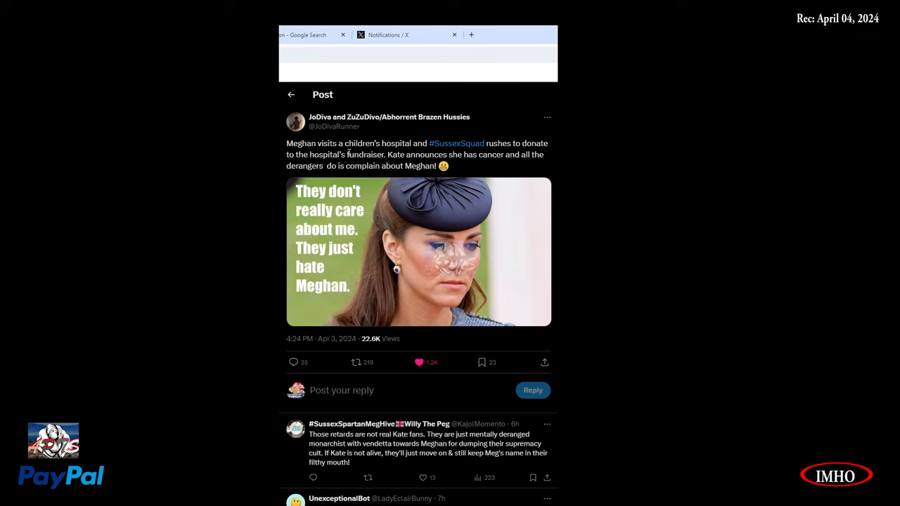
mouse_move(474, 154)
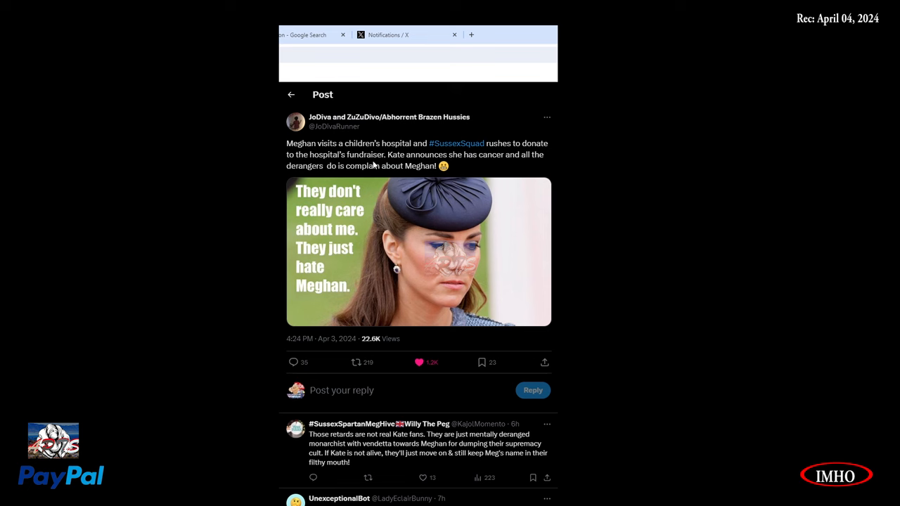
mouse_move(464, 171)
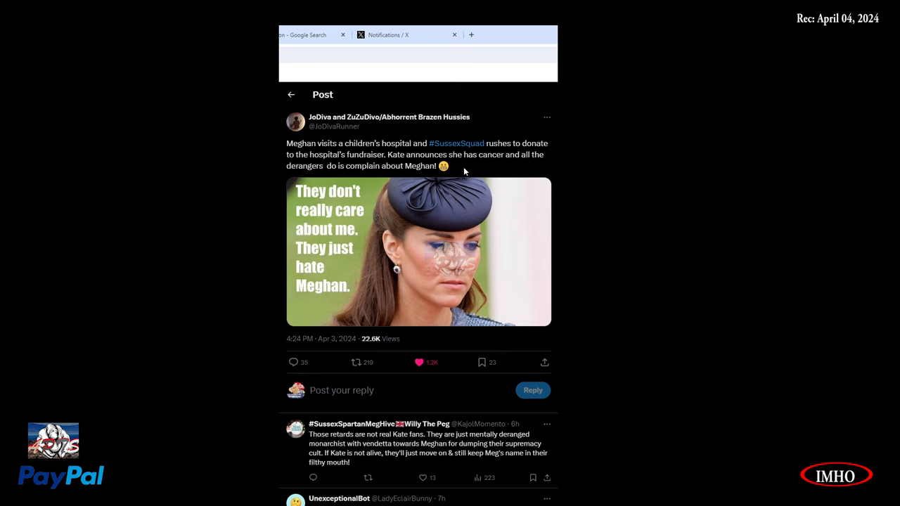
mouse_move(313, 178)
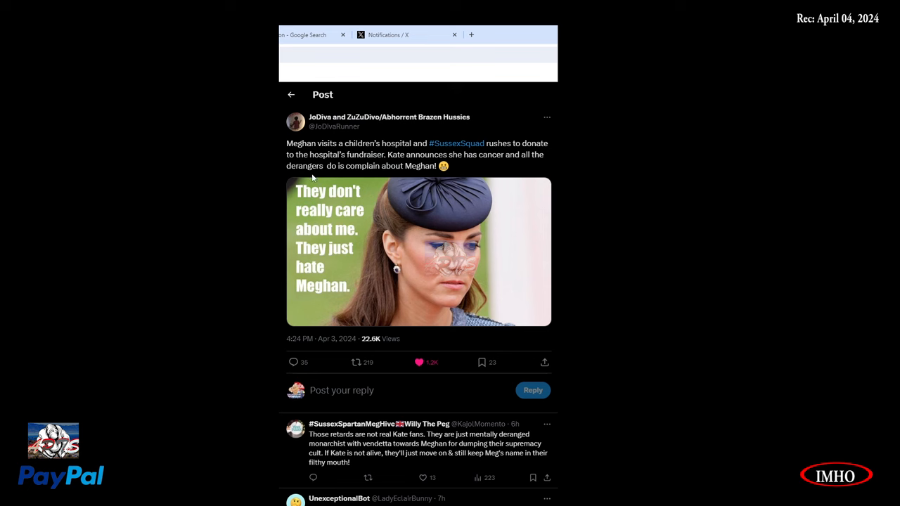
mouse_move(436, 181)
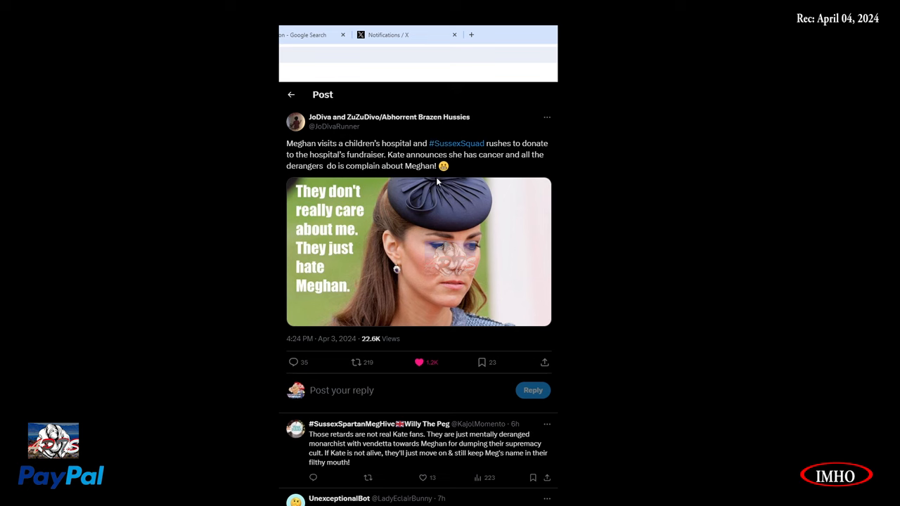
mouse_move(372, 273)
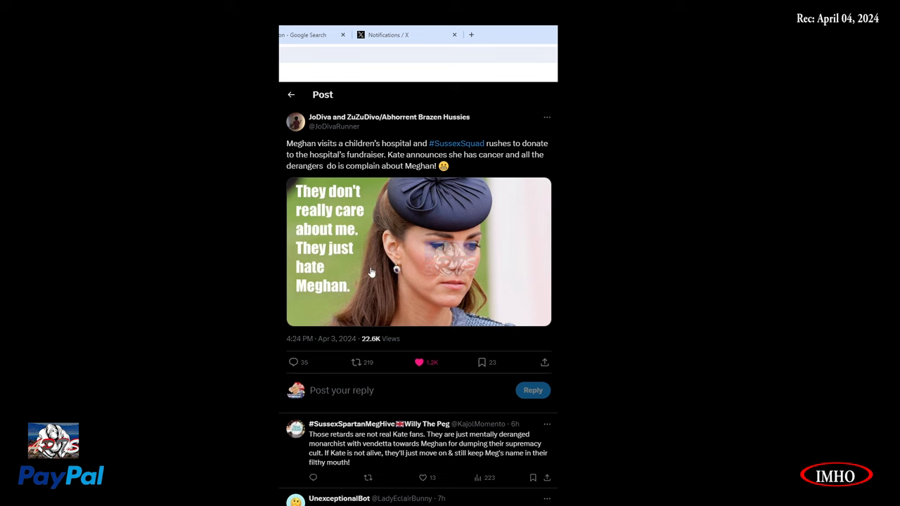
mouse_move(293, 310)
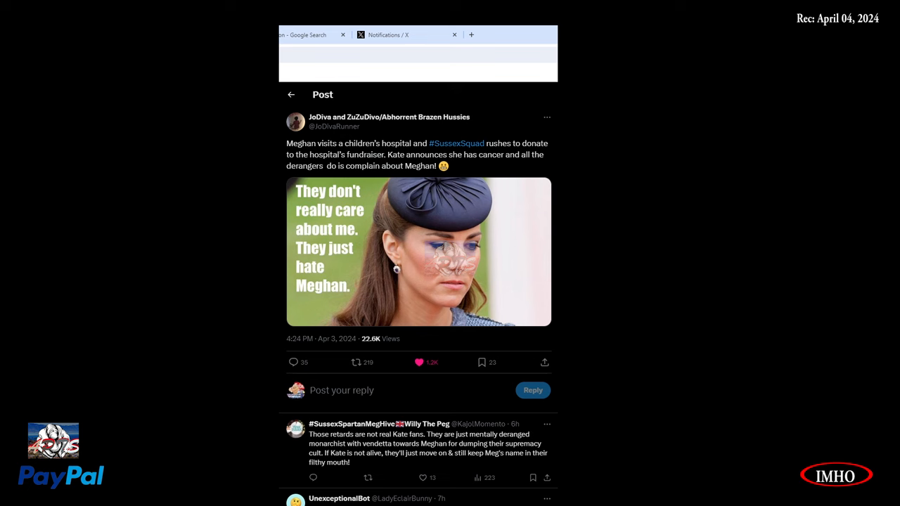
mouse_move(489, 308)
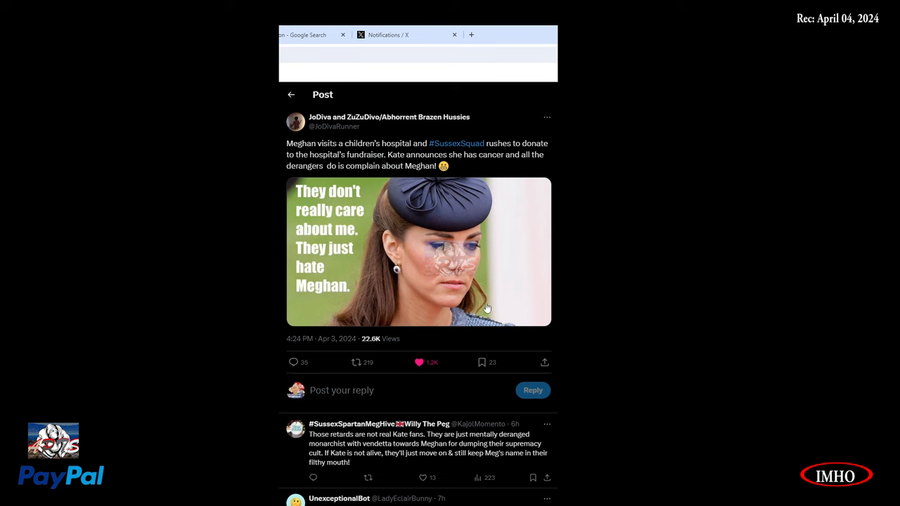
mouse_move(432, 317)
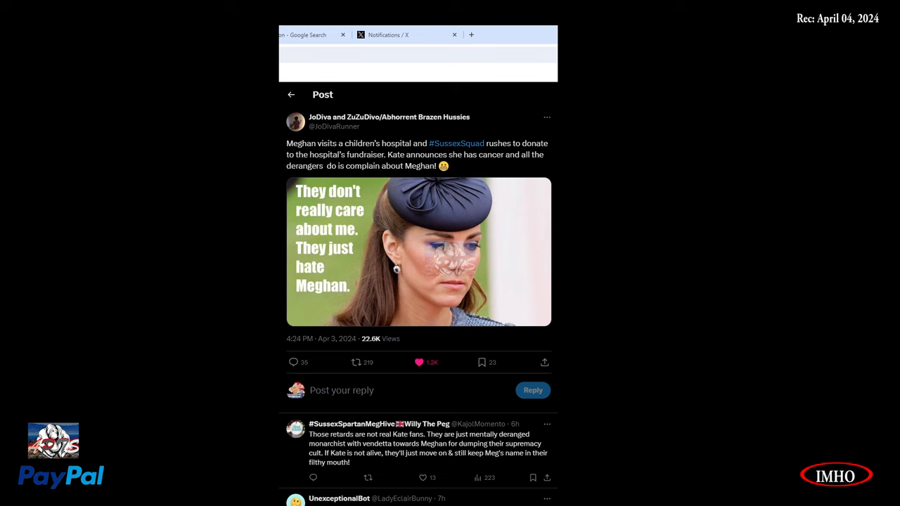
mouse_move(421, 323)
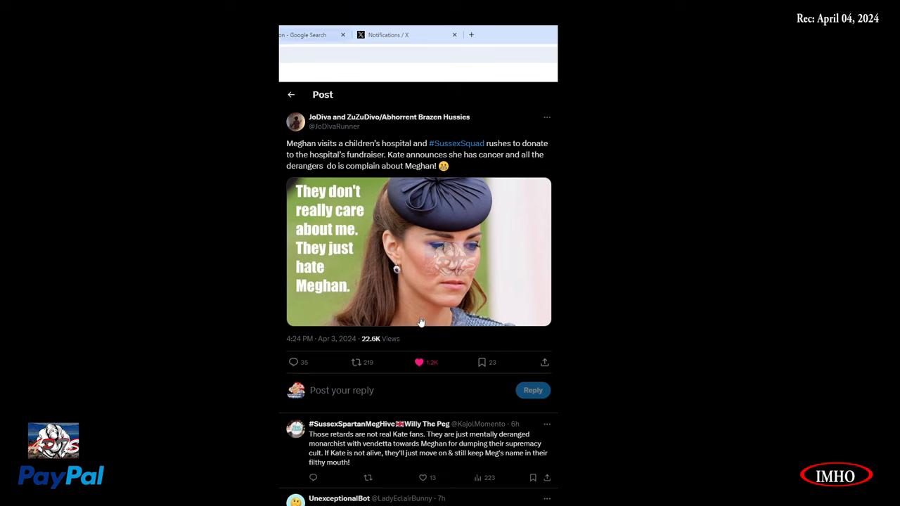
scroll("down", 3)
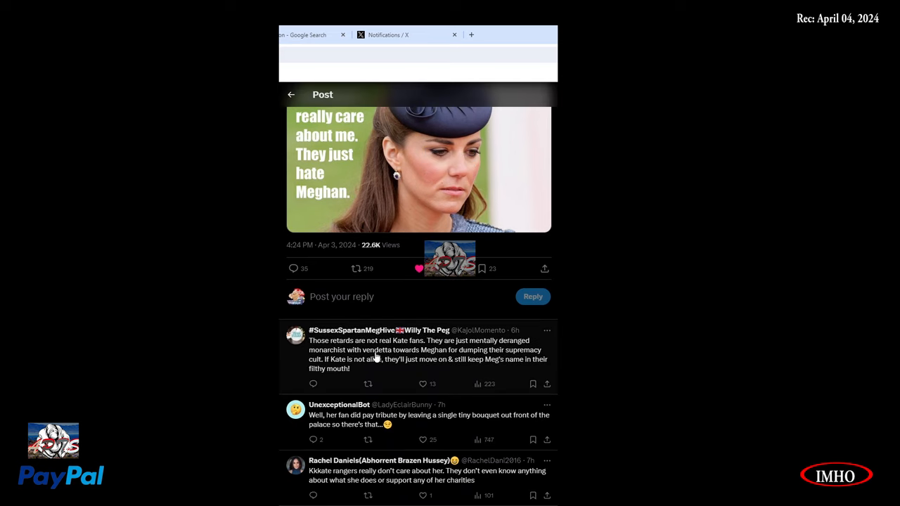
mouse_move(488, 358)
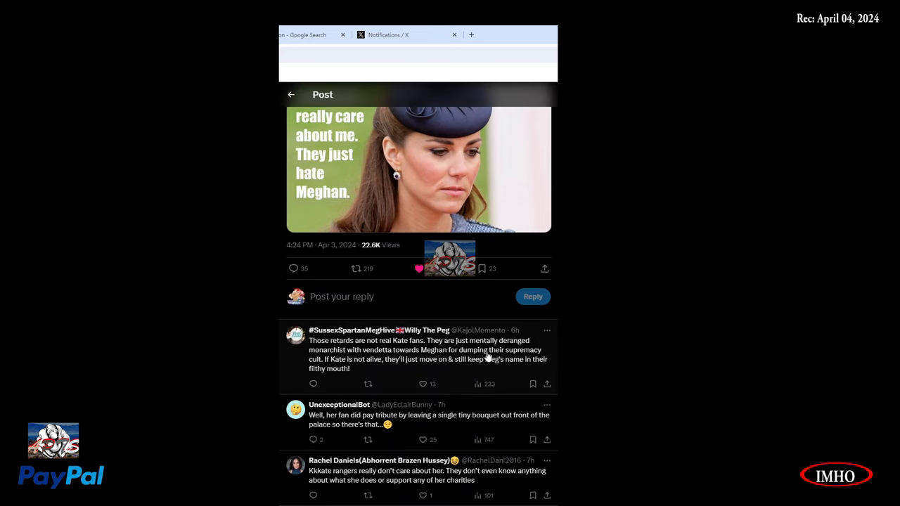
mouse_move(379, 363)
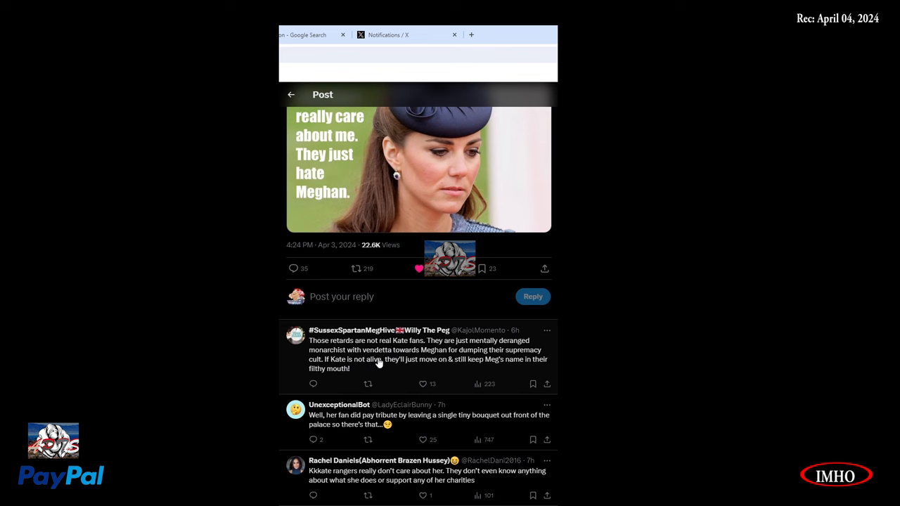
mouse_move(508, 362)
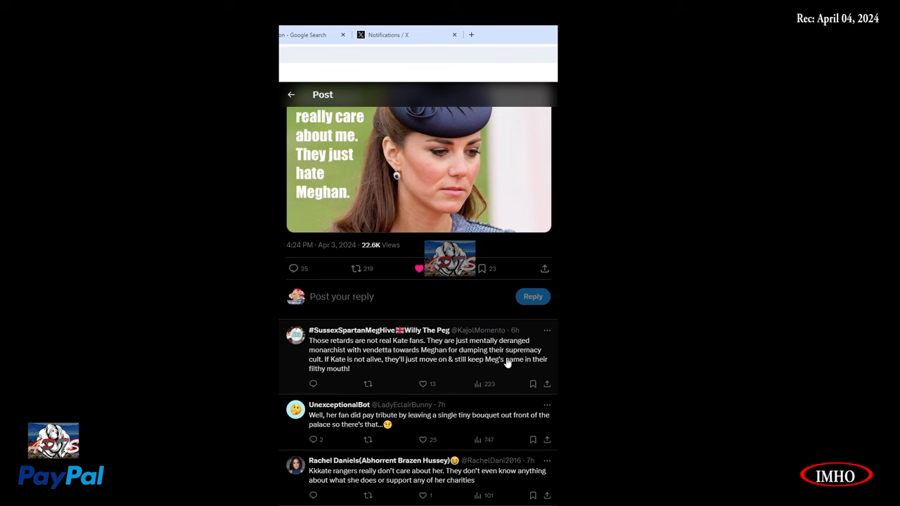
mouse_move(367, 376)
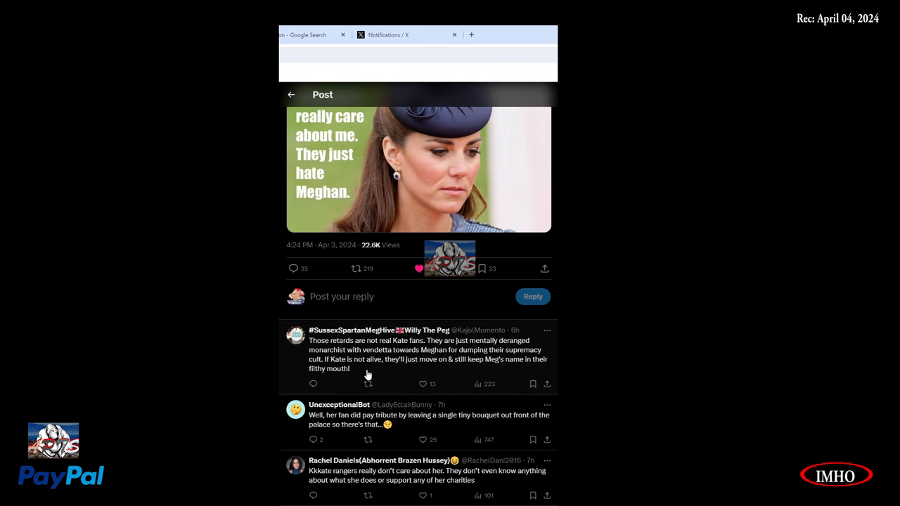
mouse_move(457, 377)
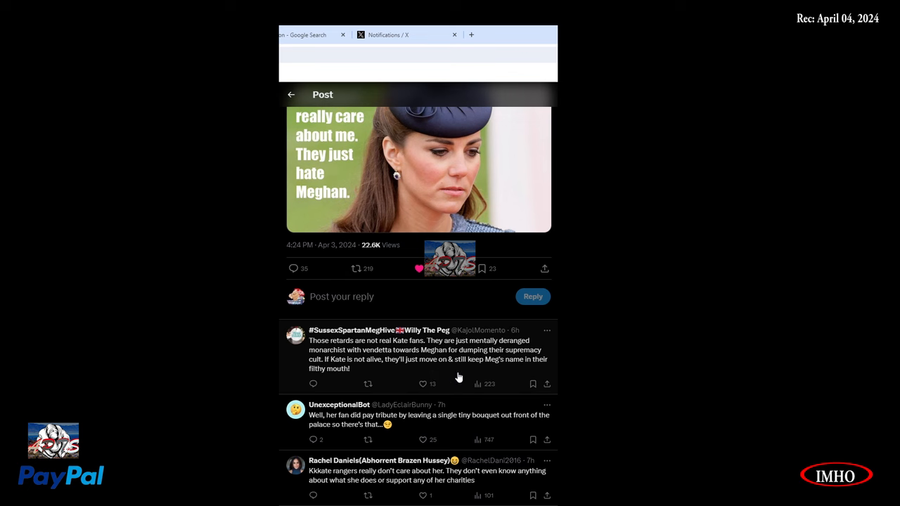
mouse_move(531, 375)
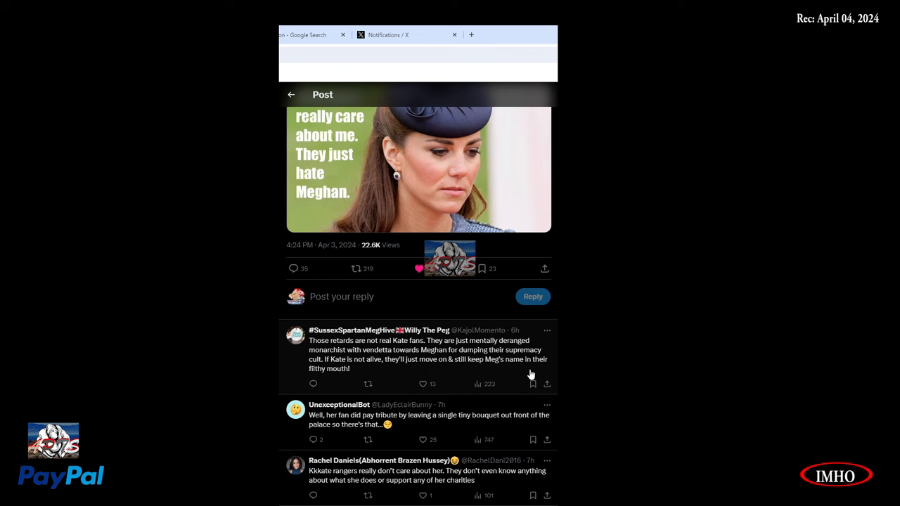
mouse_move(431, 360)
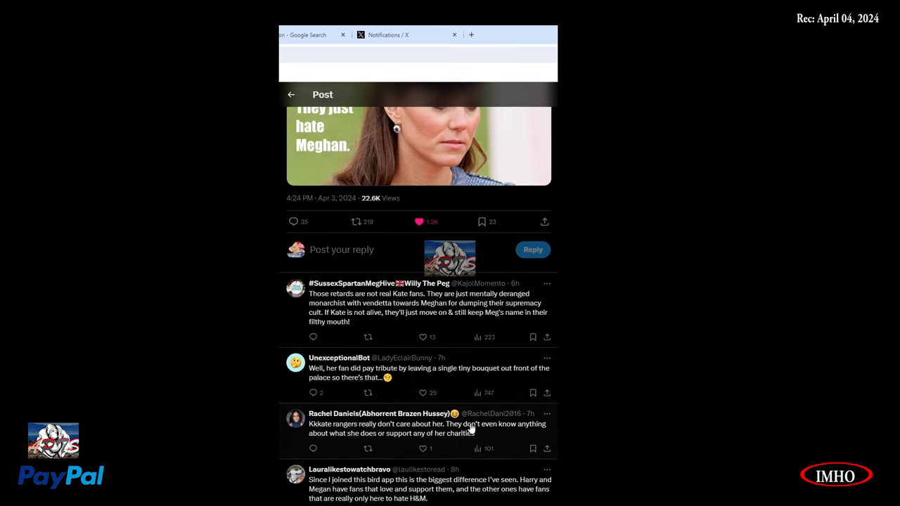
mouse_move(351, 406)
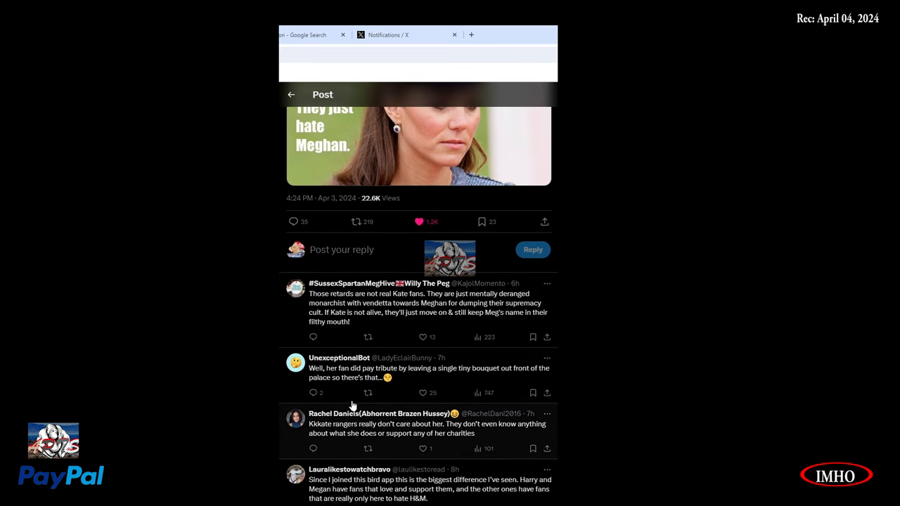
mouse_move(386, 378)
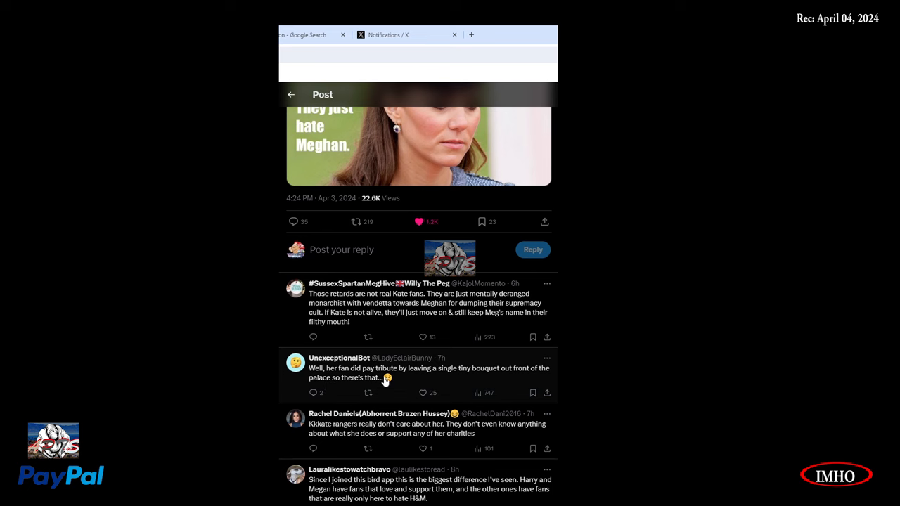
mouse_move(491, 380)
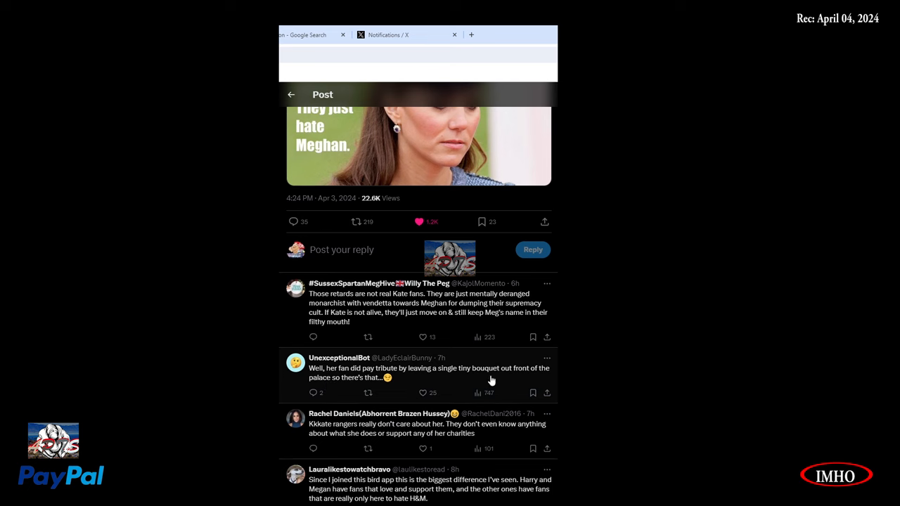
mouse_move(523, 382)
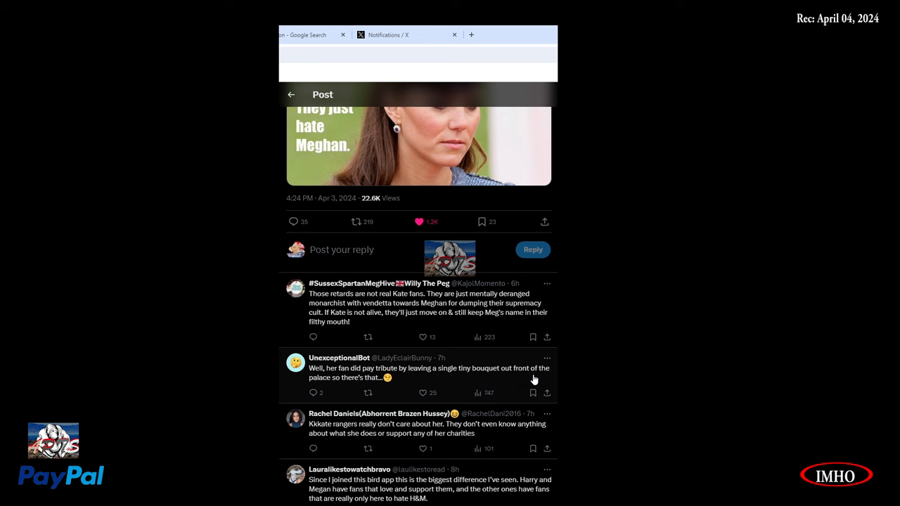
mouse_move(398, 390)
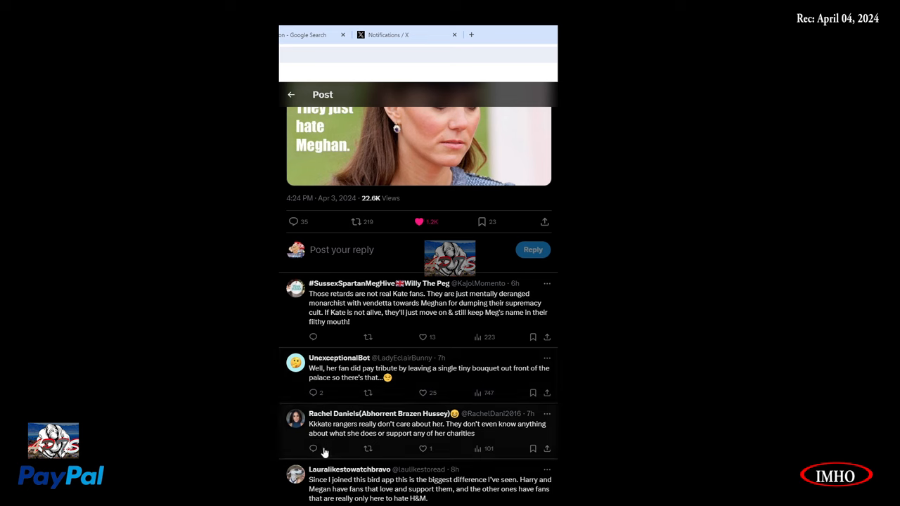
mouse_move(379, 432)
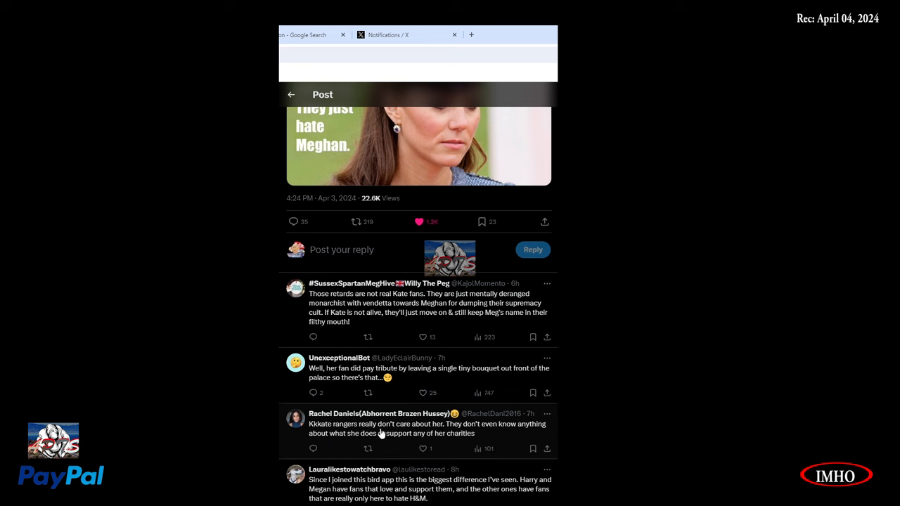
mouse_move(518, 443)
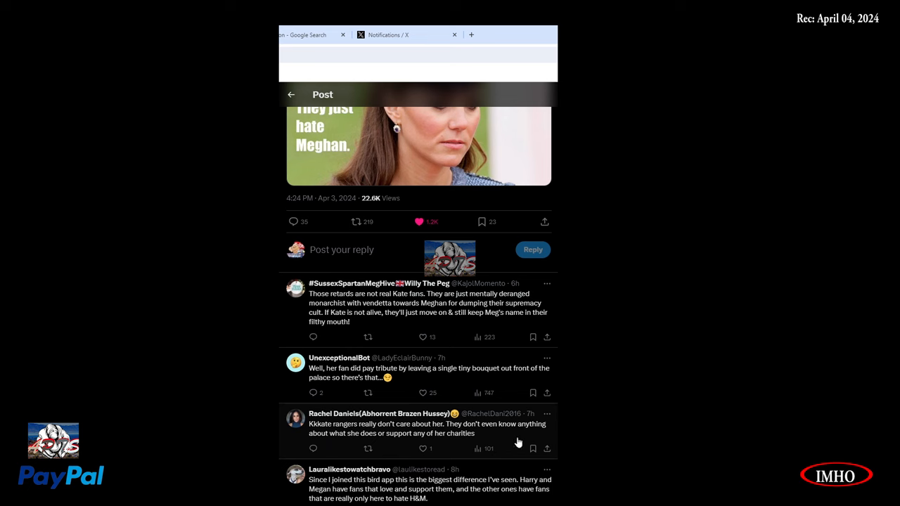
mouse_move(360, 446)
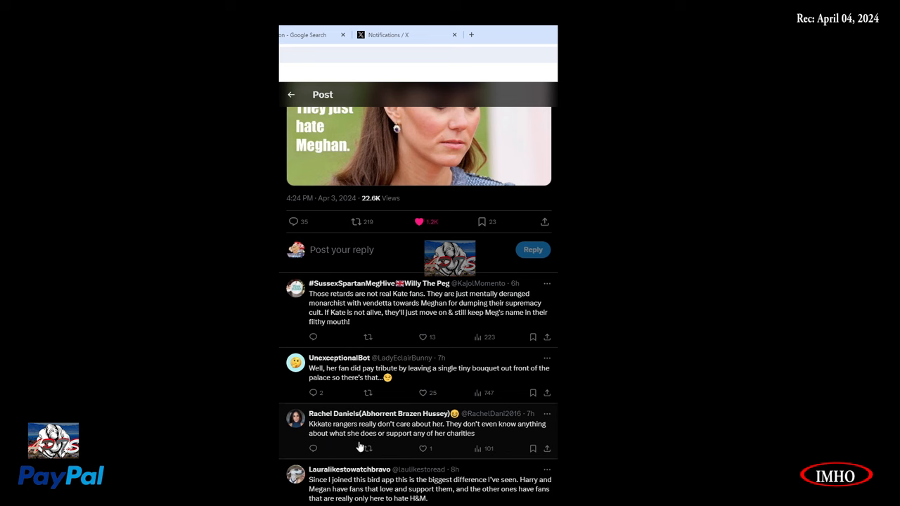
mouse_move(453, 449)
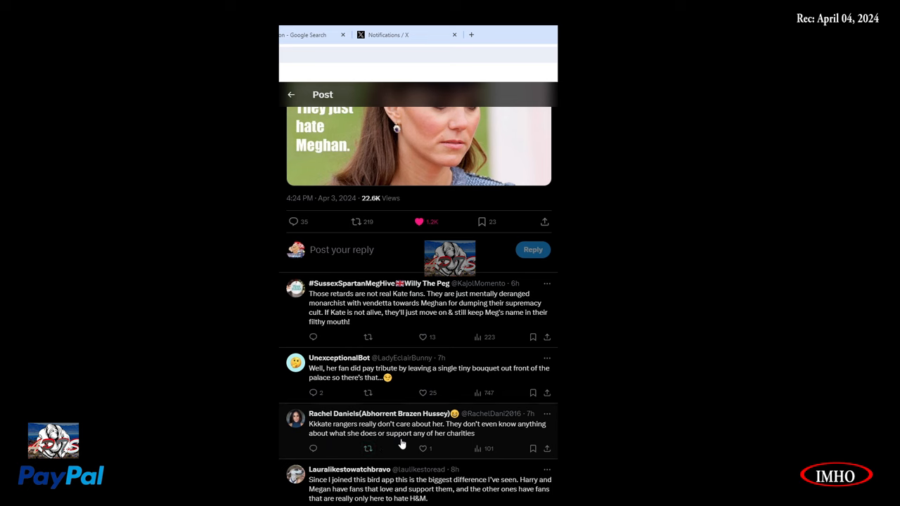
mouse_move(380, 445)
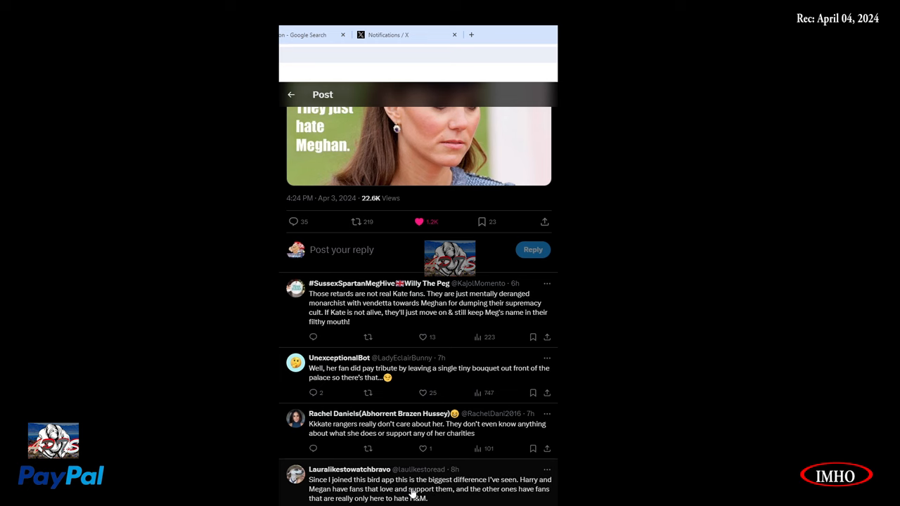
mouse_move(535, 492)
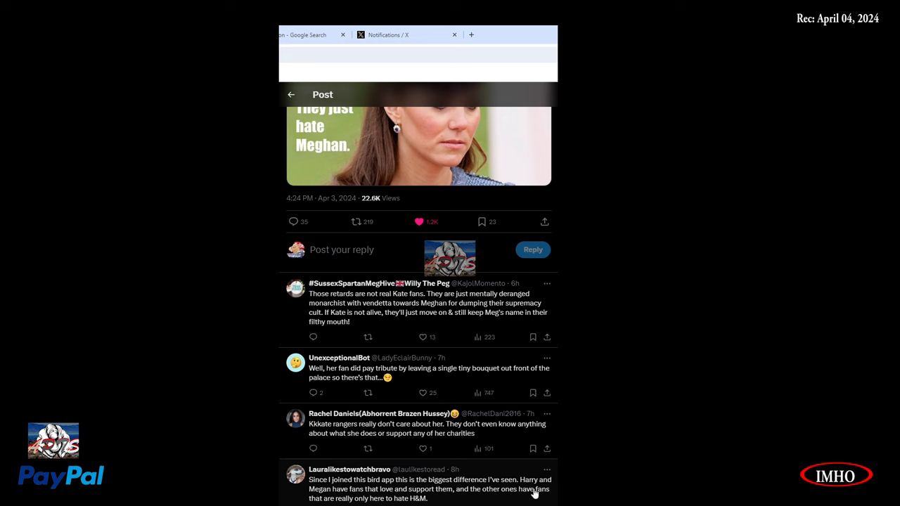
mouse_move(418, 498)
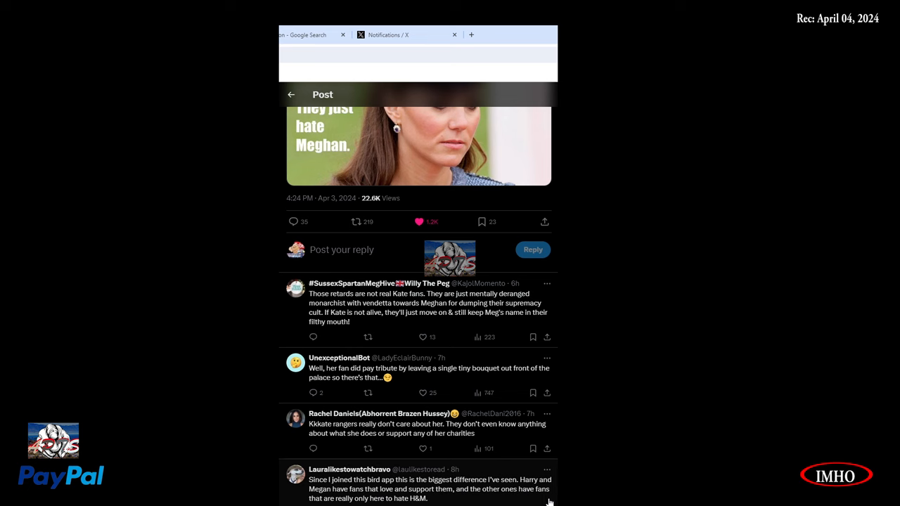
mouse_move(549, 500)
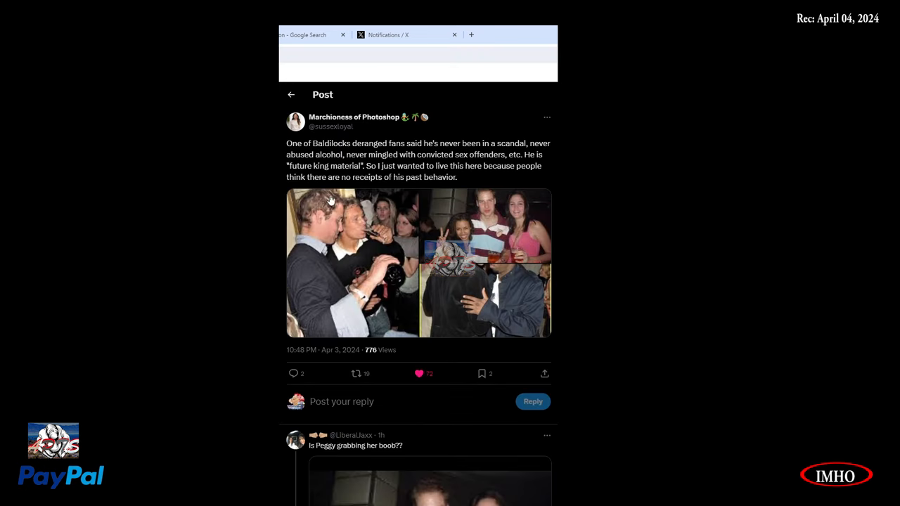
mouse_move(418, 154)
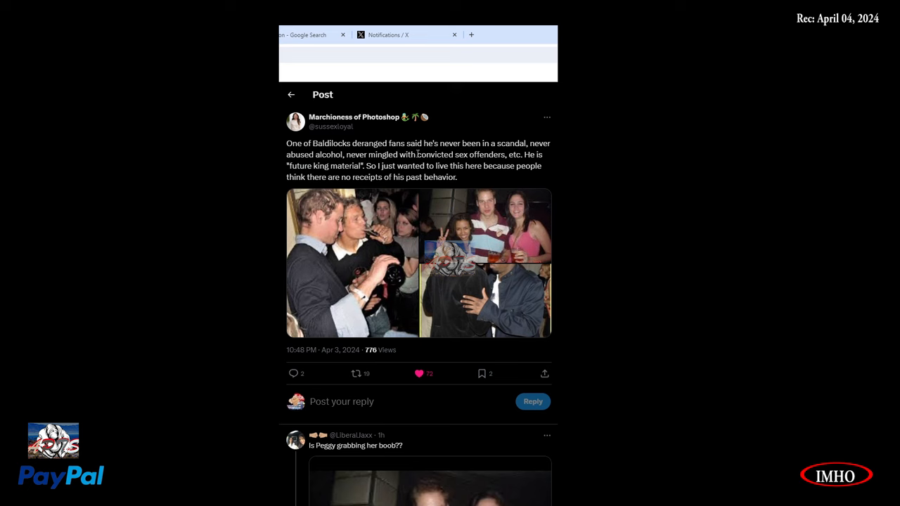
mouse_move(553, 158)
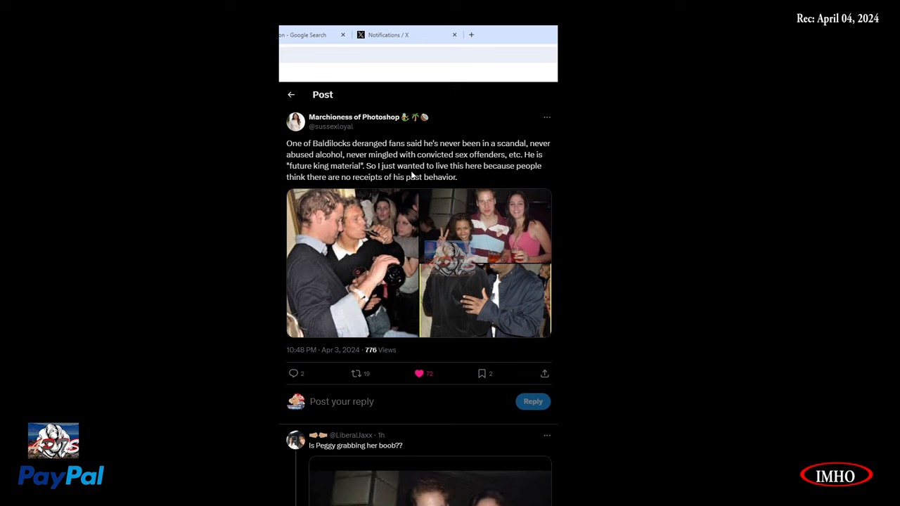
mouse_move(452, 174)
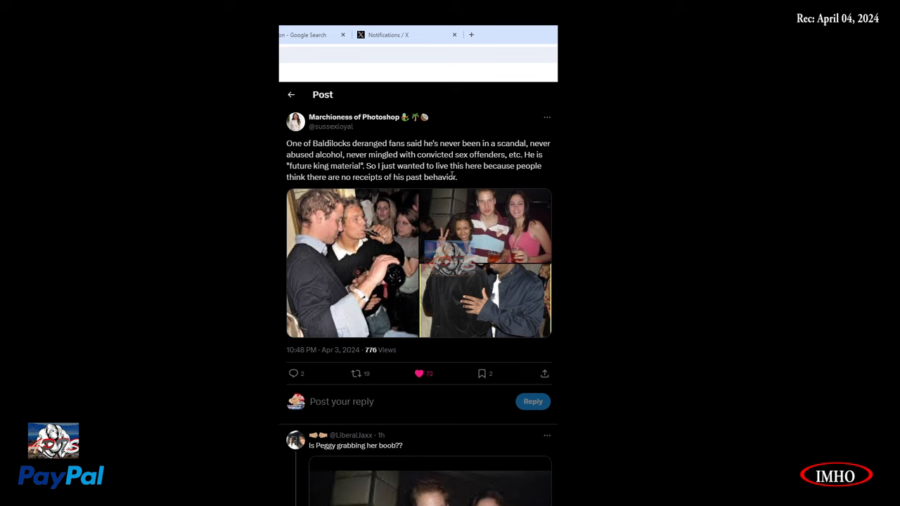
mouse_move(434, 188)
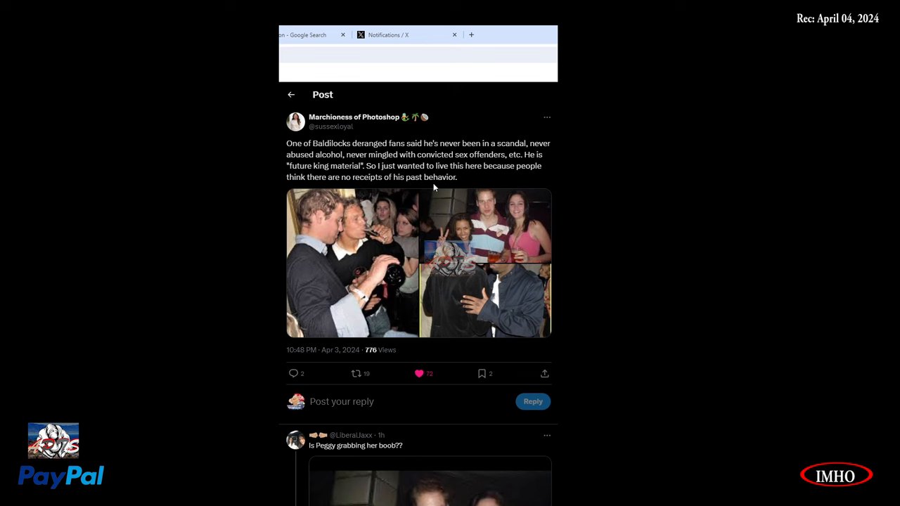
mouse_move(399, 385)
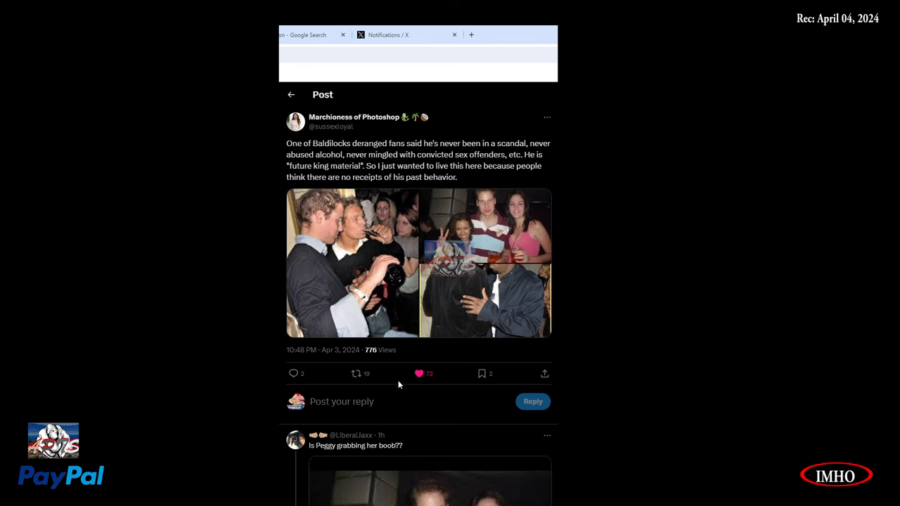
mouse_move(372, 290)
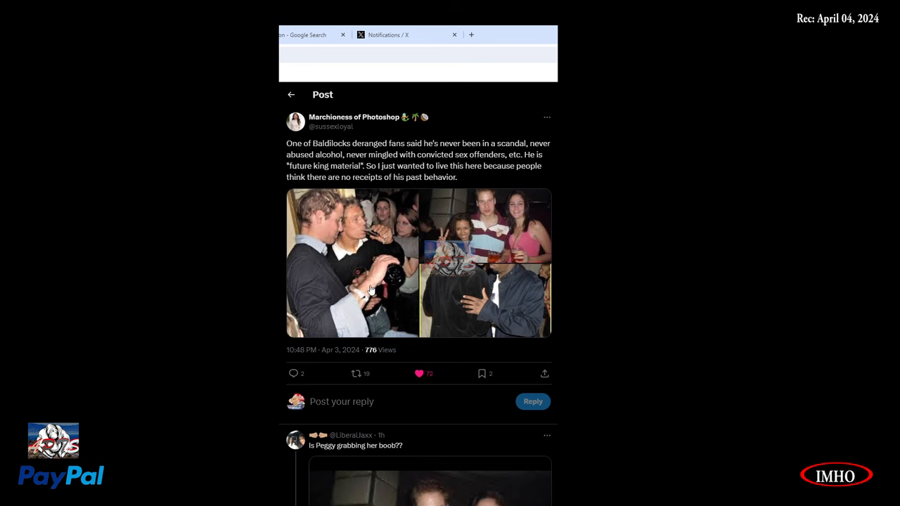
Step: Enlarge the first collage photo in Marchioness of Photoshop's post, showing William at a party
left_click(352, 263)
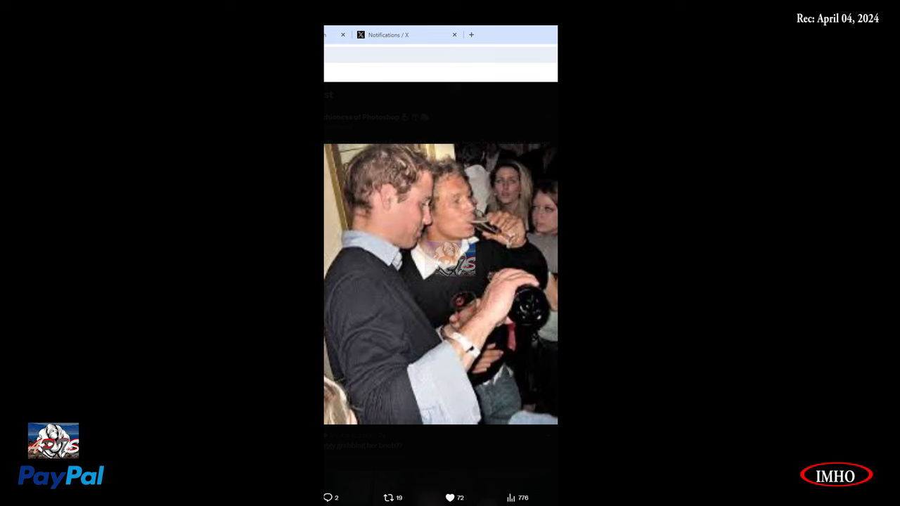
mouse_move(346, 178)
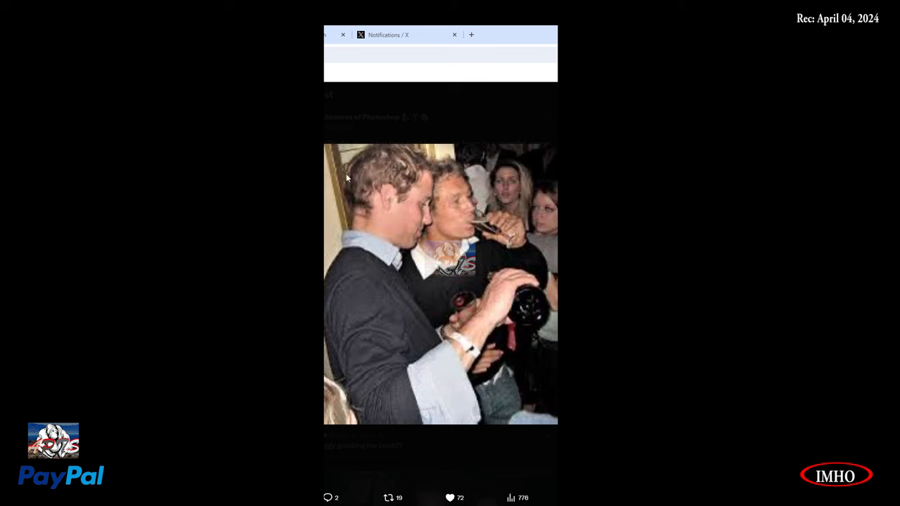
mouse_move(452, 202)
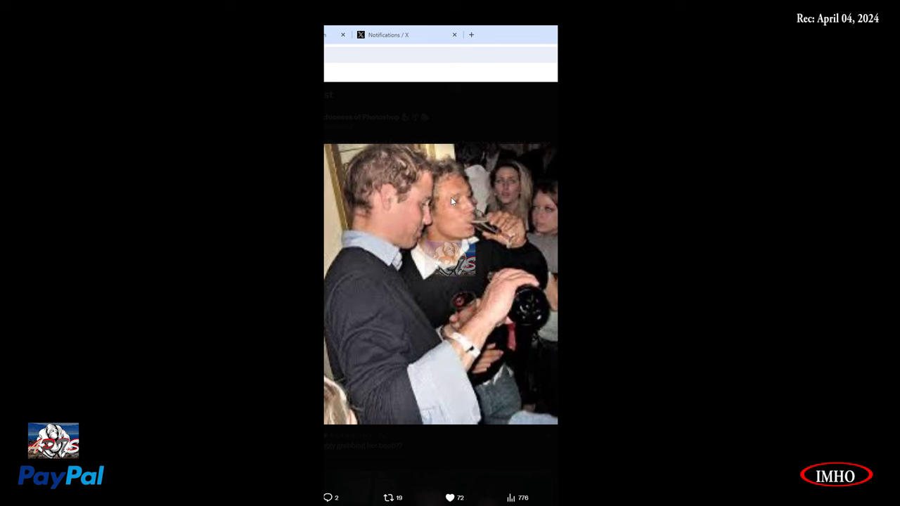
mouse_move(436, 193)
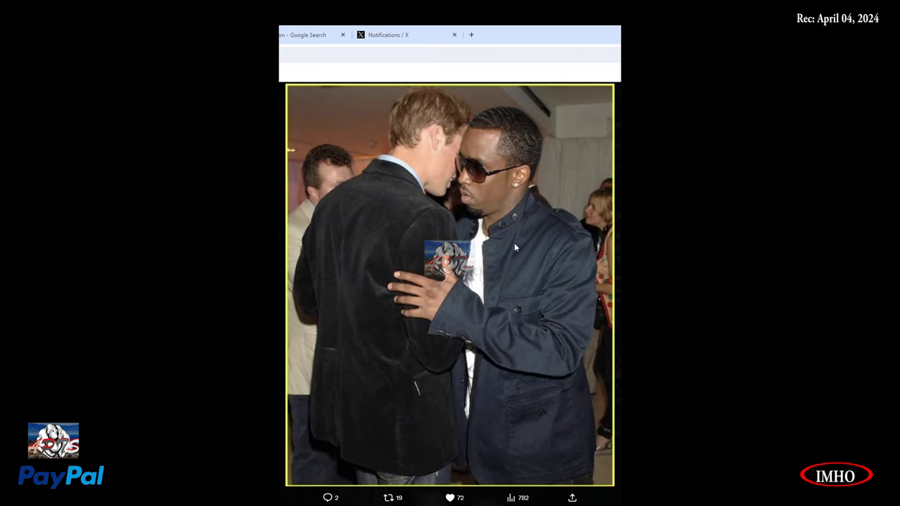
mouse_move(352, 322)
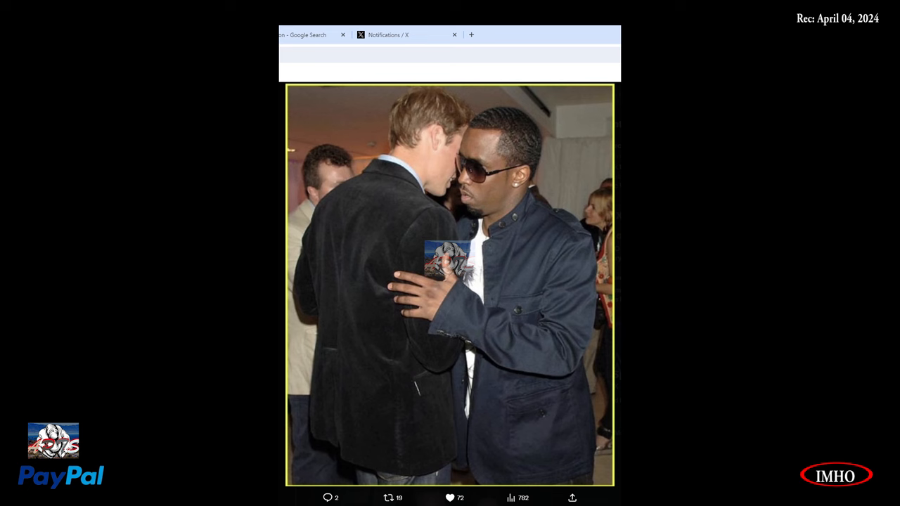
mouse_move(429, 237)
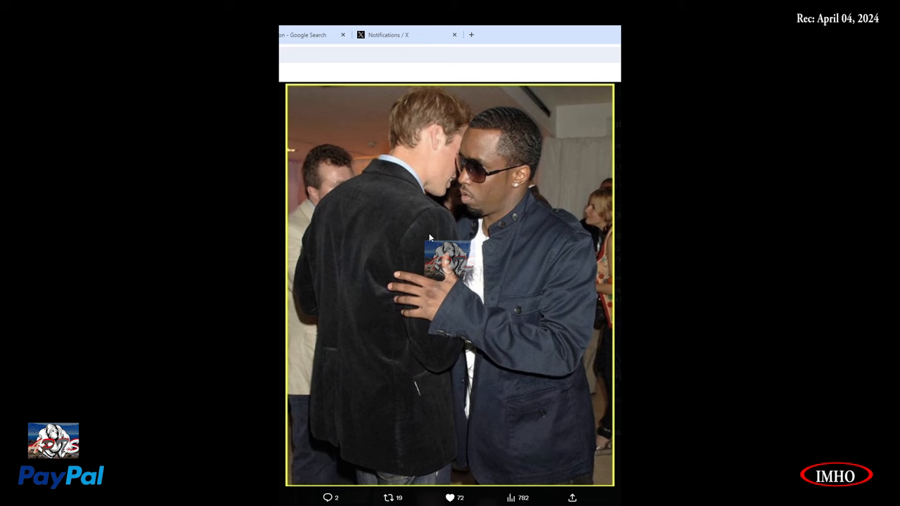
mouse_move(429, 237)
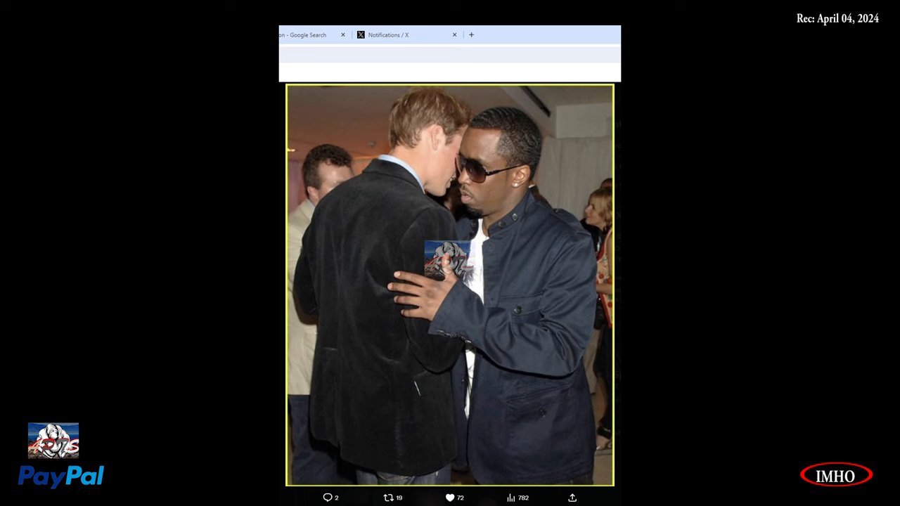
mouse_move(444, 293)
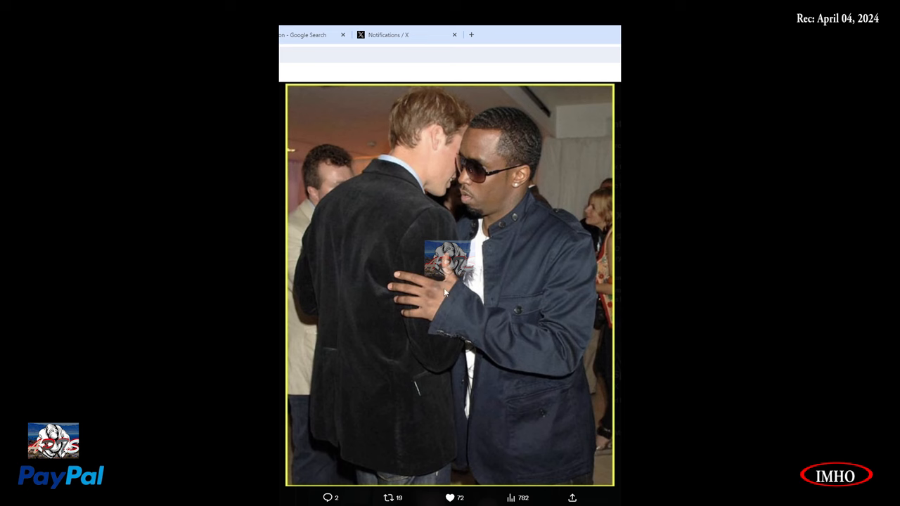
mouse_move(508, 209)
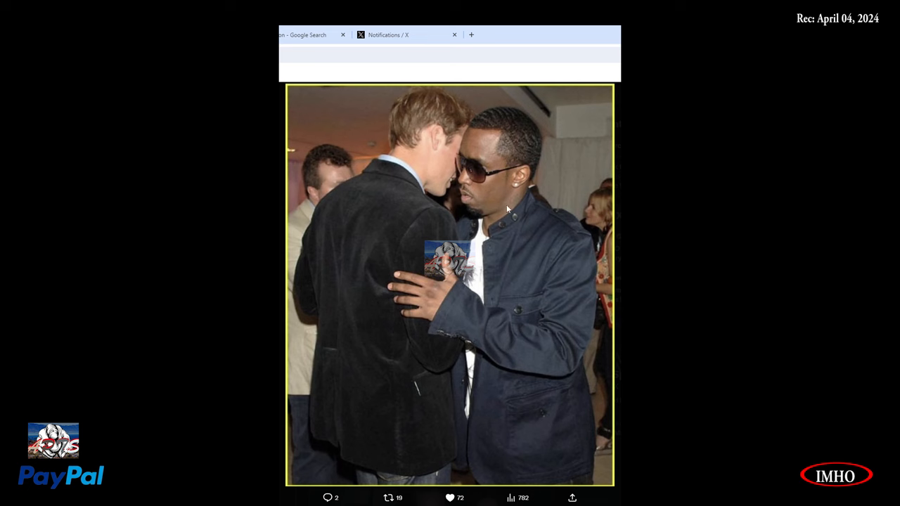
mouse_move(395, 154)
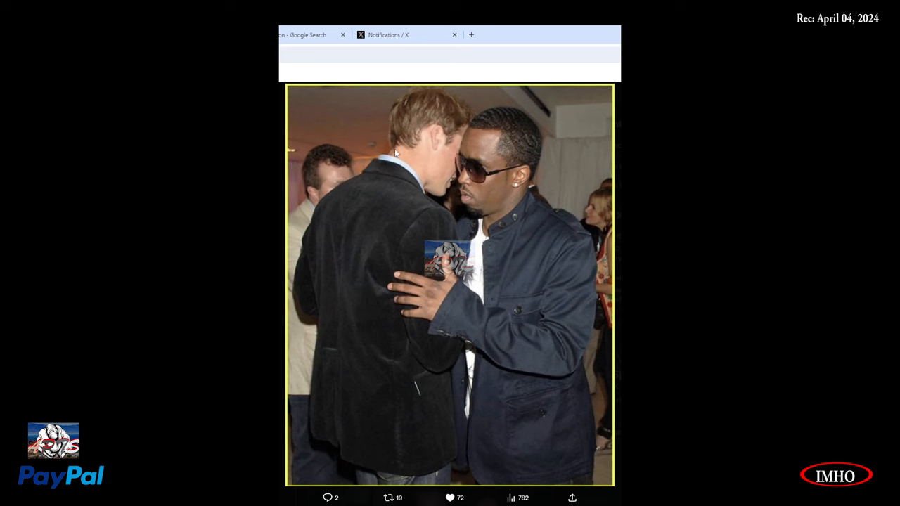
mouse_move(339, 240)
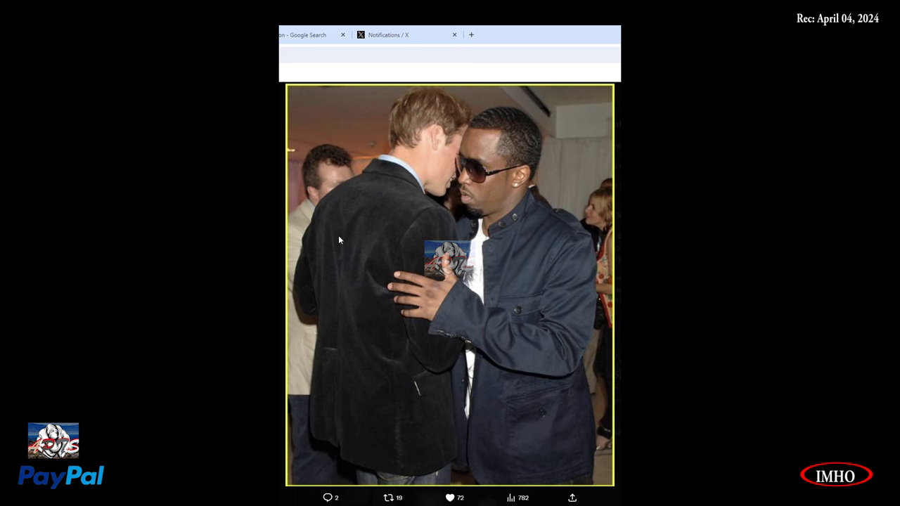
mouse_move(462, 387)
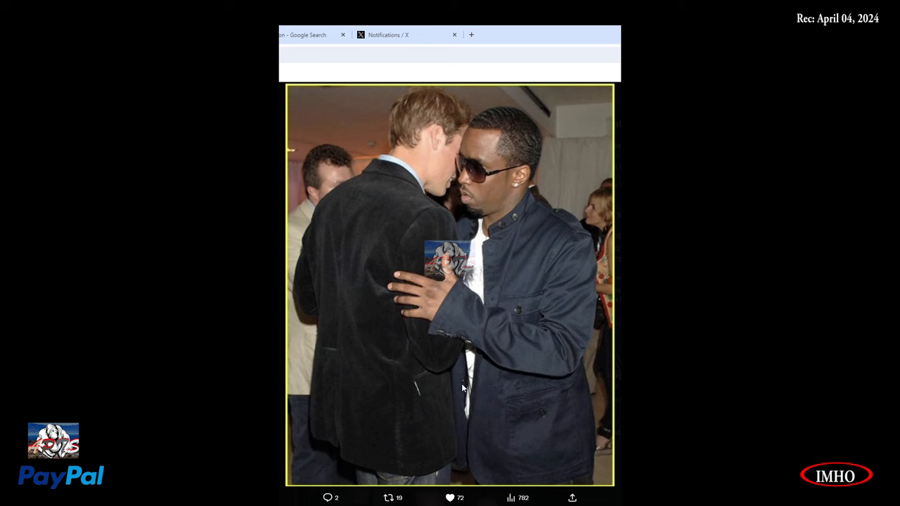
mouse_move(418, 336)
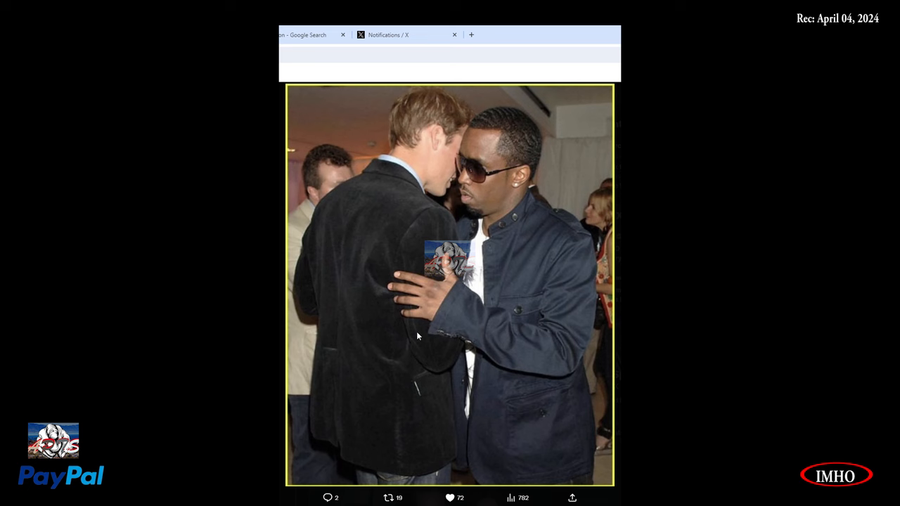
mouse_move(409, 360)
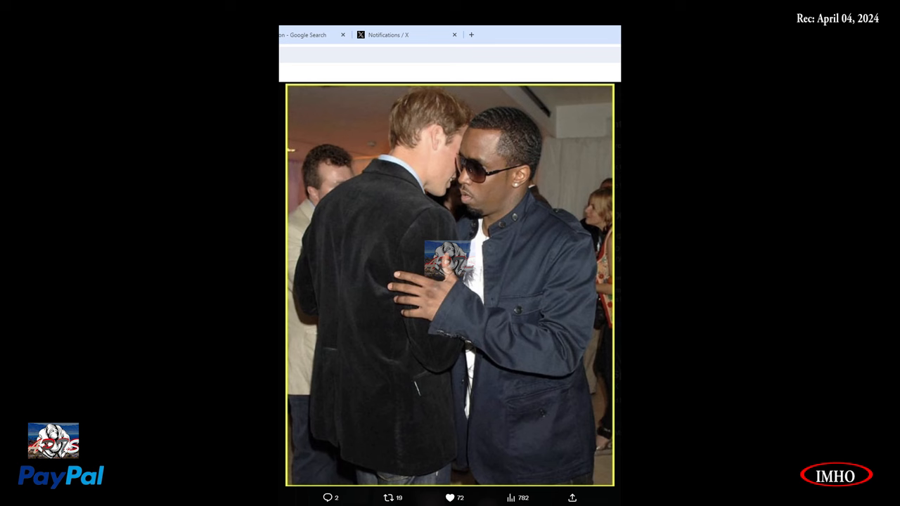
scroll("down", 3)
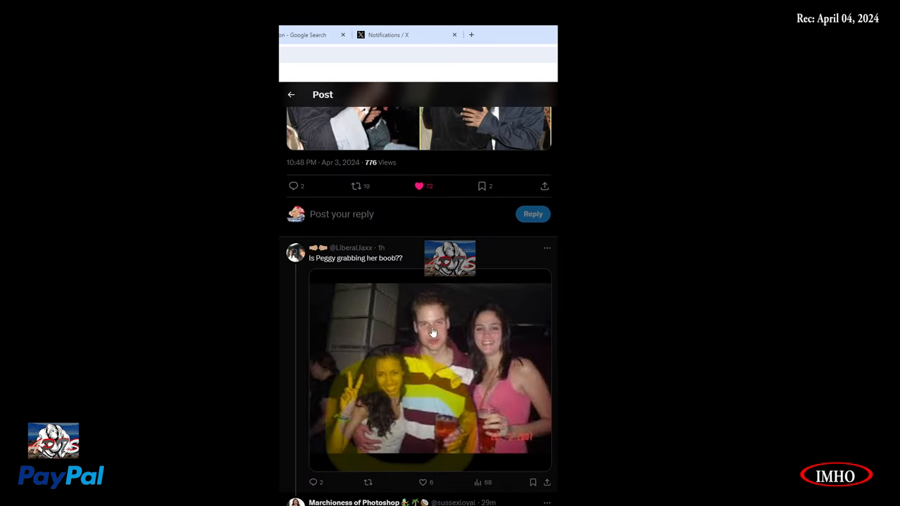
scroll("down", 3)
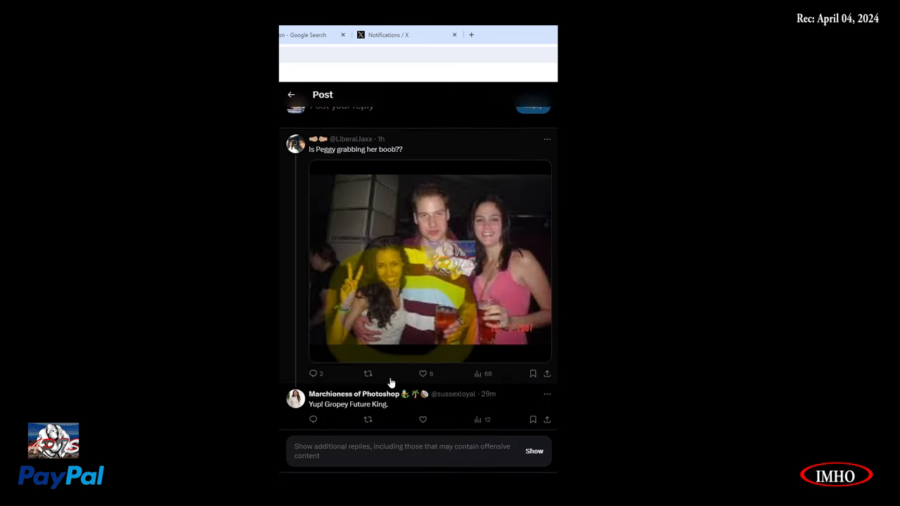
scroll("down", 3)
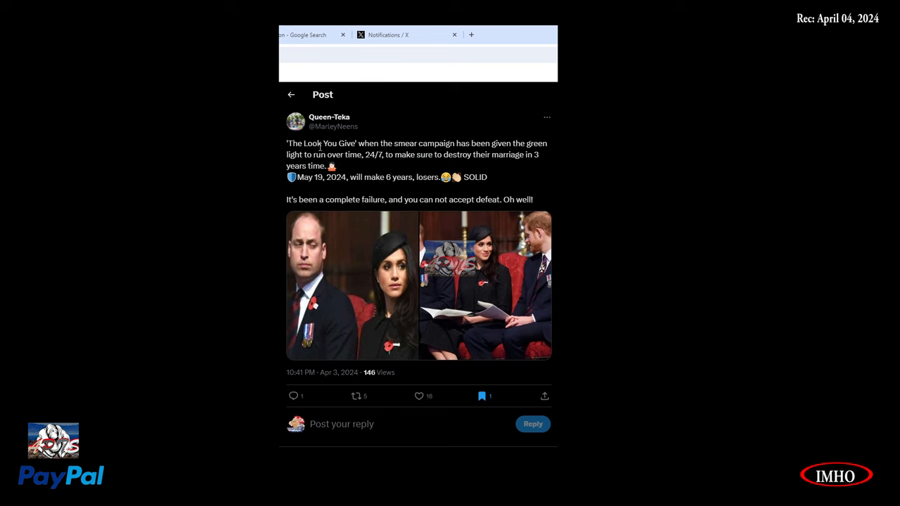
mouse_move(343, 165)
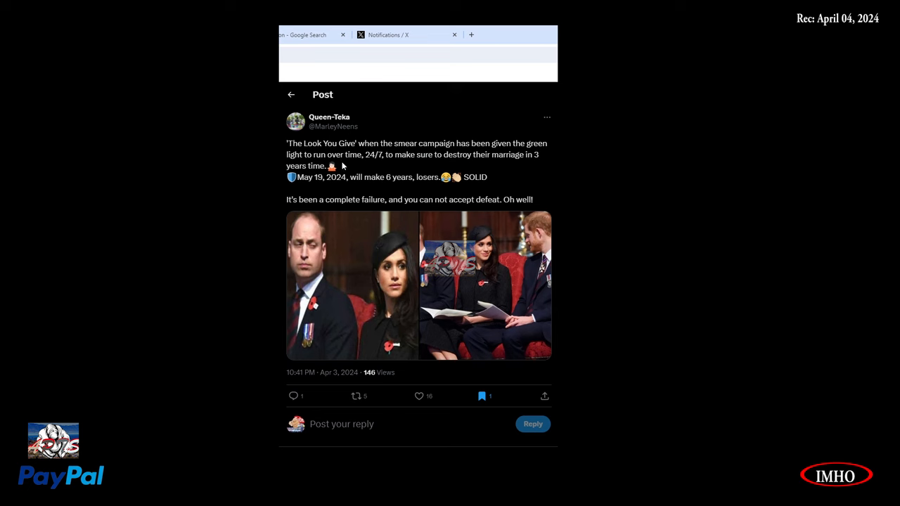
mouse_move(389, 166)
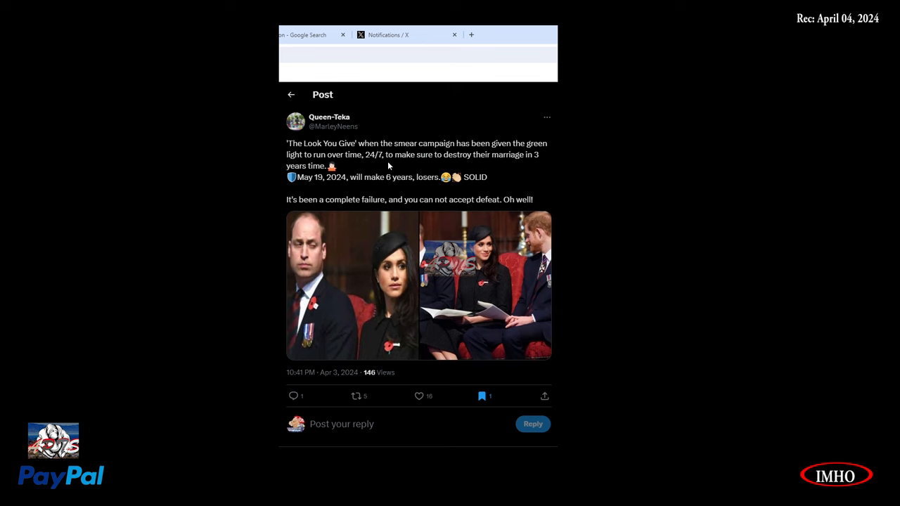
mouse_move(497, 164)
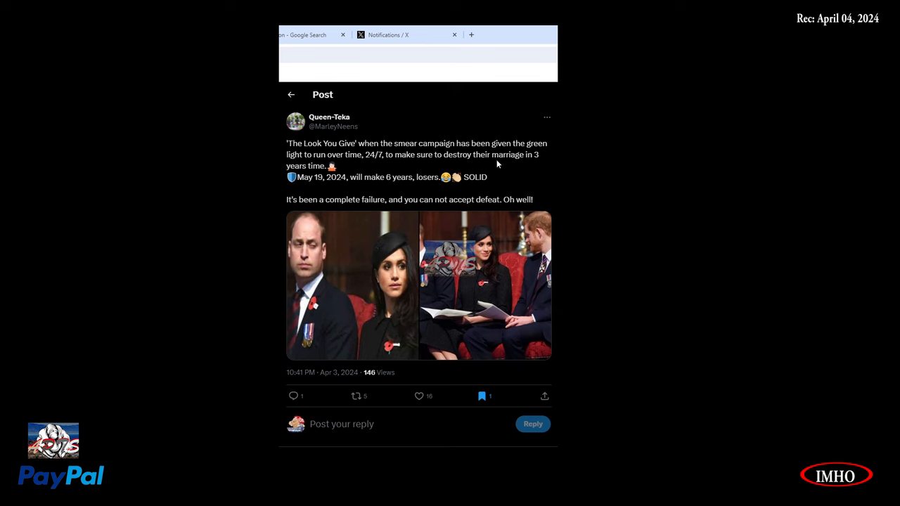
mouse_move(334, 189)
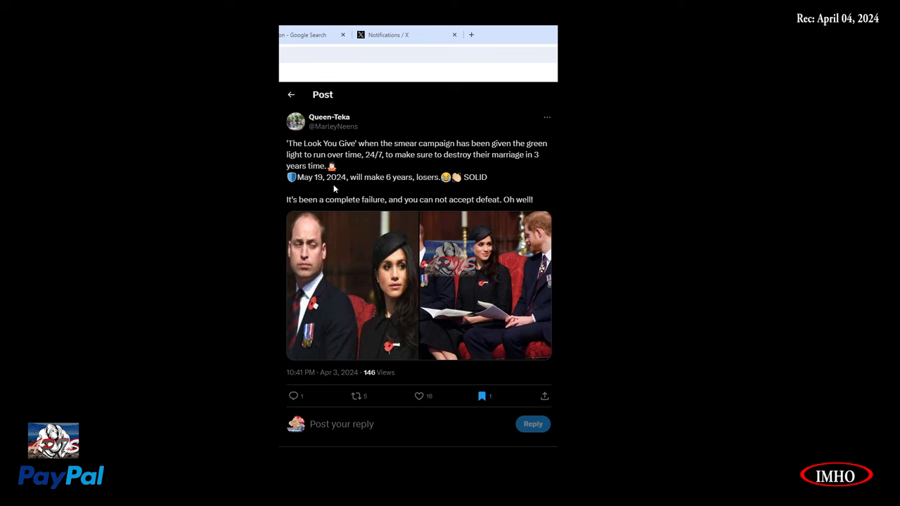
mouse_move(362, 188)
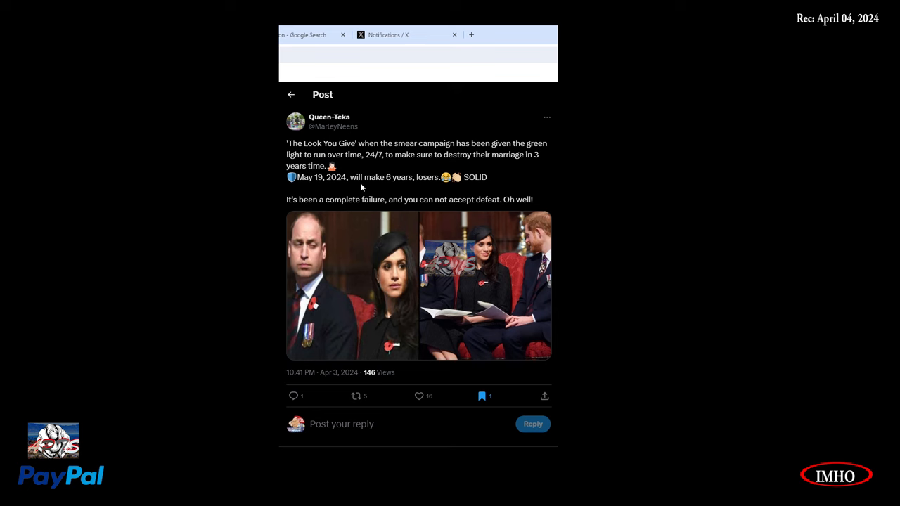
mouse_move(440, 190)
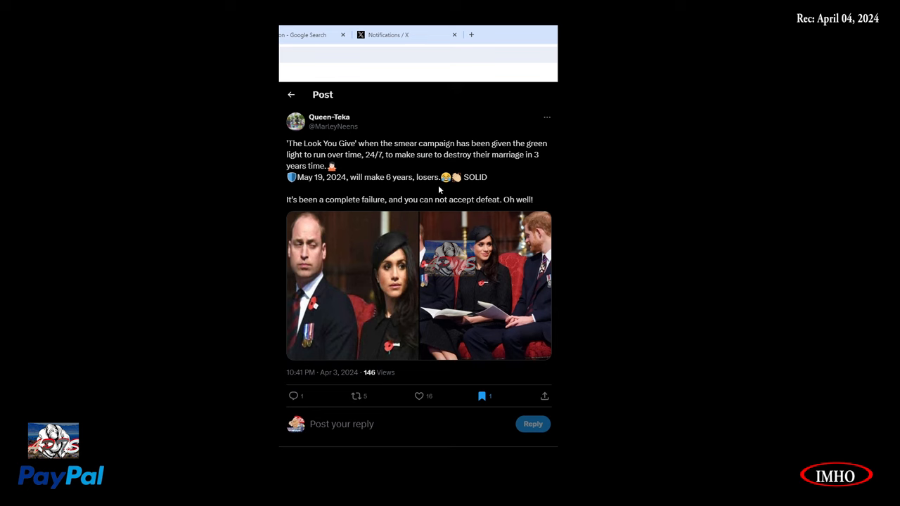
mouse_move(502, 188)
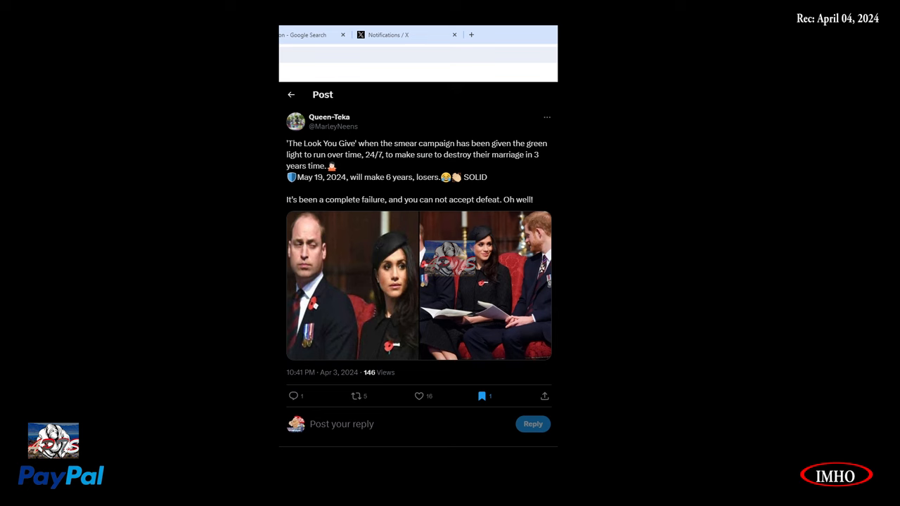
mouse_move(446, 212)
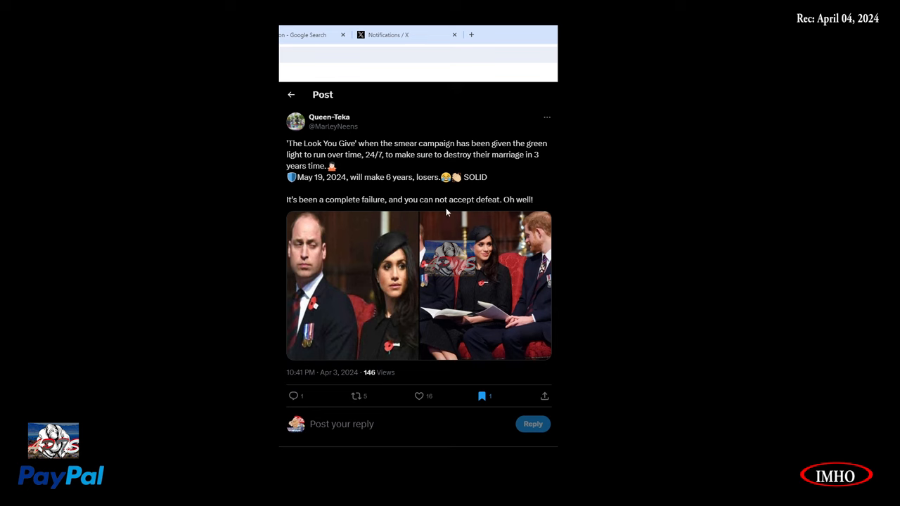
mouse_move(503, 217)
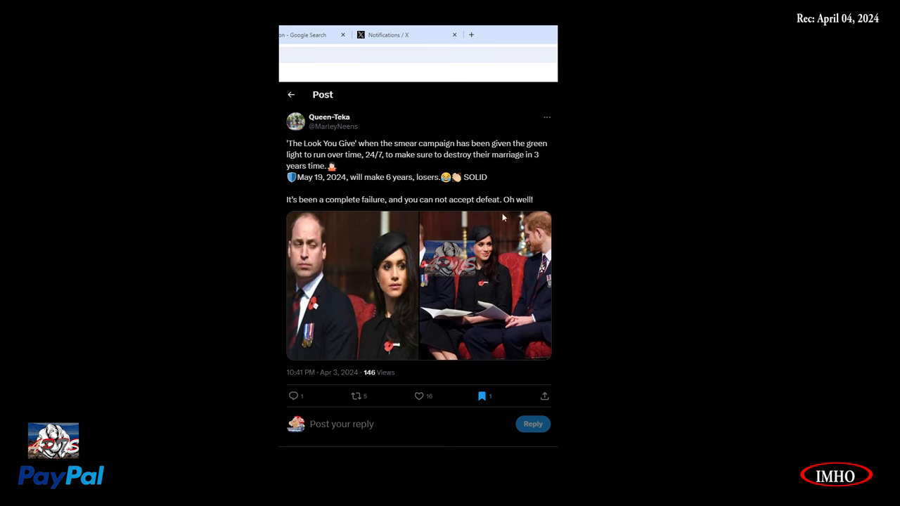
mouse_move(315, 291)
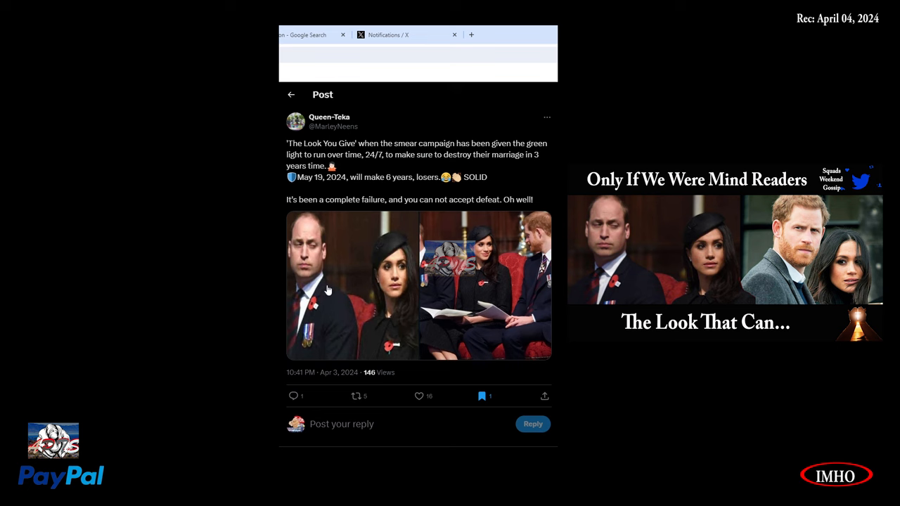
mouse_move(332, 295)
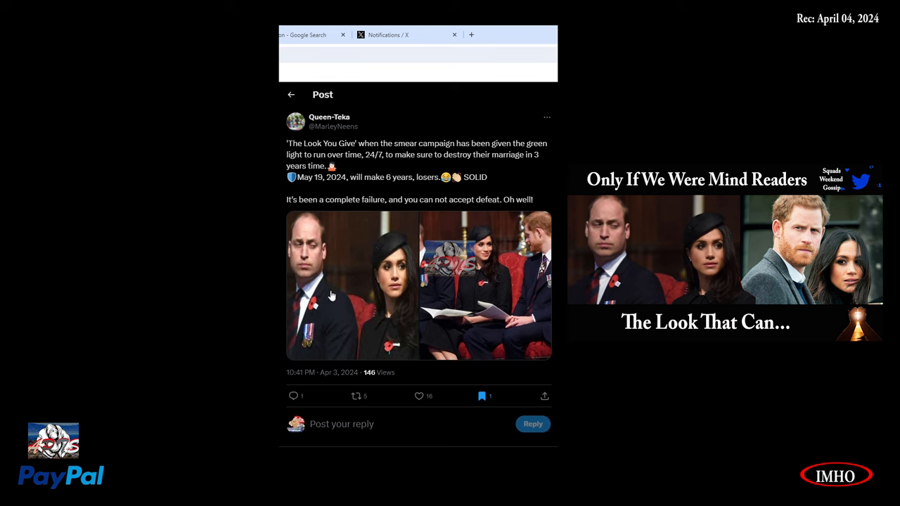
mouse_move(344, 273)
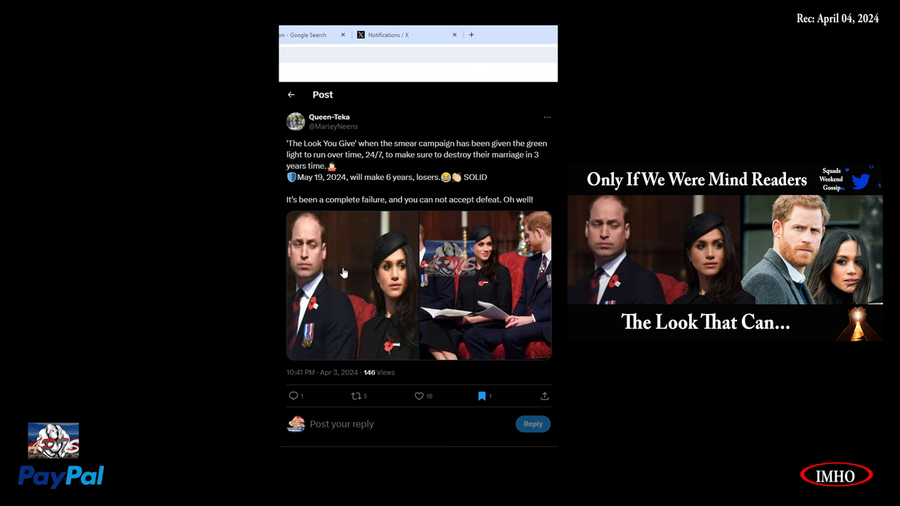
mouse_move(389, 344)
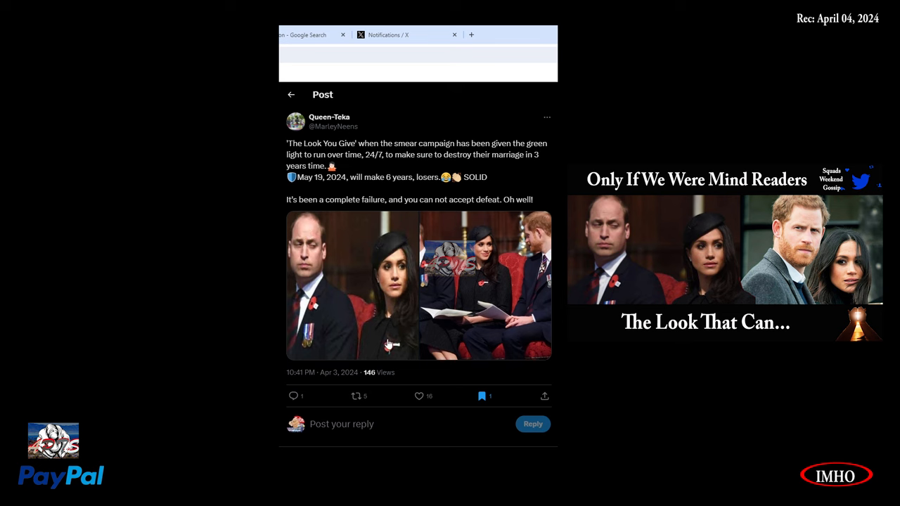
mouse_move(363, 227)
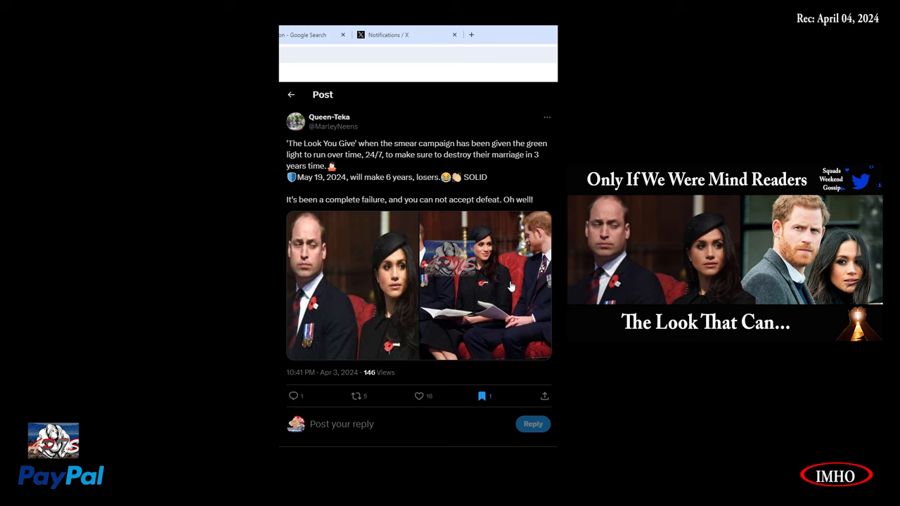
left_click(485, 285)
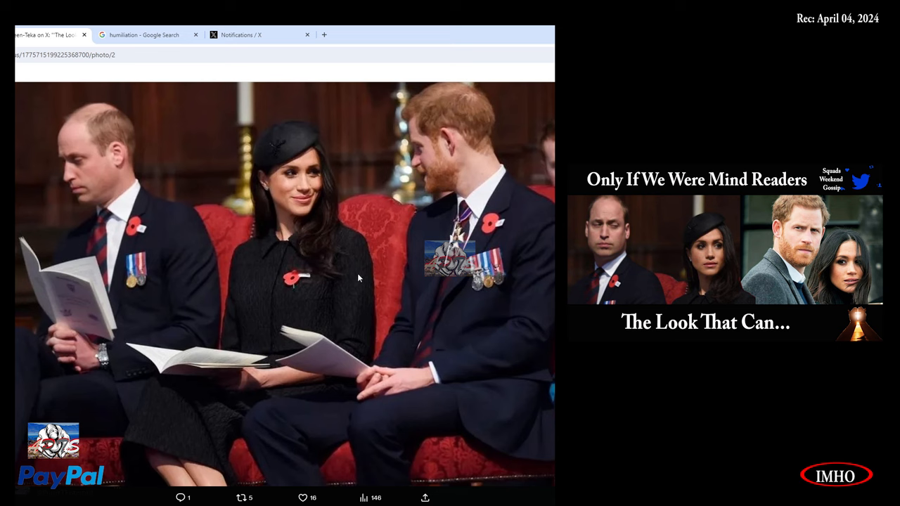
mouse_move(39, 380)
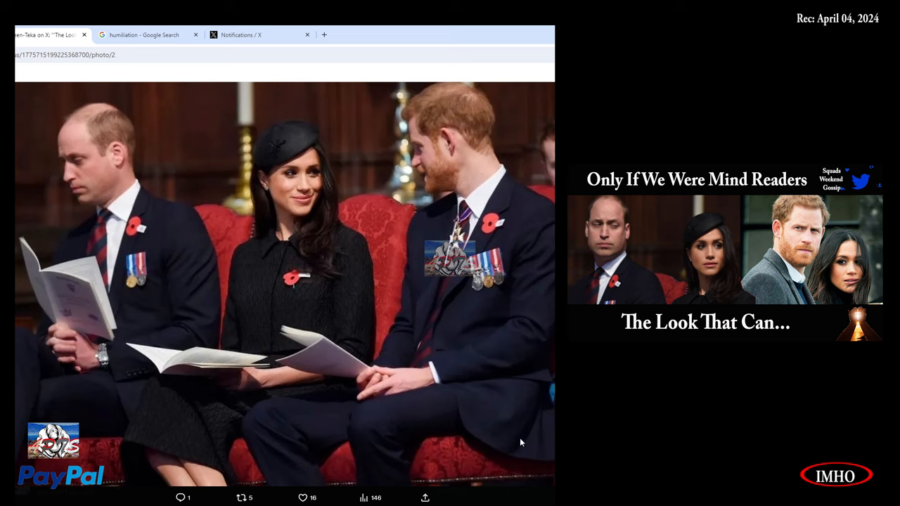
mouse_move(72, 266)
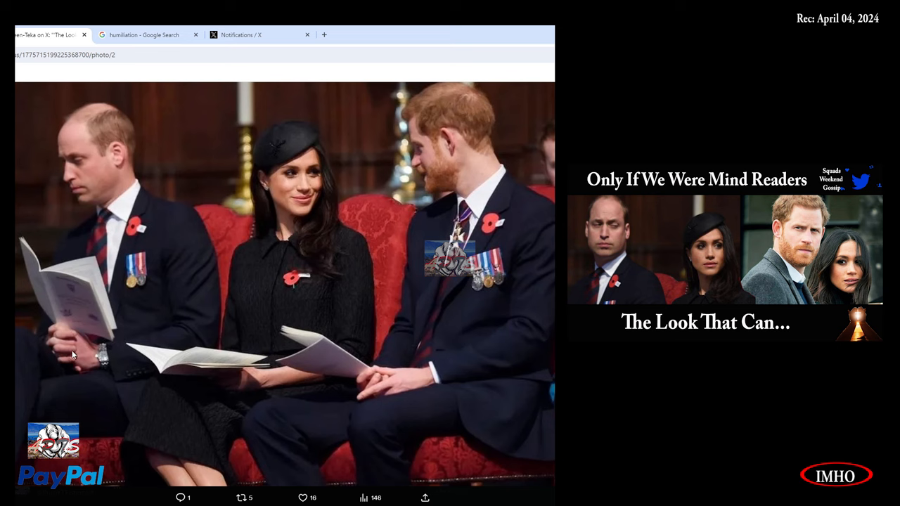
mouse_move(342, 276)
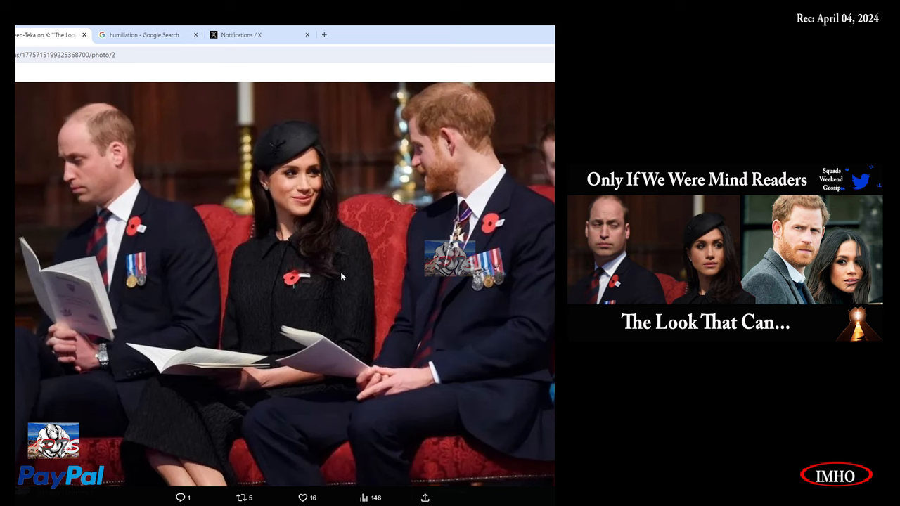
mouse_move(110, 241)
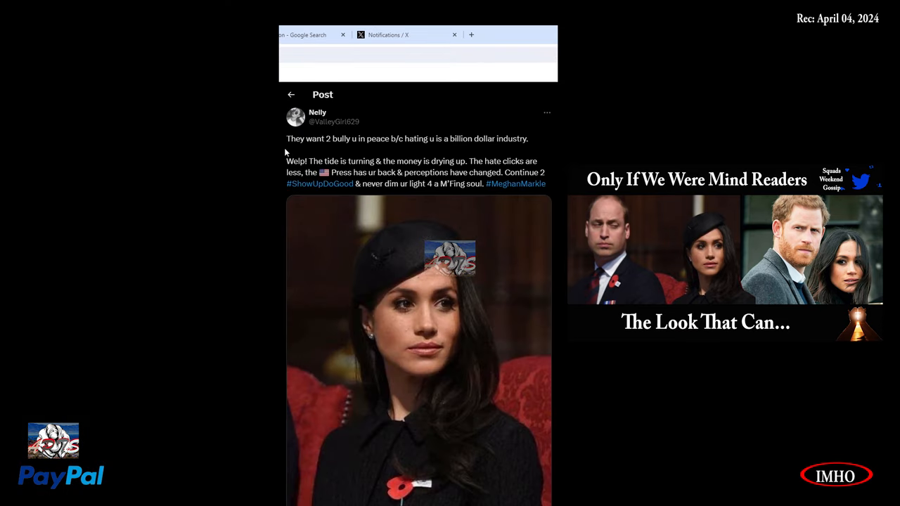
mouse_move(334, 158)
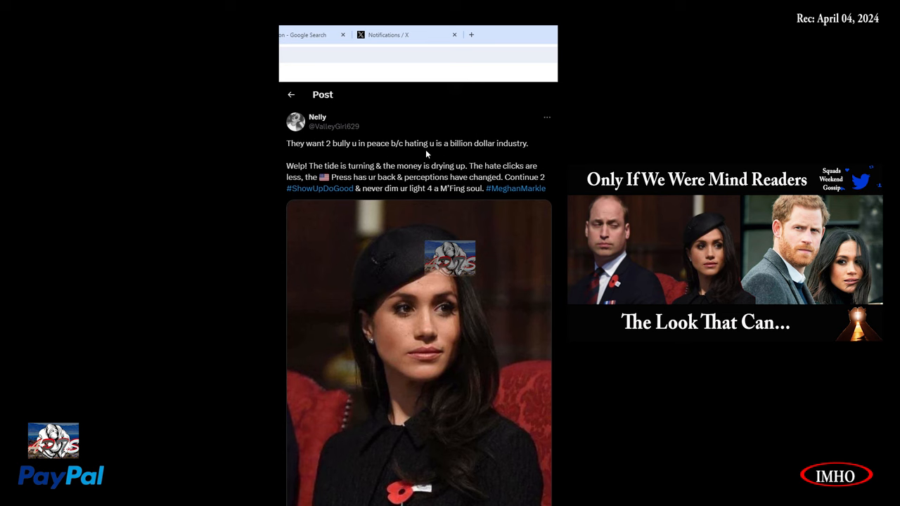
mouse_move(538, 160)
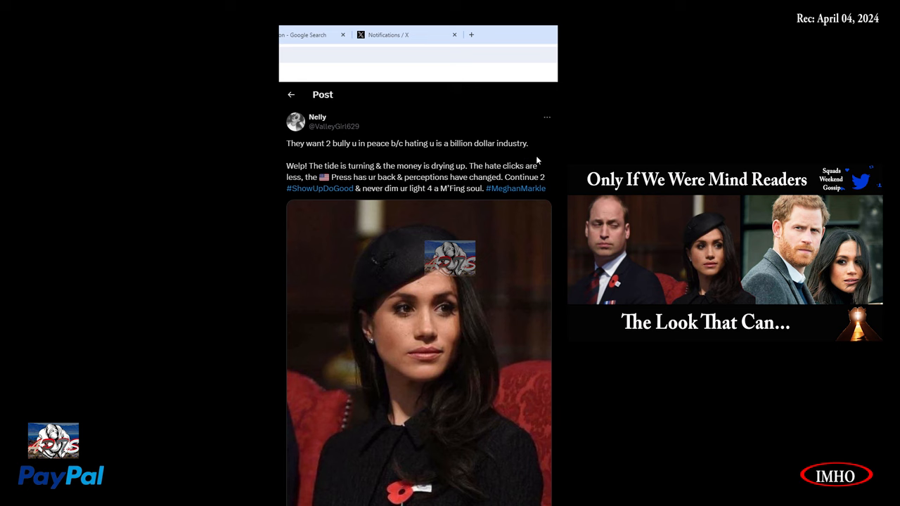
mouse_move(385, 175)
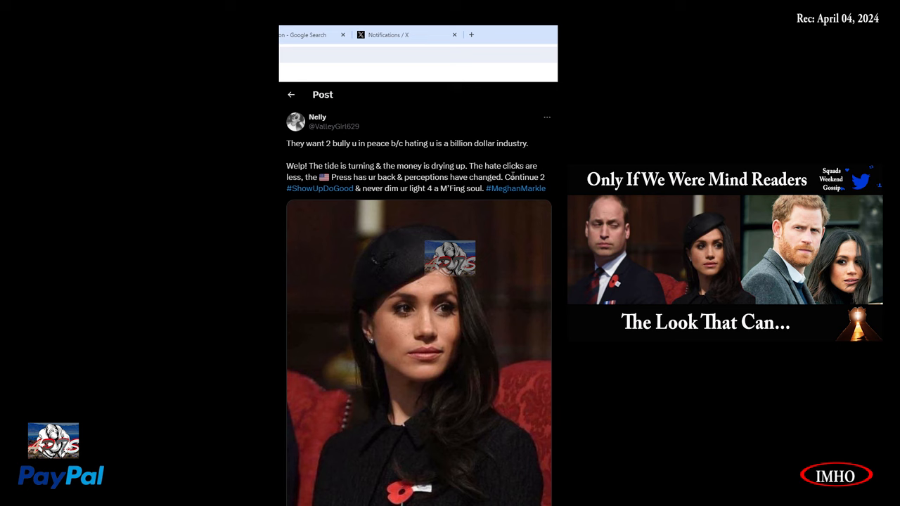
mouse_move(320, 188)
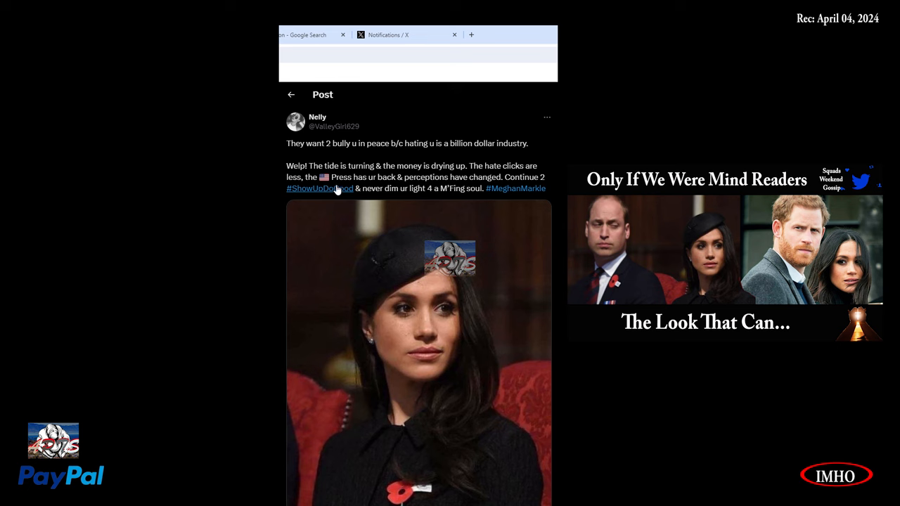
mouse_move(464, 186)
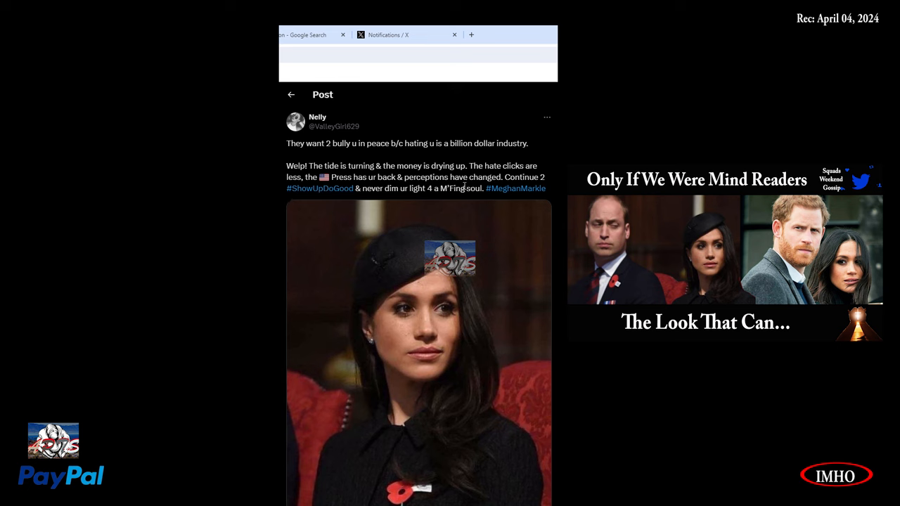
mouse_move(344, 199)
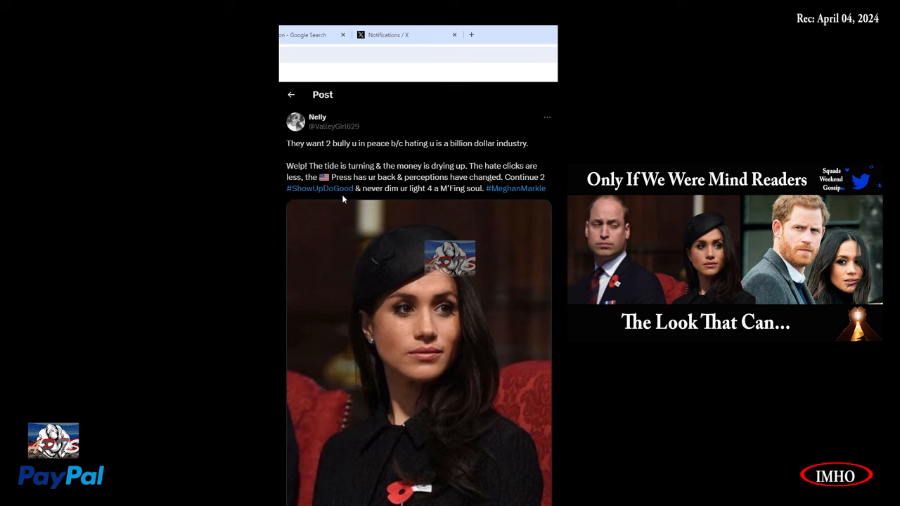
mouse_move(455, 203)
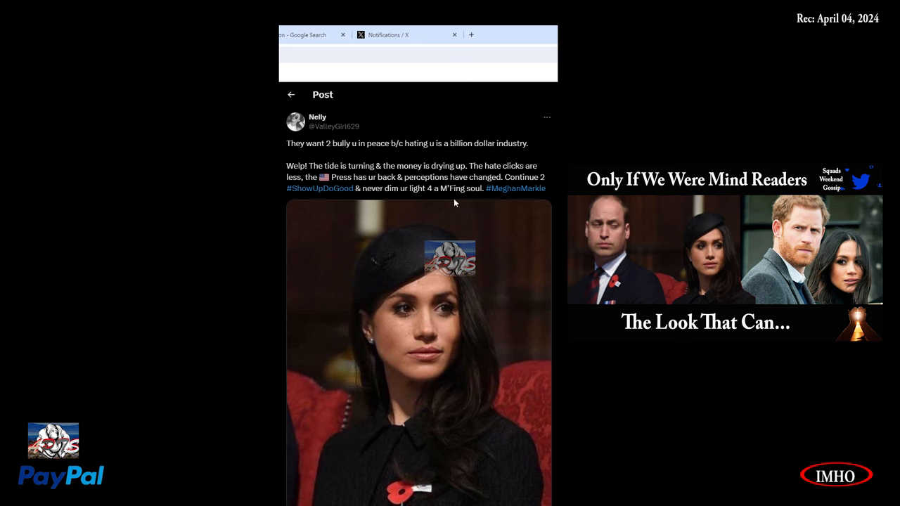
mouse_move(479, 193)
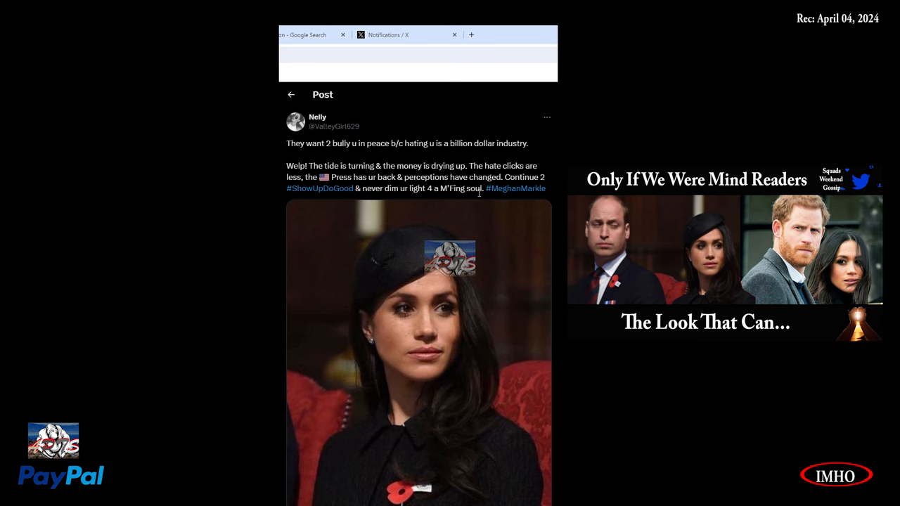
mouse_move(527, 217)
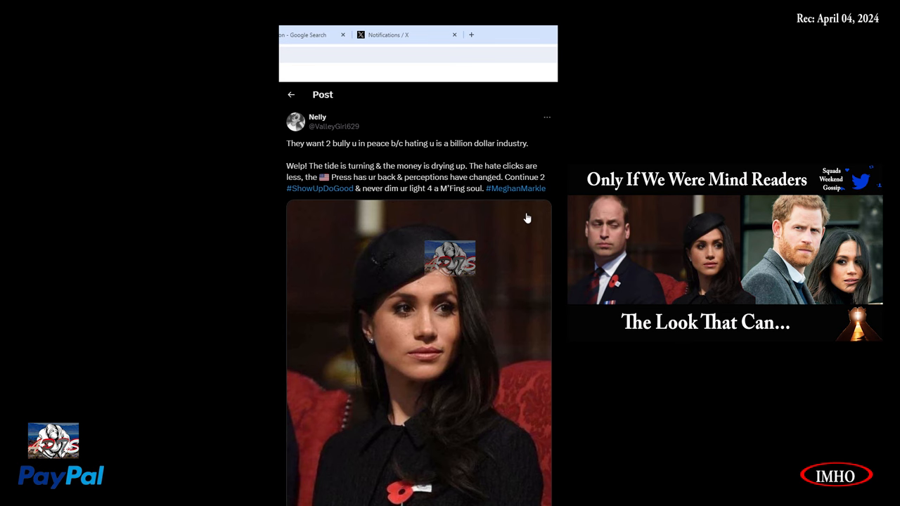
Step: Scroll Nelly's thread down to her 'Hating Meghan makes them money' Newsweek reply
scroll("down", 3)
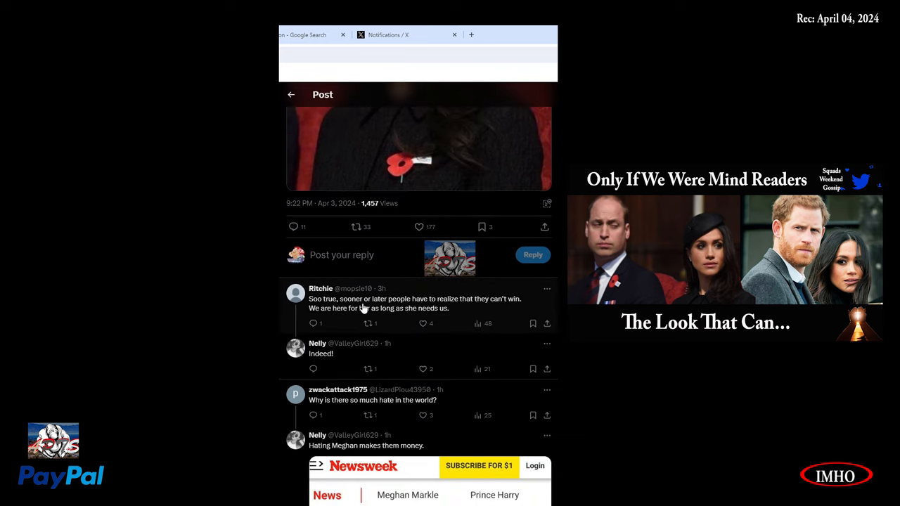
mouse_move(478, 310)
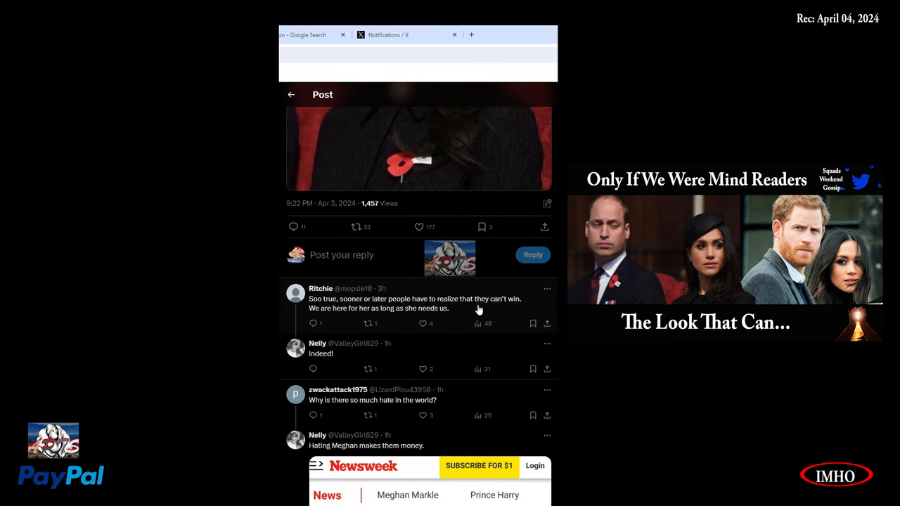
mouse_move(359, 320)
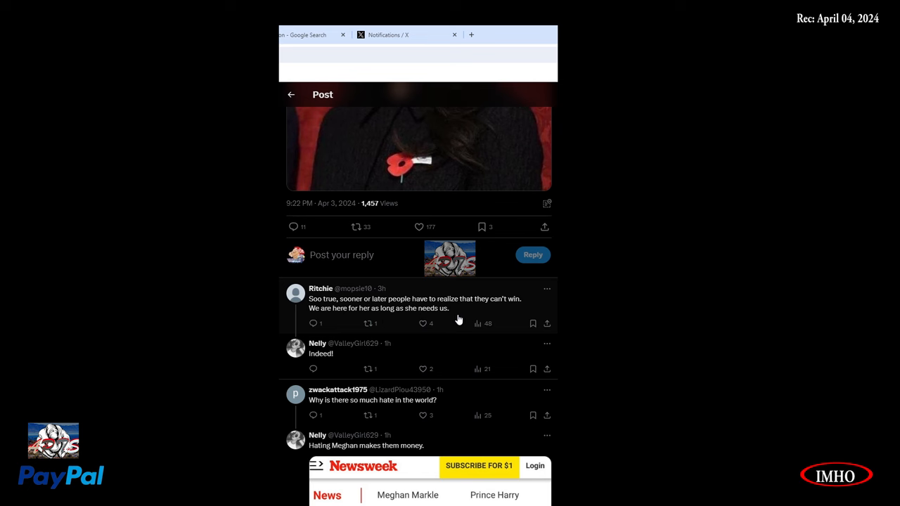
mouse_move(338, 383)
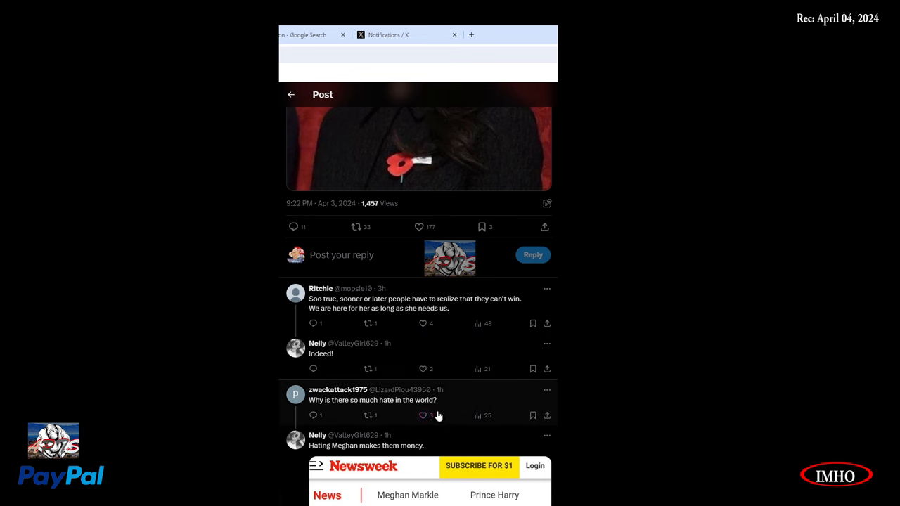
scroll("down", 3)
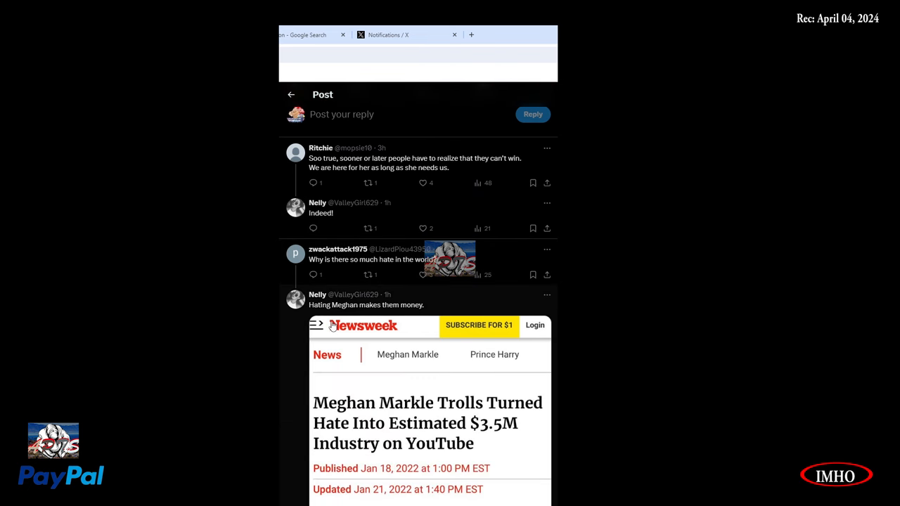
mouse_move(334, 331)
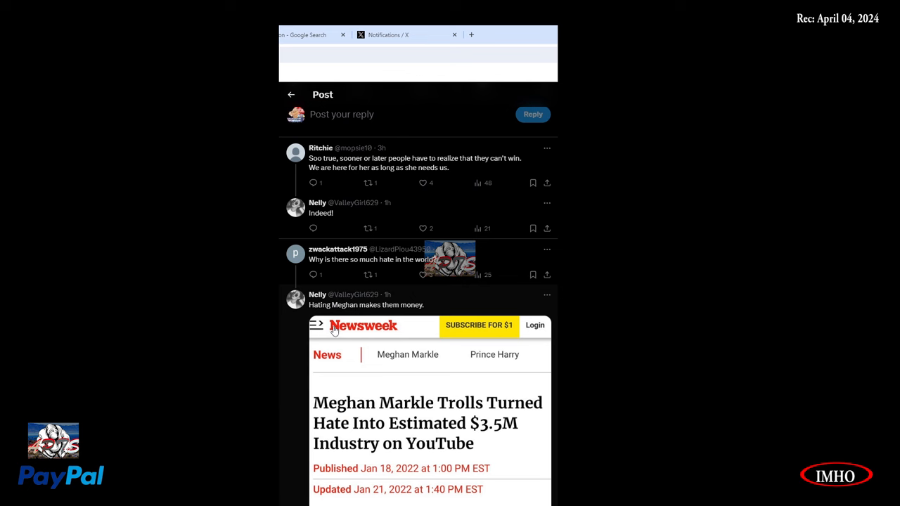
mouse_move(336, 340)
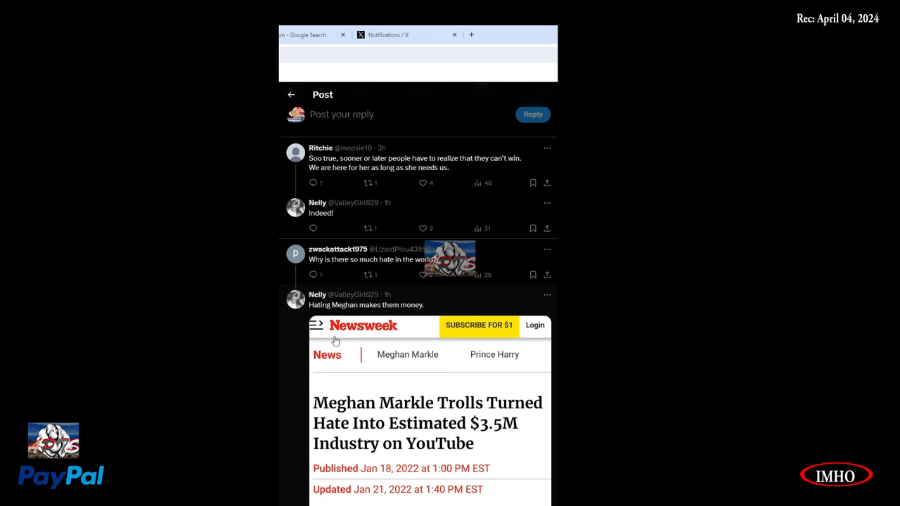
mouse_move(327, 343)
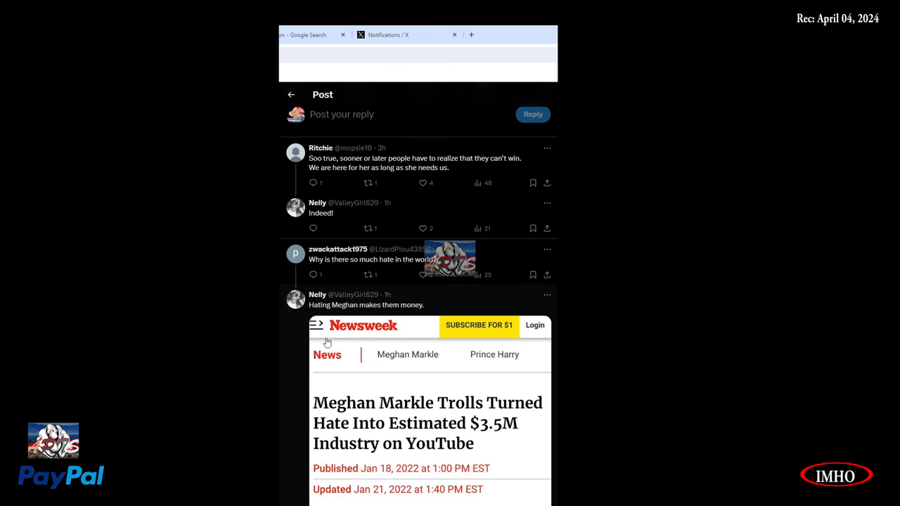
mouse_move(305, 355)
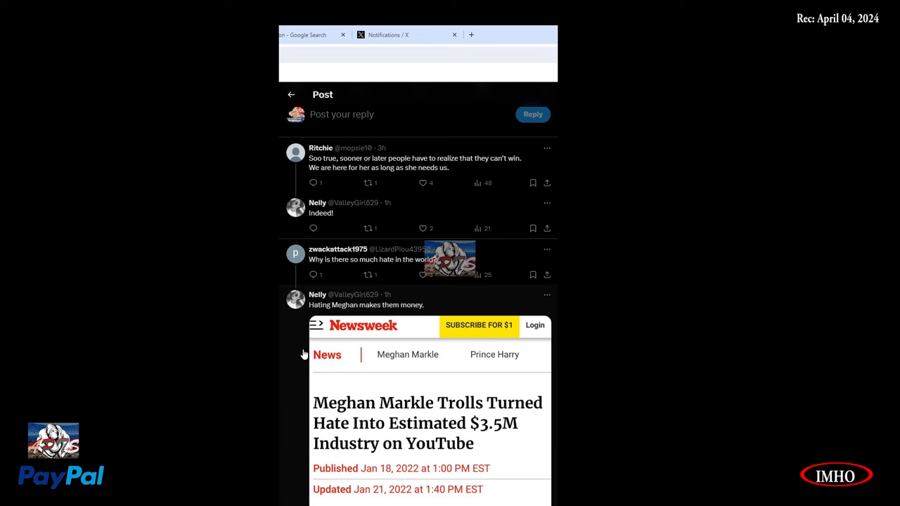
mouse_move(283, 362)
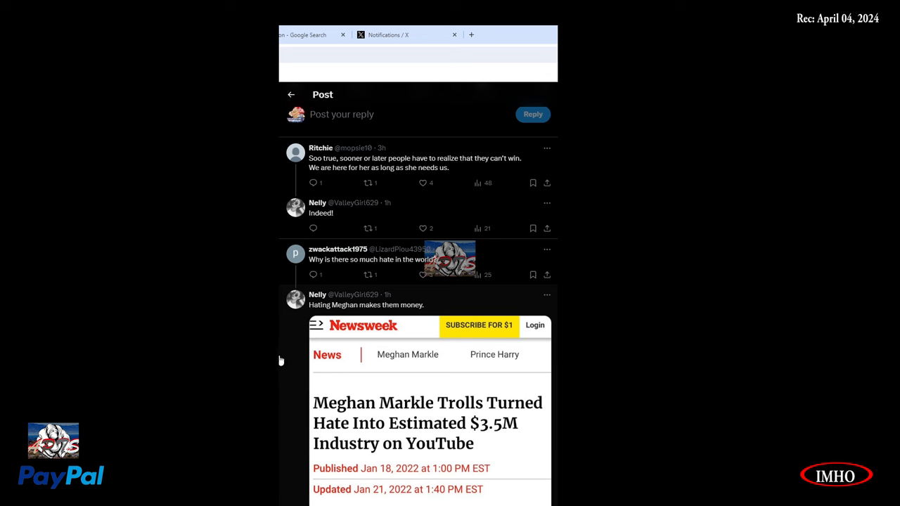
mouse_move(331, 298)
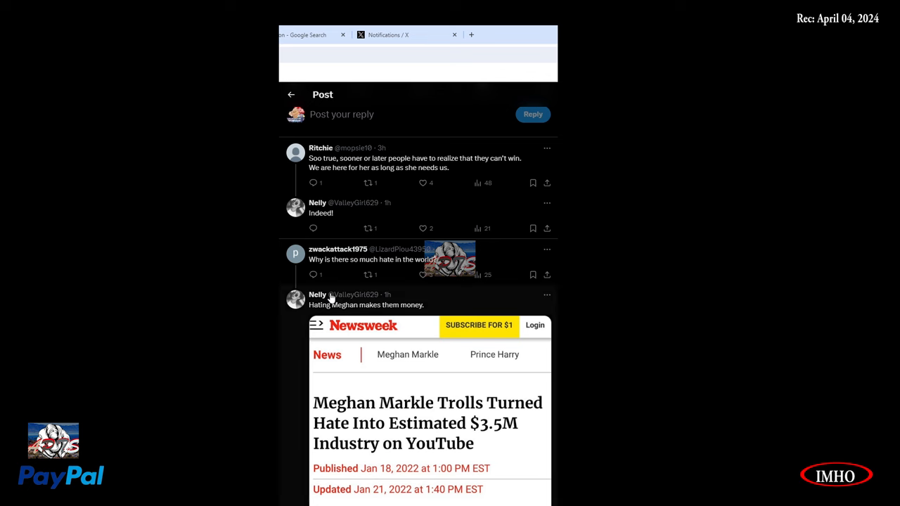
mouse_move(433, 324)
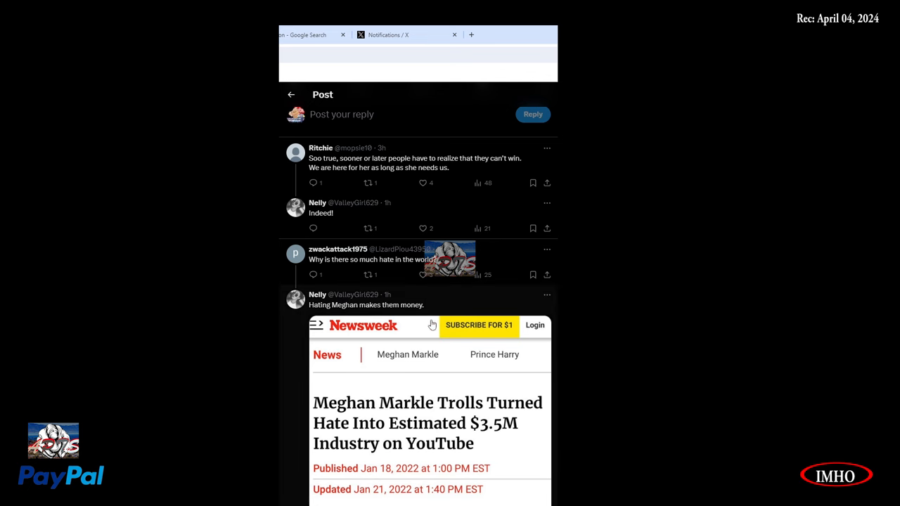
Step: Scroll past the Newsweek screenshot to later replies and the Daily Express Sharon Osbourne post
scroll("down", 3)
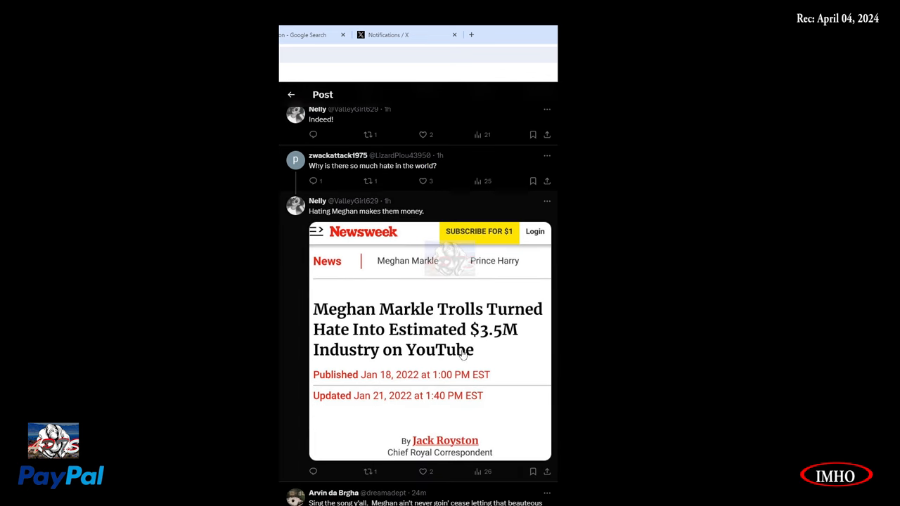
mouse_move(502, 350)
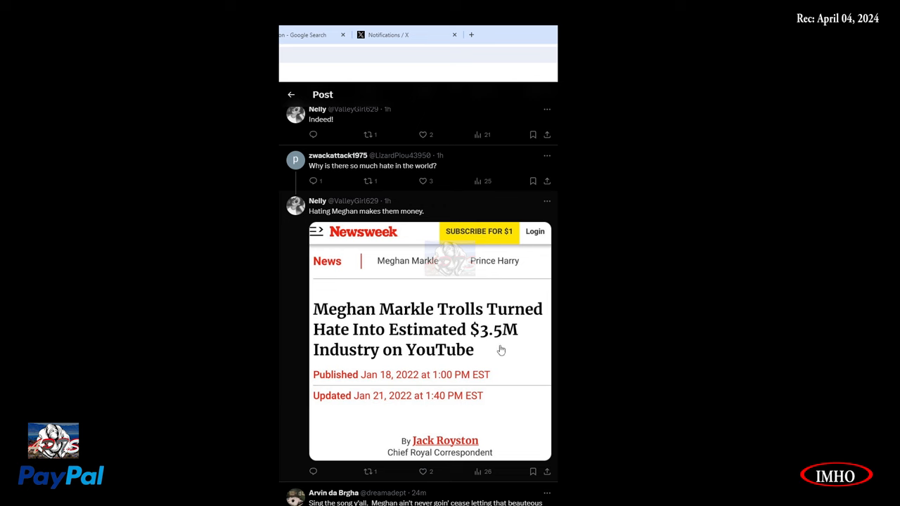
mouse_move(516, 367)
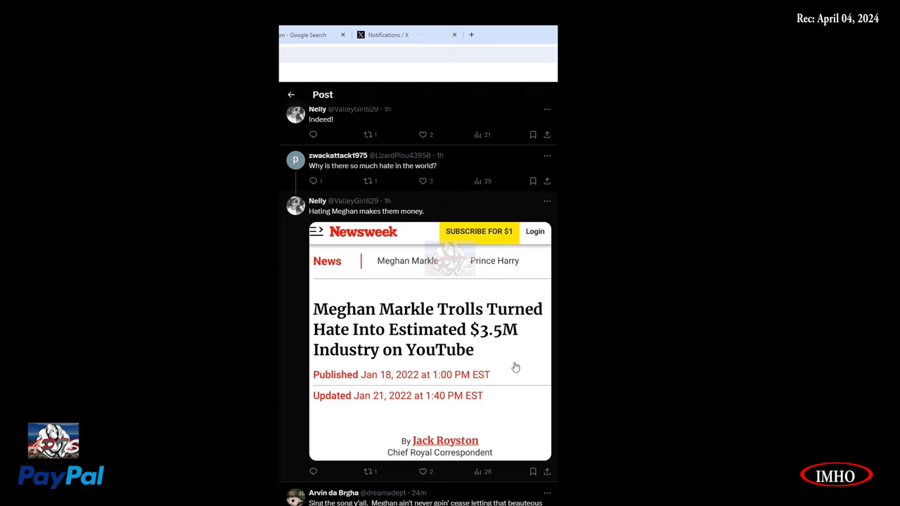
mouse_move(454, 342)
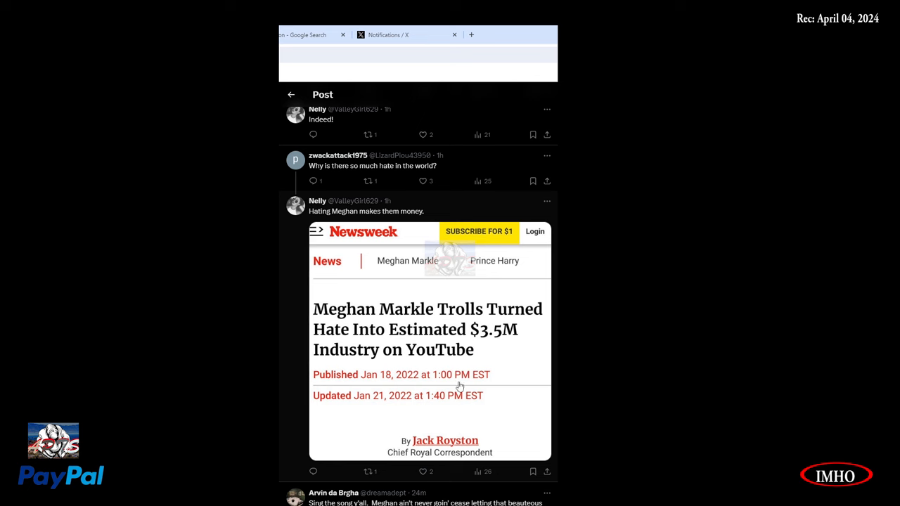
mouse_move(338, 422)
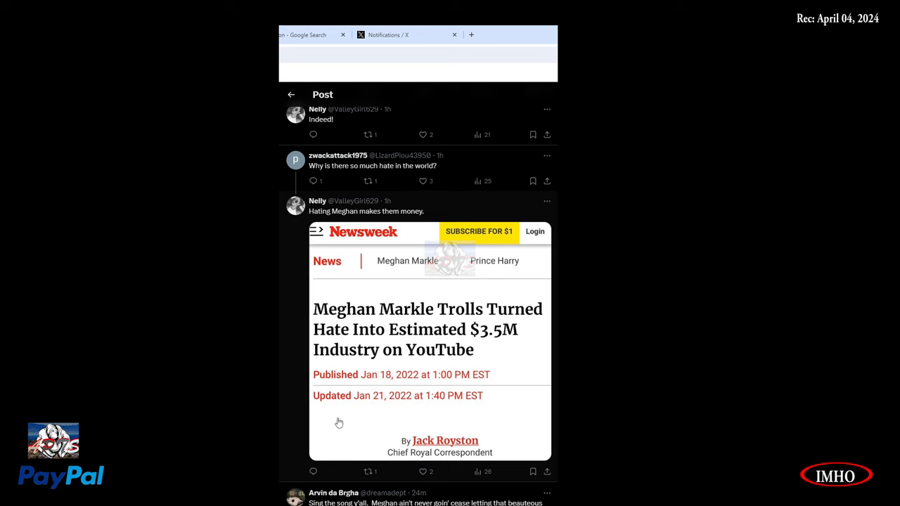
mouse_move(414, 483)
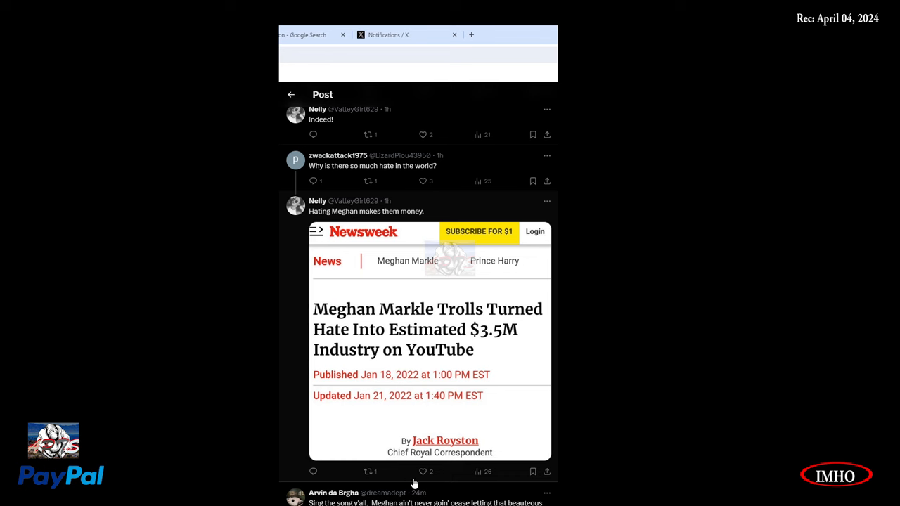
scroll("down", 3)
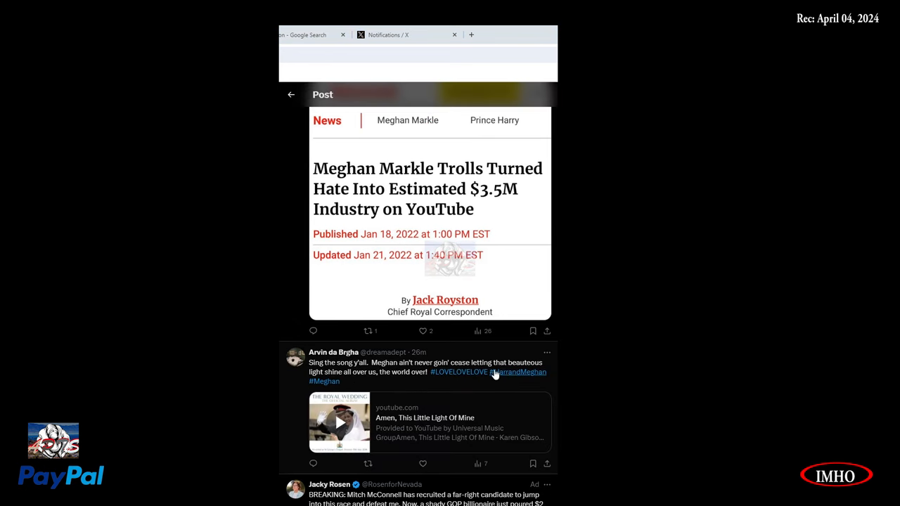
mouse_move(376, 385)
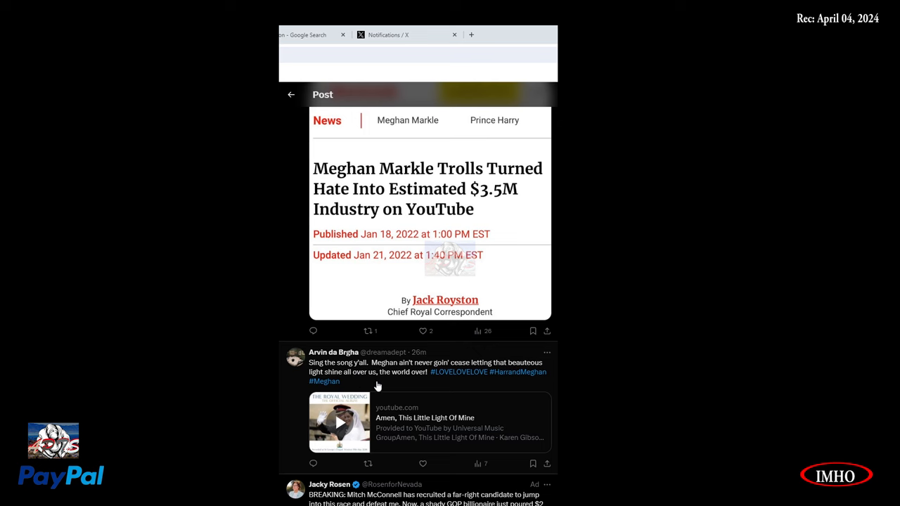
mouse_move(369, 408)
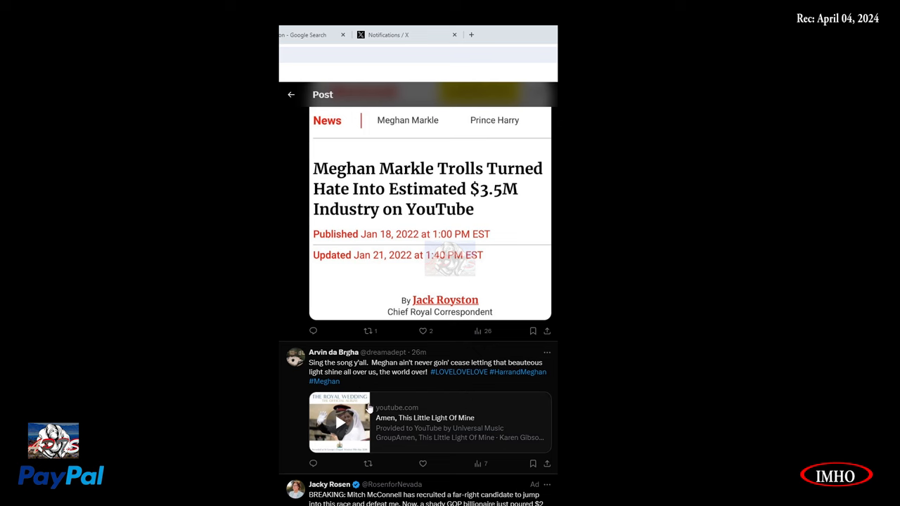
scroll("down", 3)
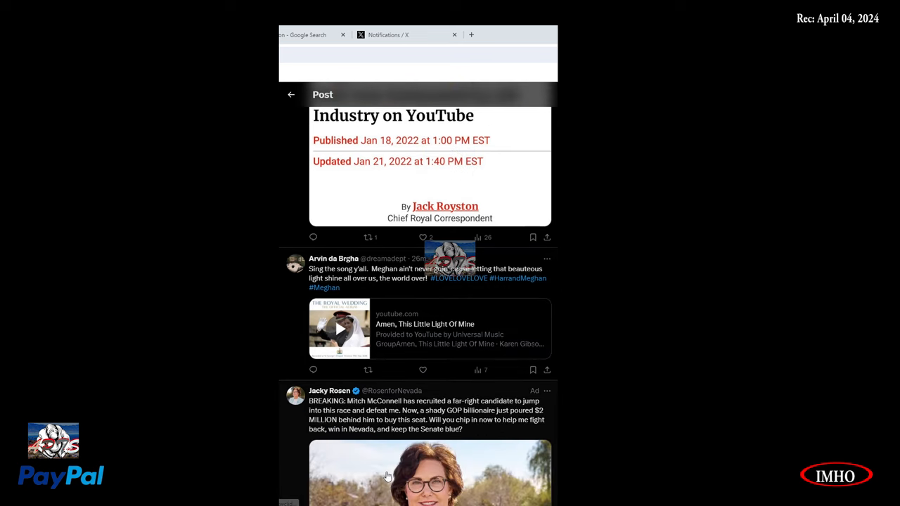
scroll("up", 3)
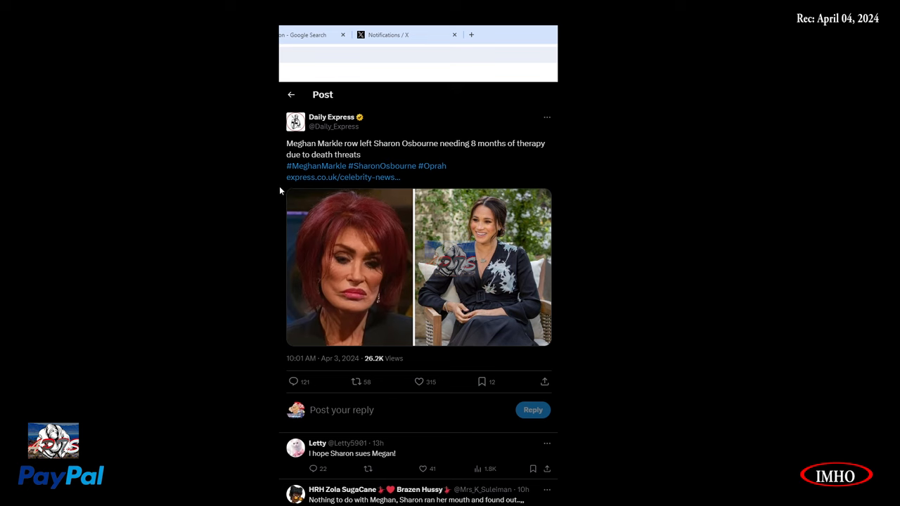
mouse_move(345, 204)
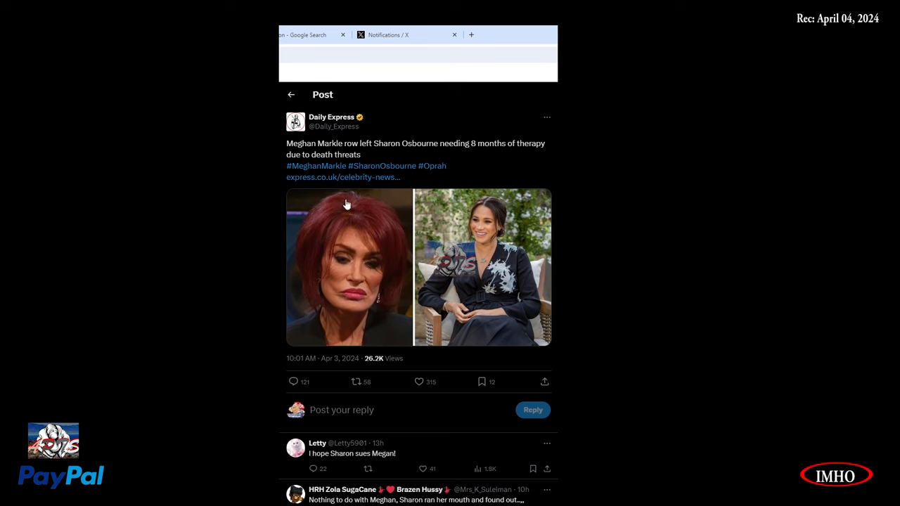
mouse_move(378, 160)
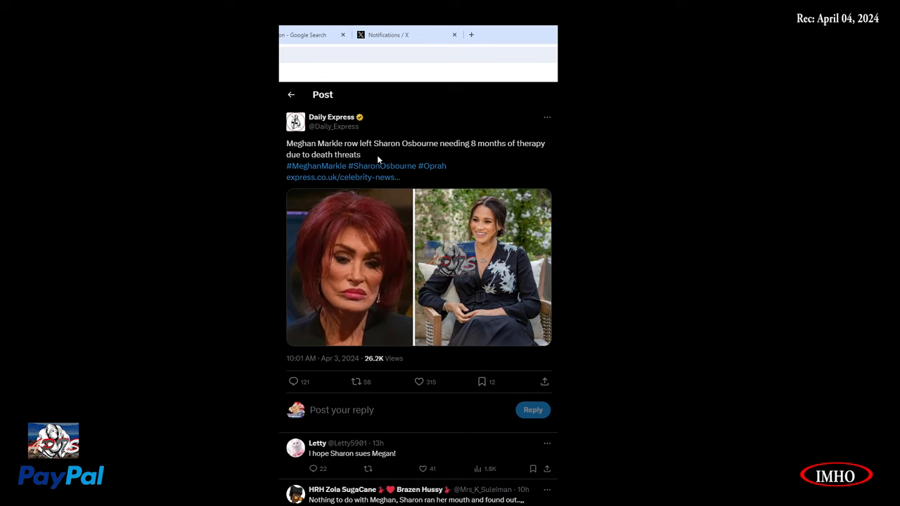
mouse_move(377, 312)
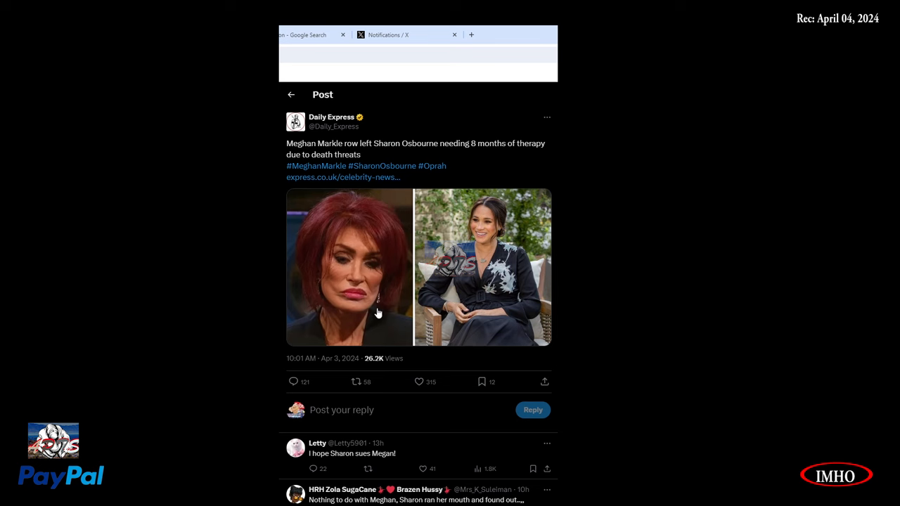
mouse_move(461, 295)
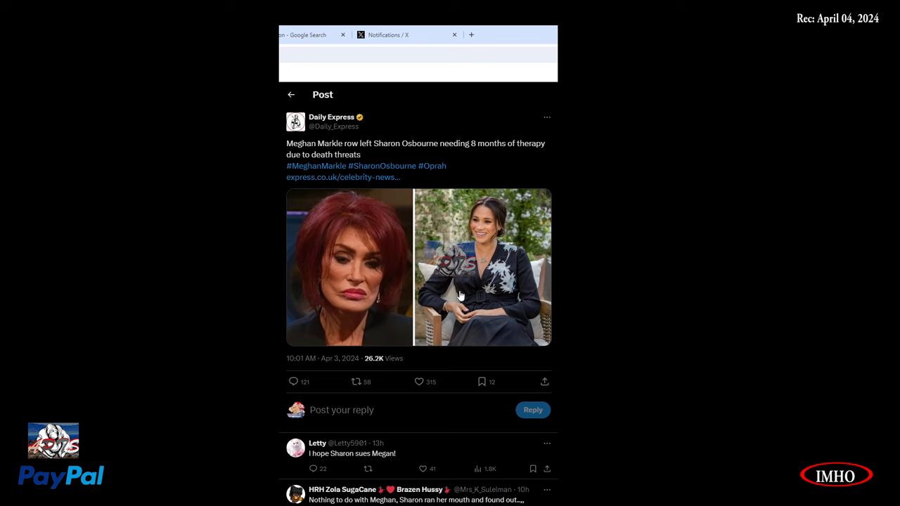
Step: Open the Daily Express Sharon Osbourne therapy post and reach THE SUSSEX SOLDIER's reply
scroll("down", 3)
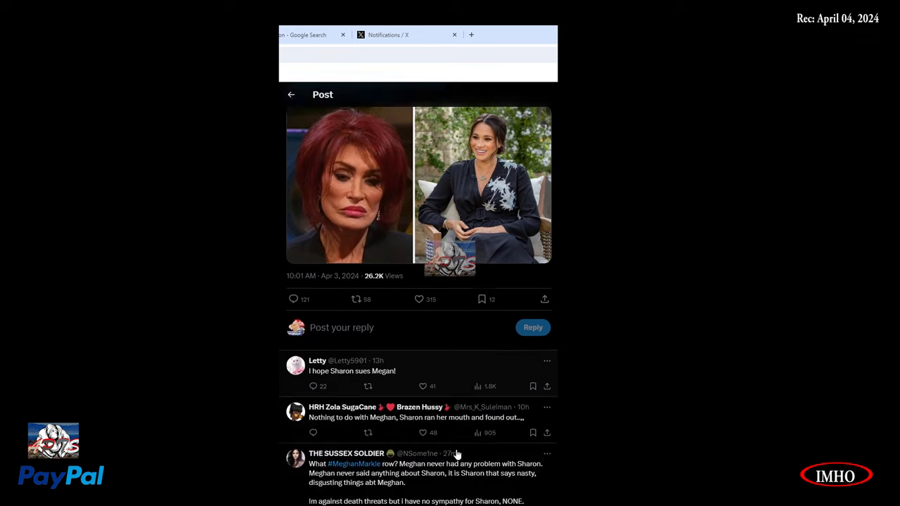
scroll("down", 3)
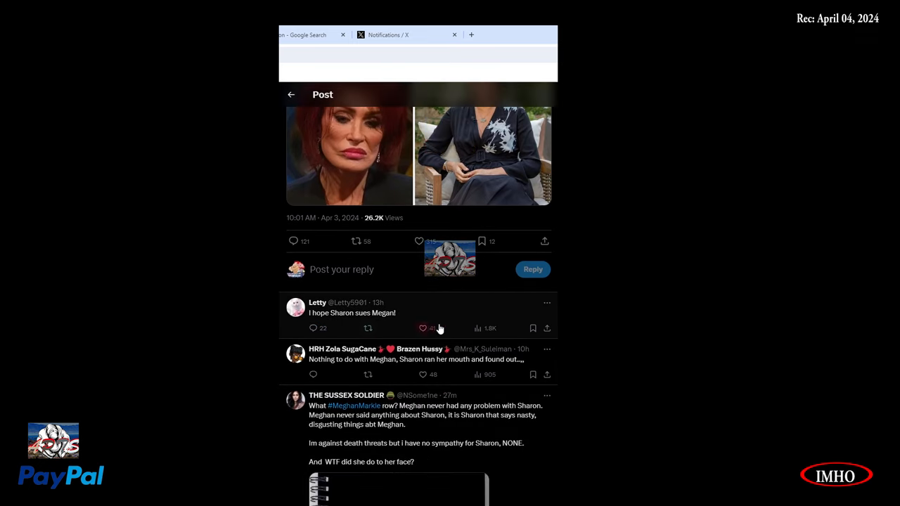
left_click(423, 328)
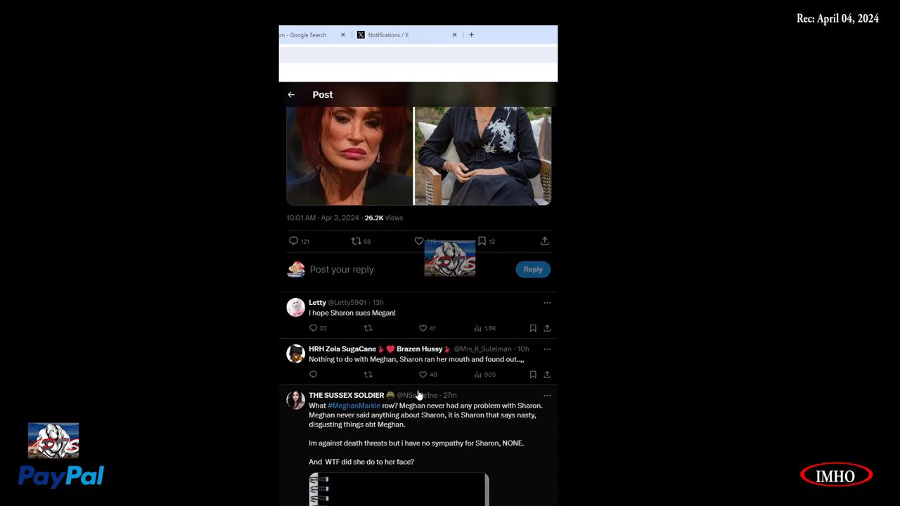
mouse_move(418, 395)
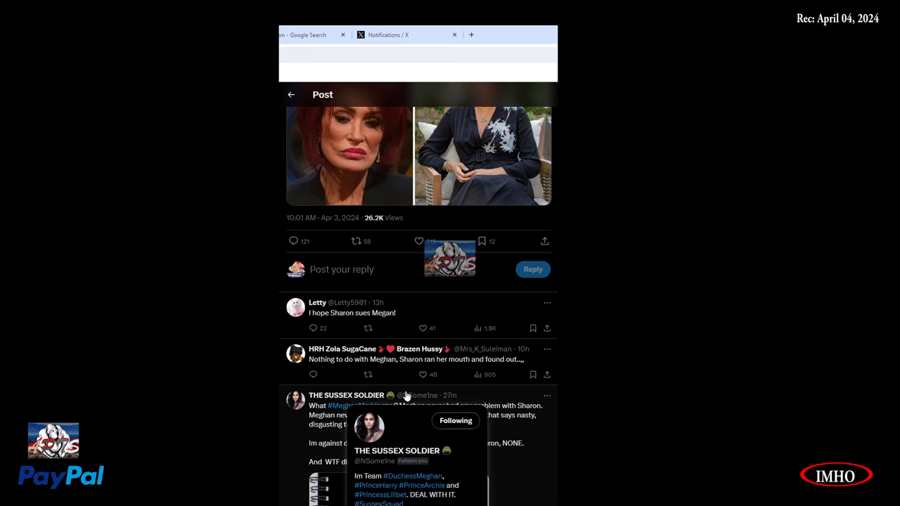
mouse_move(393, 384)
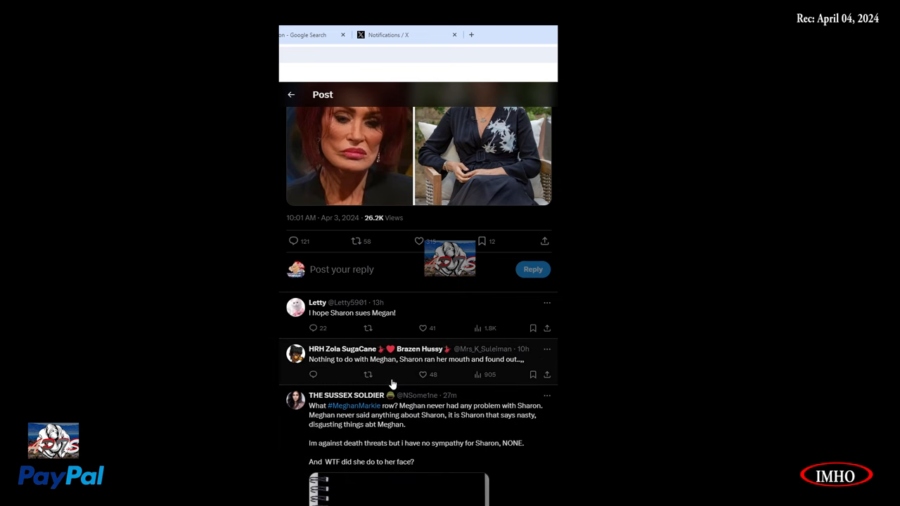
mouse_move(353, 192)
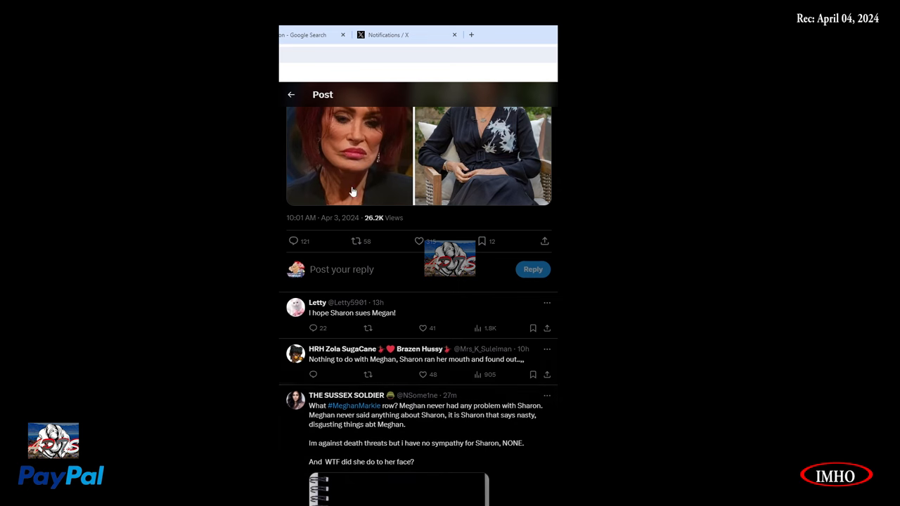
mouse_move(479, 374)
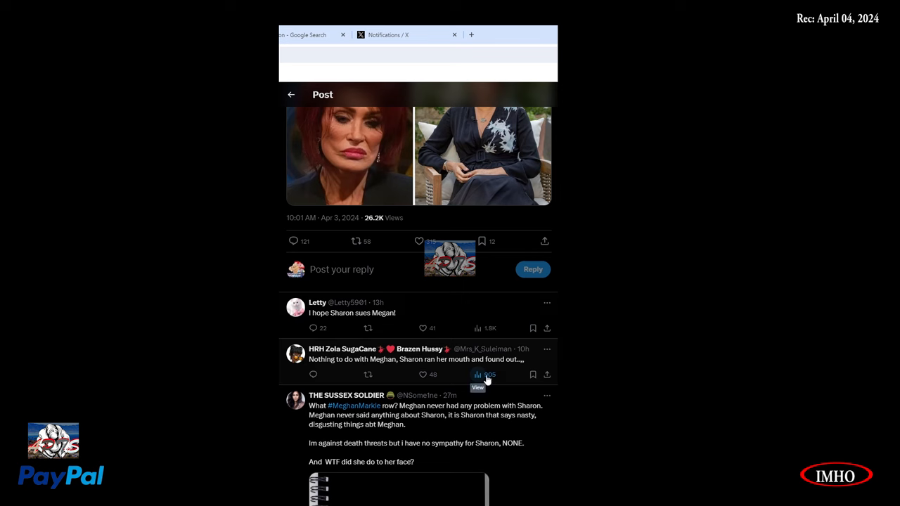
mouse_move(466, 365)
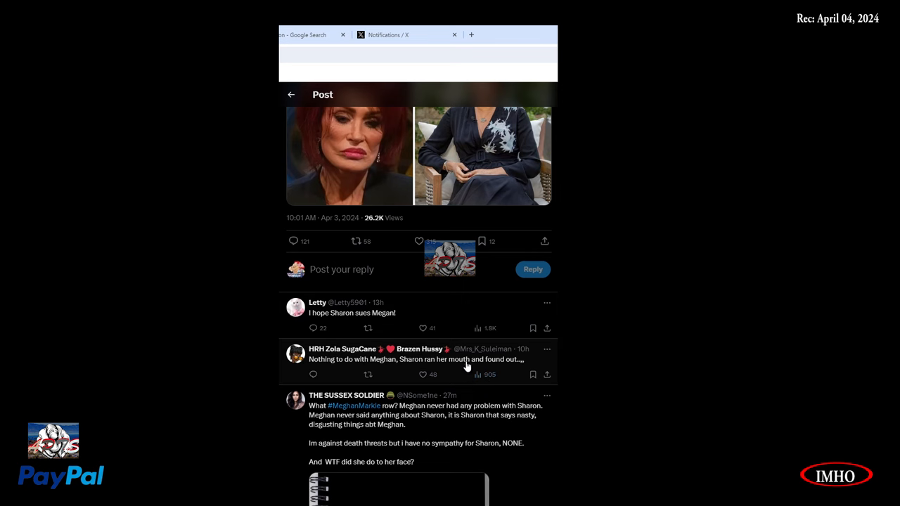
mouse_move(354, 405)
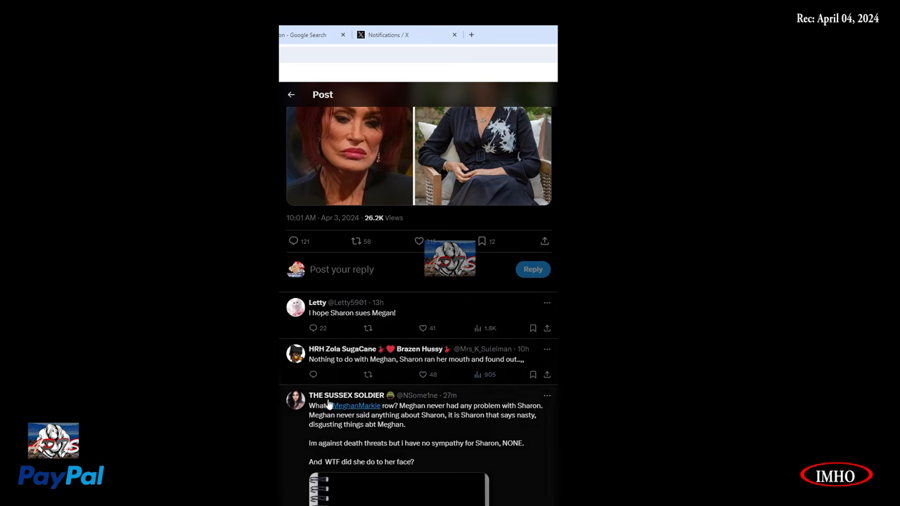
left_click(351, 313)
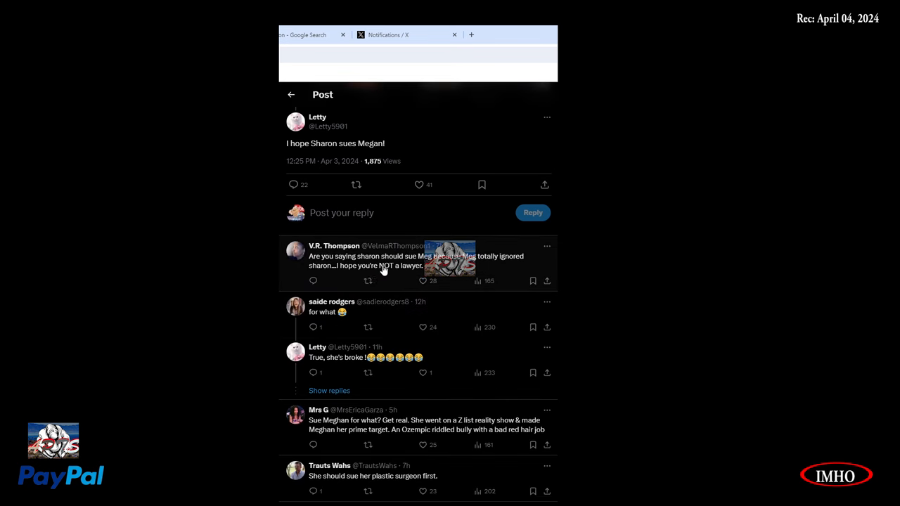
mouse_move(514, 270)
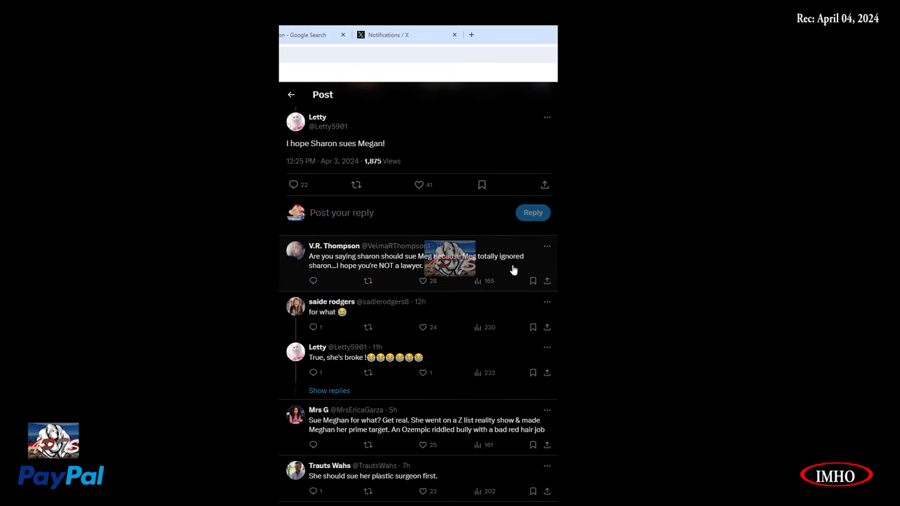
mouse_move(393, 280)
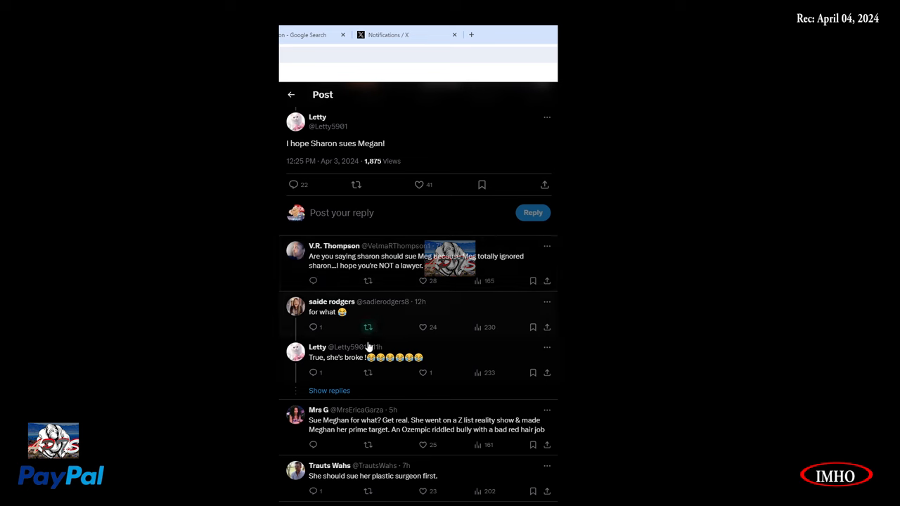
mouse_move(345, 373)
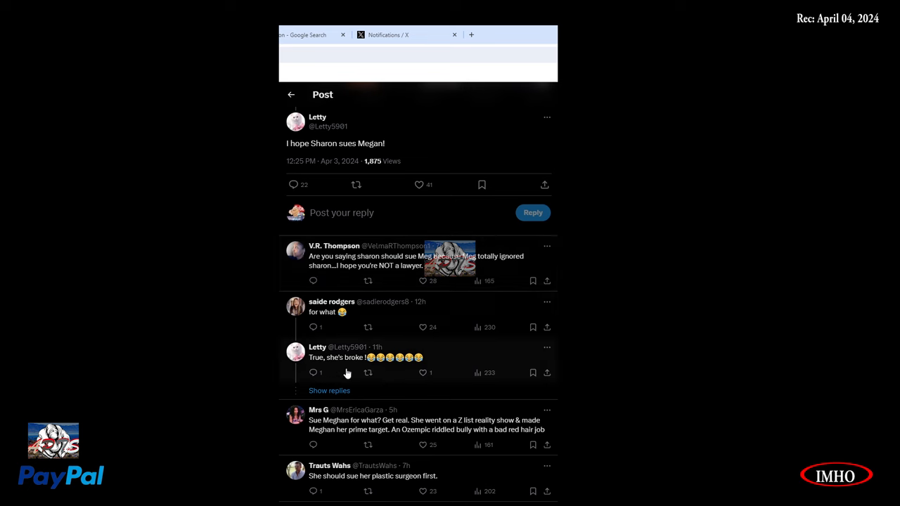
scroll("down", 3)
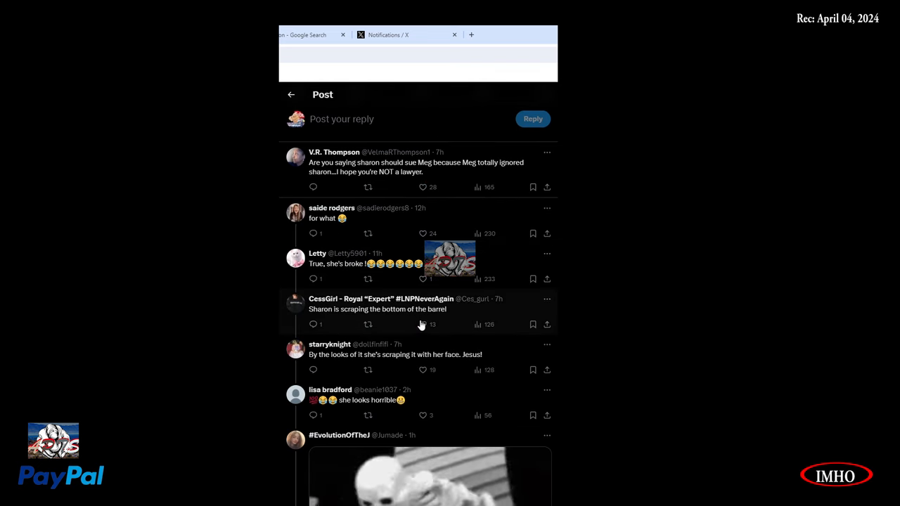
mouse_move(385, 370)
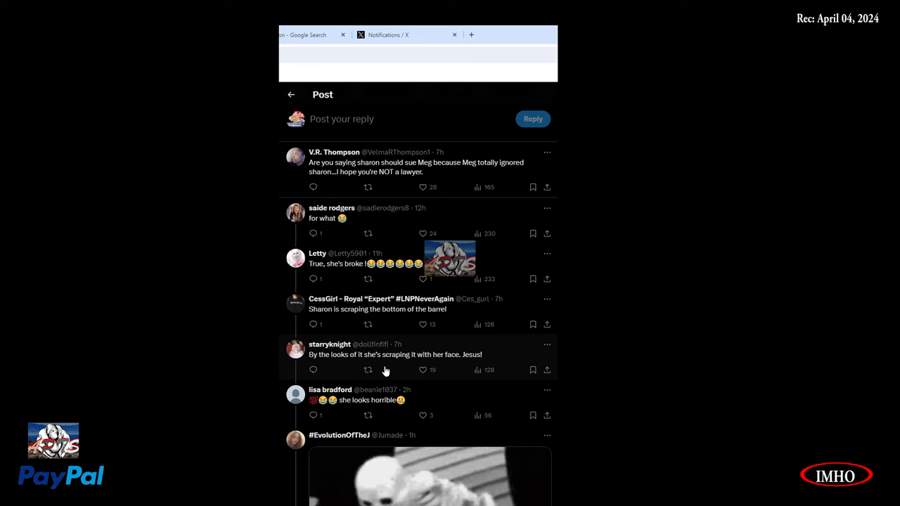
mouse_move(480, 371)
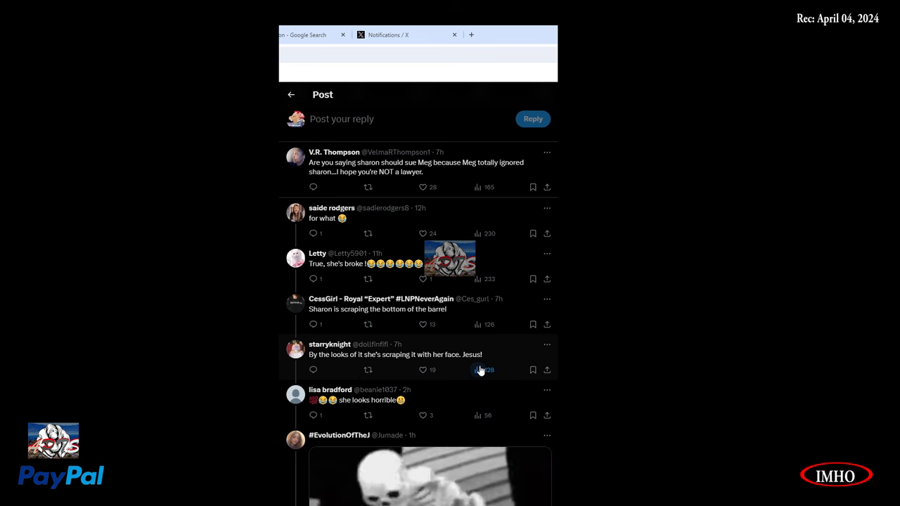
scroll("down", 3)
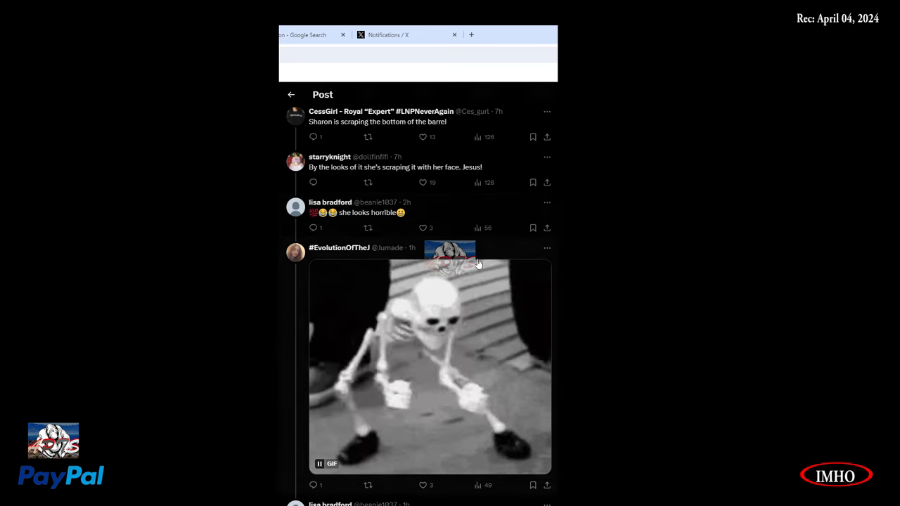
scroll("down", 3)
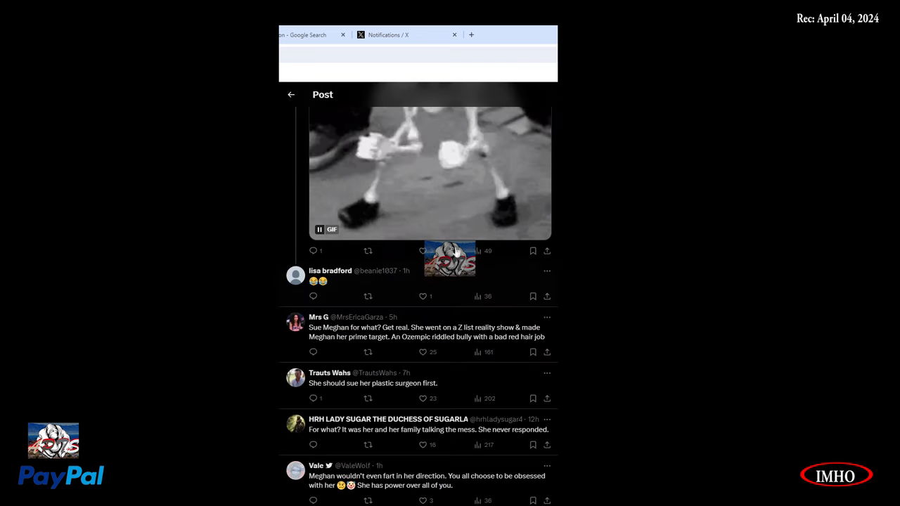
scroll("down", 3)
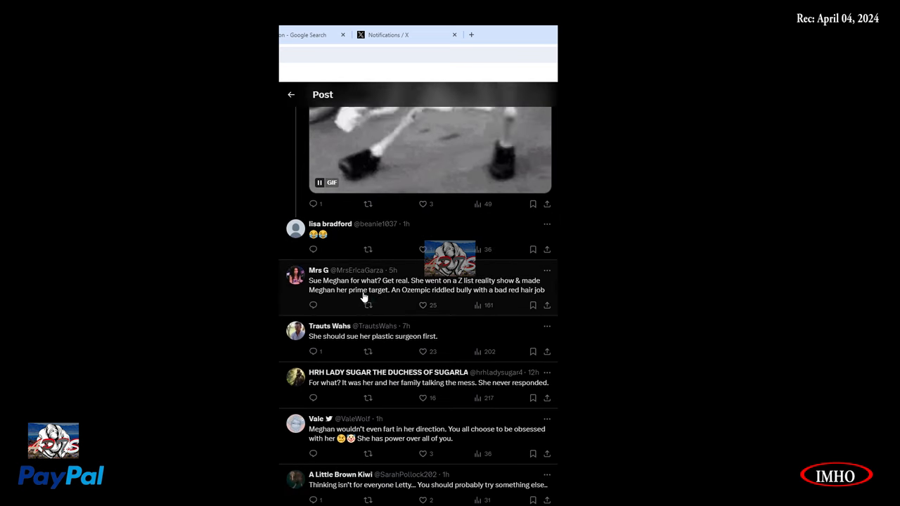
mouse_move(457, 291)
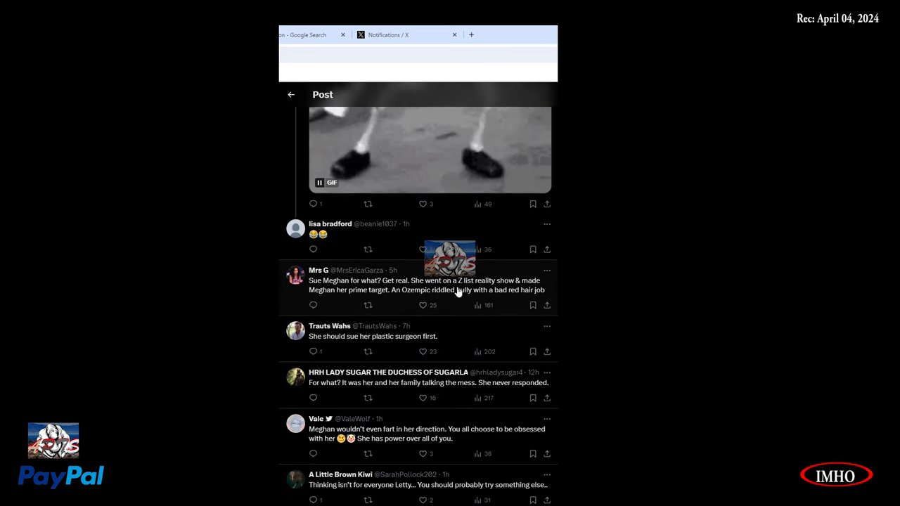
mouse_move(387, 303)
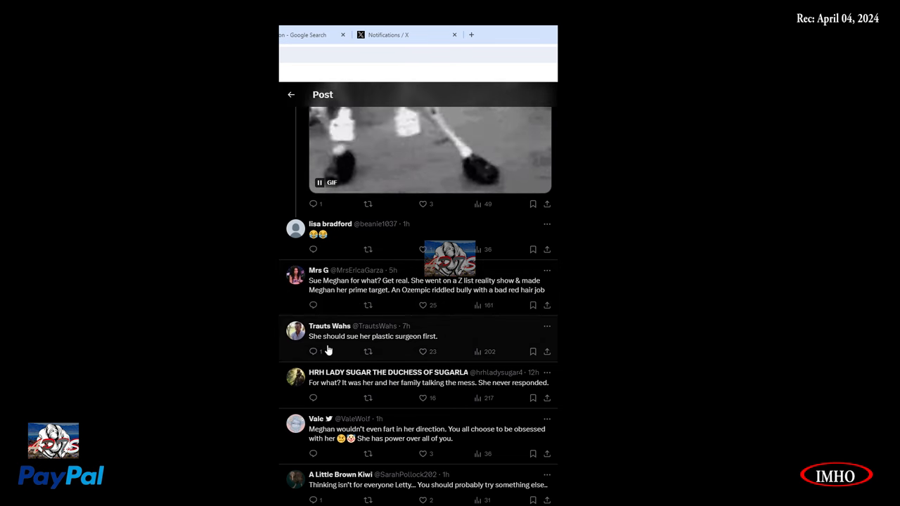
left_click(423, 351)
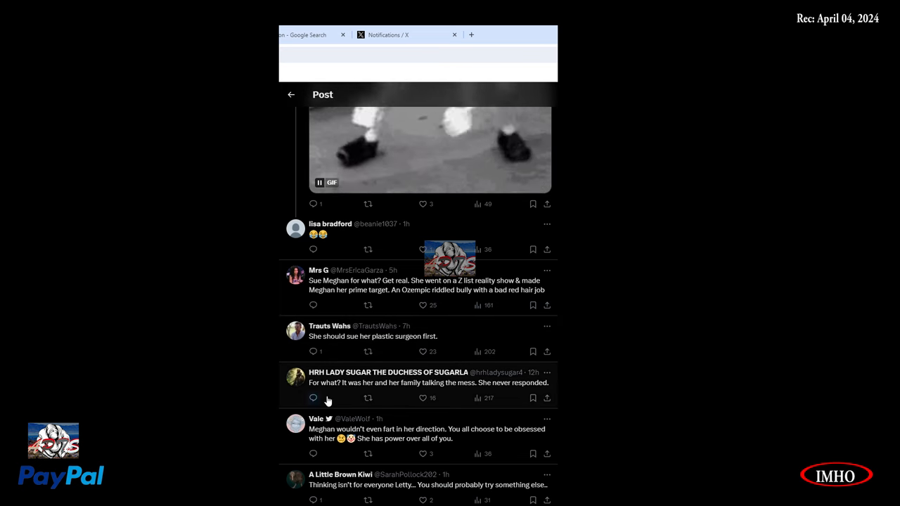
mouse_move(399, 394)
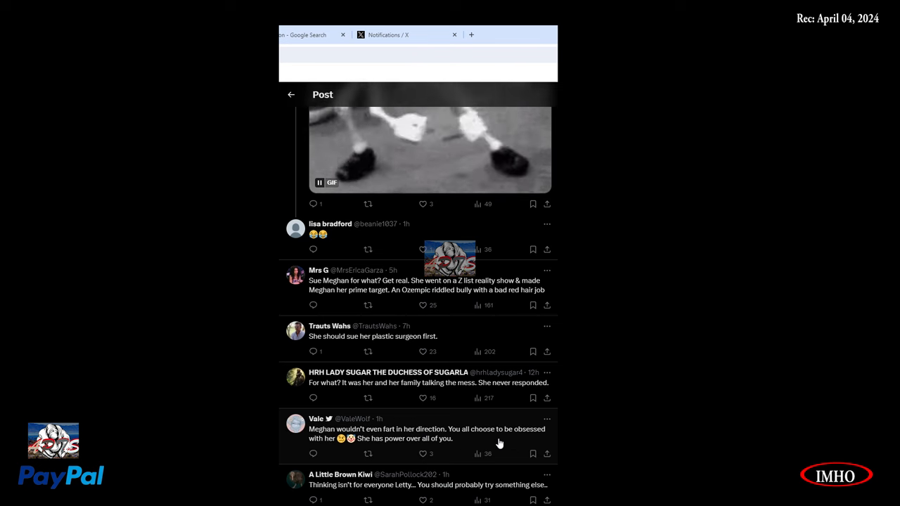
mouse_move(355, 453)
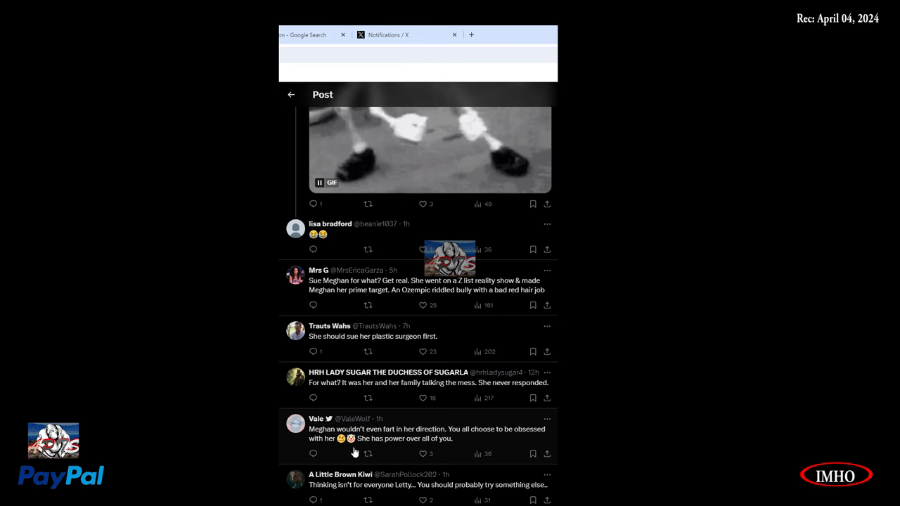
mouse_move(440, 451)
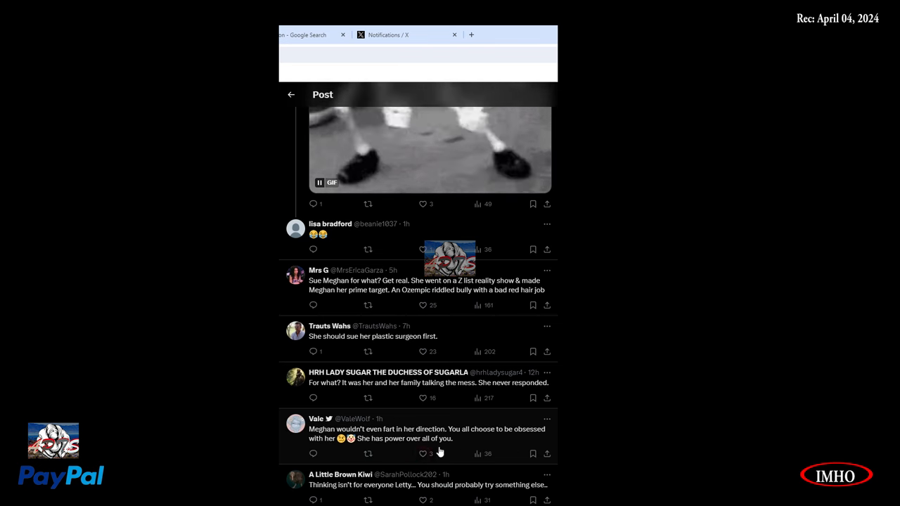
mouse_move(417, 498)
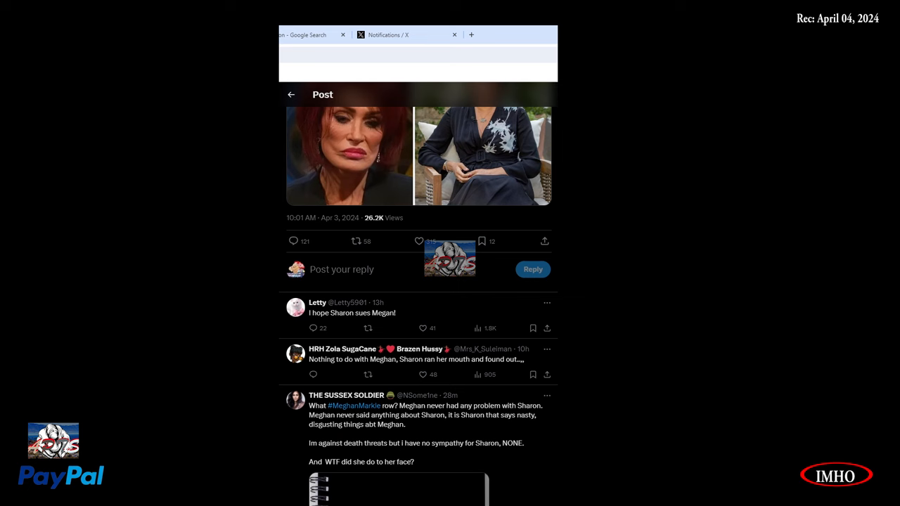
mouse_move(281, 427)
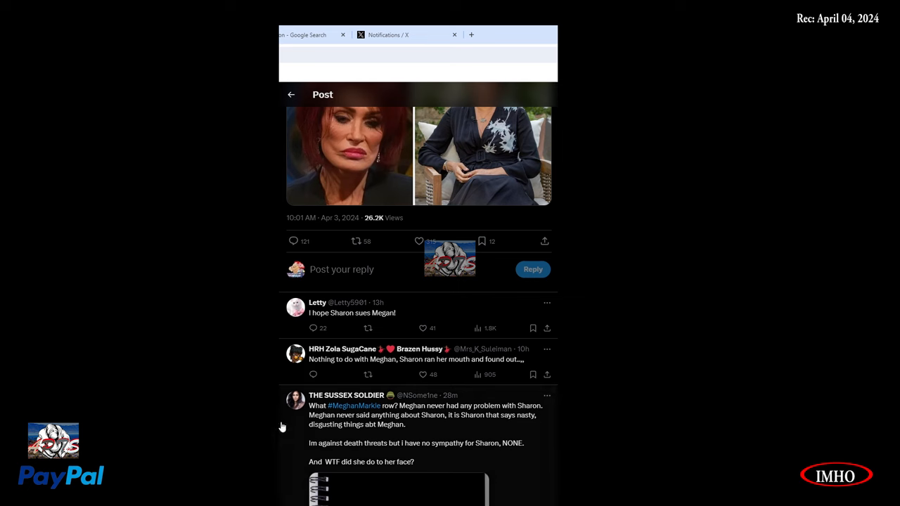
mouse_move(384, 420)
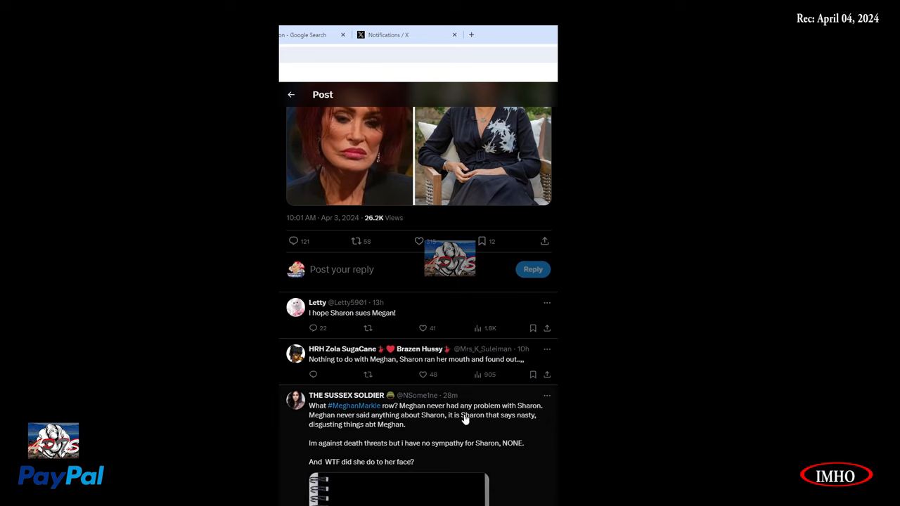
mouse_move(341, 427)
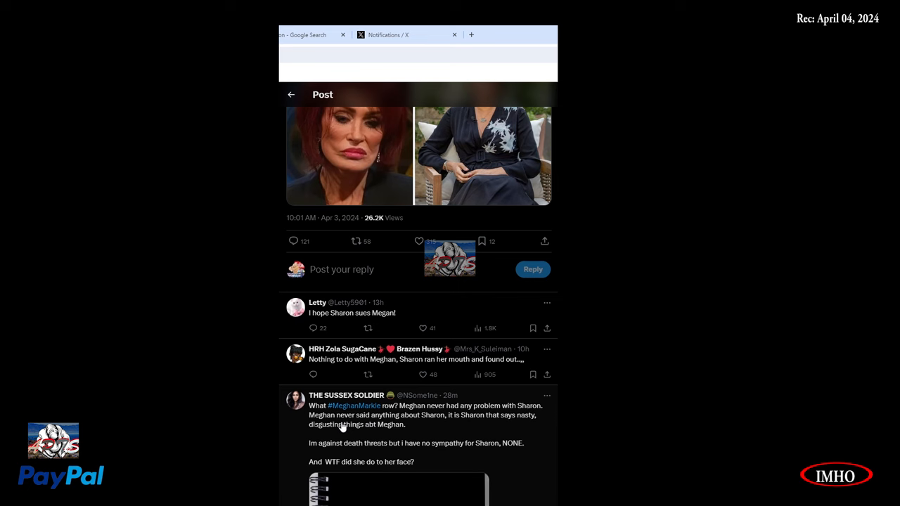
mouse_move(471, 430)
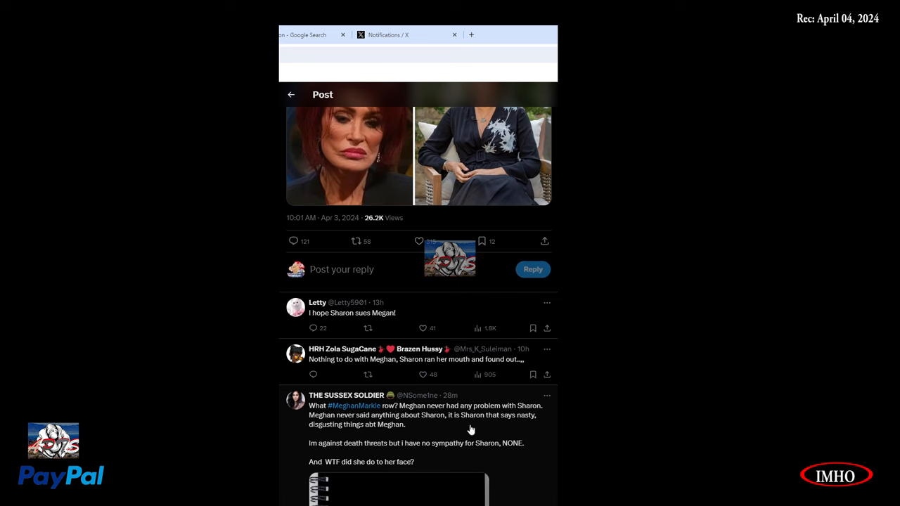
mouse_move(365, 445)
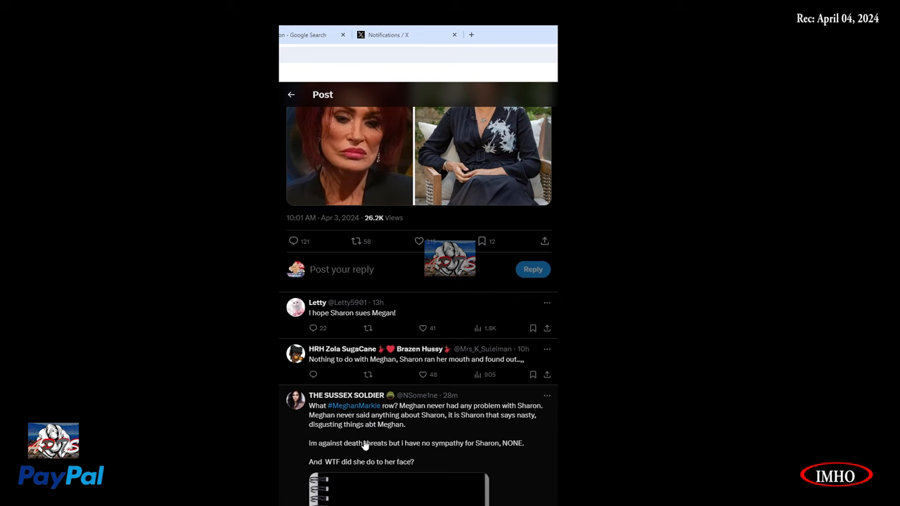
mouse_move(349, 453)
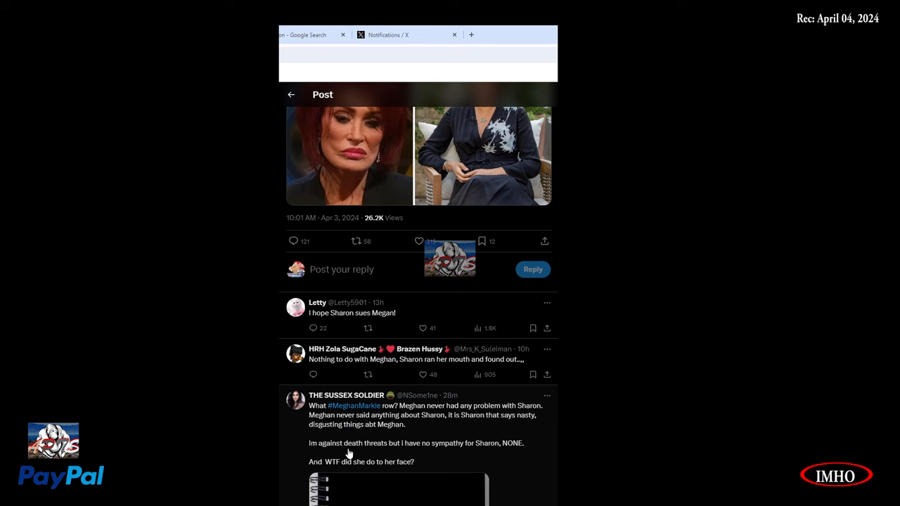
mouse_move(437, 458)
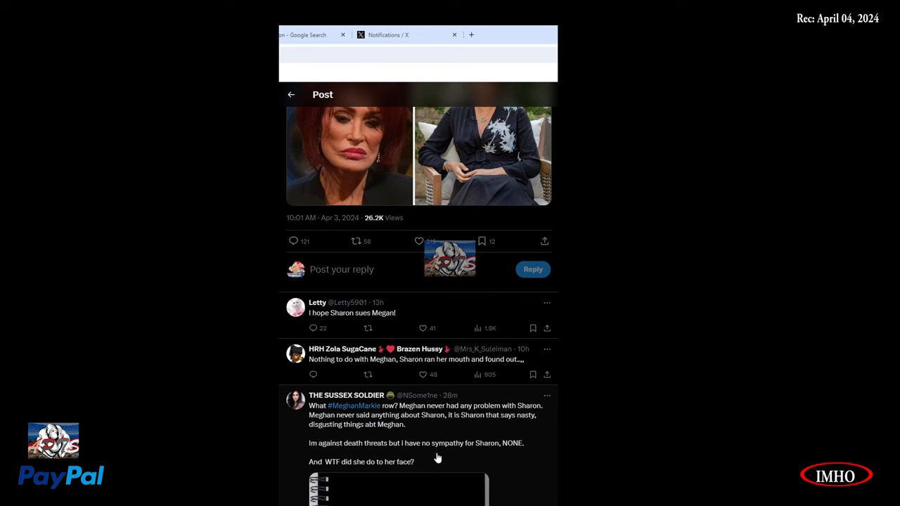
mouse_move(363, 472)
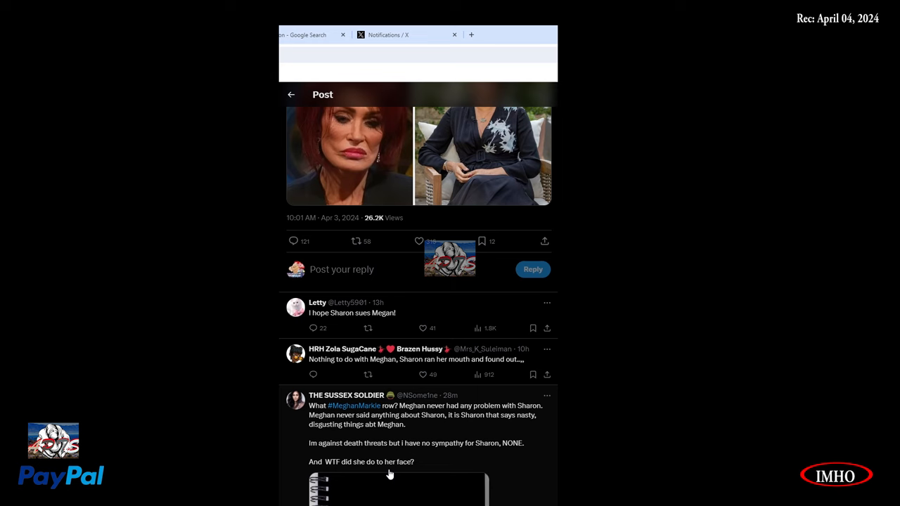
Step: Scroll the replies to THE SUSSEX SOLDIER's 'Karma is like a rubber band' image
scroll("down", 3)
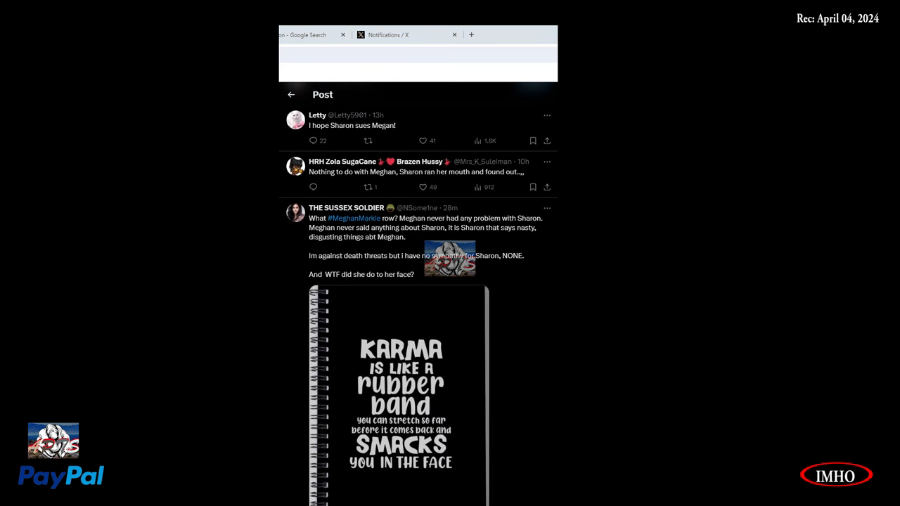
mouse_move(508, 128)
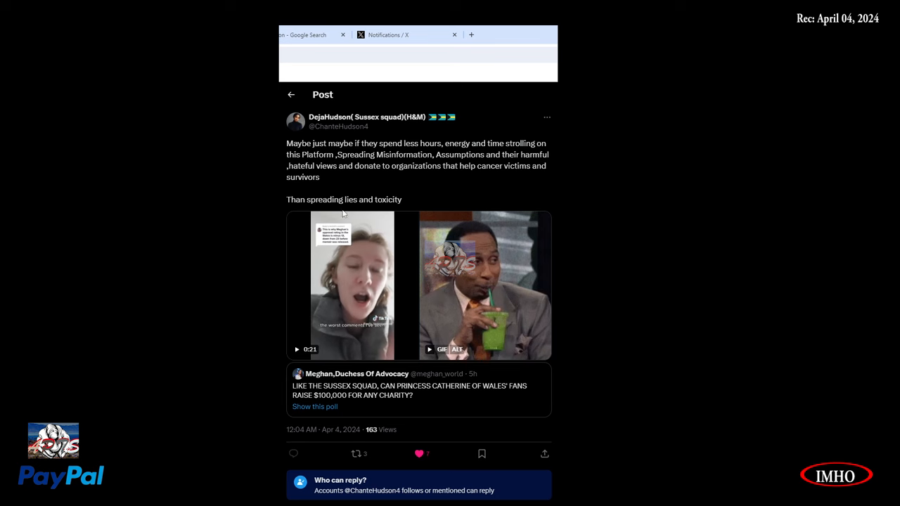
mouse_move(368, 212)
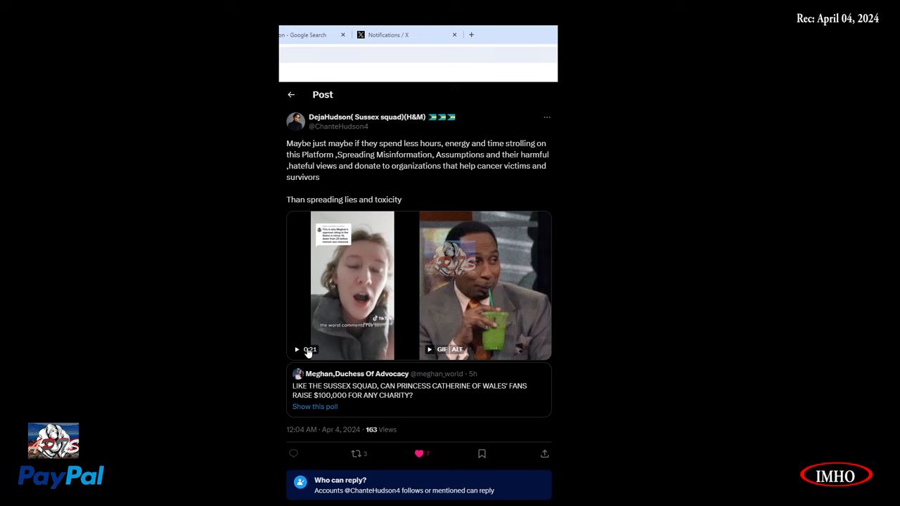
left_click(297, 349)
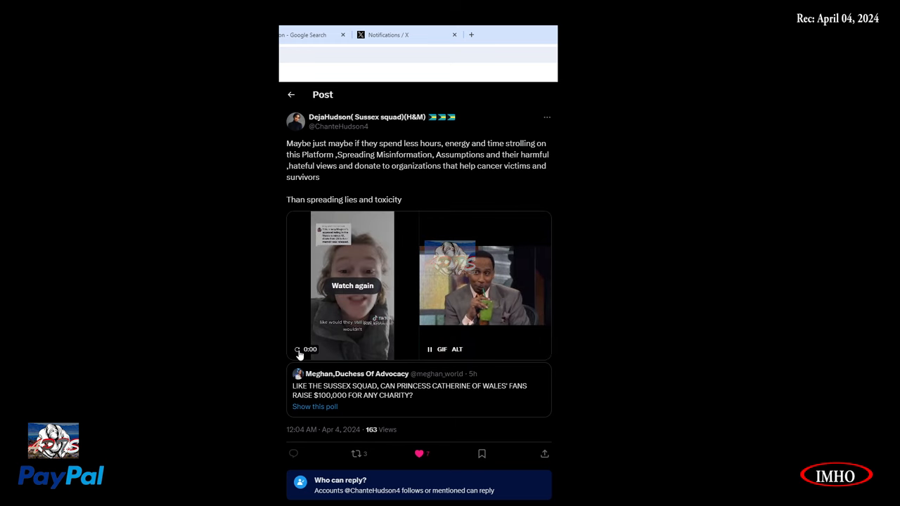
scroll("down", 3)
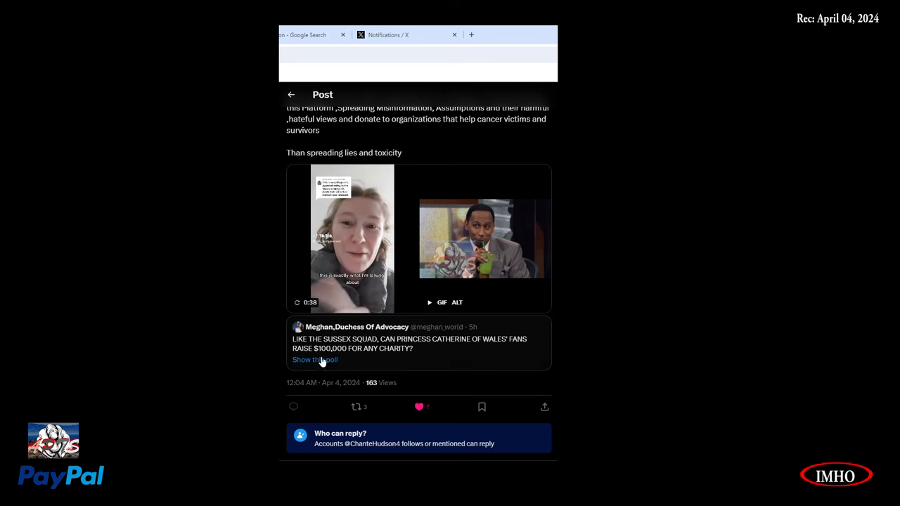
mouse_move(429, 363)
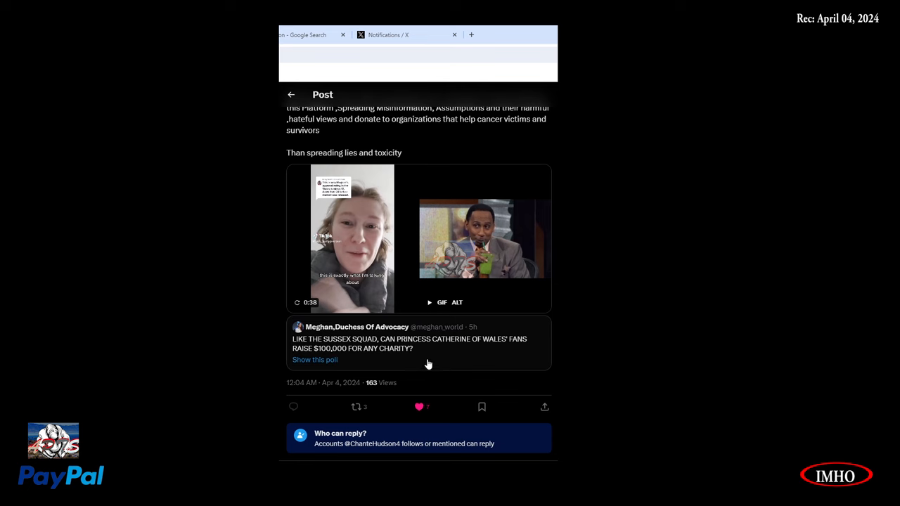
left_click(314, 359)
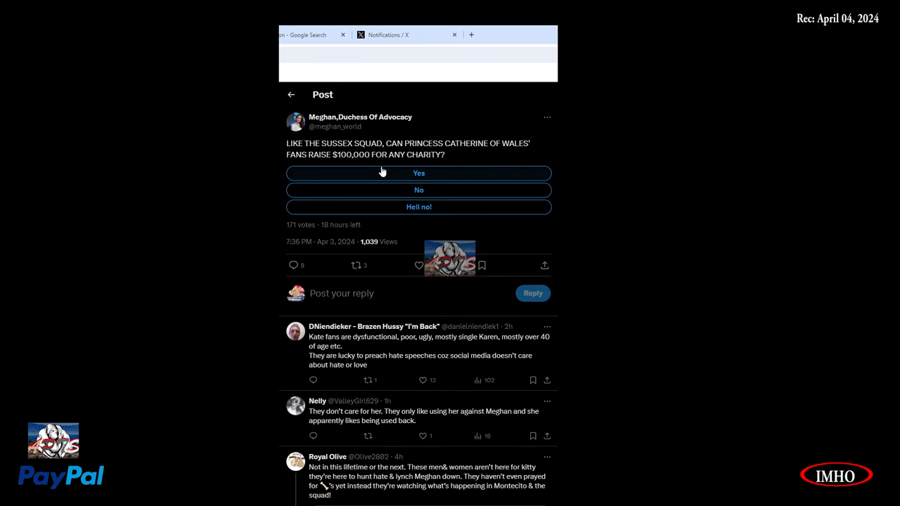
mouse_move(320, 151)
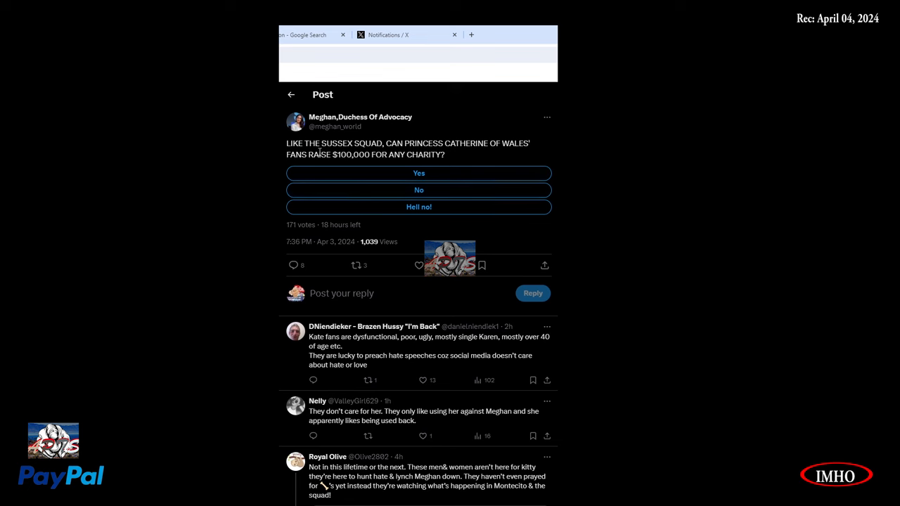
mouse_move(419, 190)
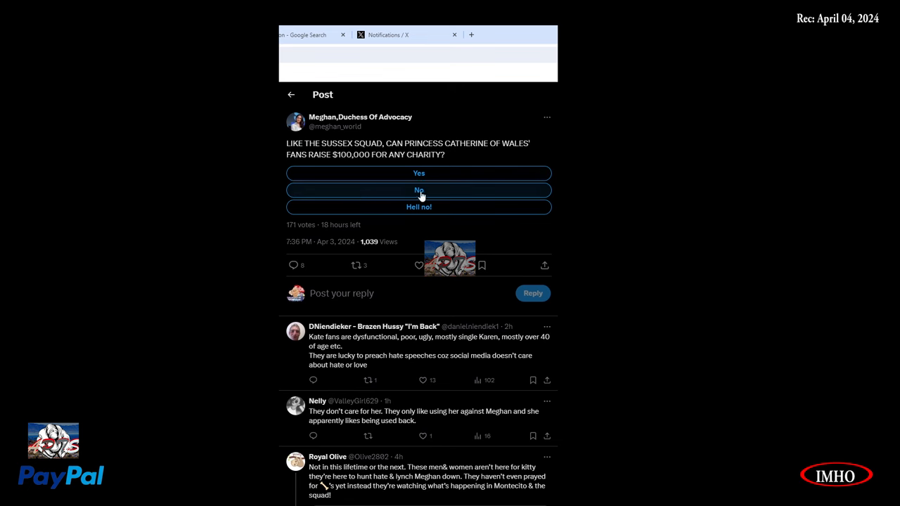
left_click(419, 190)
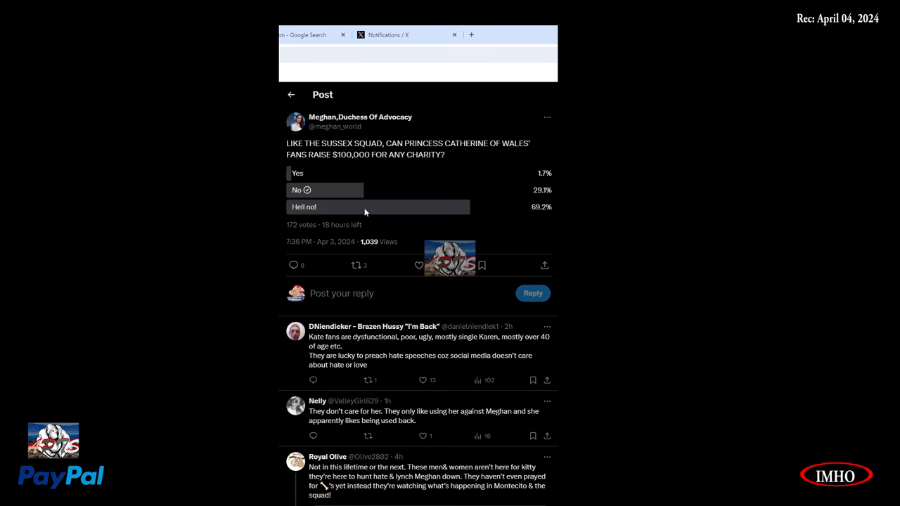
mouse_move(309, 216)
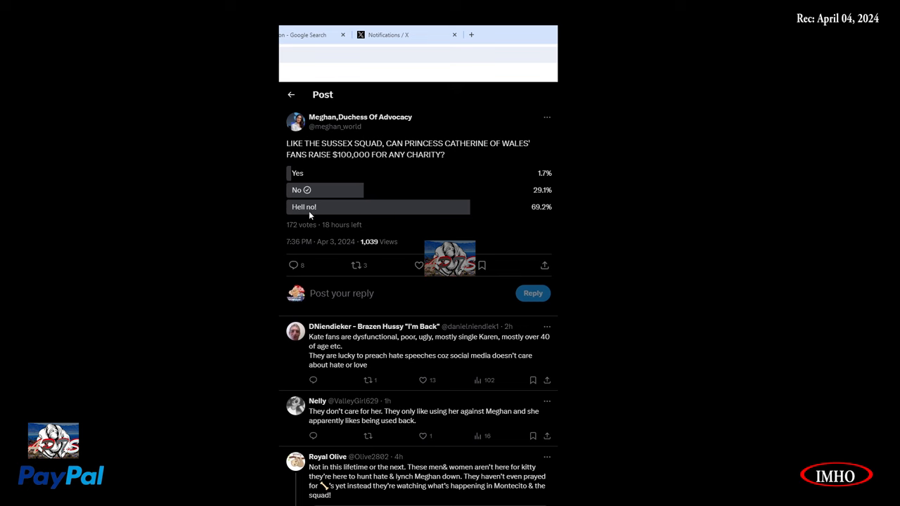
mouse_move(438, 204)
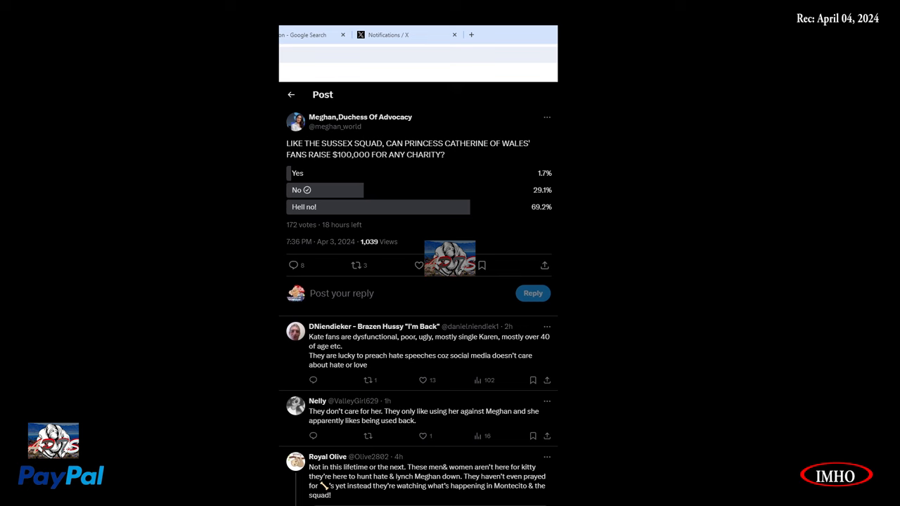
mouse_move(548, 215)
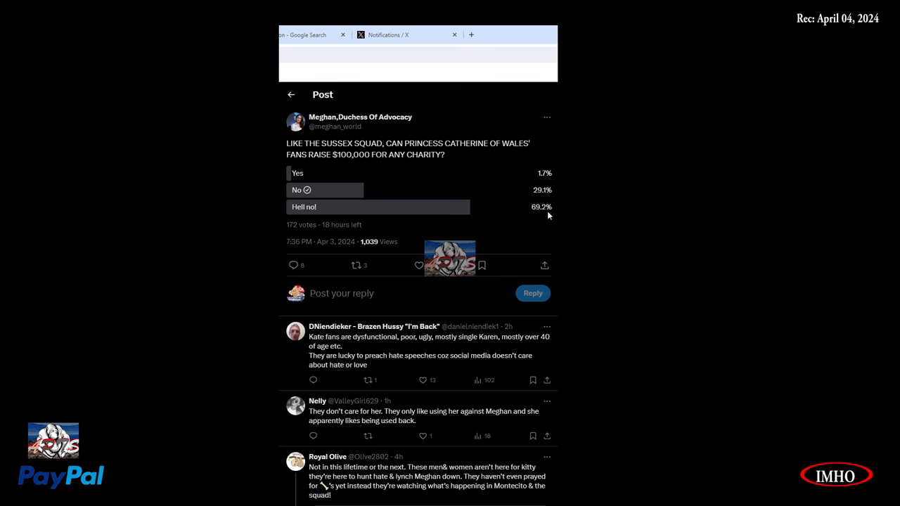
mouse_move(371, 353)
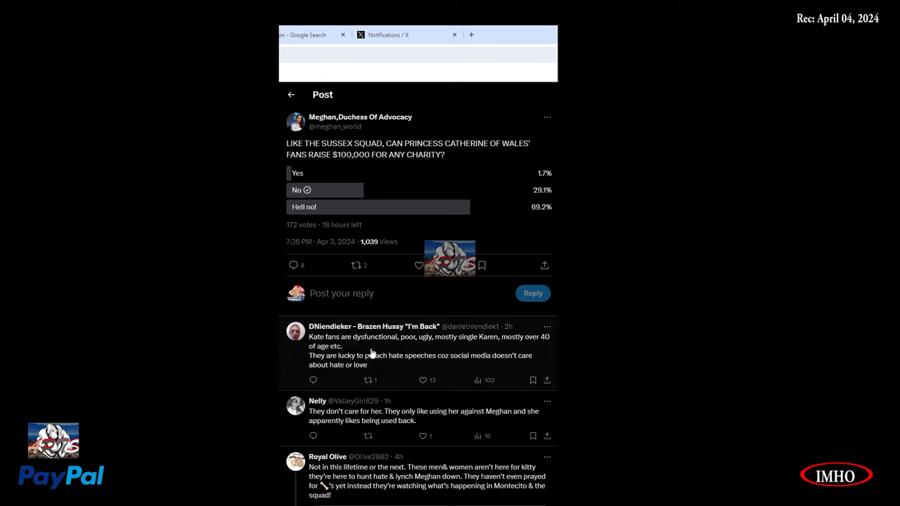
mouse_move(496, 353)
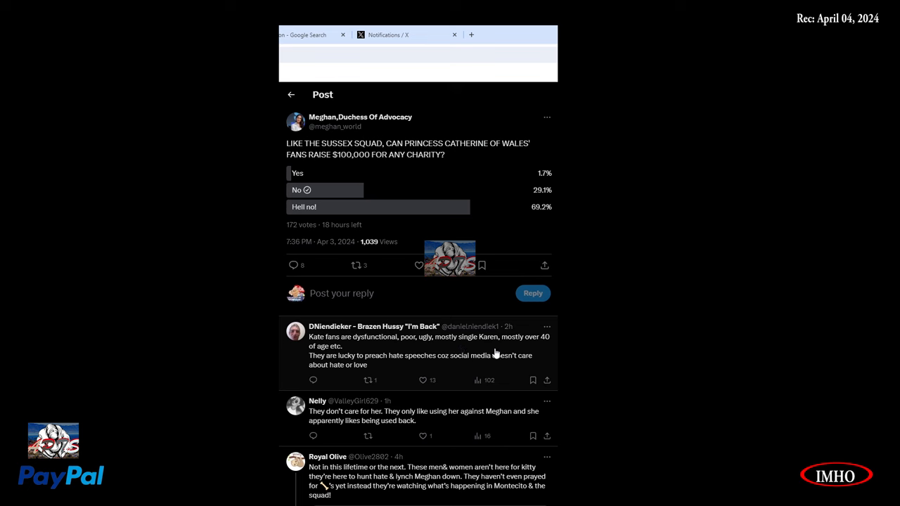
mouse_move(354, 367)
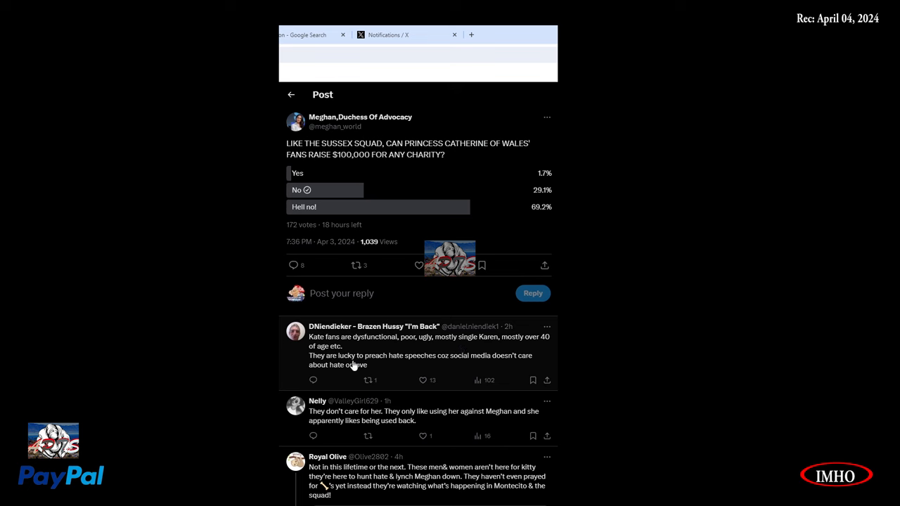
mouse_move(365, 366)
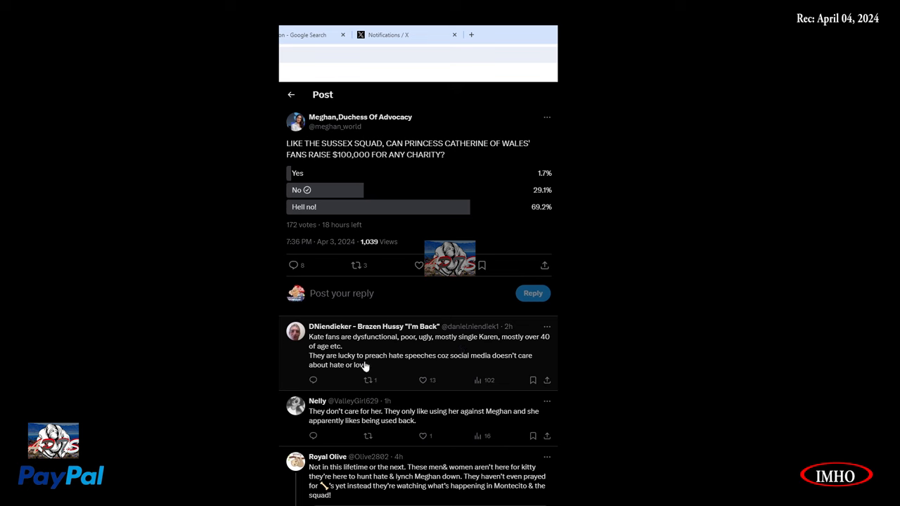
mouse_move(467, 368)
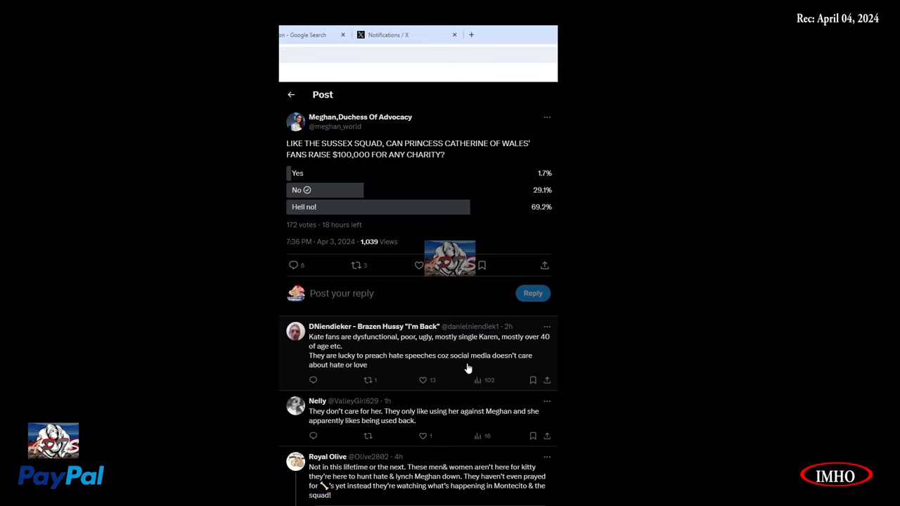
mouse_move(357, 377)
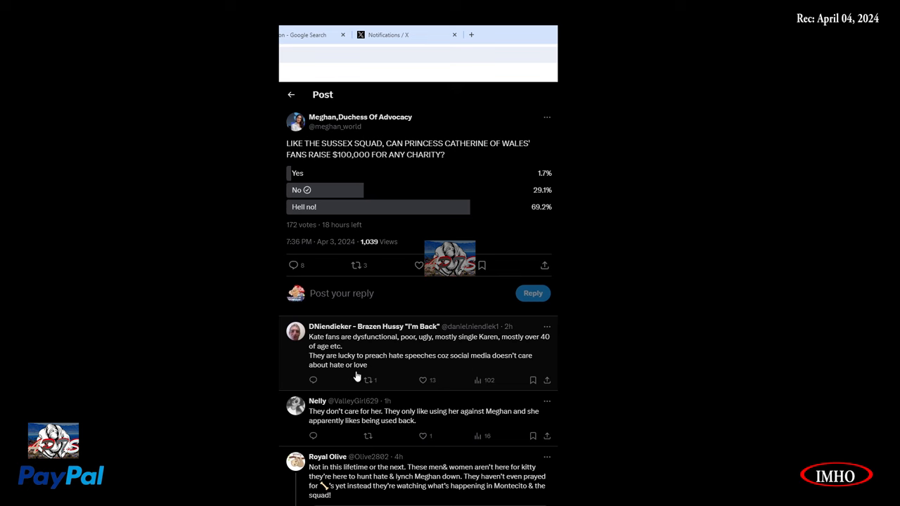
mouse_move(420, 428)
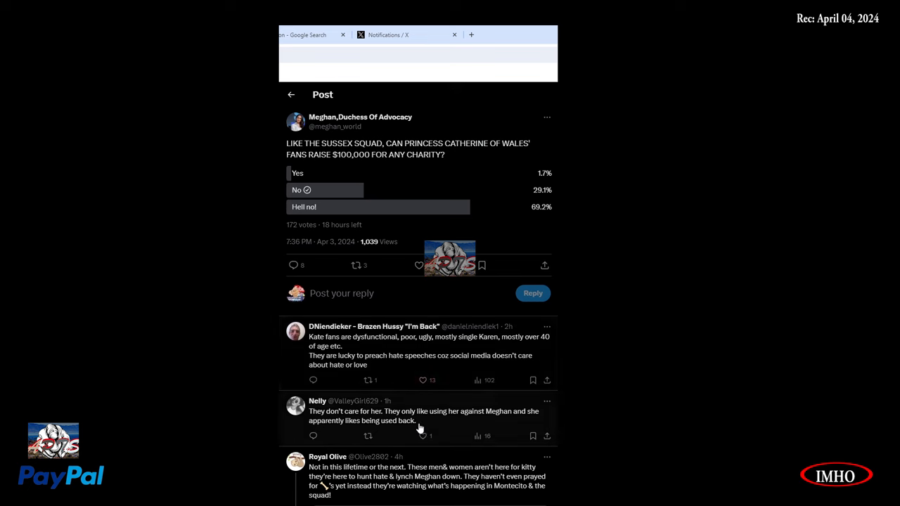
mouse_move(390, 427)
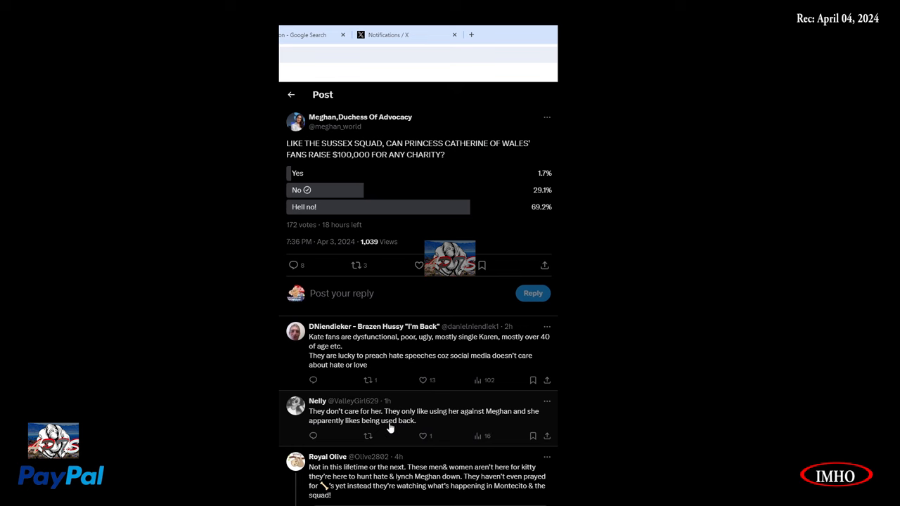
mouse_move(388, 453)
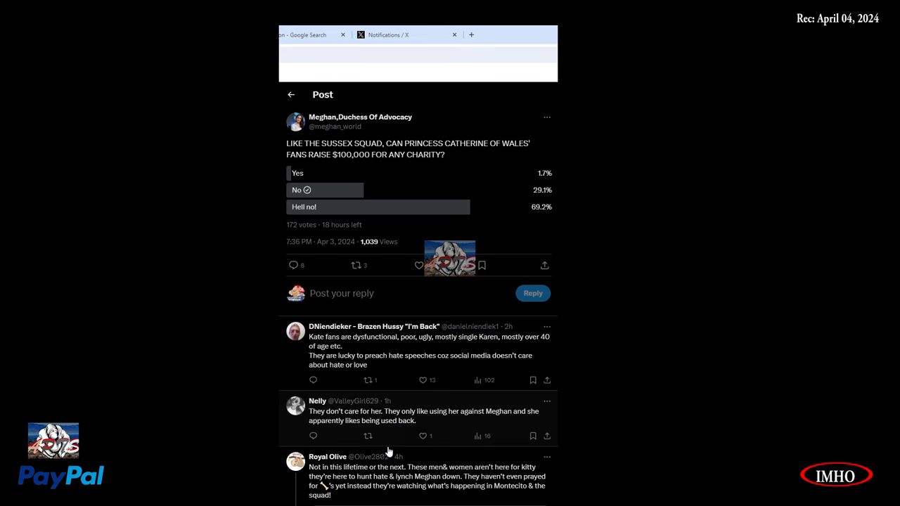
Step: Scroll the poll replies to Royal Olive's 'Hell to the no' GIF and the House of Payne GIF
scroll("down", 3)
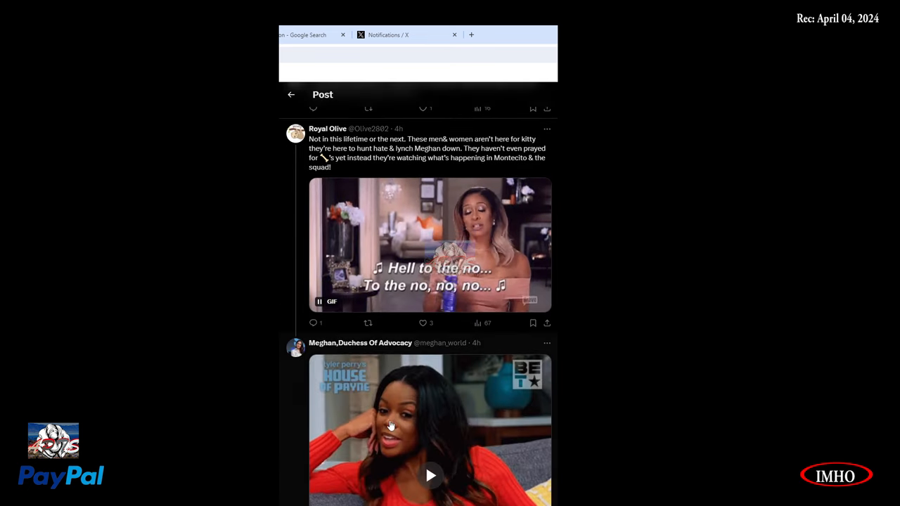
scroll("down", 3)
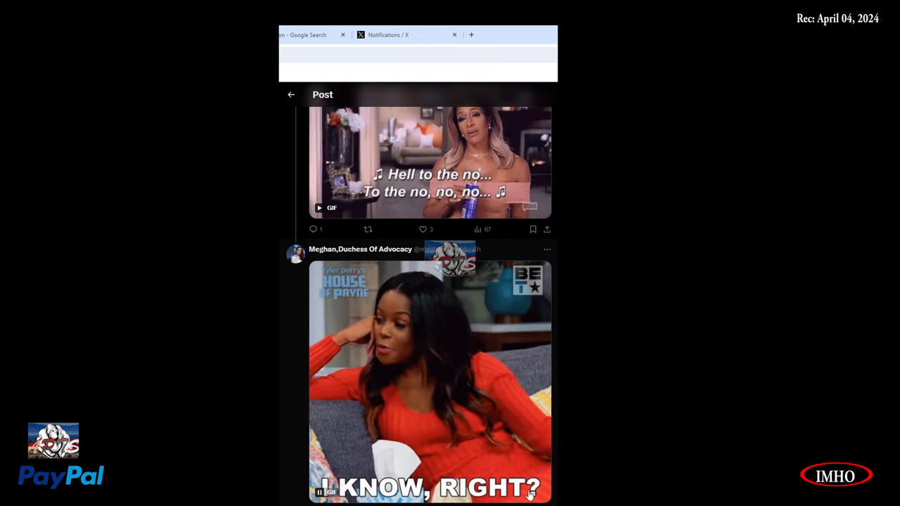
scroll("up", 3)
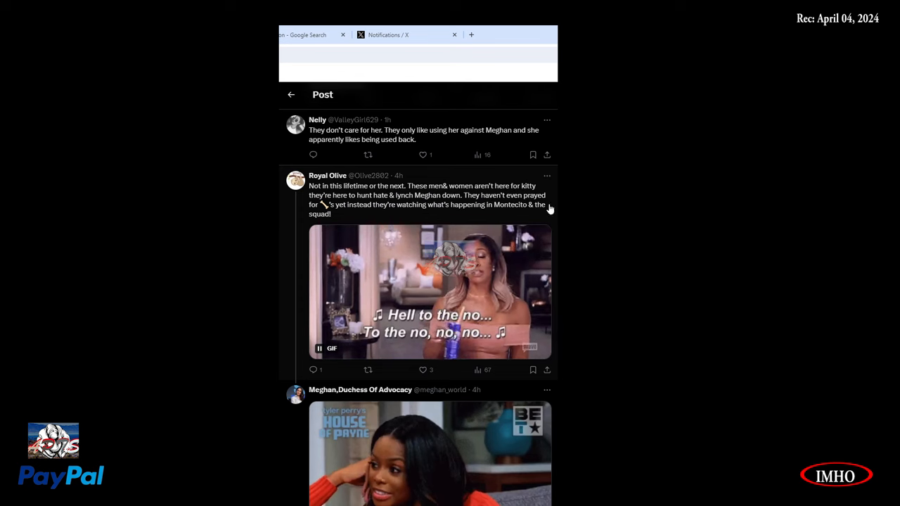
mouse_move(398, 215)
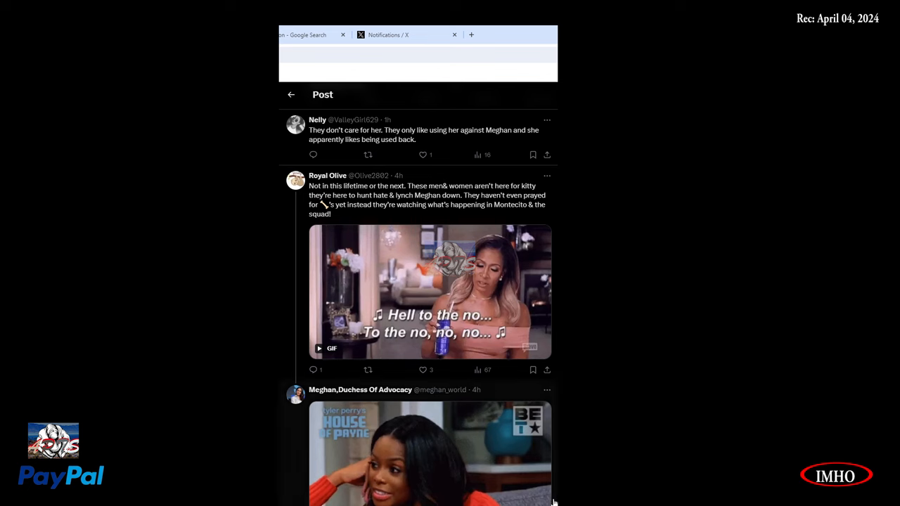
mouse_move(548, 502)
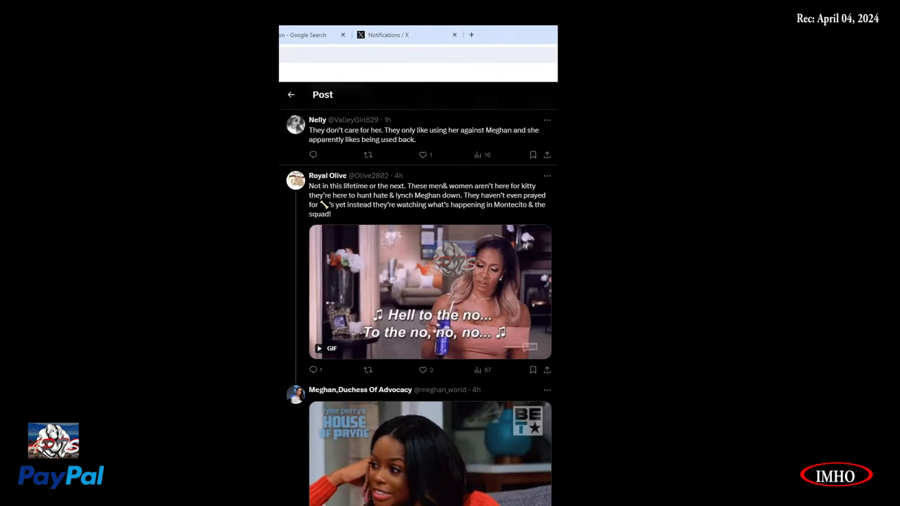
mouse_move(434, 245)
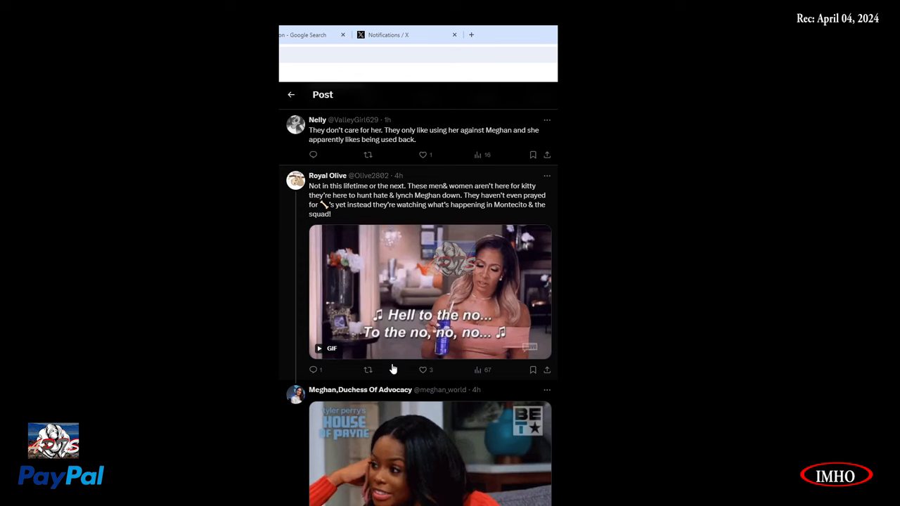
mouse_move(405, 216)
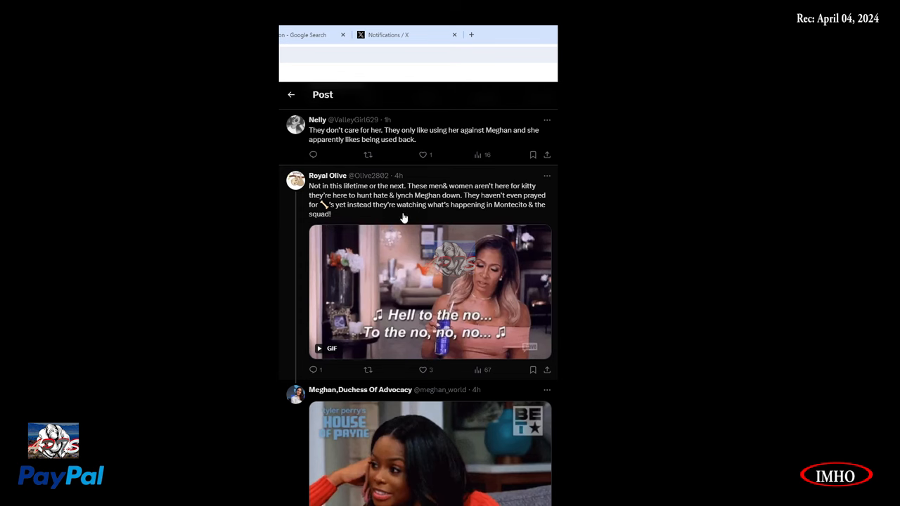
Step: Scroll up to Bouzy's post about YouTube criticism and The Duchess's reply
scroll("up", 3)
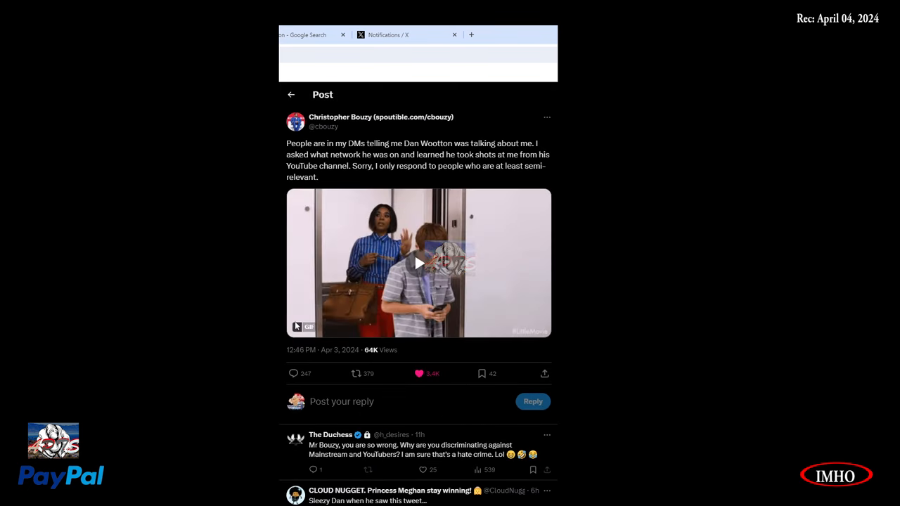
left_click(418, 263)
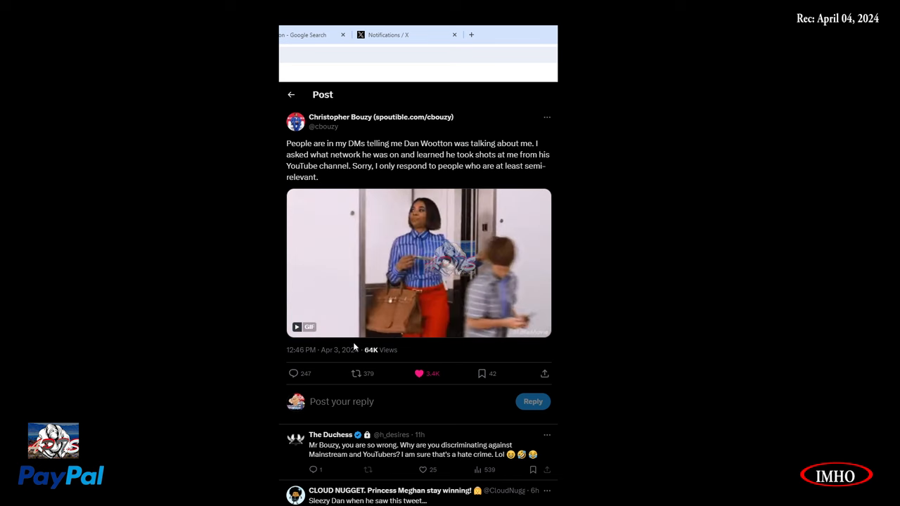
mouse_move(467, 264)
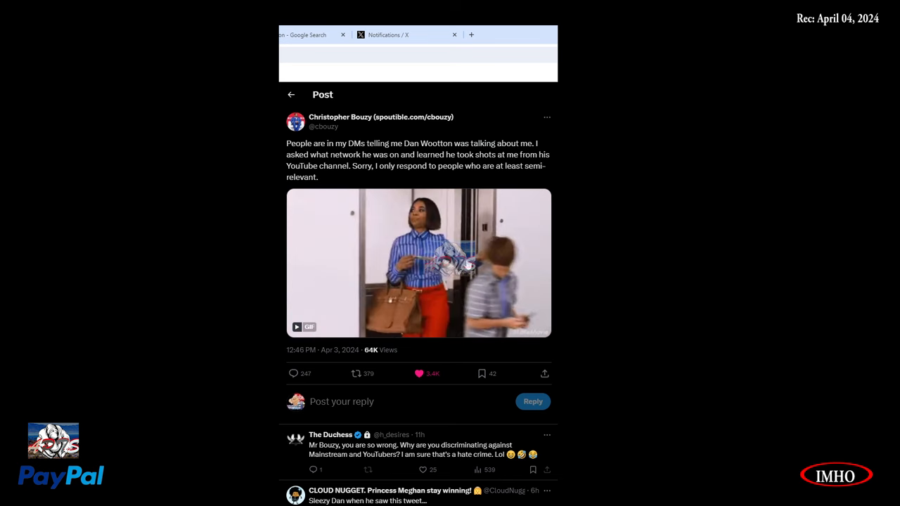
mouse_move(420, 260)
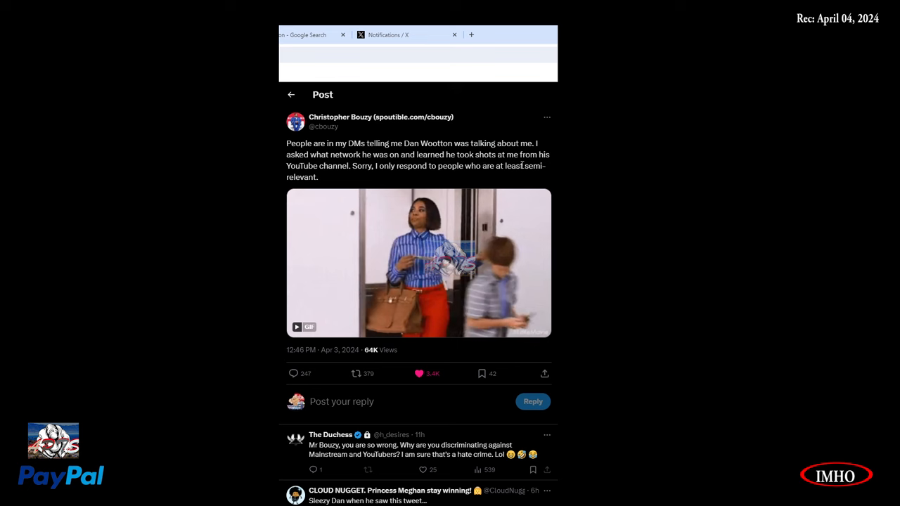
mouse_move(385, 180)
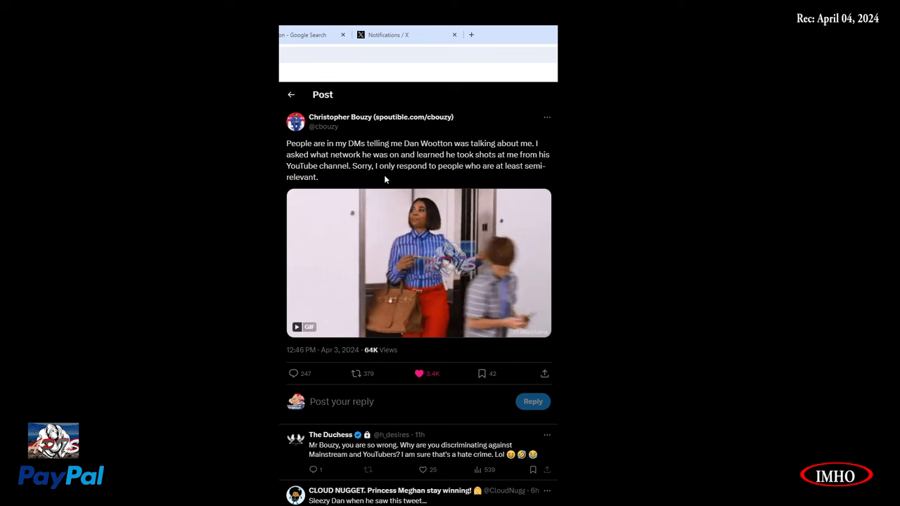
mouse_move(513, 178)
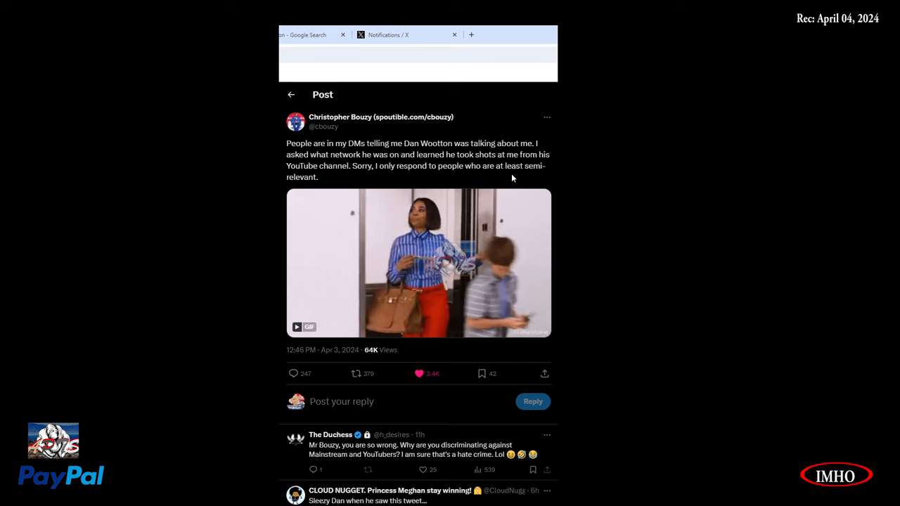
mouse_move(321, 188)
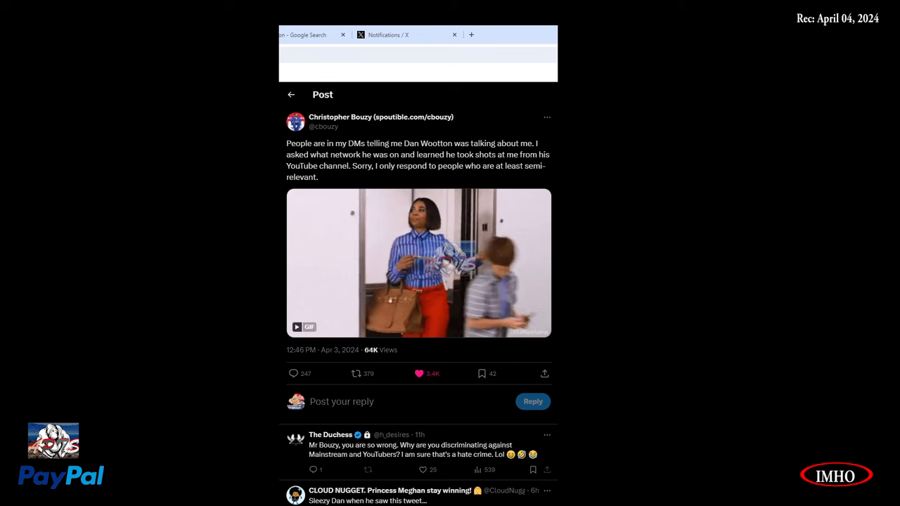
mouse_move(303, 223)
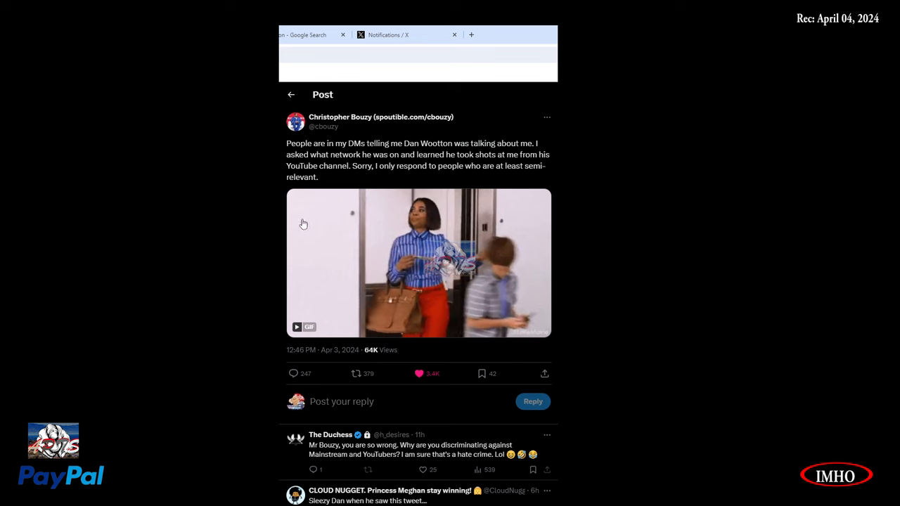
mouse_move(409, 139)
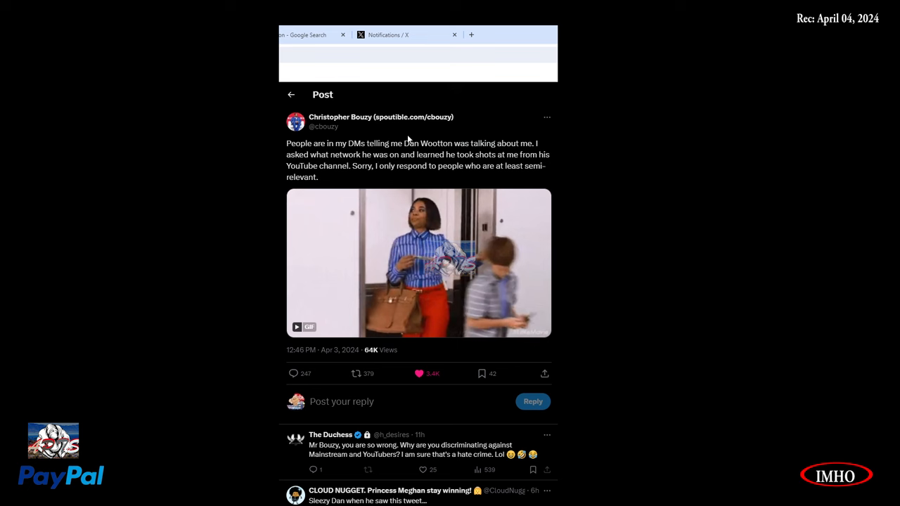
mouse_move(351, 126)
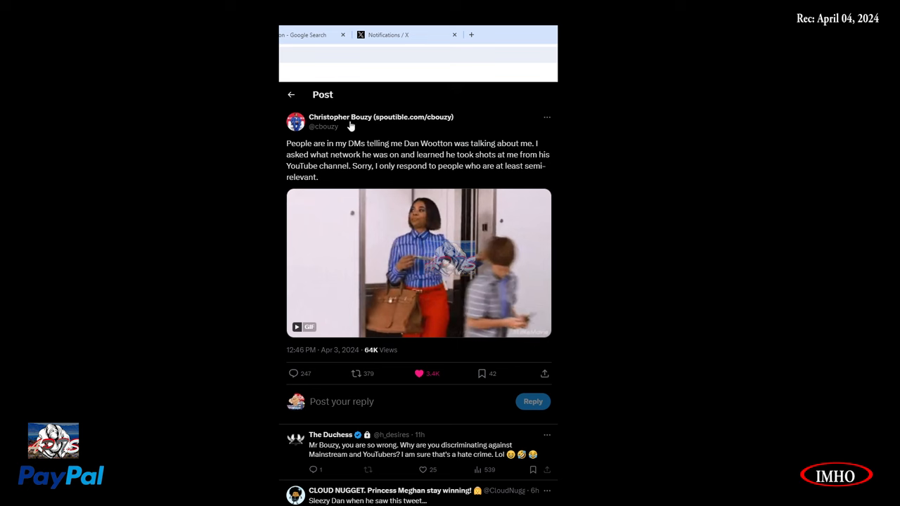
mouse_move(301, 173)
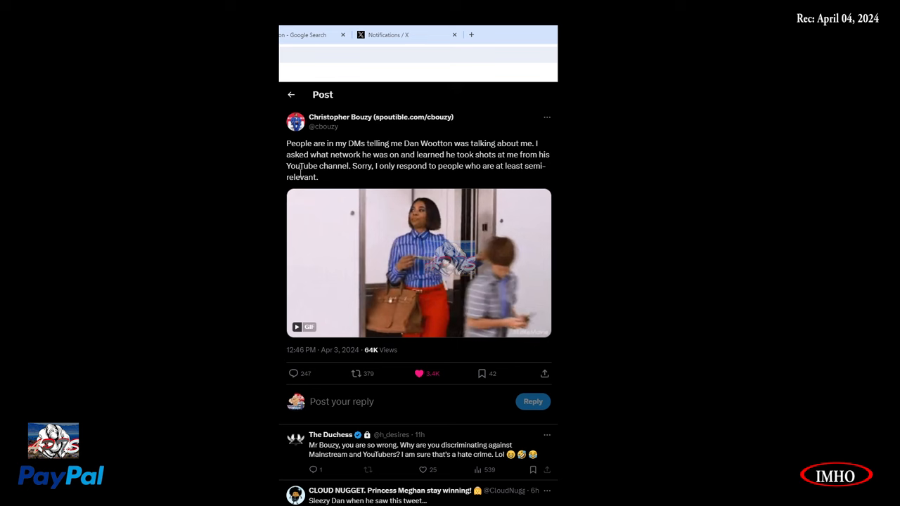
mouse_move(308, 189)
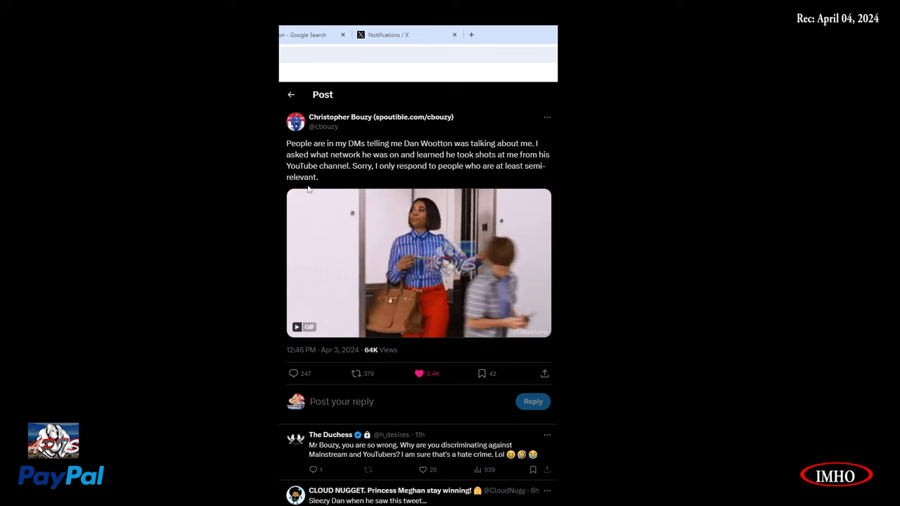
mouse_move(349, 204)
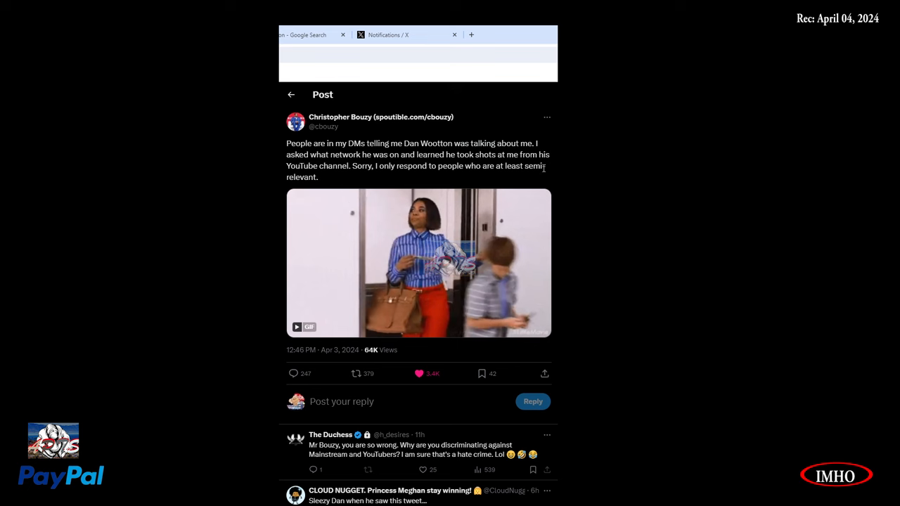
mouse_move(417, 164)
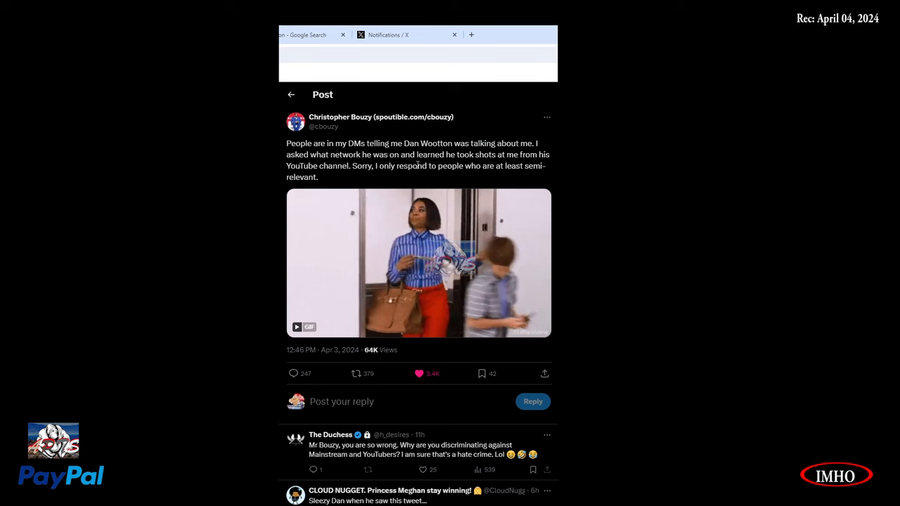
mouse_move(340, 176)
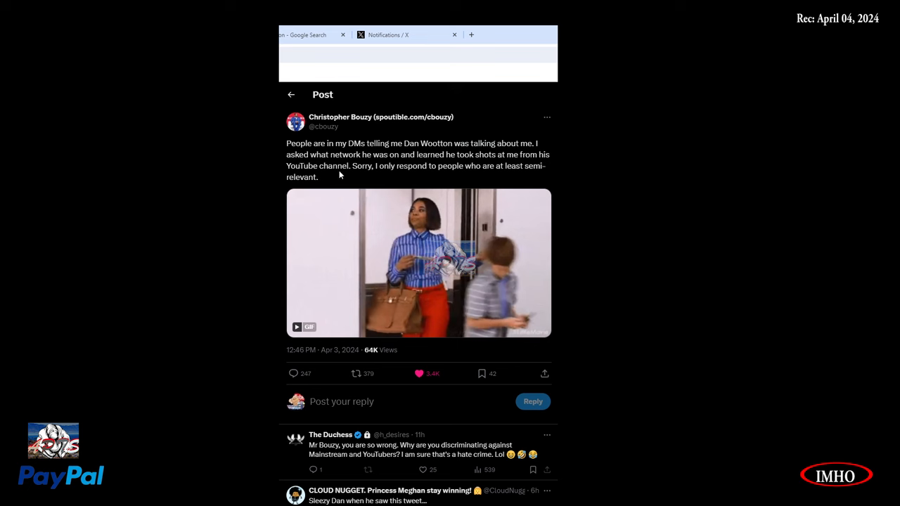
mouse_move(391, 178)
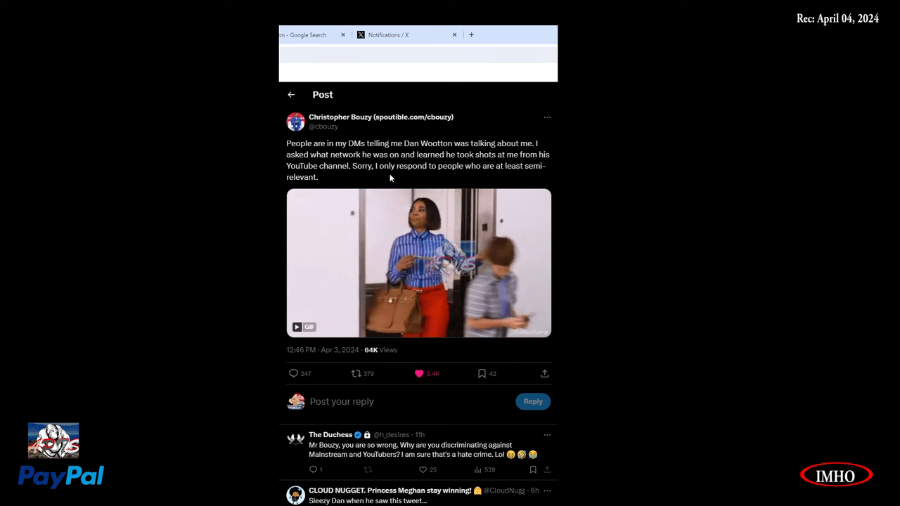
mouse_move(542, 171)
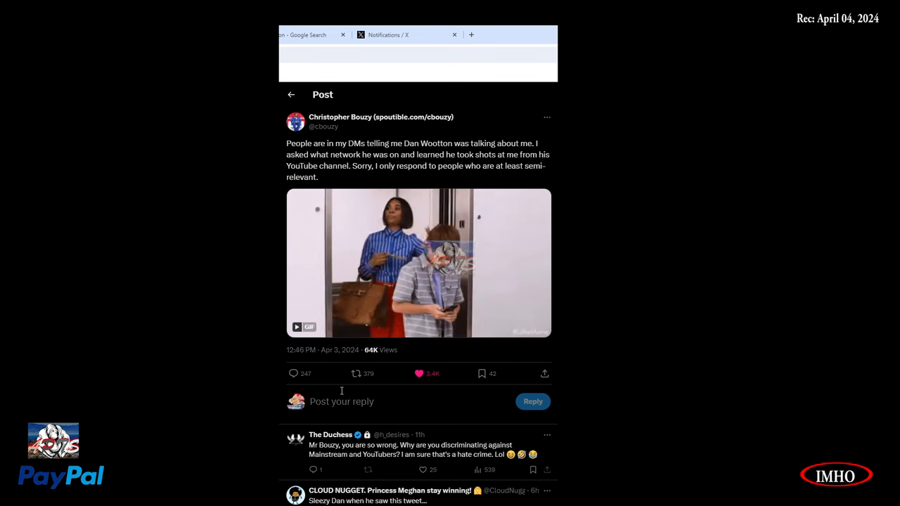
scroll("down", 3)
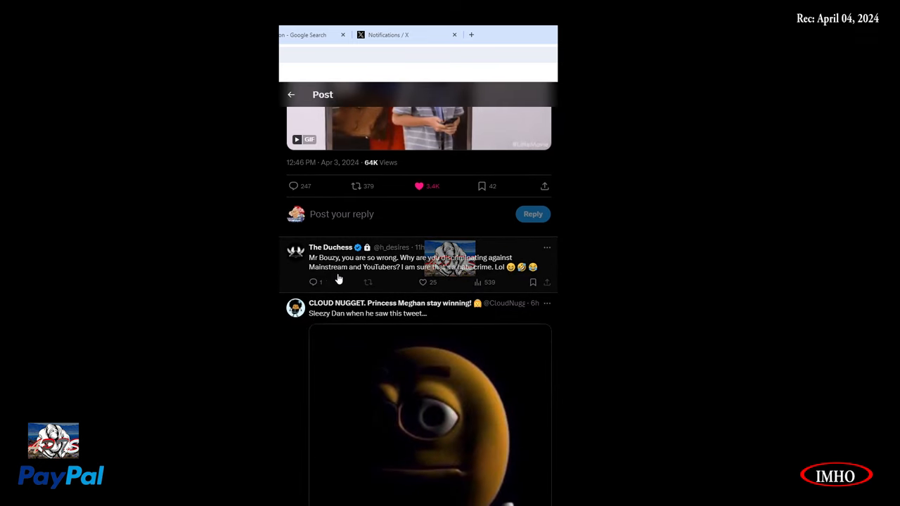
mouse_move(434, 271)
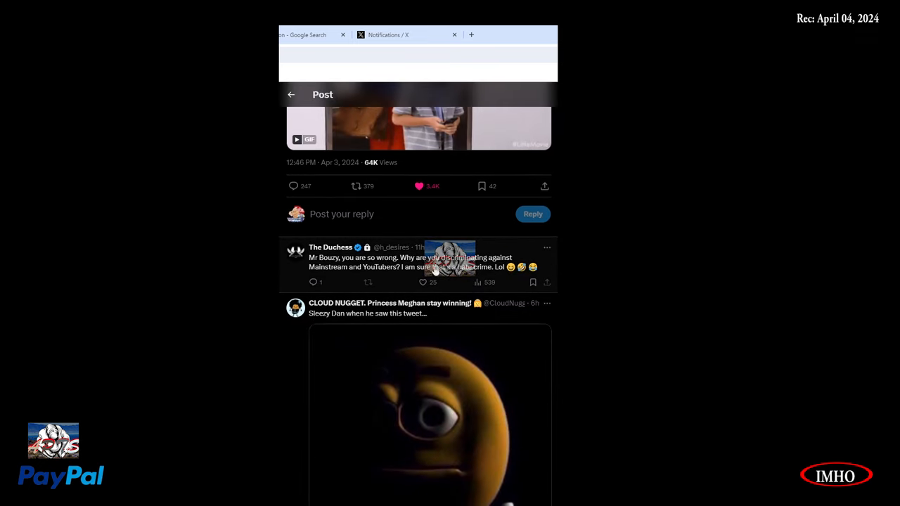
mouse_move(374, 281)
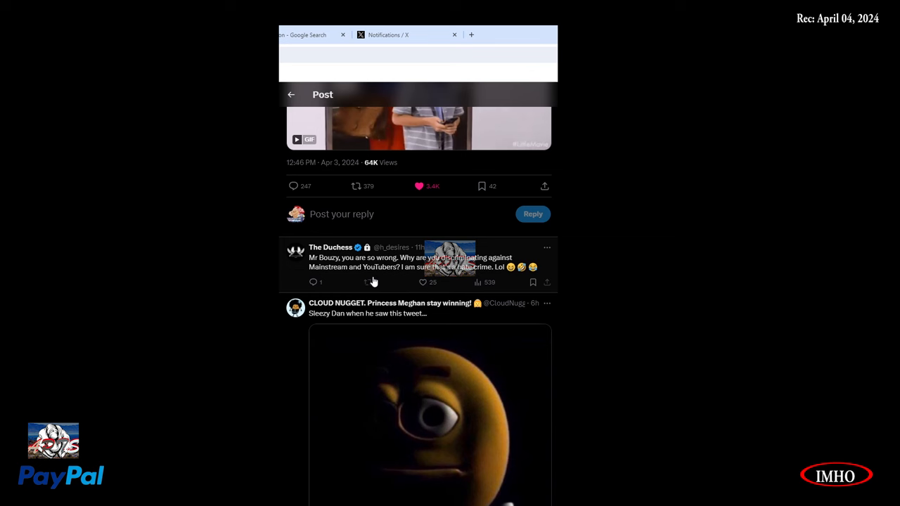
mouse_move(448, 280)
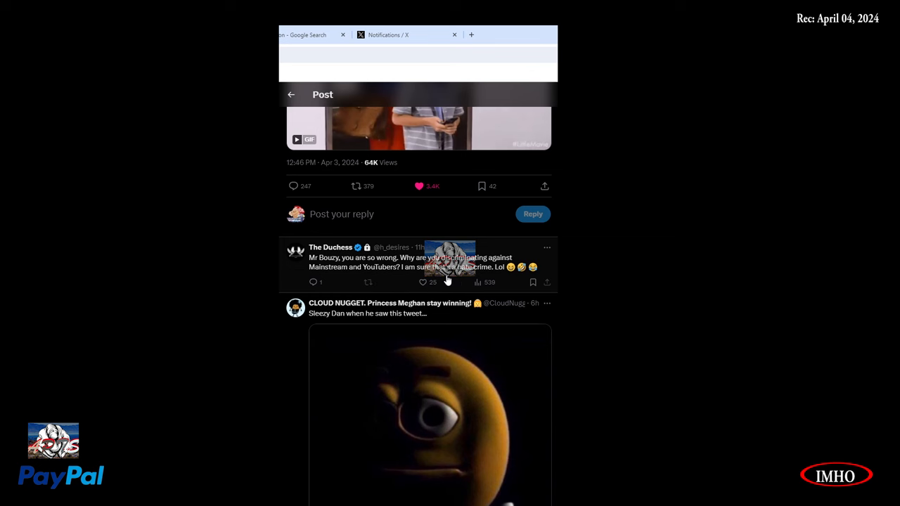
mouse_move(497, 295)
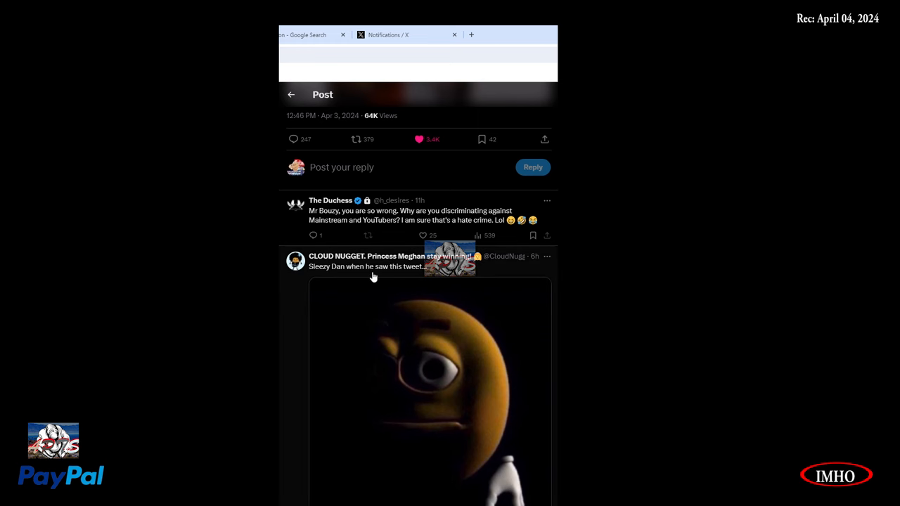
scroll("down", 3)
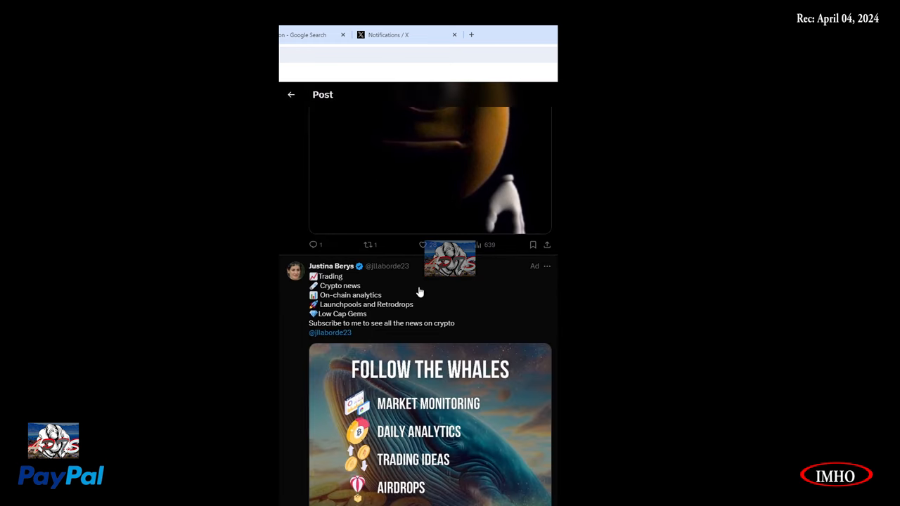
scroll("down", 3)
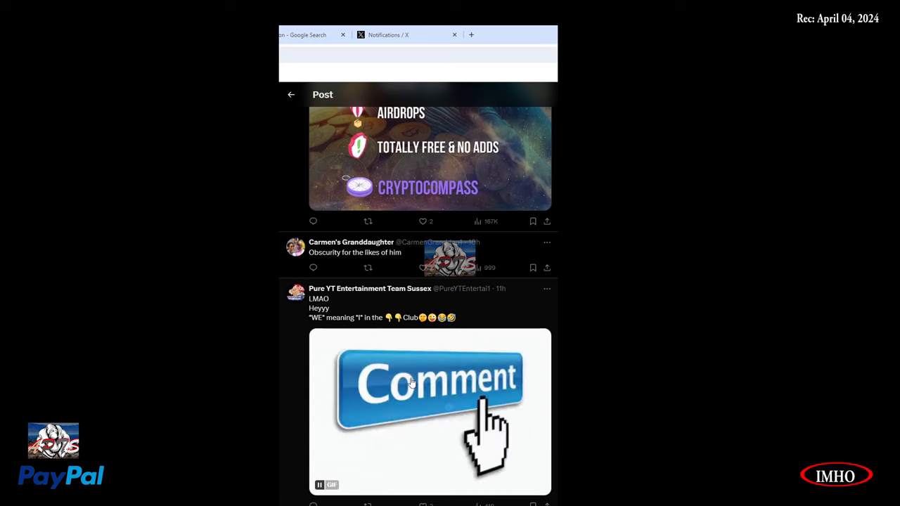
scroll("down", 3)
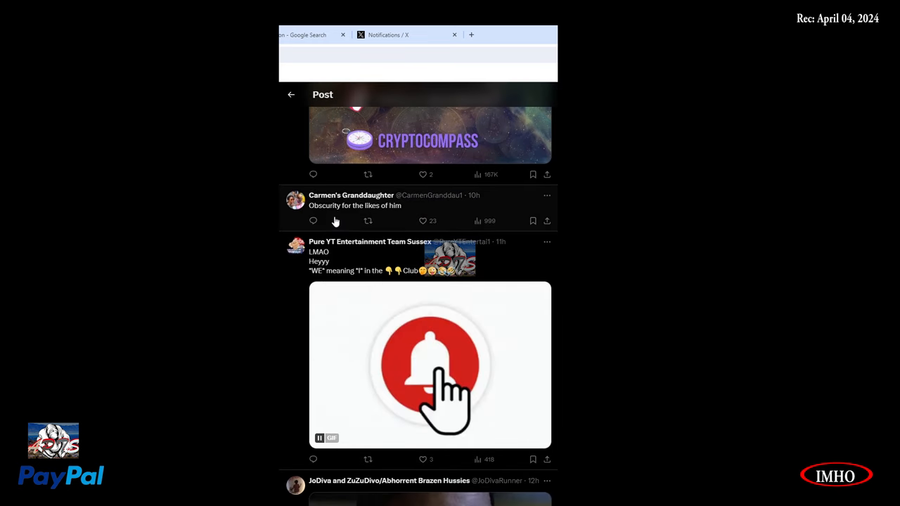
mouse_move(471, 219)
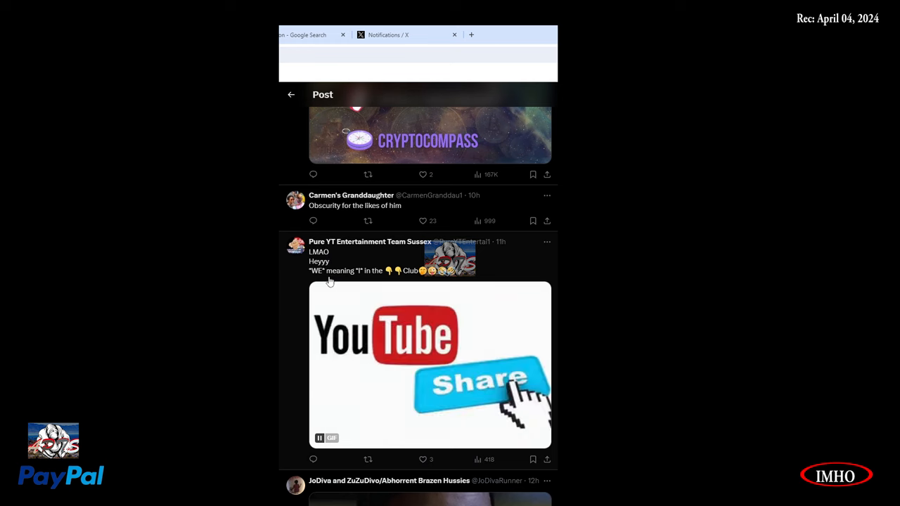
mouse_move(388, 279)
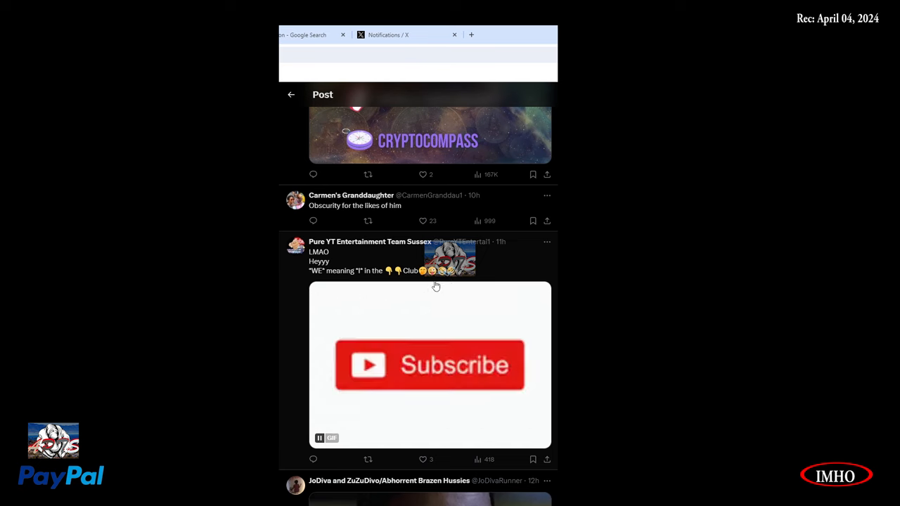
scroll("down", 3)
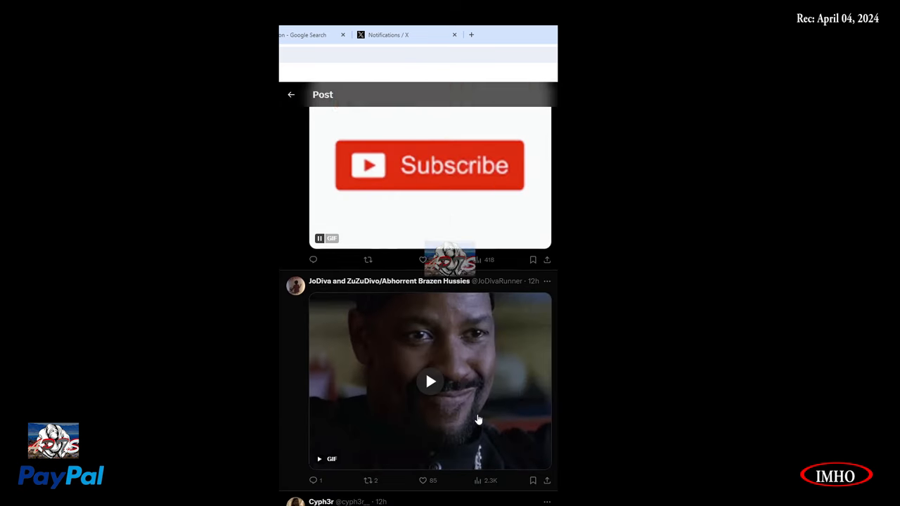
scroll("down", 3)
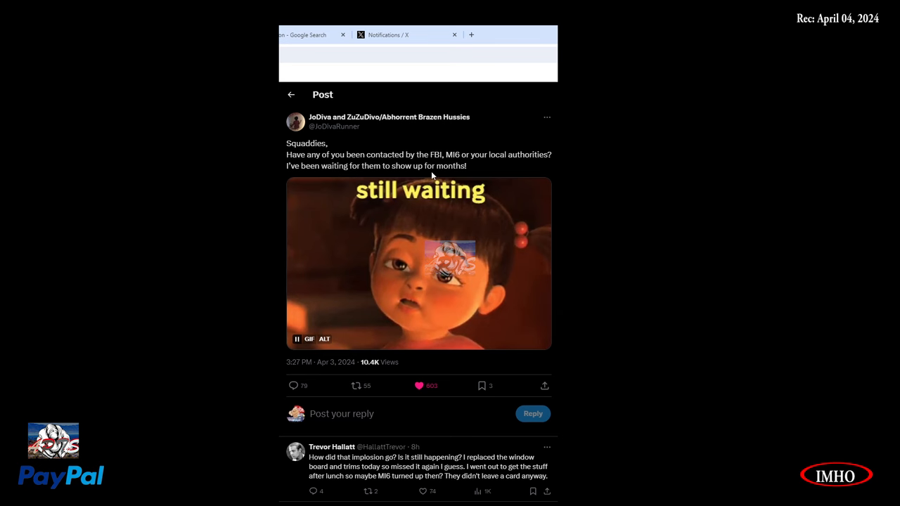
mouse_move(446, 408)
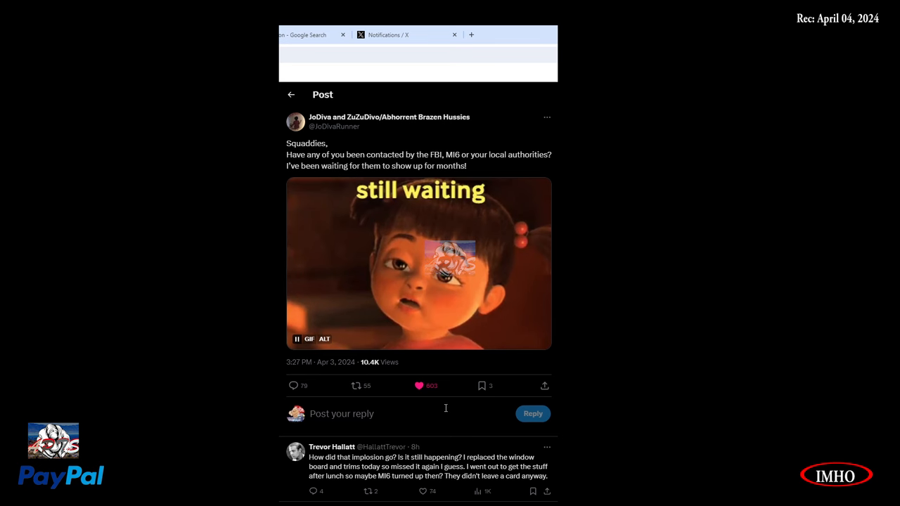
scroll("down", 3)
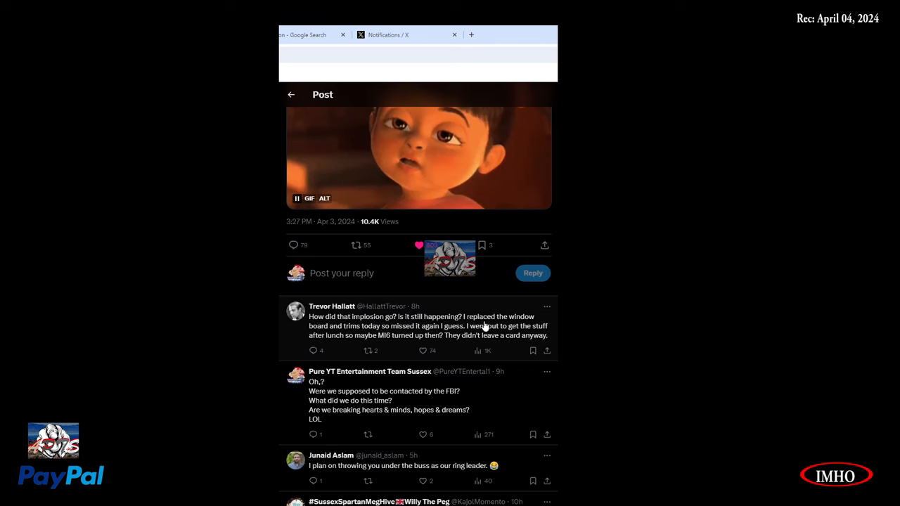
mouse_move(377, 337)
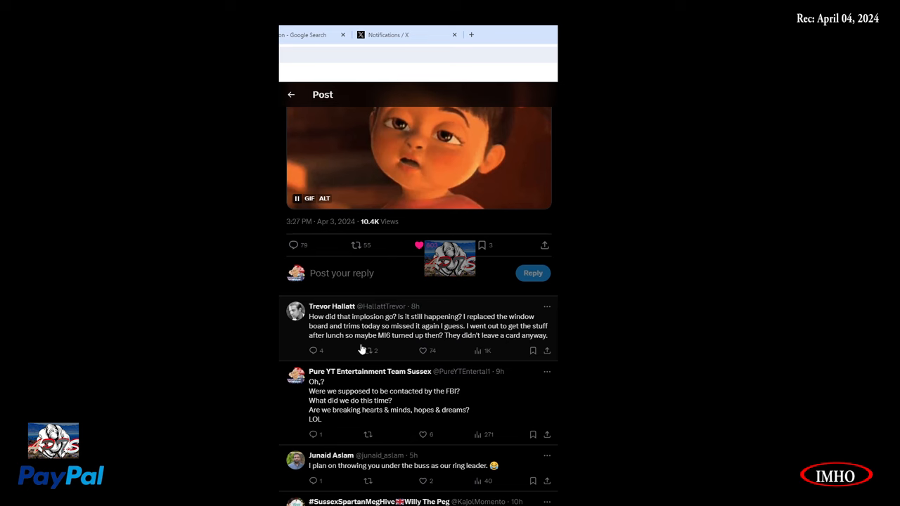
mouse_move(403, 342)
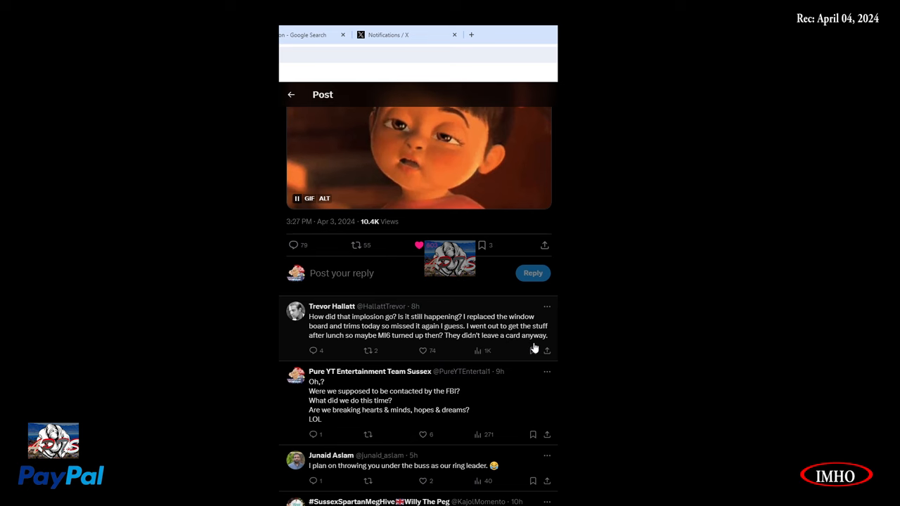
mouse_move(426, 413)
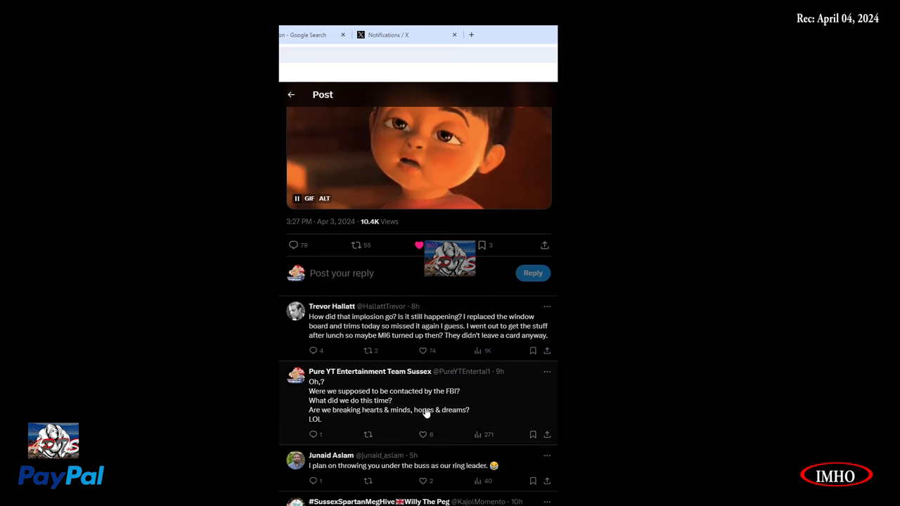
mouse_move(488, 408)
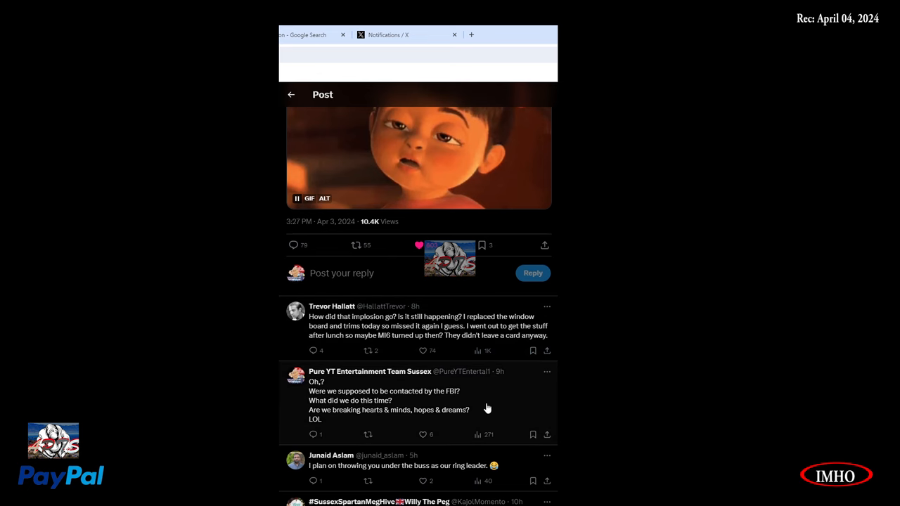
mouse_move(397, 415)
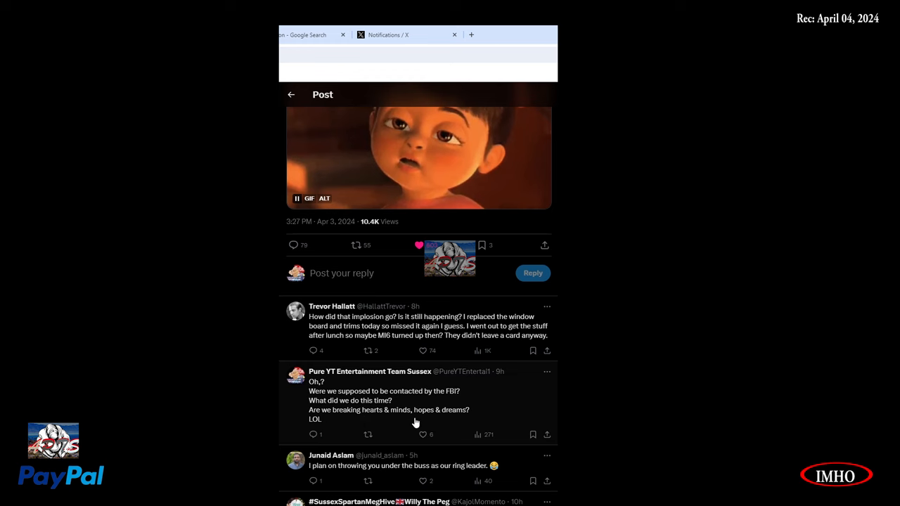
mouse_move(401, 446)
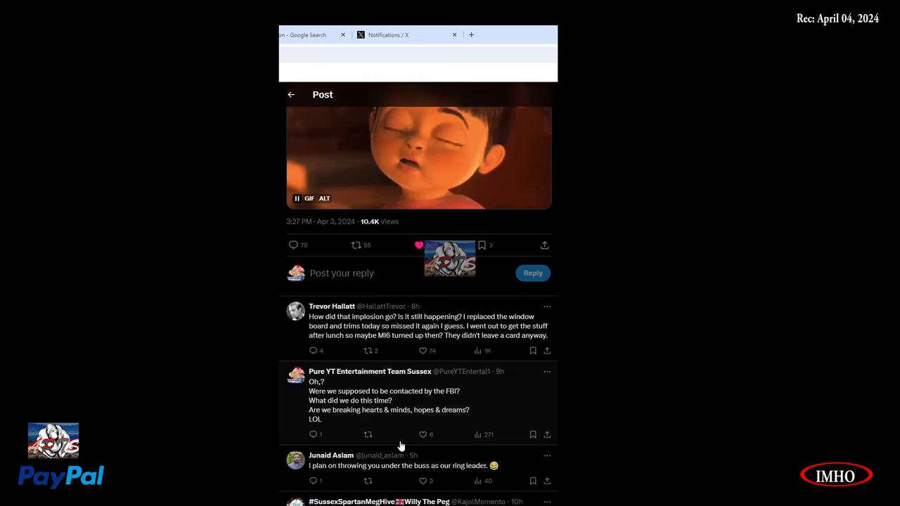
scroll("down", 3)
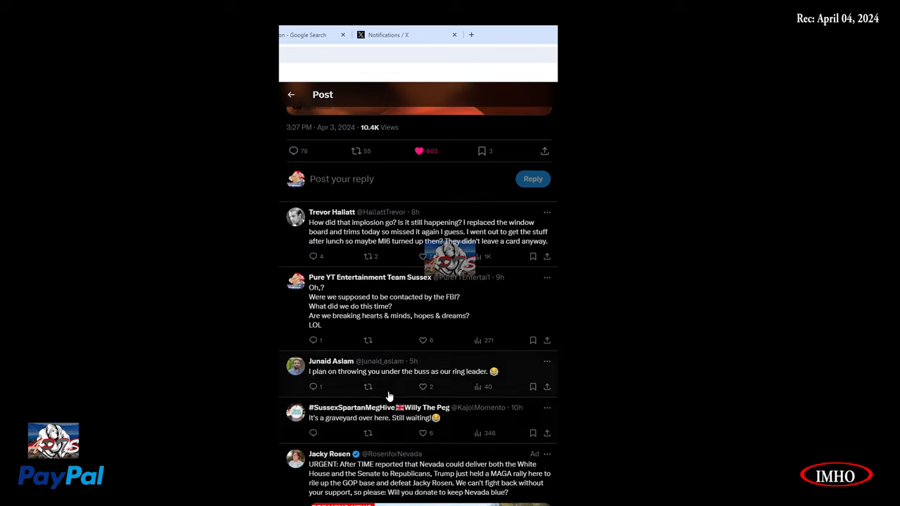
scroll("down", 3)
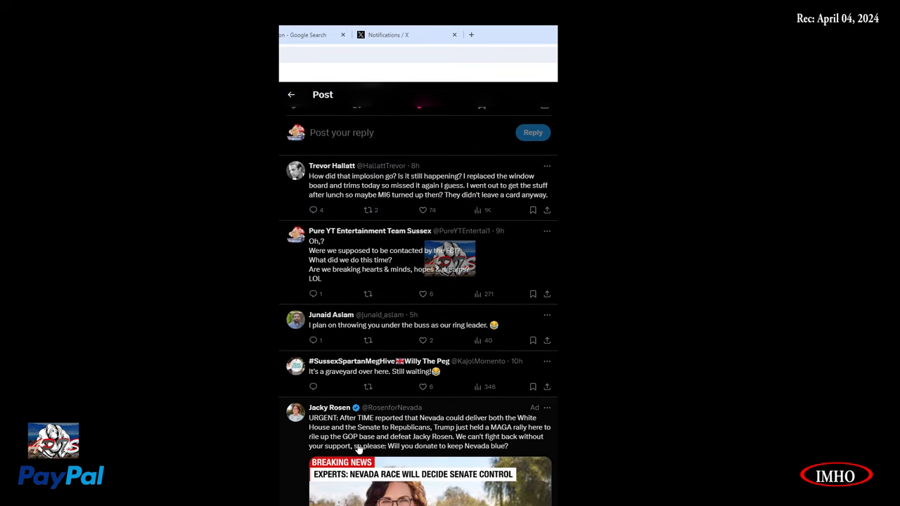
scroll("down", 3)
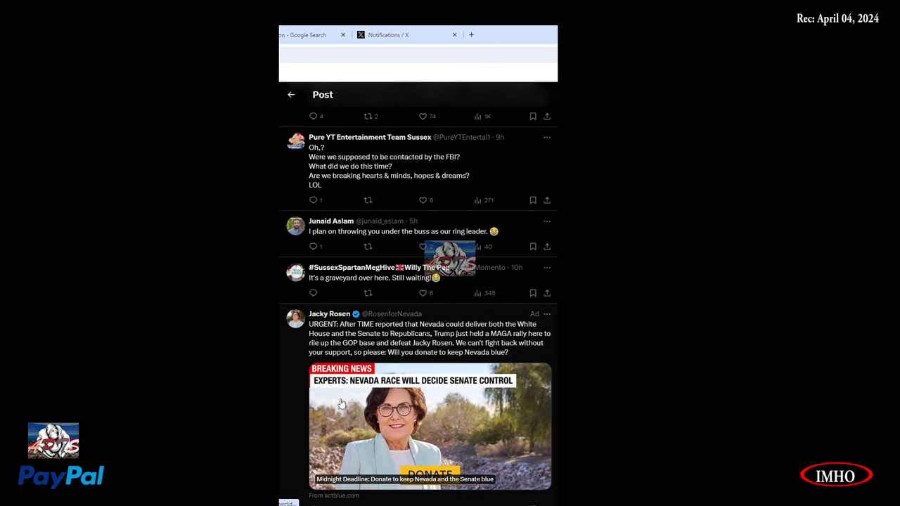
scroll("up", 3)
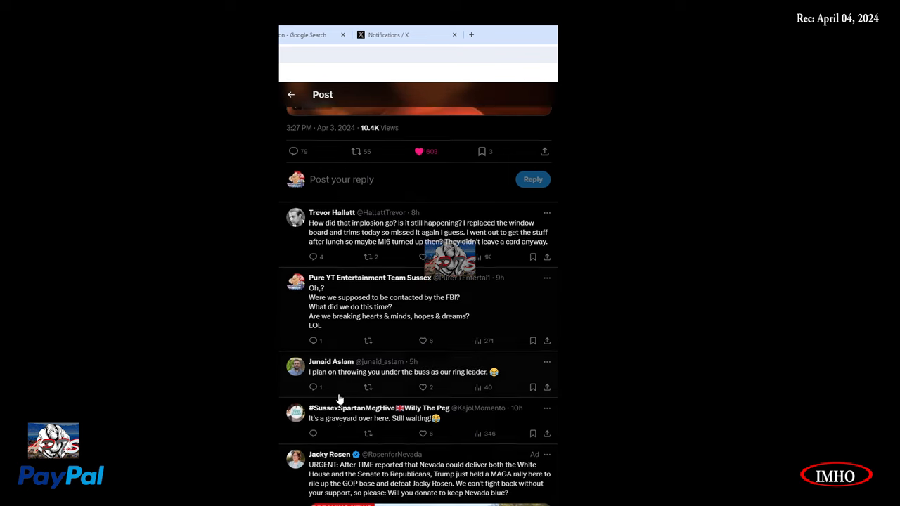
mouse_move(412, 431)
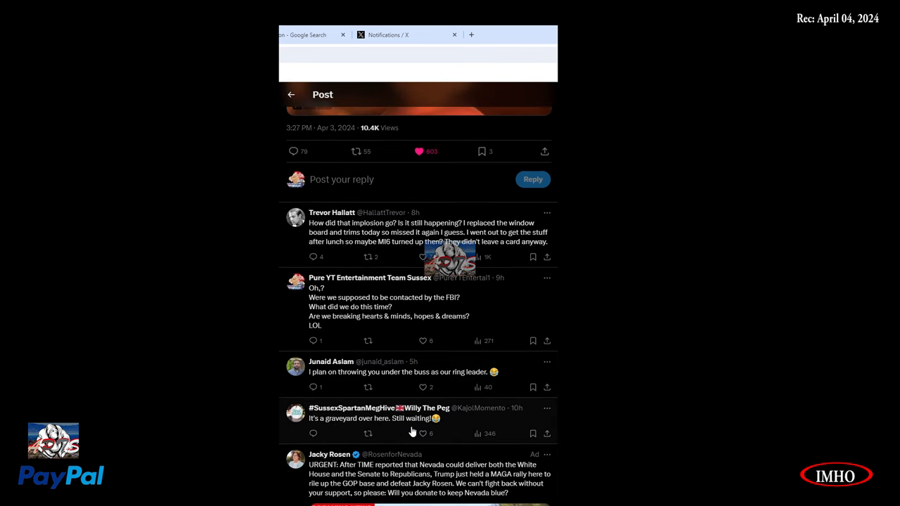
mouse_move(350, 384)
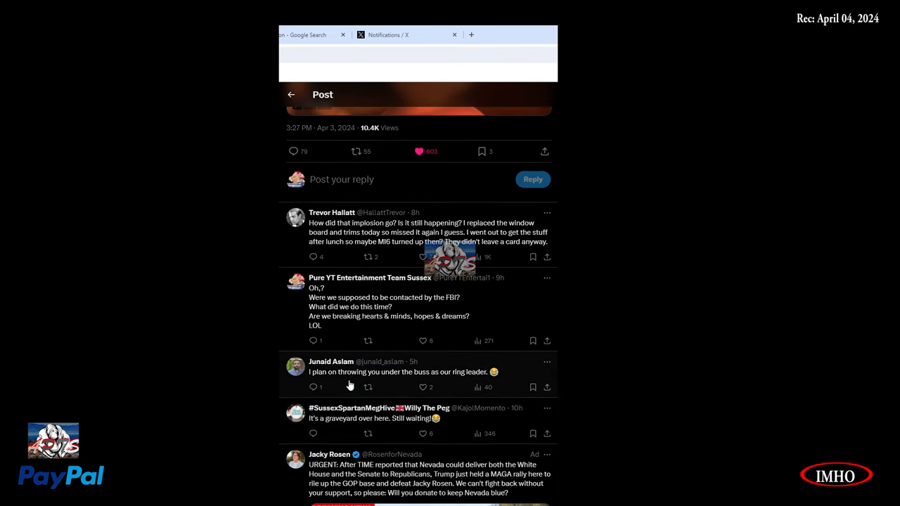
mouse_move(475, 383)
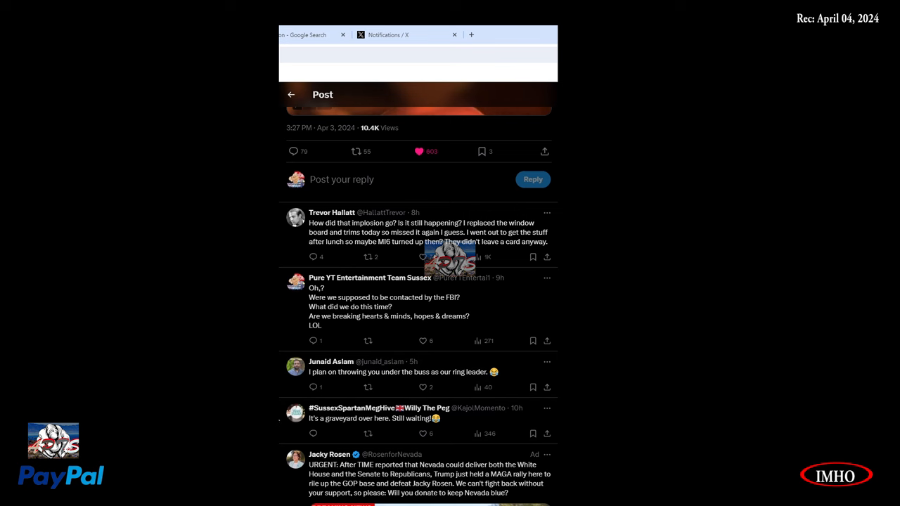
mouse_move(301, 391)
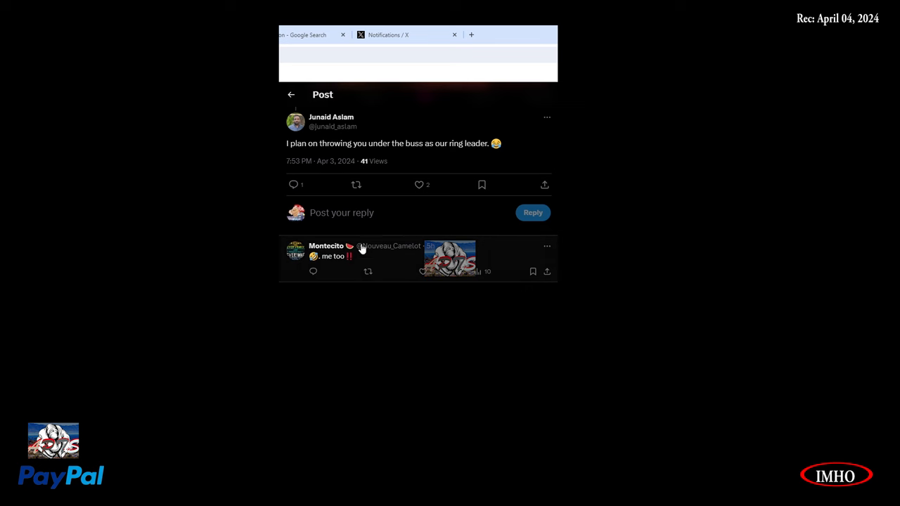
mouse_move(291, 94)
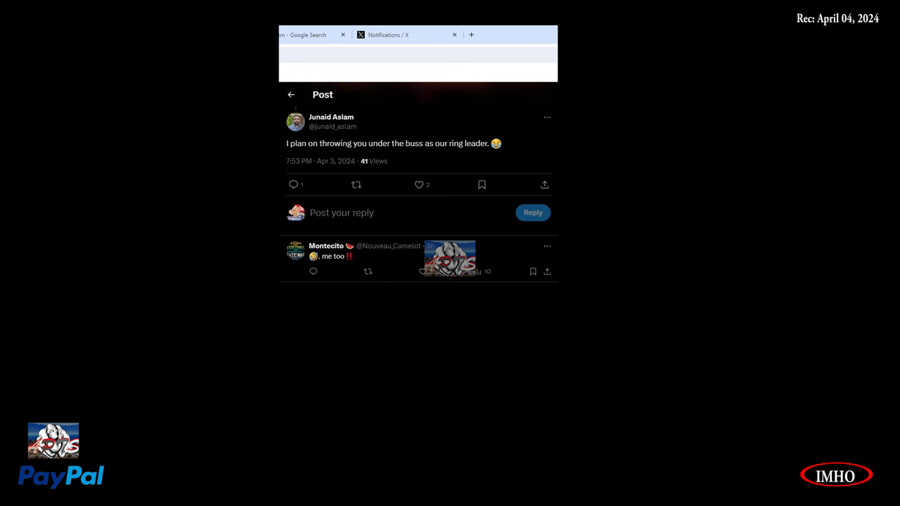
mouse_move(295, 85)
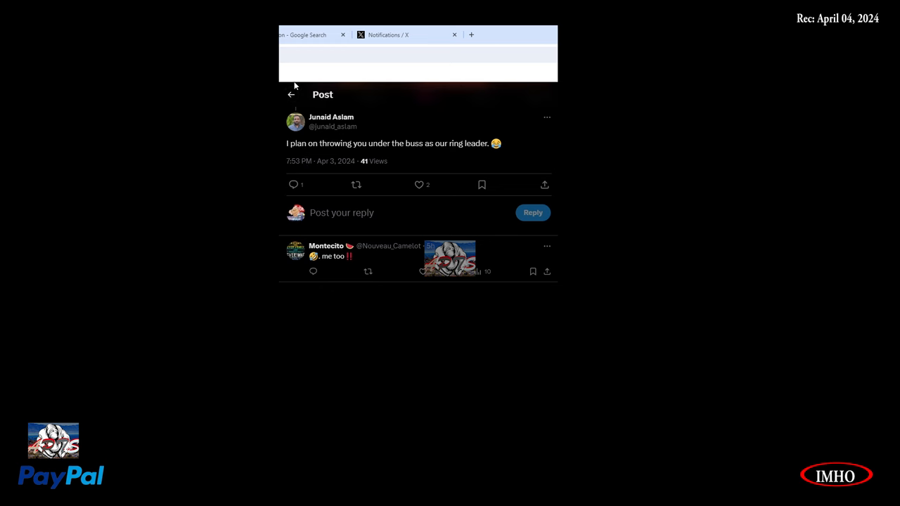
mouse_move(290, 95)
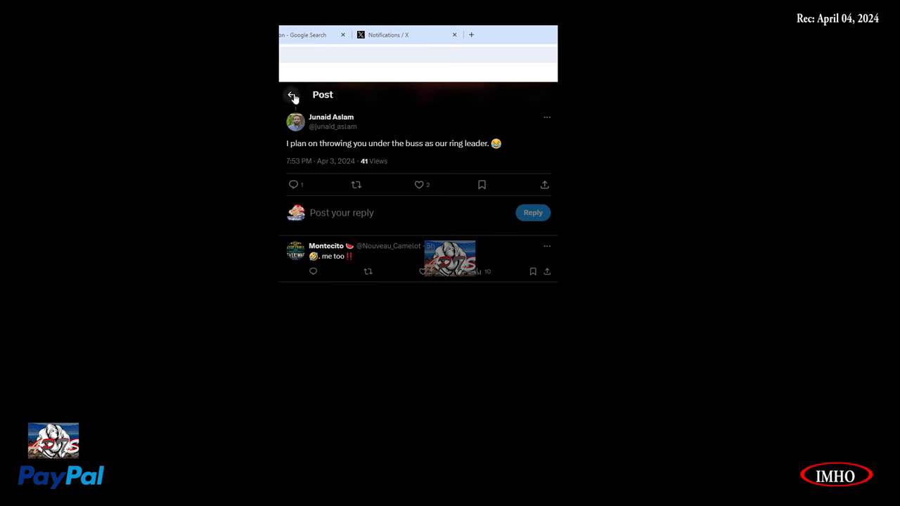
scroll("up", 3)
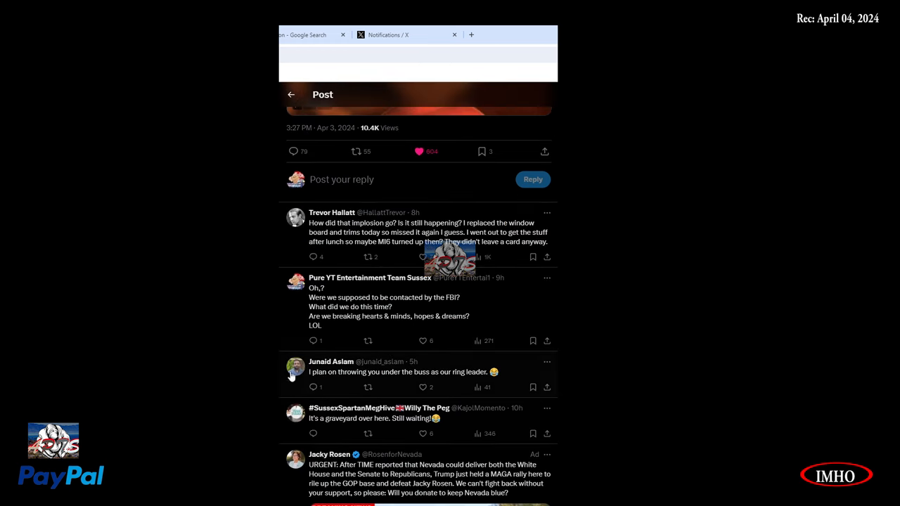
left_click(384, 298)
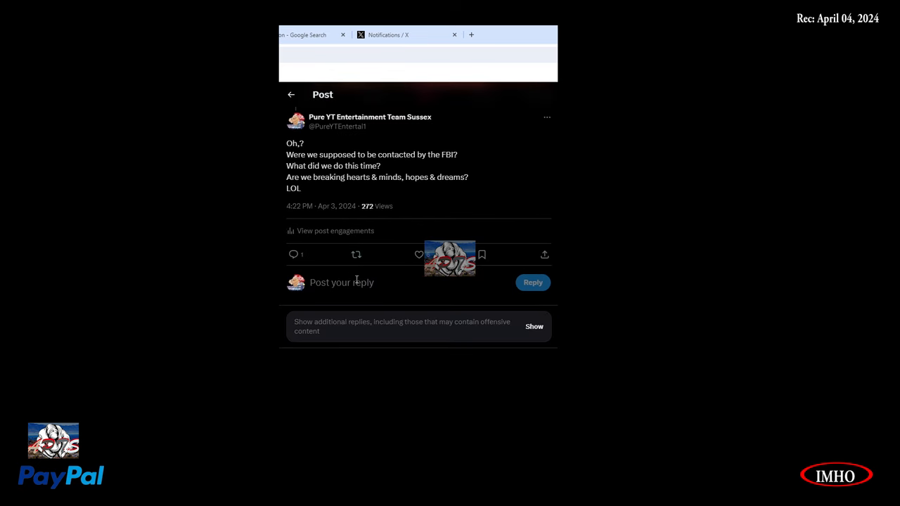
left_click(534, 327)
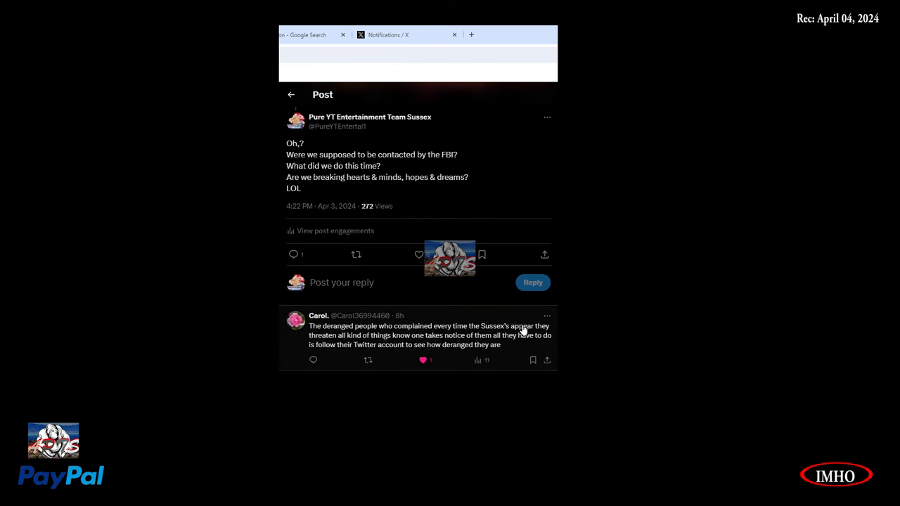
mouse_move(434, 337)
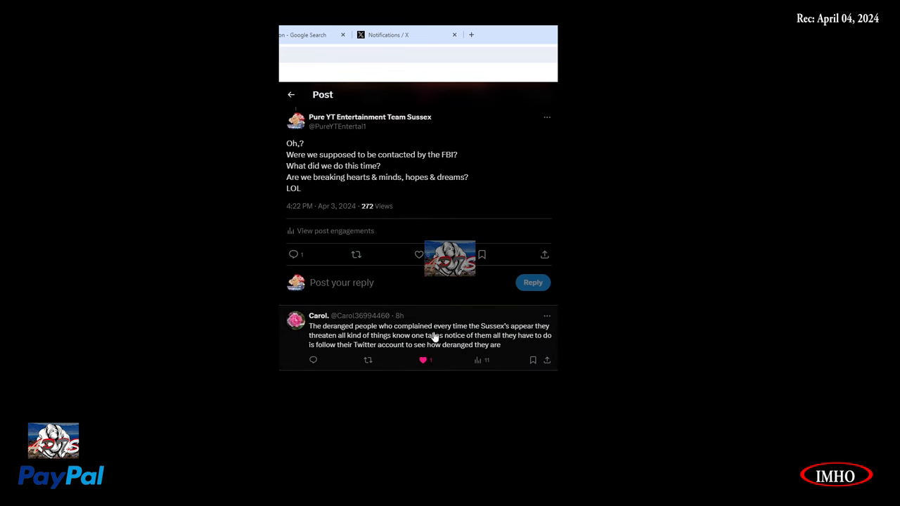
mouse_move(548, 339)
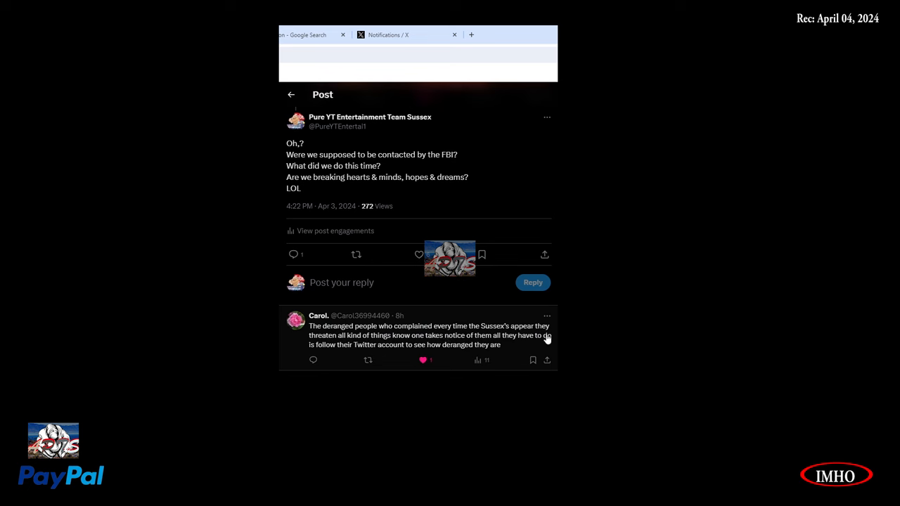
mouse_move(391, 347)
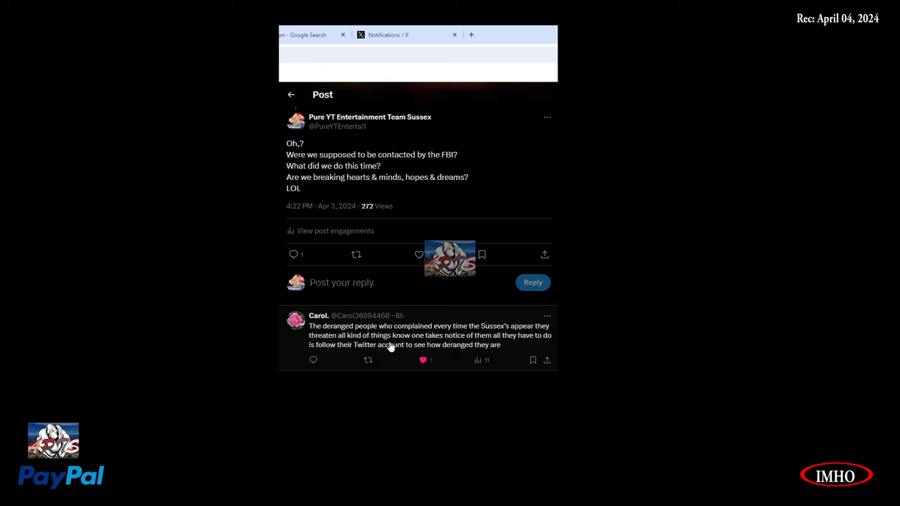
mouse_move(495, 345)
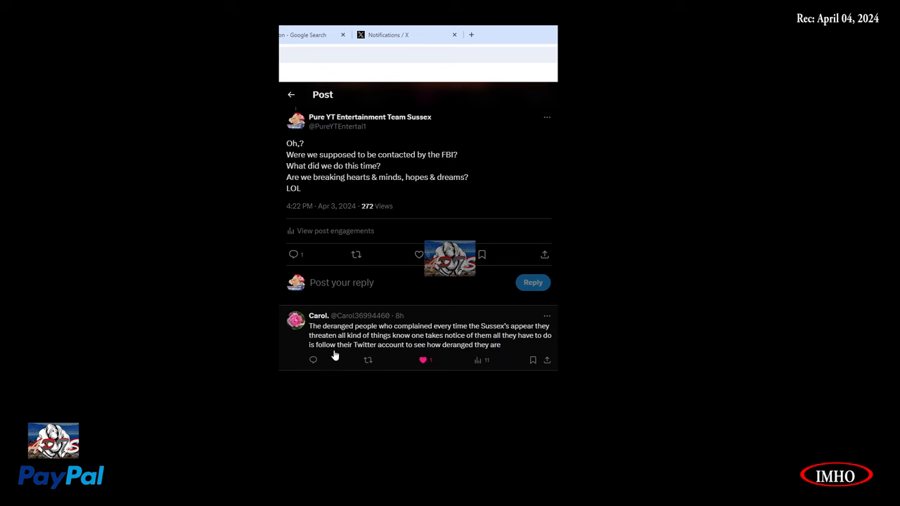
mouse_move(469, 356)
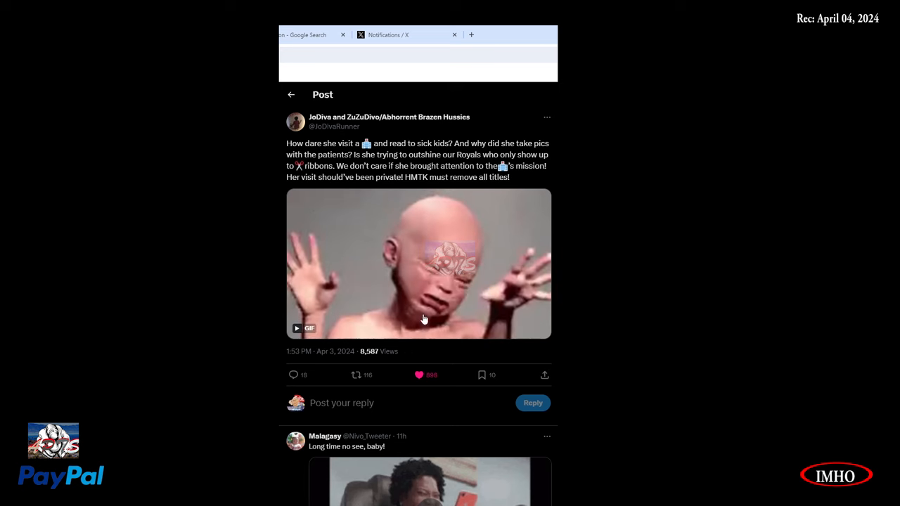
mouse_move(436, 471)
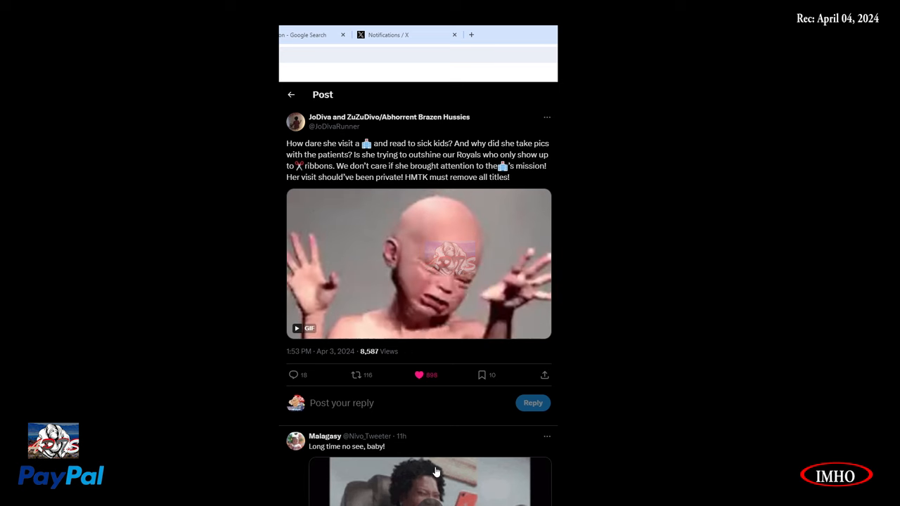
mouse_move(331, 148)
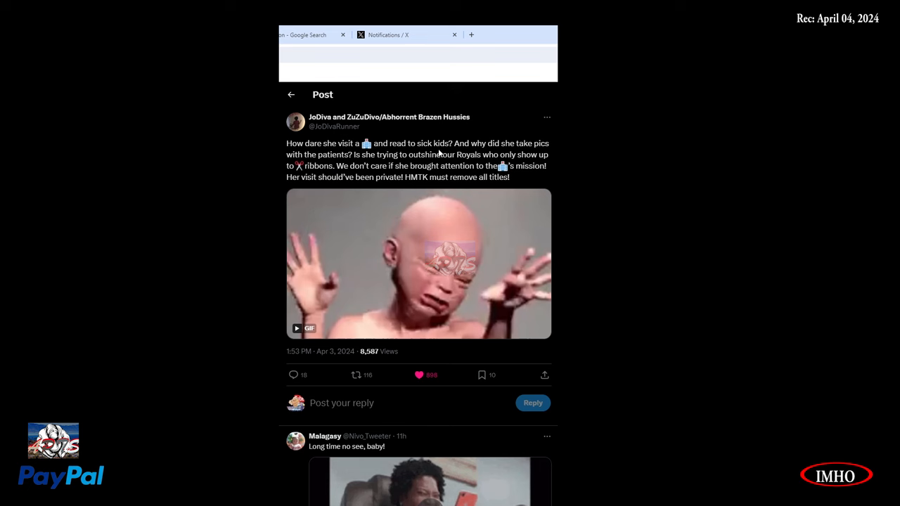
mouse_move(522, 152)
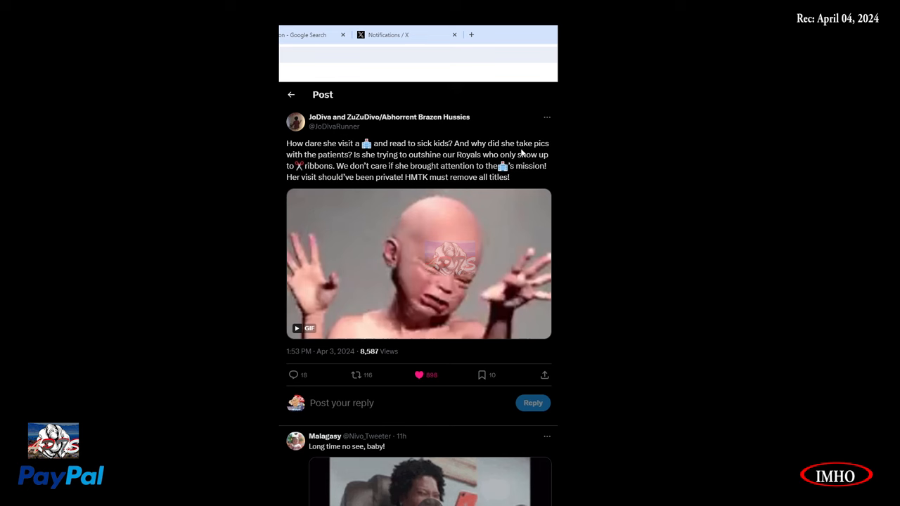
mouse_move(428, 162)
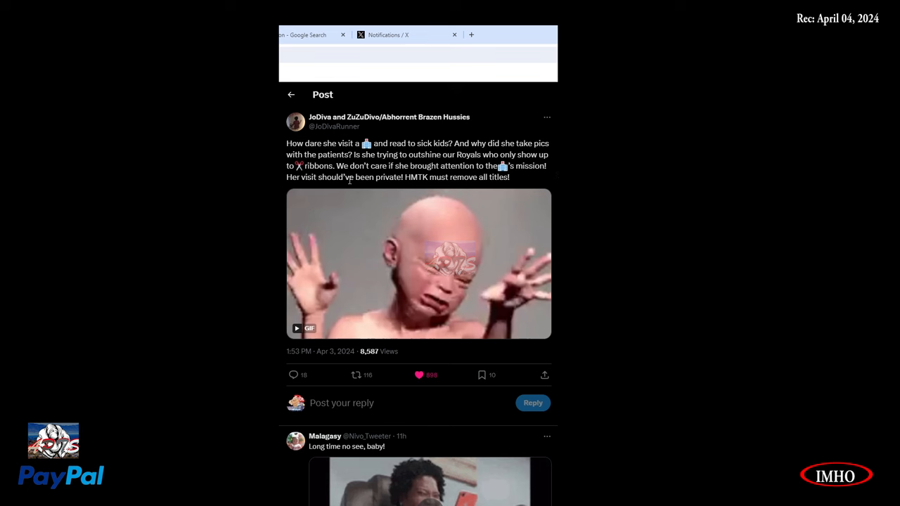
mouse_move(487, 275)
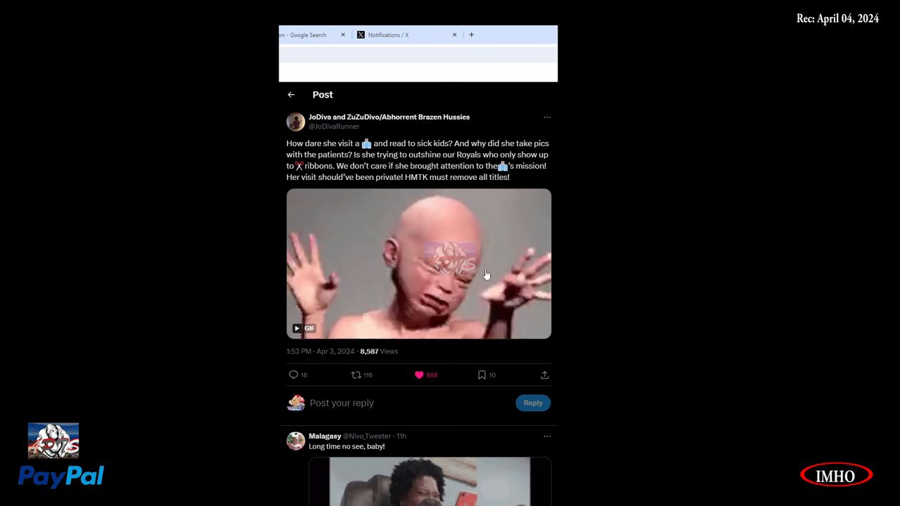
scroll("down", 3)
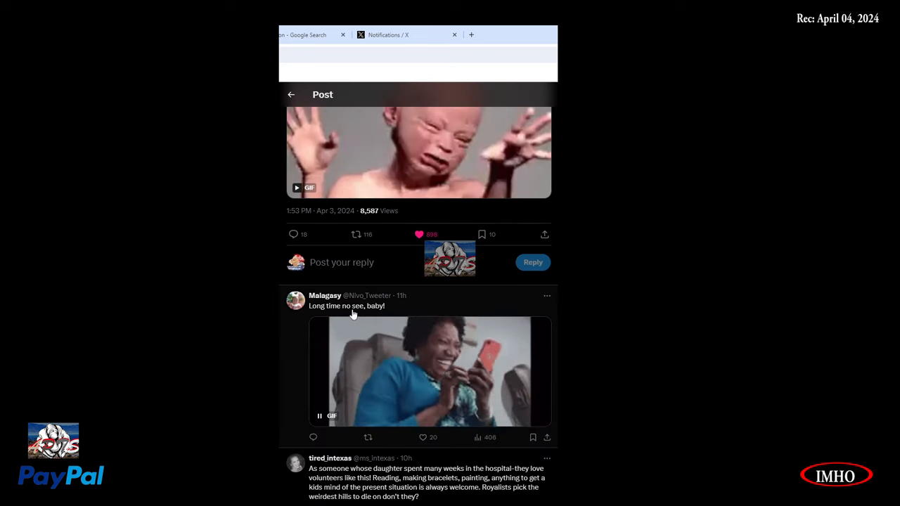
scroll("down", 3)
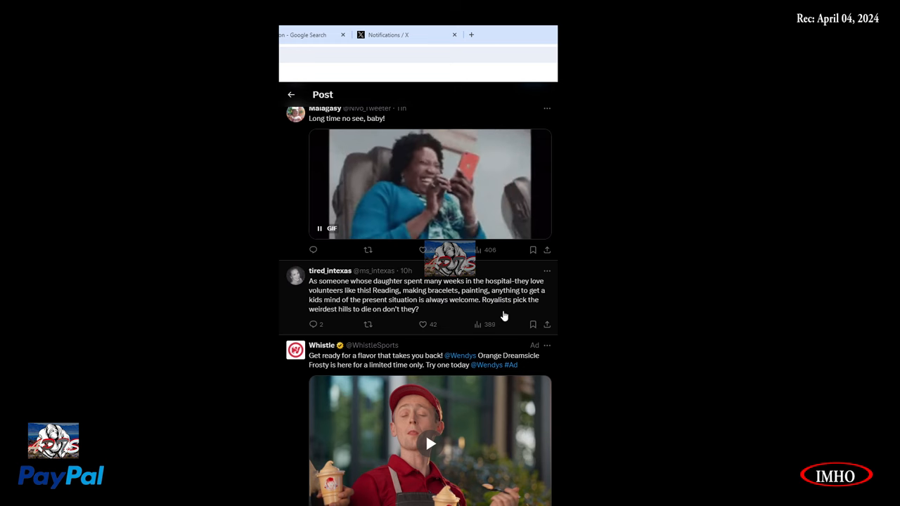
mouse_move(352, 318)
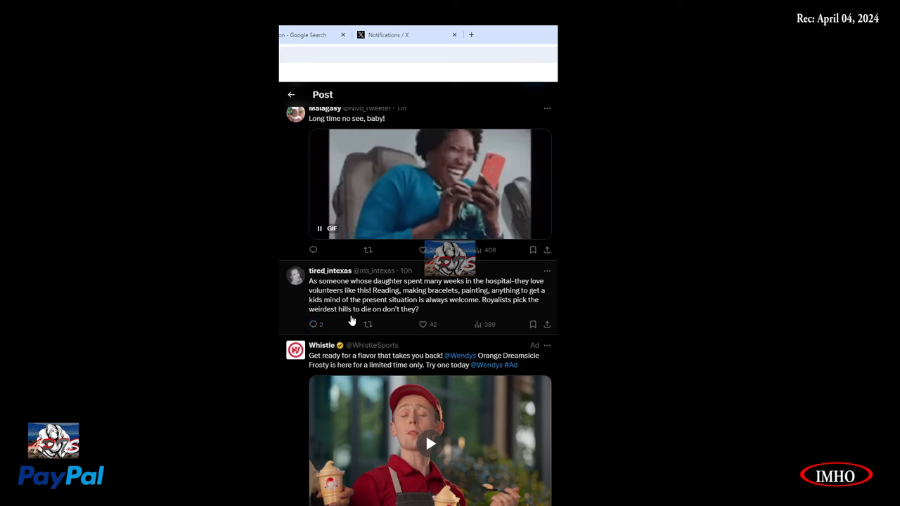
mouse_move(412, 320)
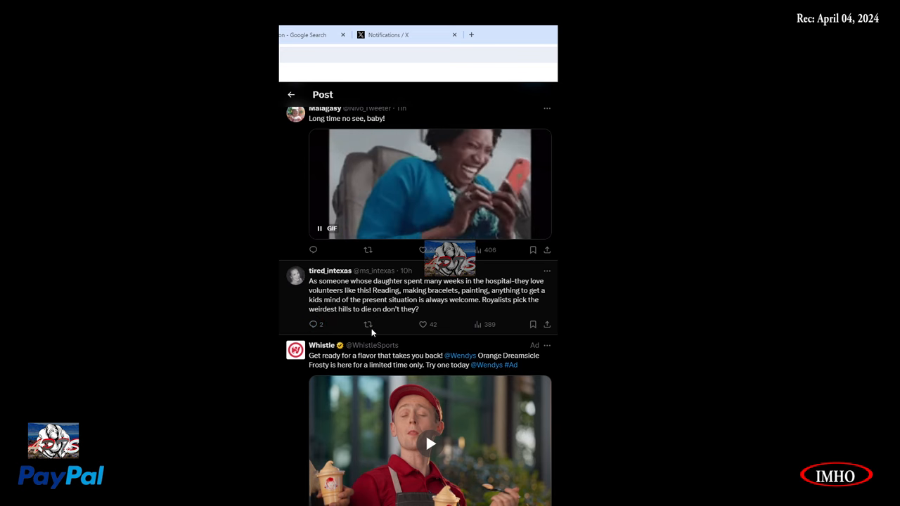
left_click(422, 290)
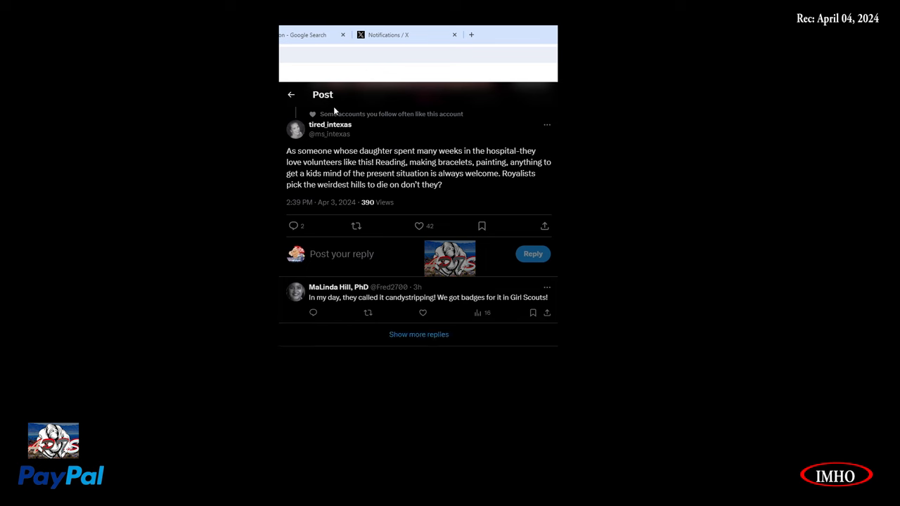
mouse_move(391, 310)
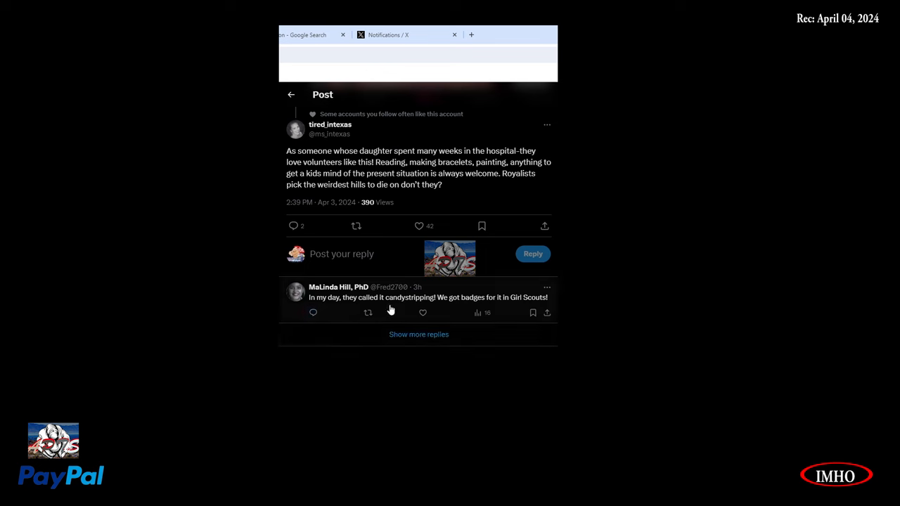
mouse_move(476, 309)
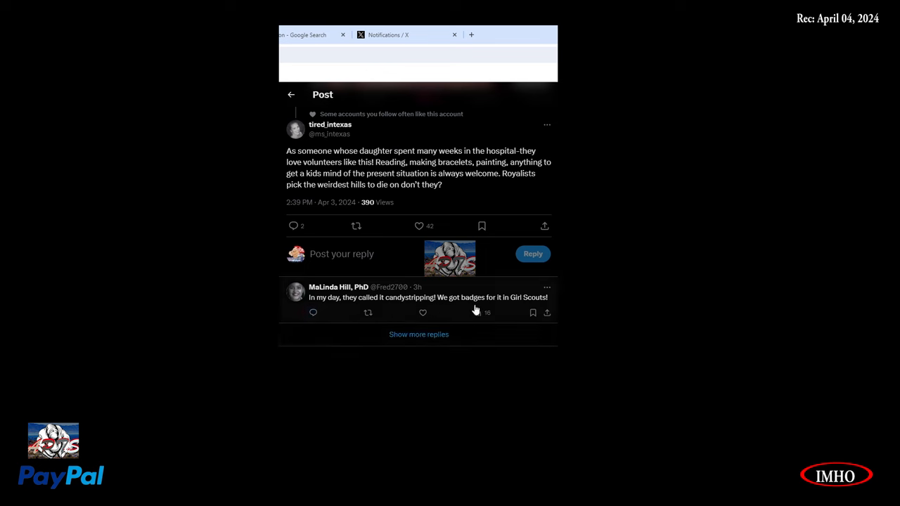
mouse_move(501, 340)
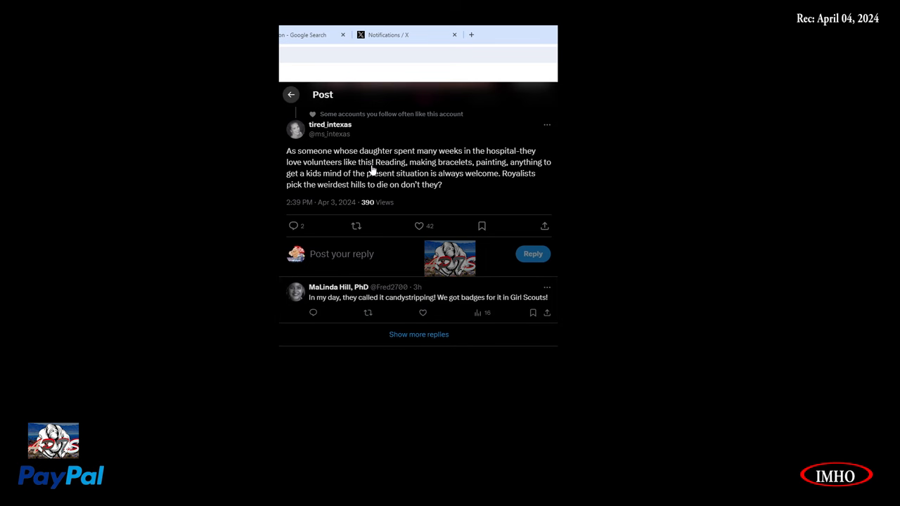
scroll("down", 3)
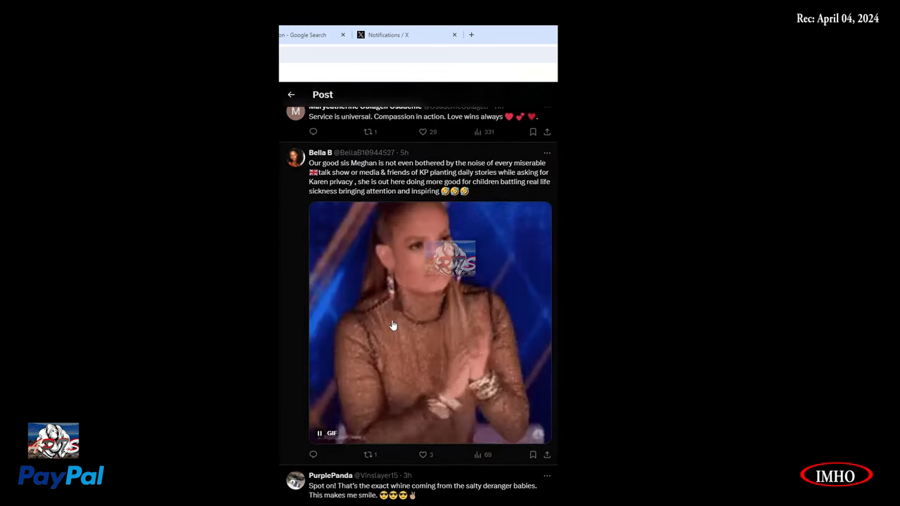
scroll("up", 3)
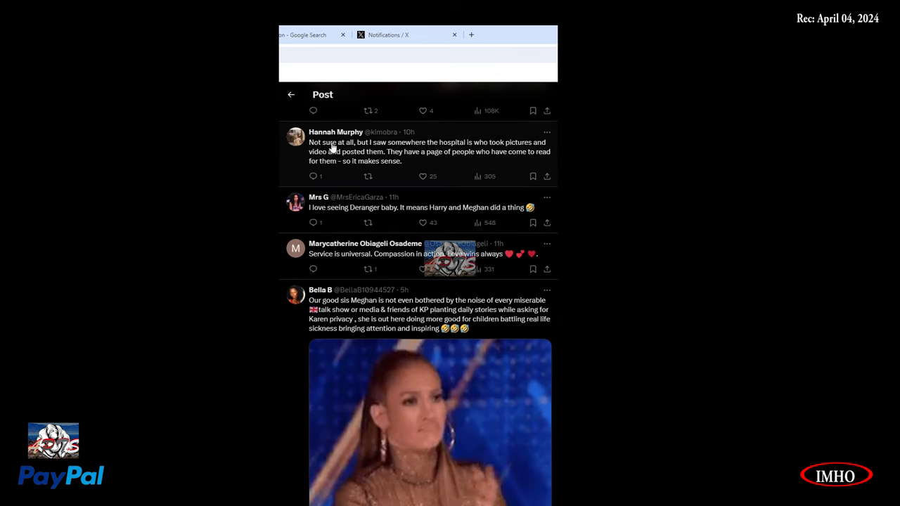
scroll("down", 3)
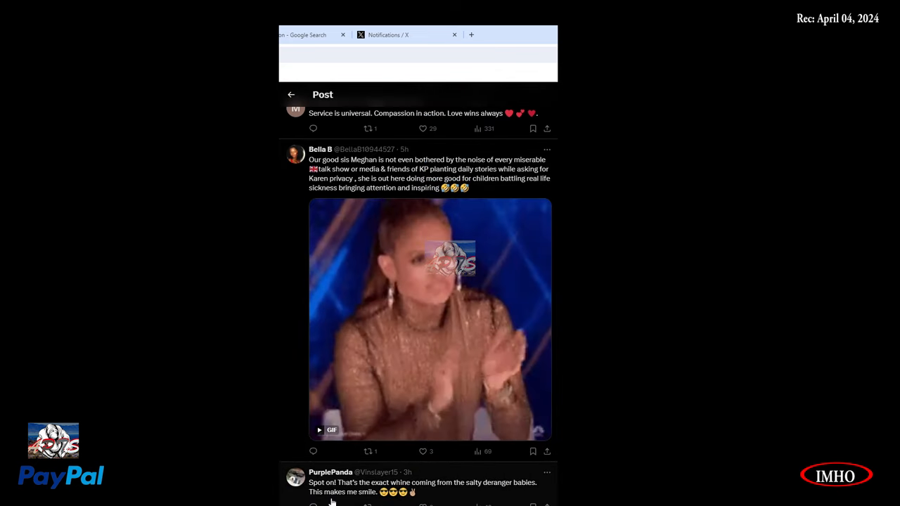
mouse_move(431, 492)
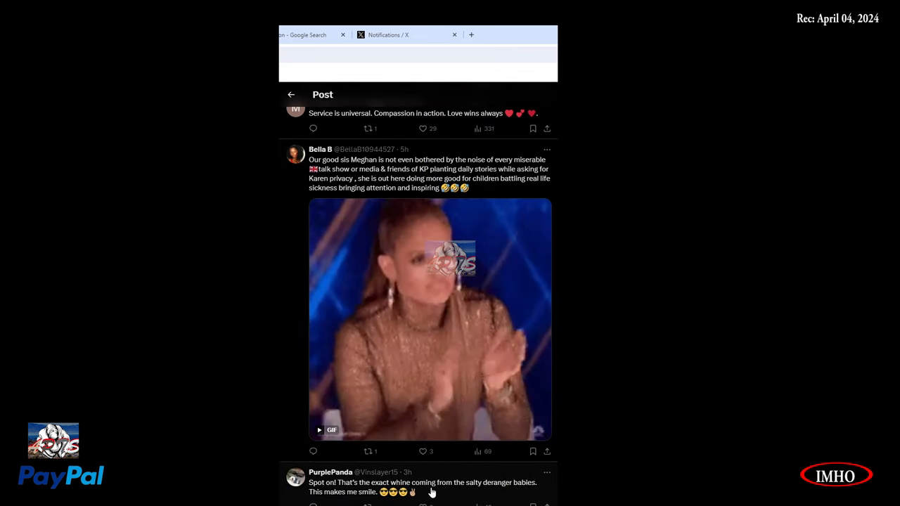
mouse_move(541, 499)
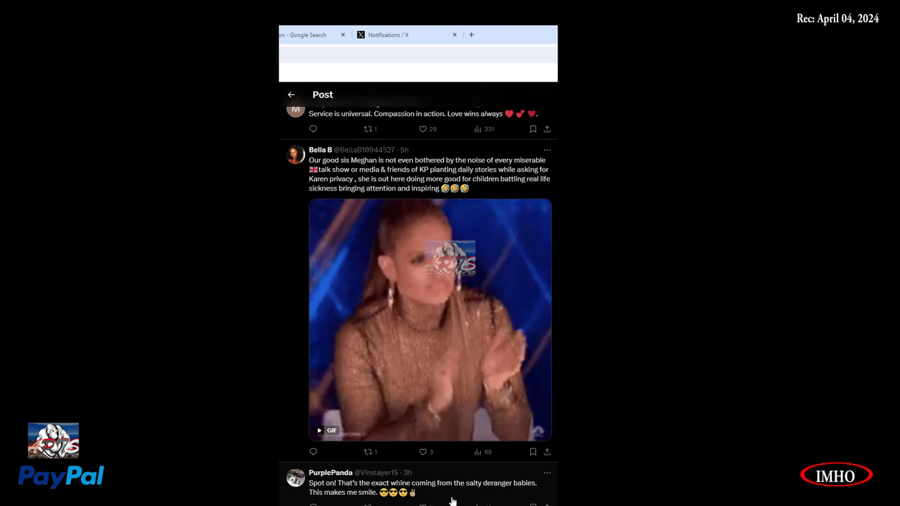
scroll("up", 3)
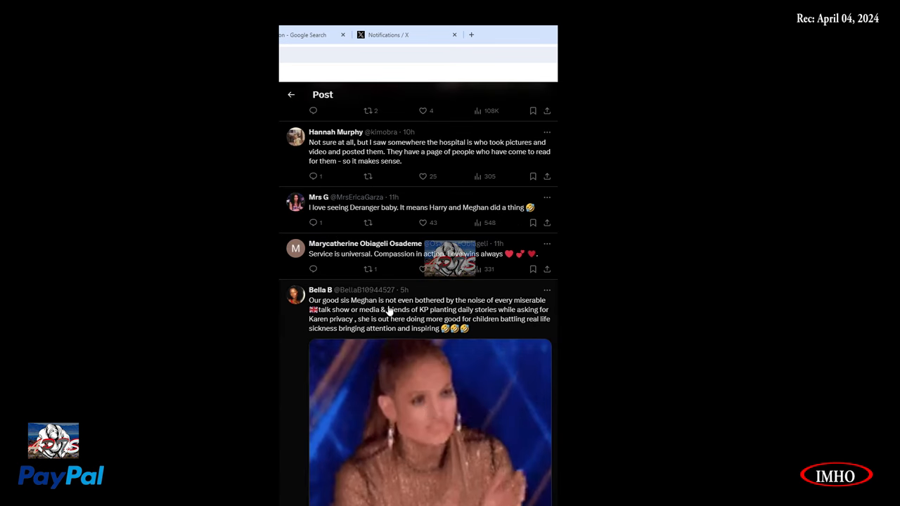
mouse_move(535, 308)
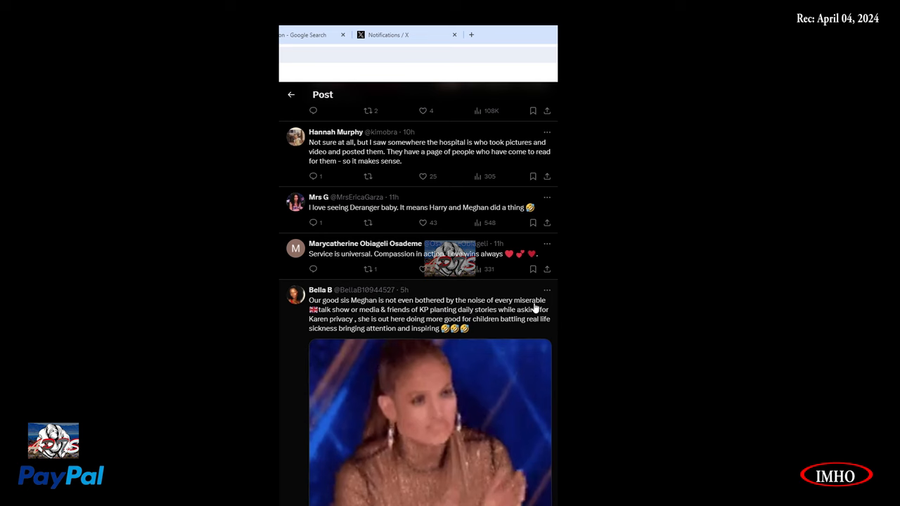
mouse_move(354, 318)
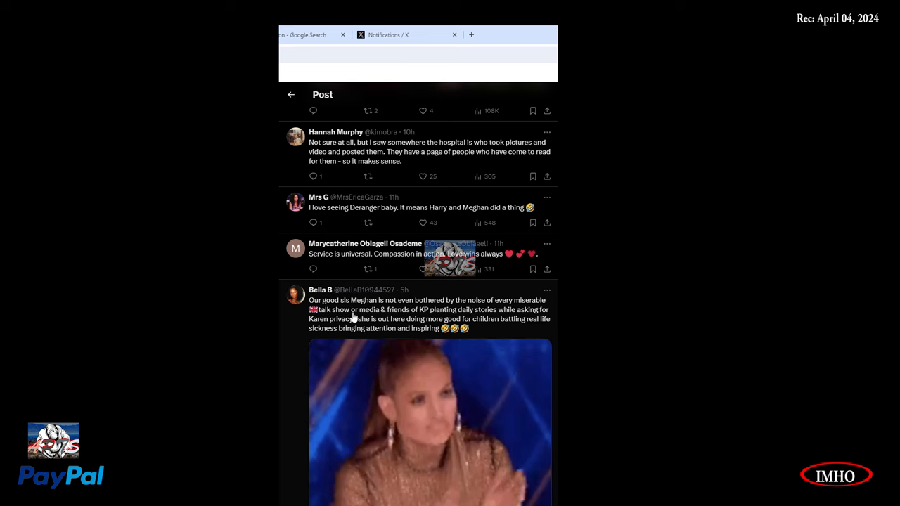
mouse_move(448, 319)
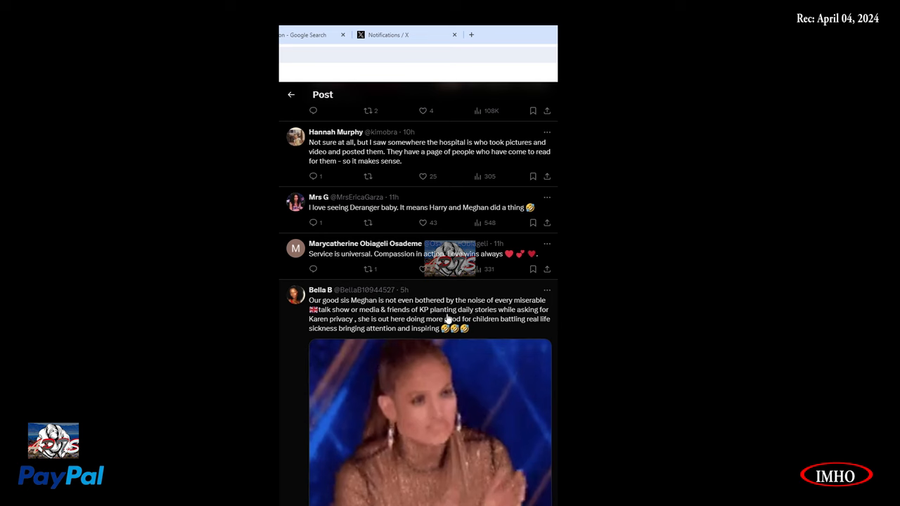
mouse_move(554, 321)
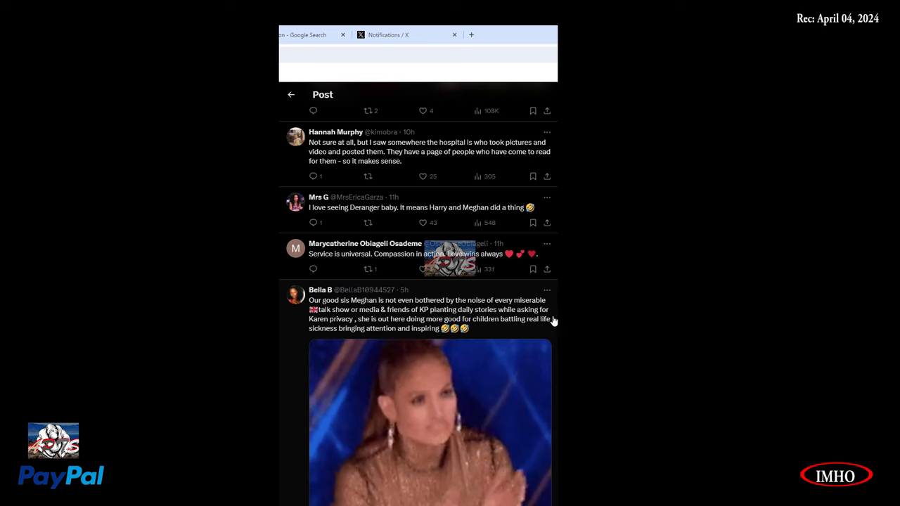
mouse_move(362, 330)
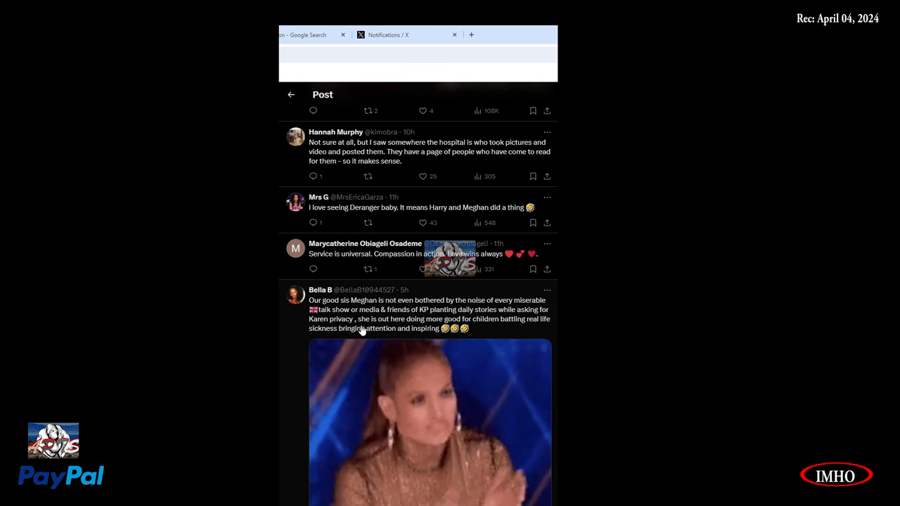
mouse_move(478, 334)
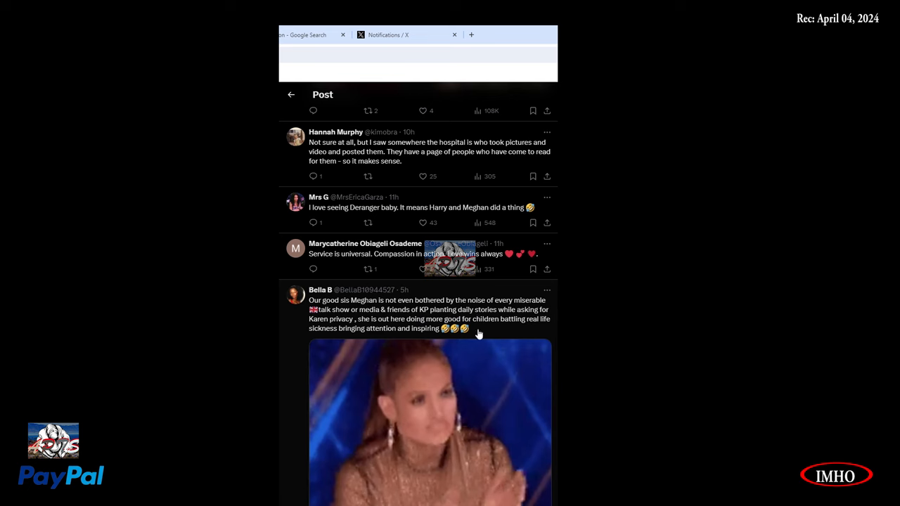
mouse_move(532, 338)
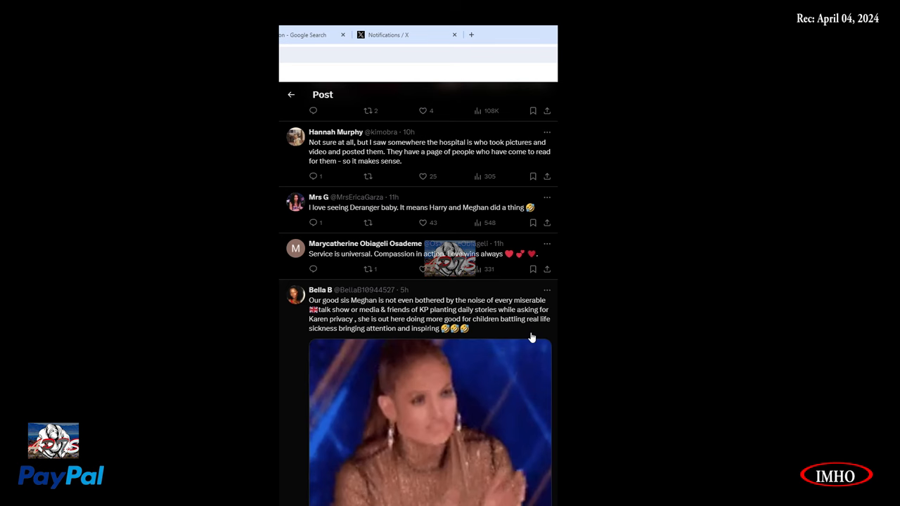
mouse_move(410, 339)
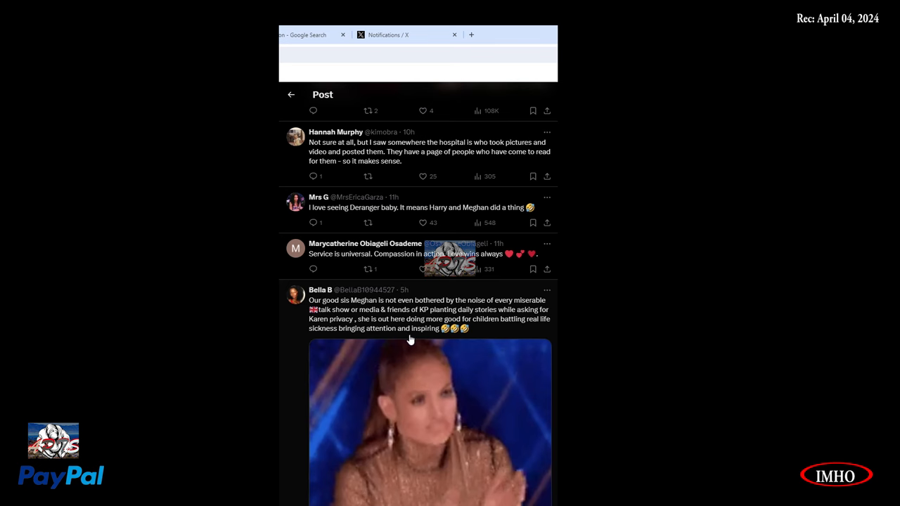
scroll("up", 3)
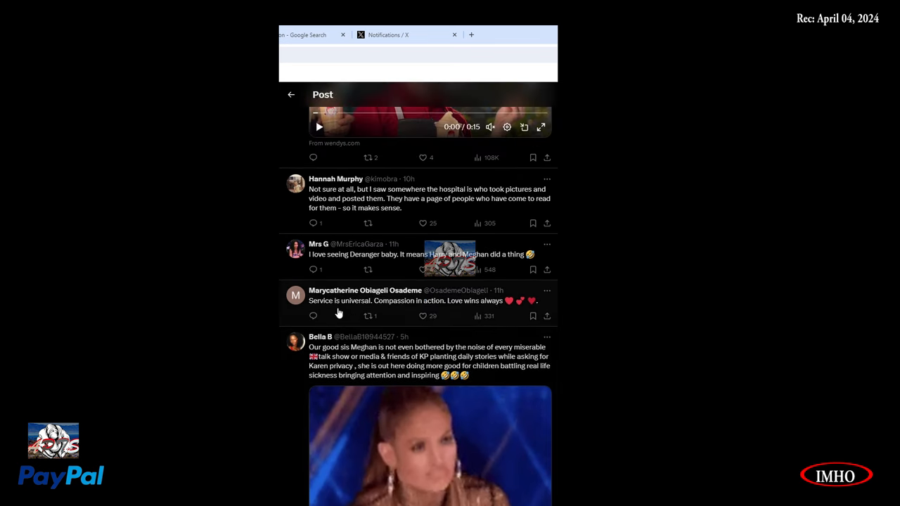
mouse_move(455, 312)
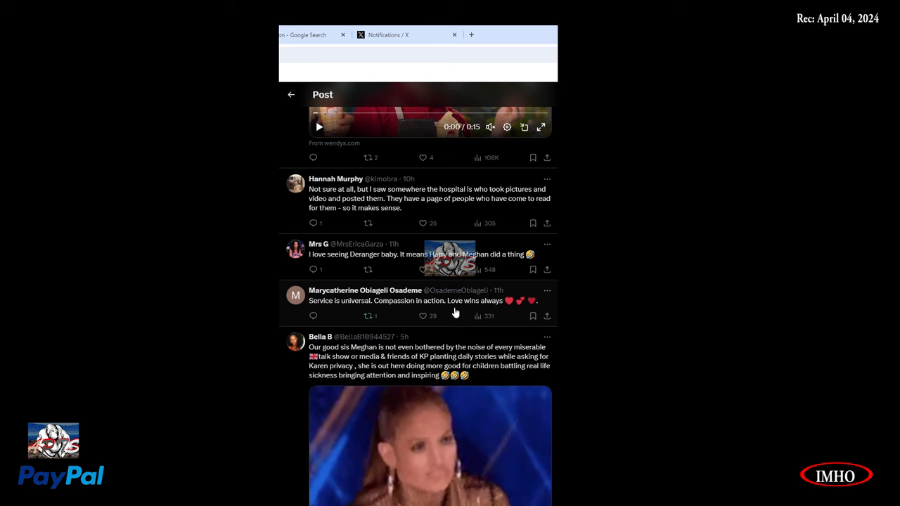
mouse_move(372, 268)
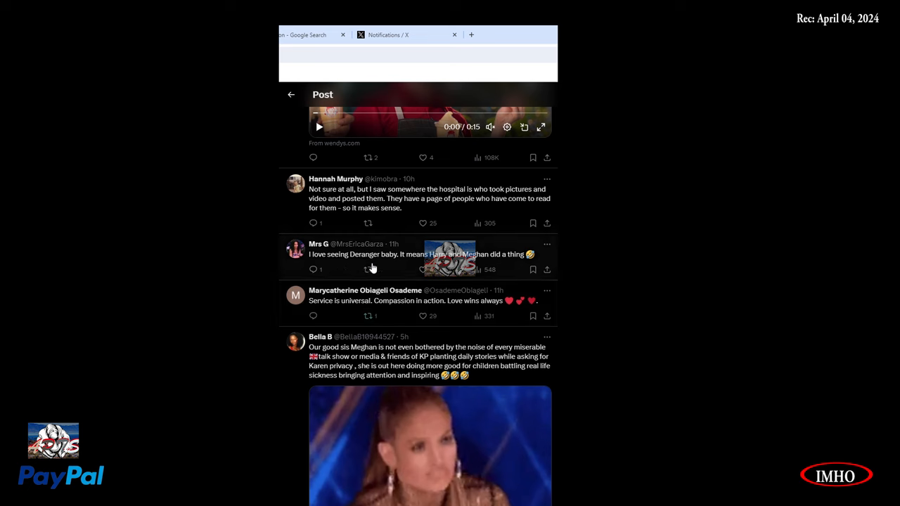
mouse_move(457, 269)
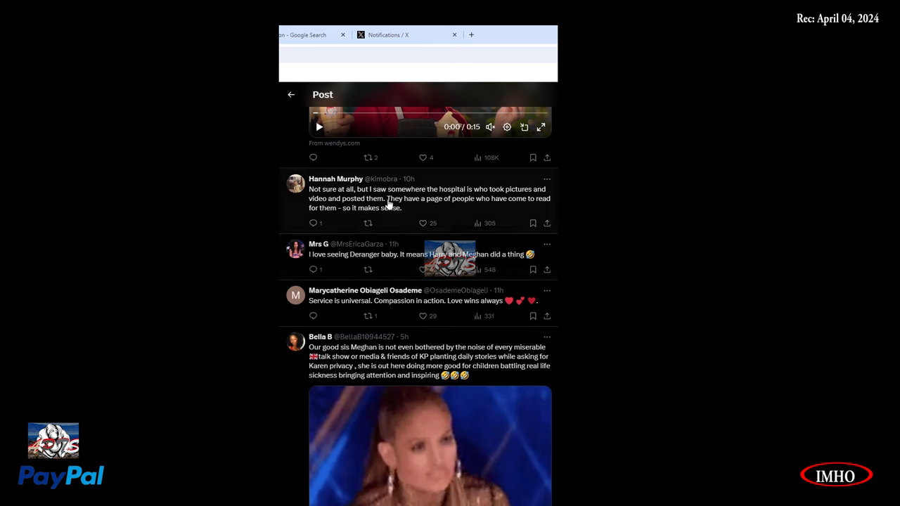
mouse_move(485, 199)
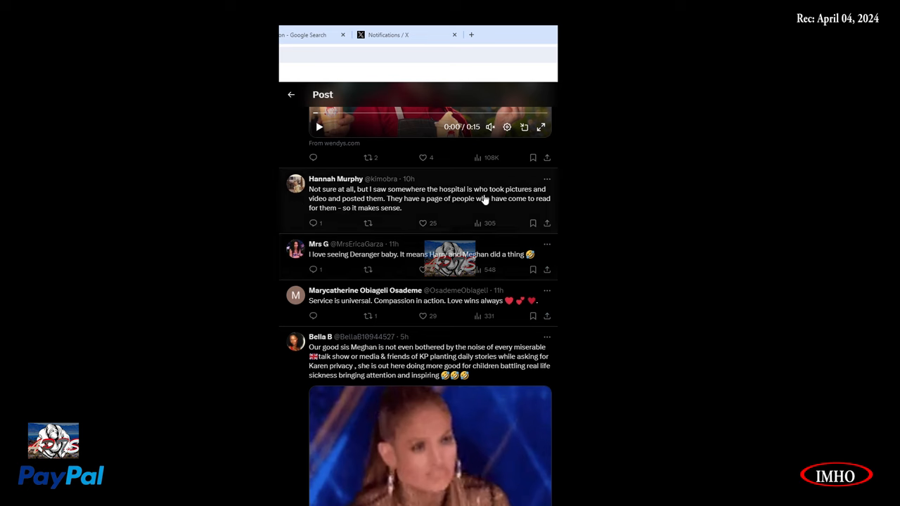
mouse_move(345, 204)
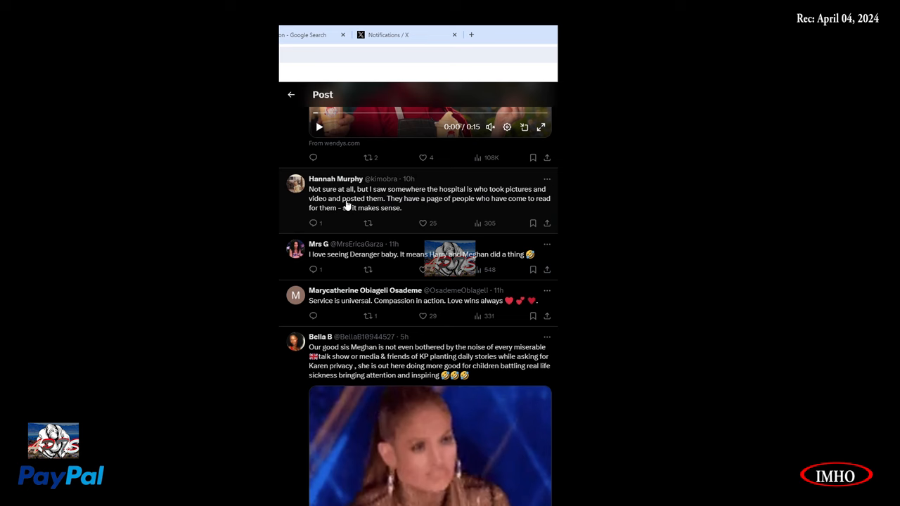
mouse_move(384, 208)
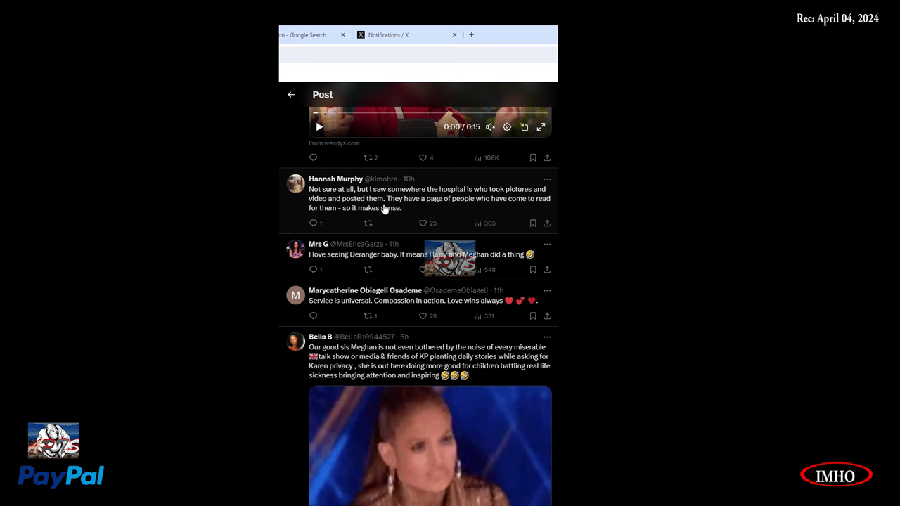
mouse_move(398, 208)
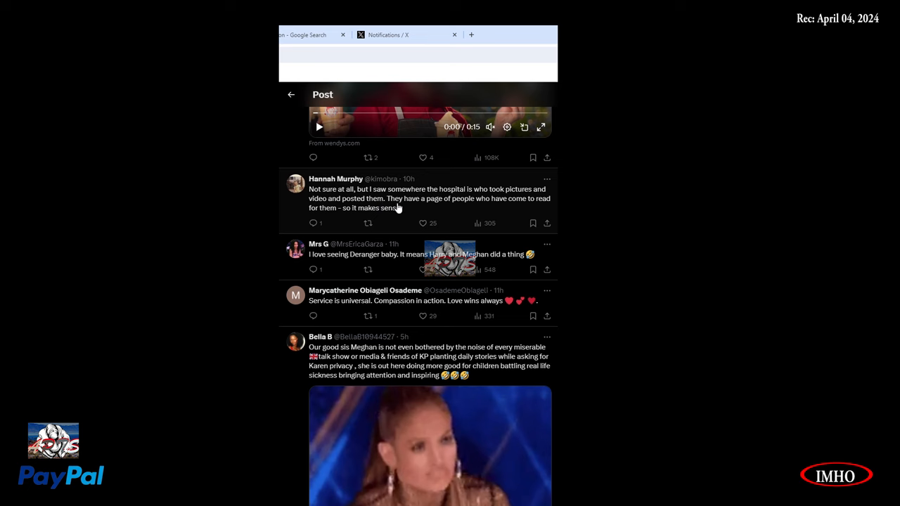
mouse_move(517, 210)
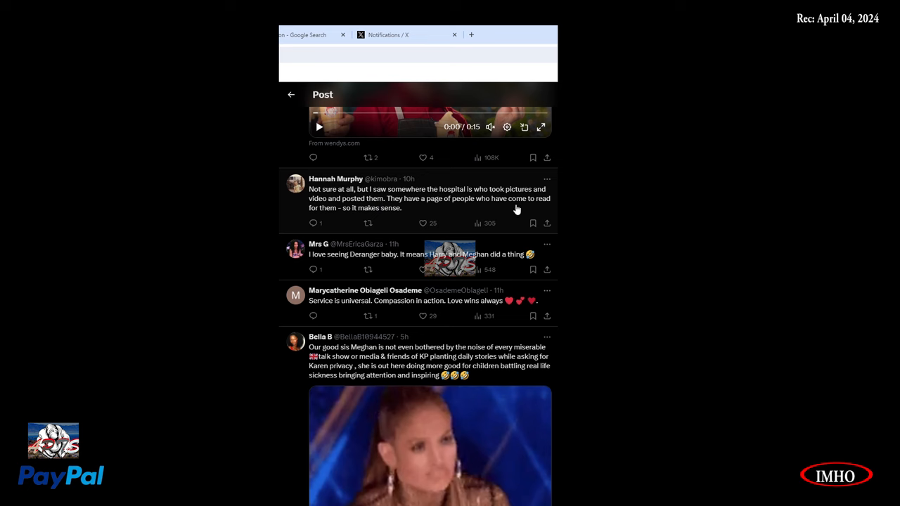
mouse_move(368, 223)
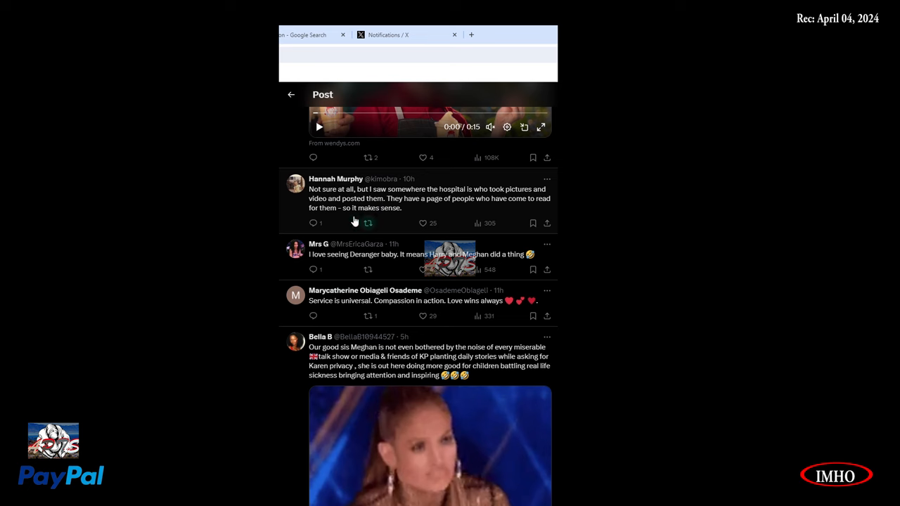
mouse_move(371, 273)
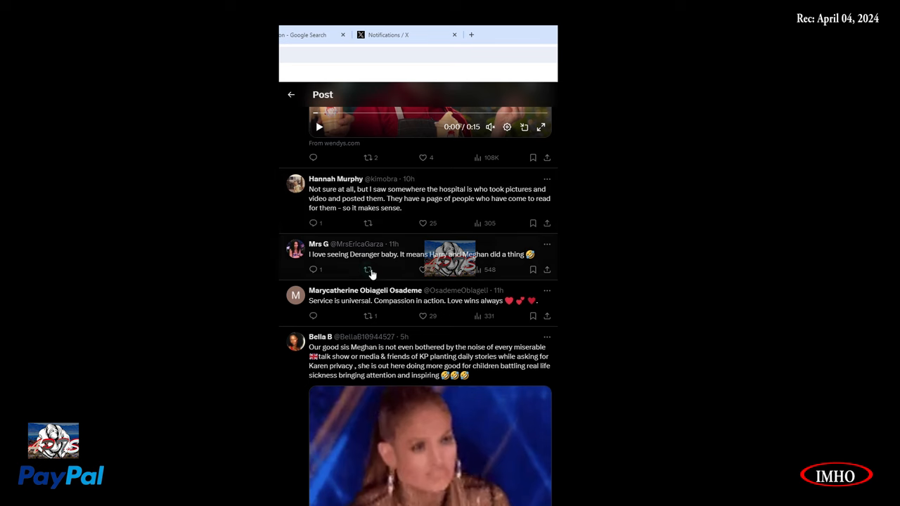
mouse_move(293, 221)
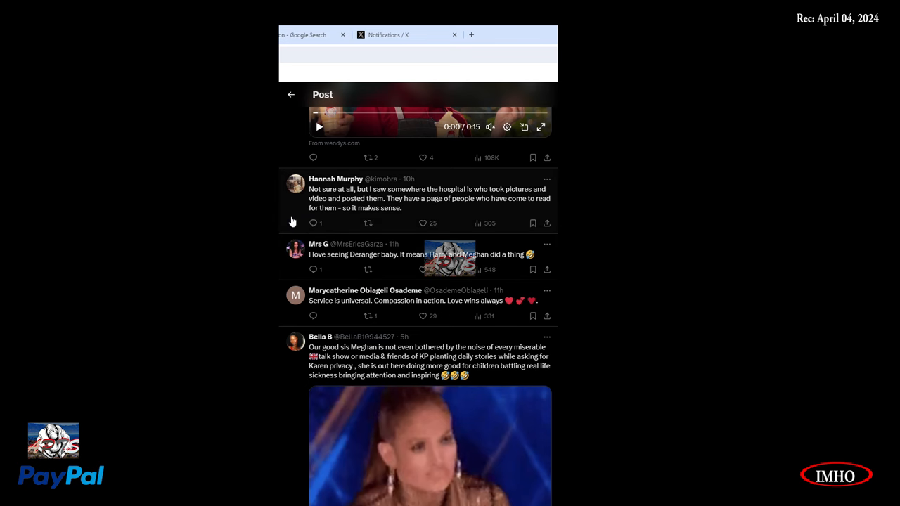
left_click(428, 199)
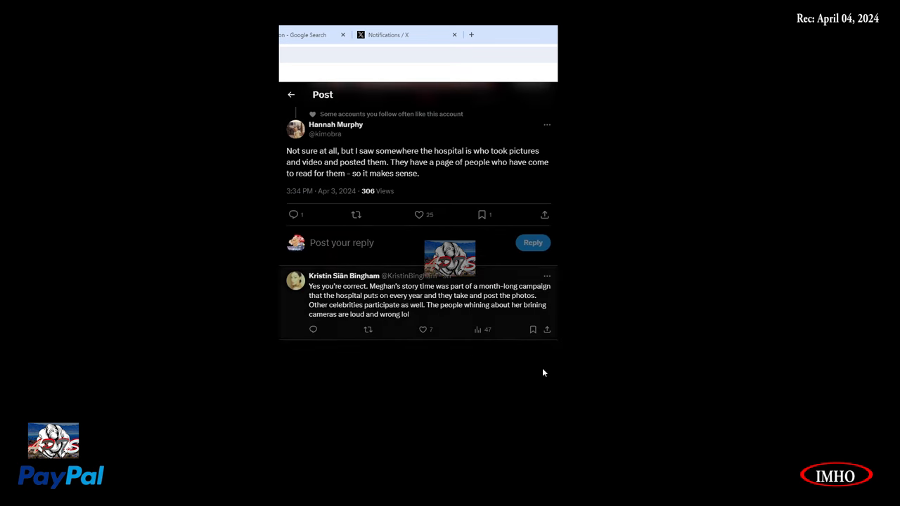
mouse_move(336, 303)
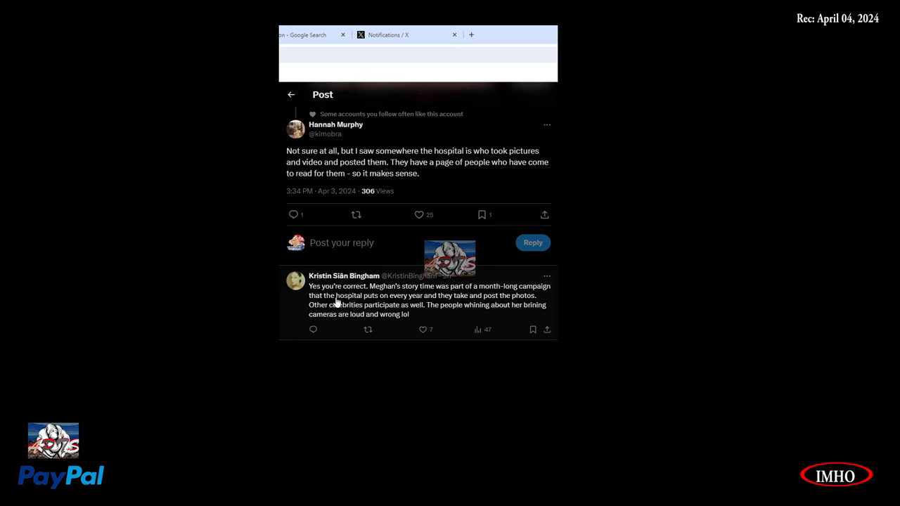
mouse_move(459, 297)
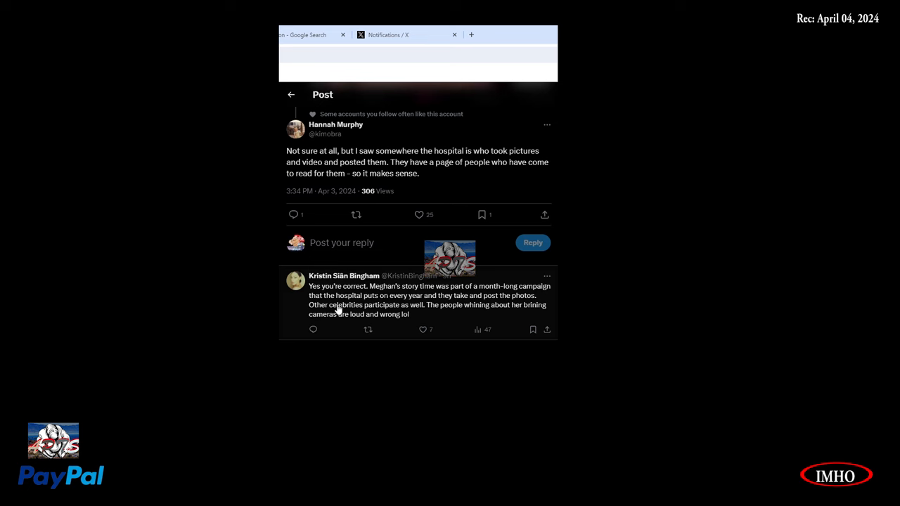
mouse_move(453, 310)
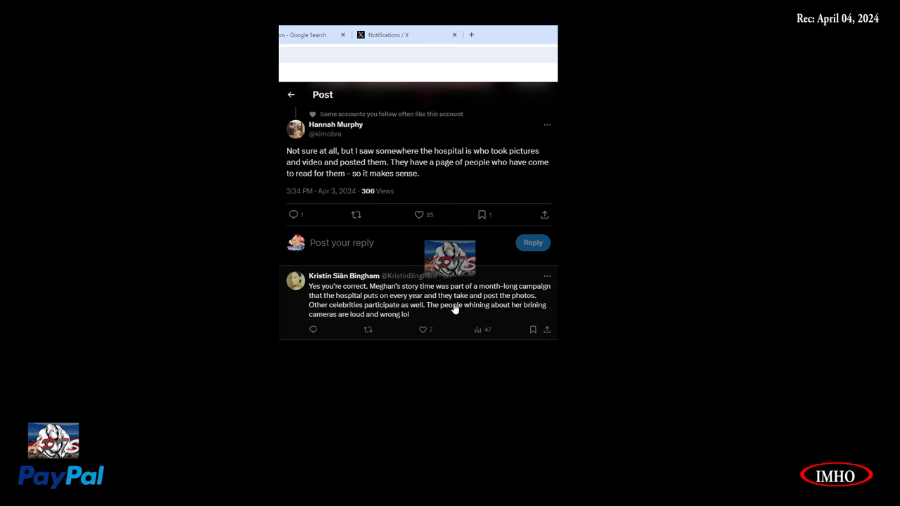
mouse_move(353, 322)
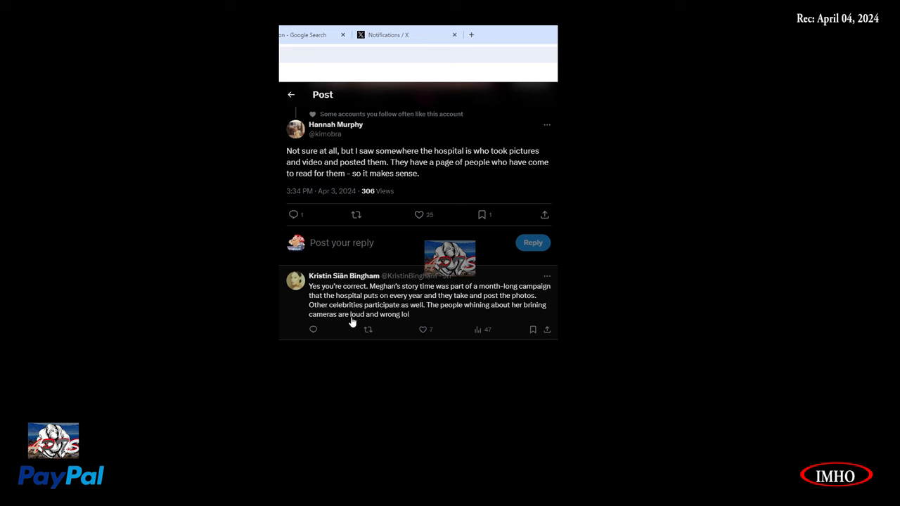
mouse_move(397, 315)
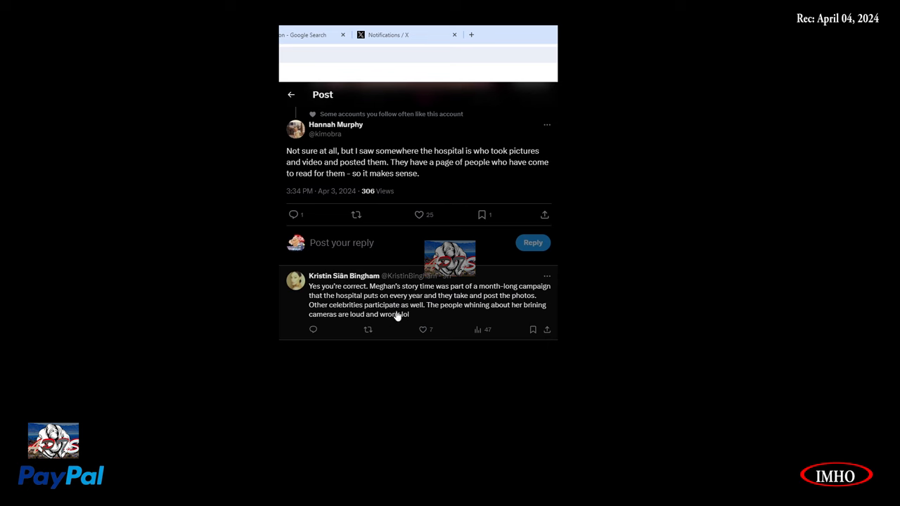
mouse_move(513, 318)
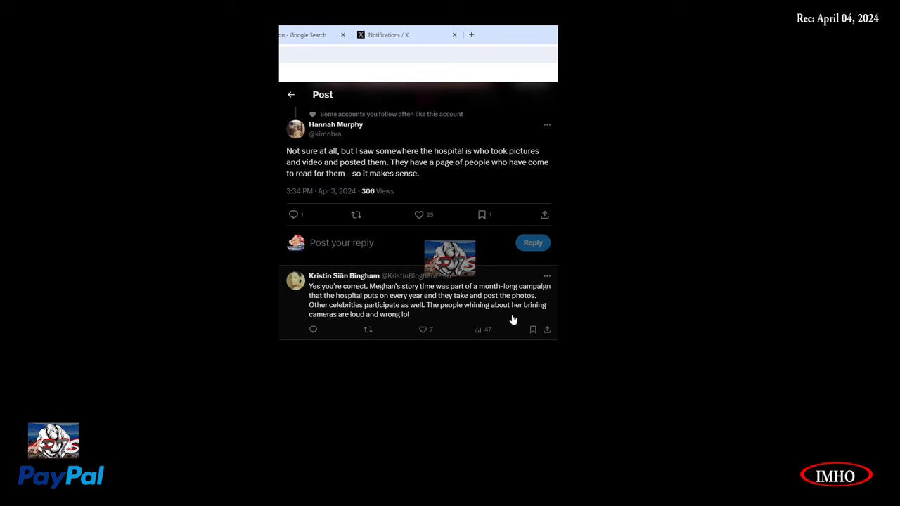
mouse_move(378, 328)
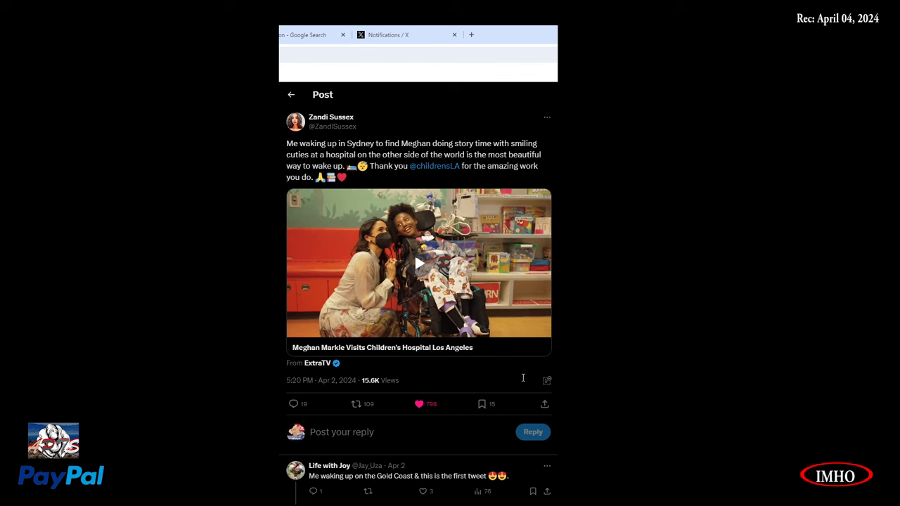
left_click(419, 263)
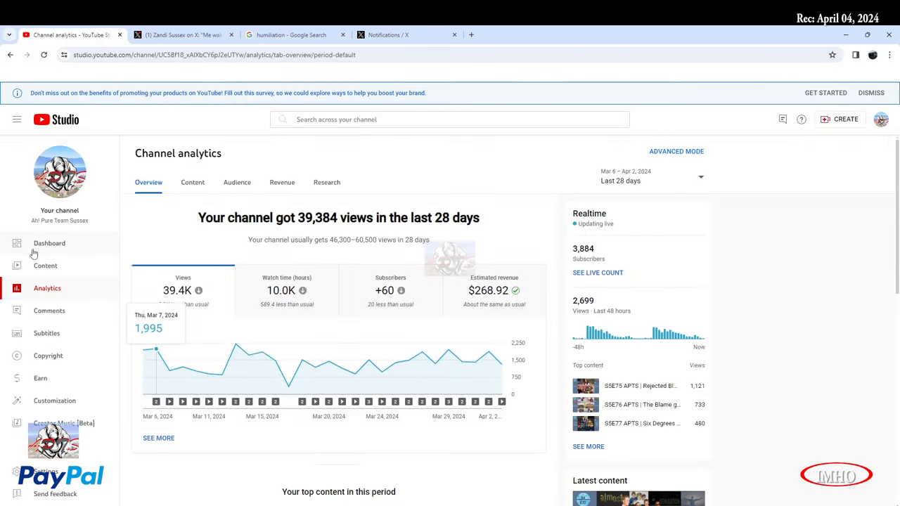
Step: Show the YouTube Studio Dashboard with 3,884 subscribers and the latest video's 486 views
left_click(50, 244)
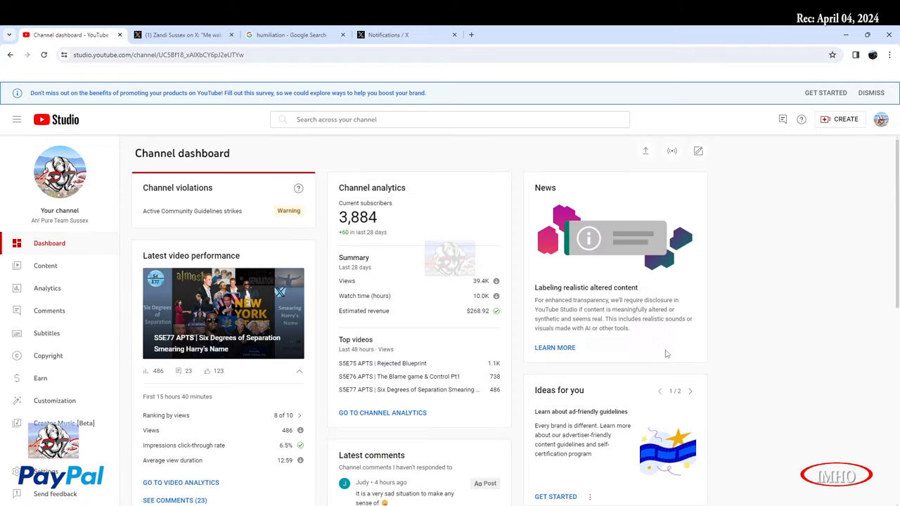
mouse_move(181, 301)
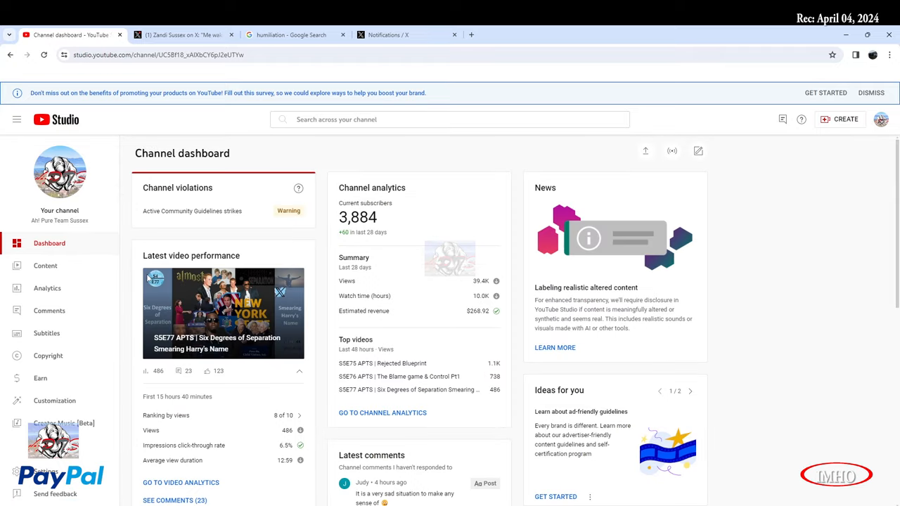
mouse_move(132, 269)
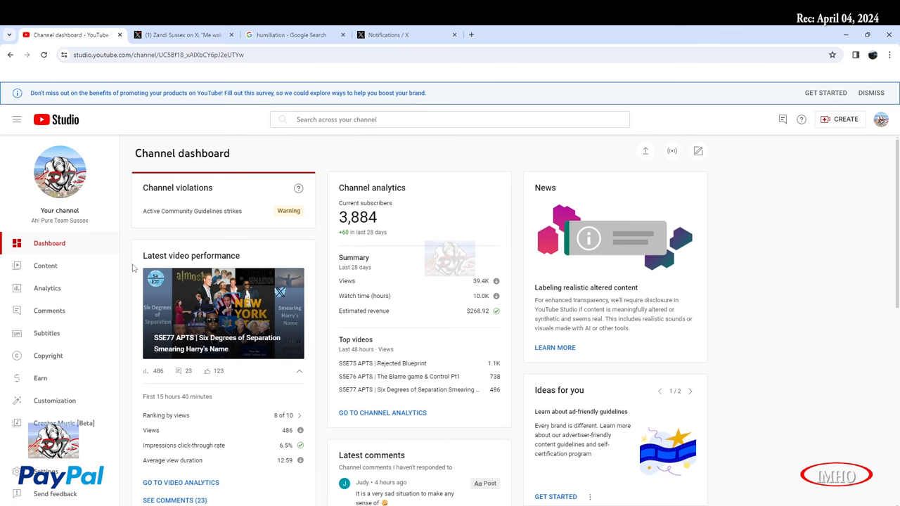
scroll("down", 3)
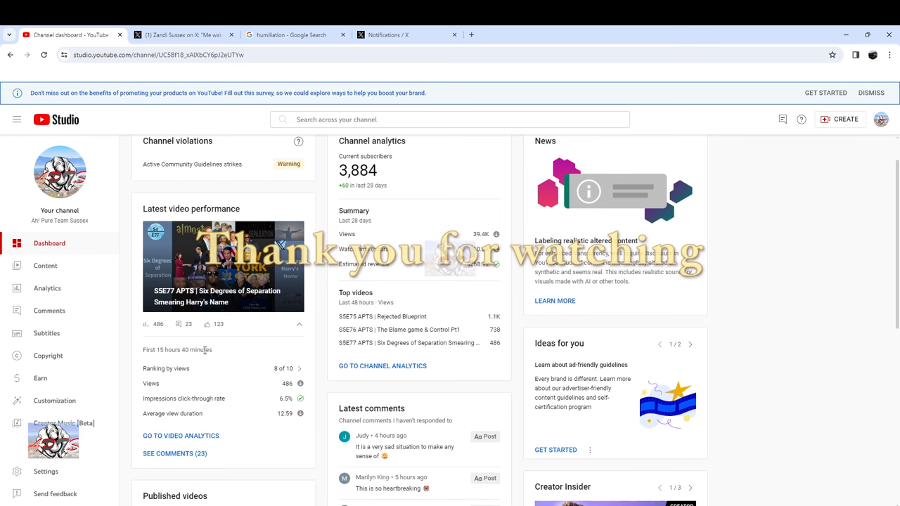
mouse_move(162, 113)
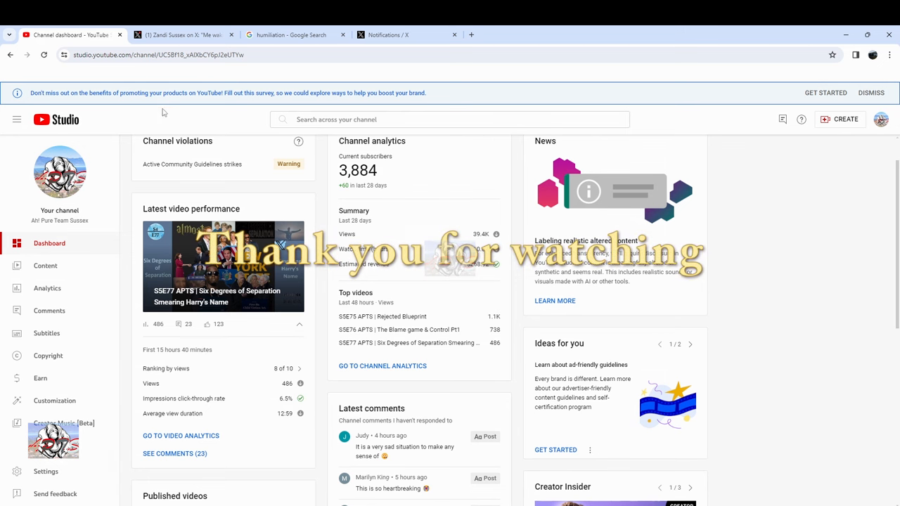